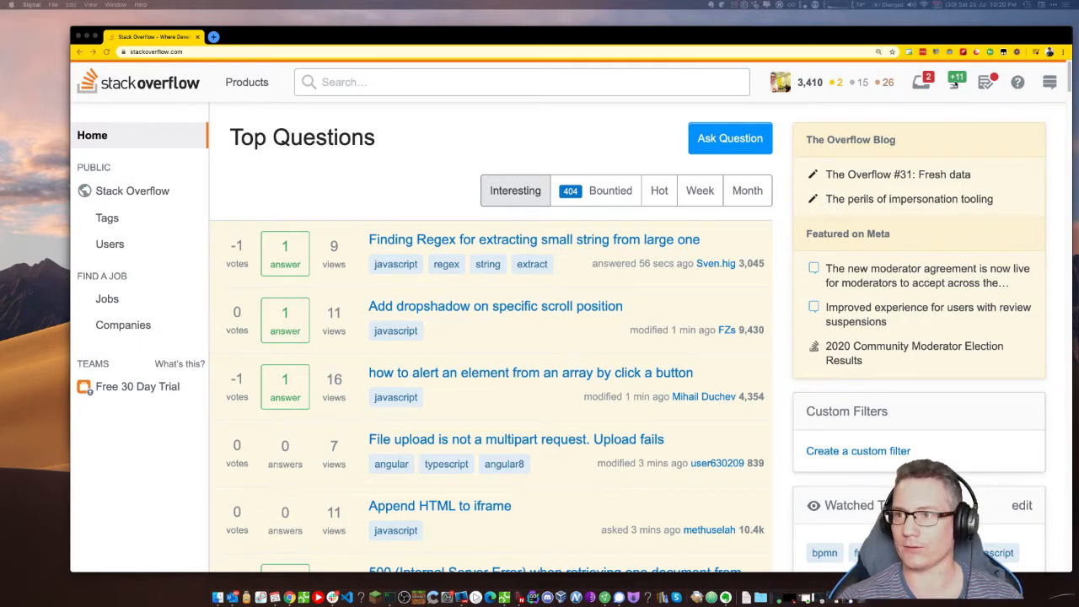
- Open the playPromise audio-on-hover question from the inbox comment notification
left_click(955, 82)
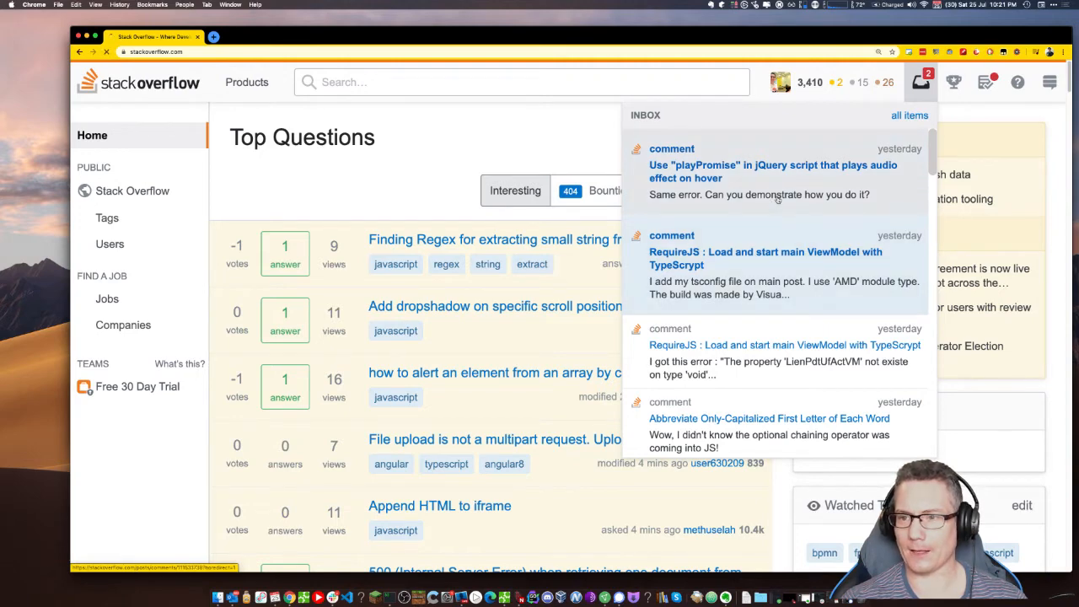
left_click(772, 171)
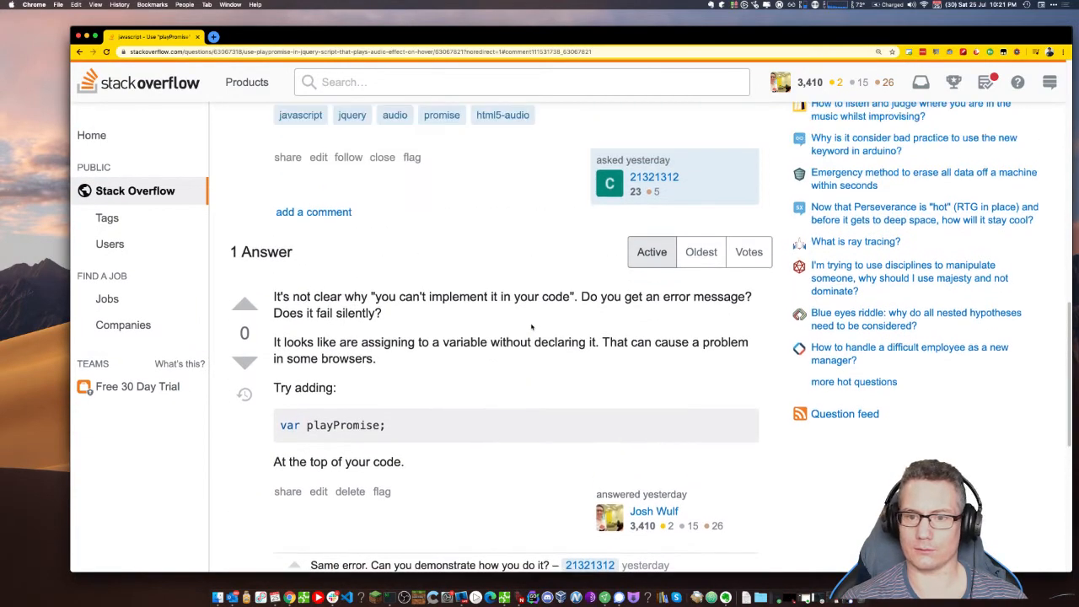
scroll("up", 3)
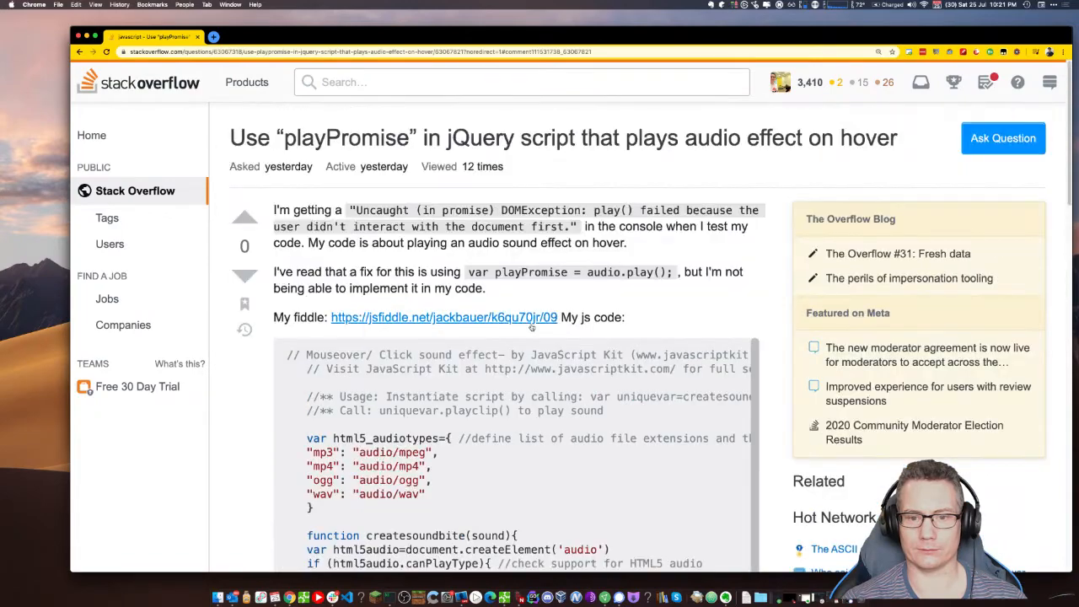
scroll("down", 3)
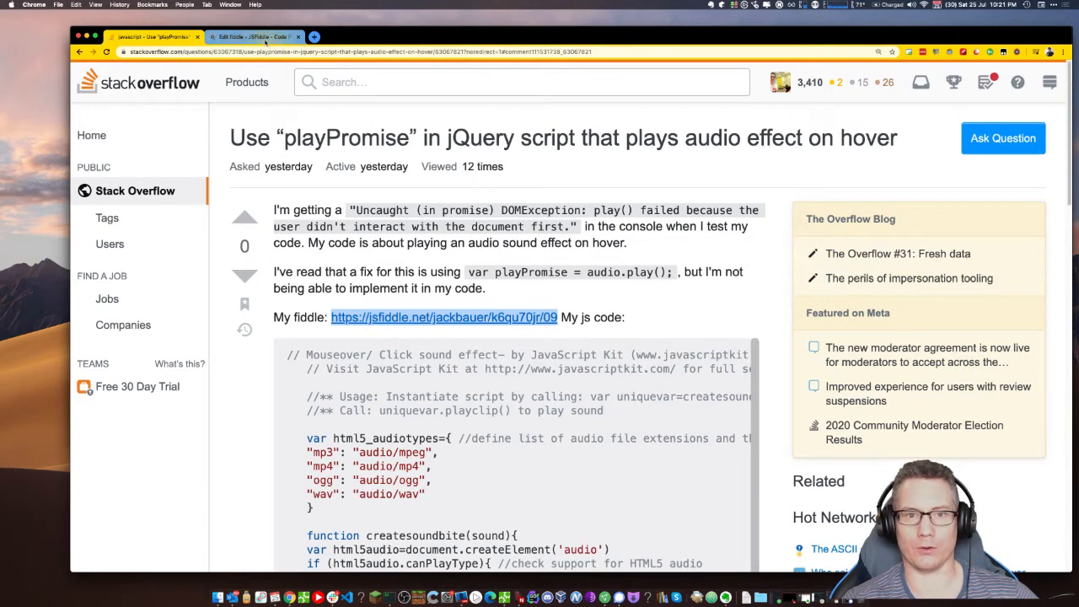
- In the fiddle tab, close the update notice and open Chrome's Developer Tools
left_click(252, 36)
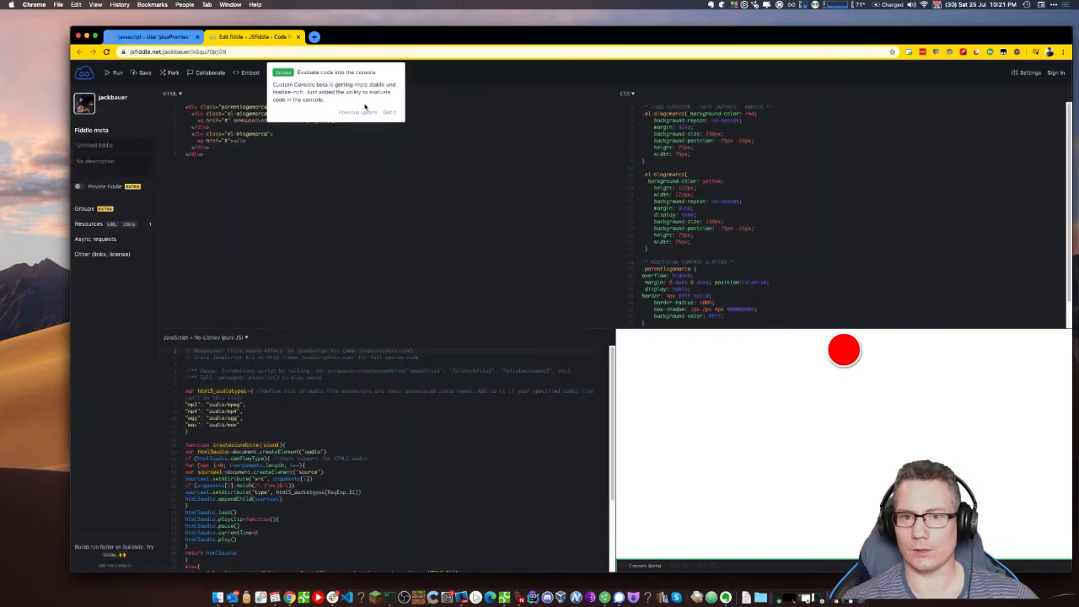
left_click(389, 112)
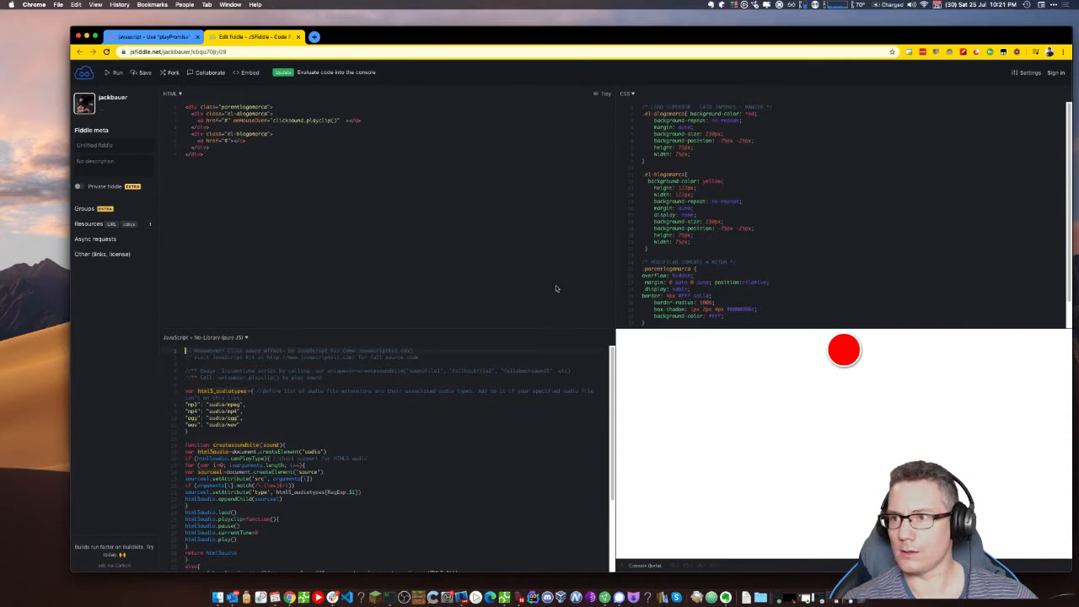
left_click(1064, 51)
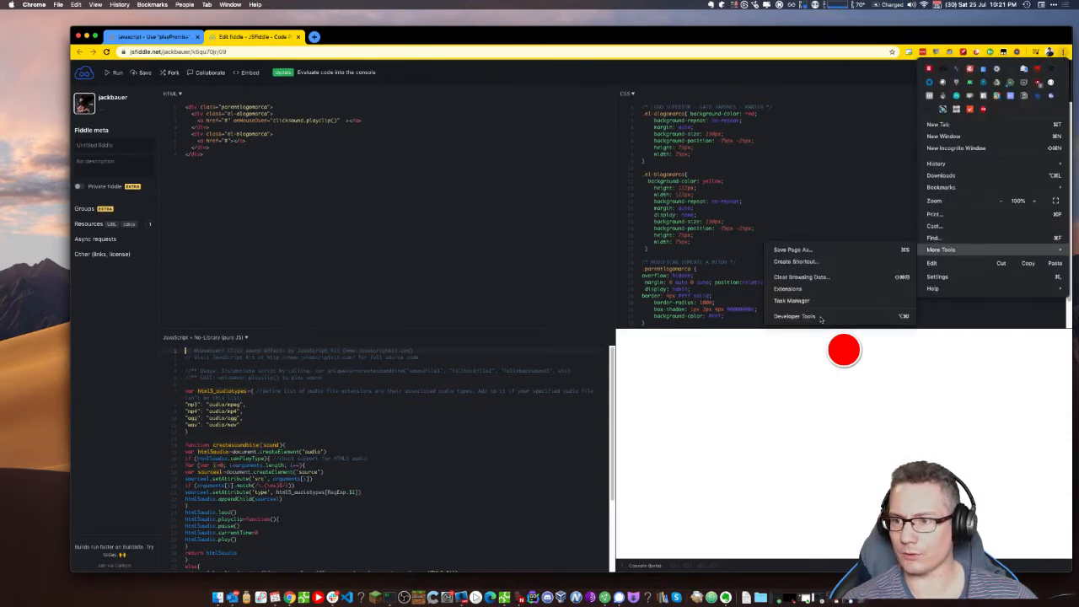
left_click(794, 316)
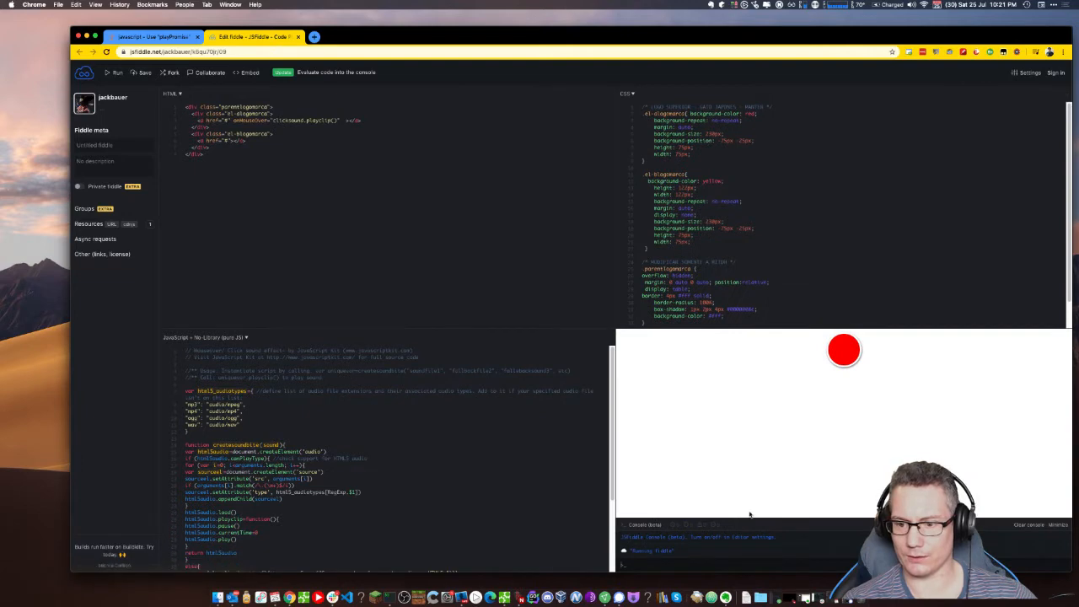
mouse_move(21, 525)
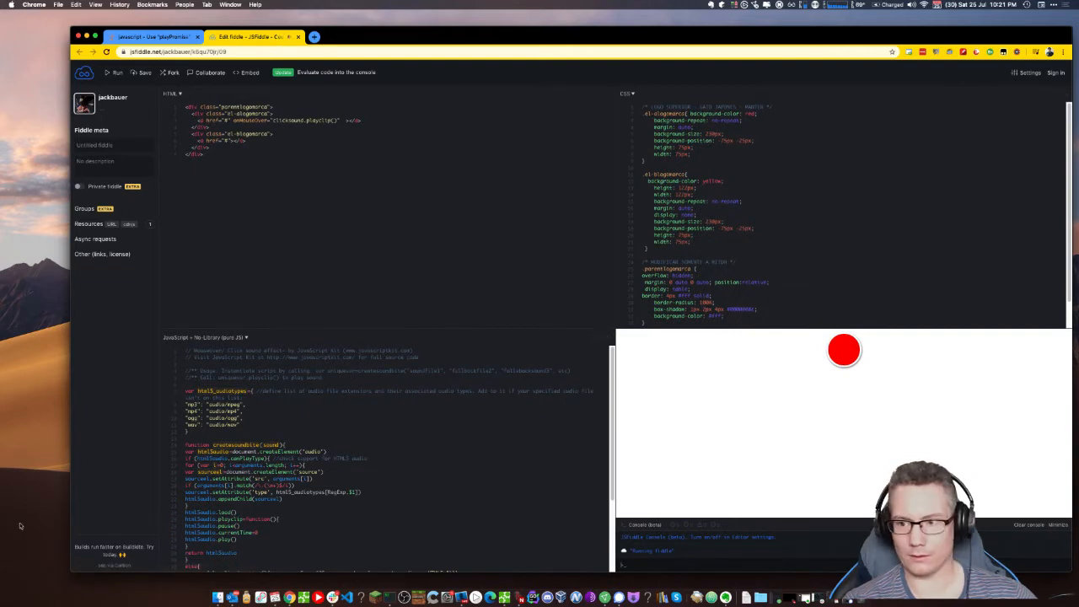
mouse_move(899, 414)
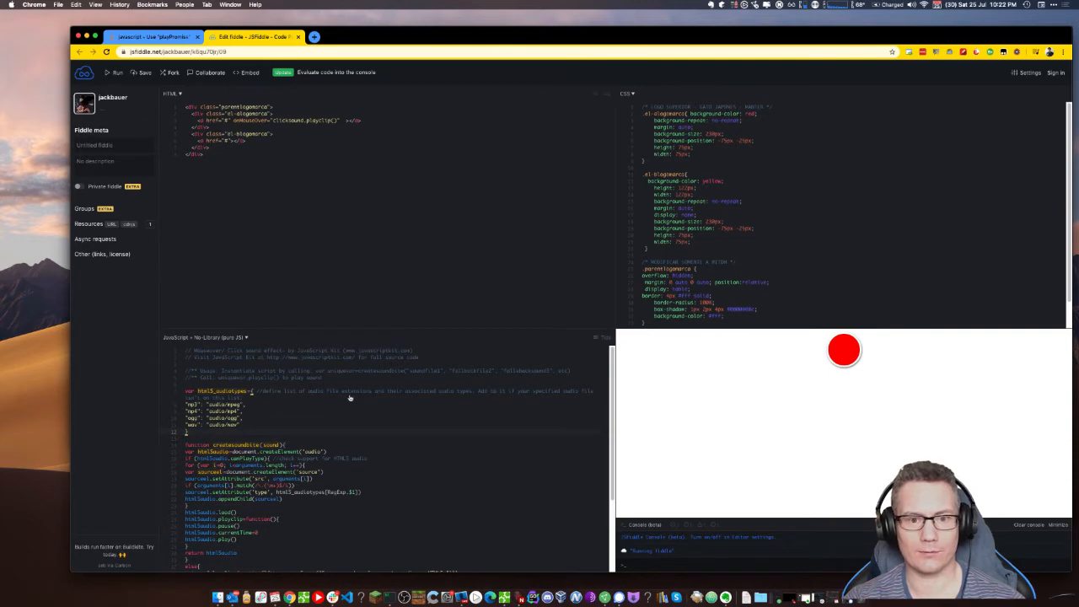
- Tidy the fiddle's JavaScript and read from the audio-type list to the hover handler
left_click(203, 338)
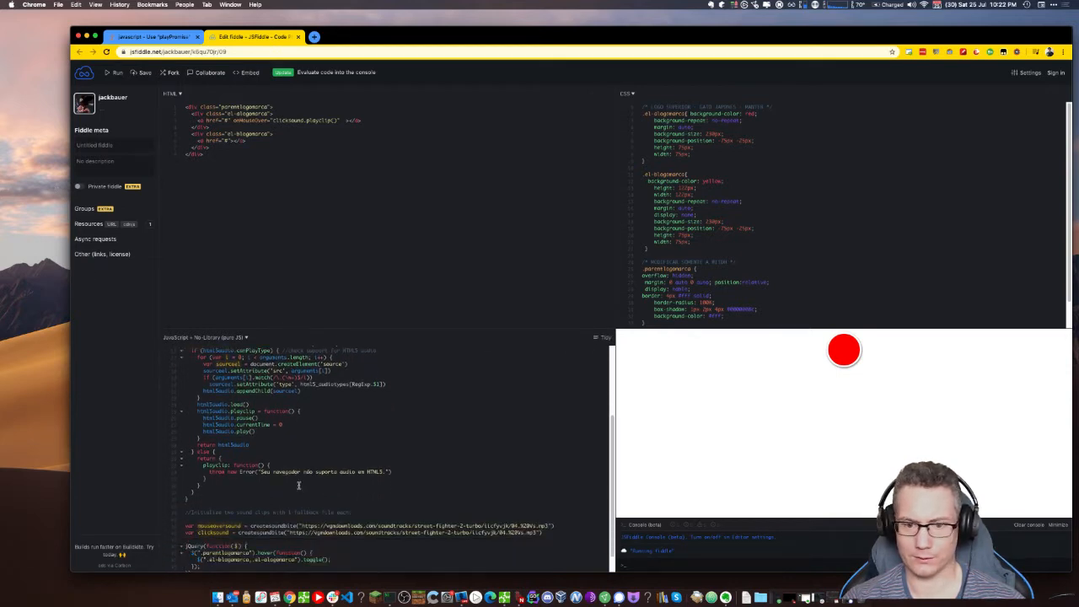
scroll("down", 3)
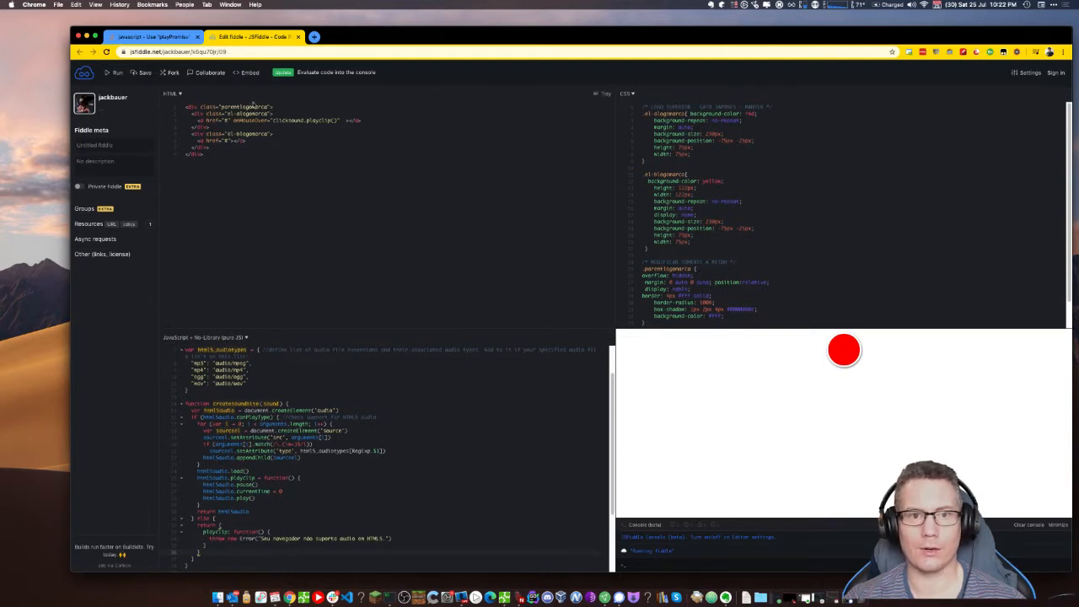
left_click(152, 37)
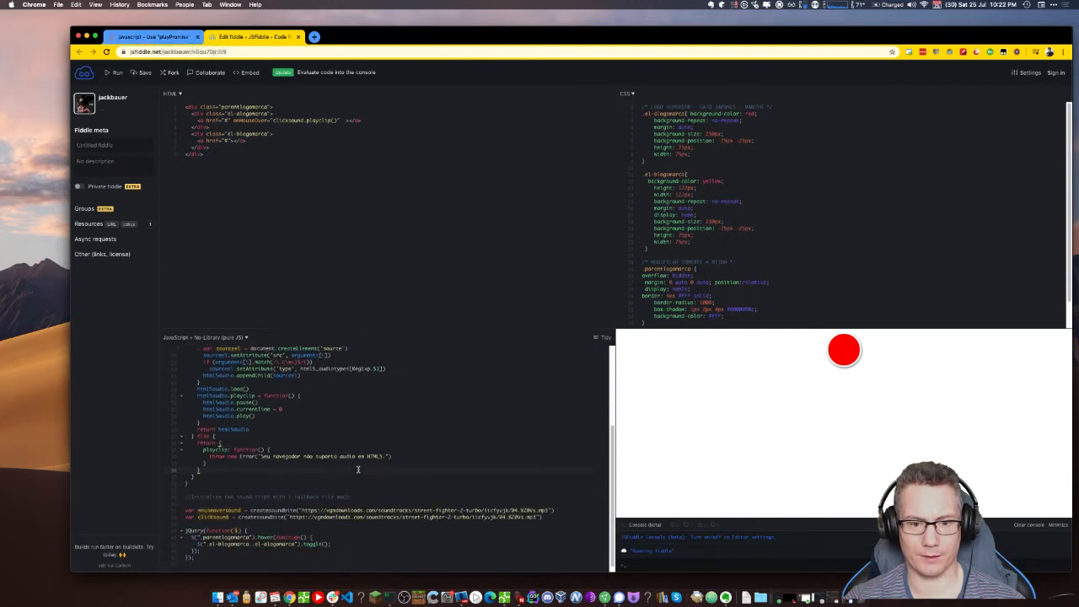
scroll("down", 3)
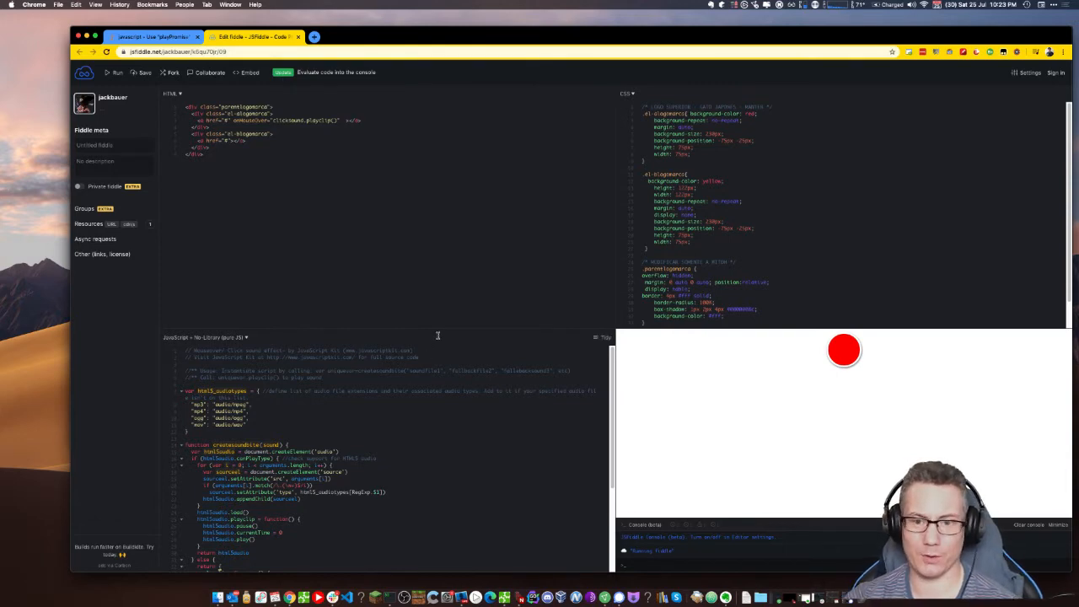
scroll("down", 3)
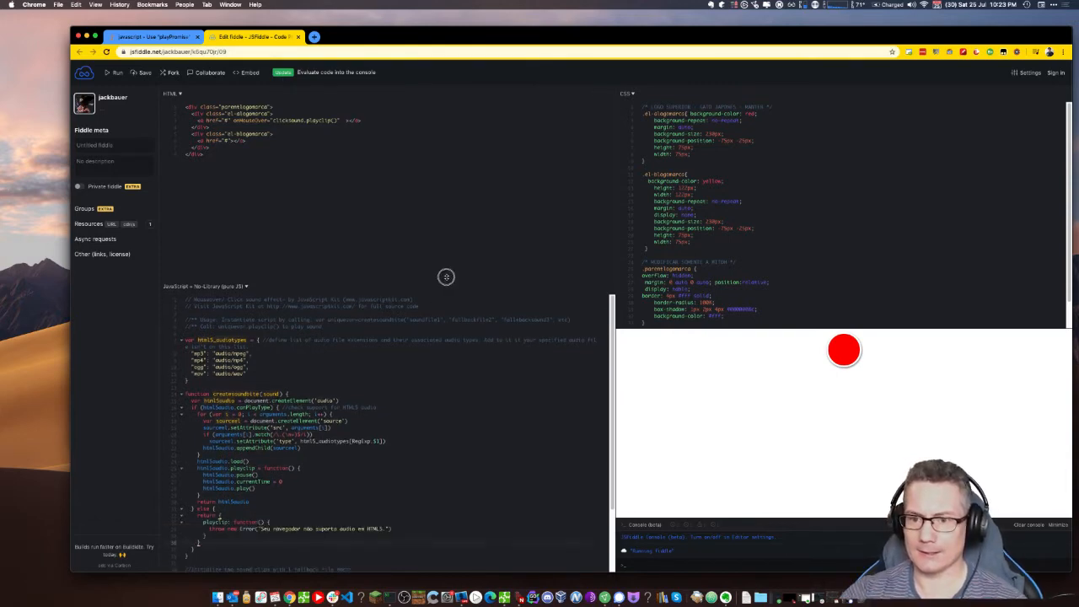
scroll("down", 3)
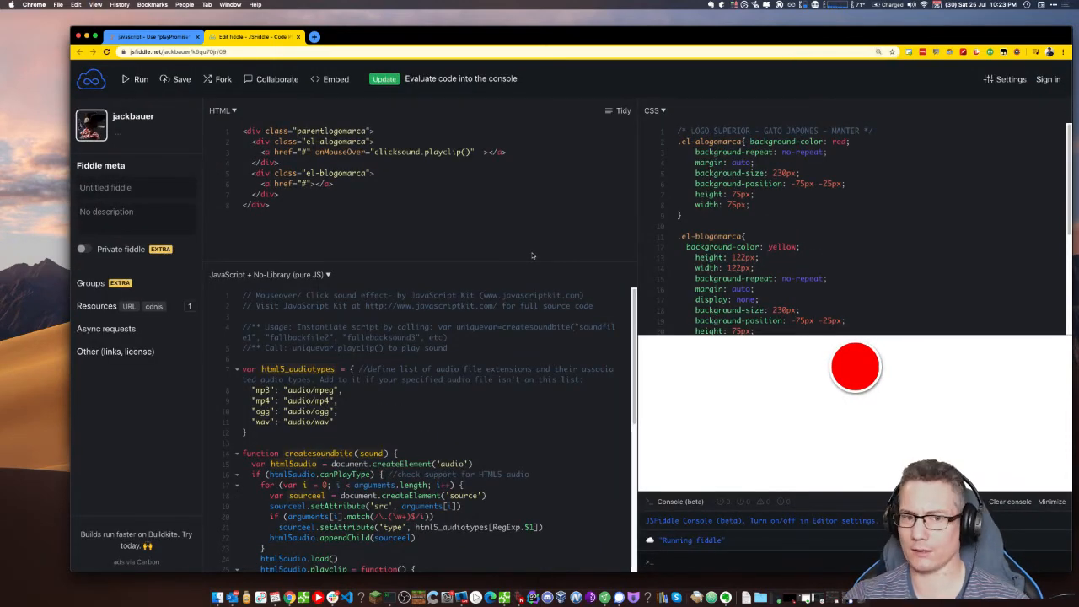
left_click(152, 37)
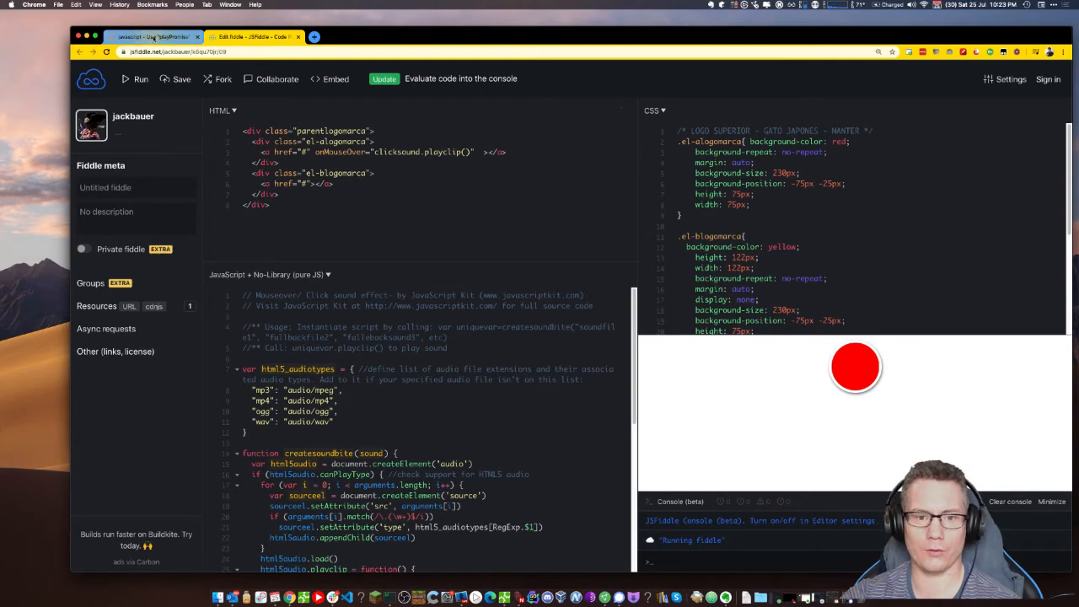
- Compare the question's posted code with the fiddle, then scroll to the playPromise answer
left_click(152, 36)
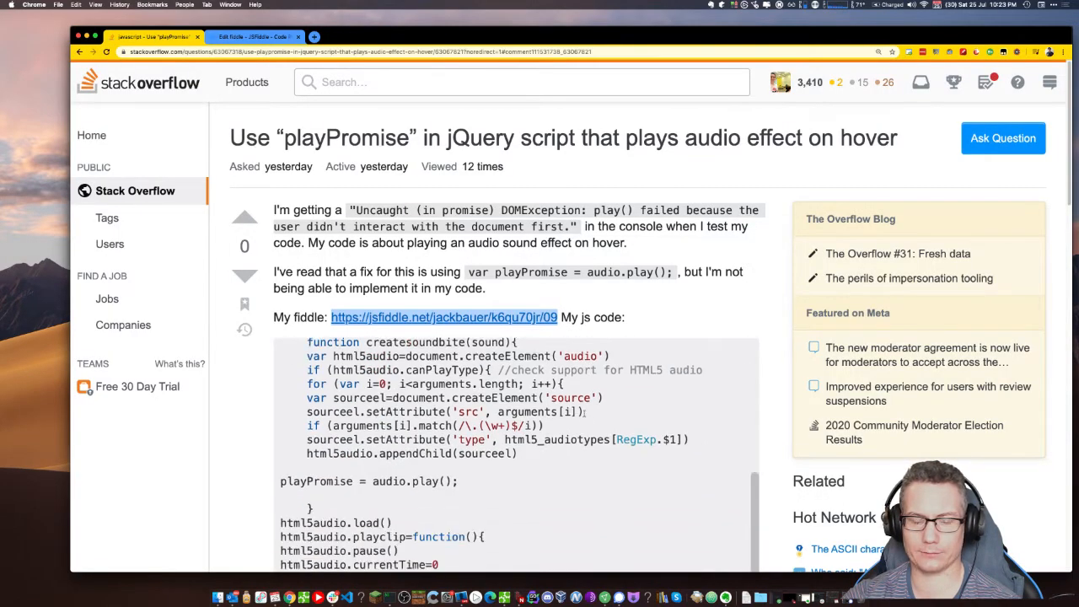
scroll("down", 3)
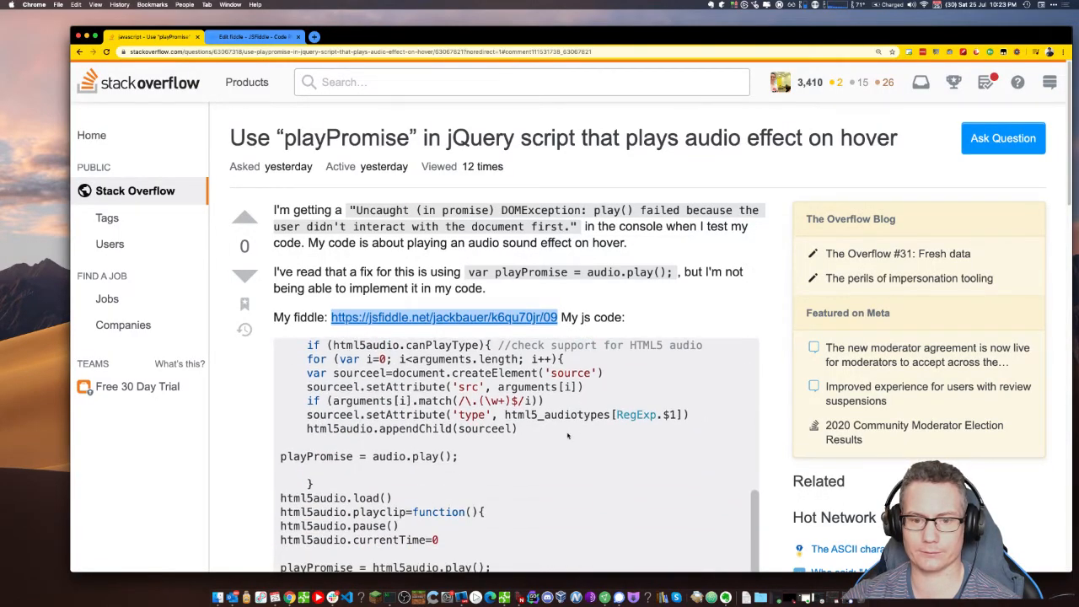
scroll("down", 3)
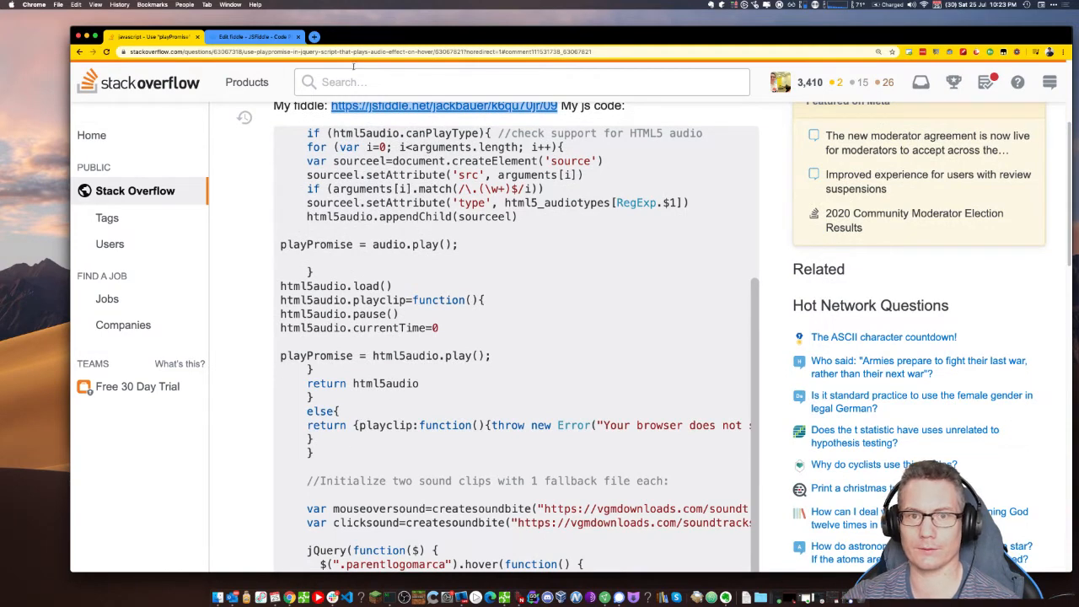
left_click(253, 36)
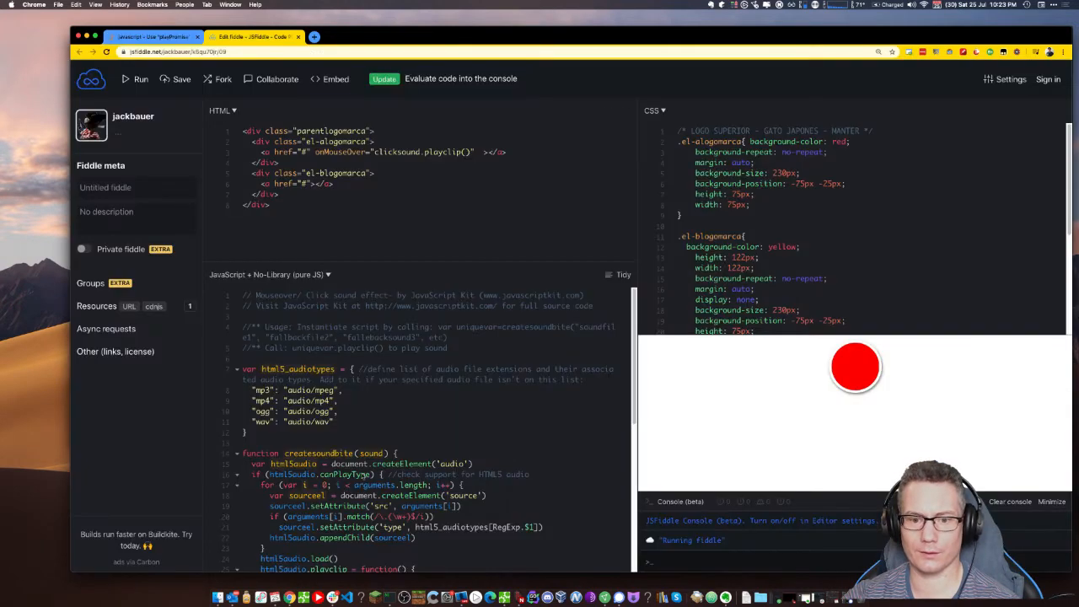
scroll("down", 3)
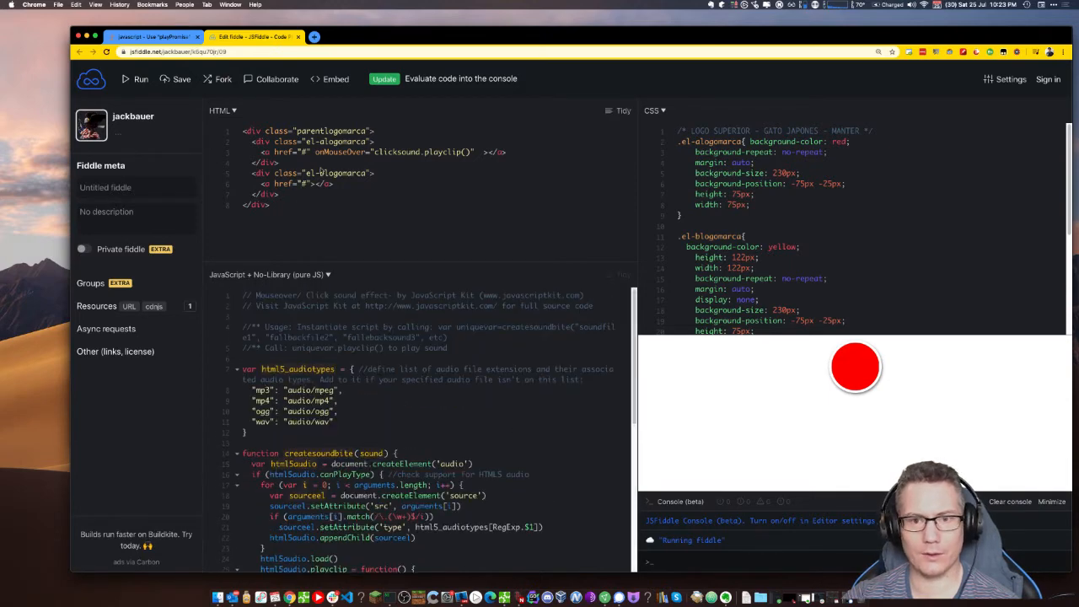
mouse_move(447, 255)
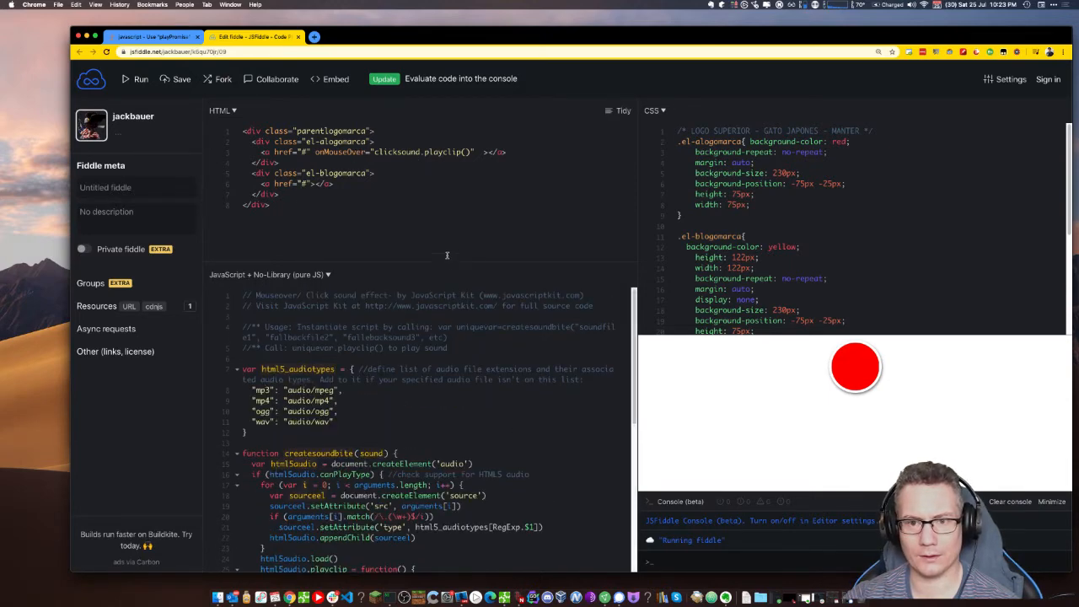
scroll("down", 3)
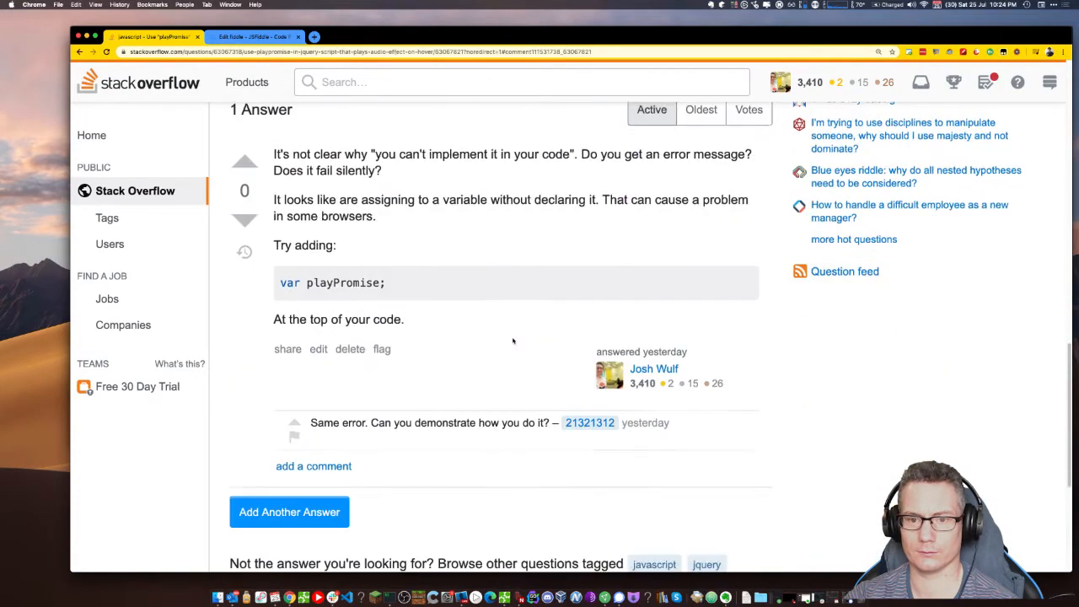
- Comment that the jsfiddle plays sound in Google Chrome and ask for step-by-step reproduction instructions
scroll("down", 3)
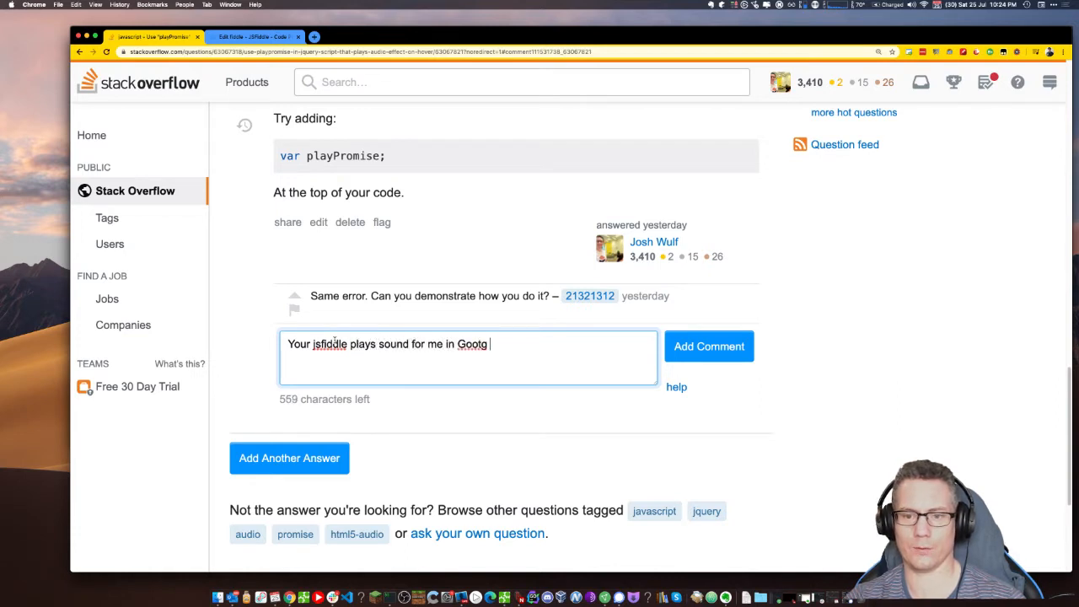
type("oogle Chrome when I mouse-over the")
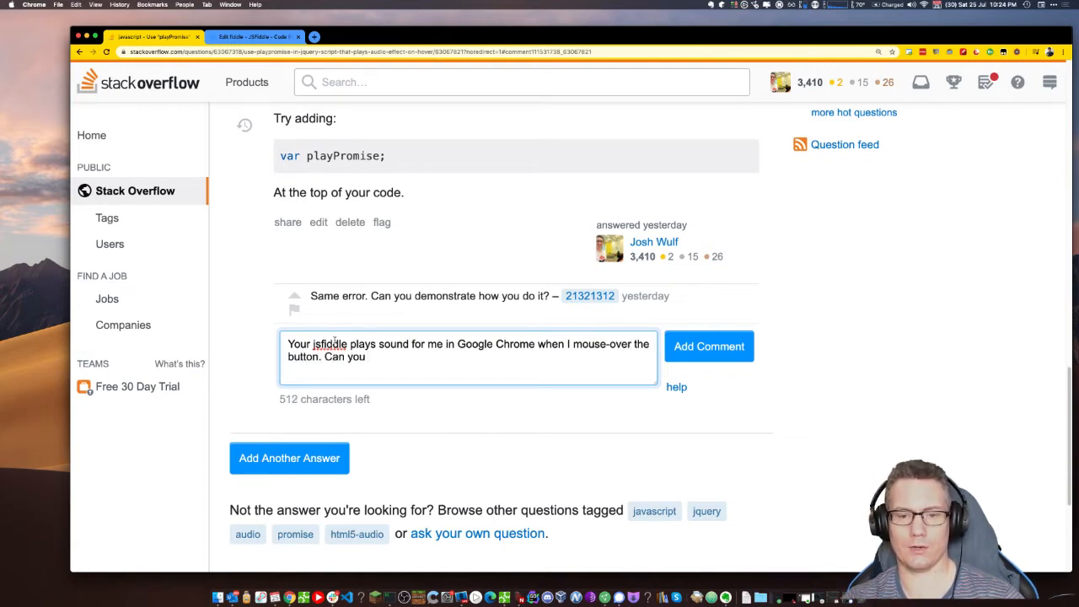
type("give me")
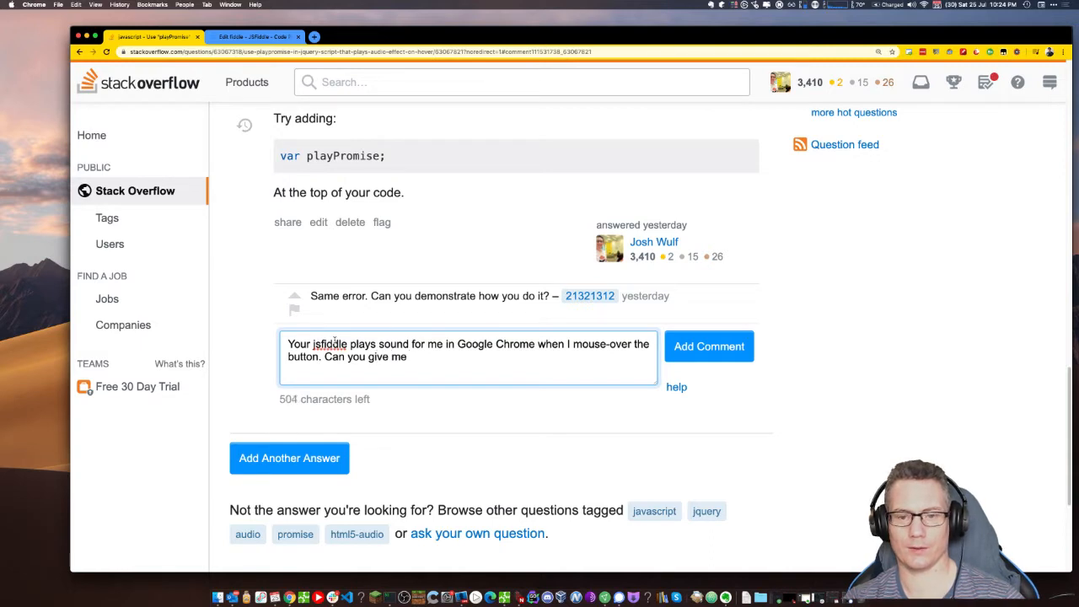
type("step-b")
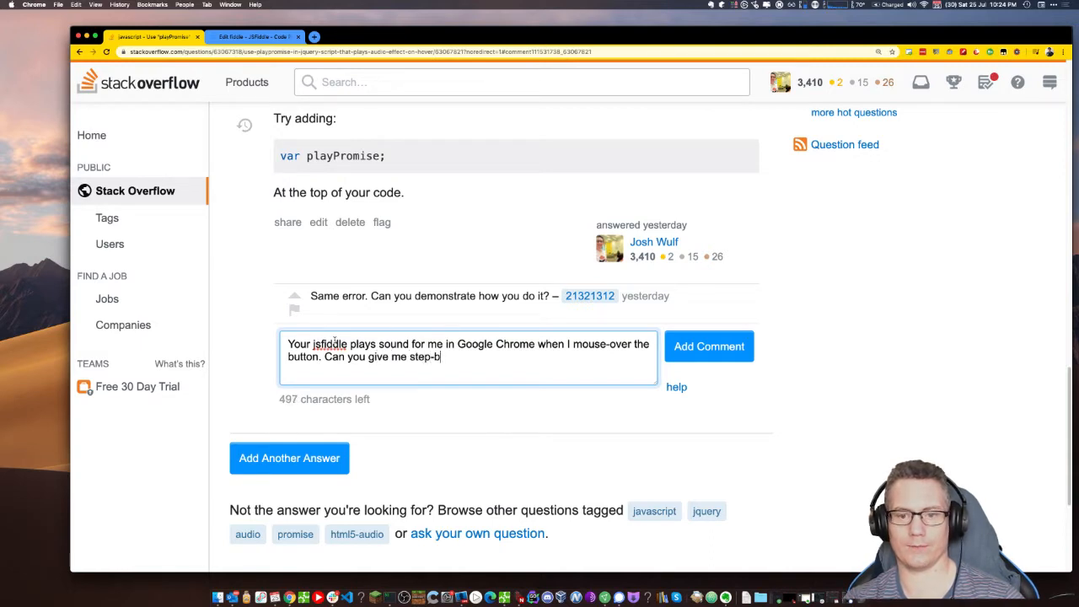
type("y-step instructions to reproduce the error n")
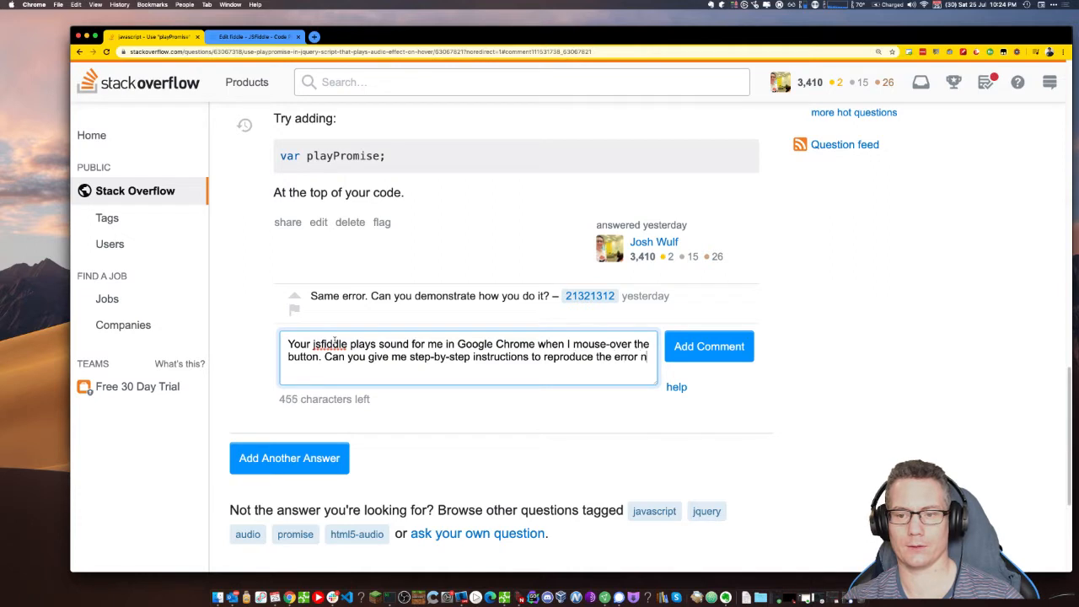
type("that you are getting so I")
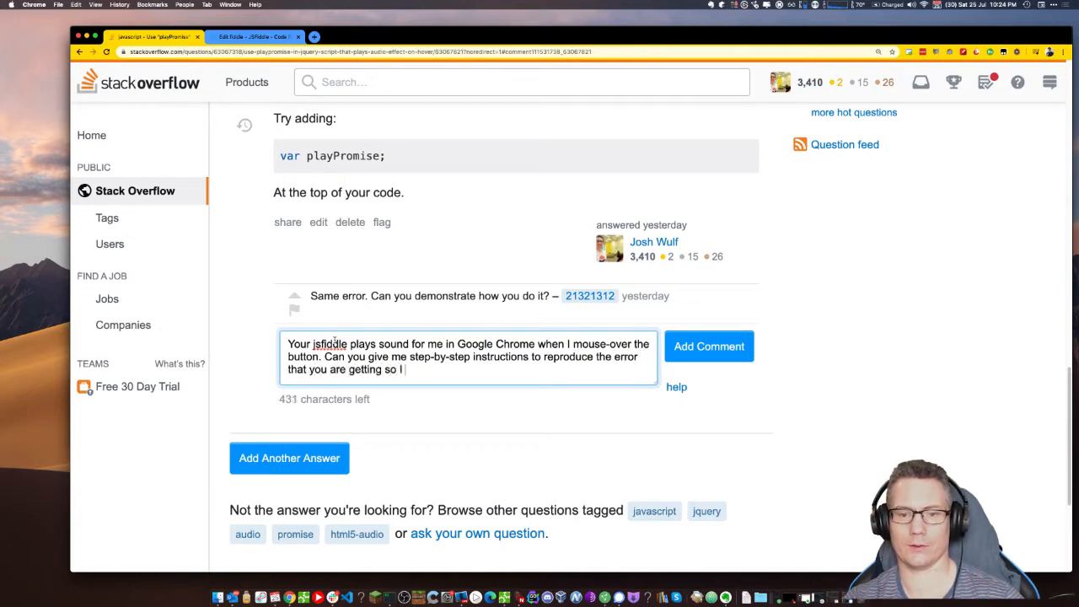
type("can debug it?")
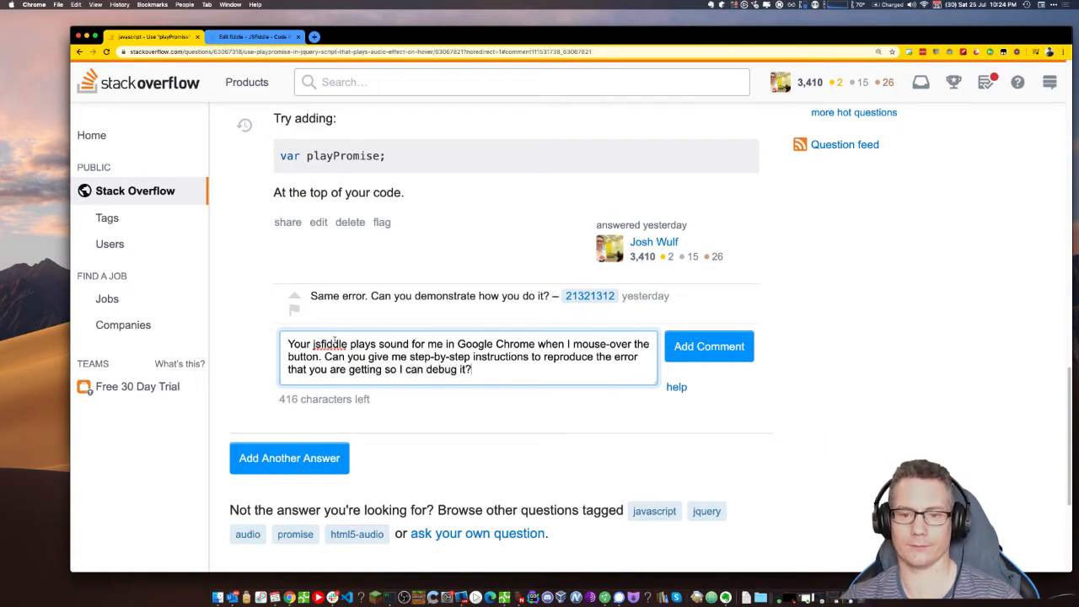
left_click(709, 346)
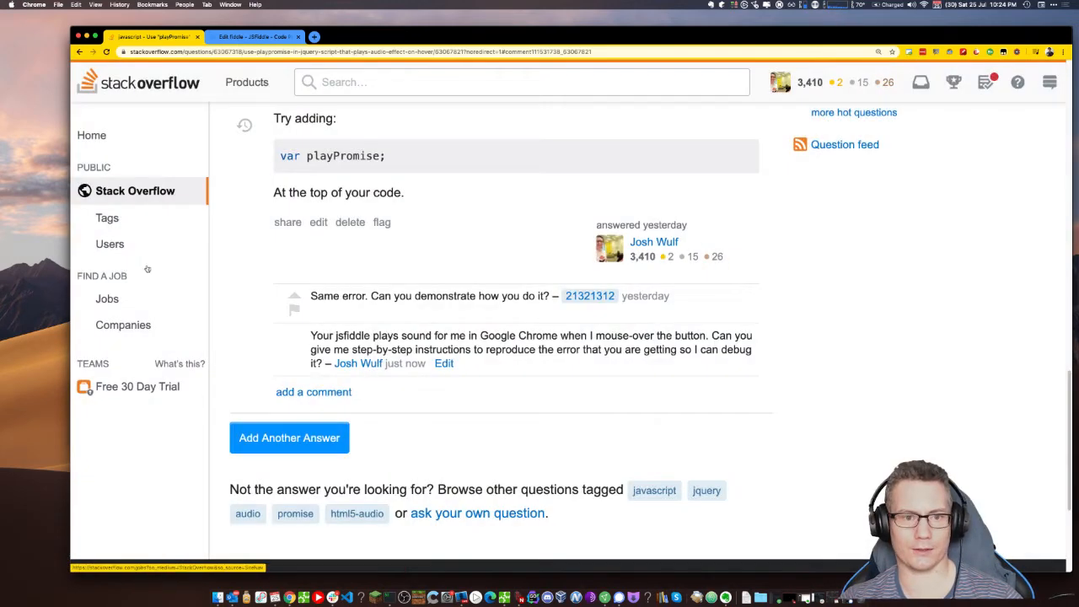
- Open the javascript tag and view the closed emojionarea cursor-position question
left_click(107, 217)
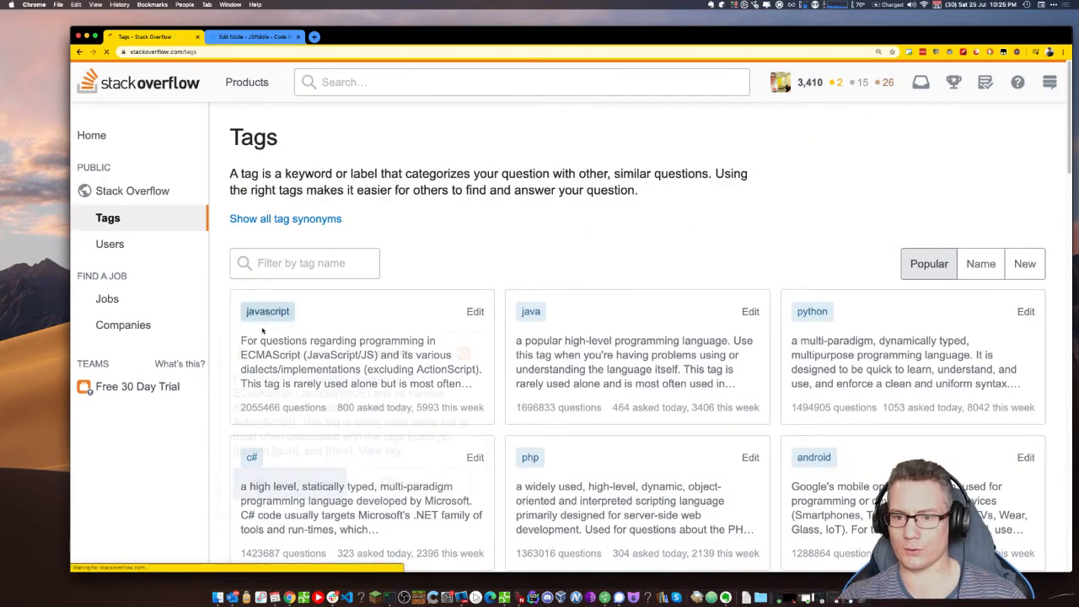
left_click(267, 311)
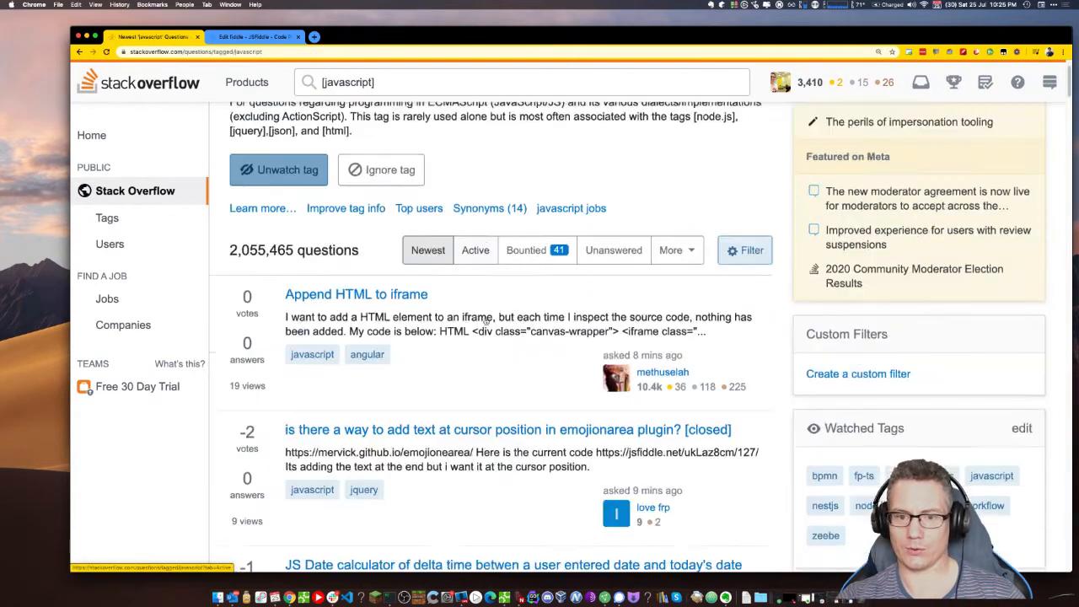
scroll("down", 3)
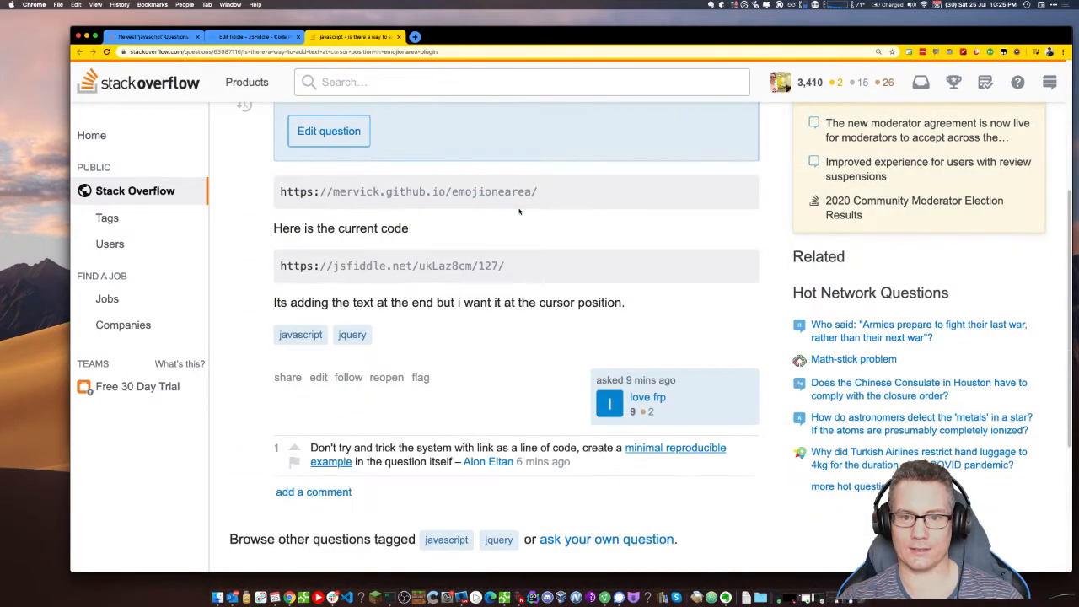
scroll("down", 3)
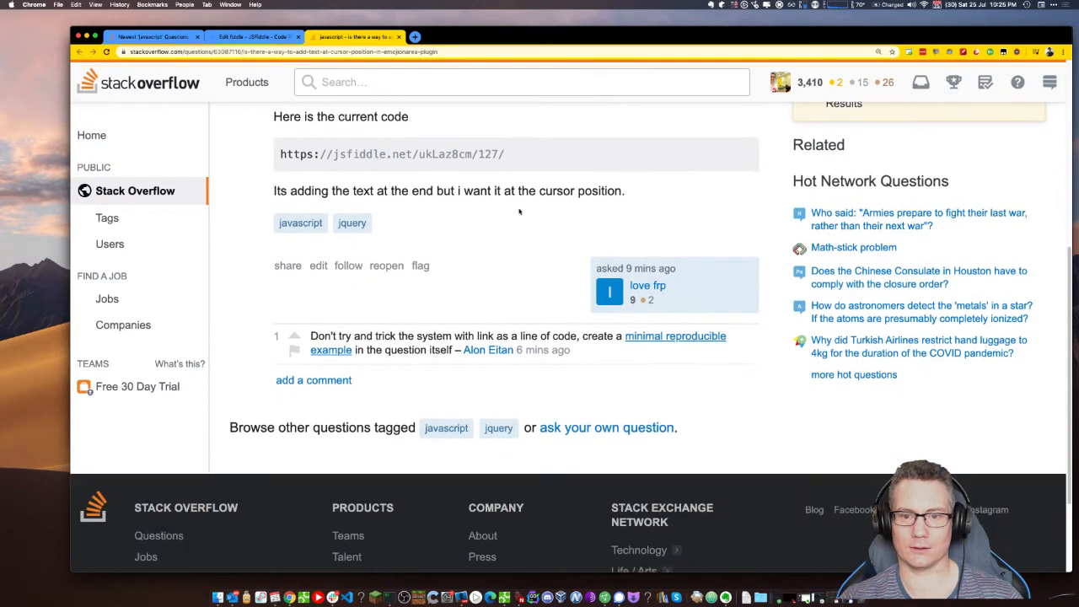
scroll("down", 3)
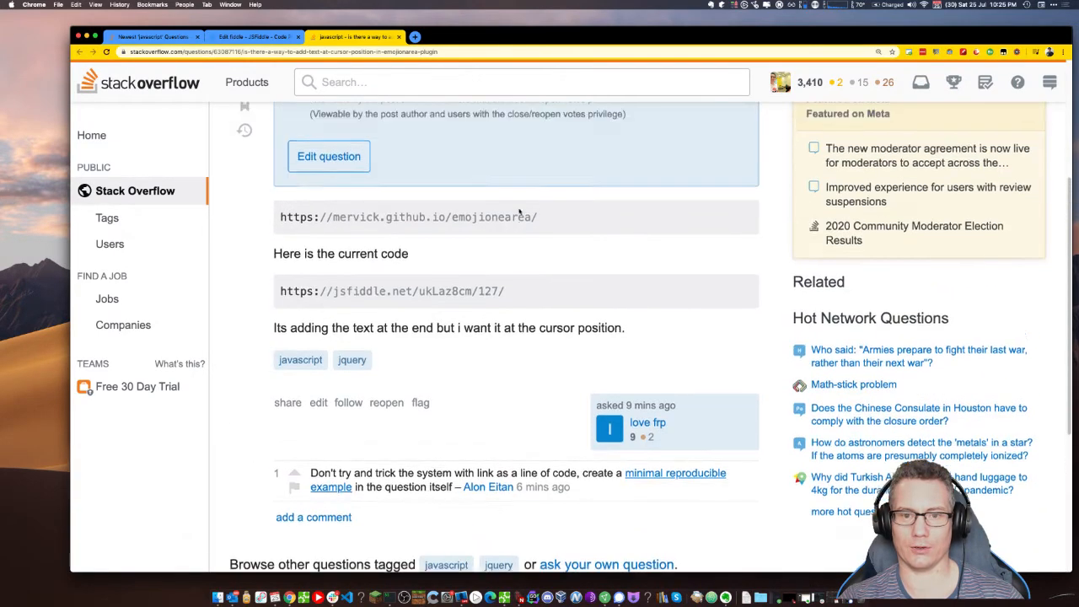
scroll("down", 3)
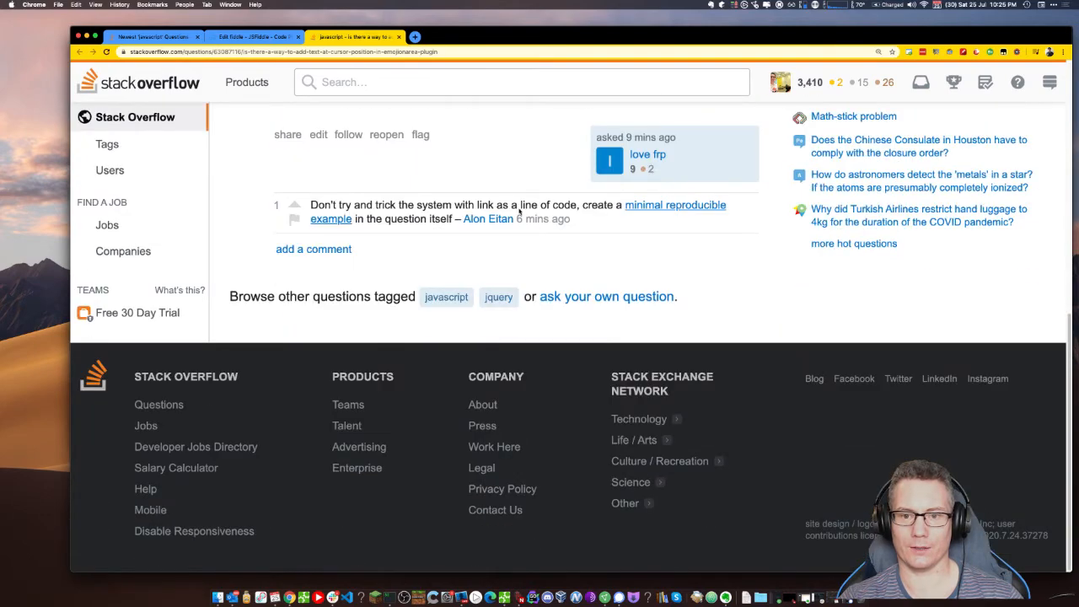
scroll("up", 3)
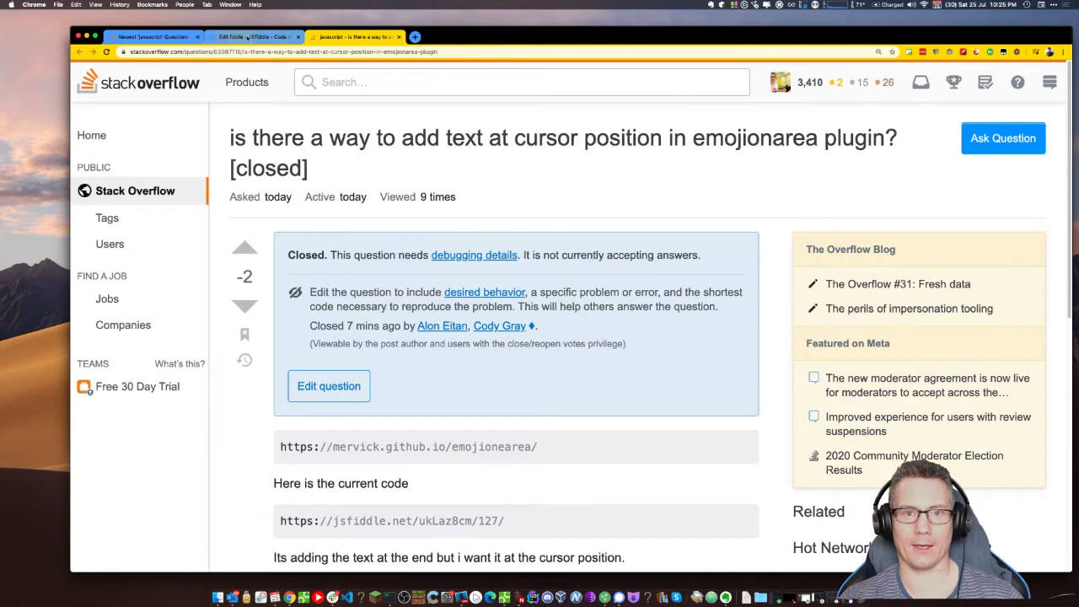
- Return to the newest javascript questions list and scroll through it
left_click(278, 36)
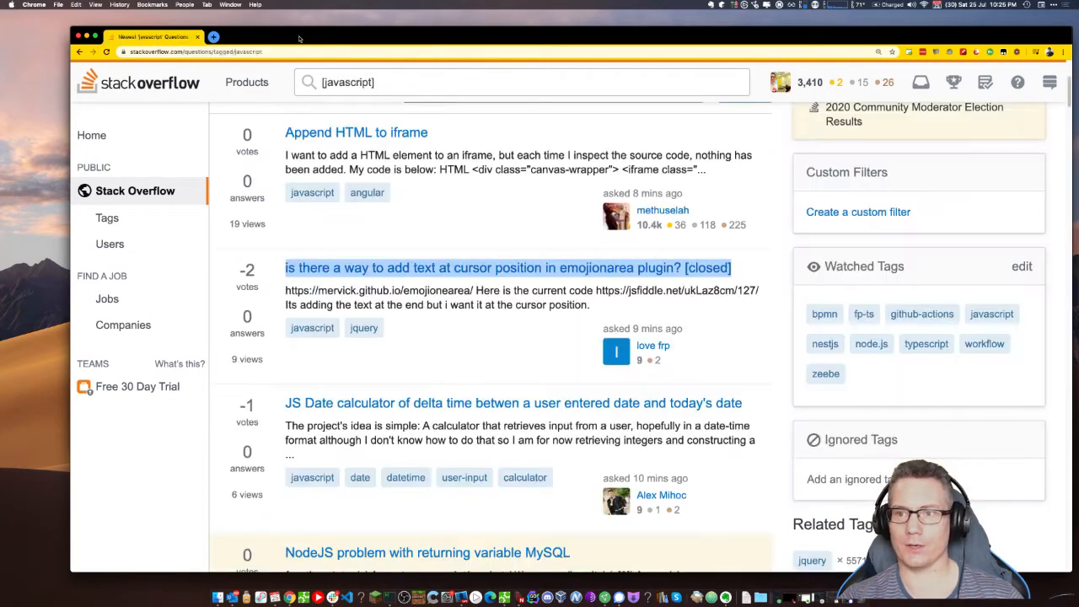
scroll("down", 3)
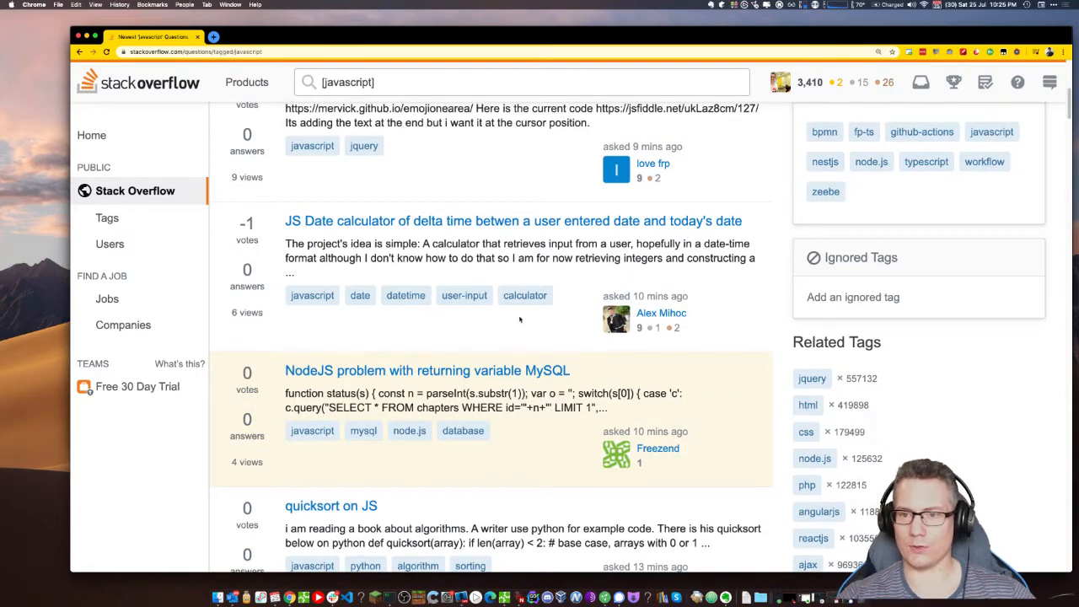
scroll("down", 3)
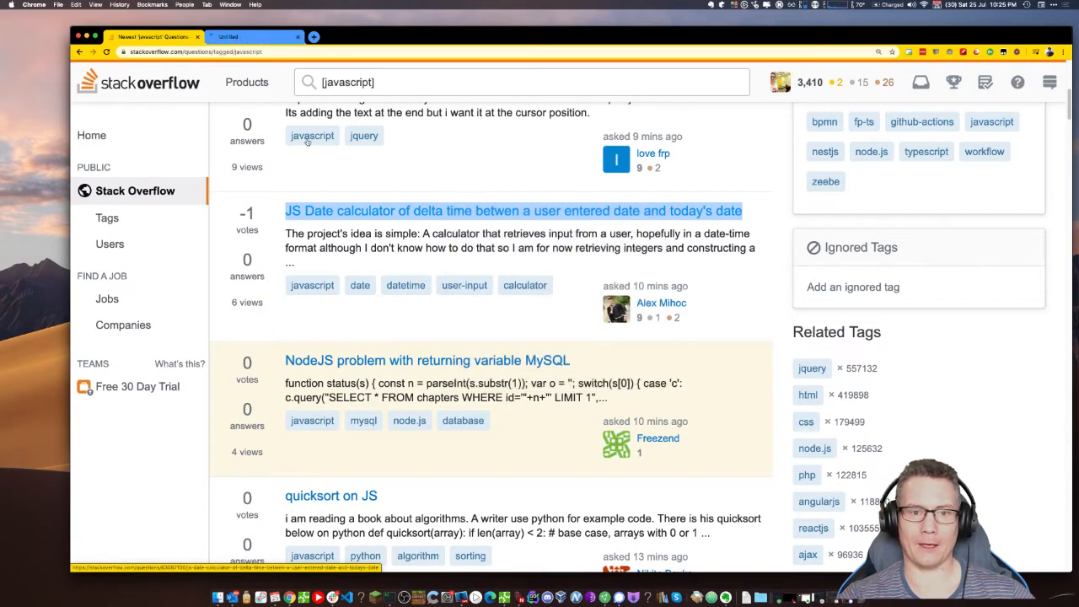
- Open 'JS Date calculator of delta time' and scroll through its days-until-date code
left_click(513, 209)
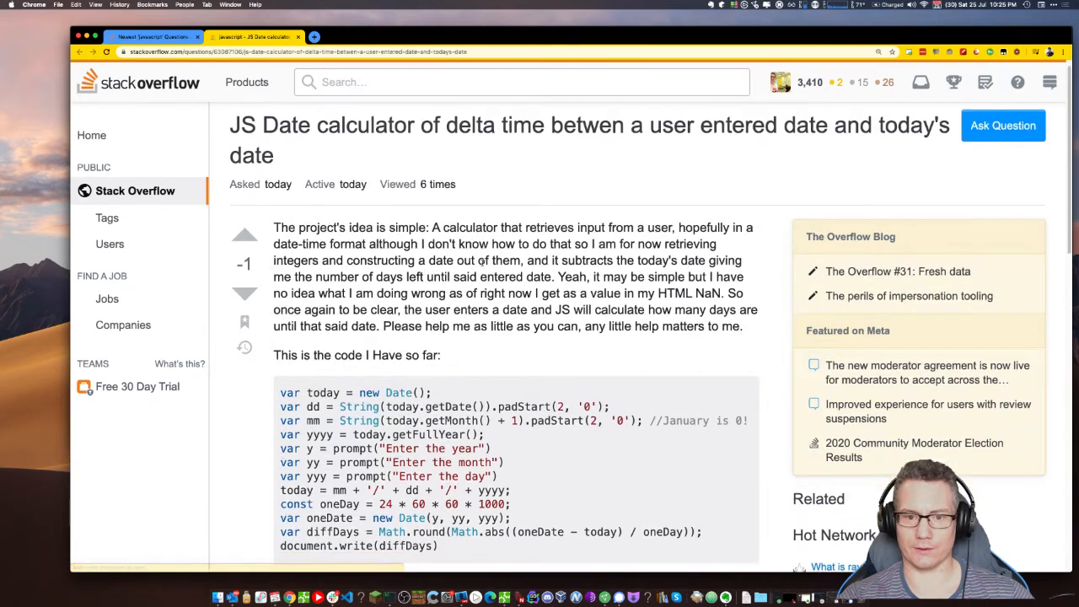
scroll("down", 3)
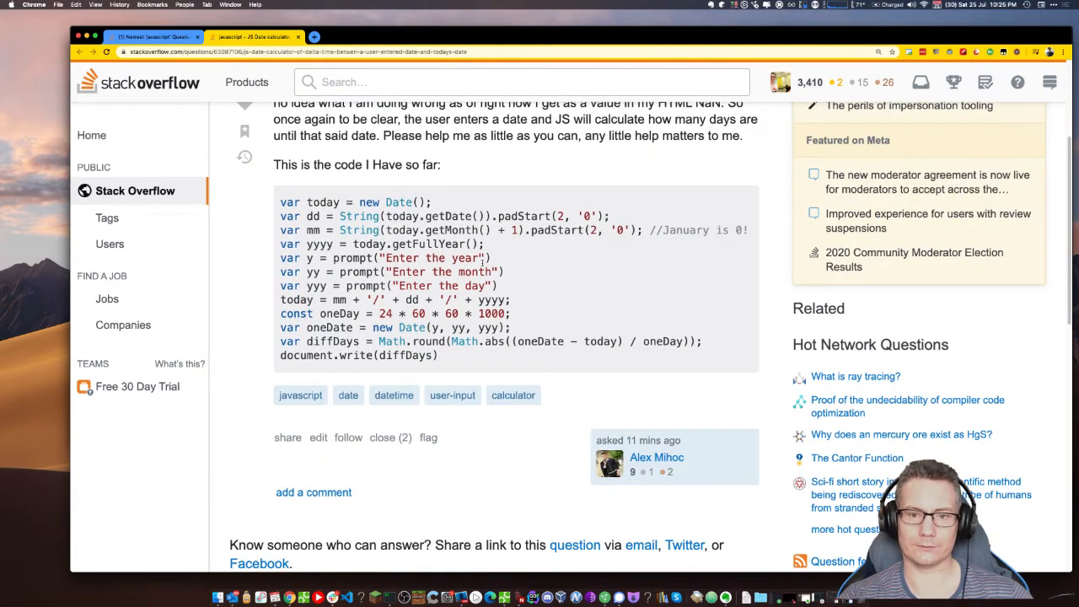
scroll("down", 3)
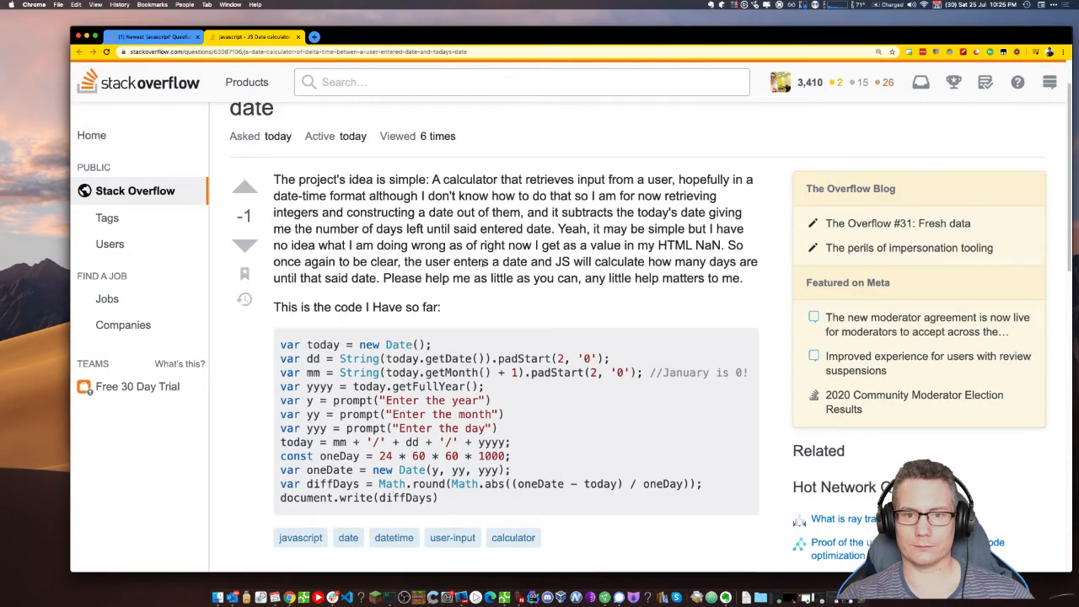
scroll("down", 3)
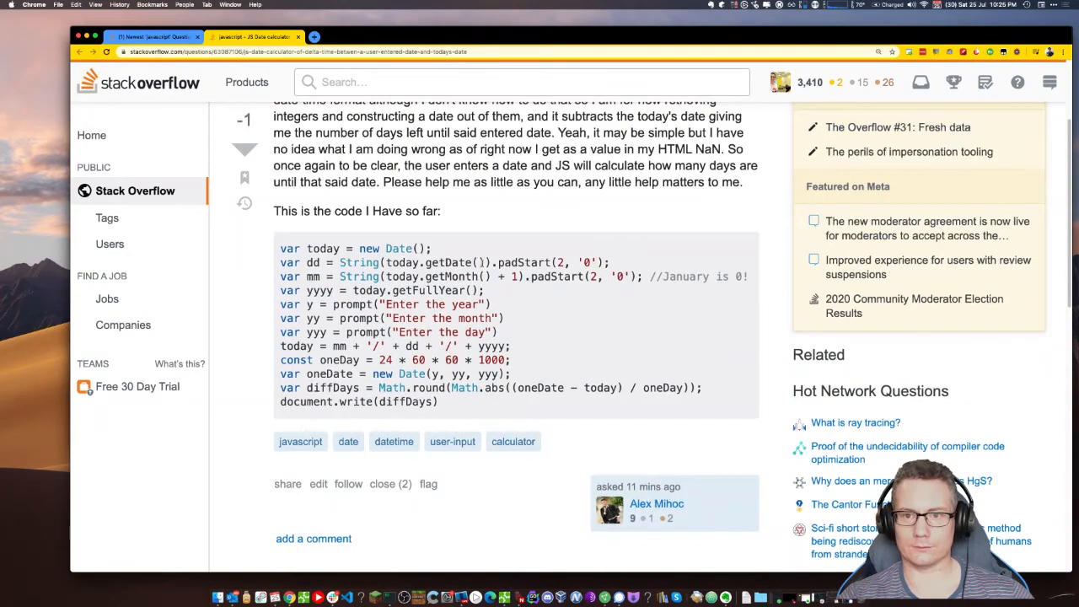
scroll("down", 3)
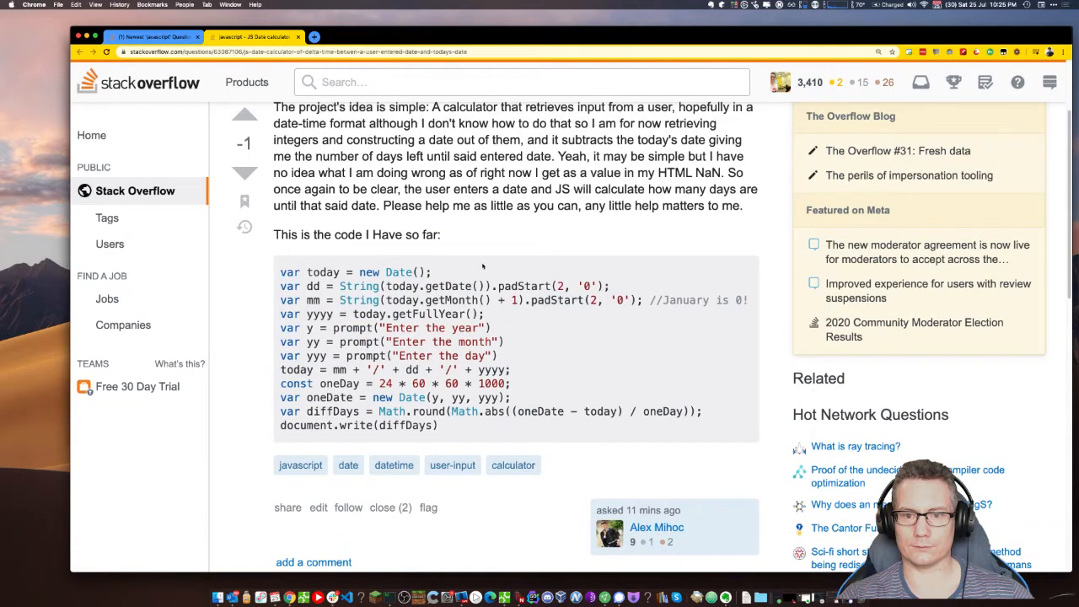
scroll("down", 3)
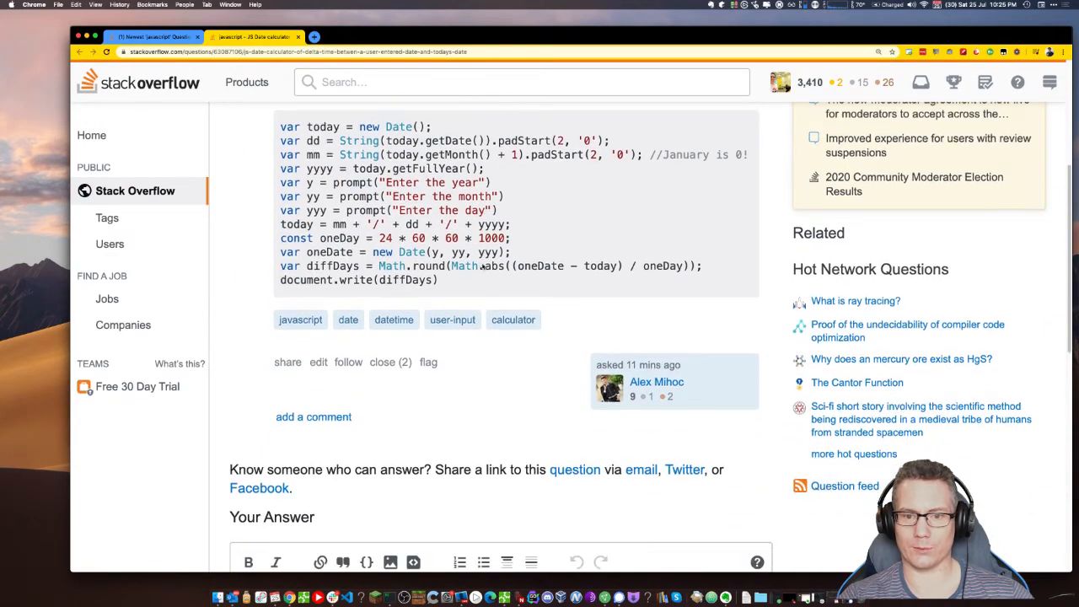
scroll("down", 3)
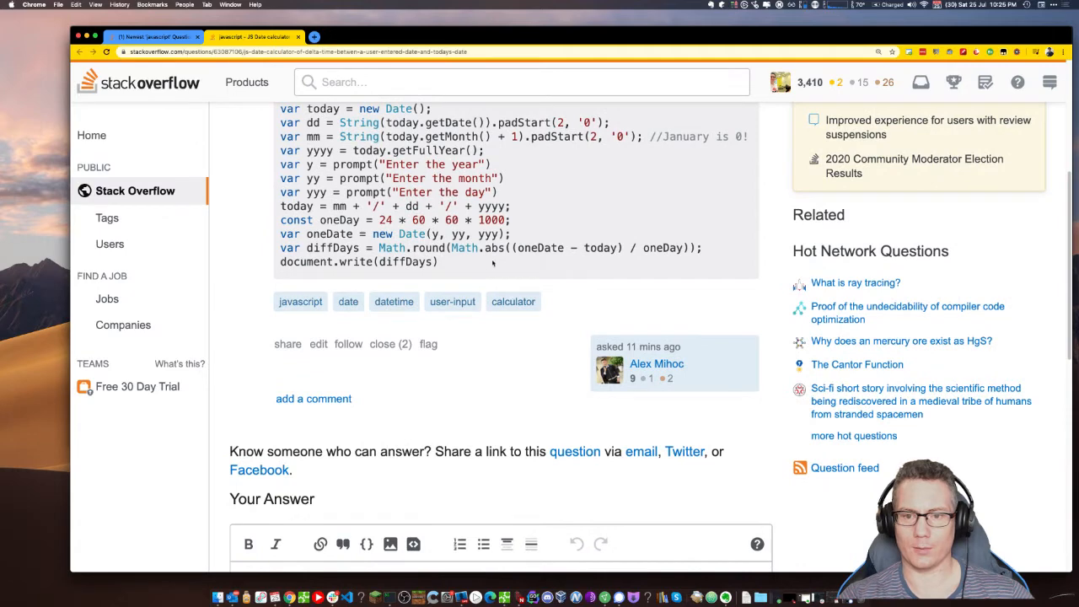
scroll("down", 3)
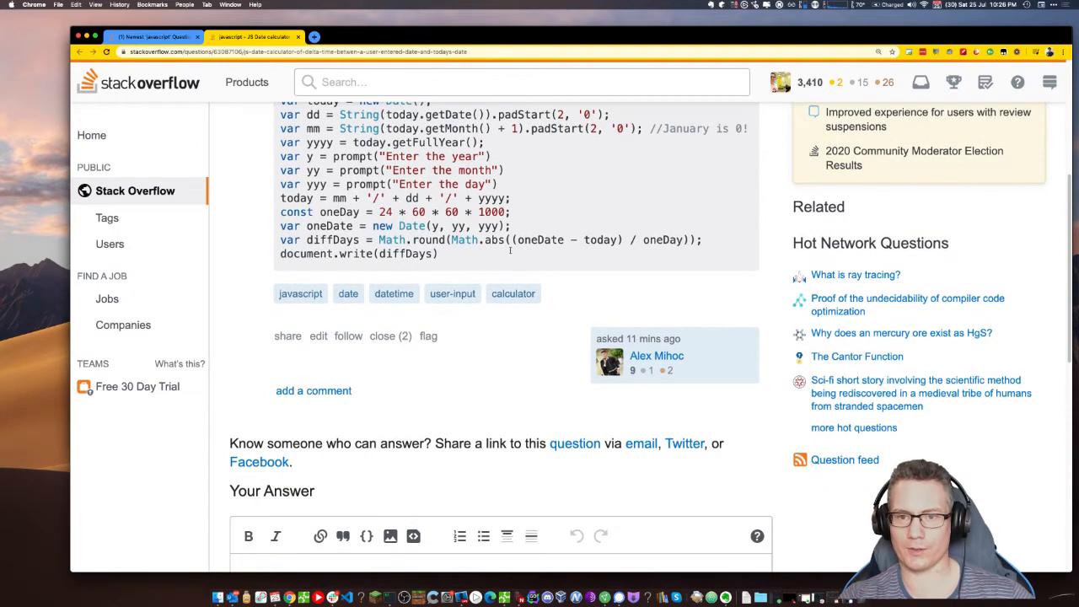
- In a new tab, read the Day.js Manipulate > Subtract docs, expand Parse, then return
left_click(414, 36)
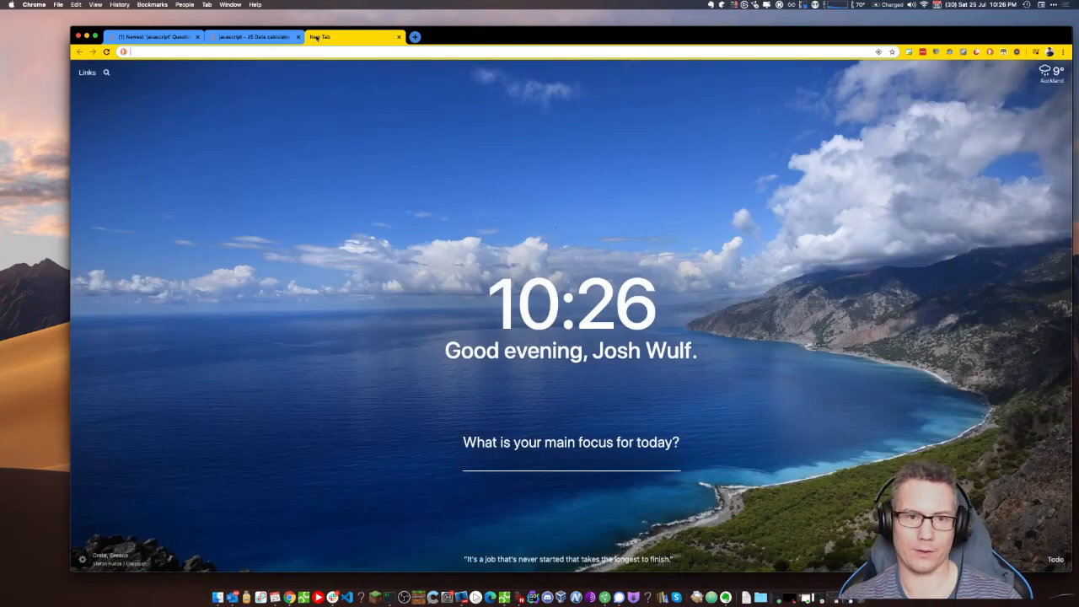
type("dayjf")
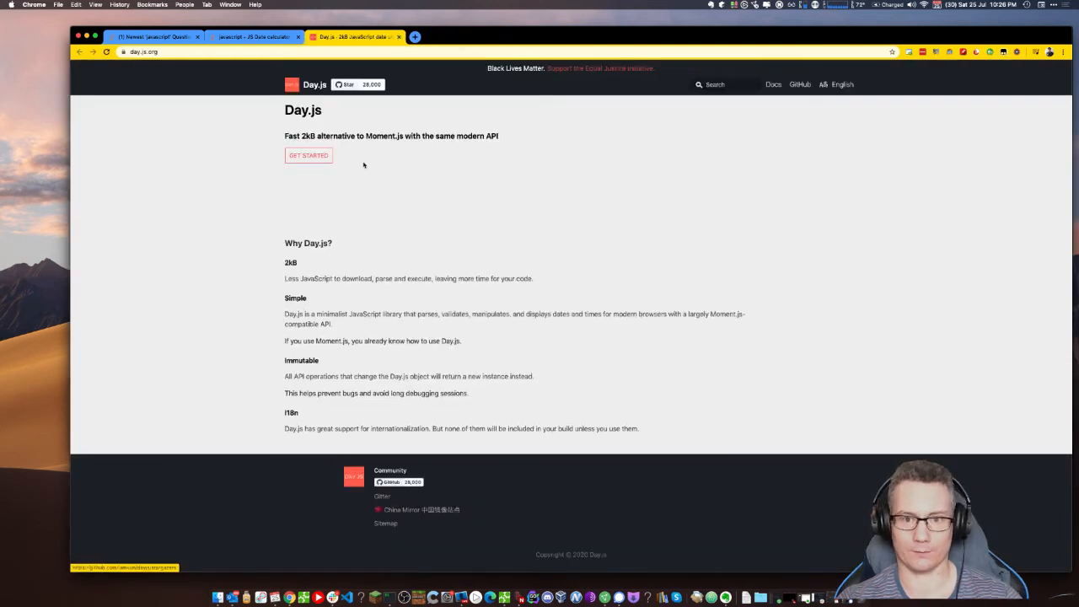
left_click(308, 155)
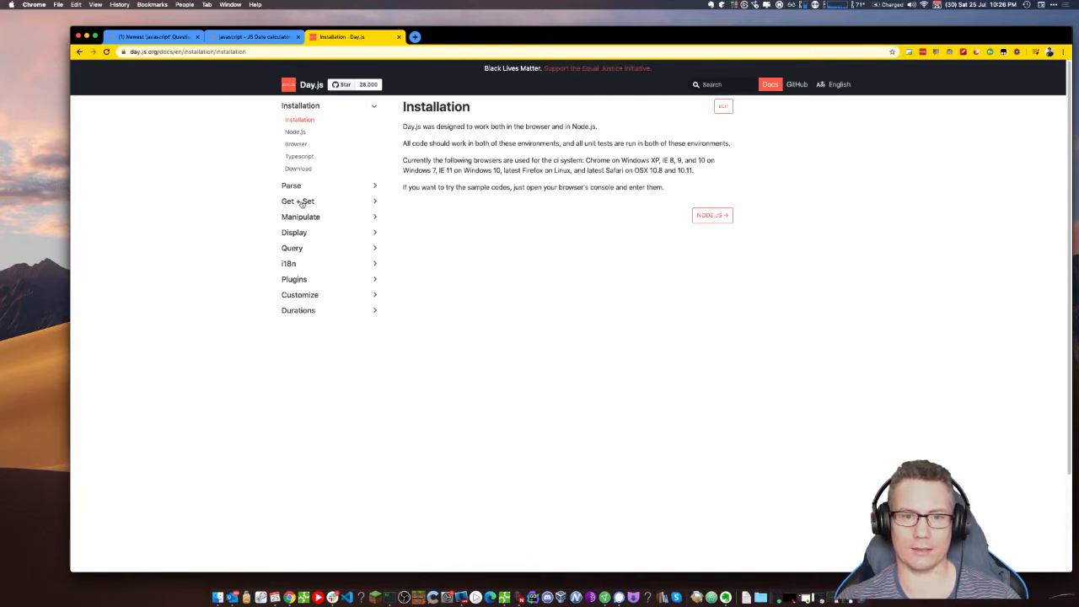
left_click(301, 216)
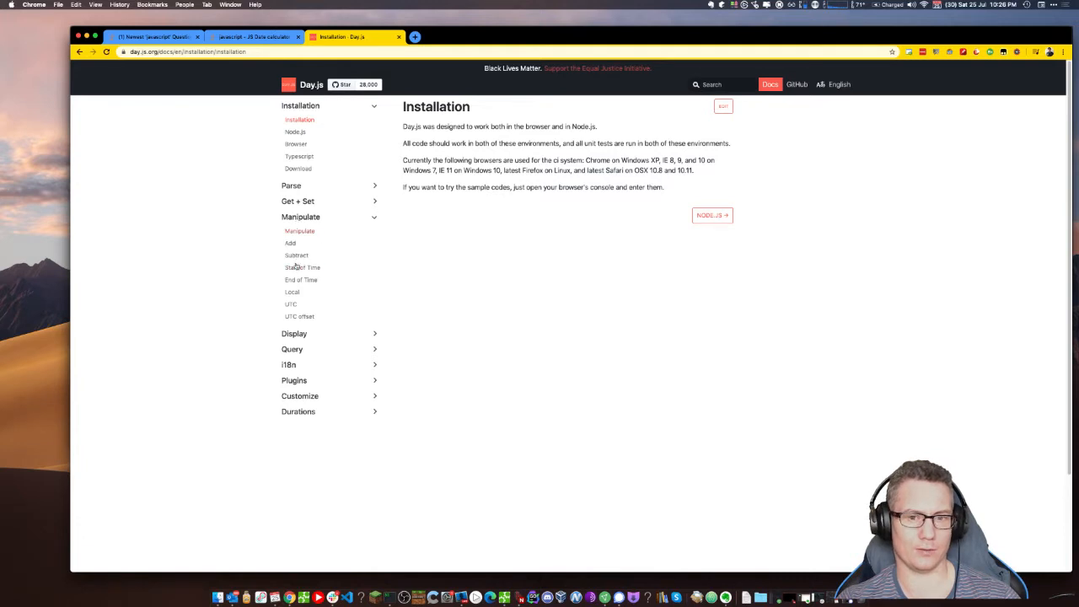
left_click(296, 254)
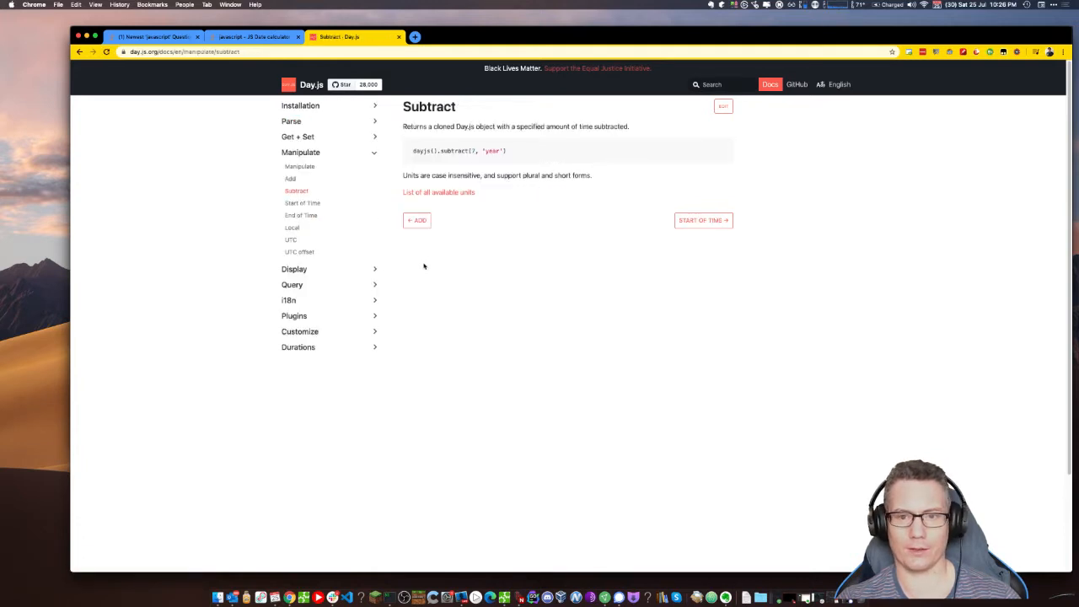
mouse_move(320, 211)
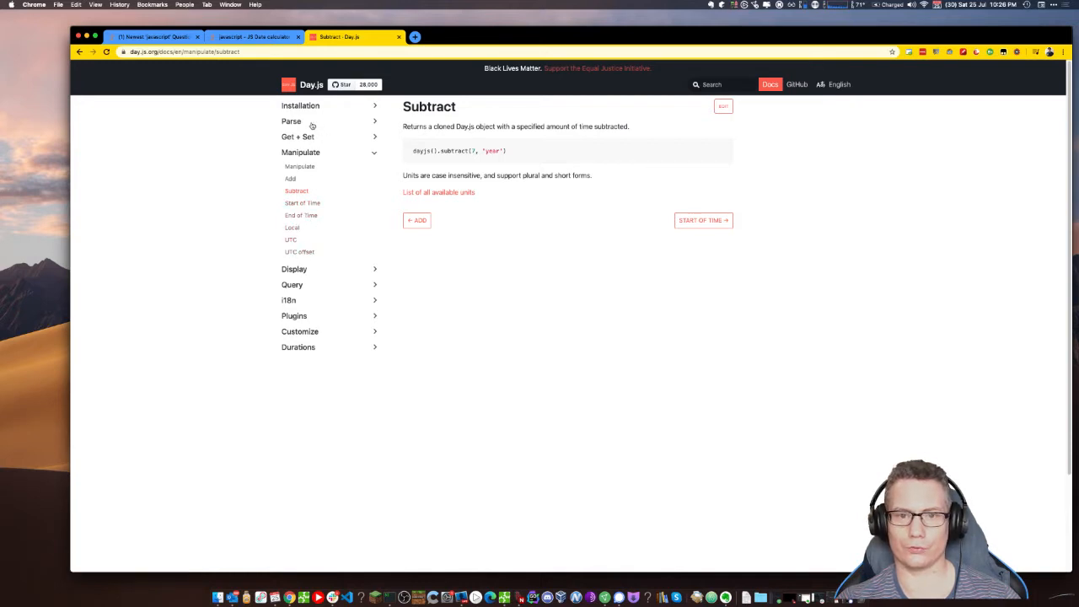
left_click(291, 121)
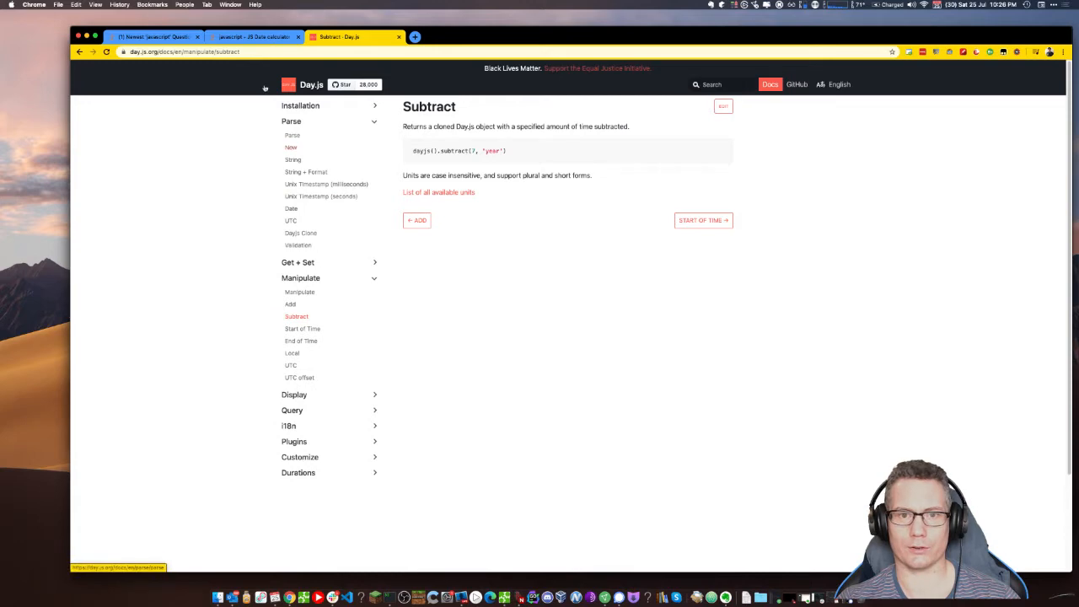
left_click(252, 36)
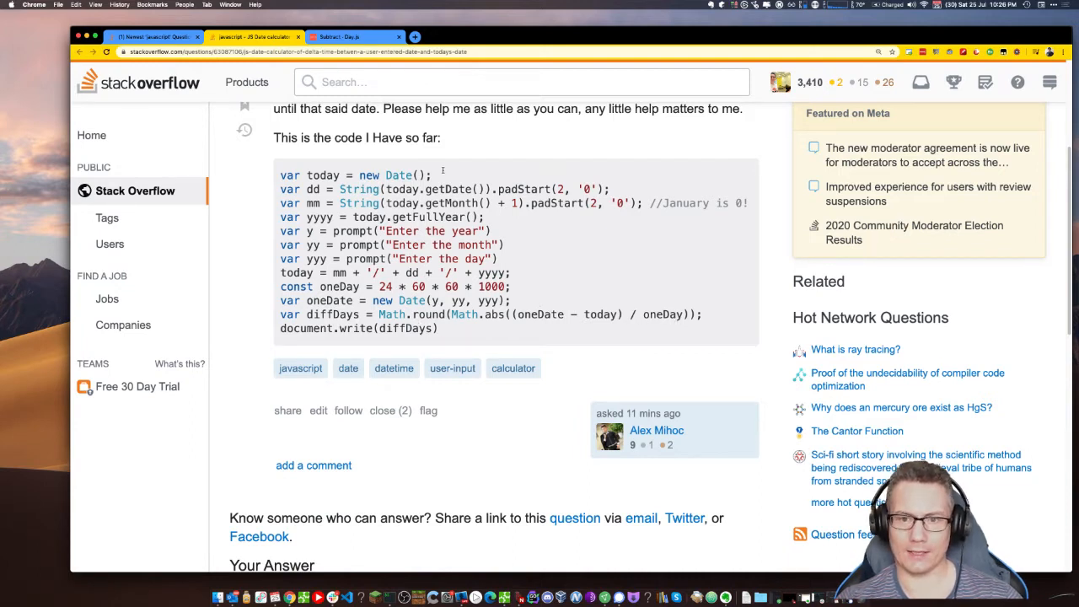
double_click(322, 175)
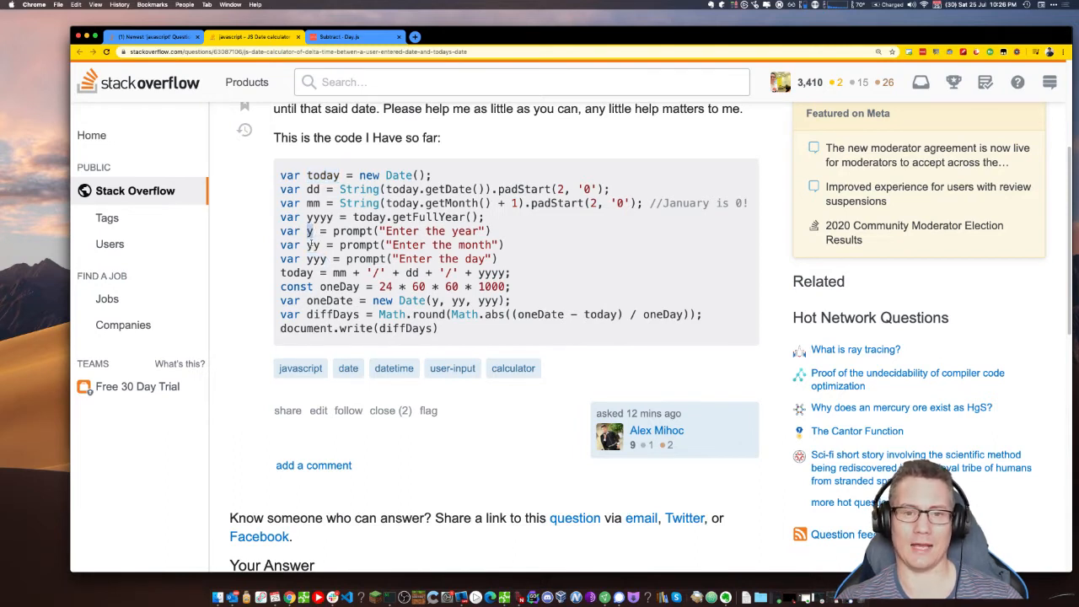
double_click(314, 259)
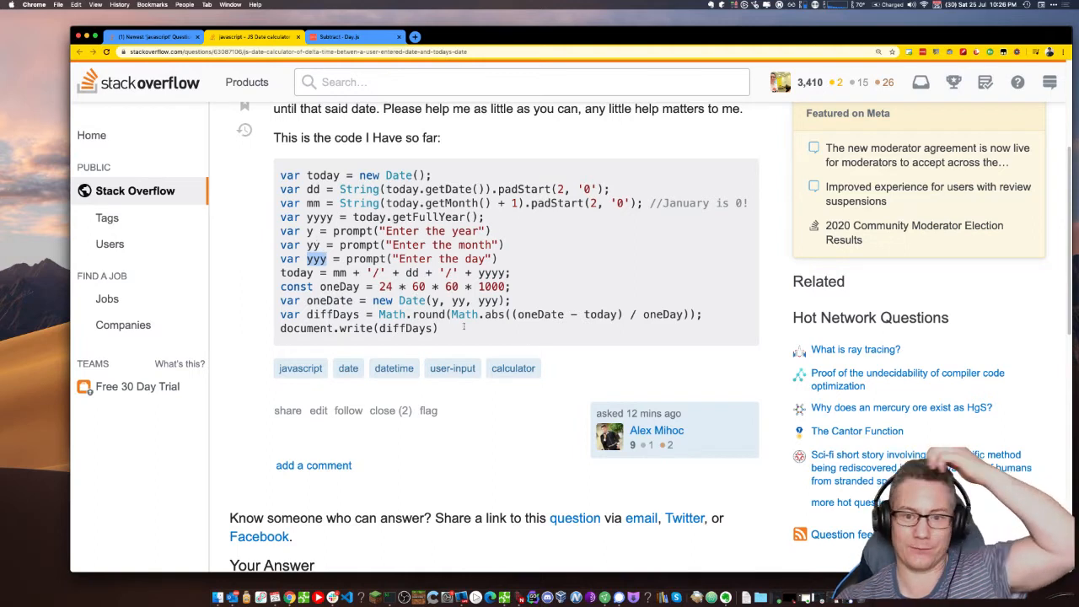
left_click_drag(282, 175, 438, 328)
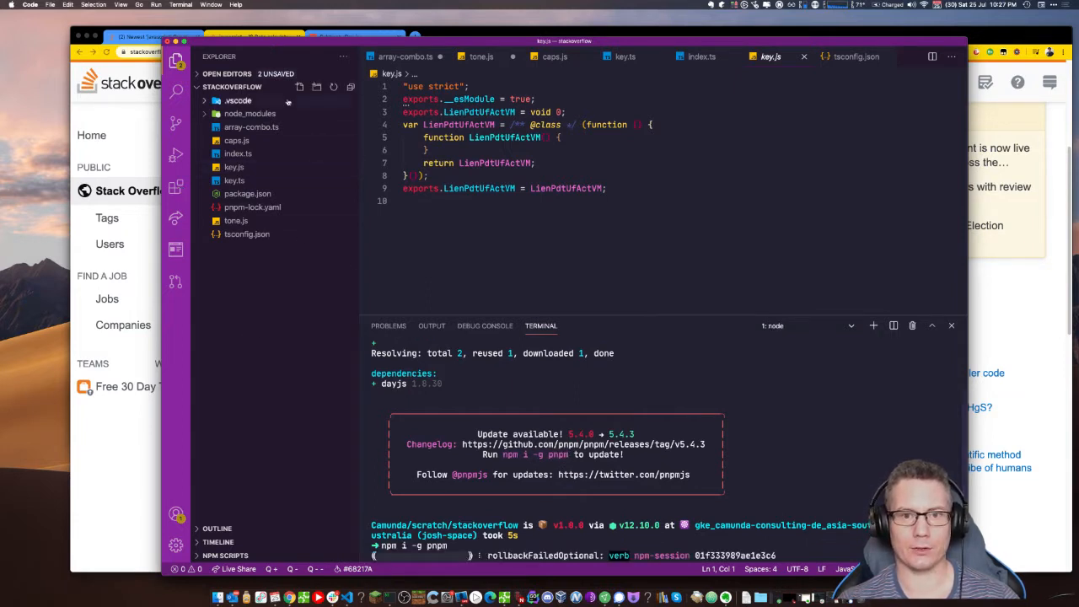
- Create a new file in the stackoverflow project from the Explorer
left_click(299, 87)
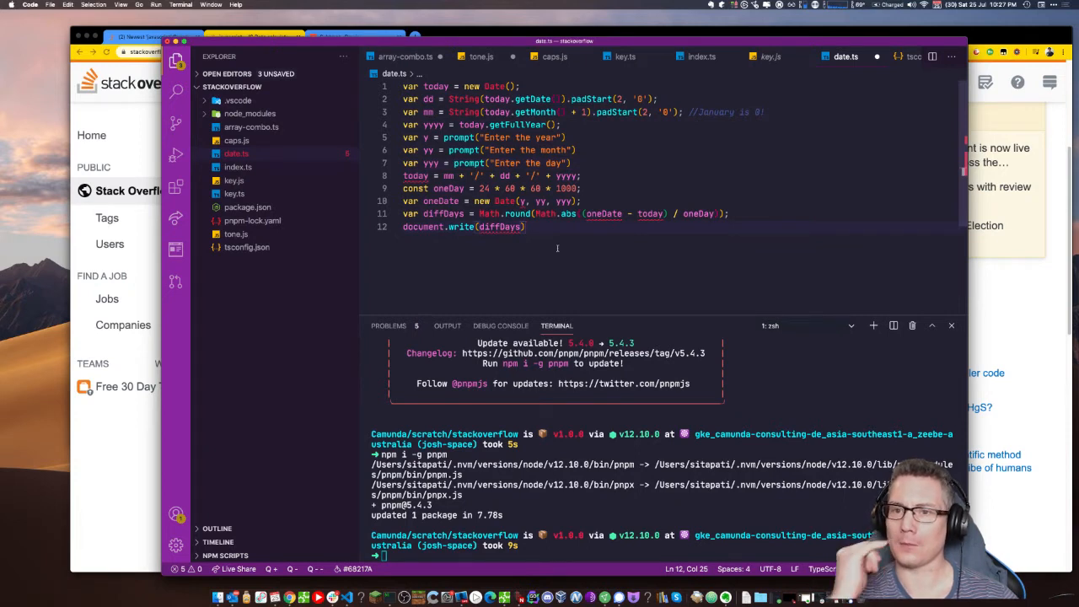
mouse_move(562, 253)
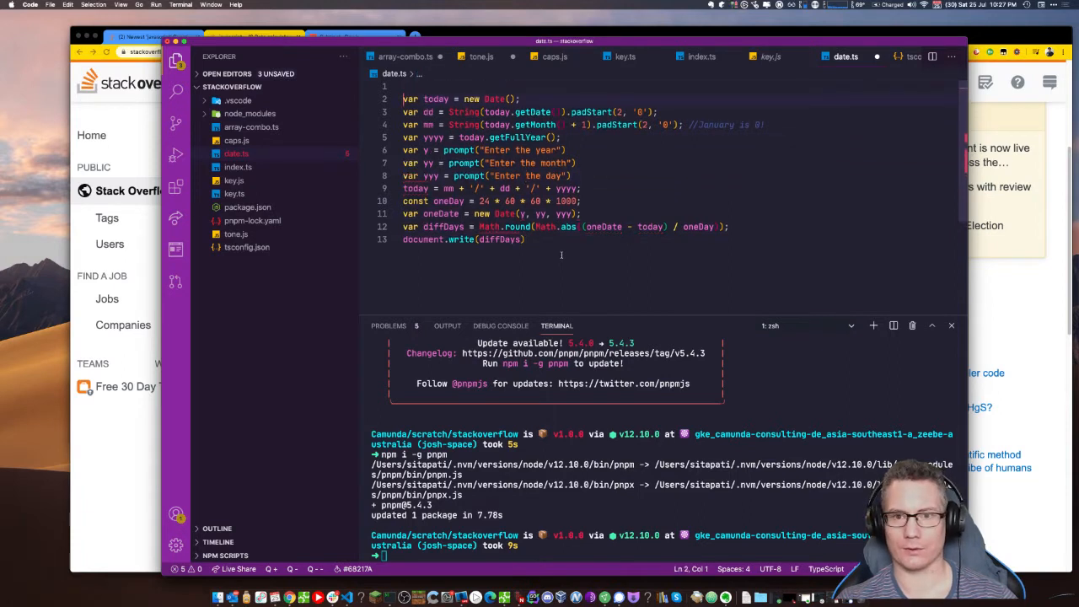
- Add import dayjs from 'dayjs' to date.ts and set today to dayjs()
type("import")
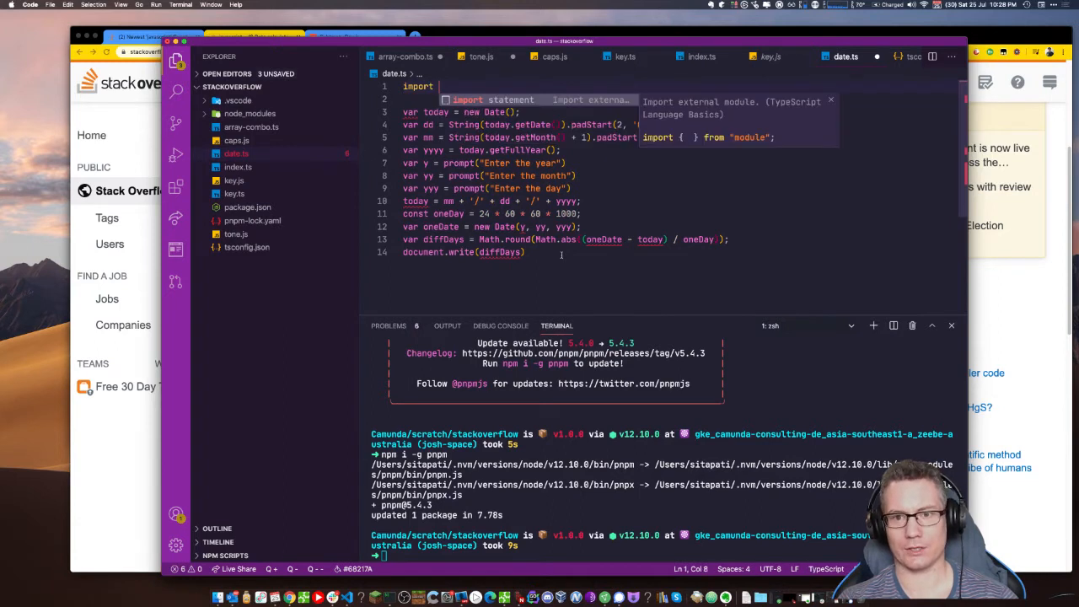
type("day")
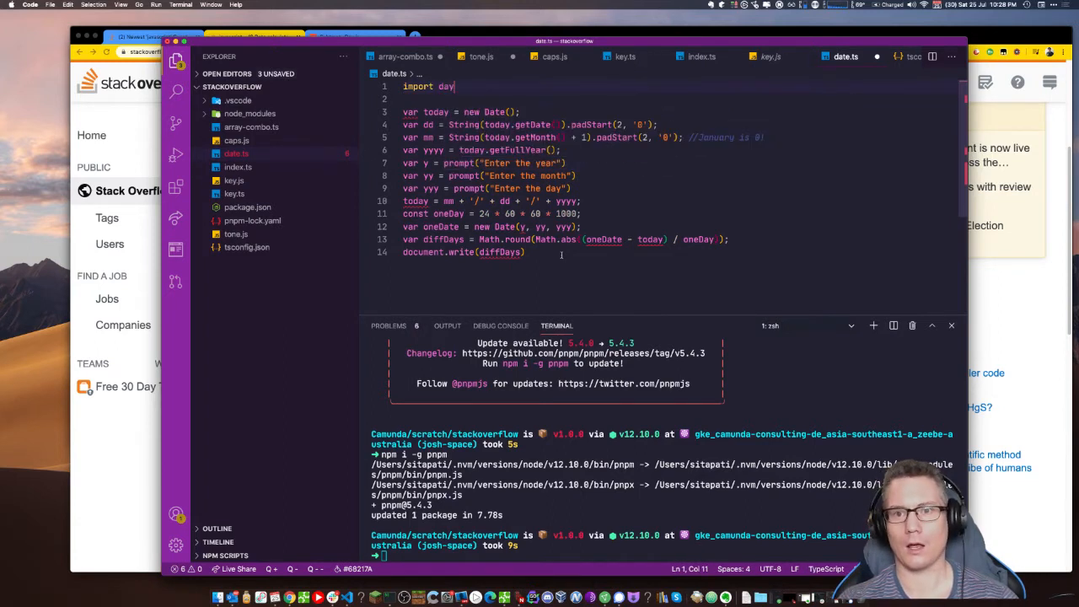
type("js from")
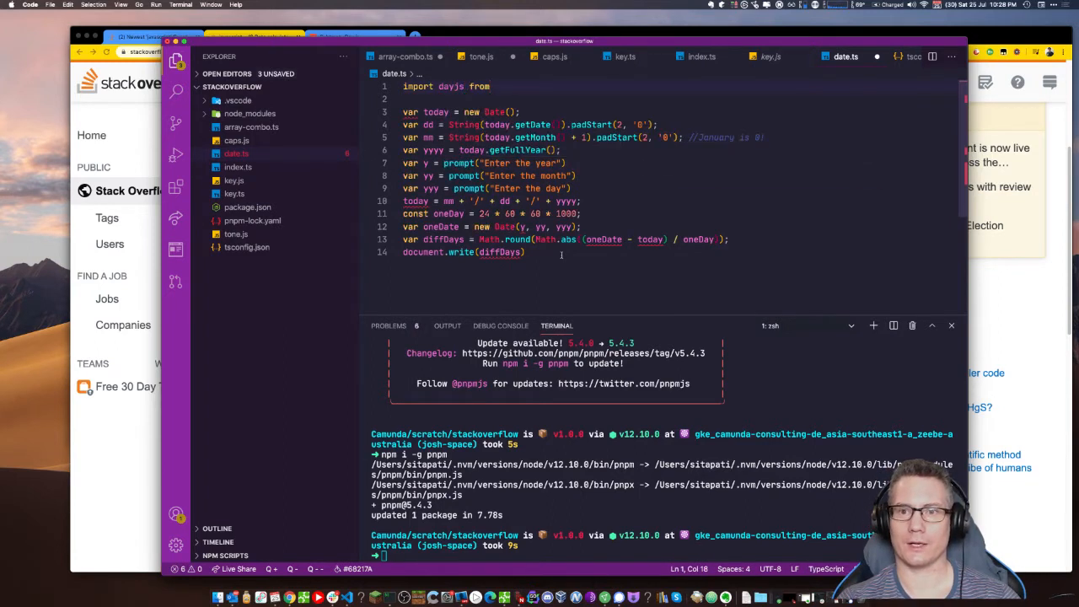
type("'dayjs'")
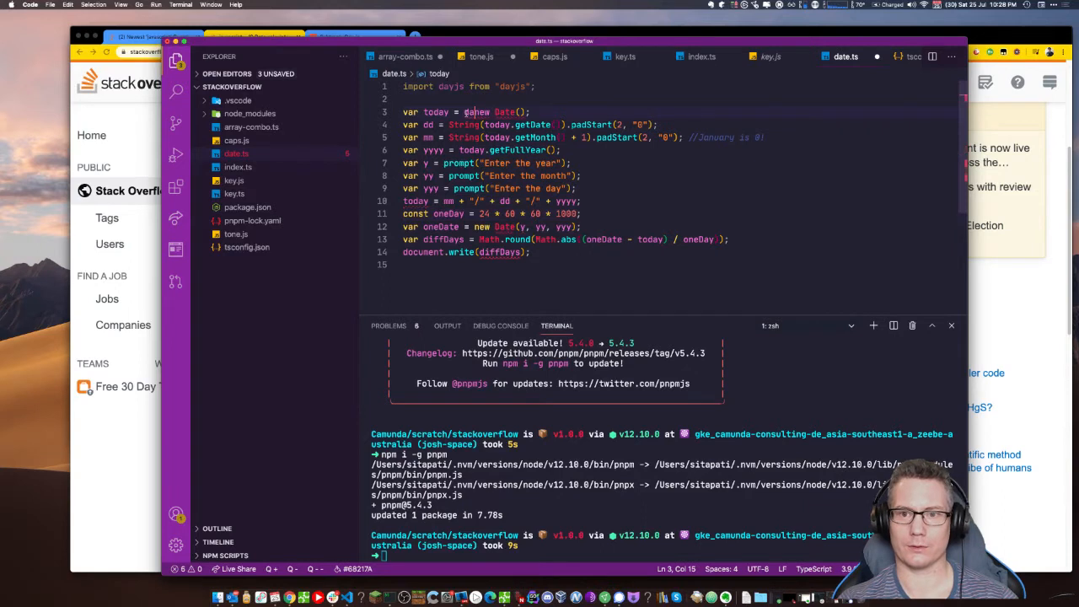
type("dayjs()")
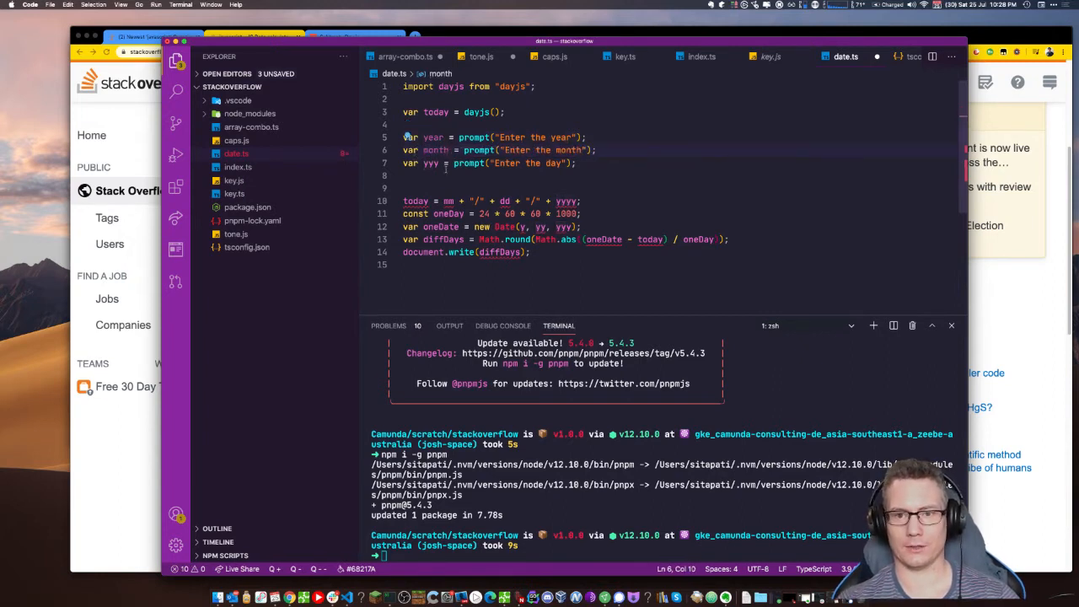
type("d")
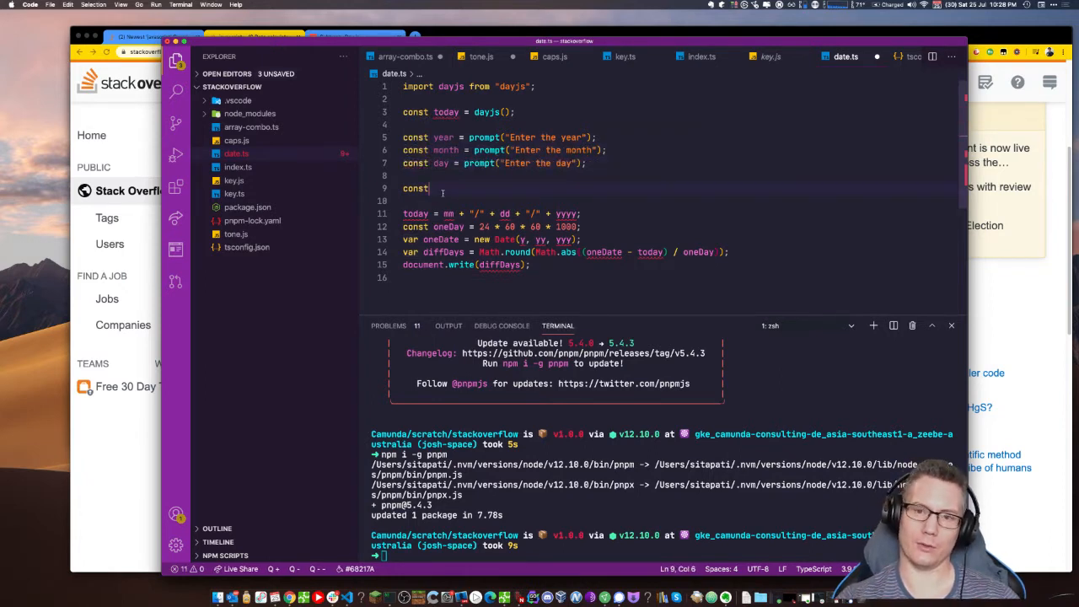
- Add const userDate = dayjs(`${month}/${day}/${year}`) and begin a const difference line
type("userDate = dayjs(\"")
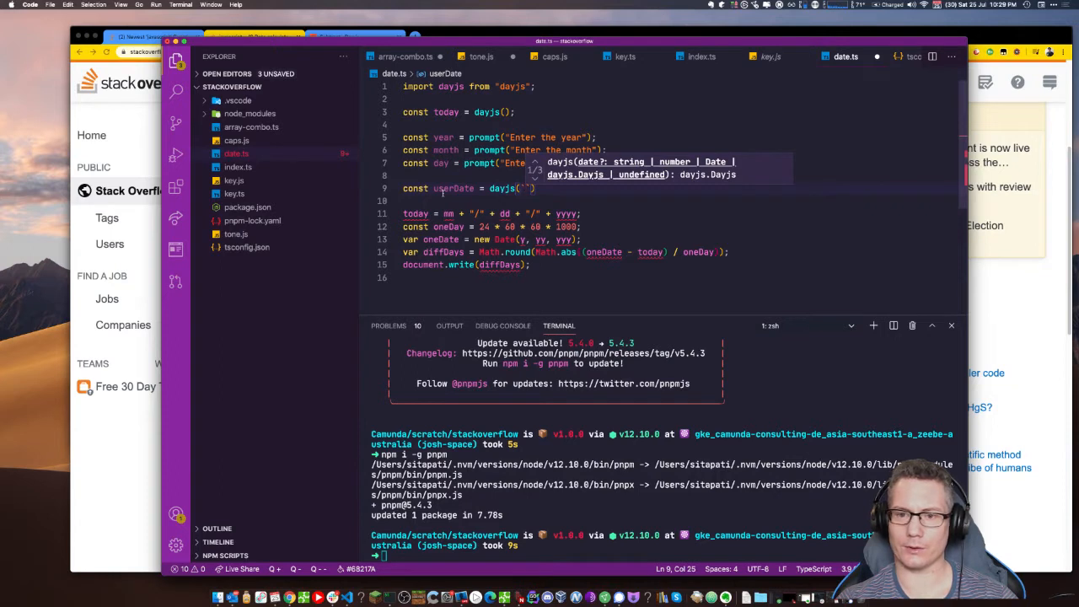
type("mm/")
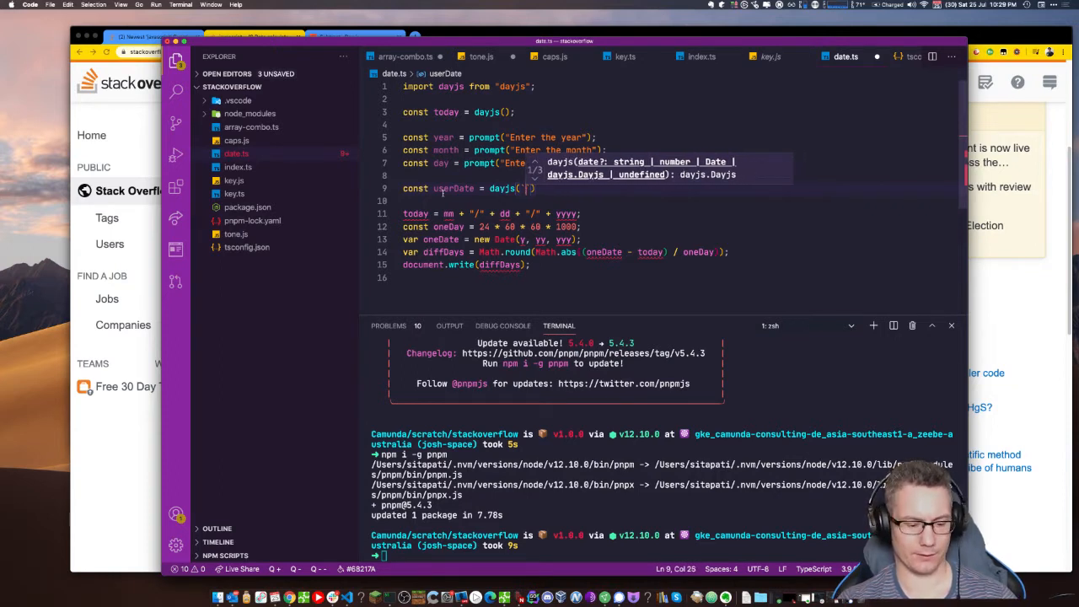
type("${mm")
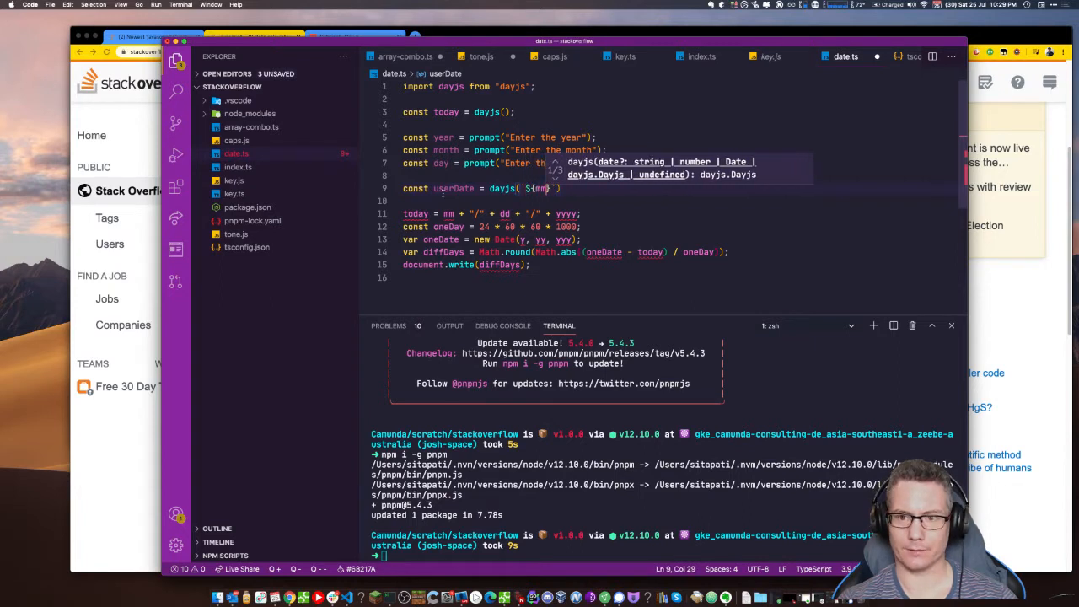
type("/")
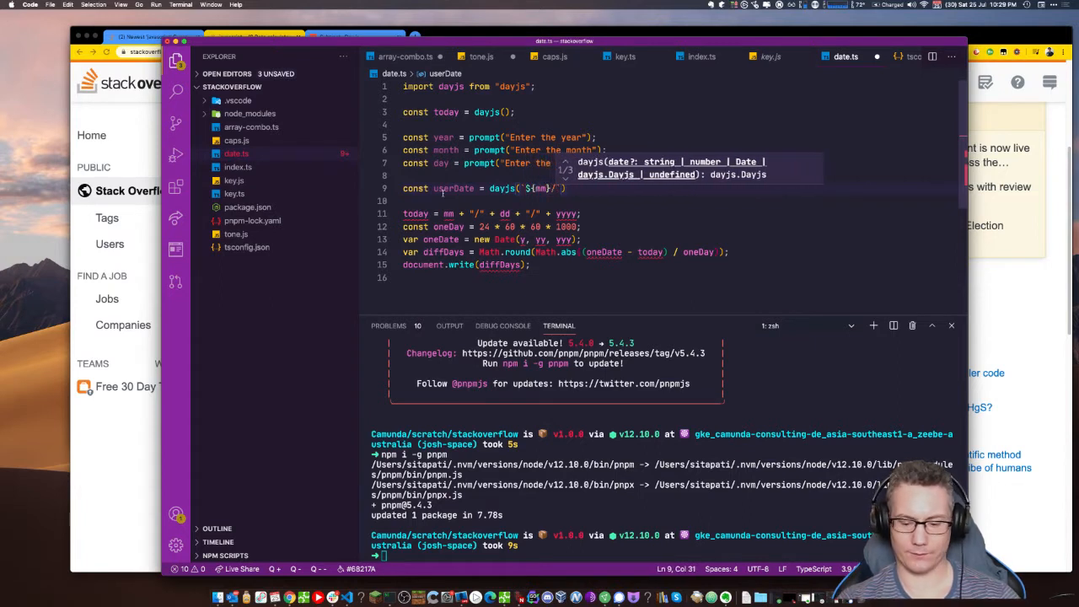
type("/${")
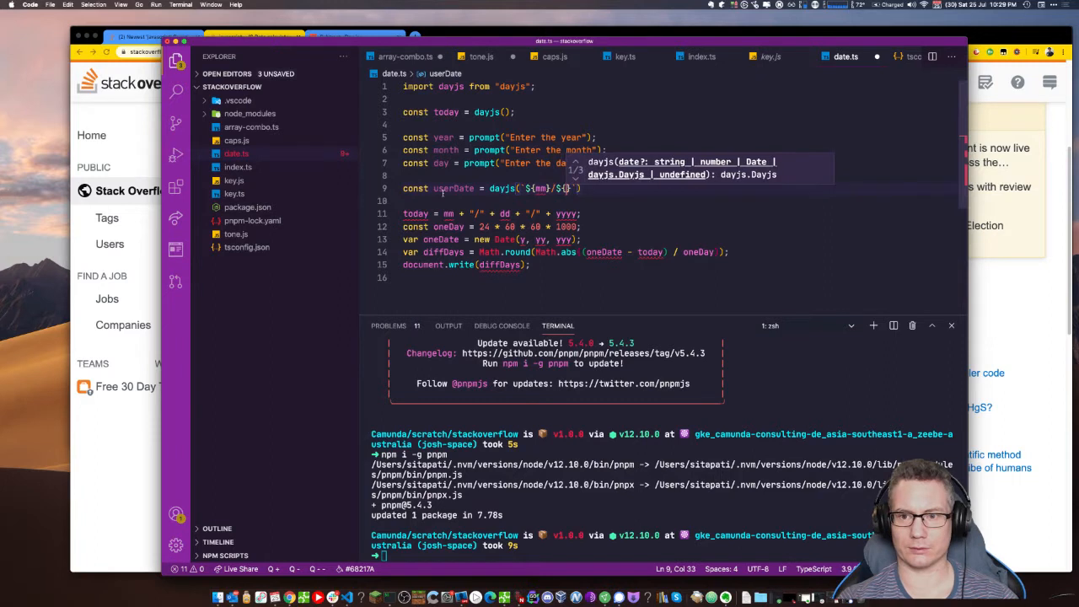
type("dd}/${yyyy")
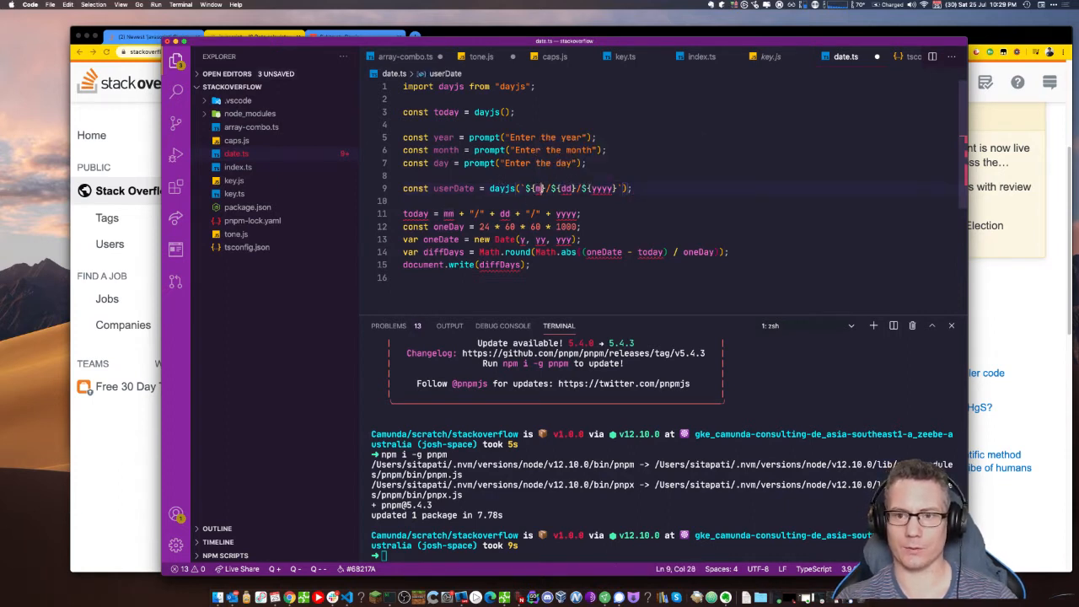
type("onth")
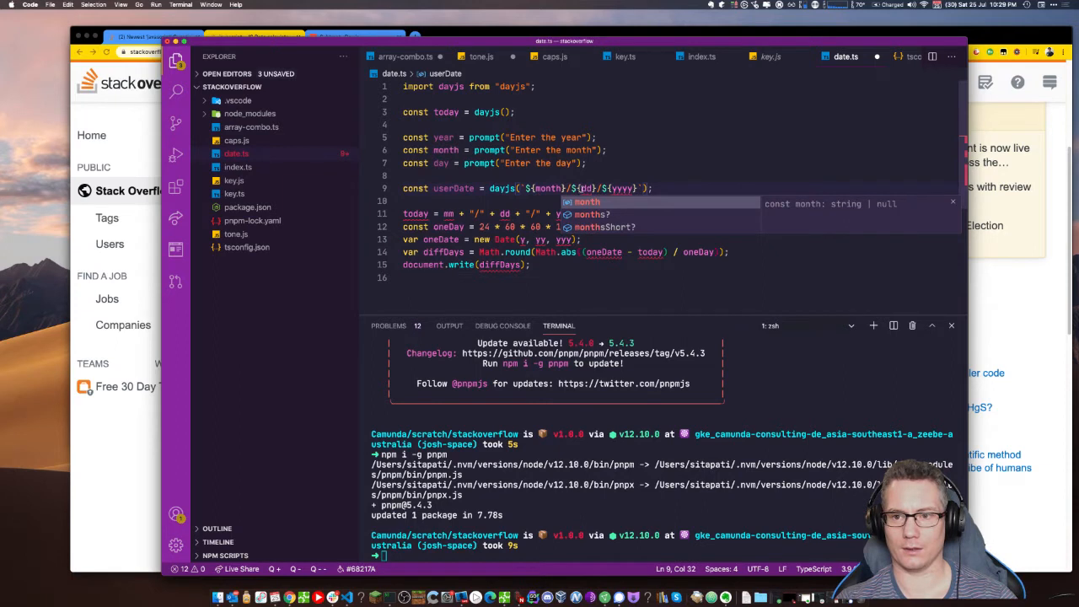
type("day")
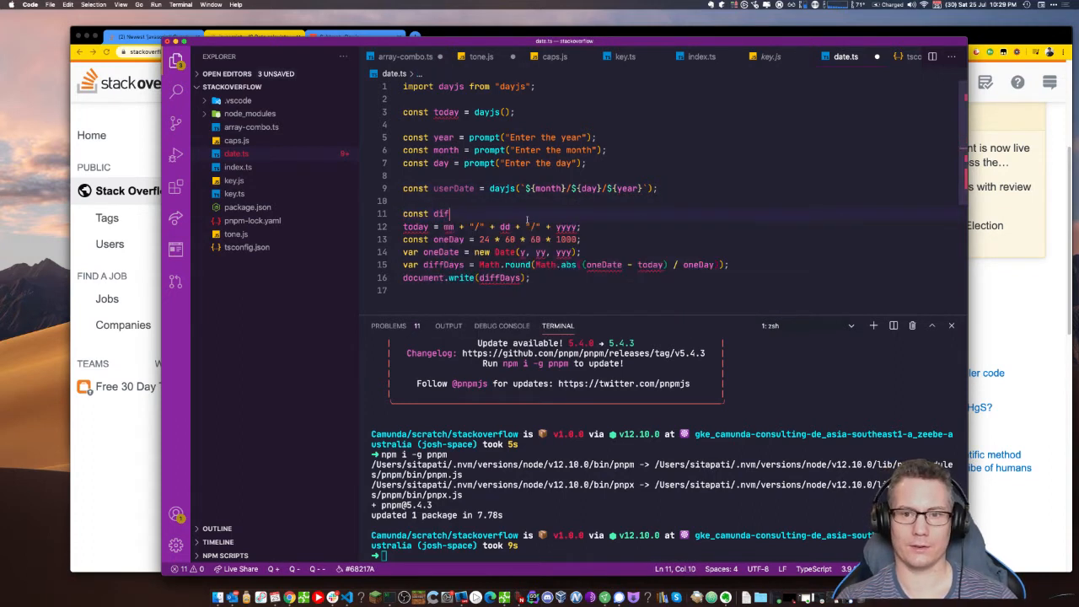
type("ference")
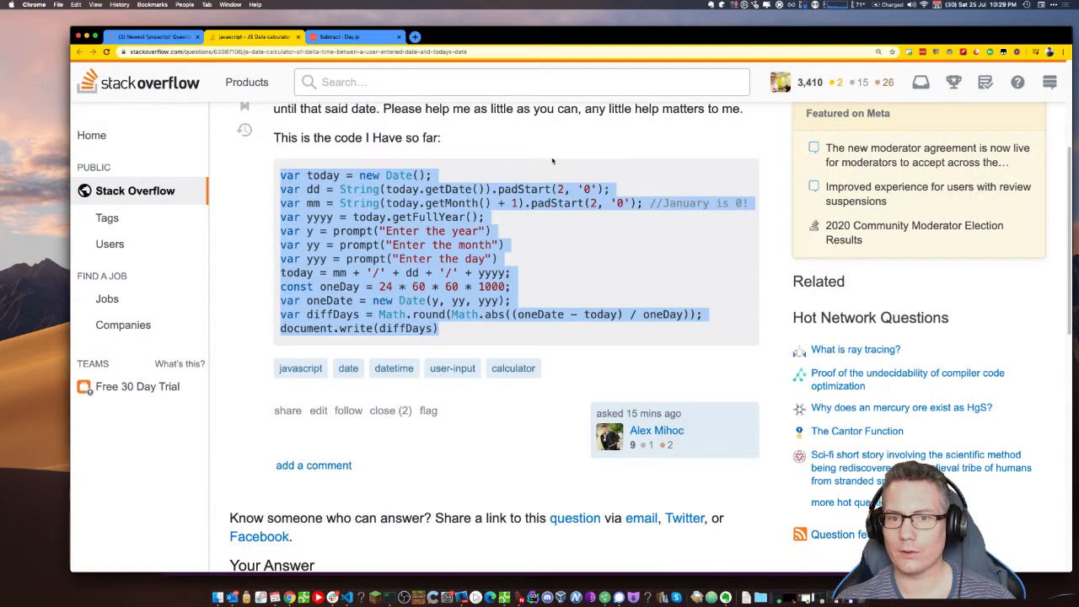
left_click(339, 37)
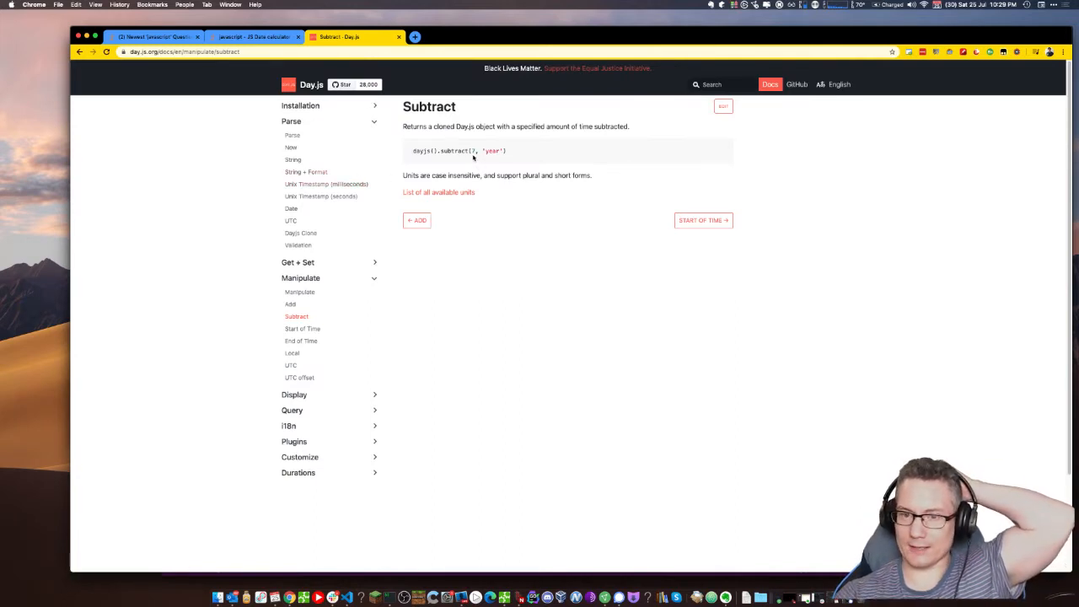
mouse_move(455, 192)
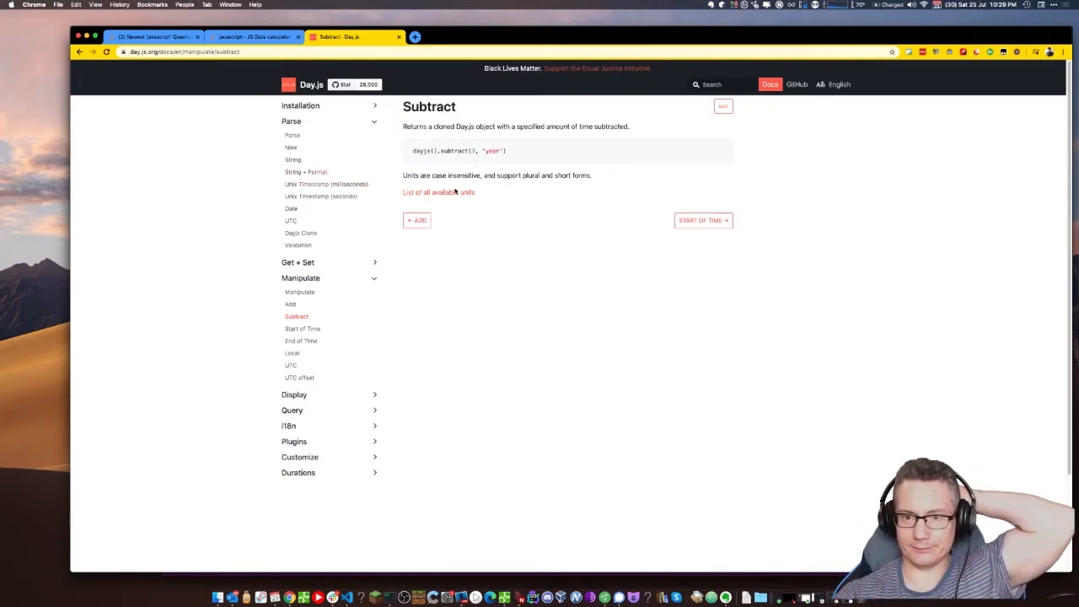
- Browse Day.js units, Get + Set and Parse docs: Now, String, String + Format, Date
left_click(439, 192)
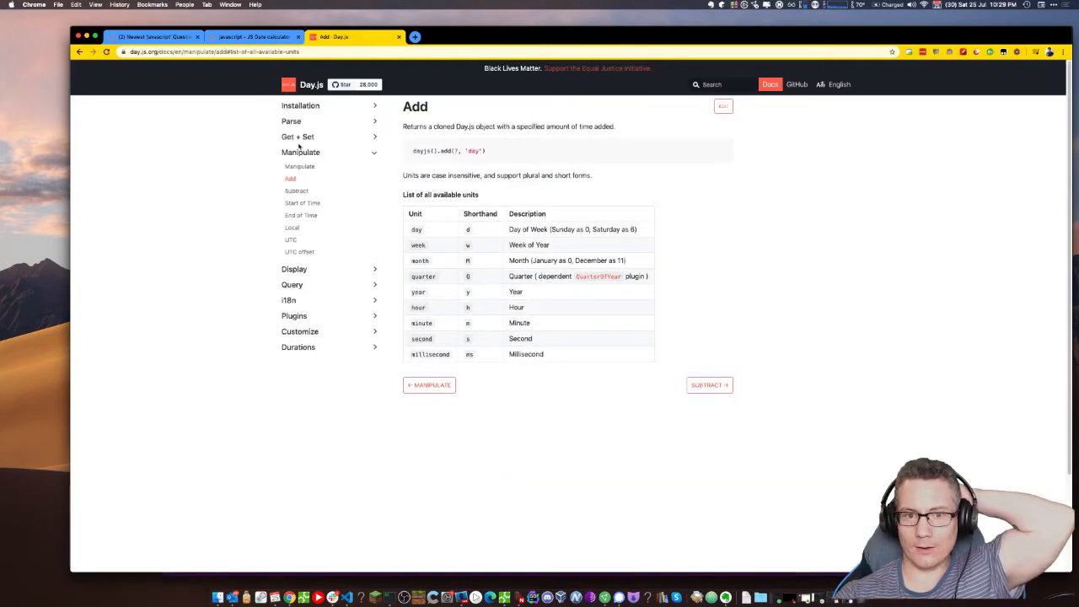
left_click(297, 137)
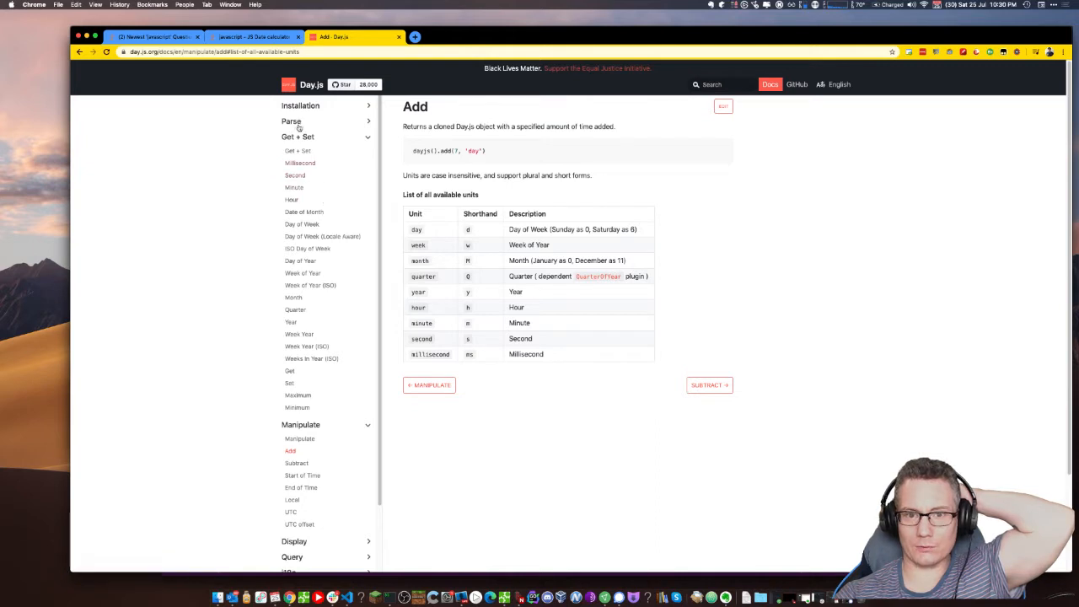
left_click(291, 120)
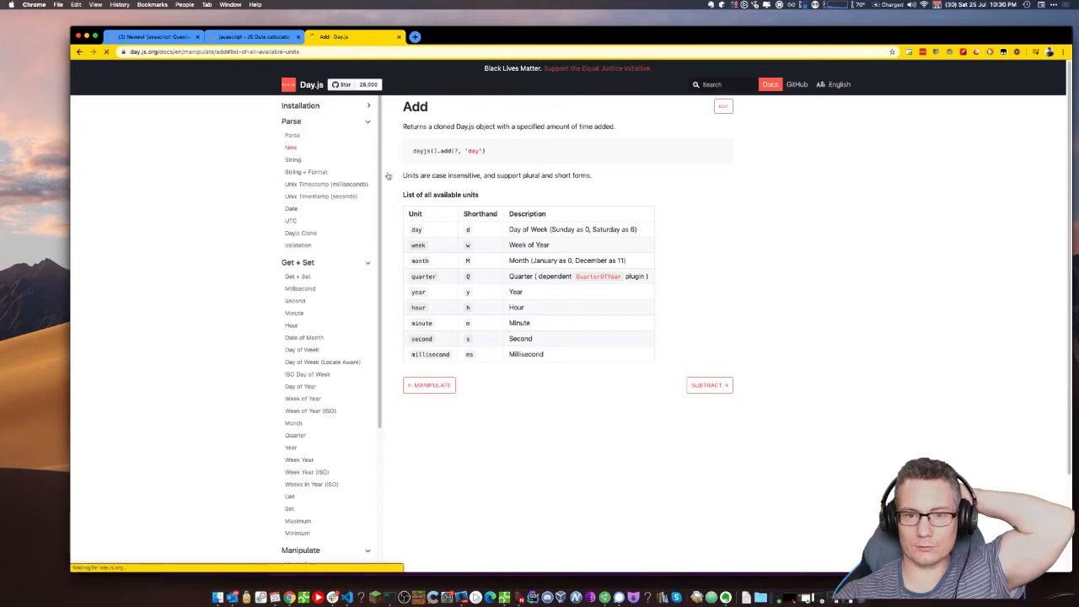
left_click(291, 147)
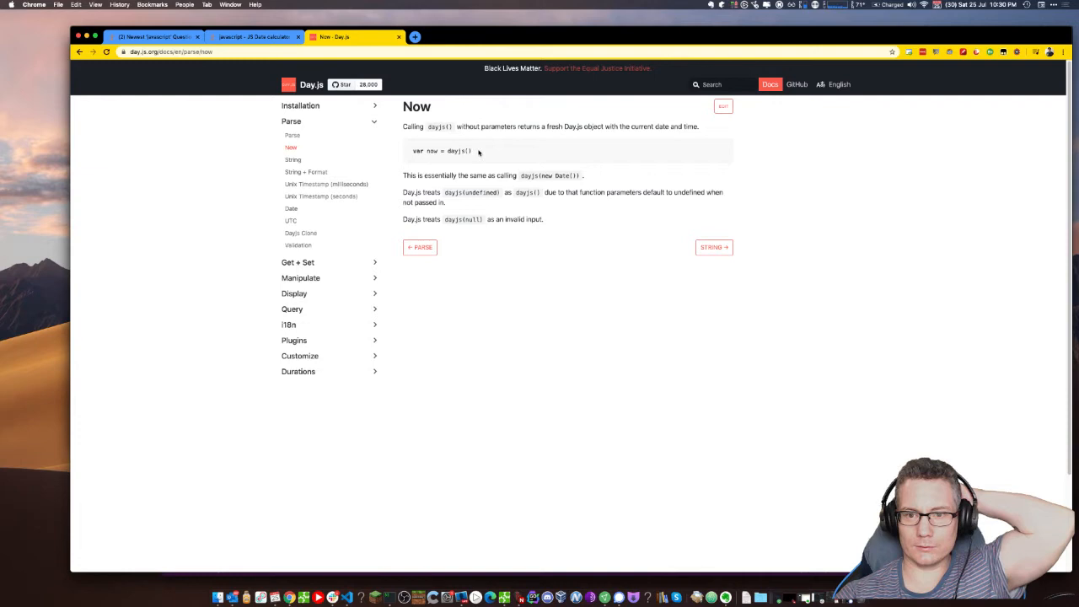
mouse_move(293, 160)
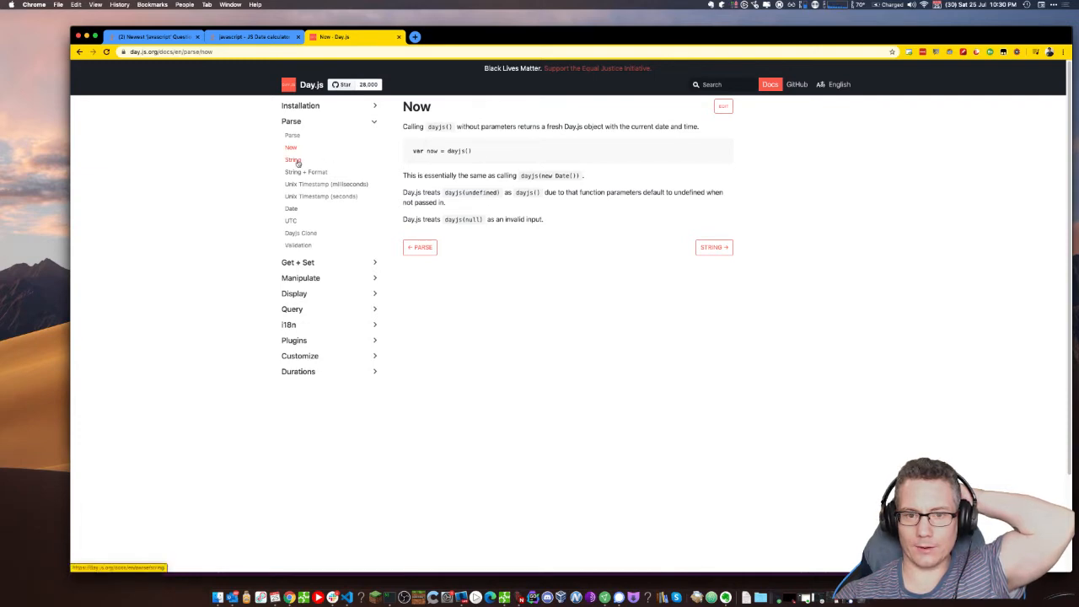
left_click(293, 159)
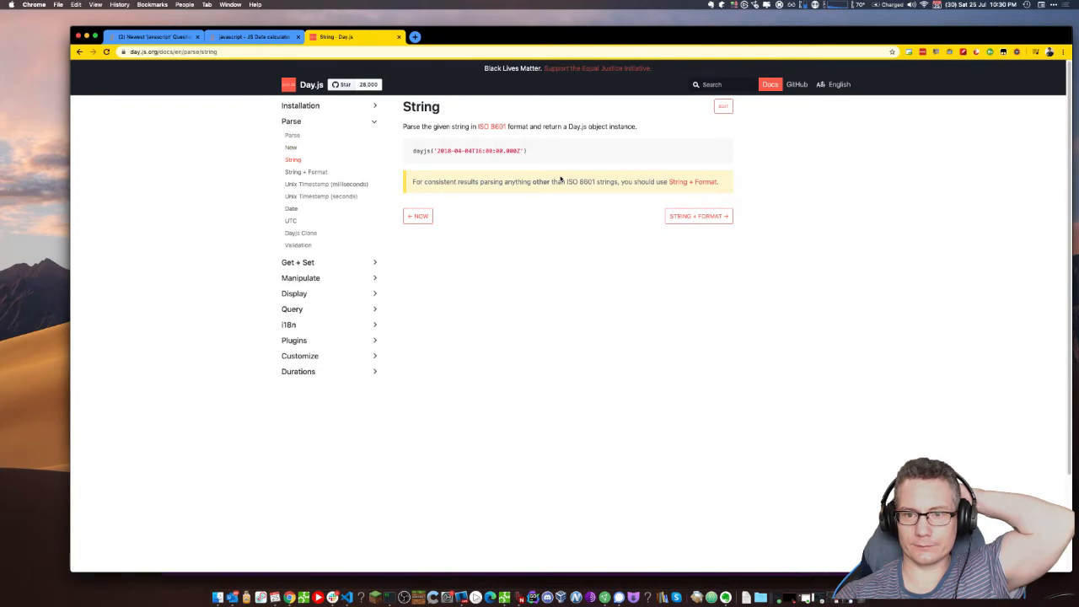
mouse_move(306, 172)
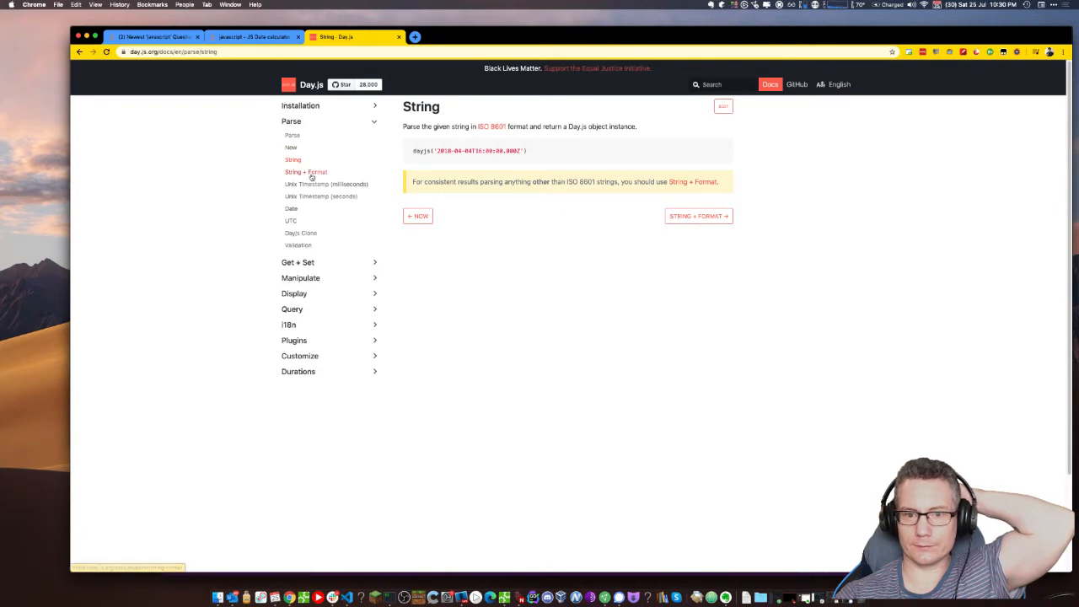
left_click(306, 172)
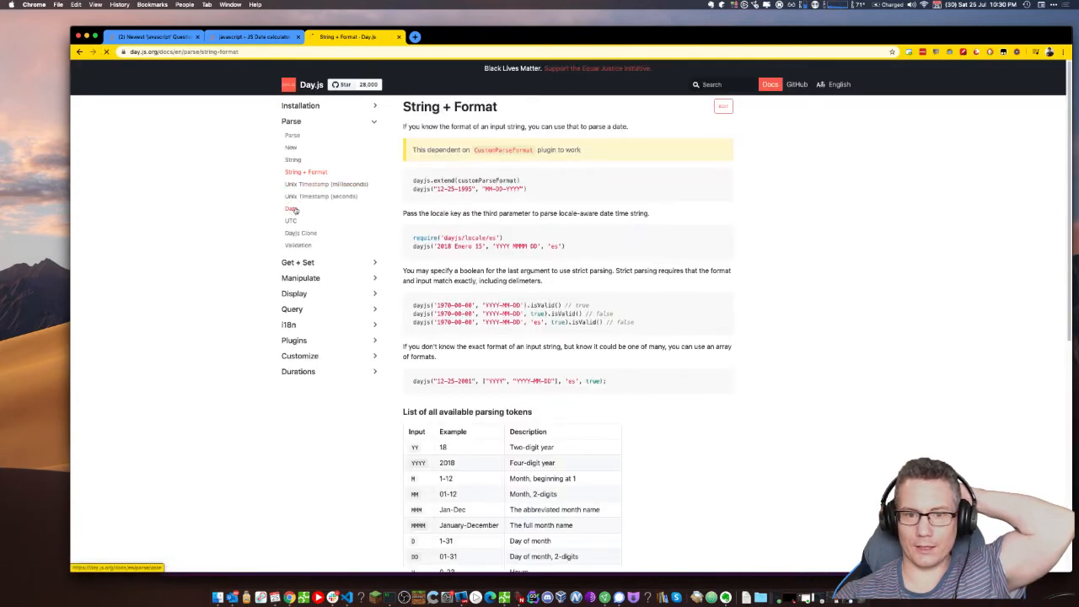
left_click(291, 209)
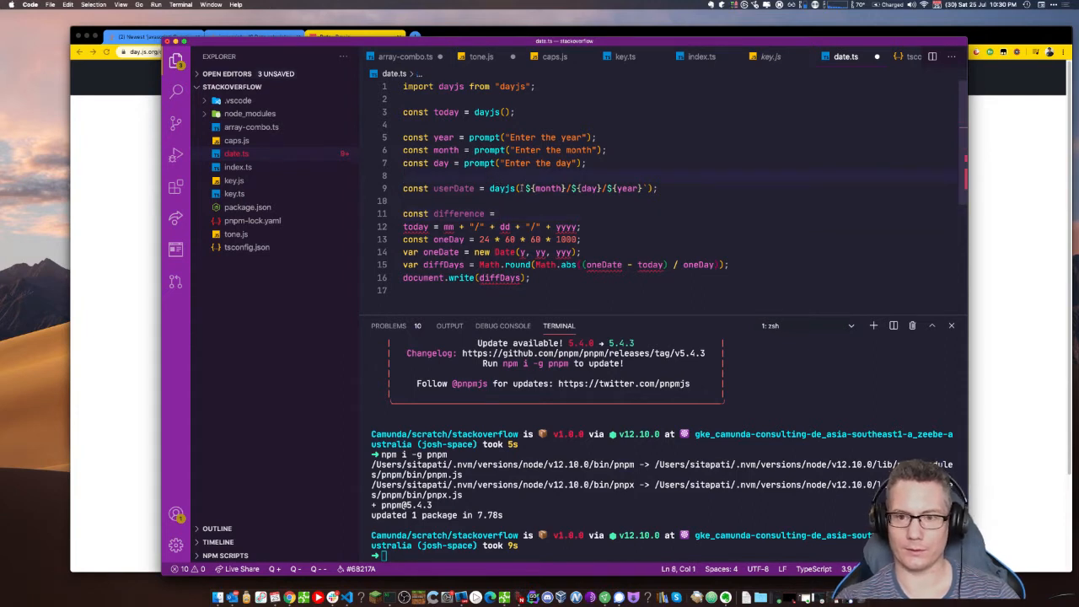
- Change userDate to dayjs(new Date(year, month, …)) instead of the template string
type("new Date(")
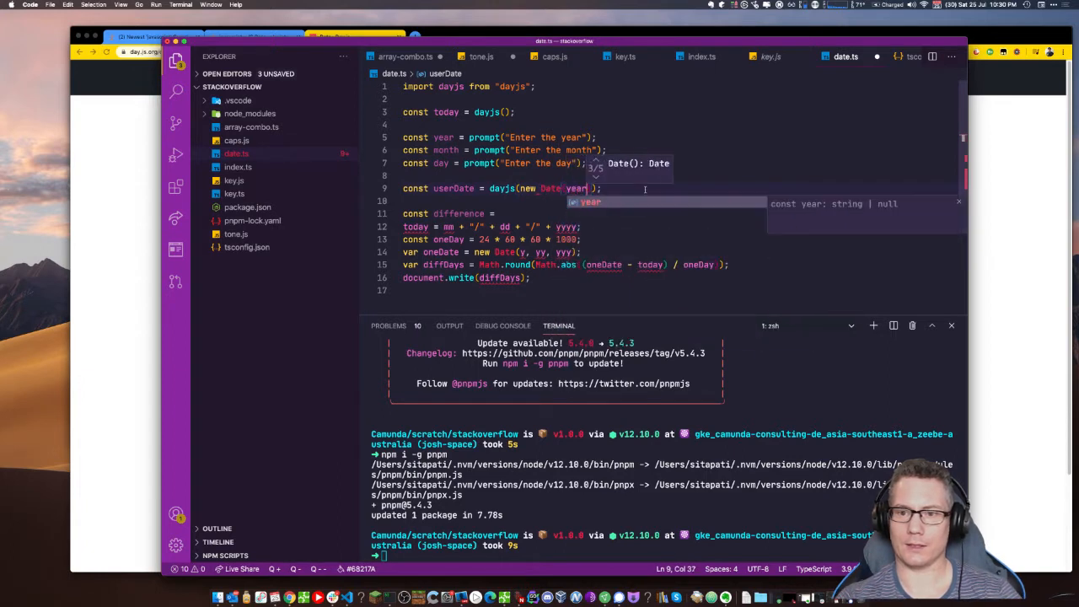
type(", month,")
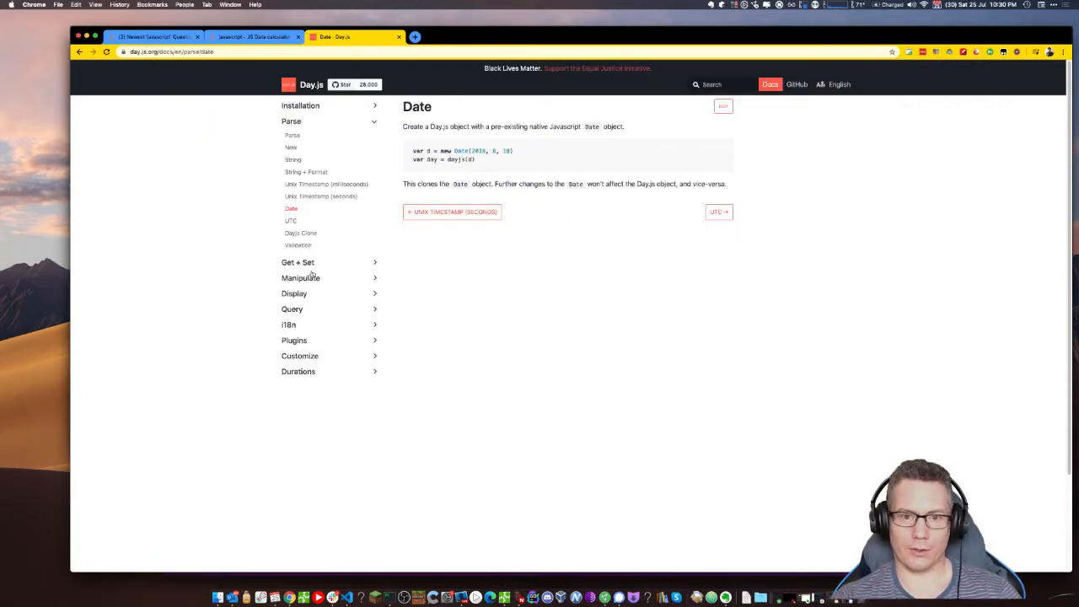
- Read the Day.js Query and Durations docs, from subtracting time to Using Duration with Diff
left_click(292, 308)
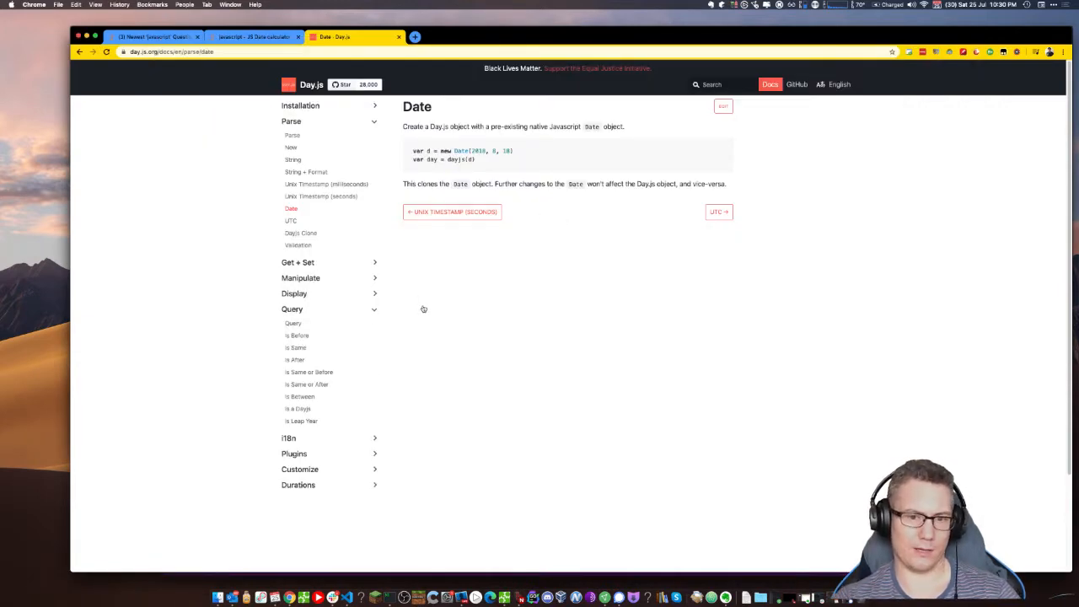
mouse_move(301, 421)
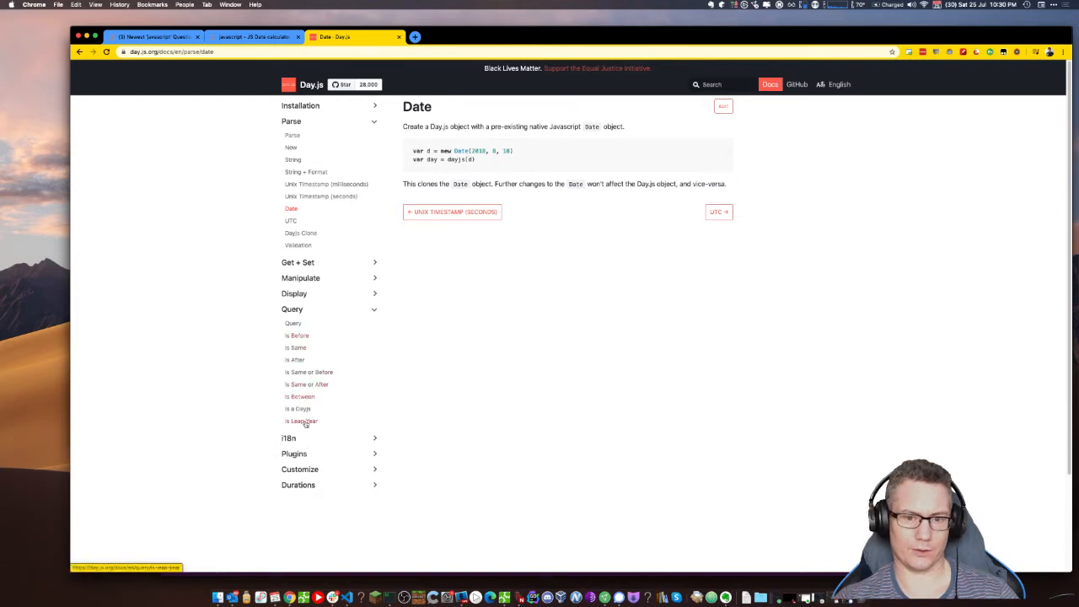
left_click(300, 278)
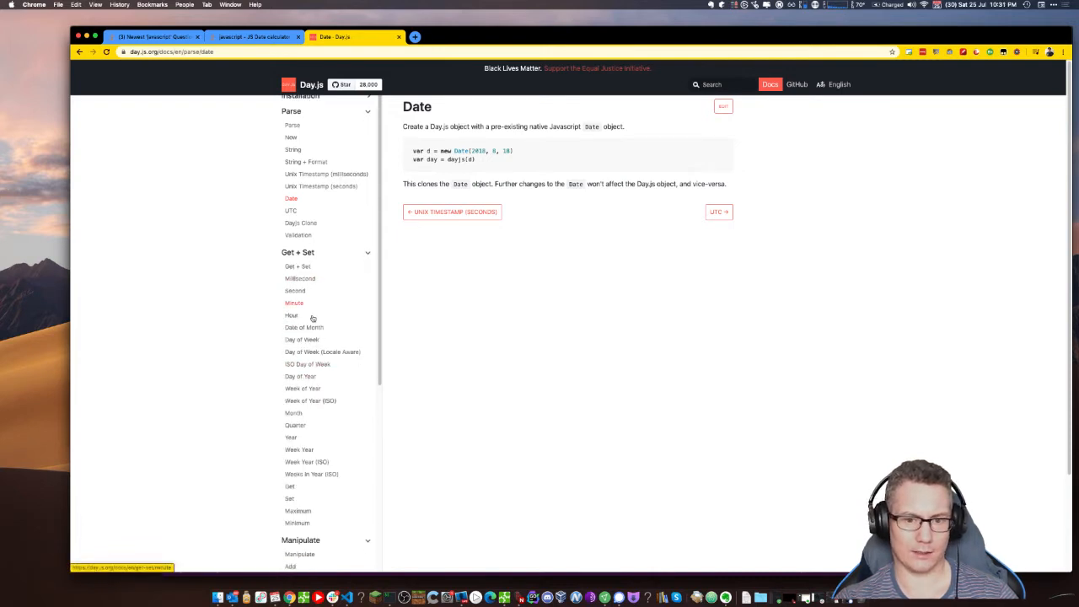
scroll("down", 3)
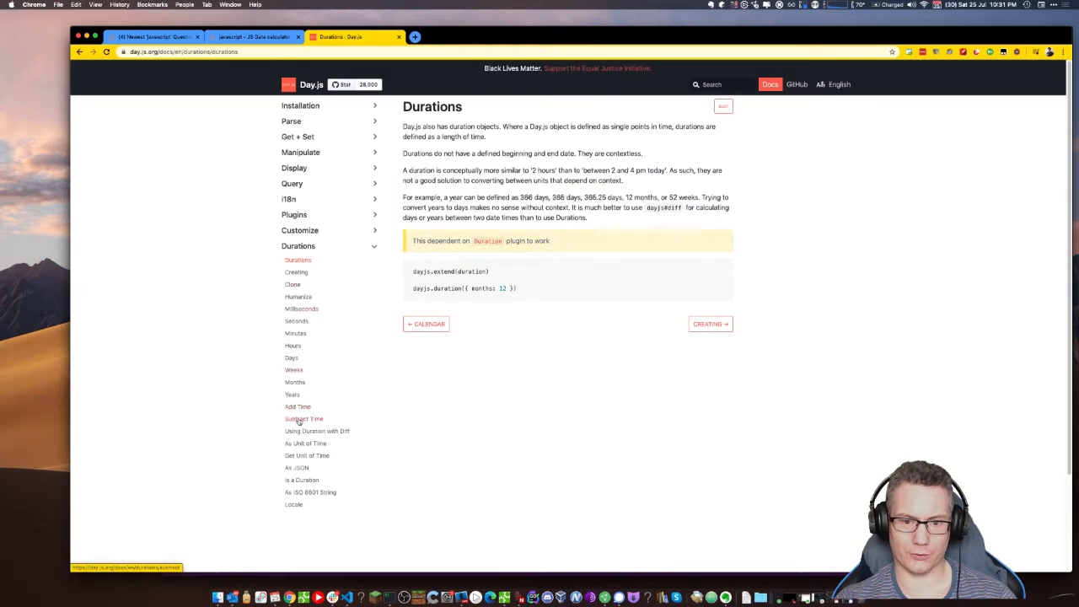
left_click(304, 419)
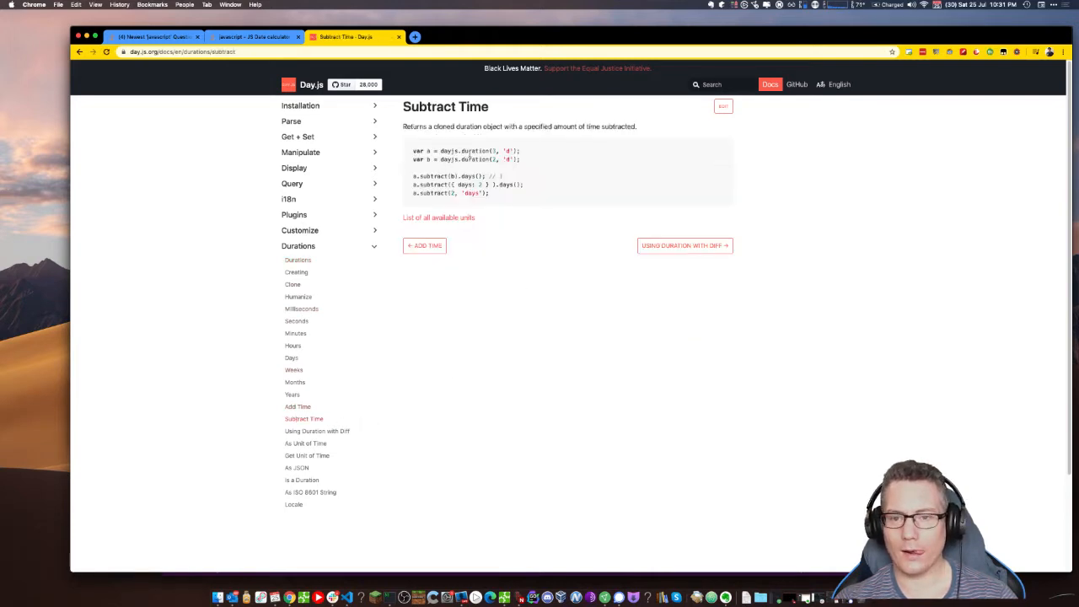
left_click_drag(413, 150, 523, 160)
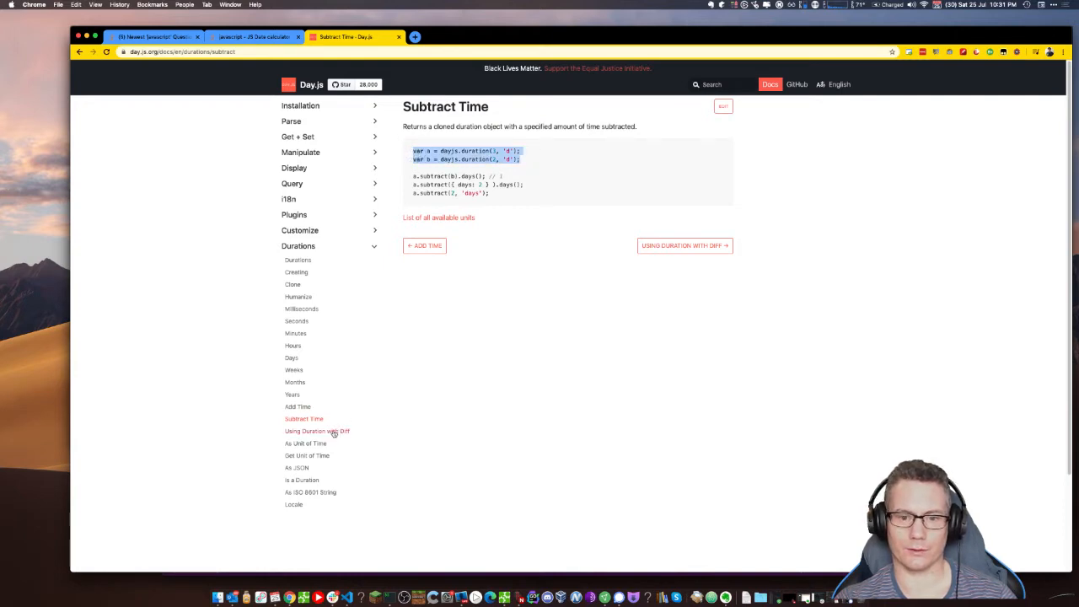
left_click(316, 431)
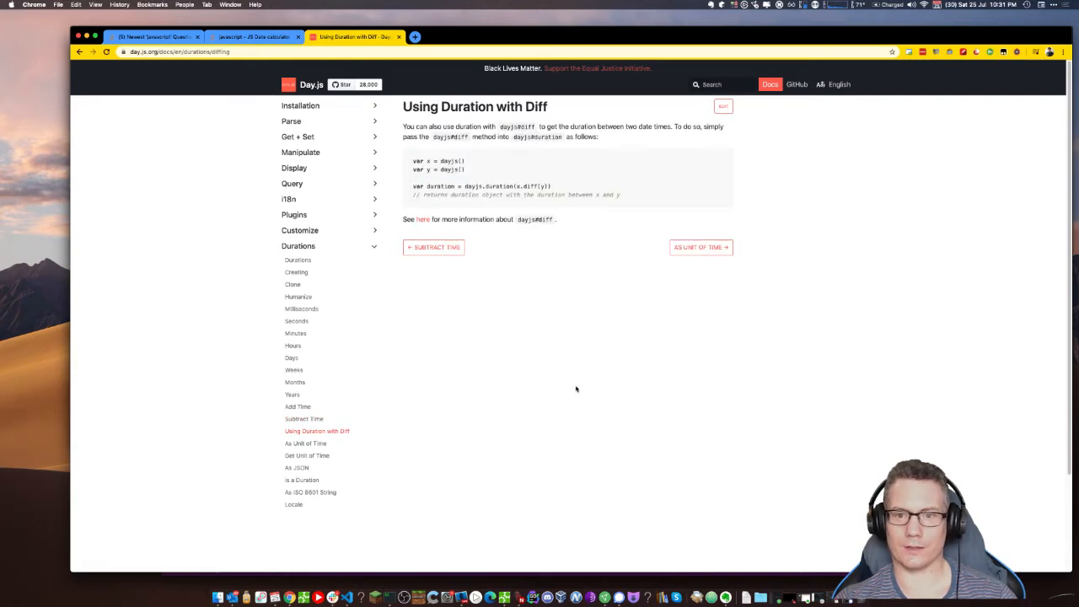
mouse_move(519, 201)
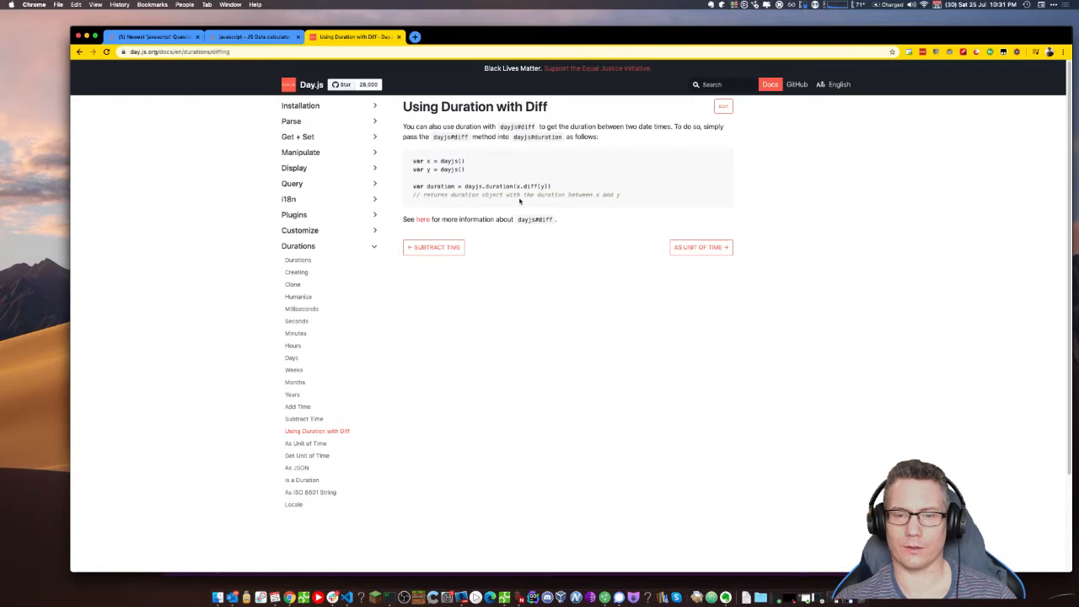
mouse_move(559, 287)
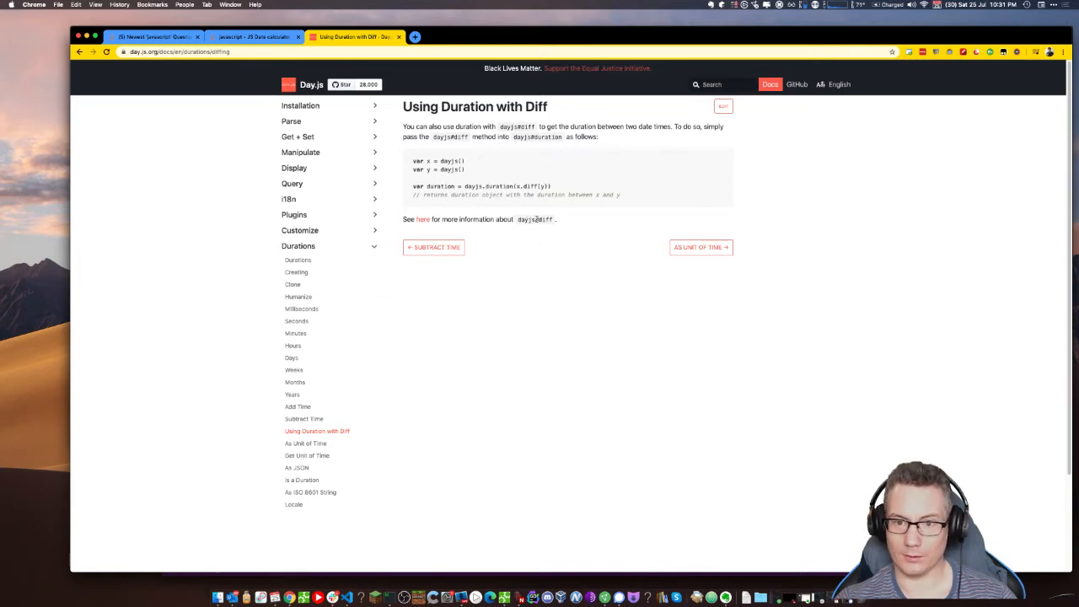
mouse_move(398, 354)
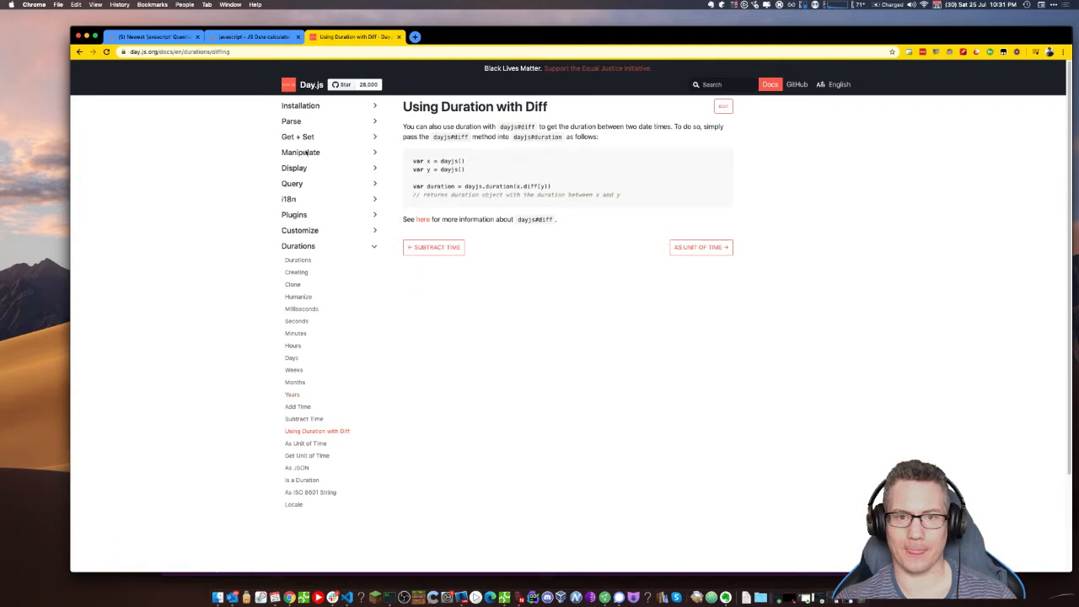
left_click(301, 152)
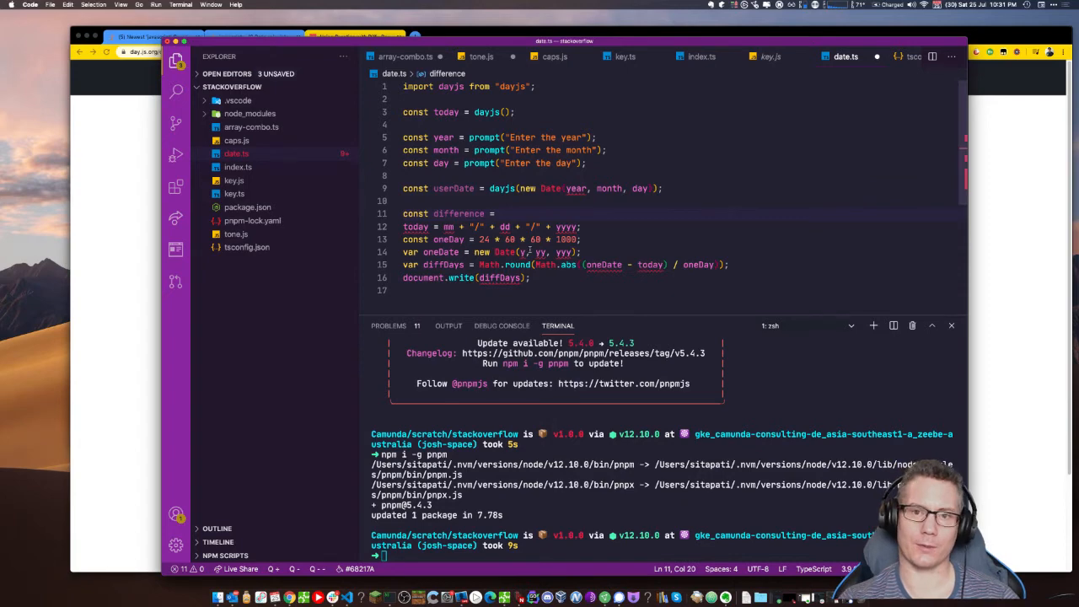
- Set difference to now.diff(userDate) and log it with console.log
type("now")
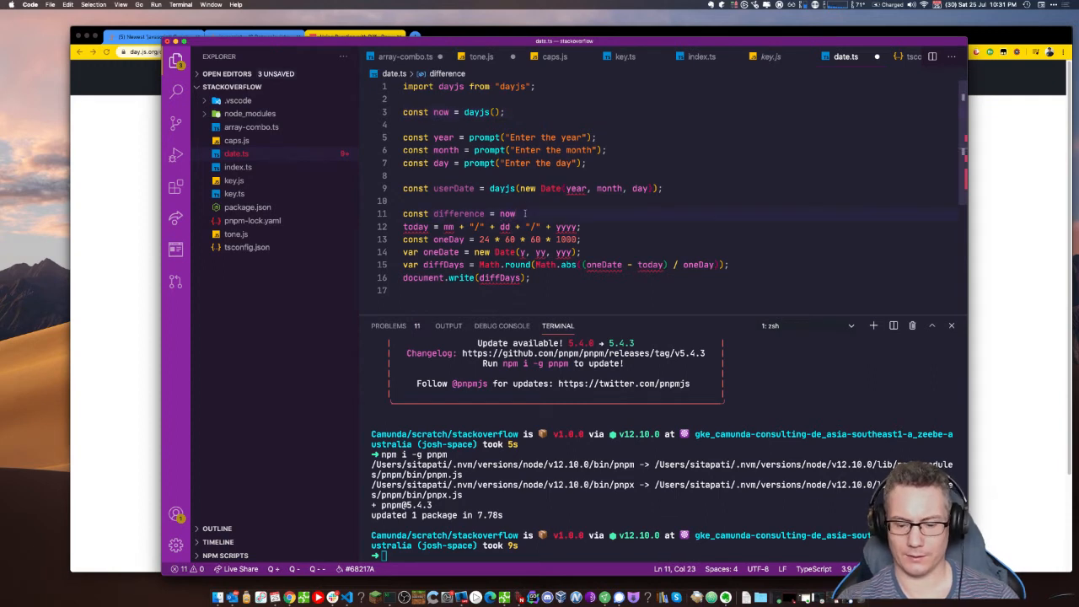
type(".diff(")
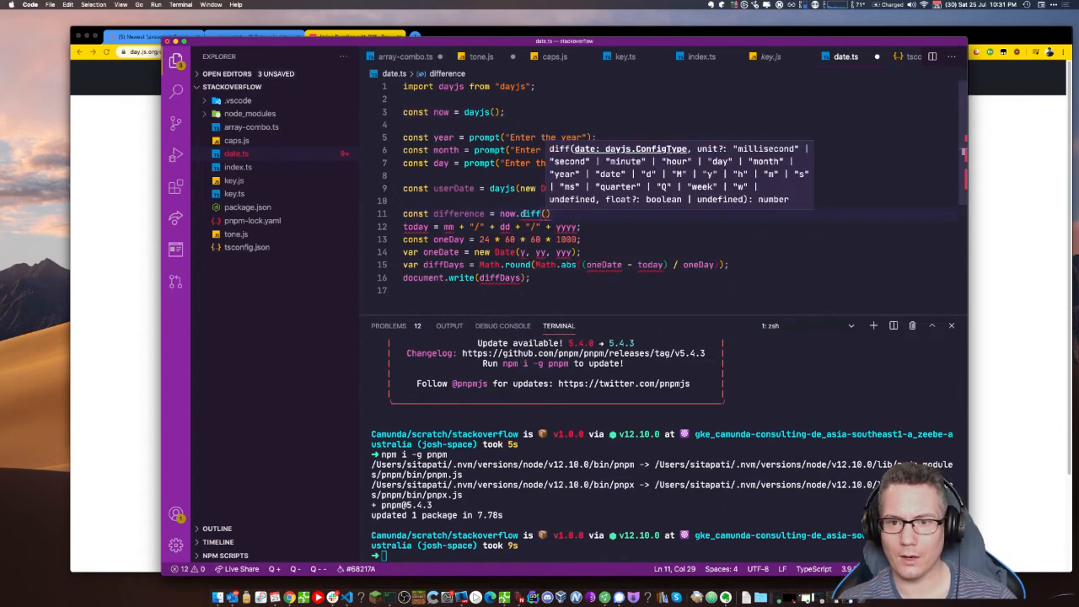
type("userDate")
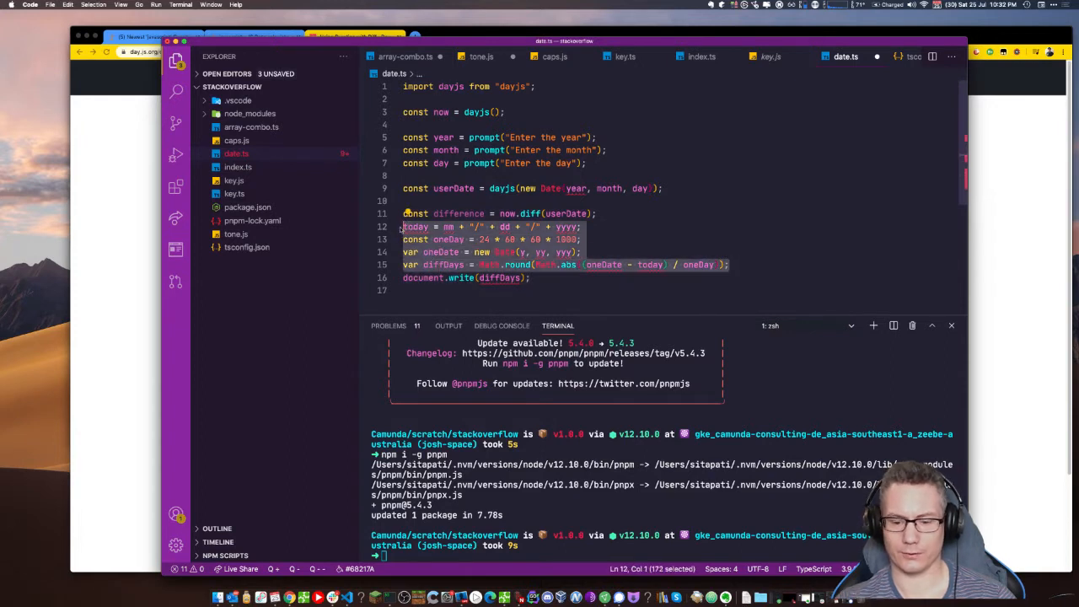
type("console")
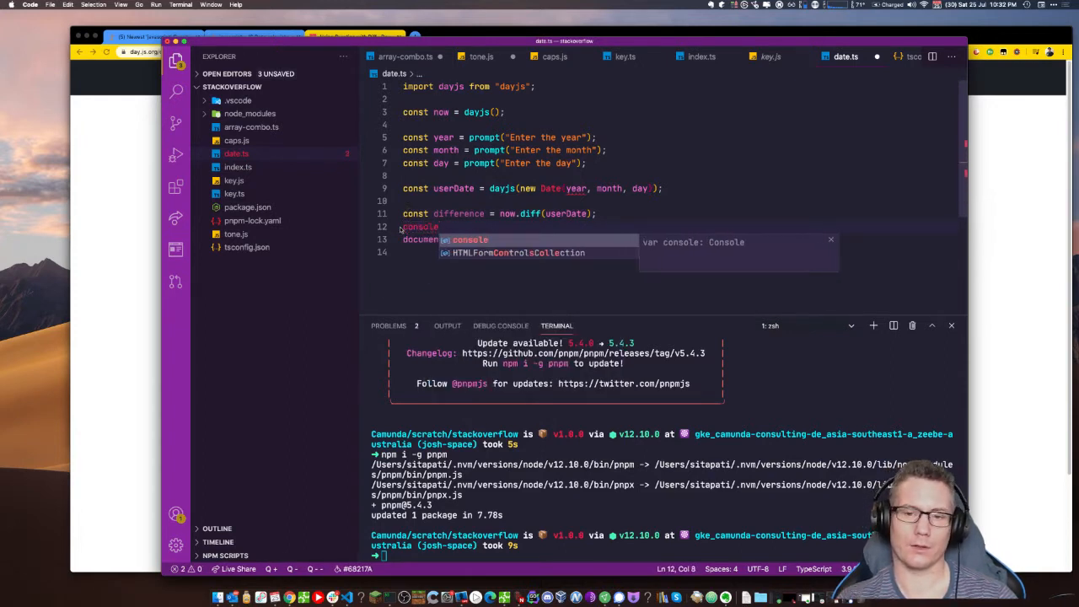
type(".log")
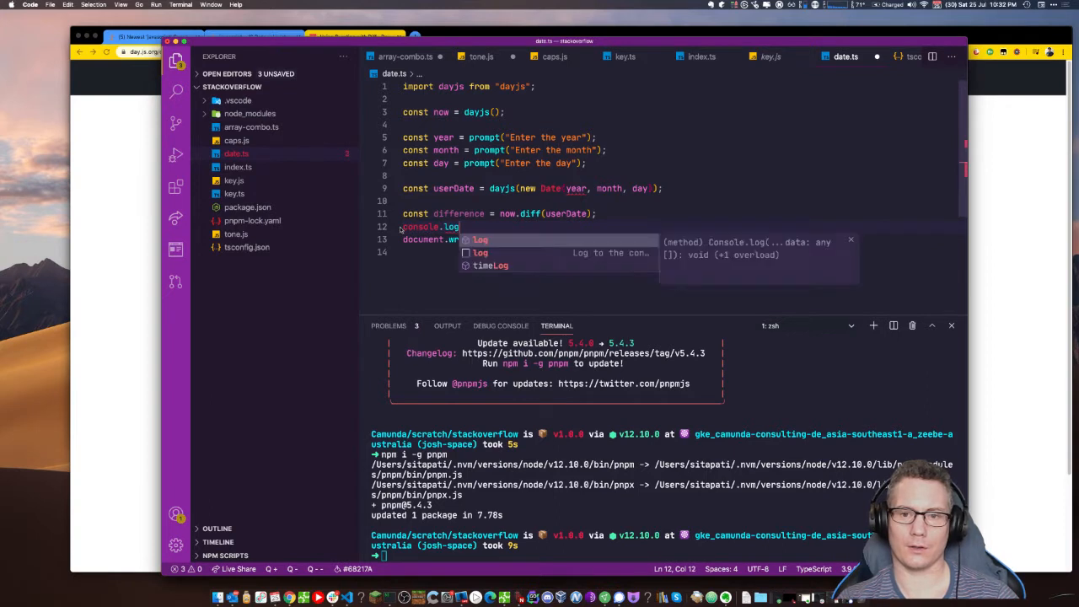
type("(difference")
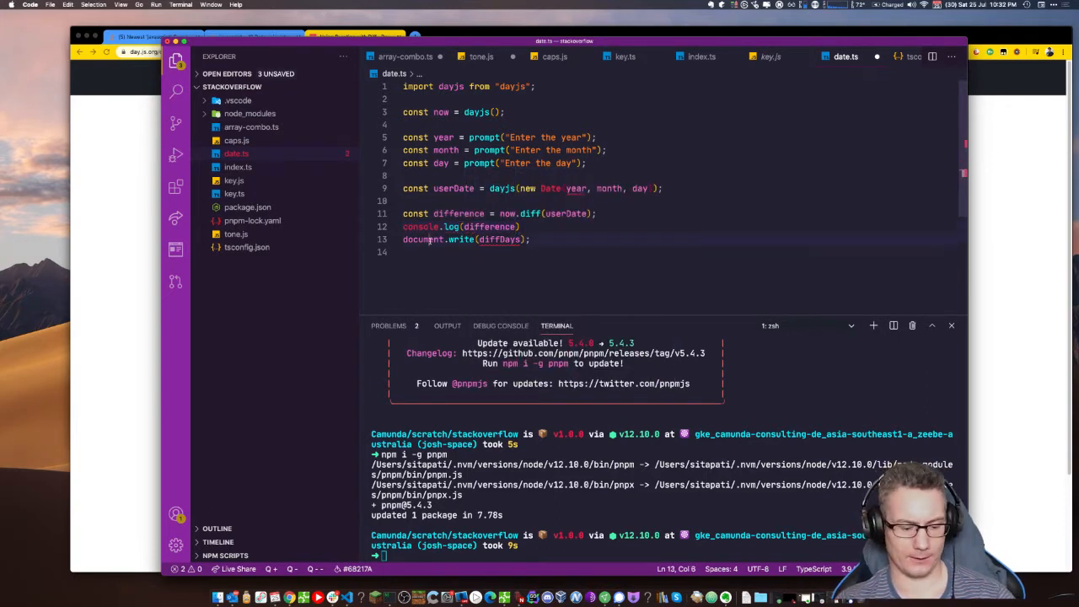
- Comment out document.write and the three prompts, and hard-code const month and year
key("cmd+/")
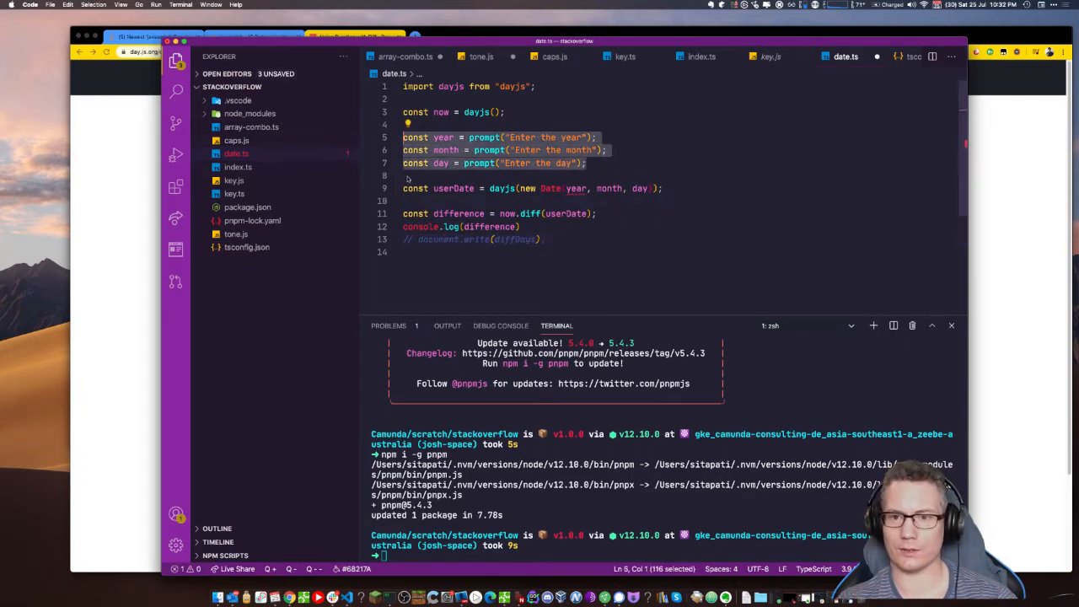
key("cmd+/")
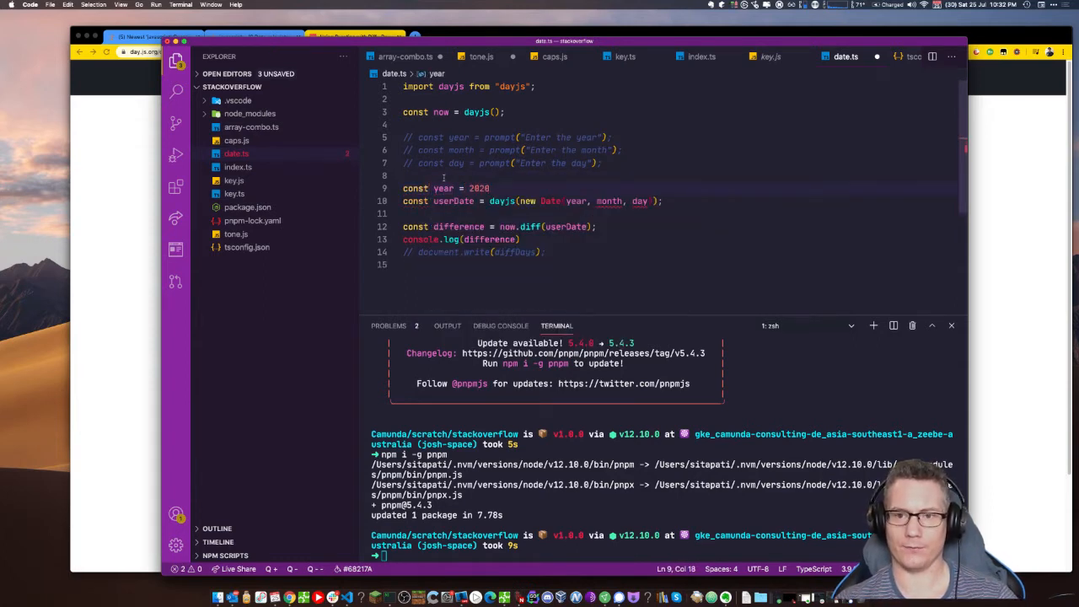
type("const month =")
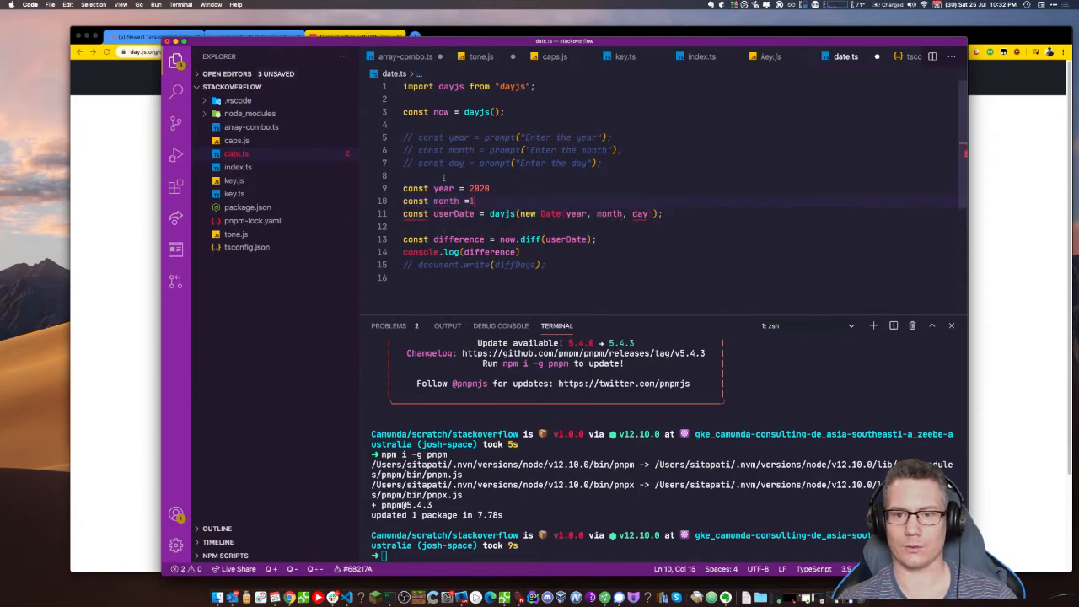
type("const")
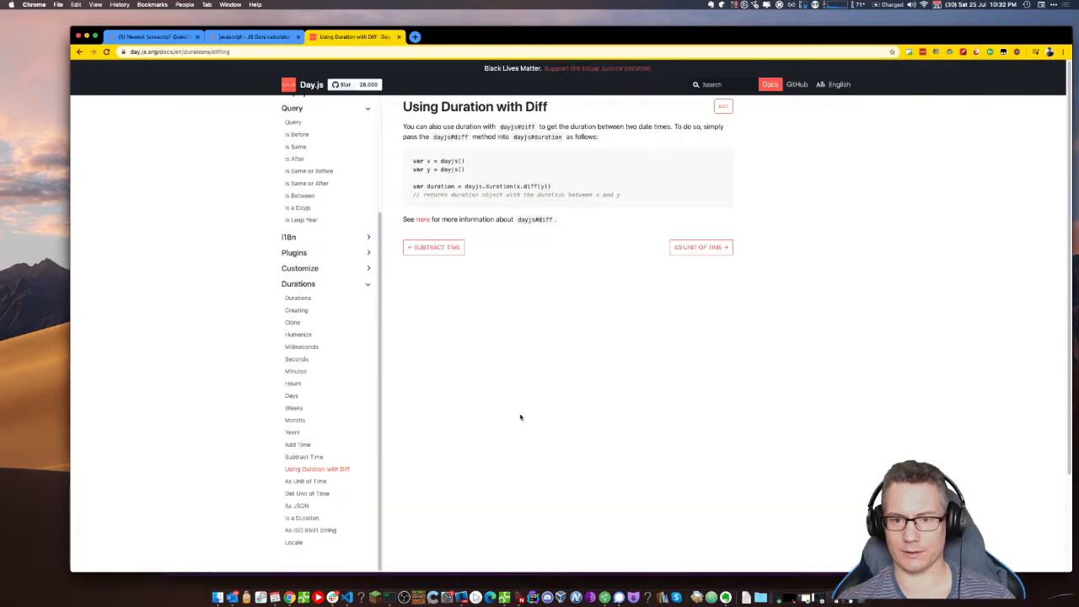
left_click(253, 36)
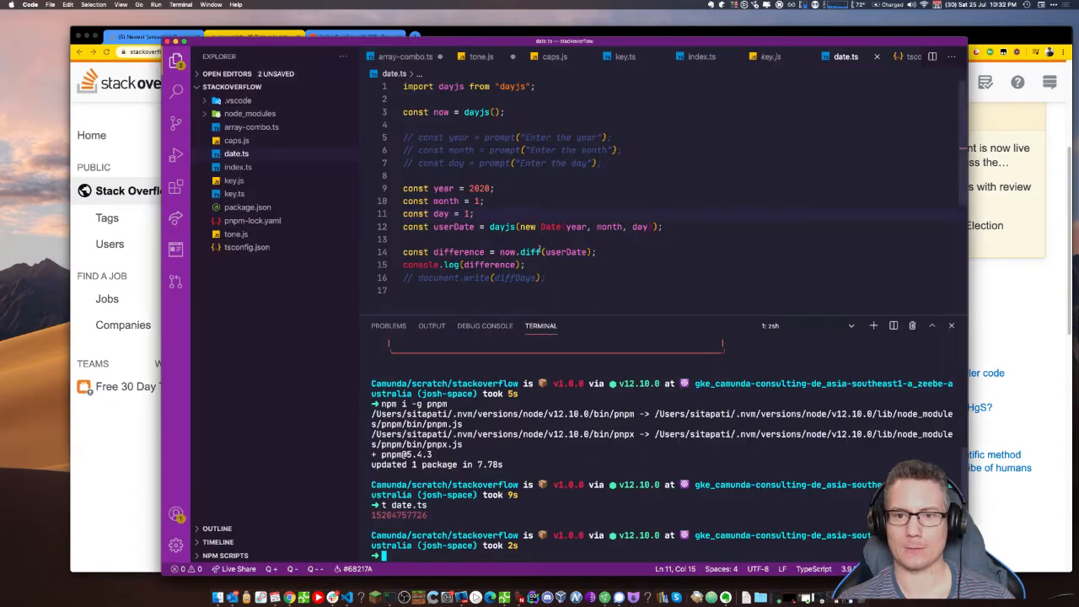
type(".")
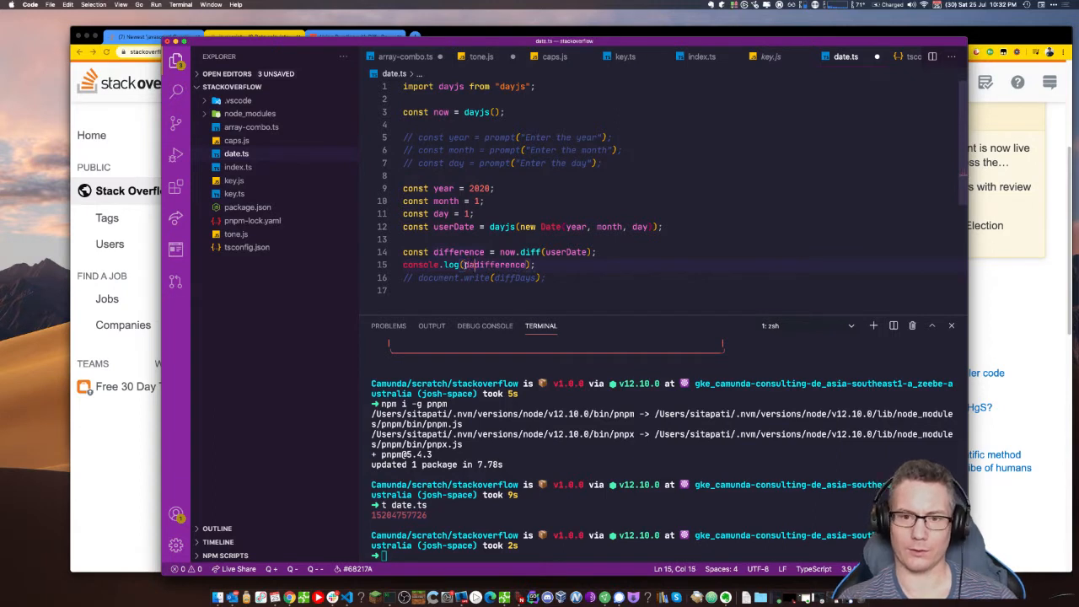
type("dayjs.")
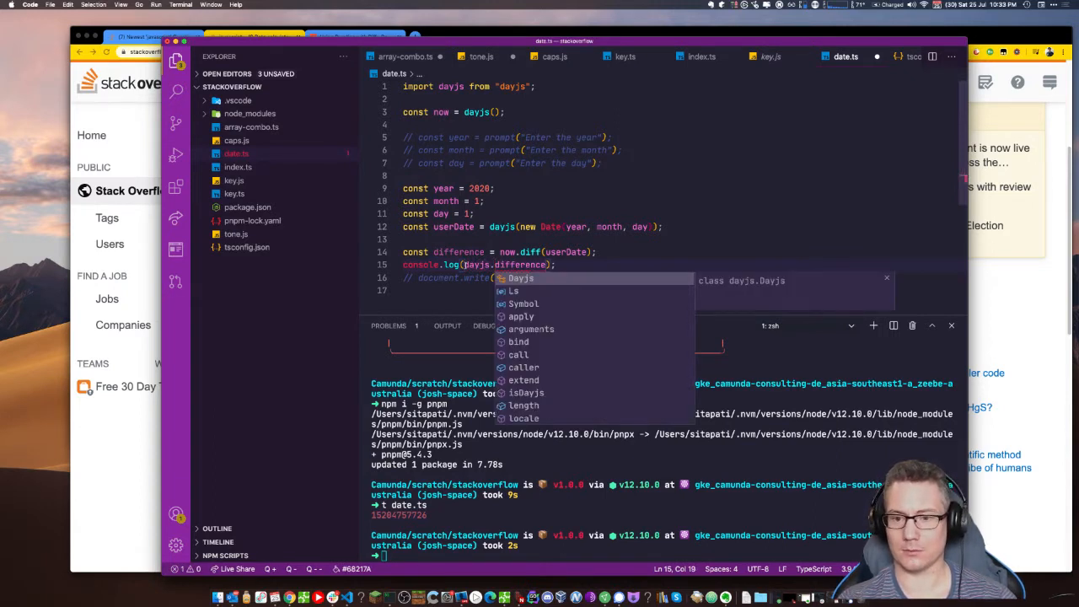
type("d")
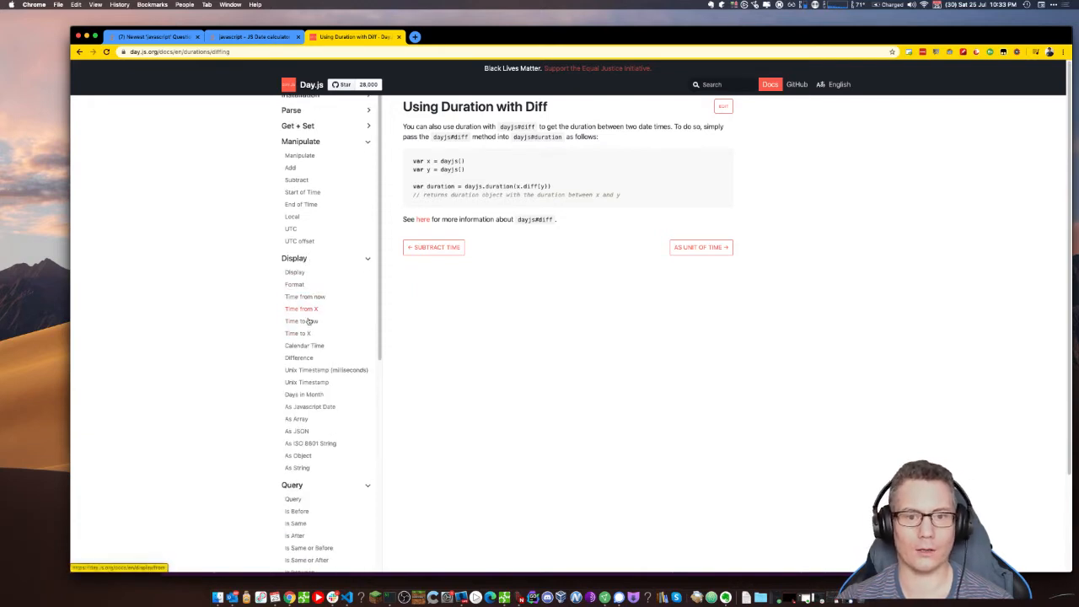
- Scroll the Day.js sidebar to Display > Time from X
scroll("down", 3)
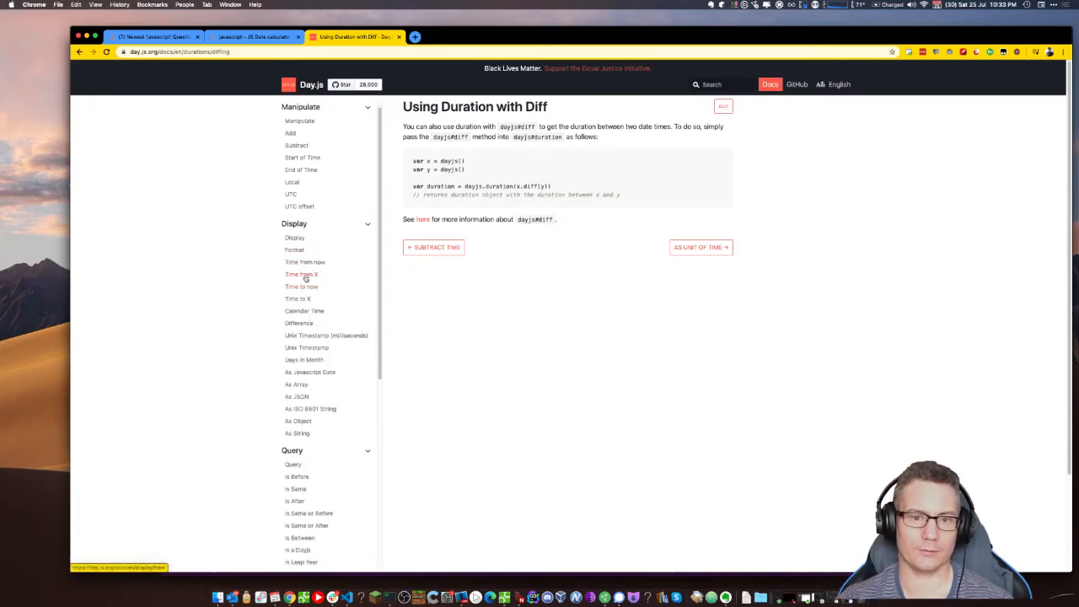
left_click(301, 274)
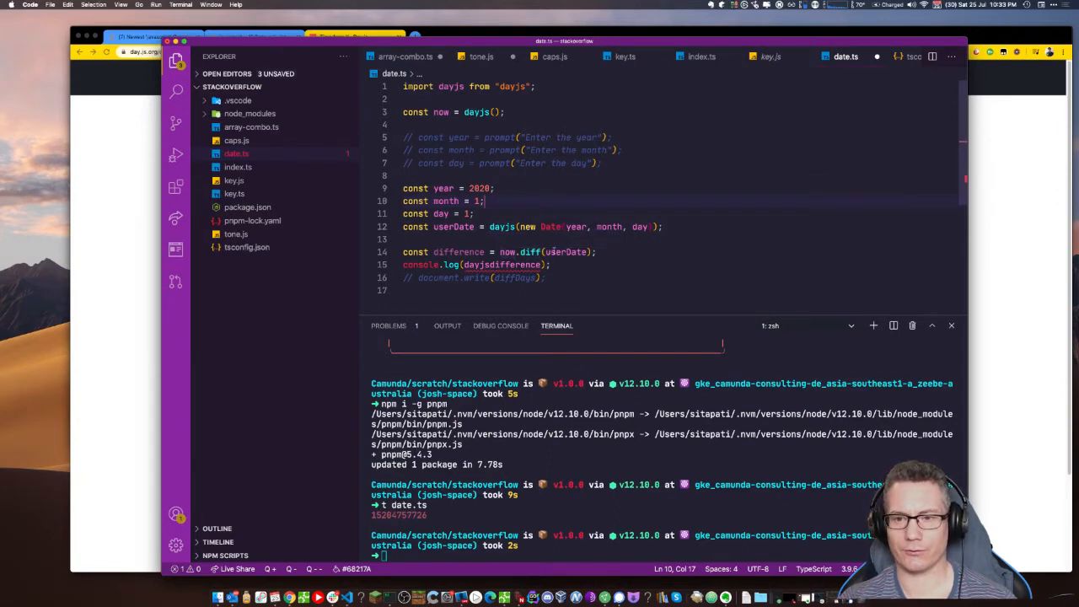
- Replace now.diff(userDate) with userDate.from(now), logging difference again
double_click(540, 252)
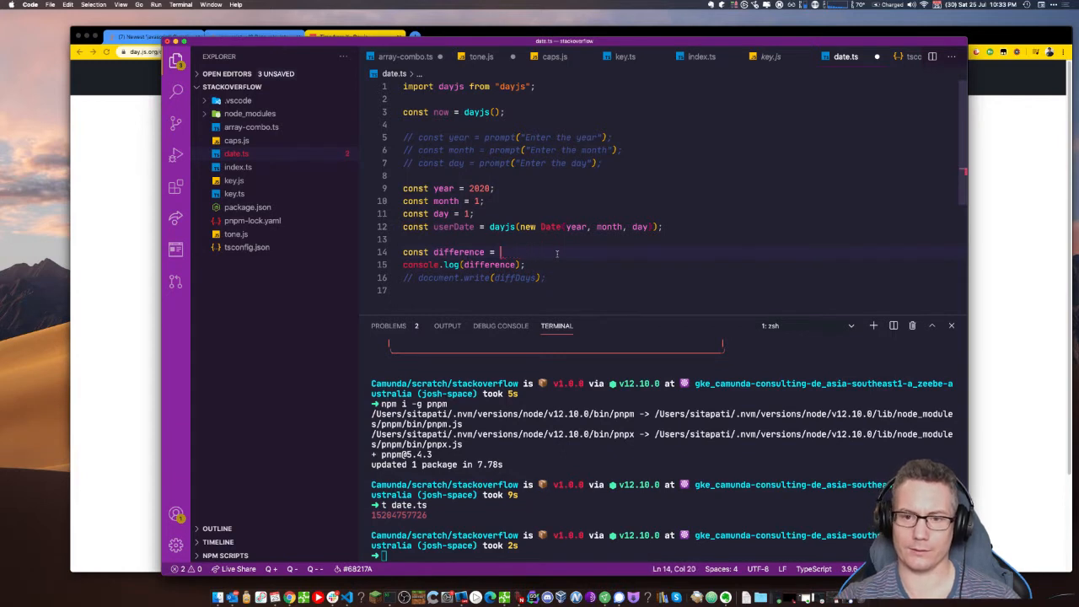
type("us")
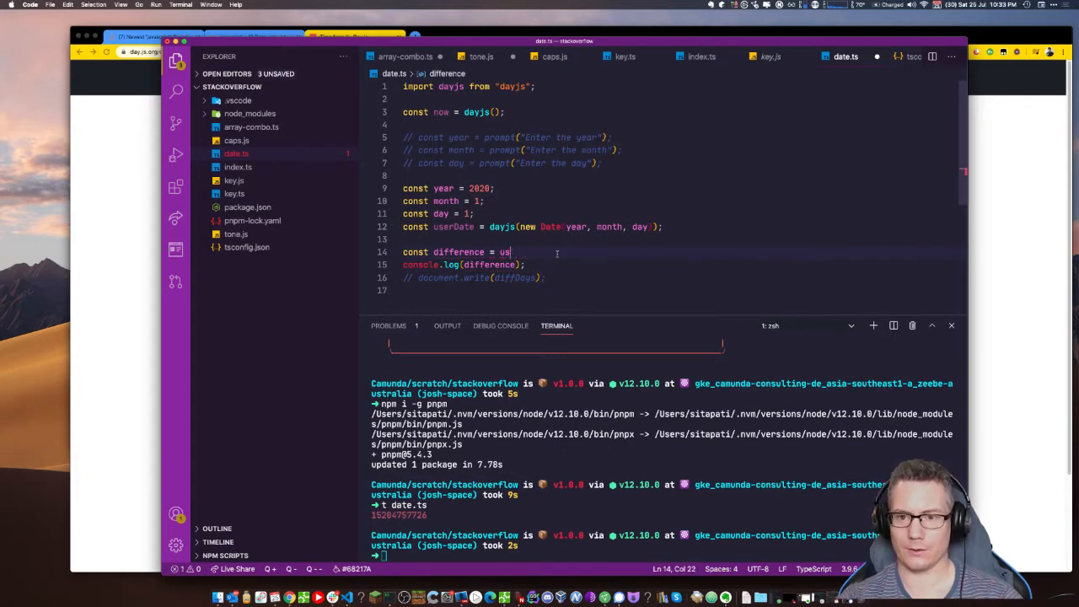
type("serDate.from(")
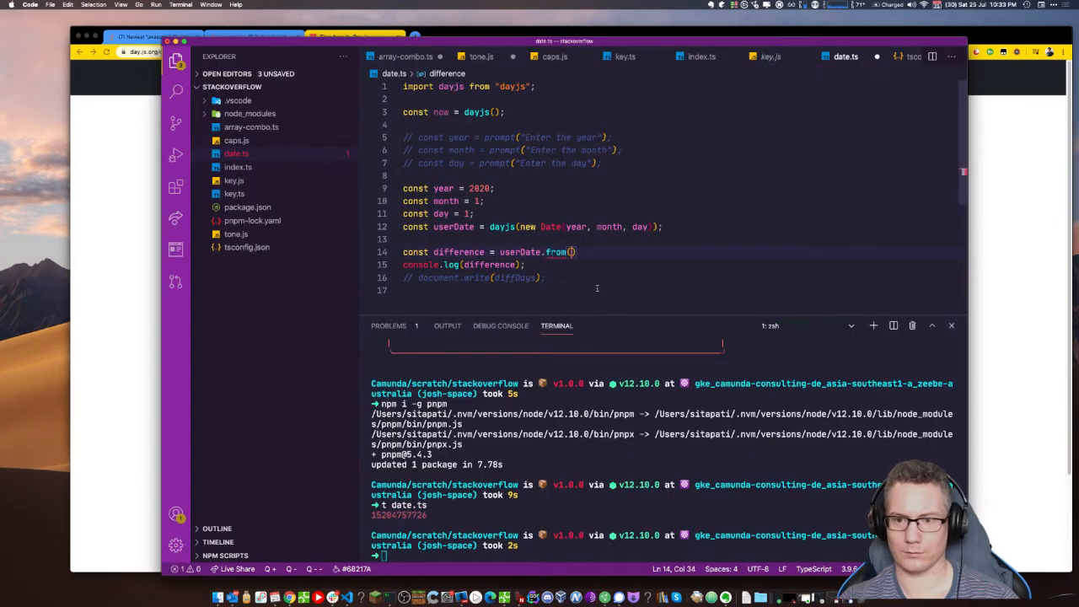
type("now")
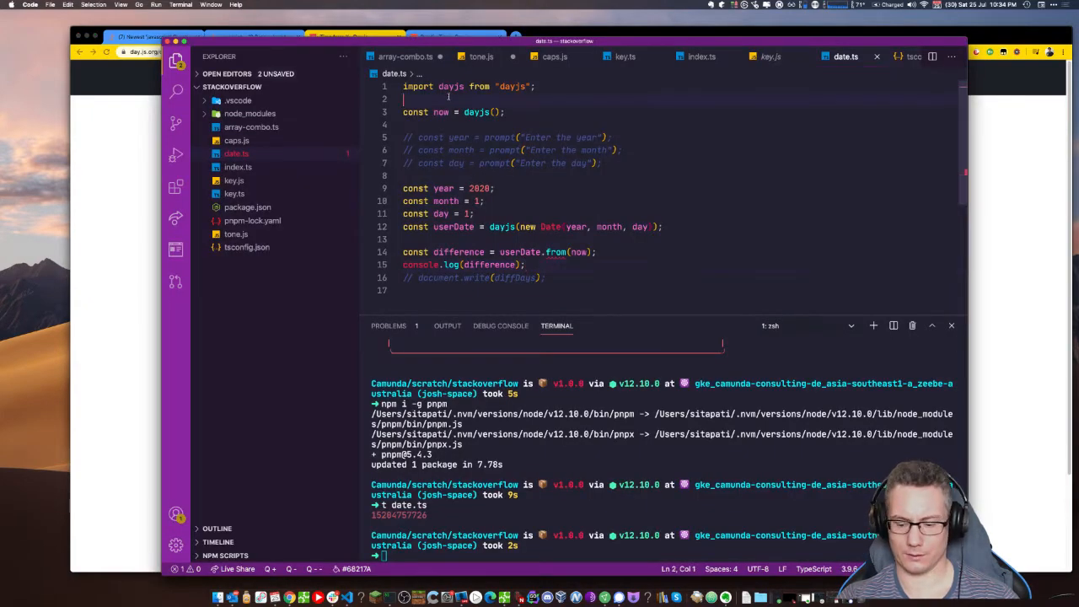
- Add dayjs.extend(relativeTime) to date.ts and view the RelativeTime plugin docs
type("dayjs.extend(relativeTime)")
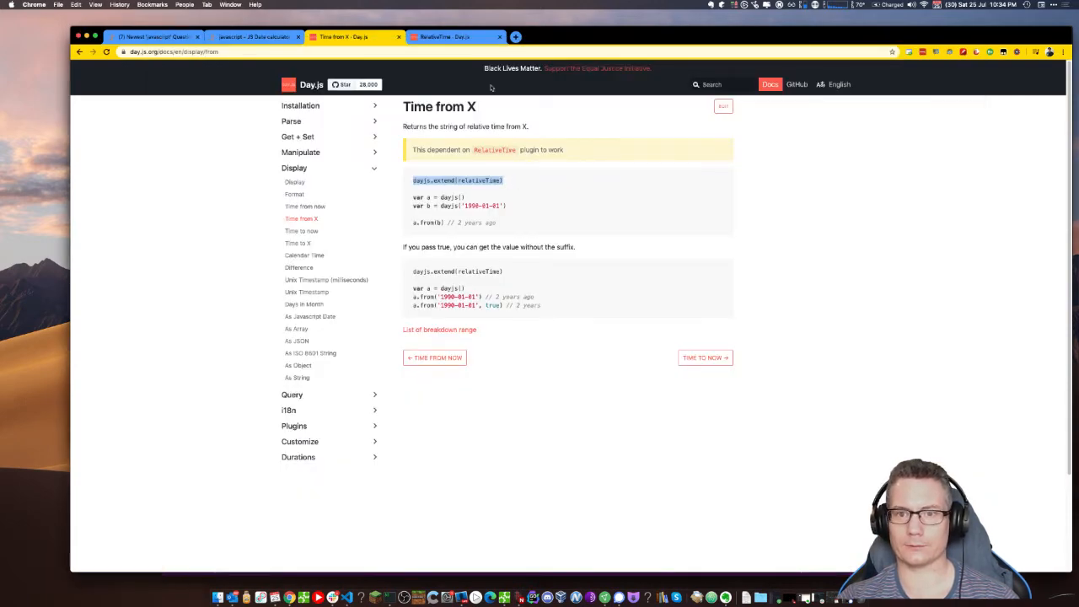
left_click(495, 149)
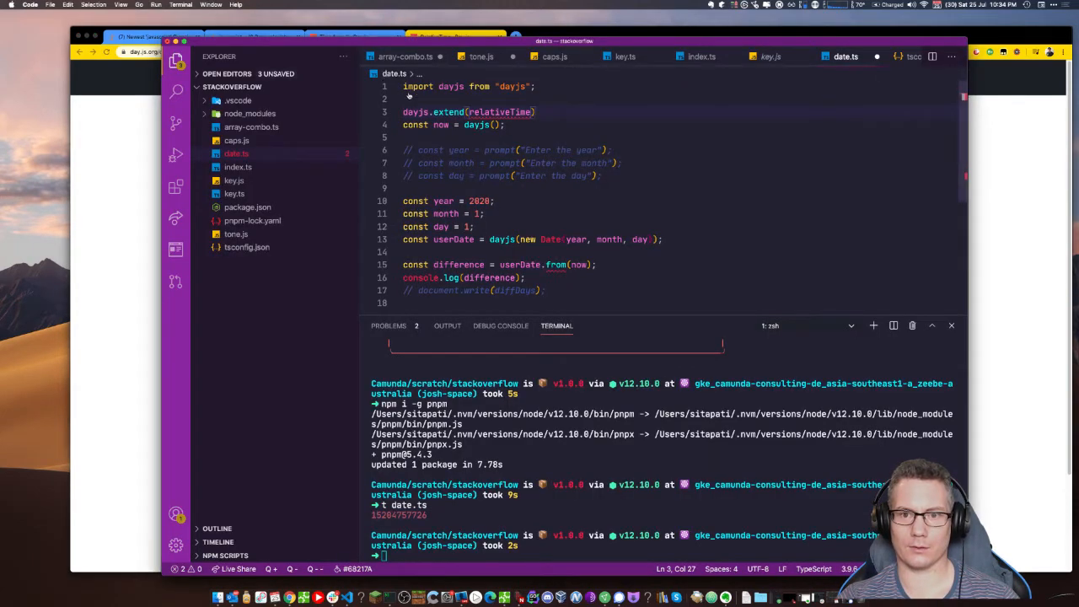
- Require relativeTime from 'dayjs/plugin/relativeTime' under the dayjs import
type("var relativeTime = require('dayjs/plugin/relativeTime')")
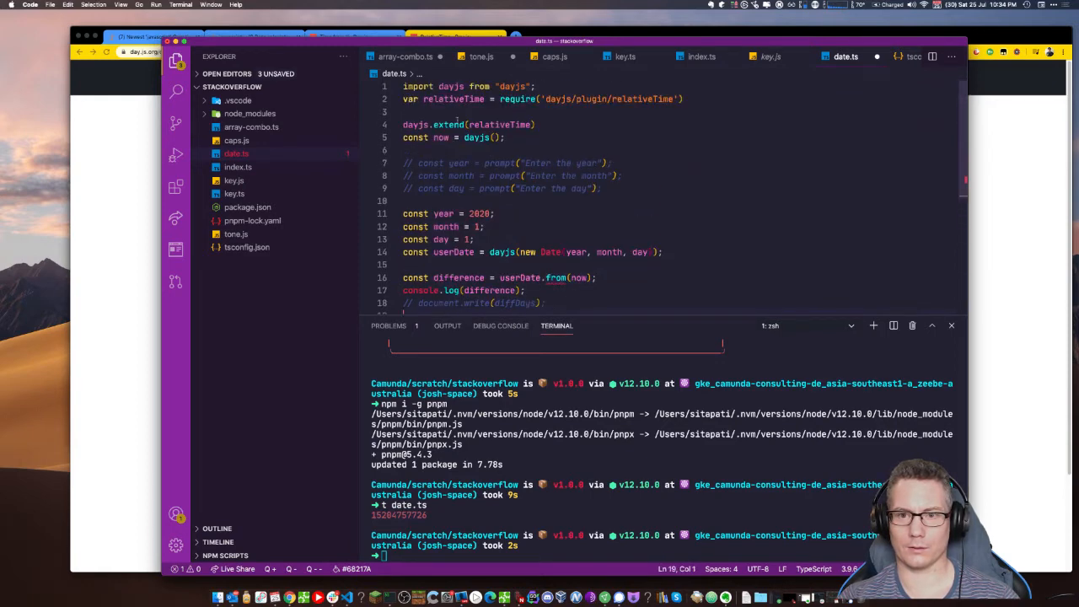
mouse_move(555, 278)
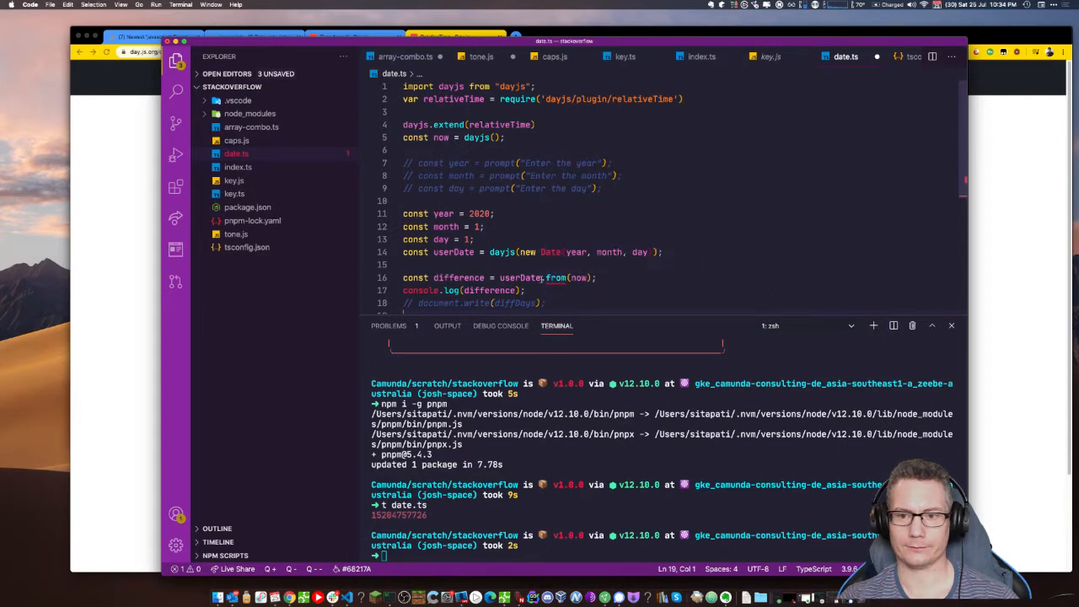
type("asa")
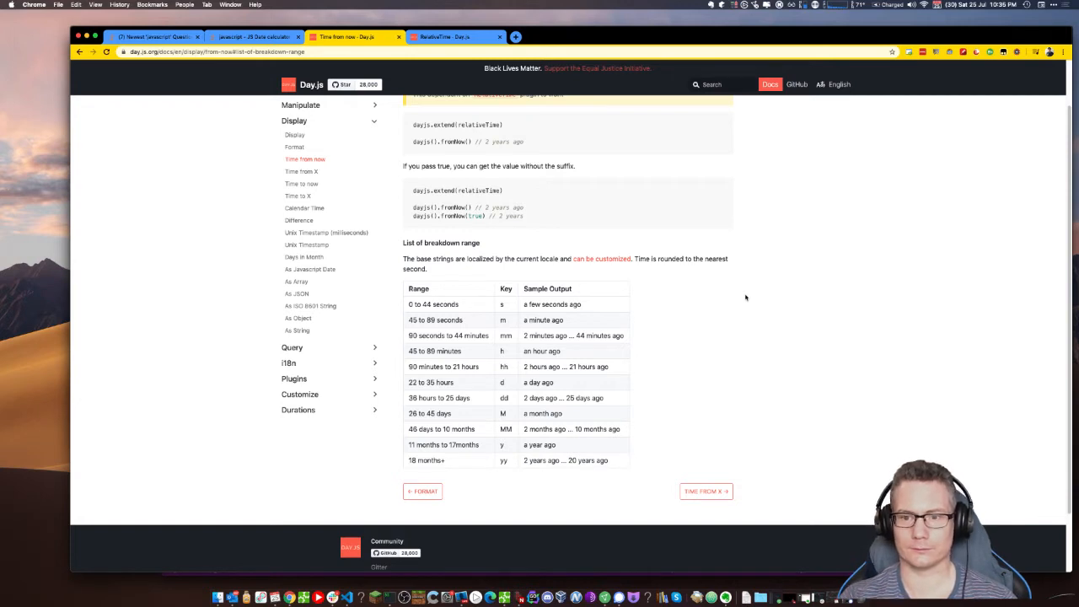
- Read through the Day.js Time from now reference and continue to the Time from X page
scroll("down", 3)
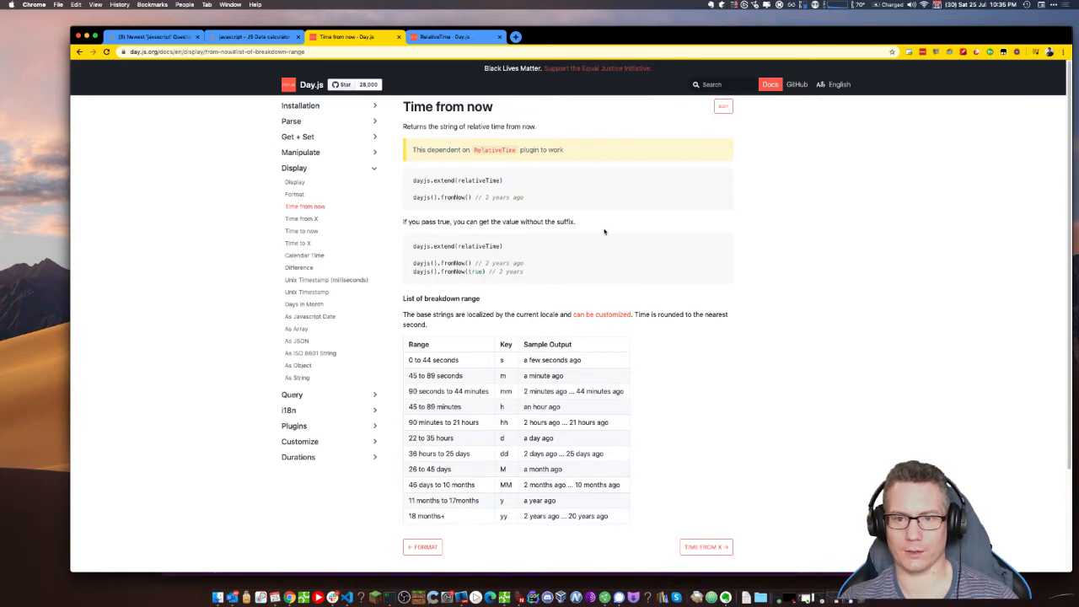
scroll("down", 3)
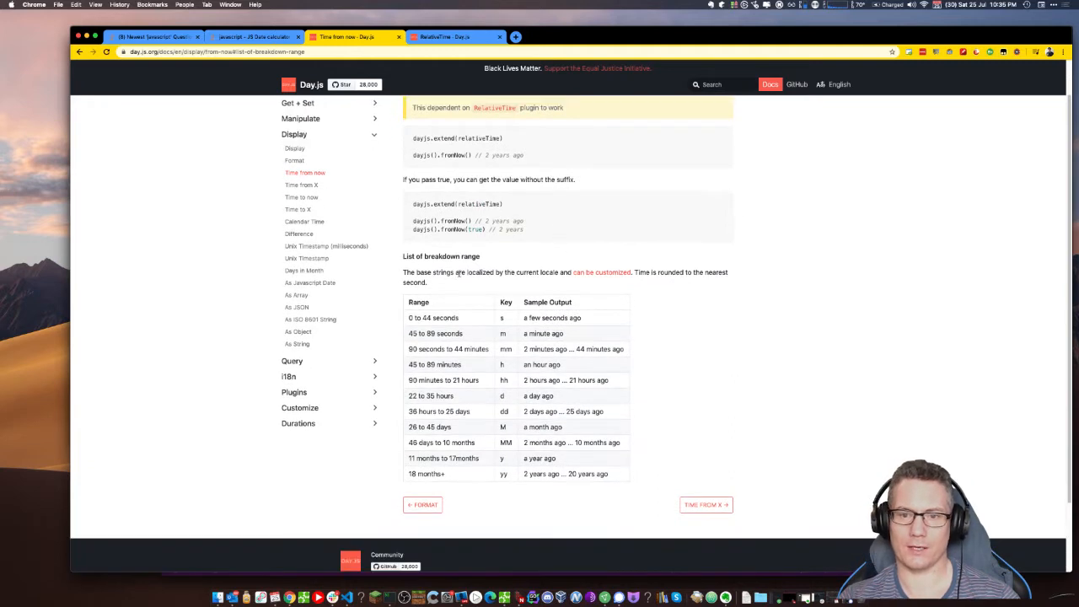
mouse_move(647, 291)
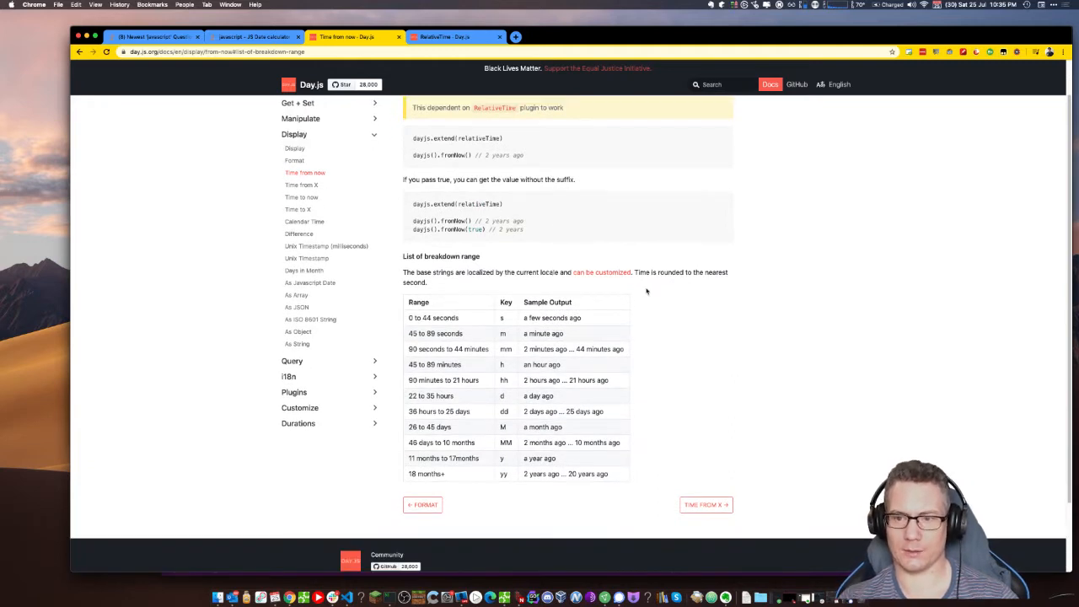
scroll("down", 3)
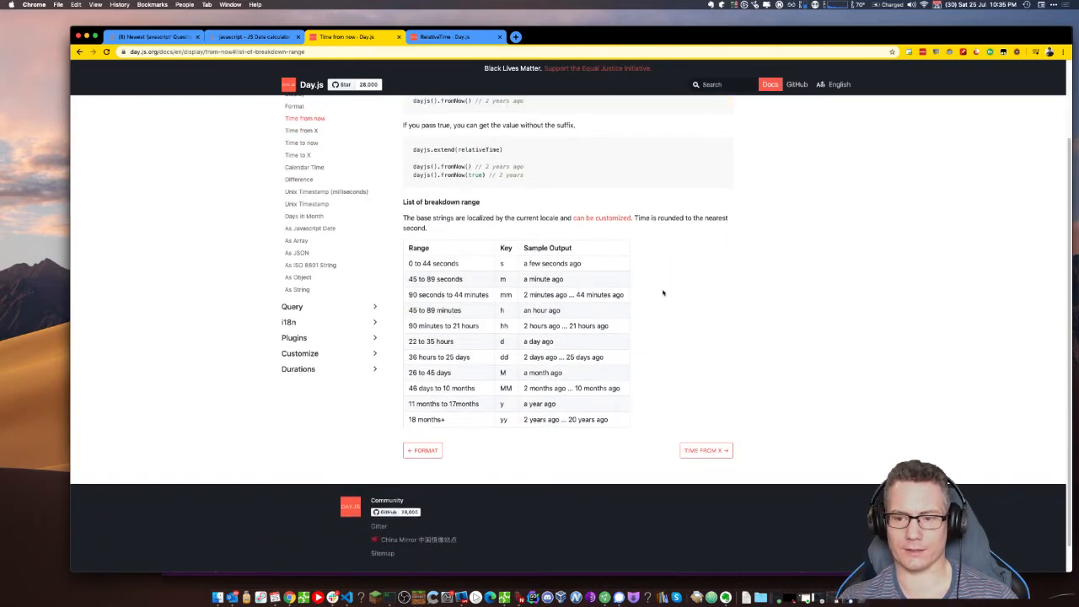
scroll("down", 3)
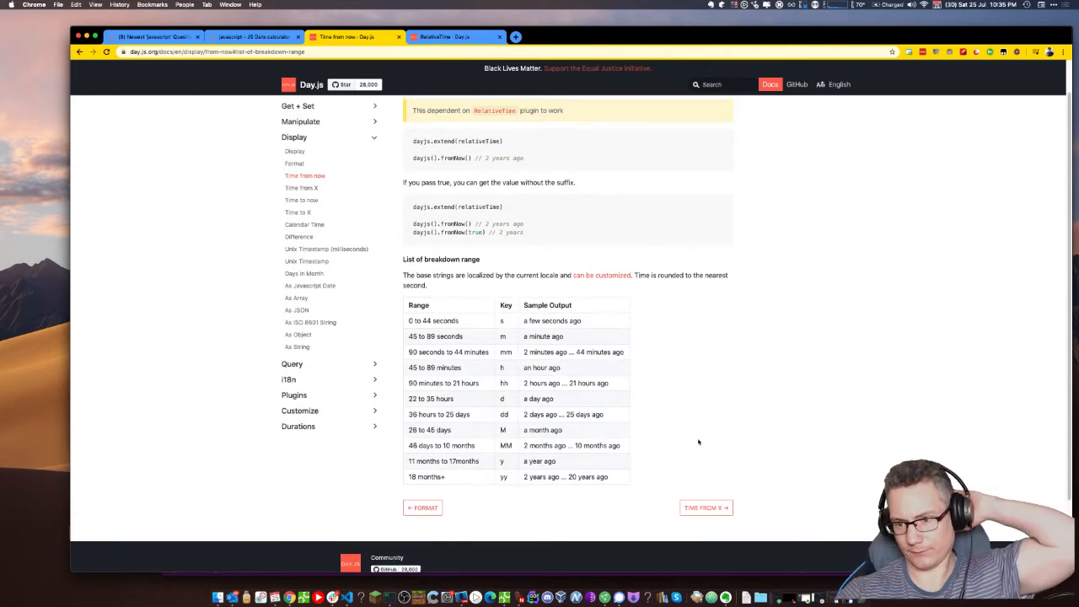
left_click(705, 507)
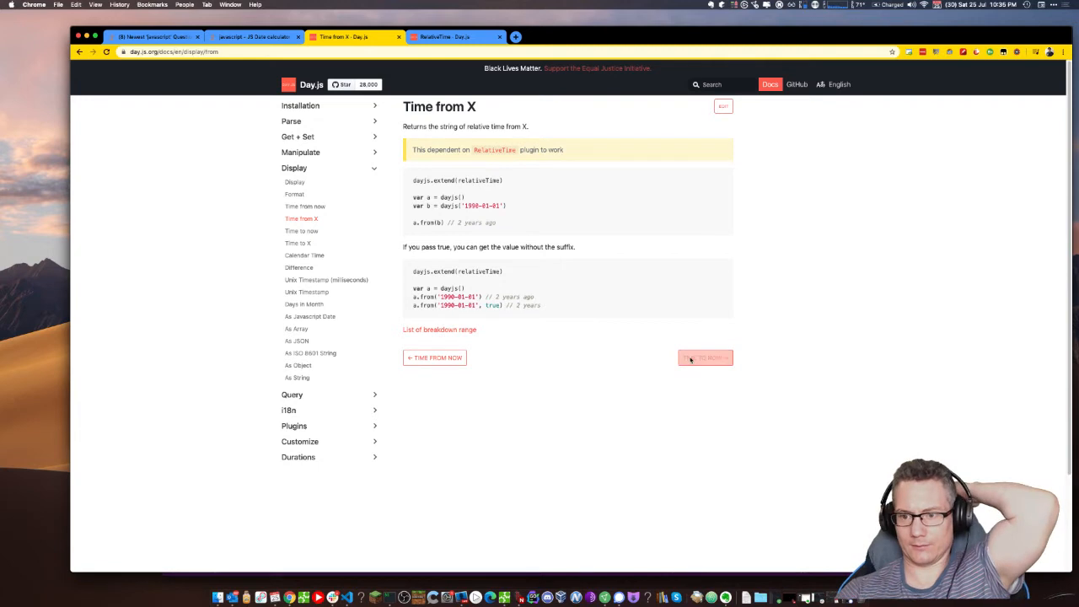
mouse_move(456, 100)
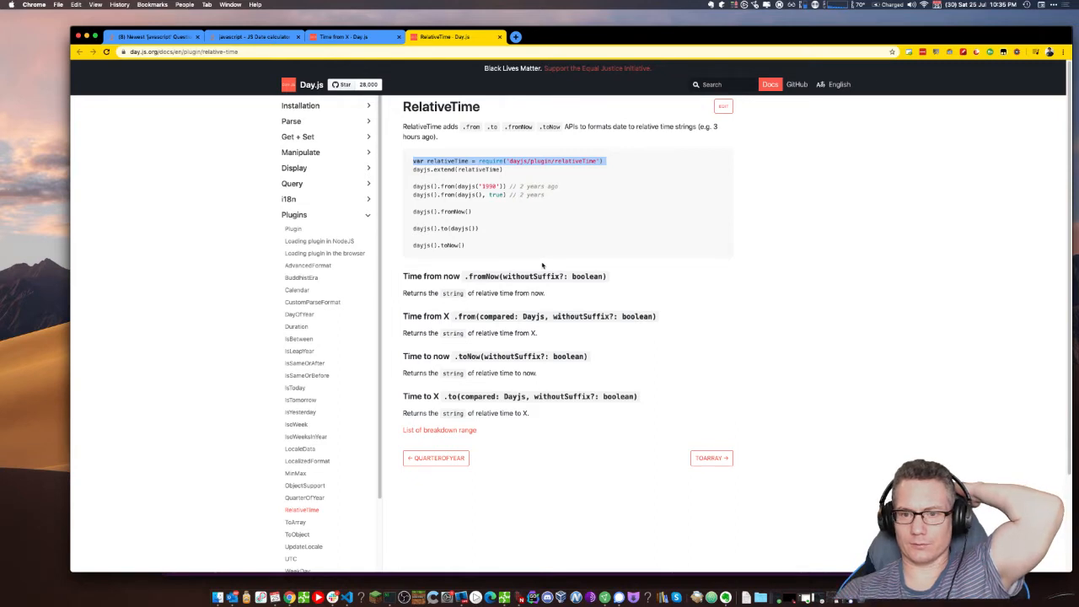
- Scroll down to the RelativeTime plugin docs covering from, to, fromNow and toNow
scroll("down", 3)
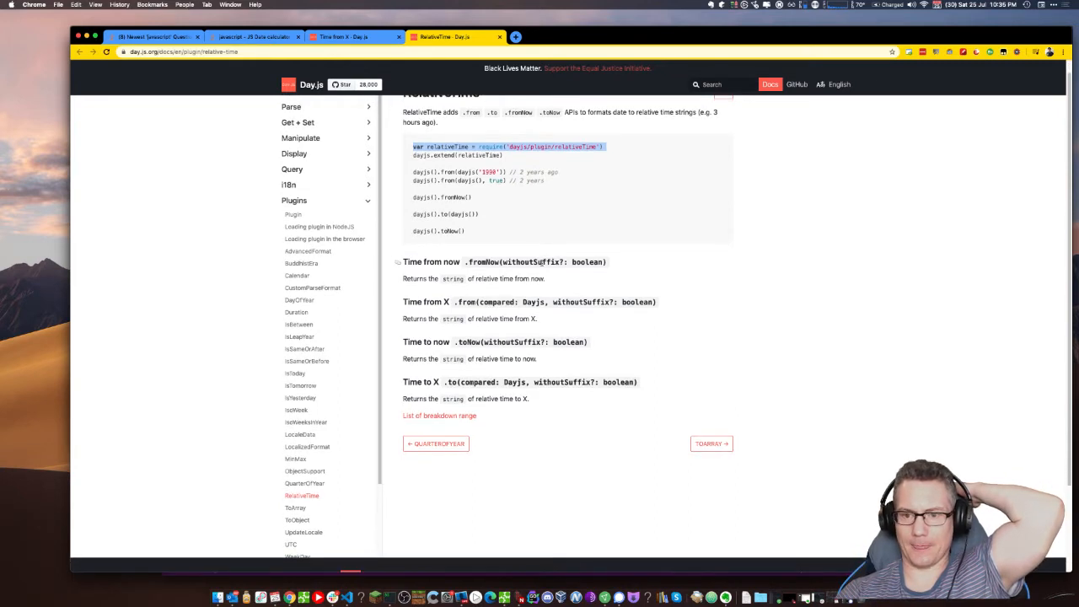
scroll("down", 3)
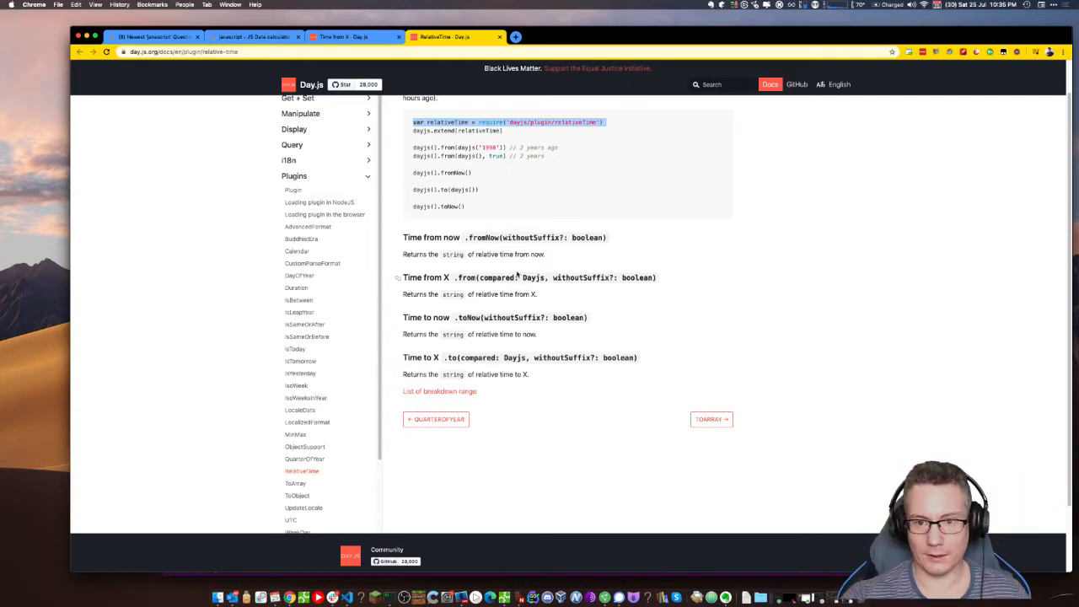
scroll("down", 3)
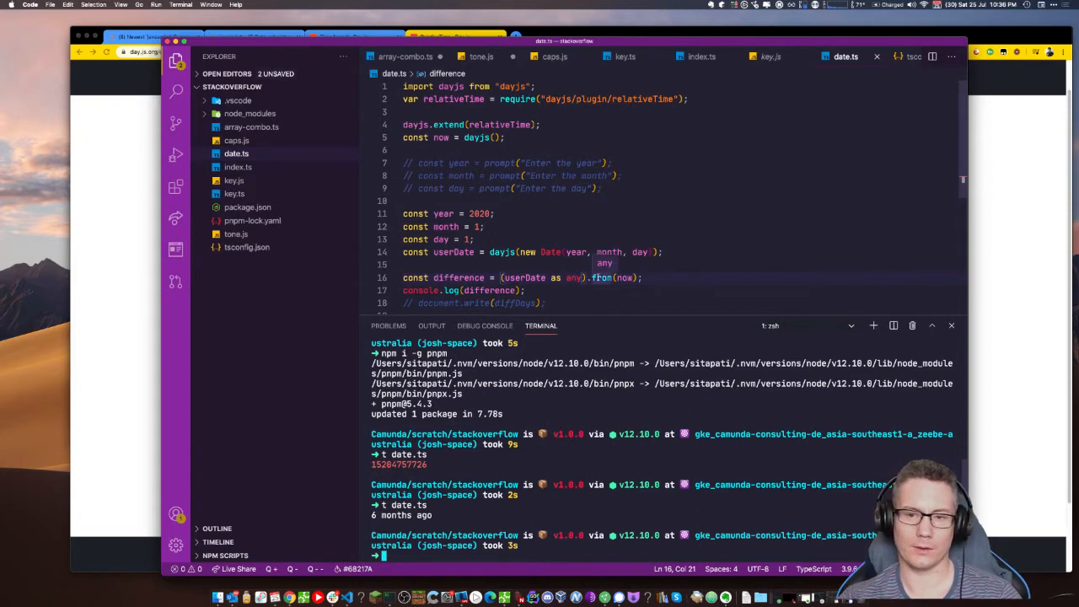
- Replace from(now) on line 16 of date.ts with toNow()
double_click(602, 277)
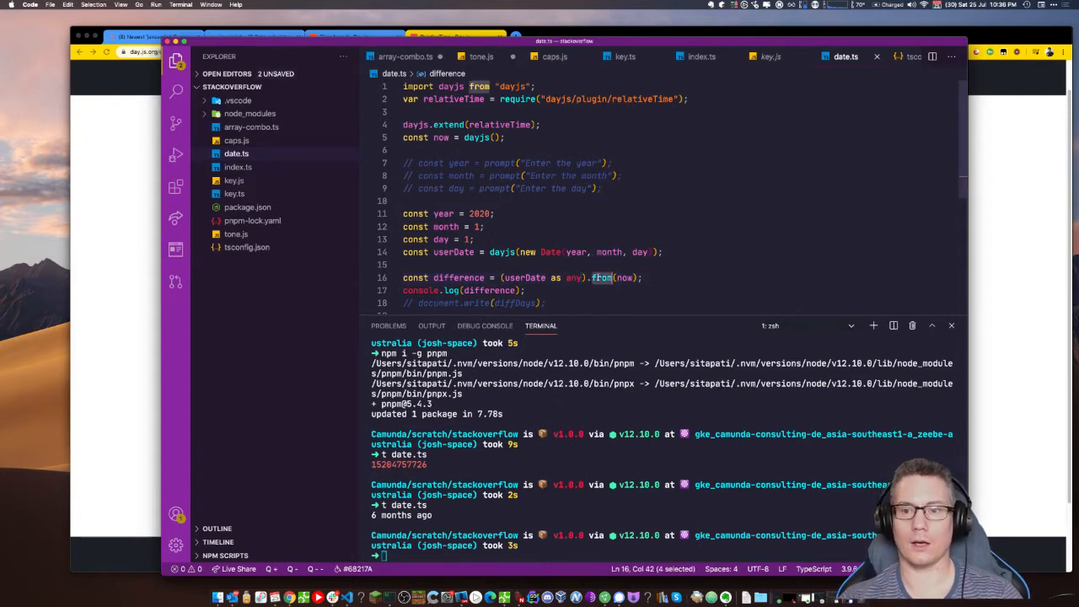
type("tbNo")
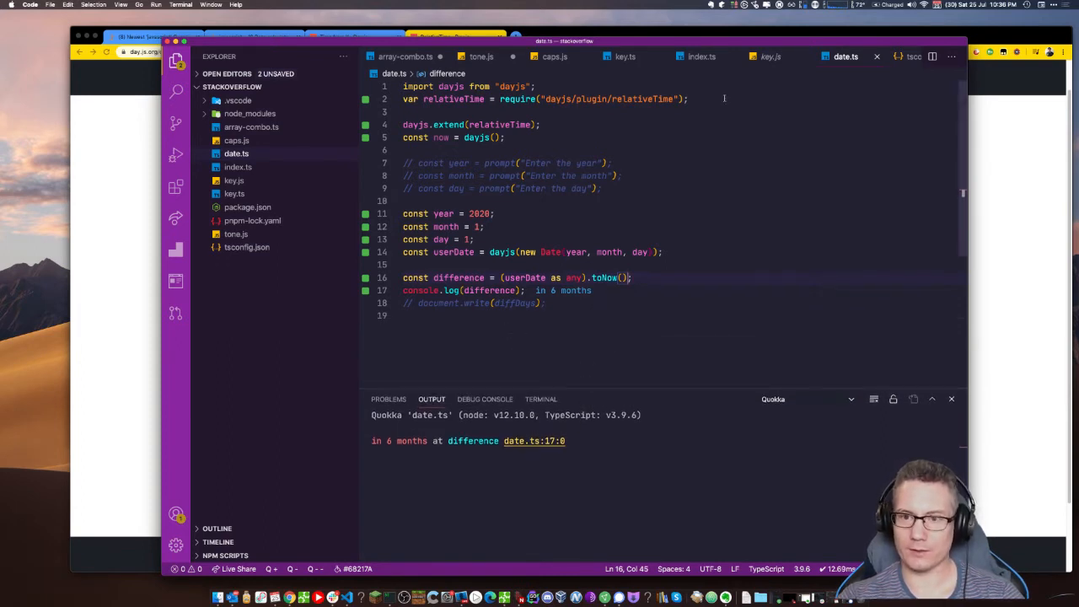
mouse_move(600, 308)
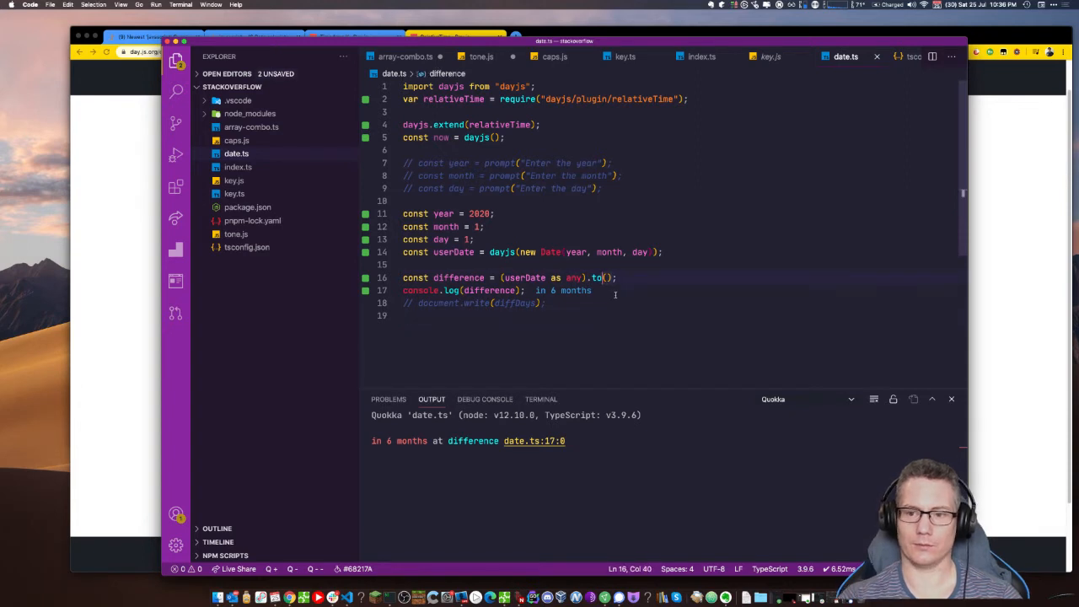
- Change line 16 to call fromNow() so Quokka logs '6 months ago' for difference
type("Now")
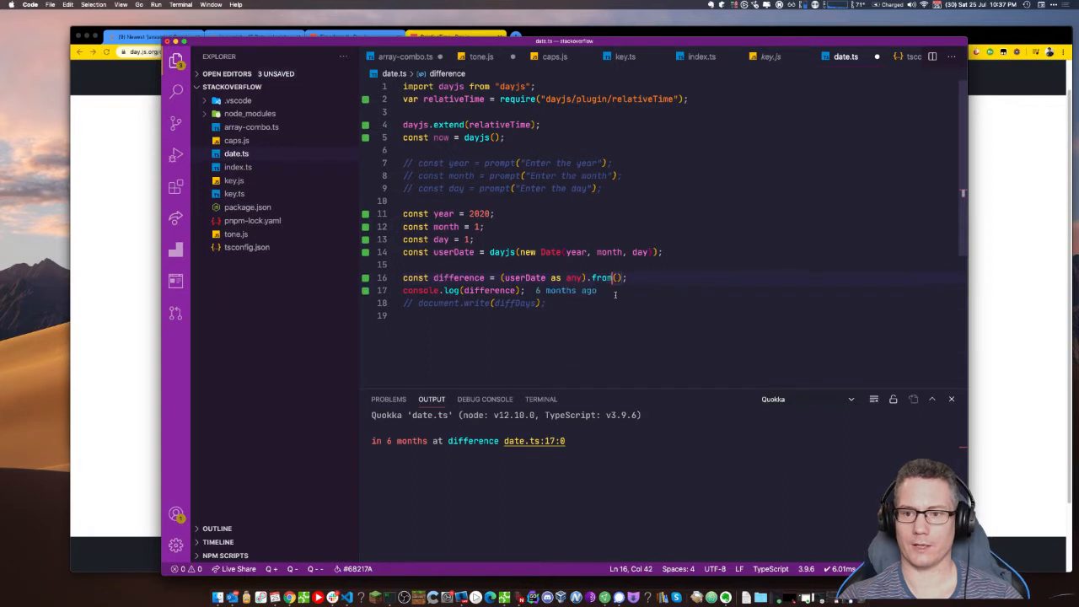
type("Now")
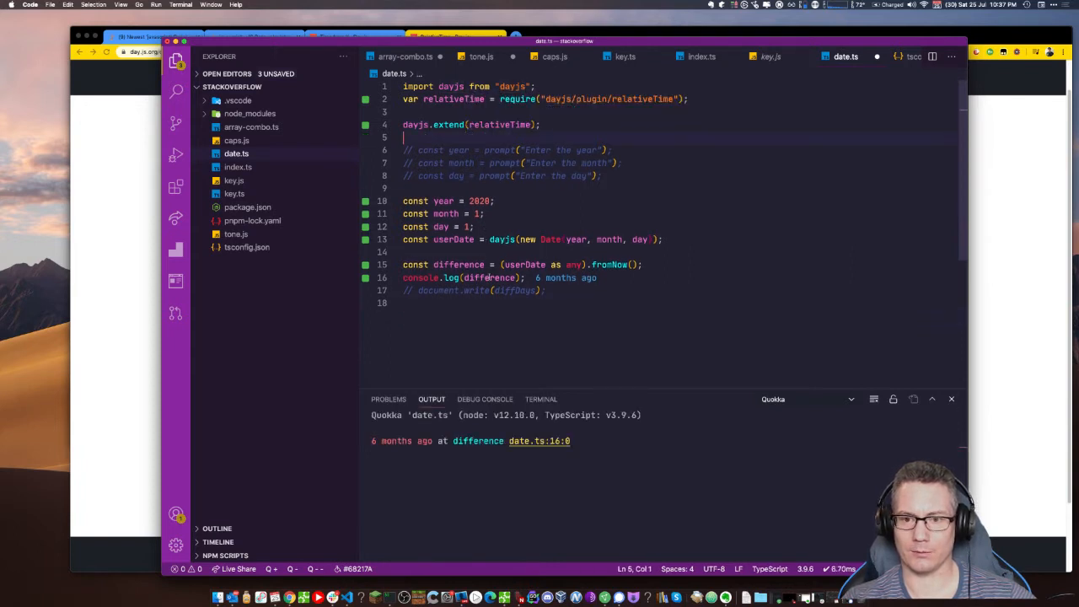
double_click(489, 277)
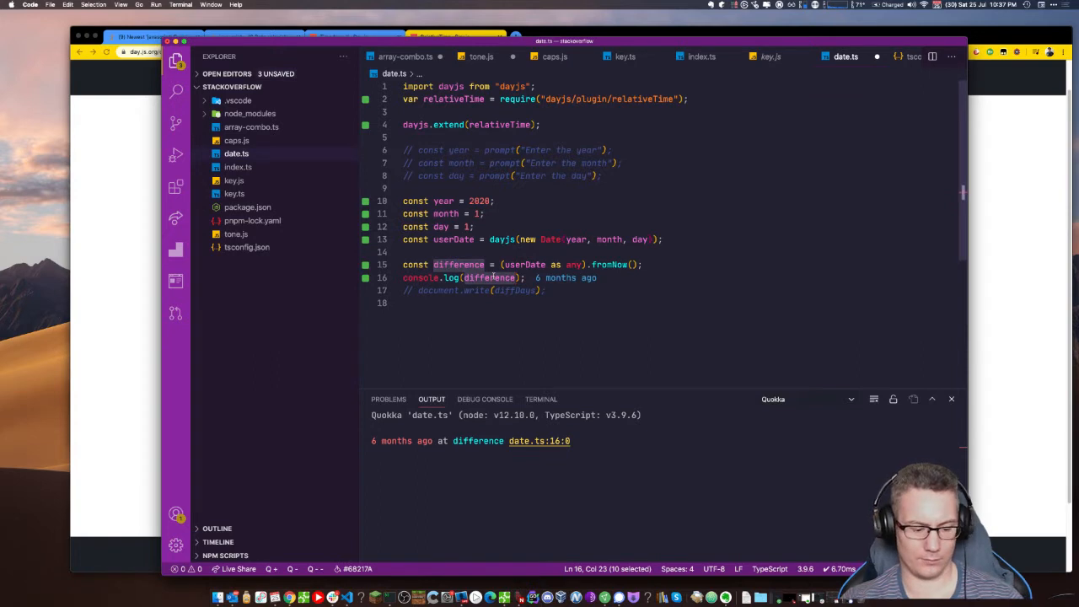
left_click(539, 290)
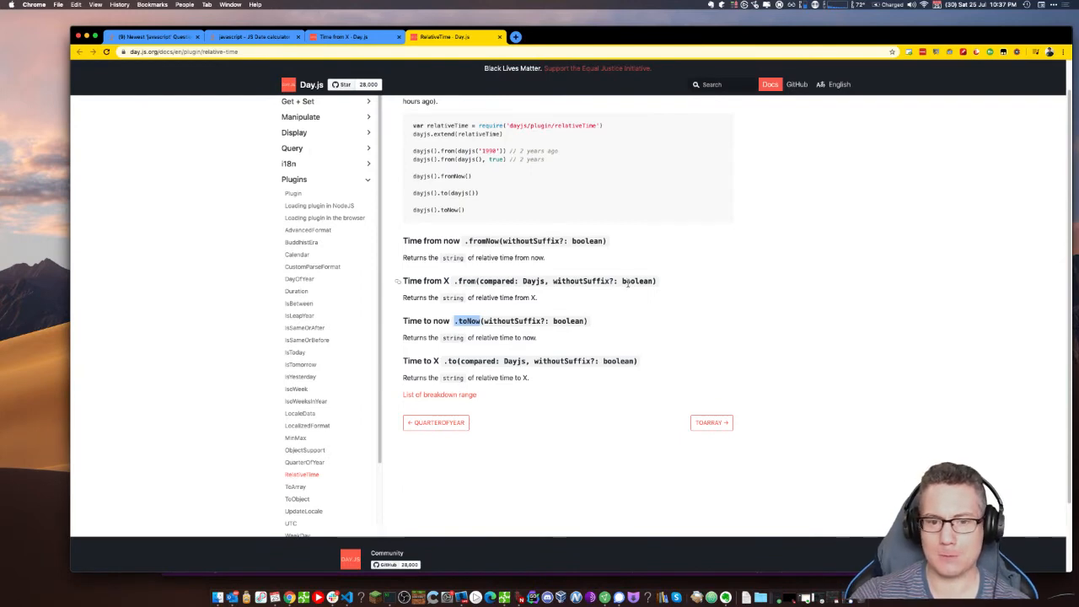
- In the Day.js sidebar, collapse Plugins, expand Durations and open Subtract Time
scroll("down", 3)
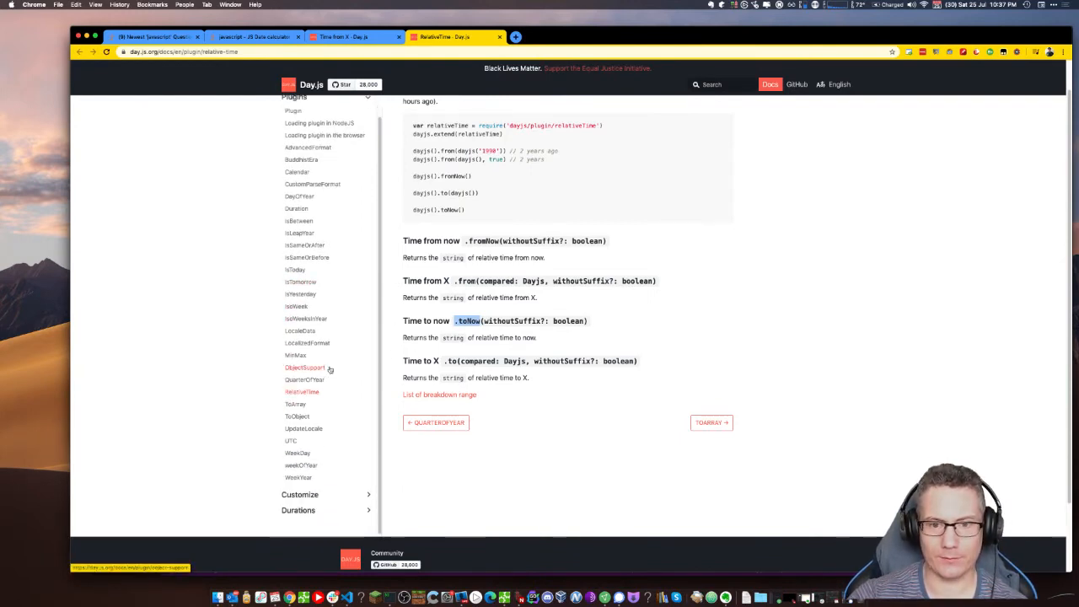
scroll("down", 3)
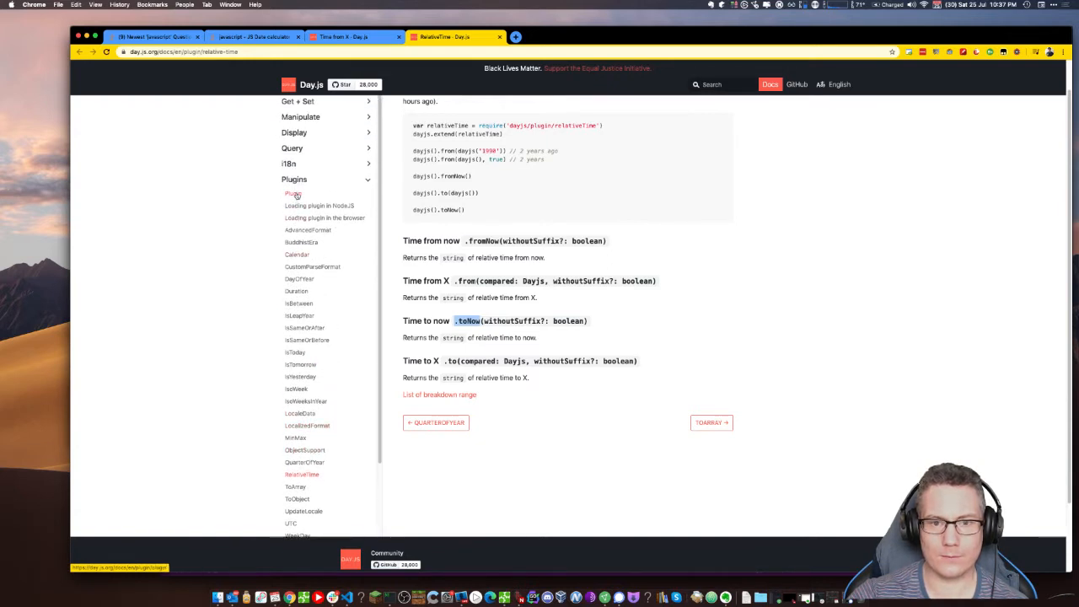
left_click(294, 179)
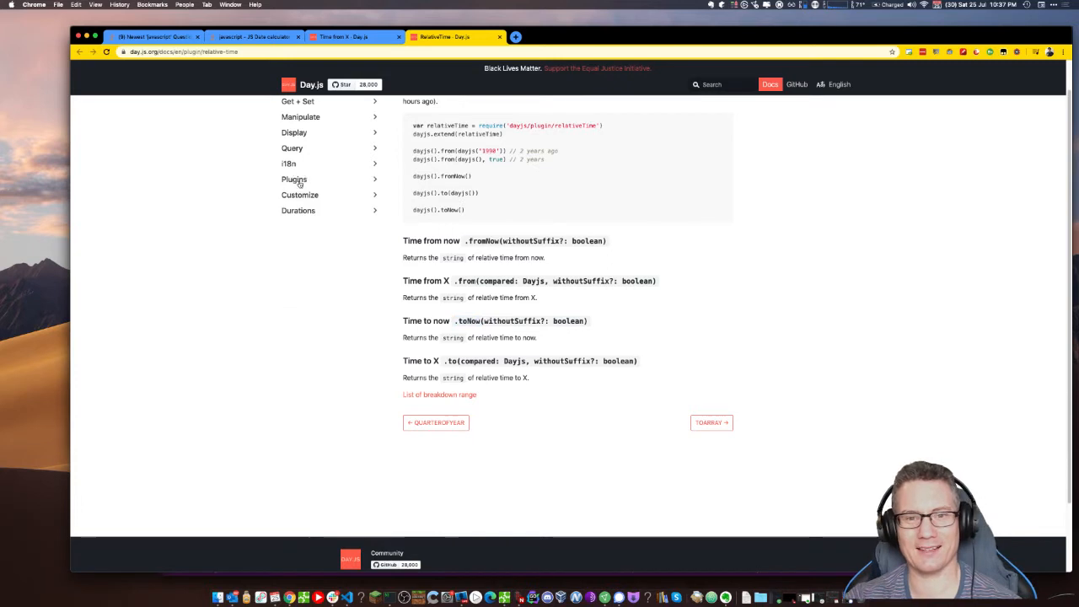
left_click(298, 210)
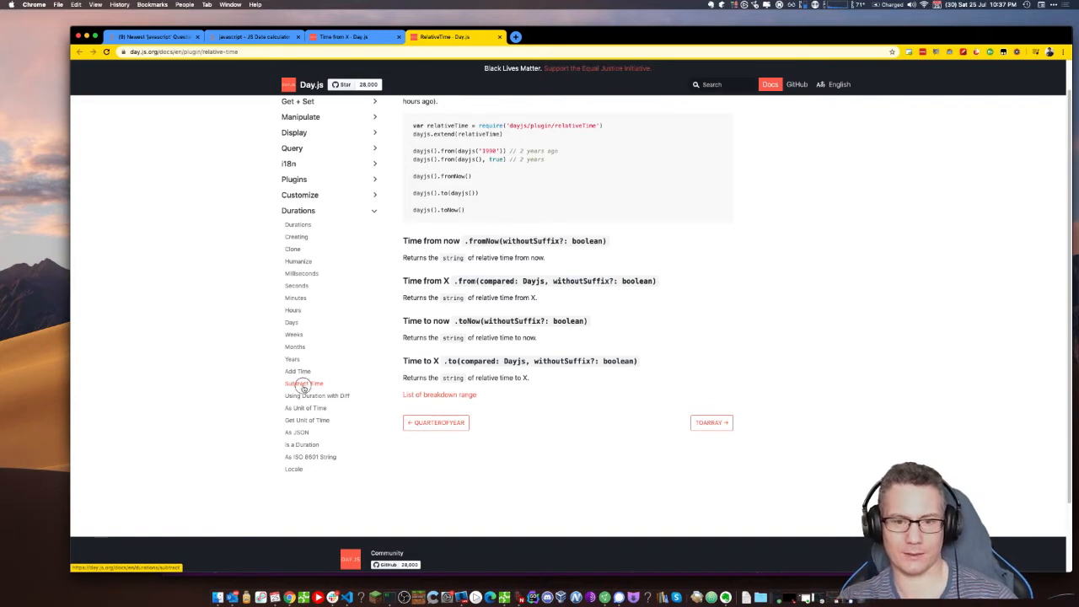
left_click(304, 383)
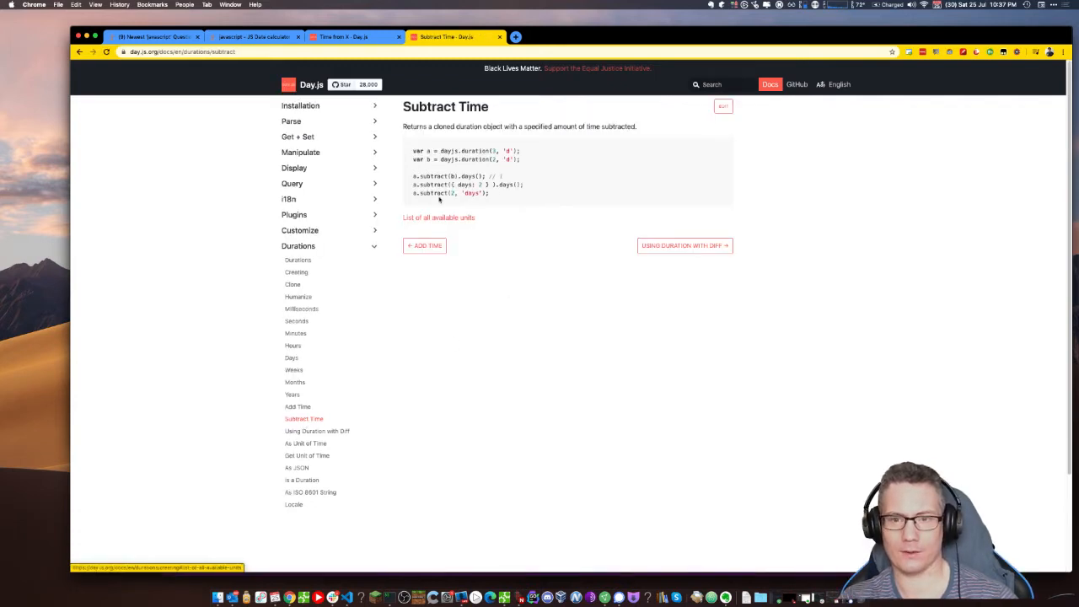
mouse_move(316, 455)
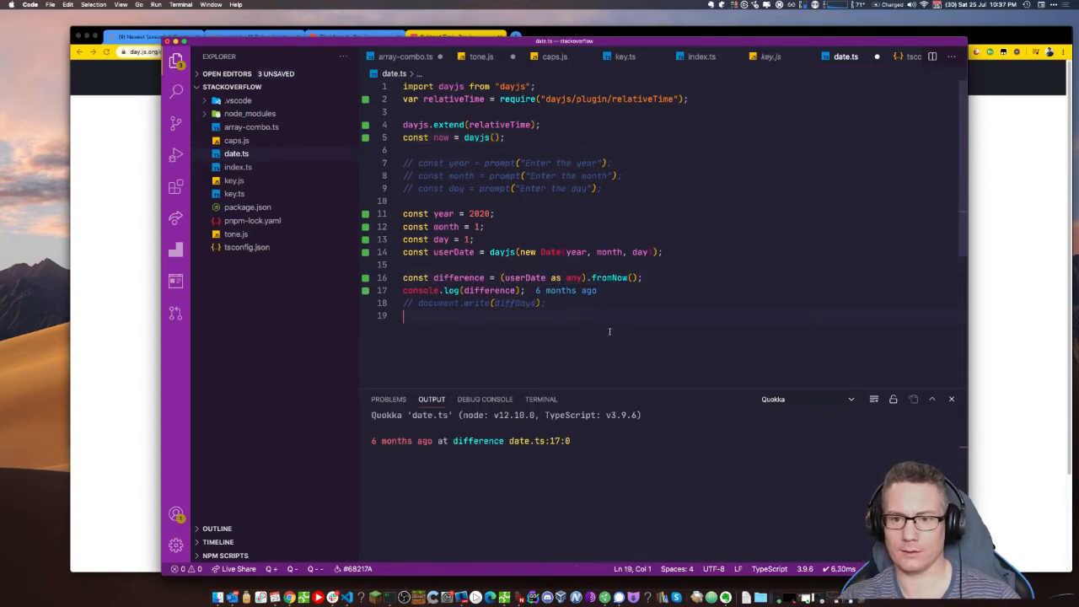
double_click(573, 278)
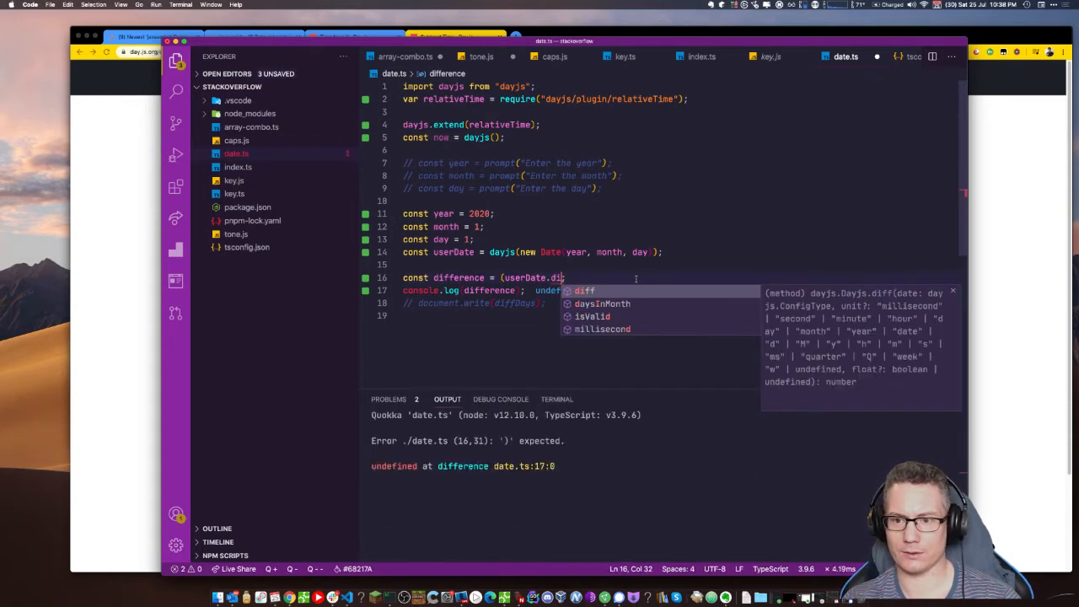
type("now.diff")
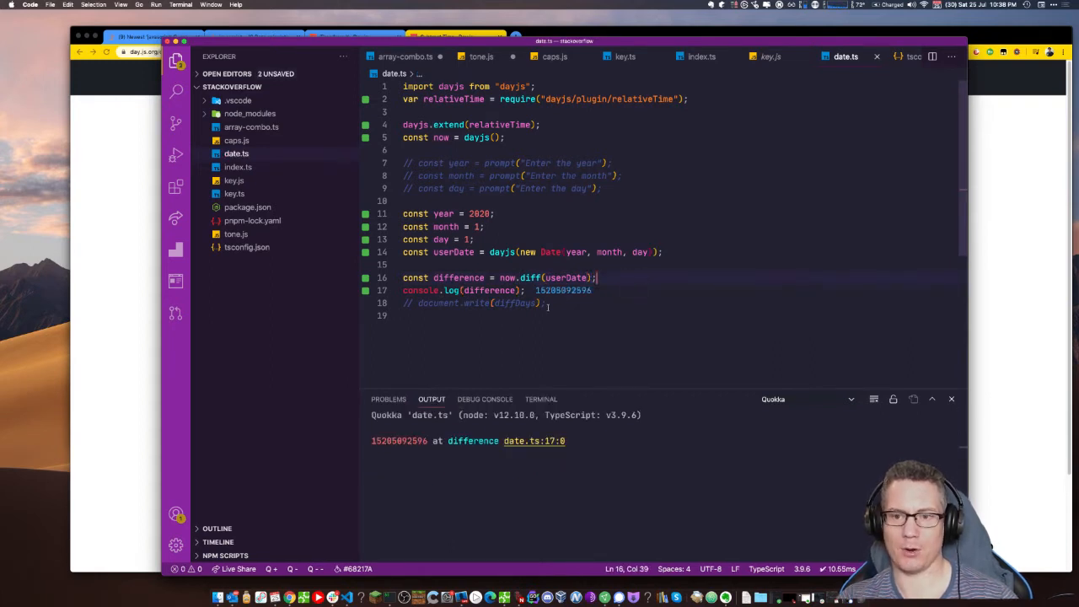
left_click(554, 290)
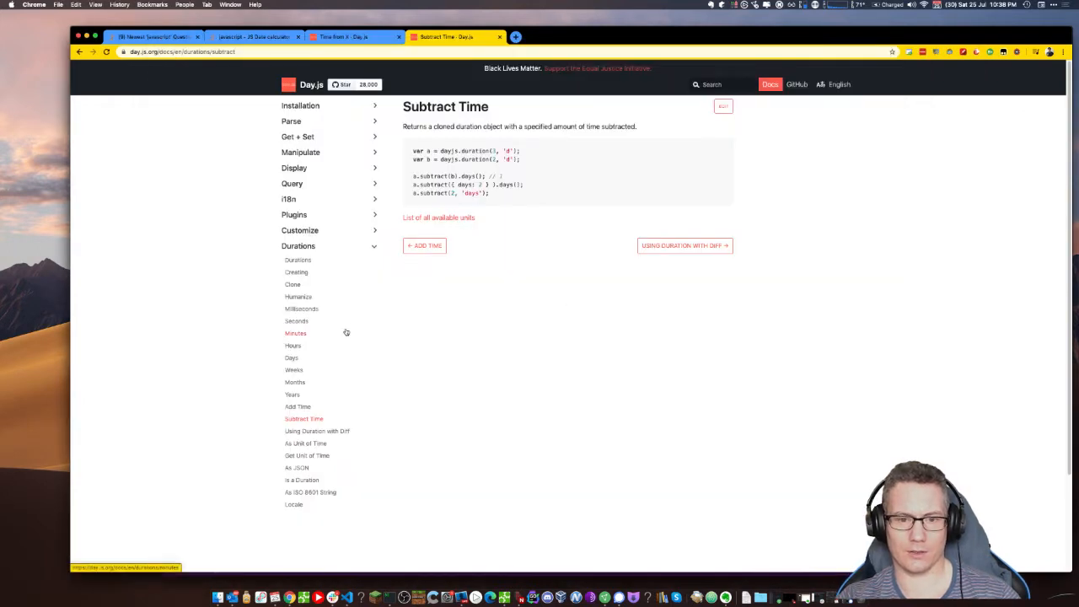
- Browse the Durations pages to Using Duration with Diff and select its dayjs.duration example
left_click(301, 308)
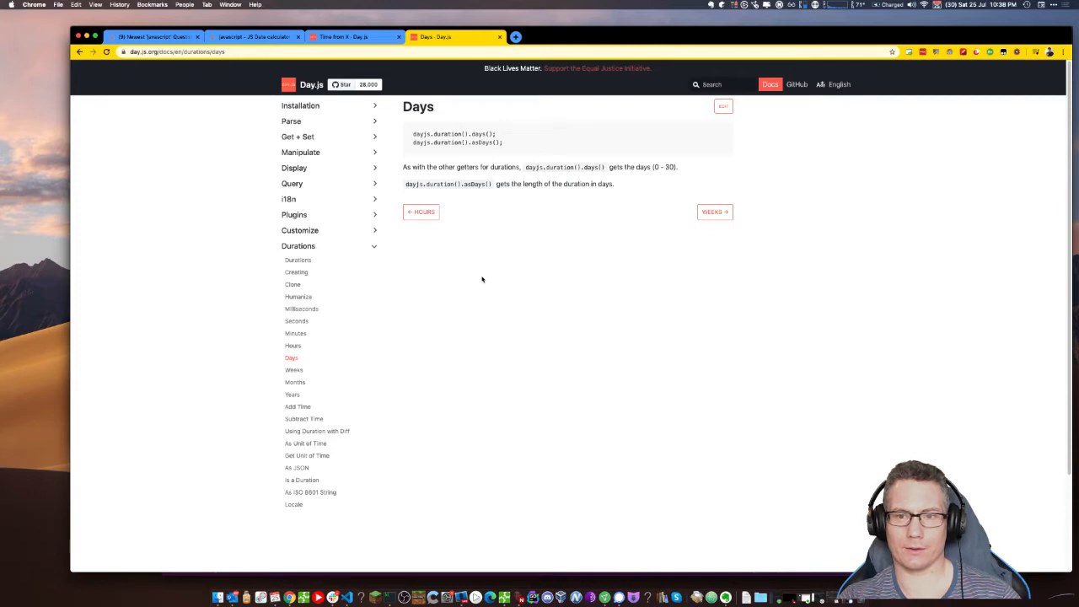
mouse_move(506, 278)
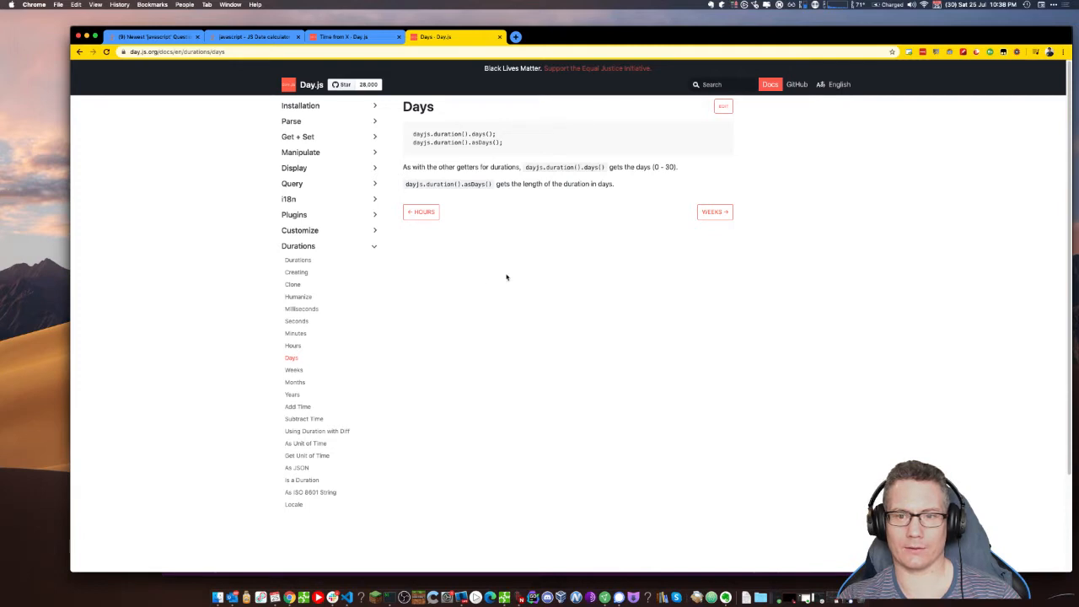
left_click(298, 260)
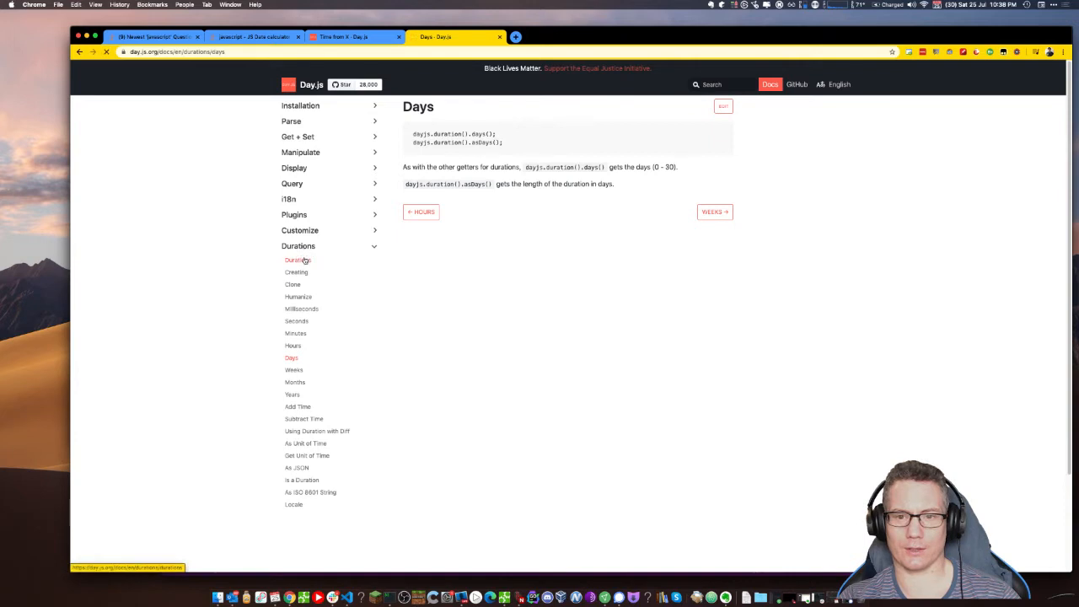
left_click(297, 260)
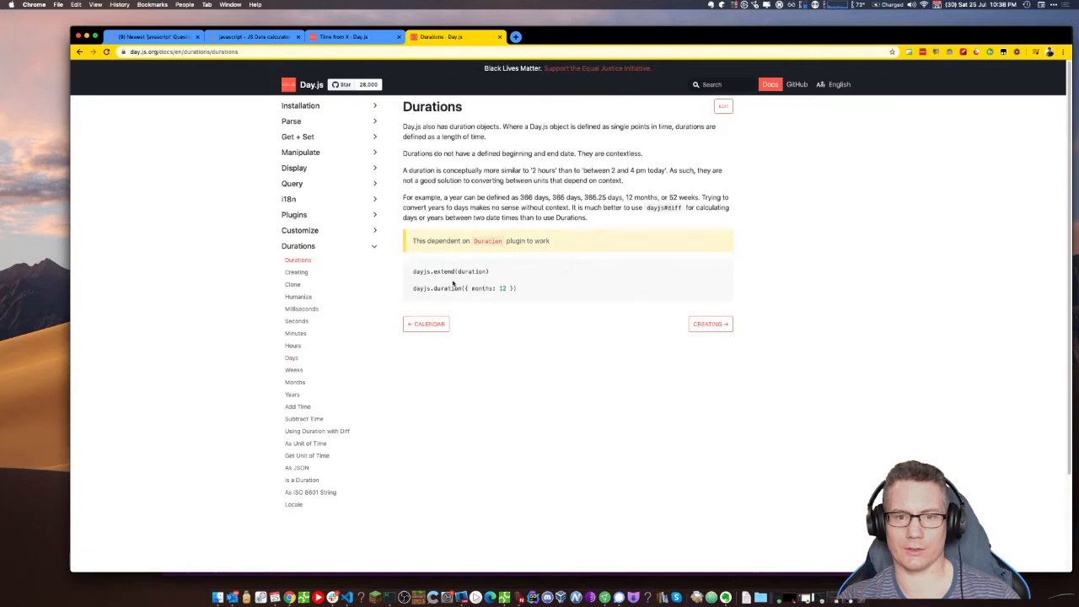
mouse_move(292, 394)
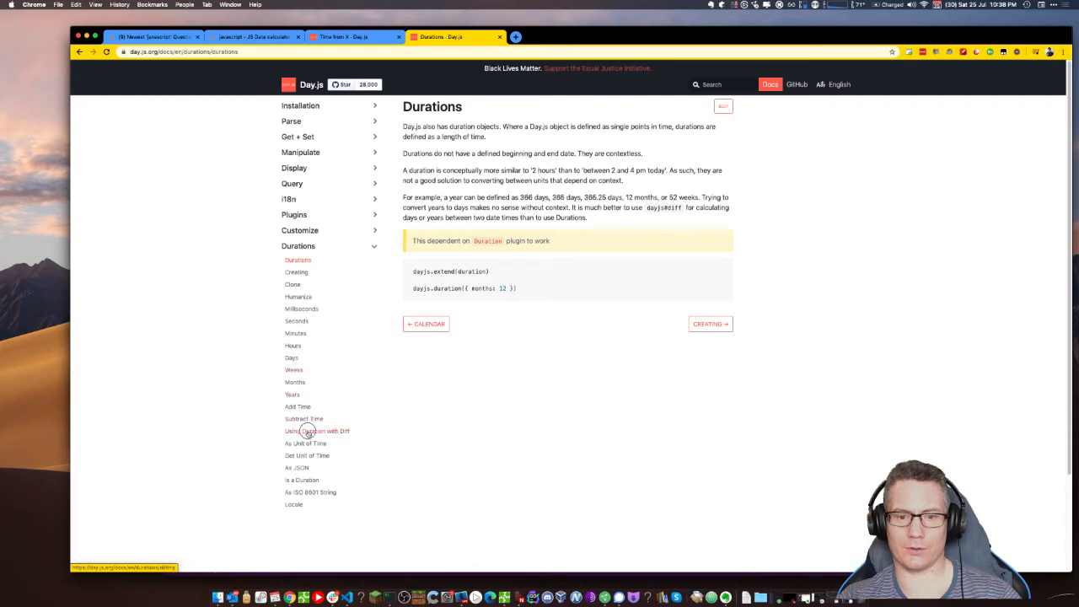
left_click(317, 431)
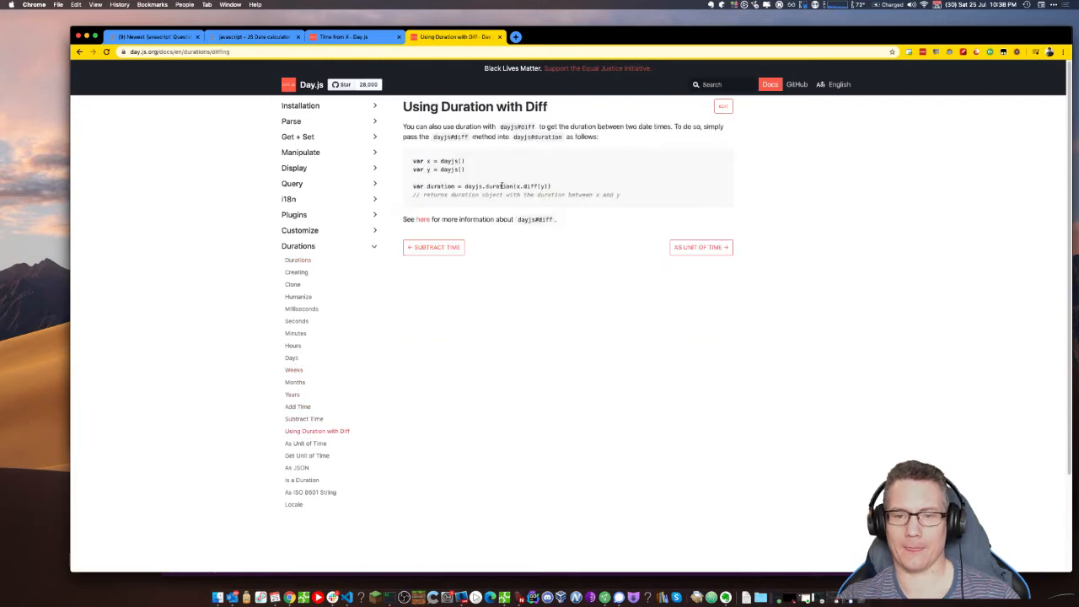
mouse_move(562, 219)
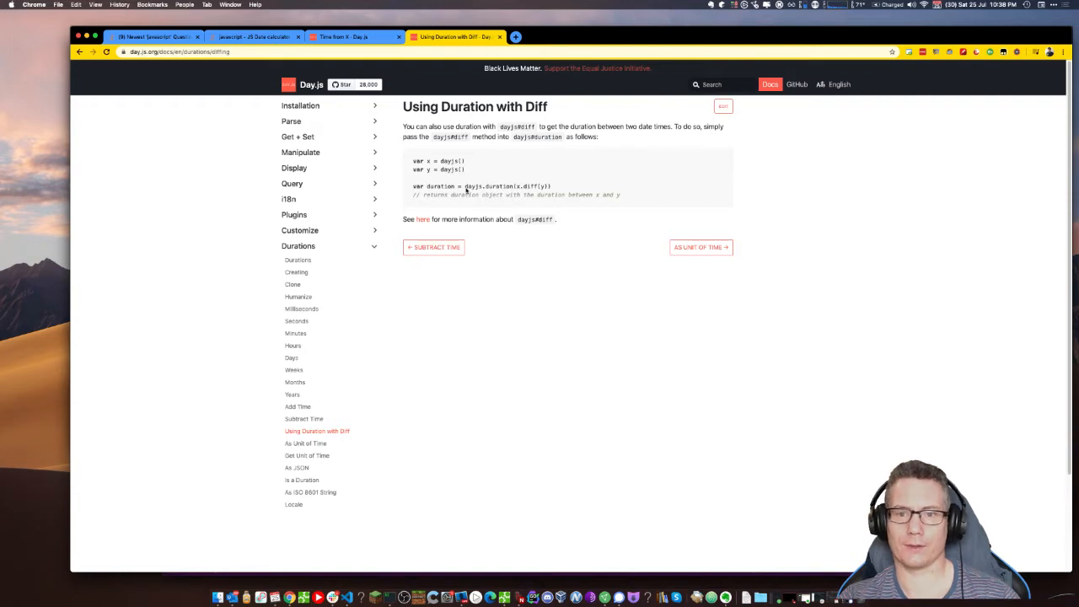
double_click(489, 186)
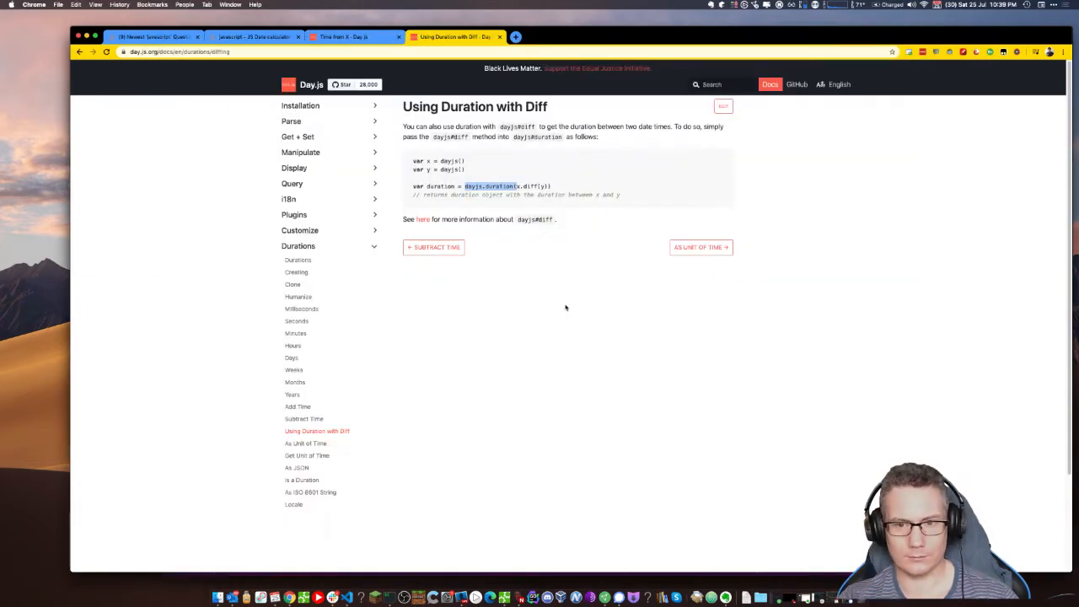
mouse_move(585, 249)
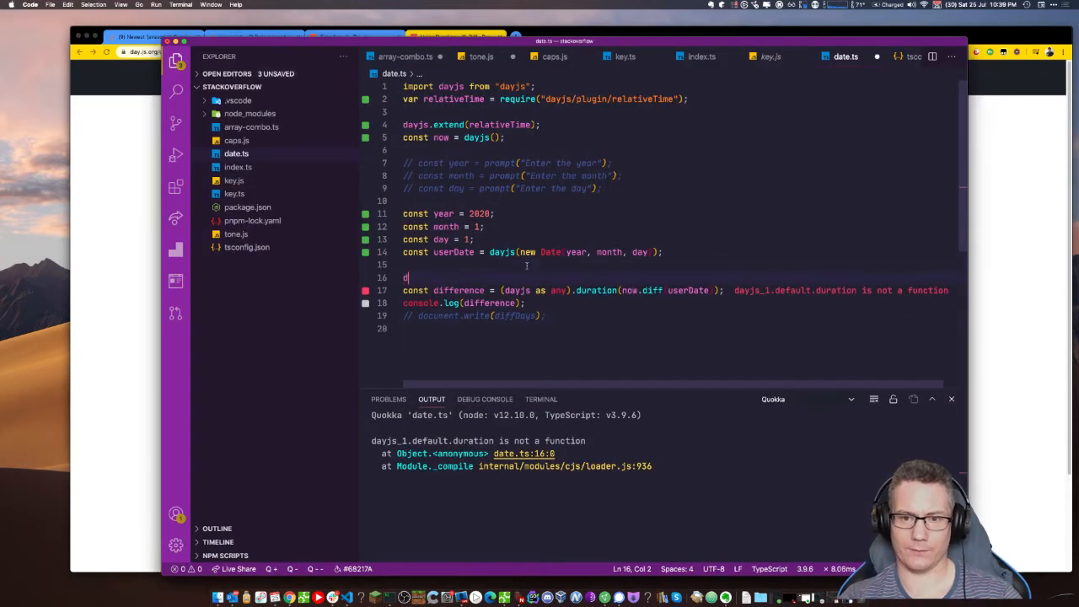
- Start typing a dayjs().du call on line 16 and browse the IntelliSense suggestions
type("ayjs.")
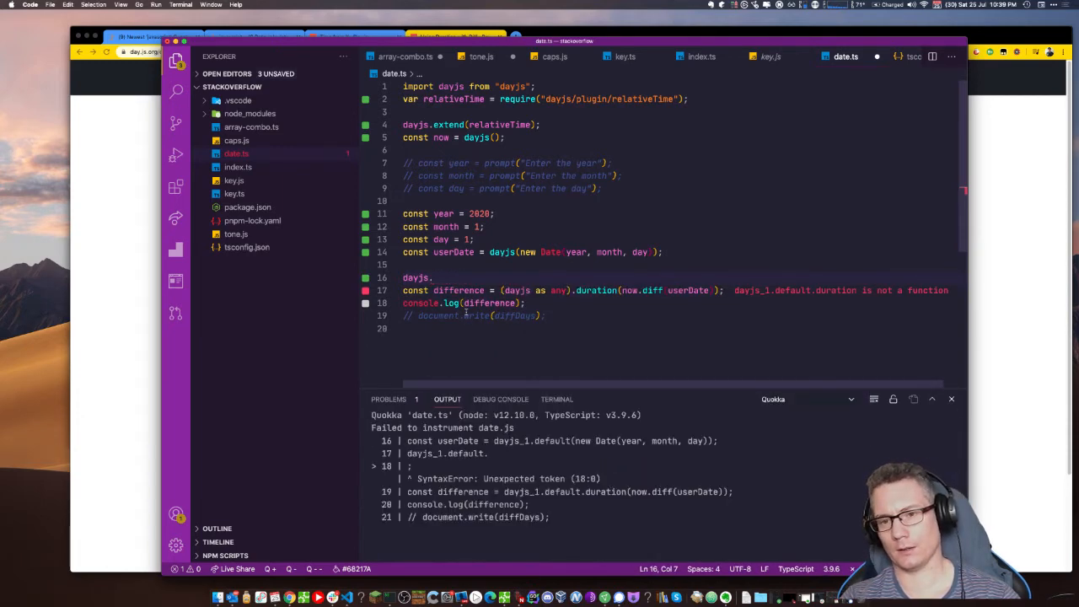
type("().d")
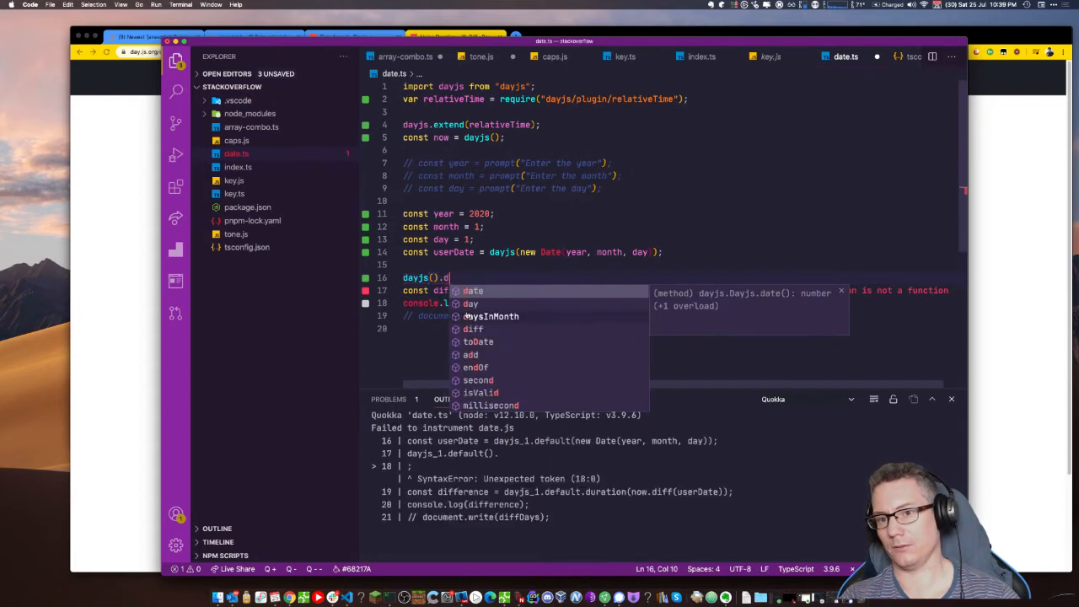
type("u")
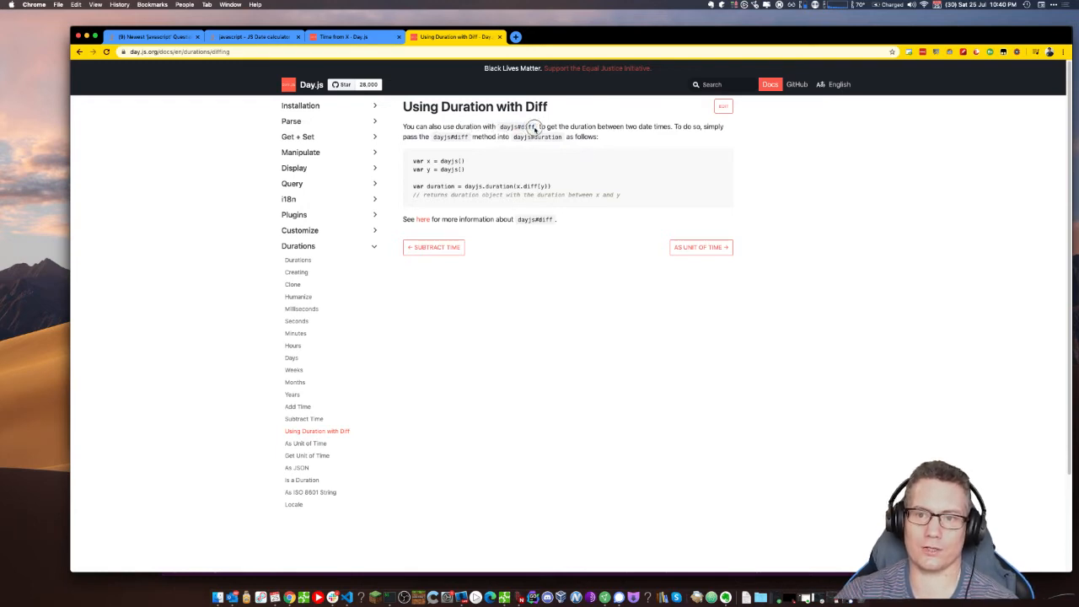
- Follow the dayjs#diff duration plugin link and select its require line
double_click(516, 127)
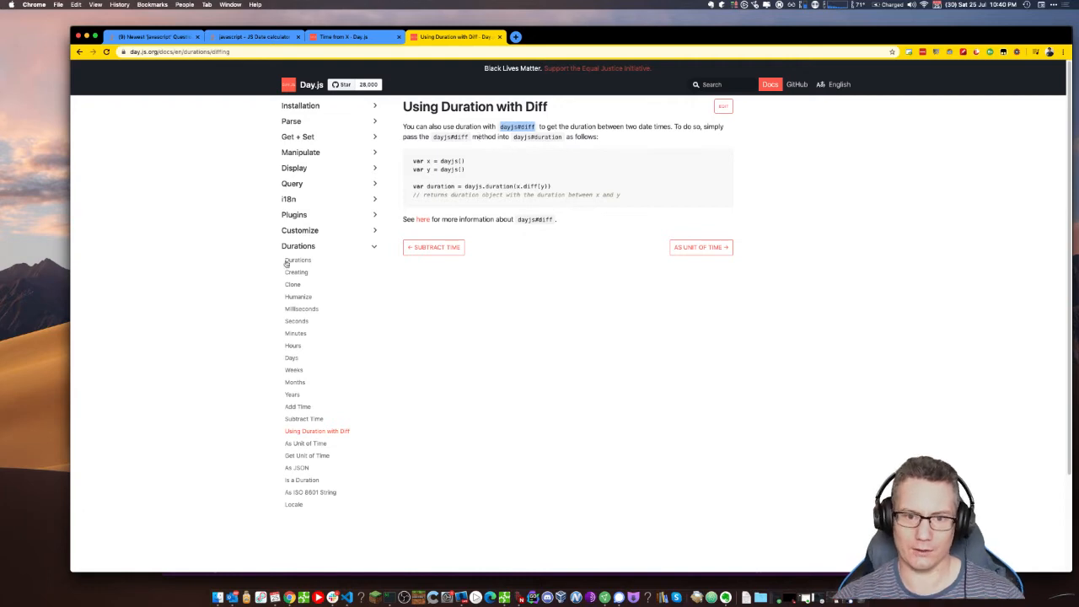
left_click(297, 260)
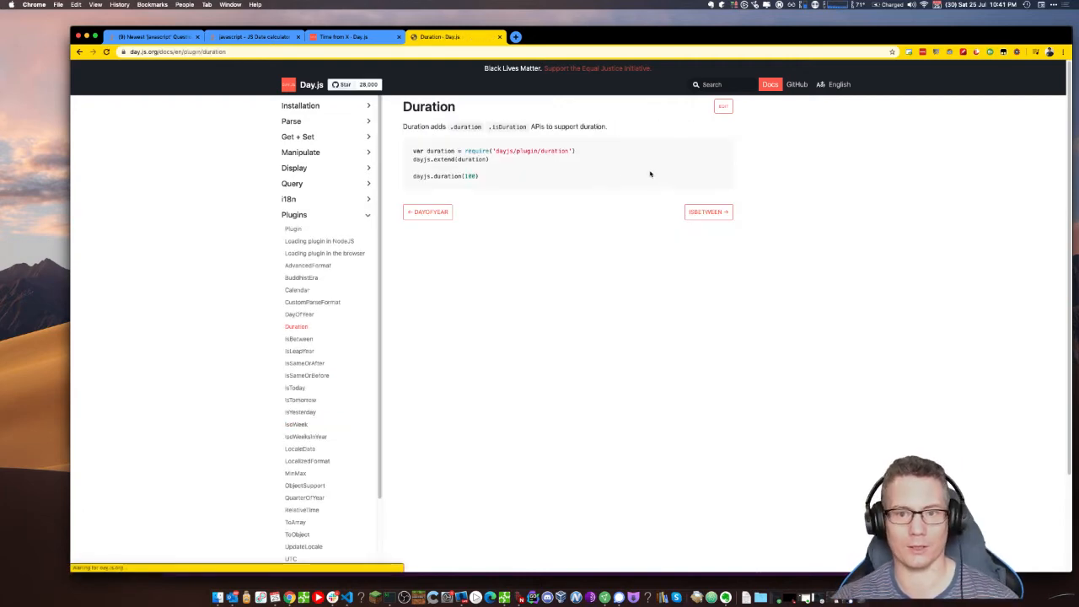
left_click_drag(413, 150, 577, 150)
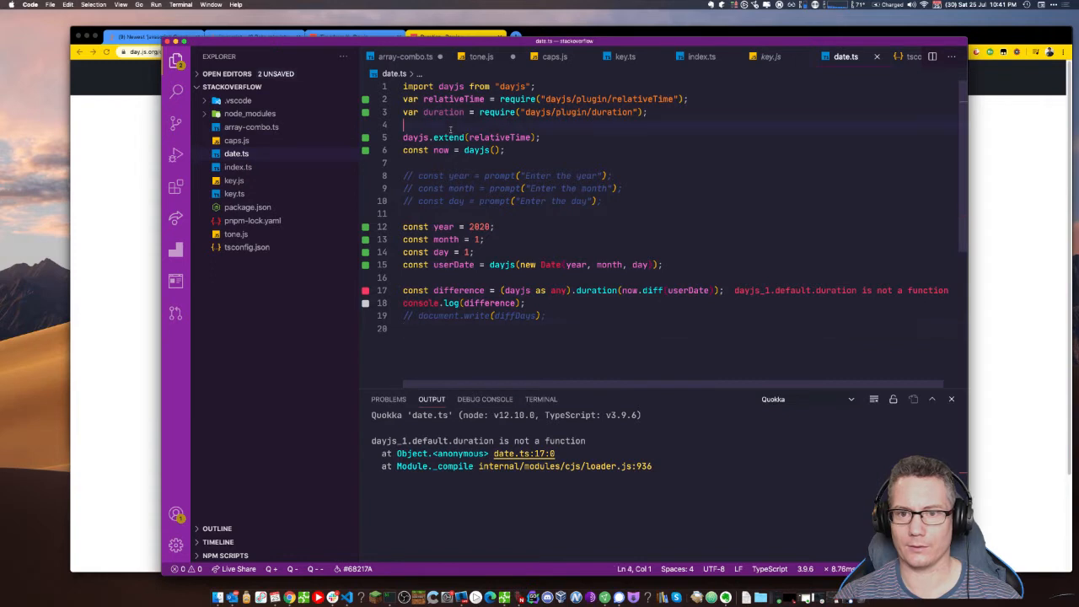
- Add dayjs.extend(duration) below the requires, so difference logs 5 months and 25 days
triple_click(472, 138)
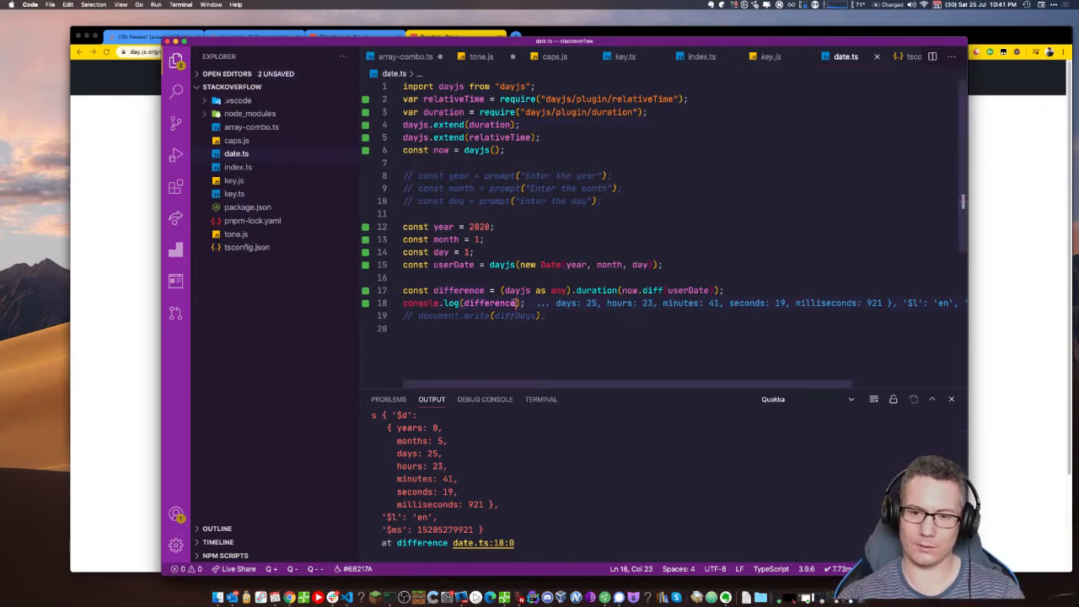
type("d")
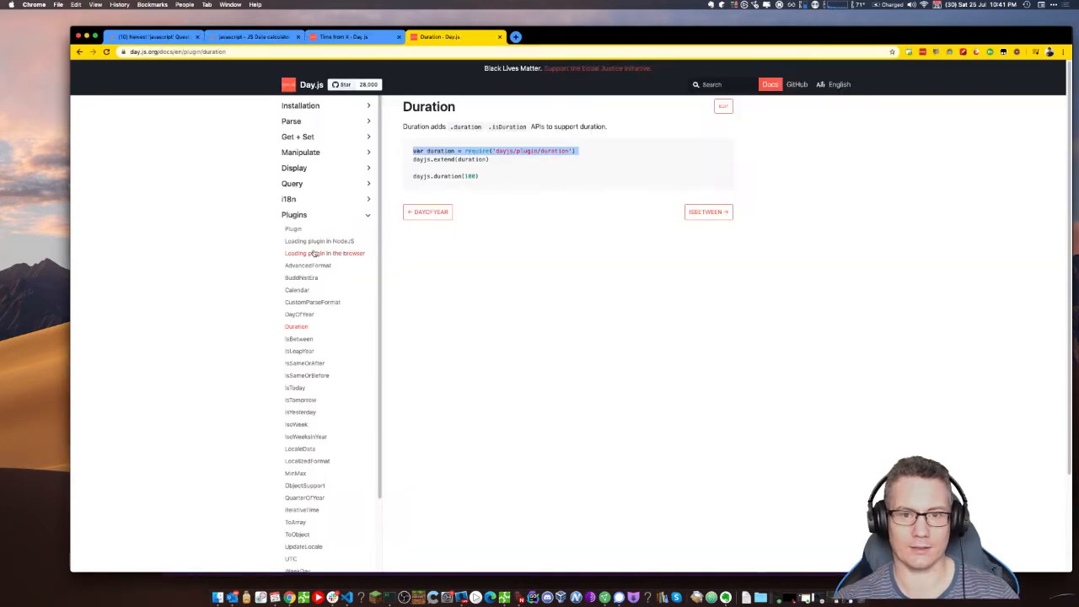
- Expand Display and Get + Set in the docs sidebar, then open the Durations Days page
left_click(294, 168)
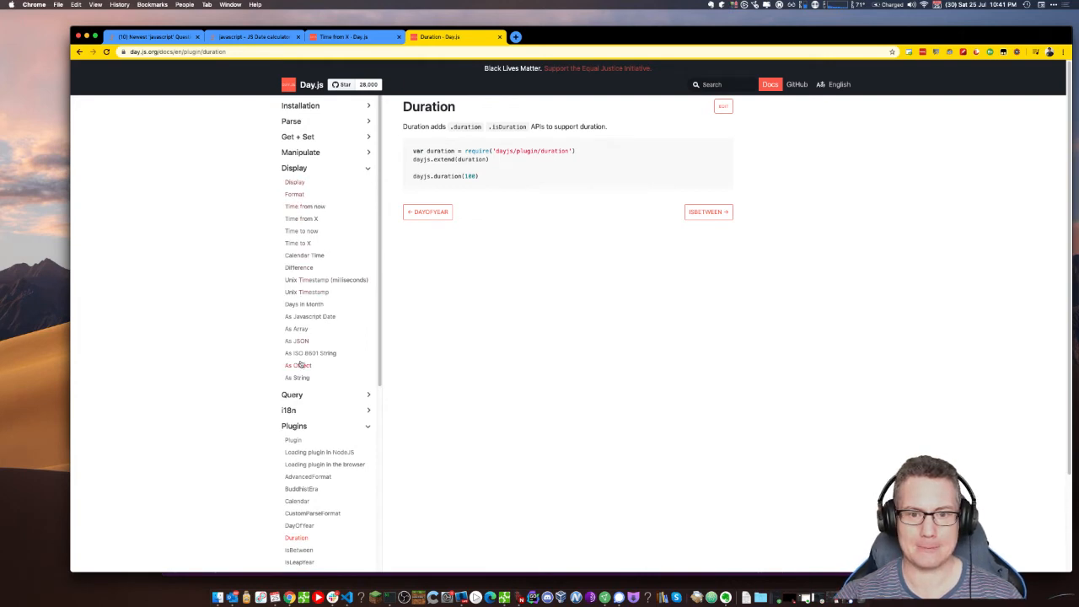
left_click(297, 137)
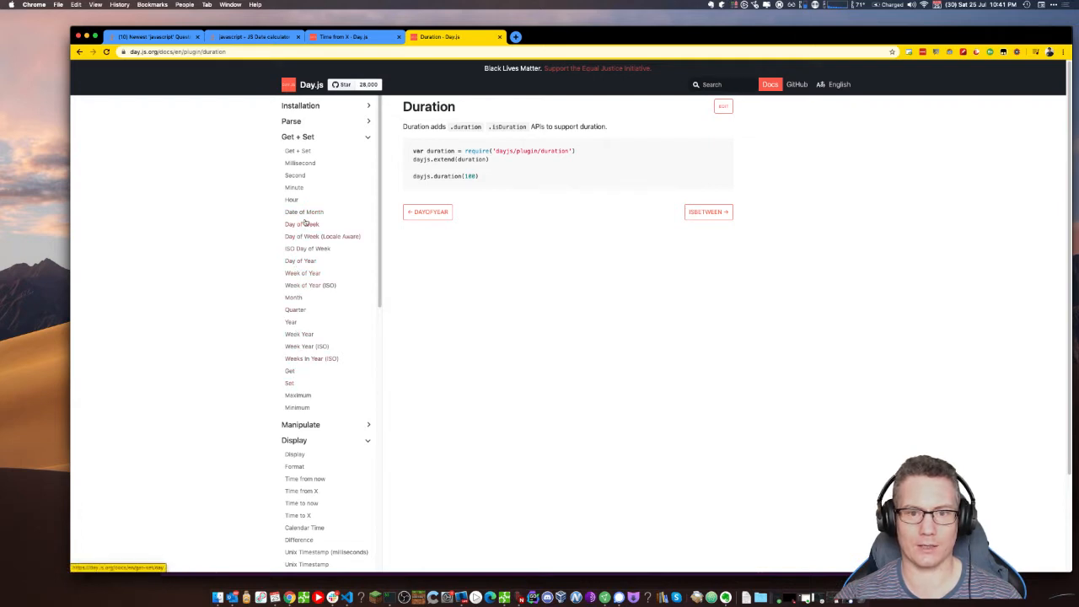
mouse_move(300, 247)
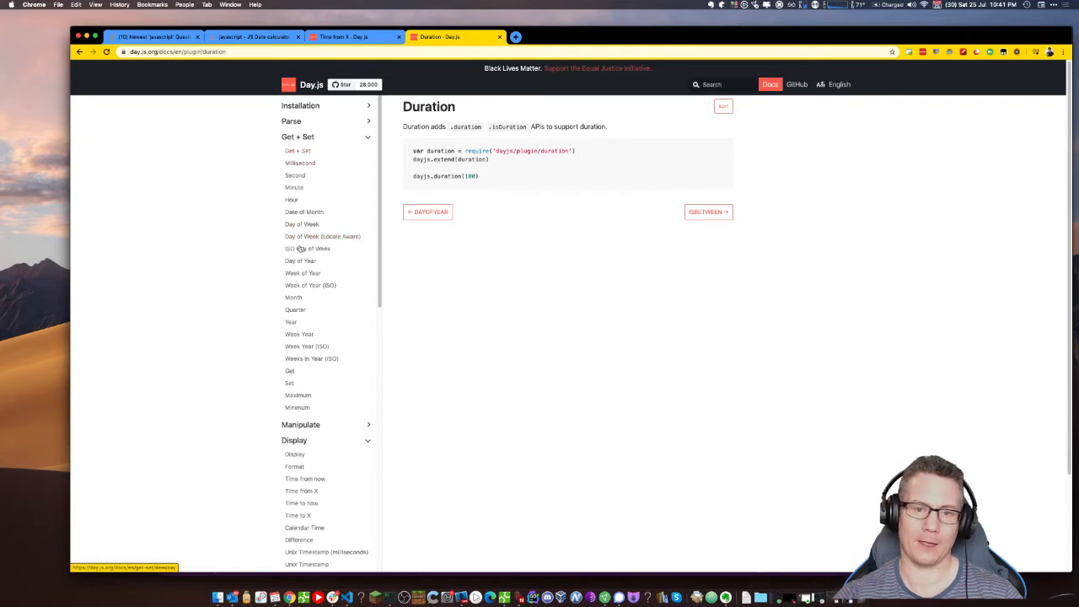
scroll("down", 3)
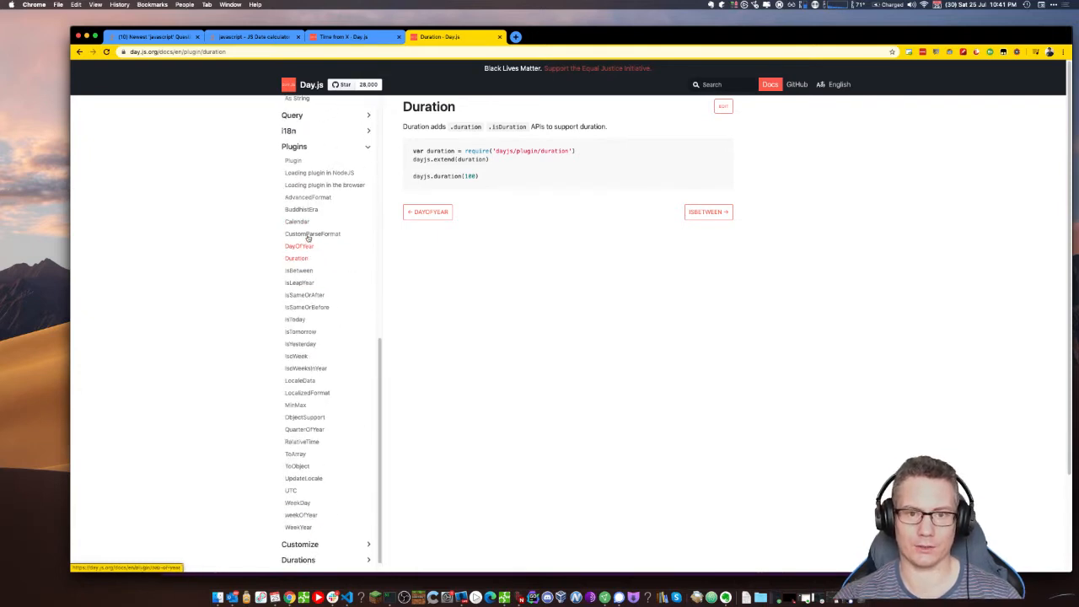
scroll("down", 3)
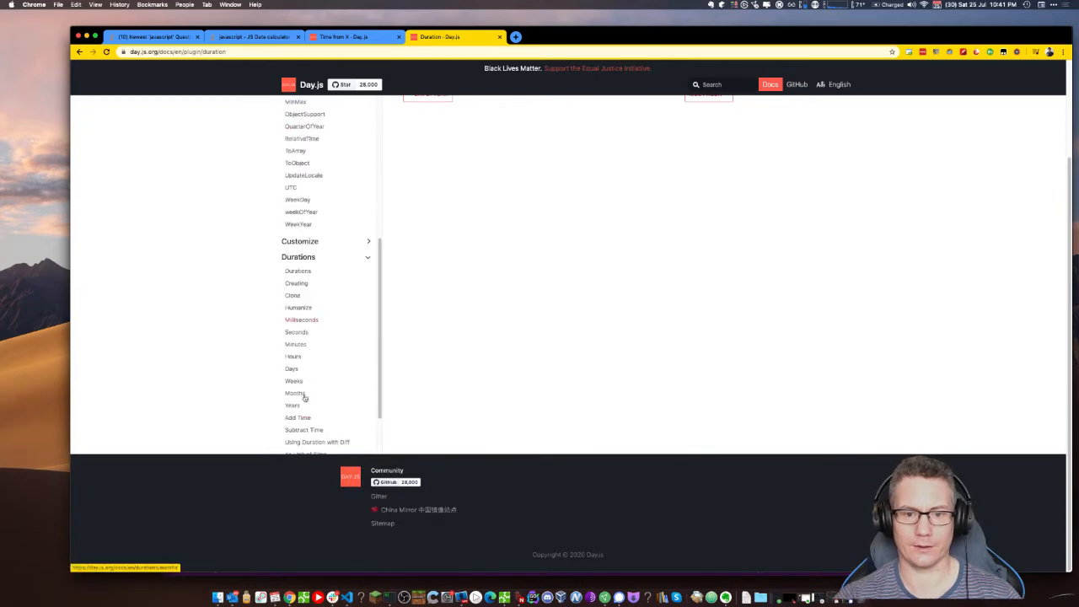
left_click(291, 368)
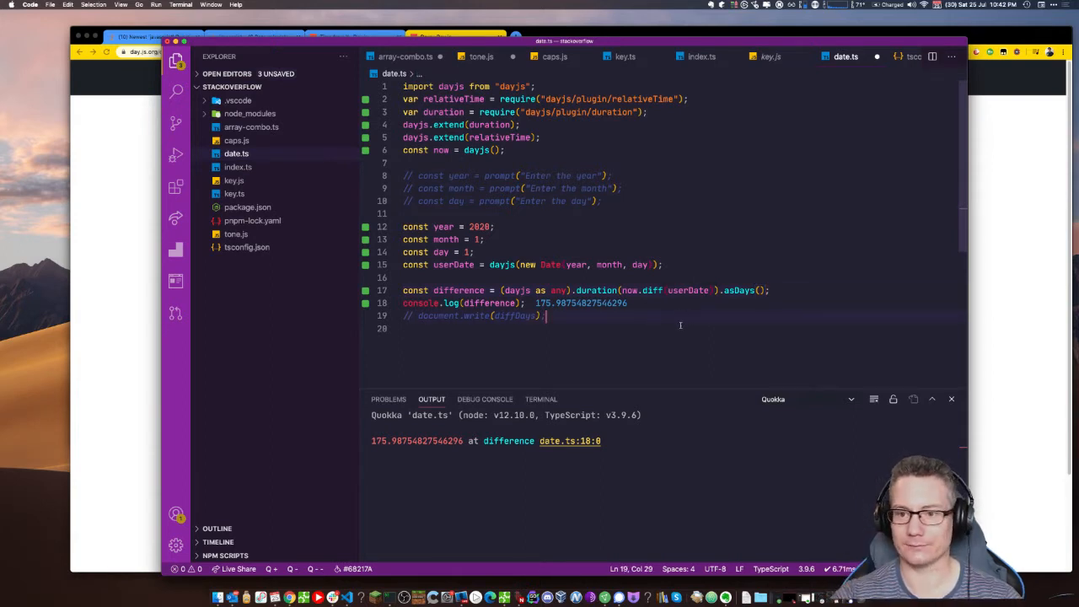
- Append .asDays() to the duration line and begin converting the import in date.ts to require
double_click(552, 290)
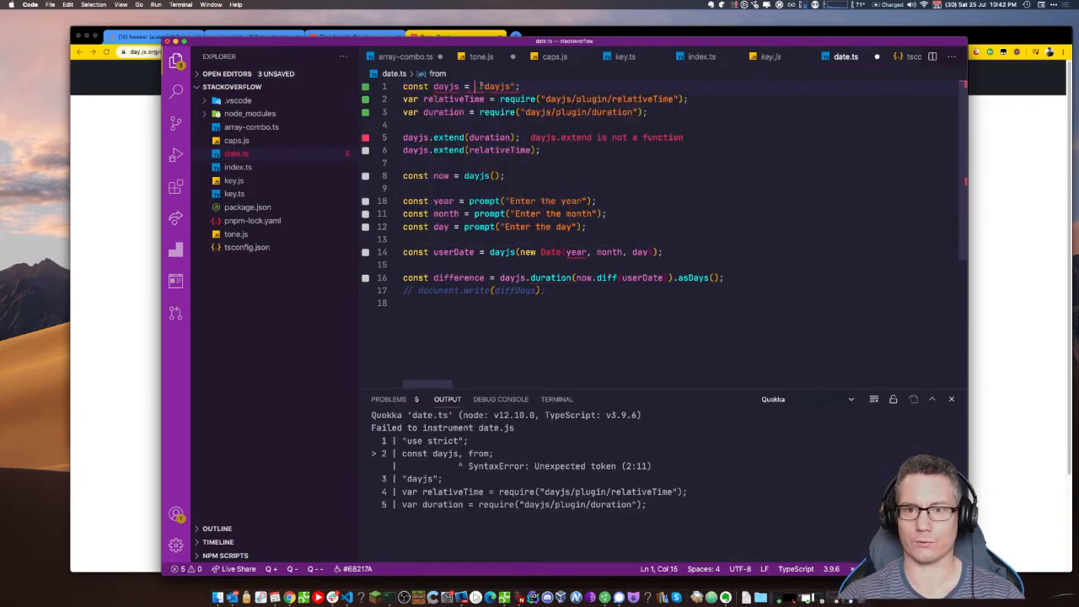
type("re")
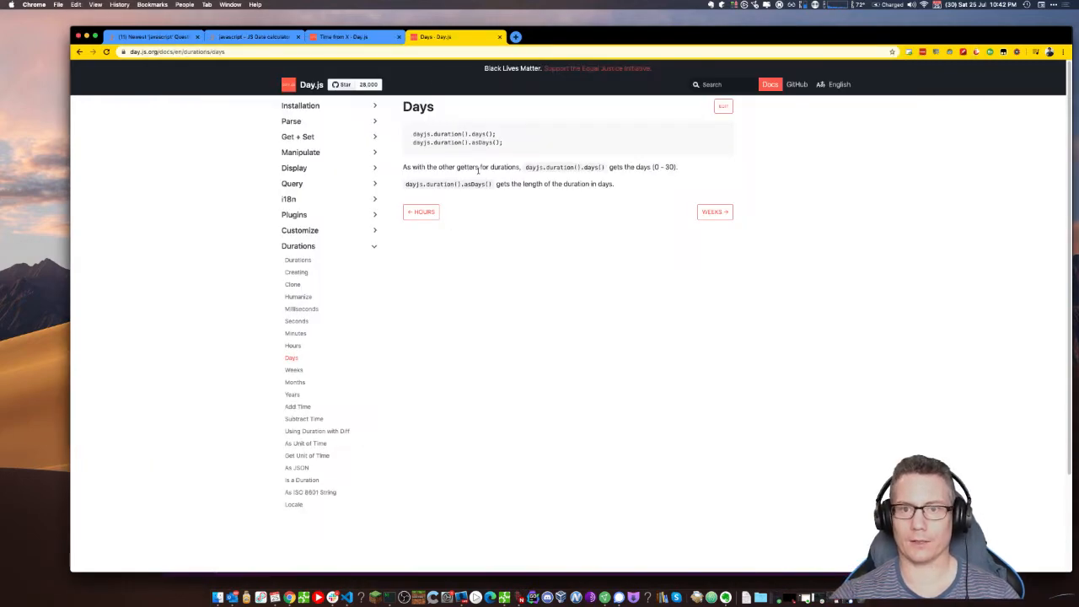
- Return to the Stack Overflow date-calculator question tab in Chrome
left_click(253, 36)
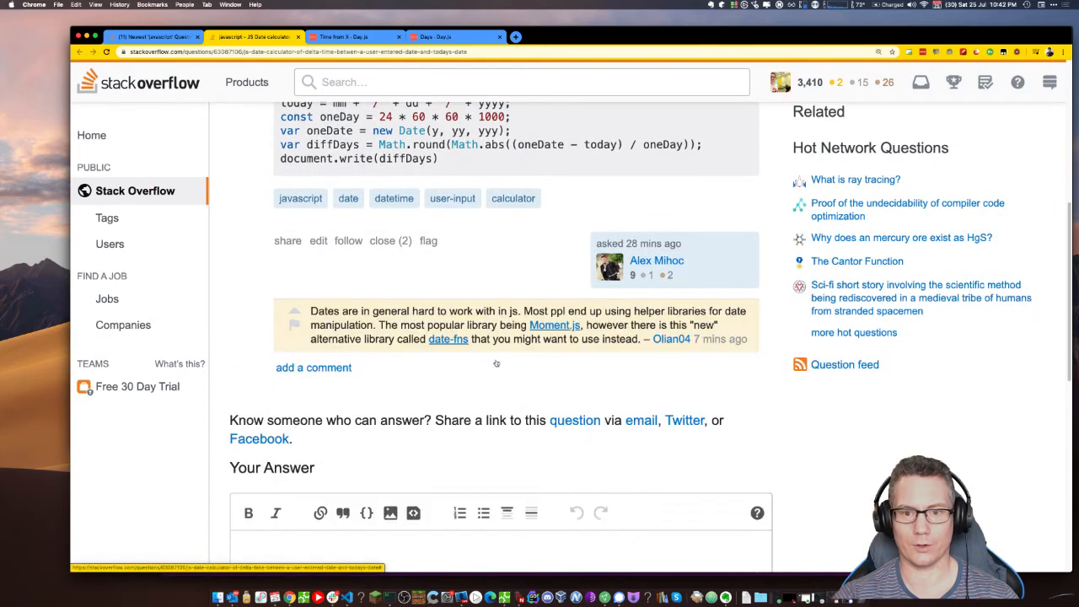
- Write the answer intro: Day.js is only 2KB but makes life a lot simpler
type("You can do this e")
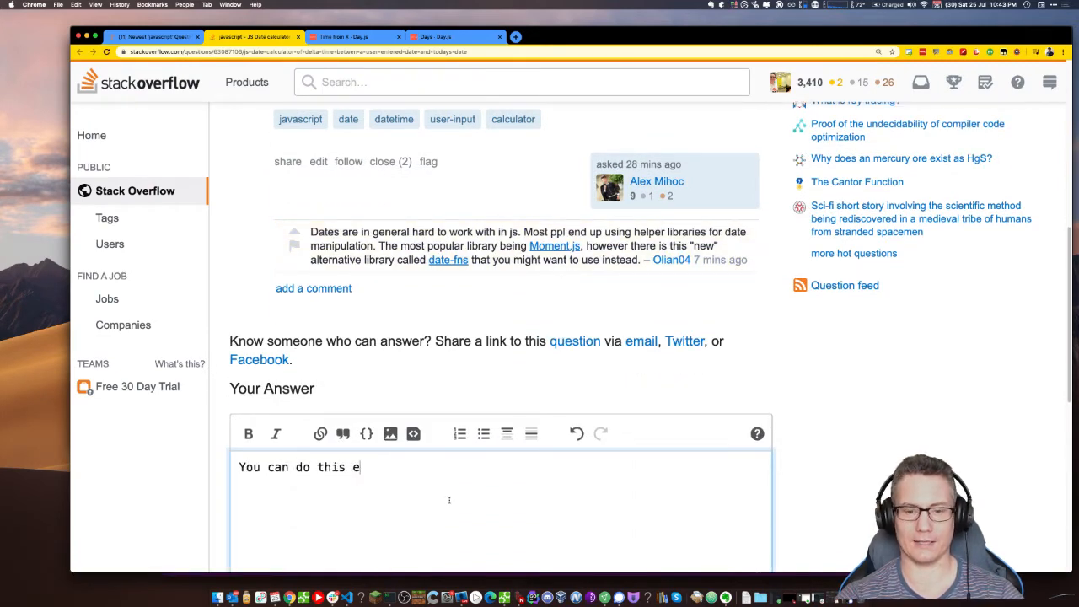
type("asiy")
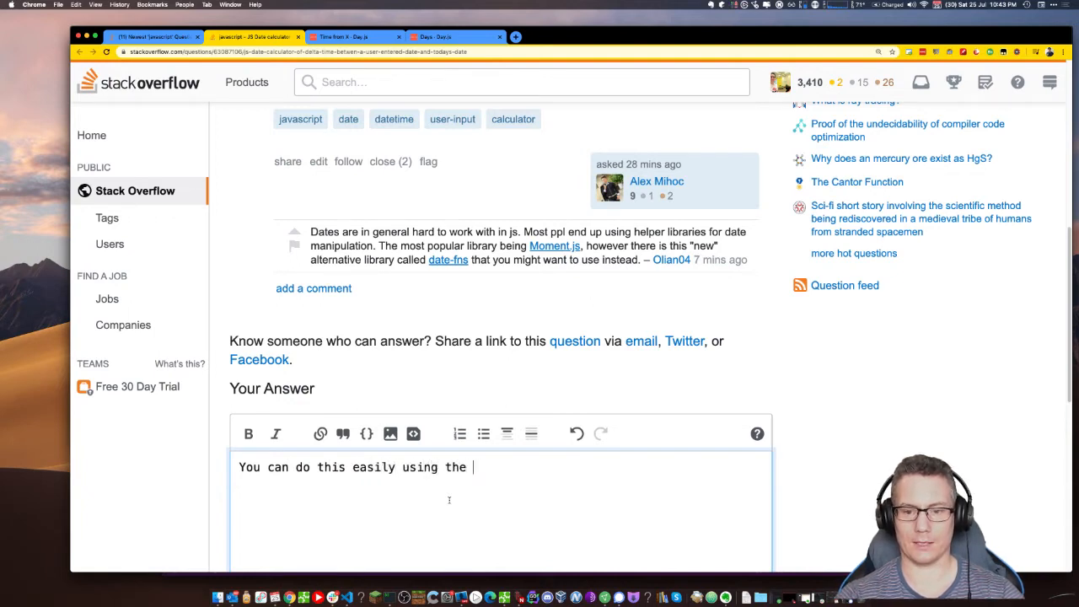
type("Dayjs library. It is n")
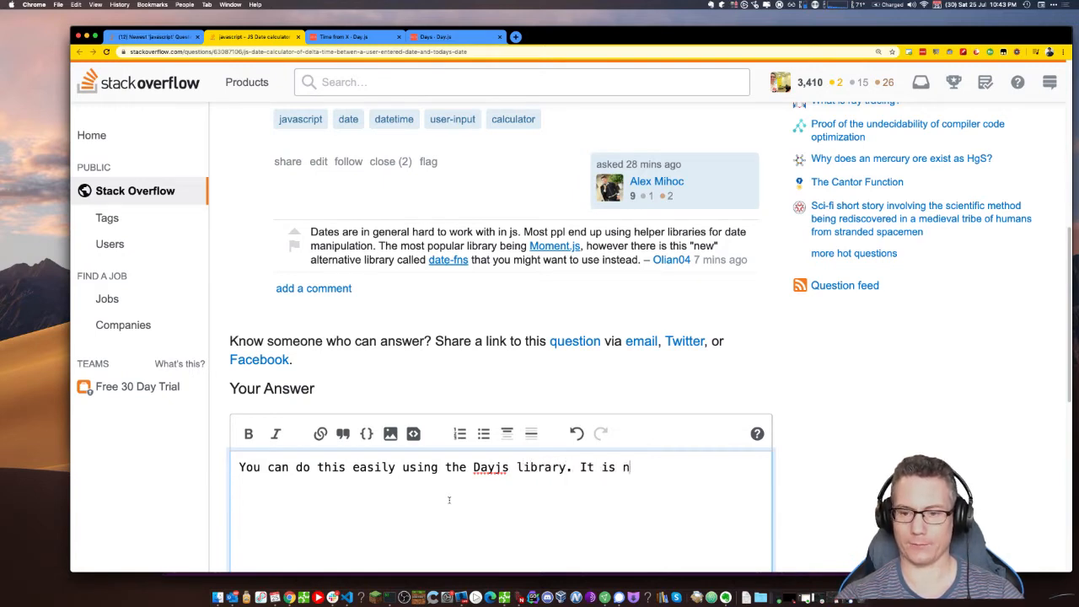
type("only")
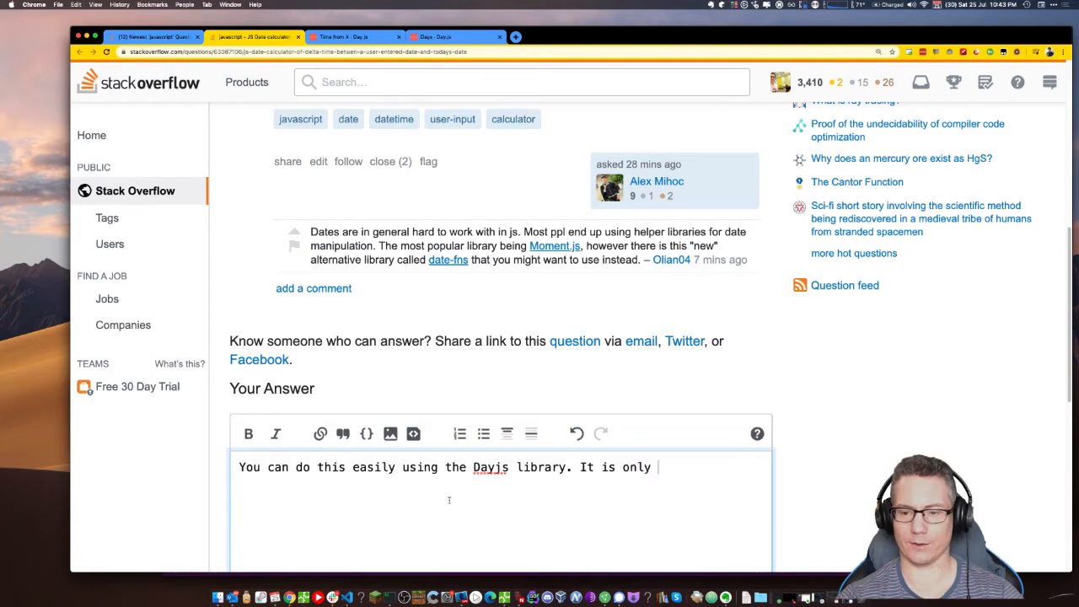
type("2KB")
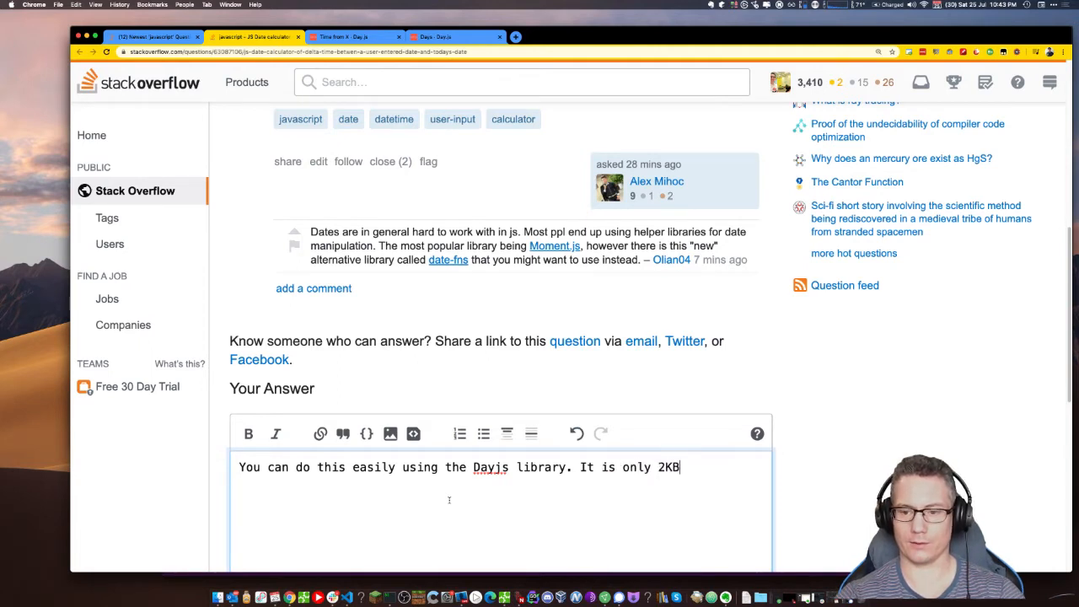
type(", so it won't")
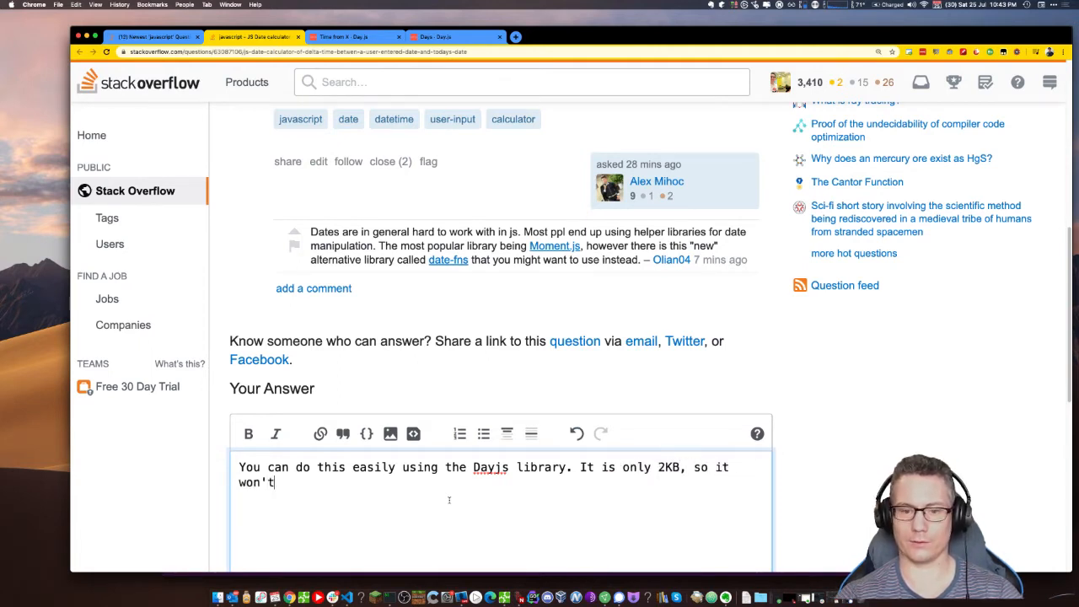
type("make your p")
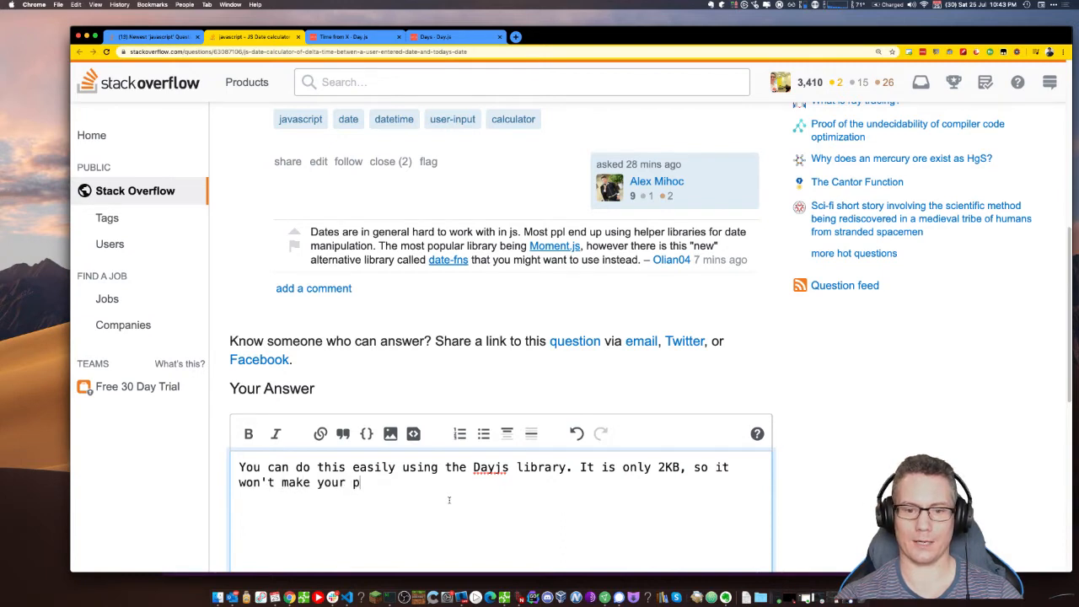
type("age that muc")
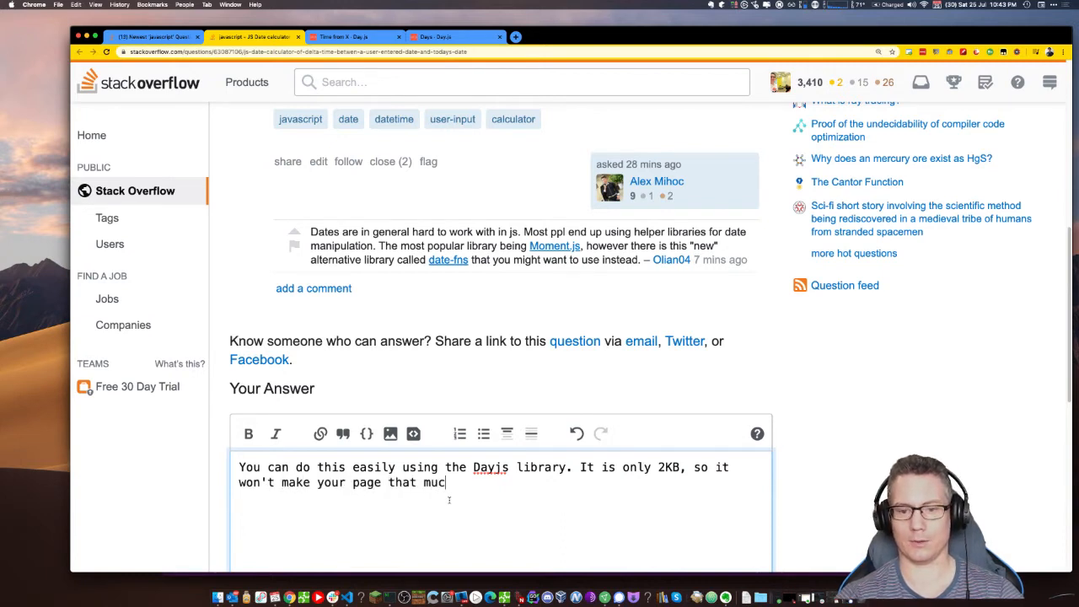
type("h bigget")
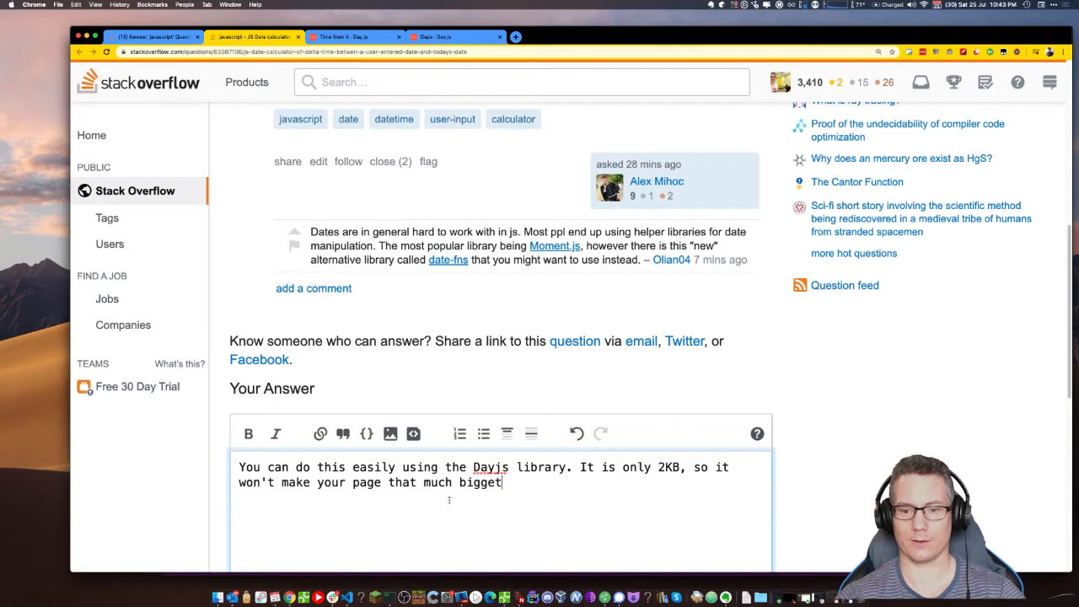
type("r, but ti")
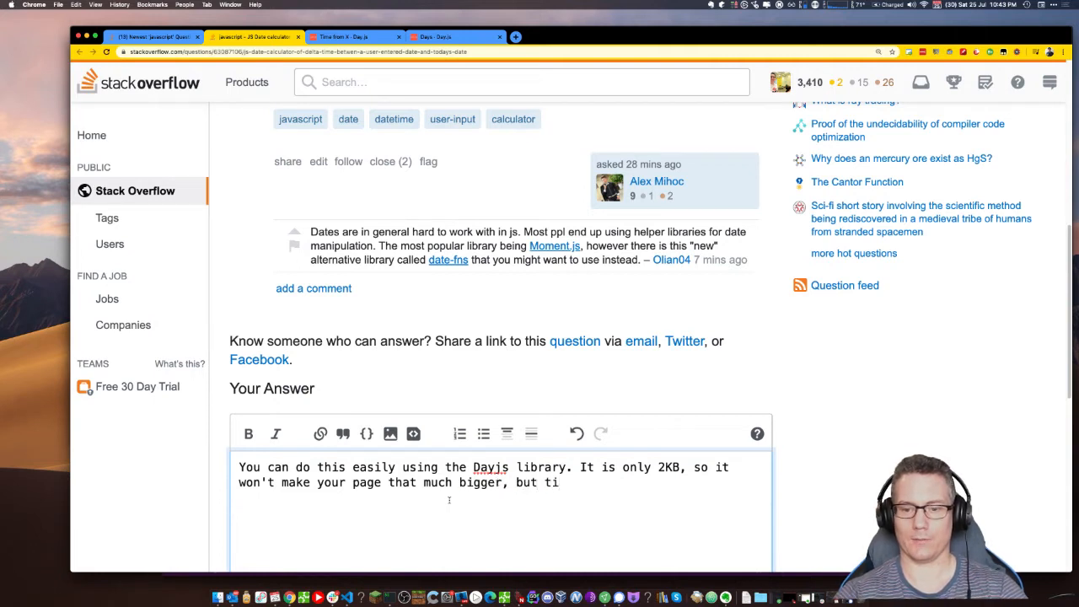
type("t will ma")
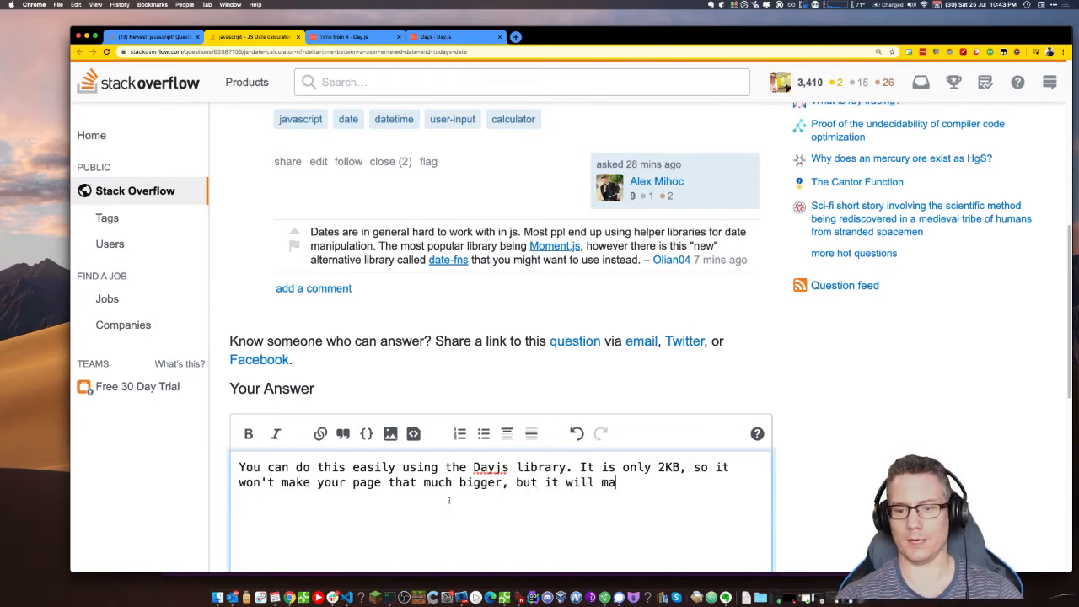
type("ke your lime")
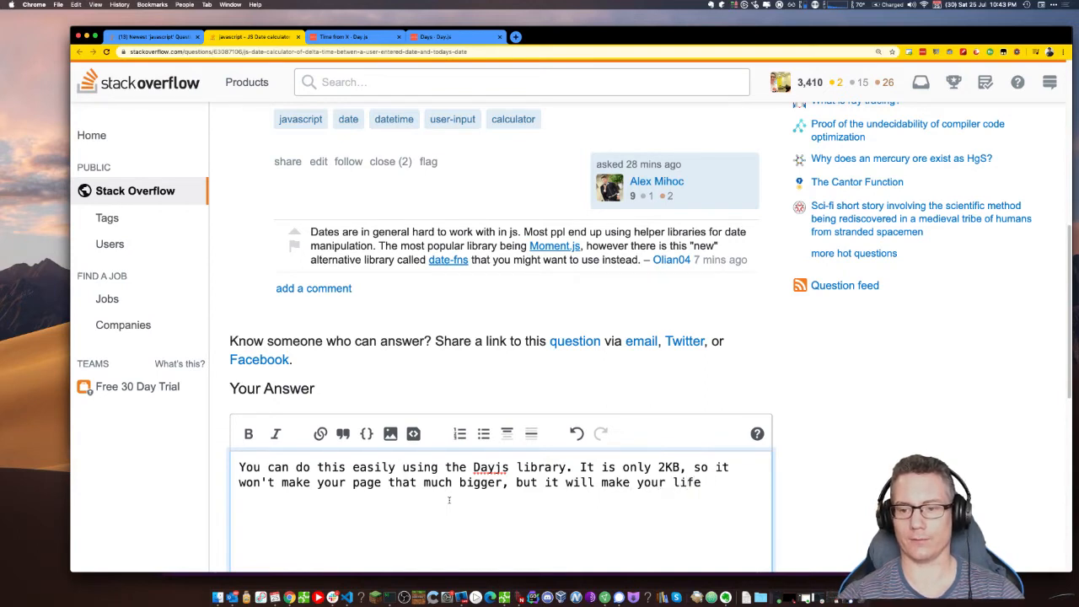
type("a lot simpler.")
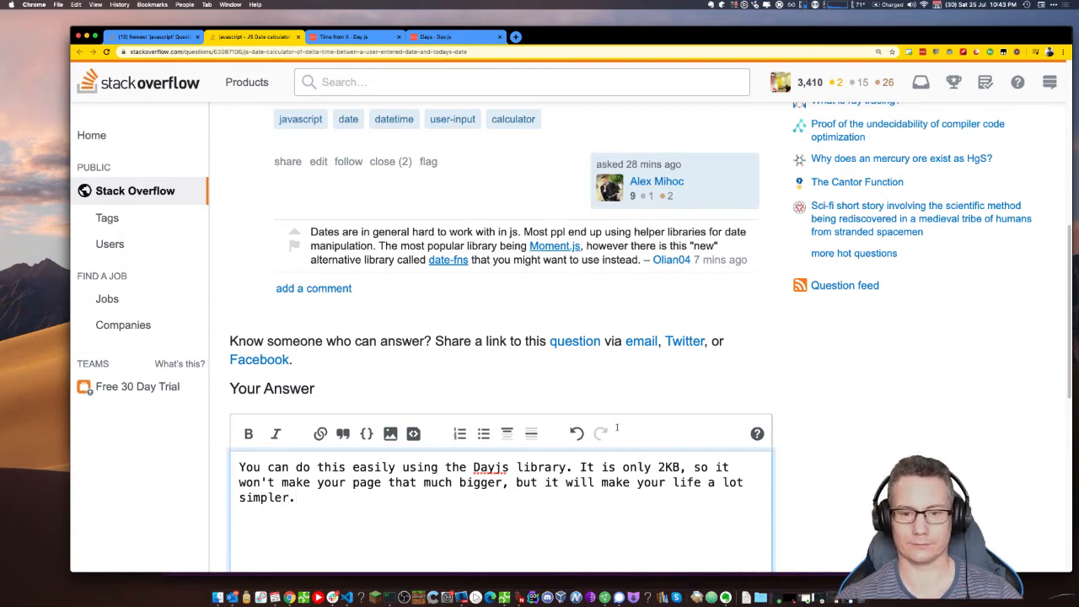
scroll("down", 3)
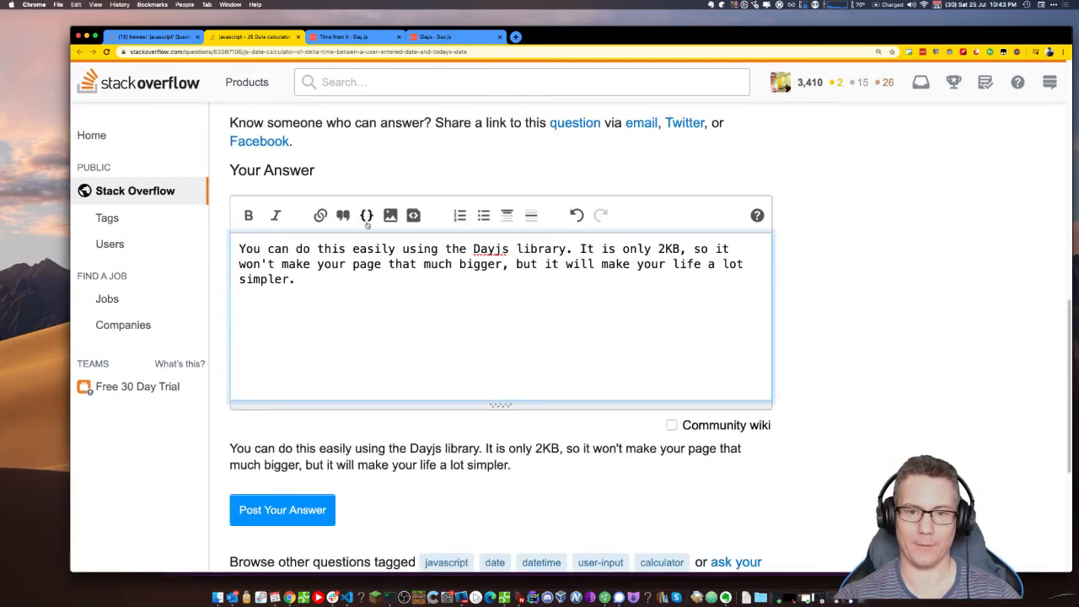
left_click(366, 215)
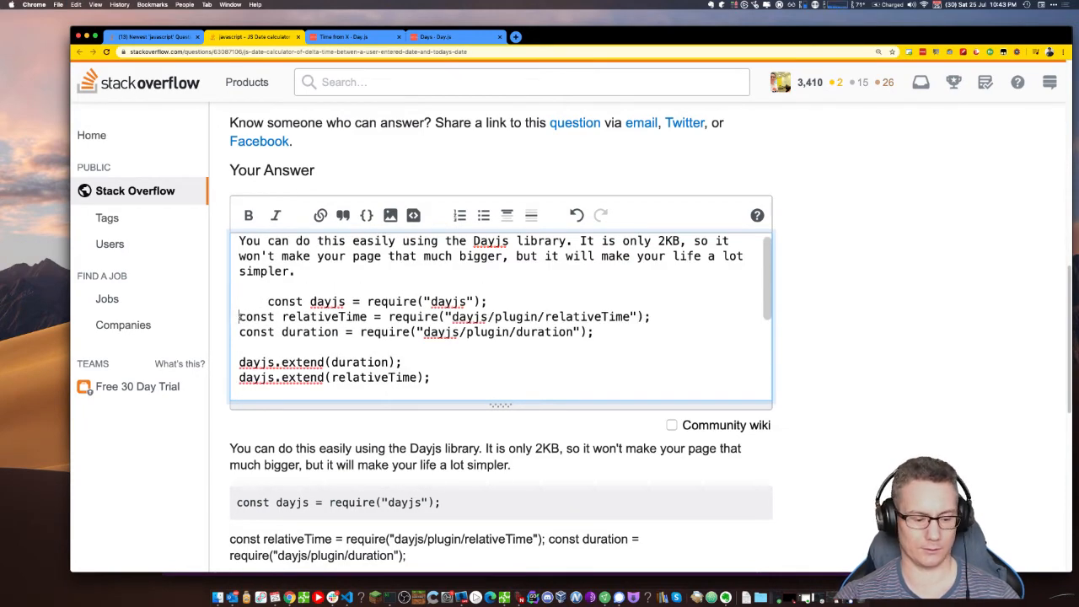
scroll("down", 3)
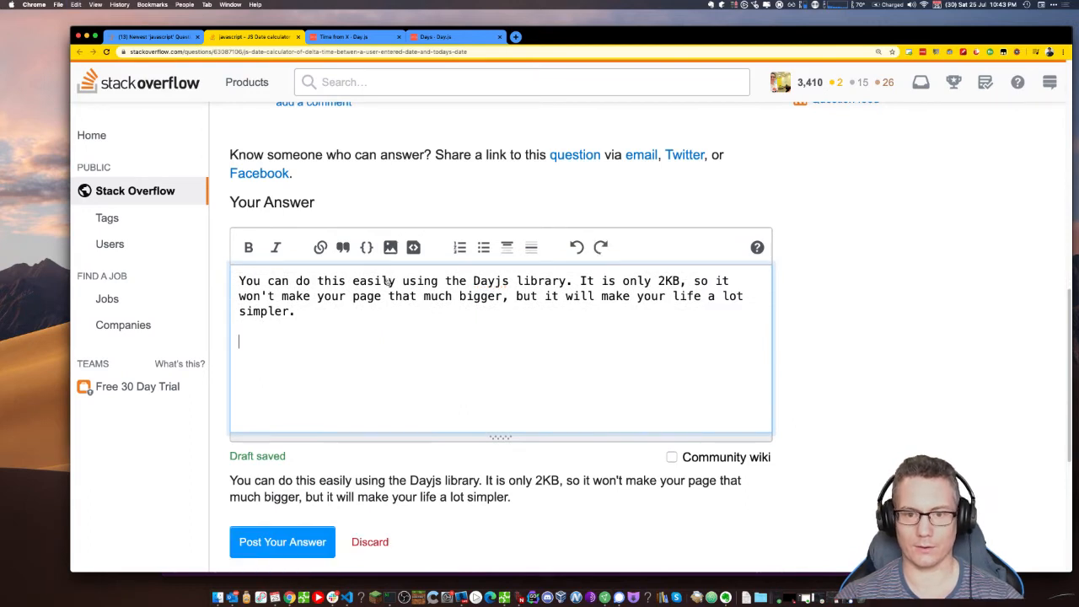
mouse_move(342, 247)
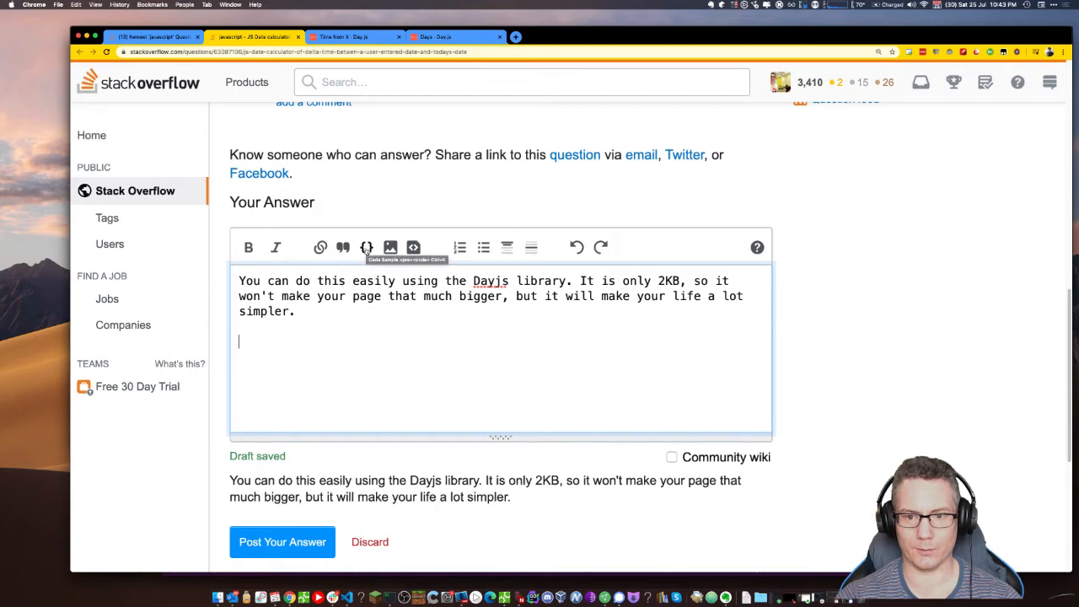
mouse_move(413, 247)
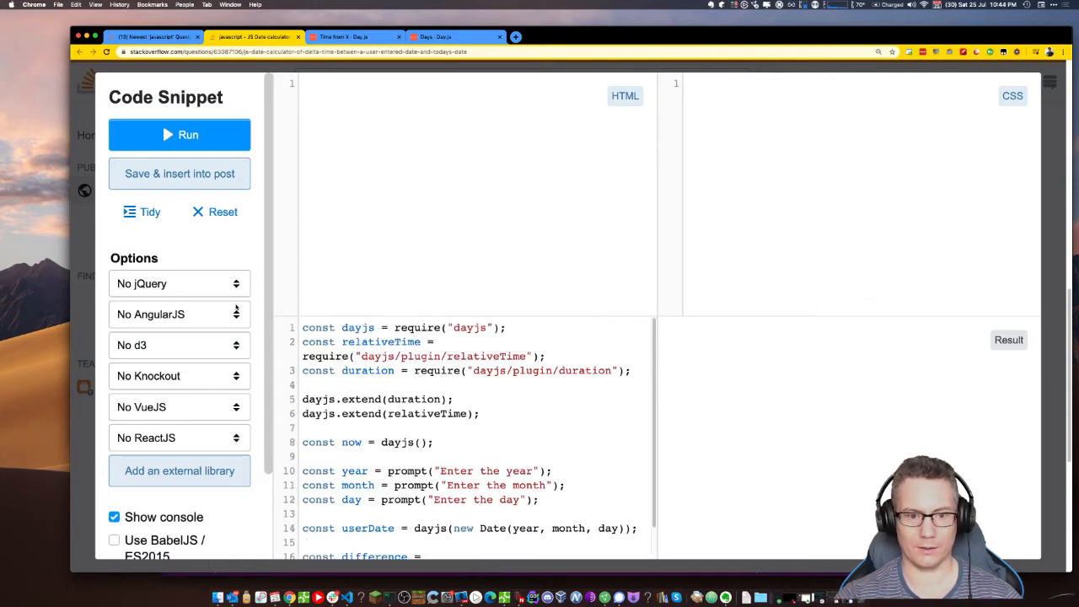
- Find the browser installation page in the Day.js documentation
left_click(179, 470)
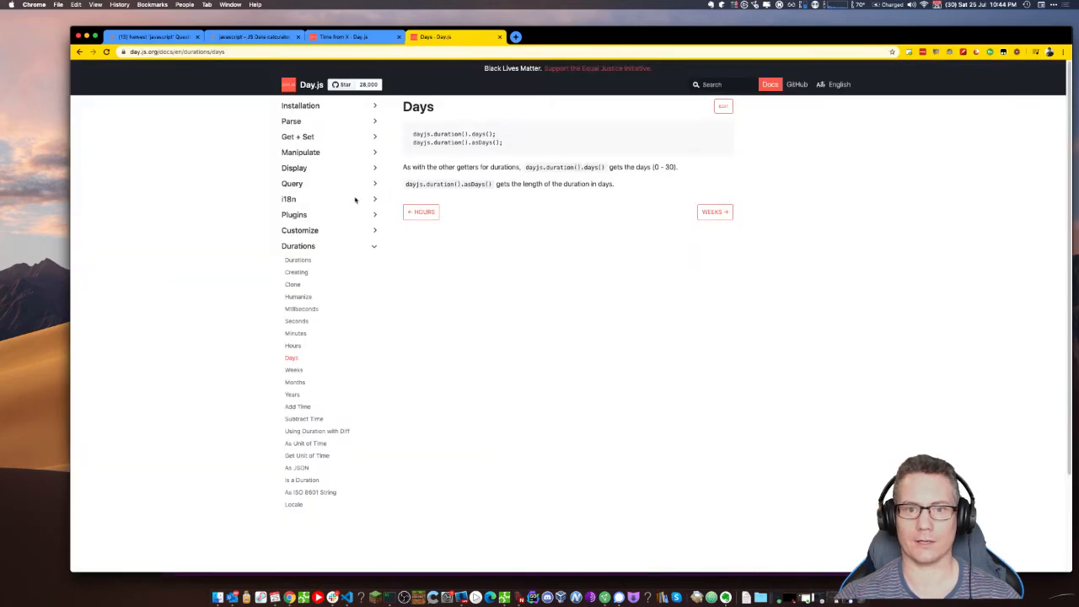
left_click(301, 106)
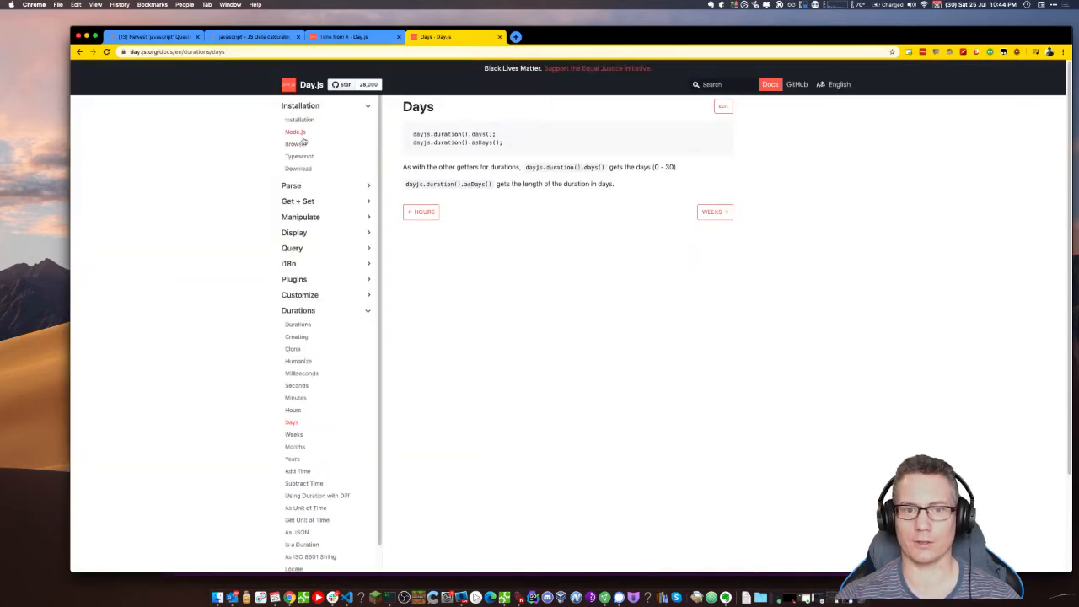
left_click(296, 143)
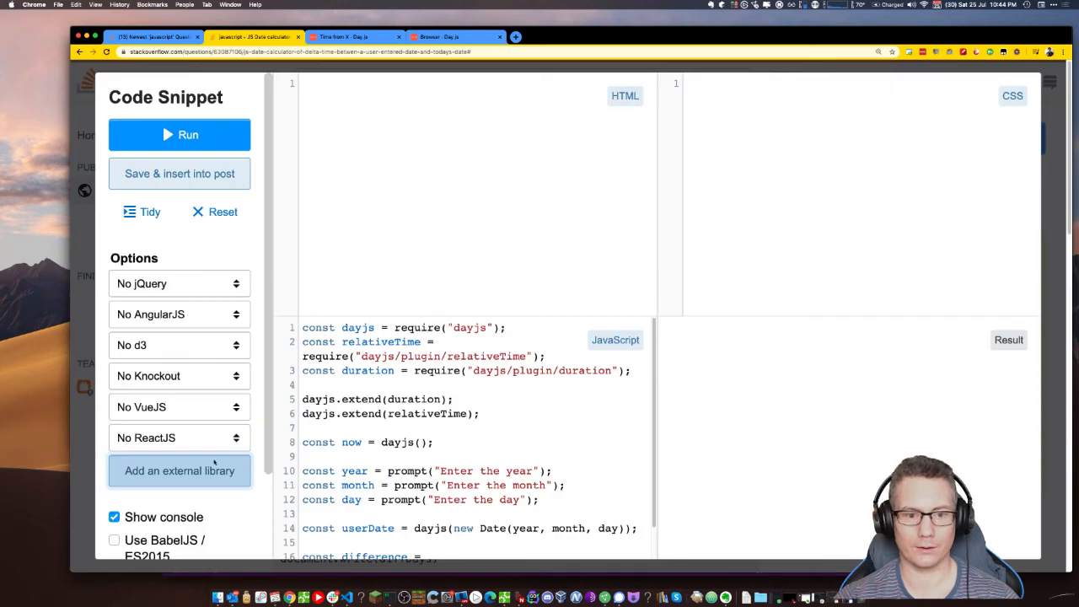
- Add the unpkg Day.js URL as an external snippet library and run it, hitting 'require is not defined'
left_click(179, 470)
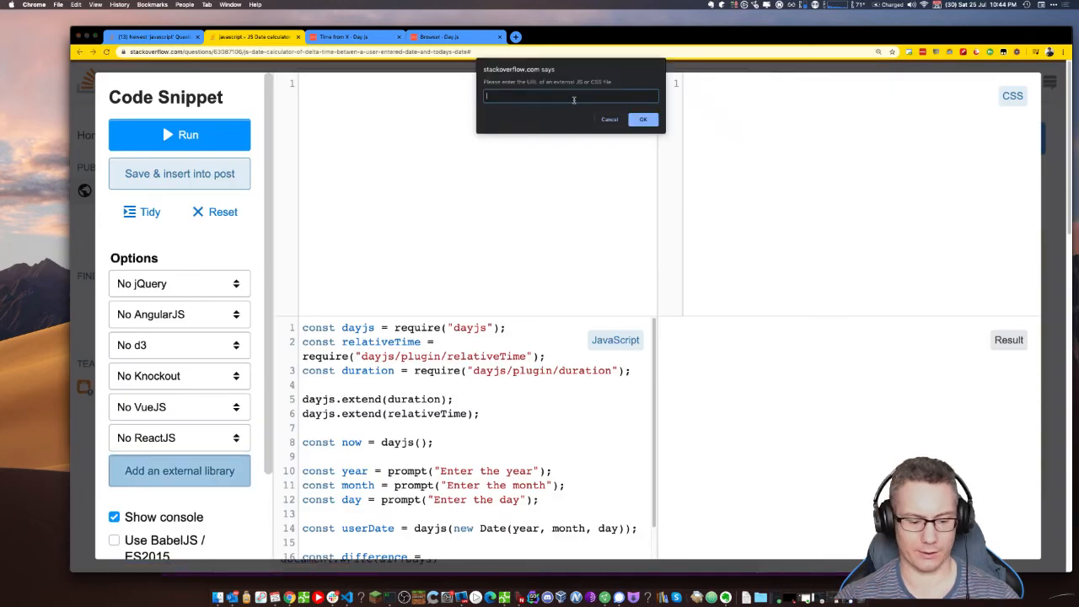
left_click(642, 119)
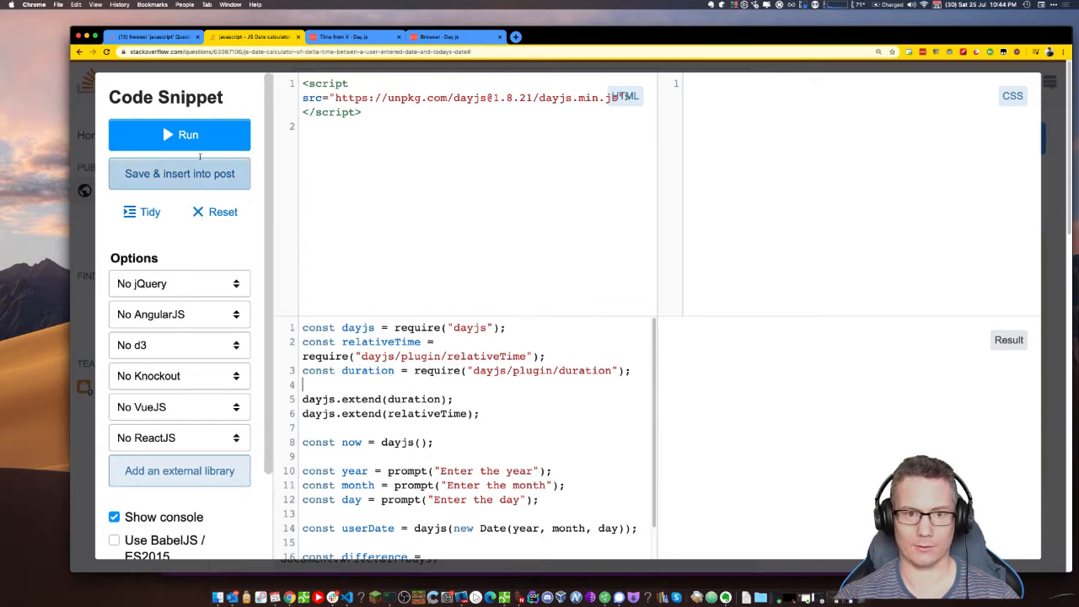
left_click(178, 135)
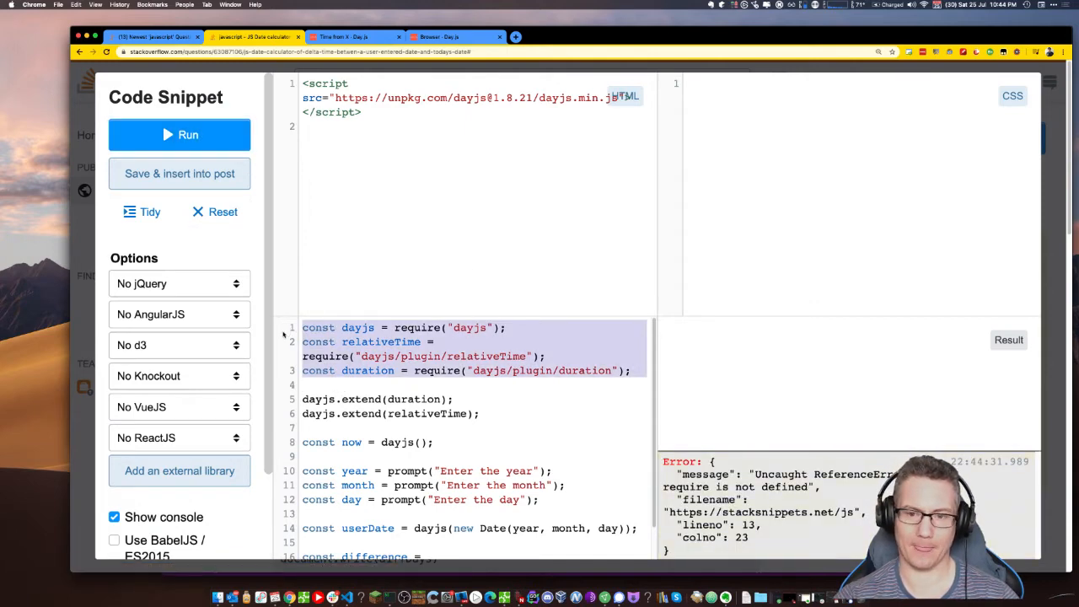
- Browse the Day.js Installation docs to Plugins > 'Loading plugin in the browser'
left_click(455, 37)
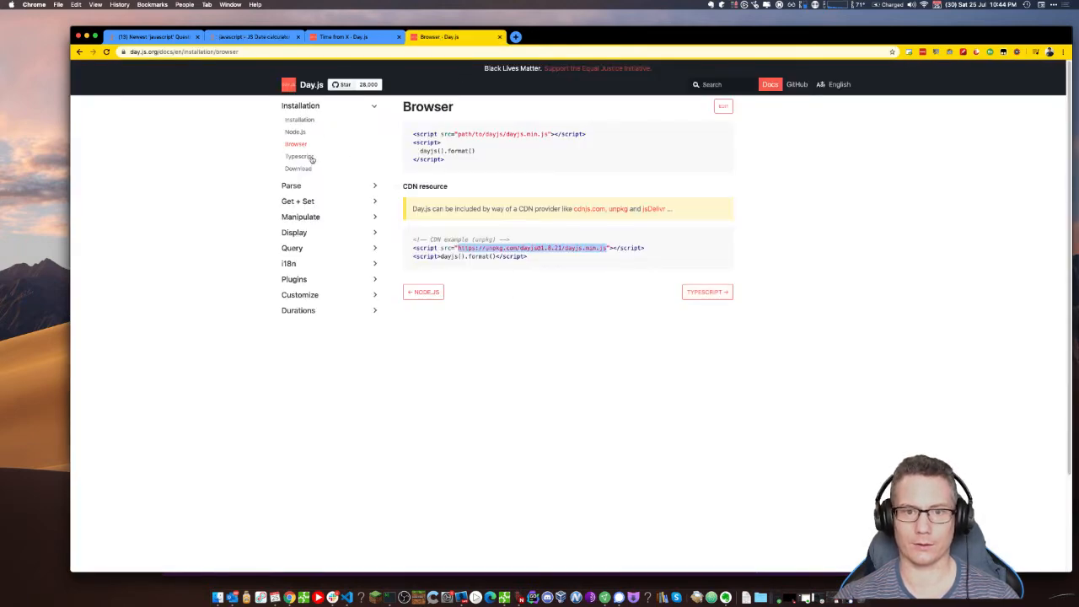
left_click(298, 169)
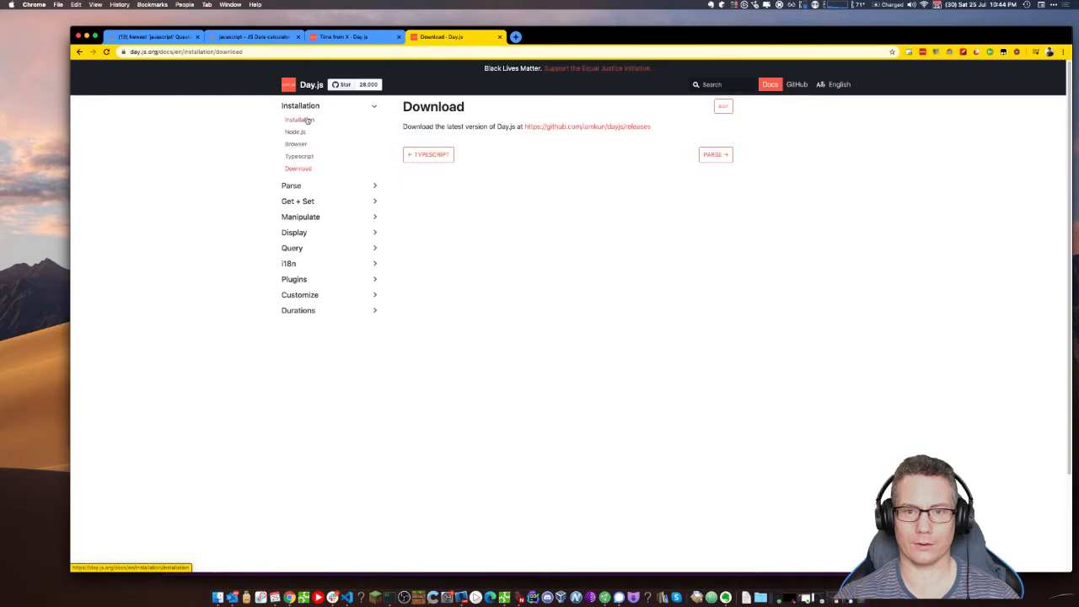
left_click(299, 118)
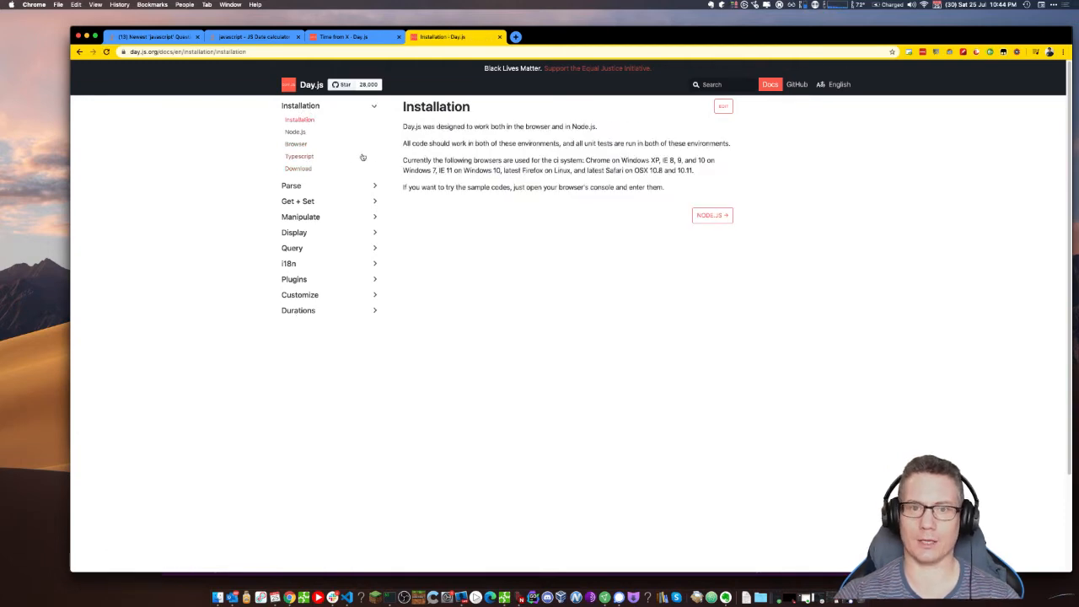
left_click(297, 310)
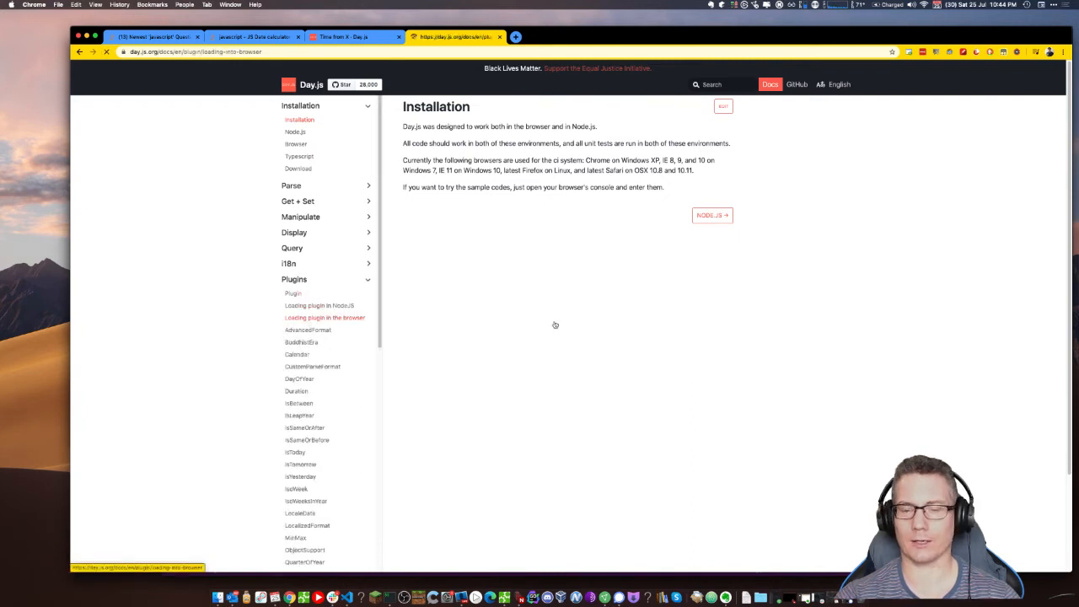
left_click(325, 317)
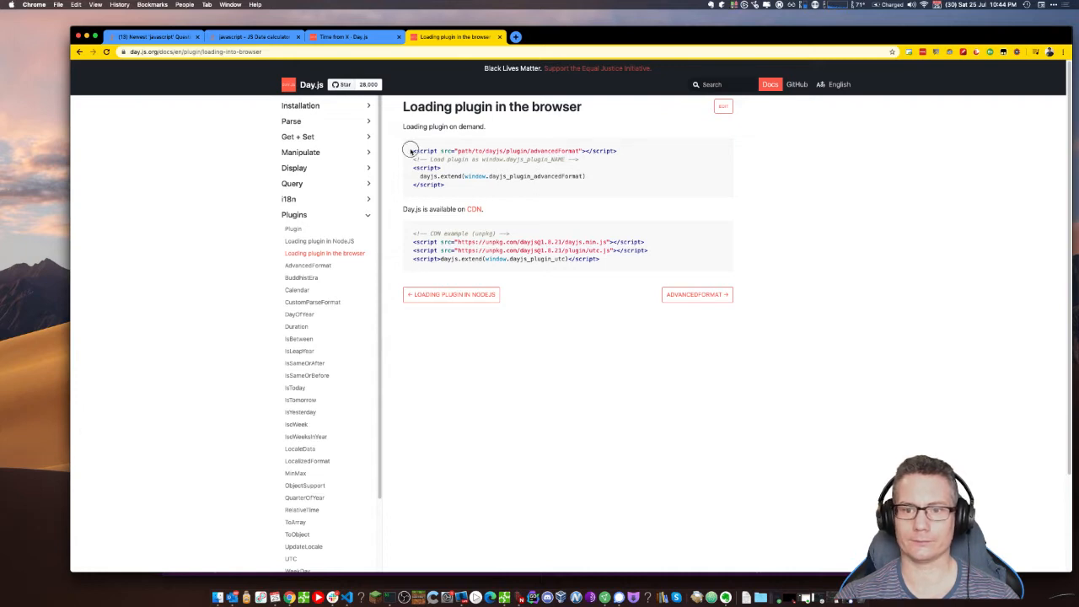
mouse_move(595, 266)
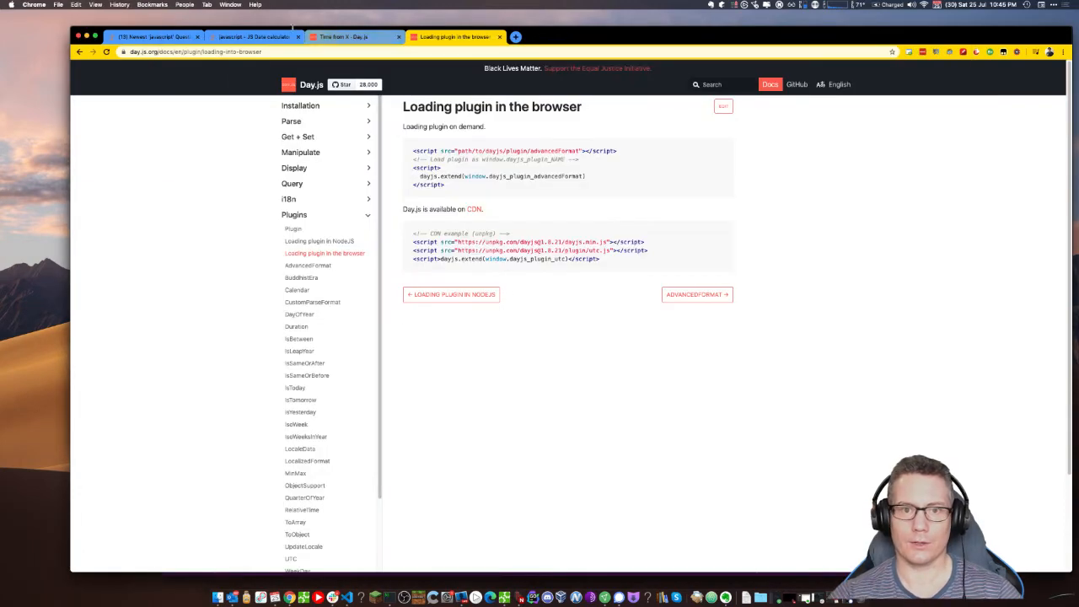
left_click(253, 37)
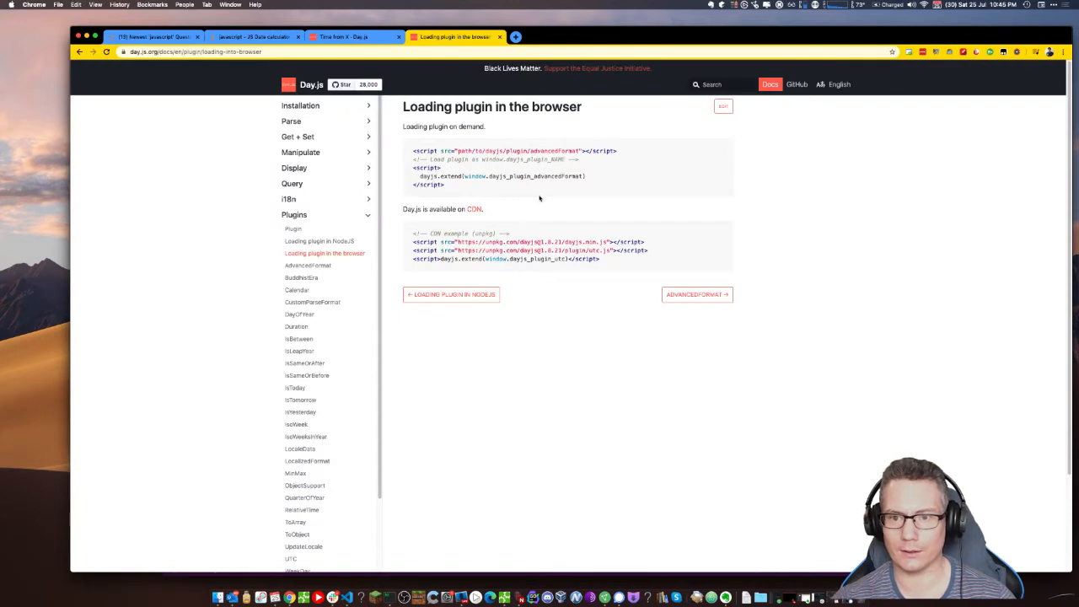
mouse_move(571, 250)
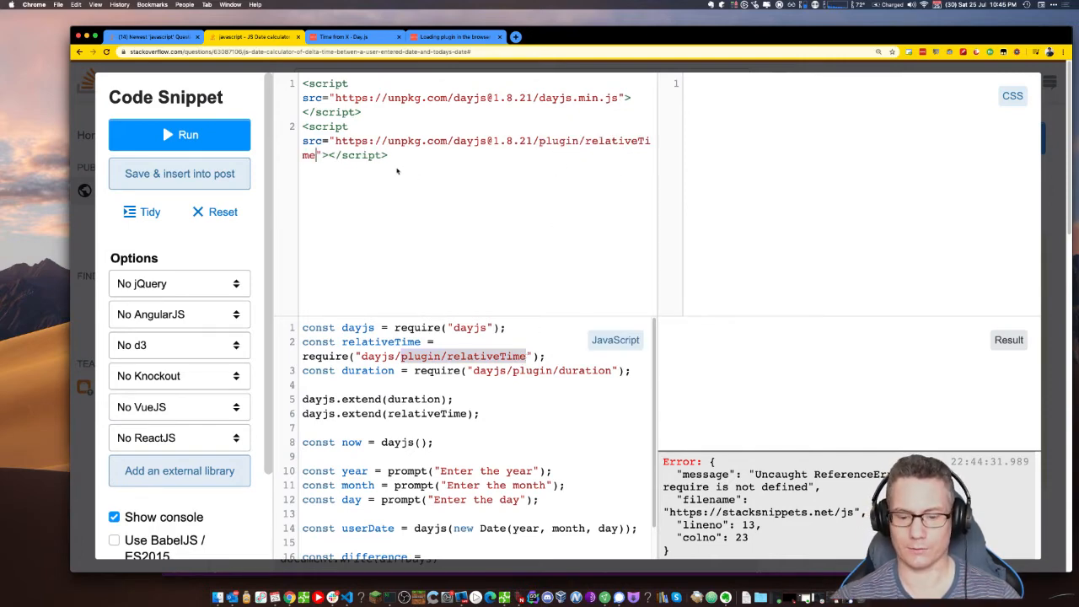
- Add unpkg script tags for relativeTime and duration in the snippet HTML and remove the JavaScript extend lines
type(".js")
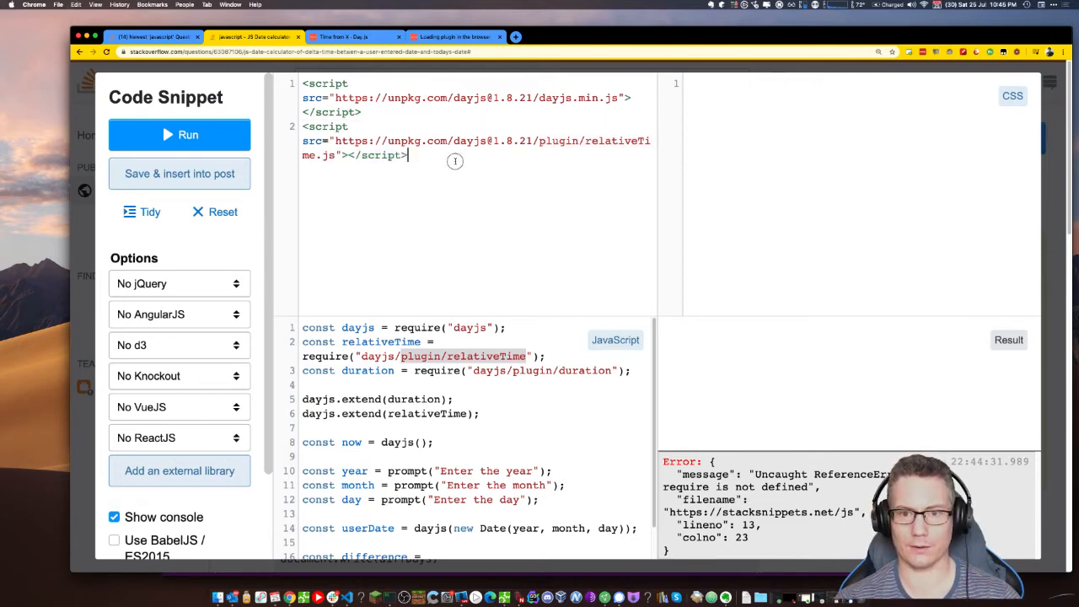
type("<script src=\"https://unpkg.com/dayjs@1.8.21/plugin/relativeTime.js\"></script>")
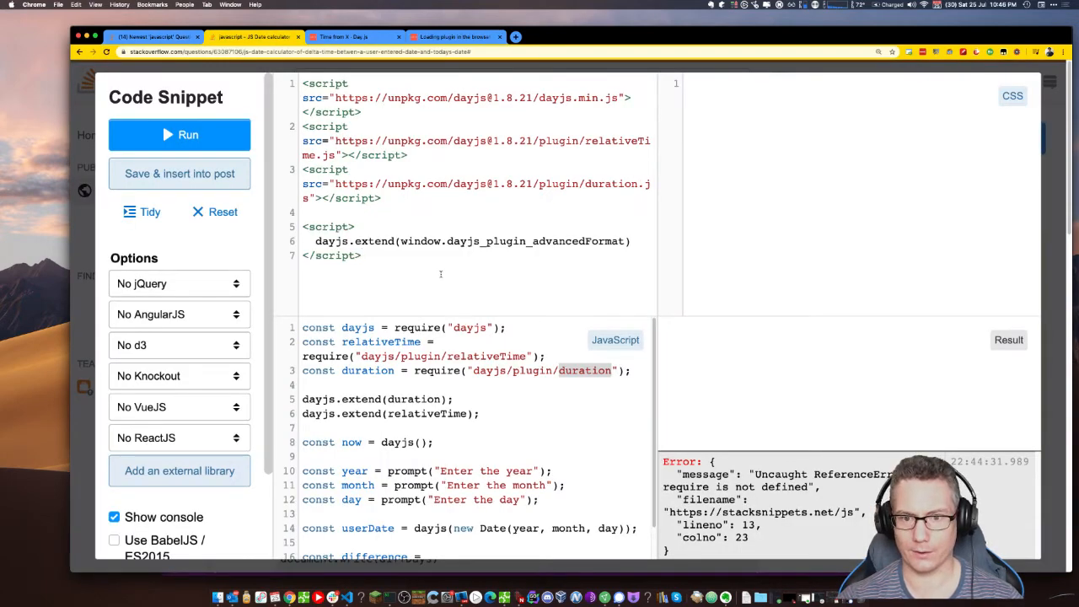
left_click(363, 255)
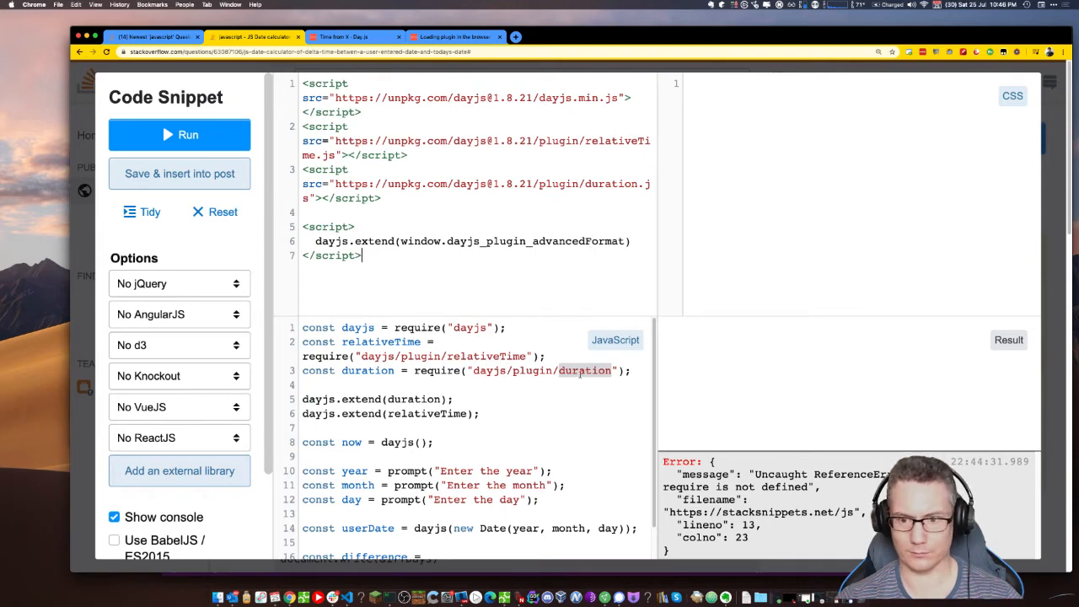
double_click(536, 241)
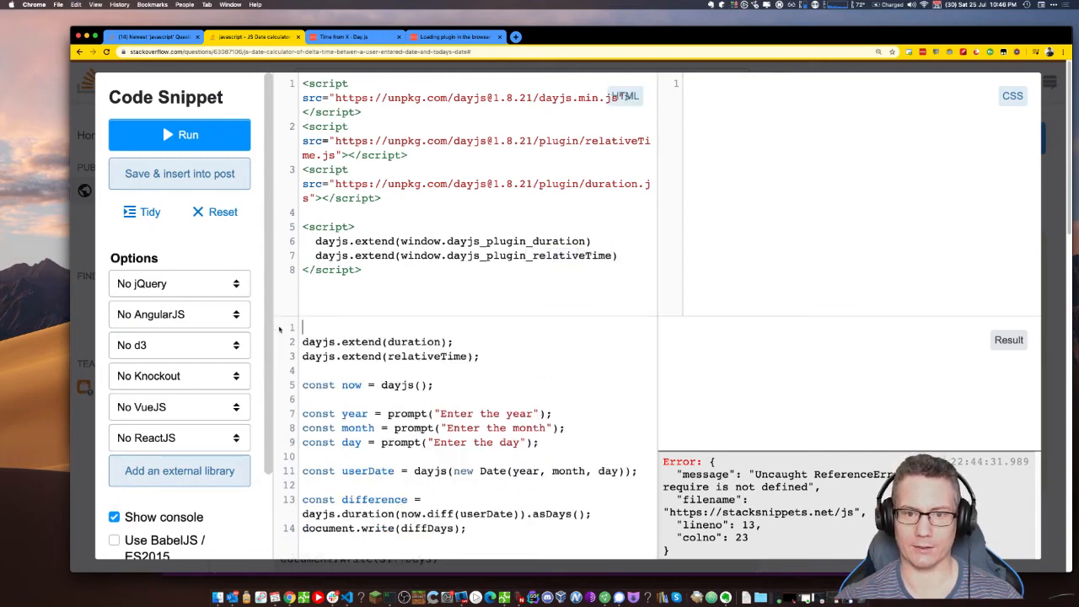
left_click_drag(302, 341, 478, 356)
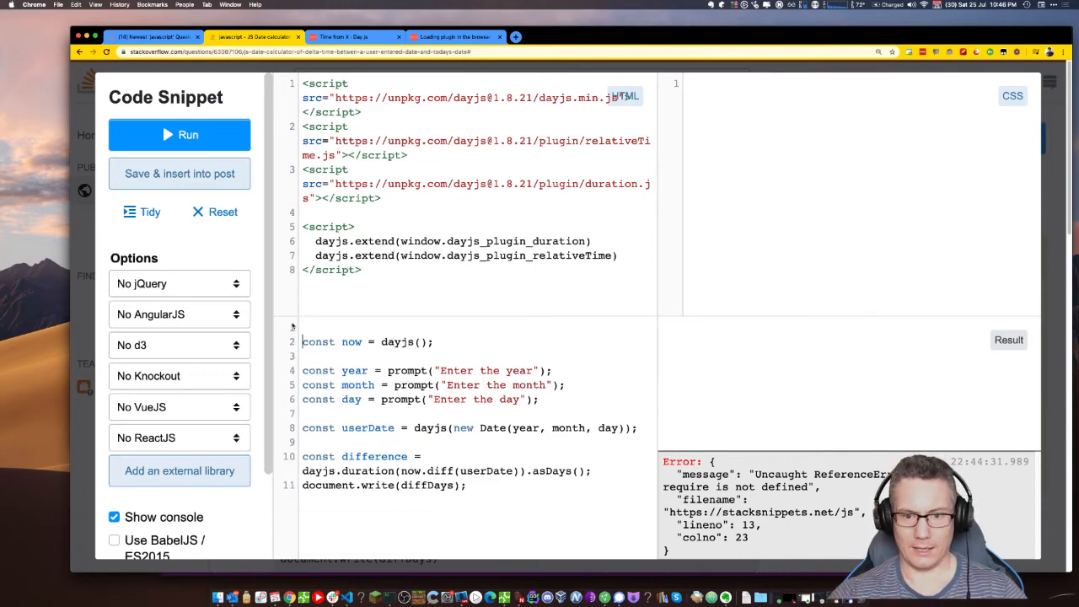
- Run the snippet with year 2020, a month and a day, getting 'dayjs.duration is not a function'
left_click(179, 135)
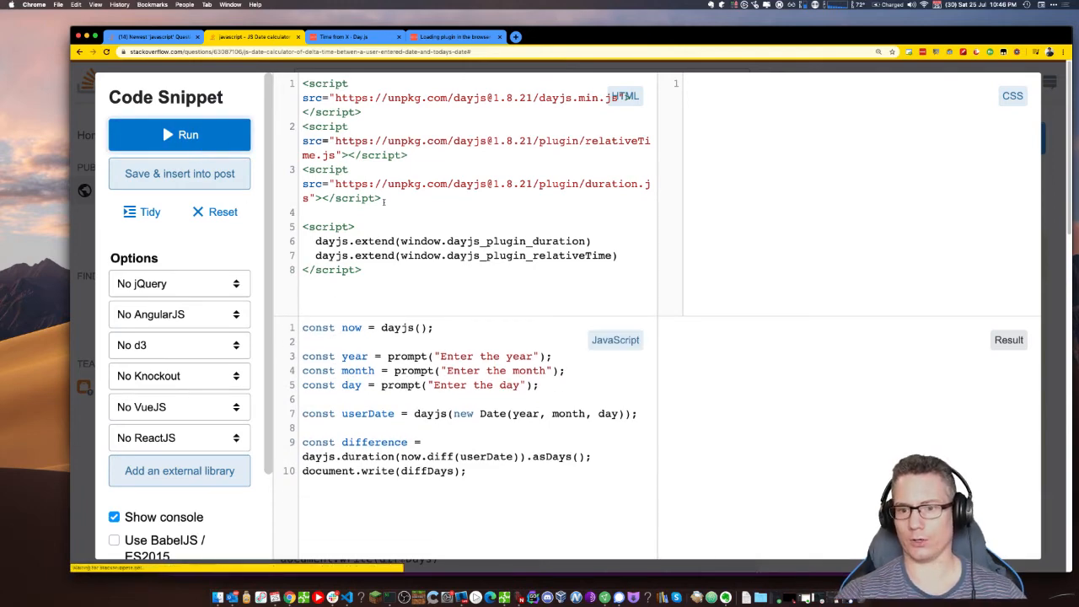
left_click(179, 135)
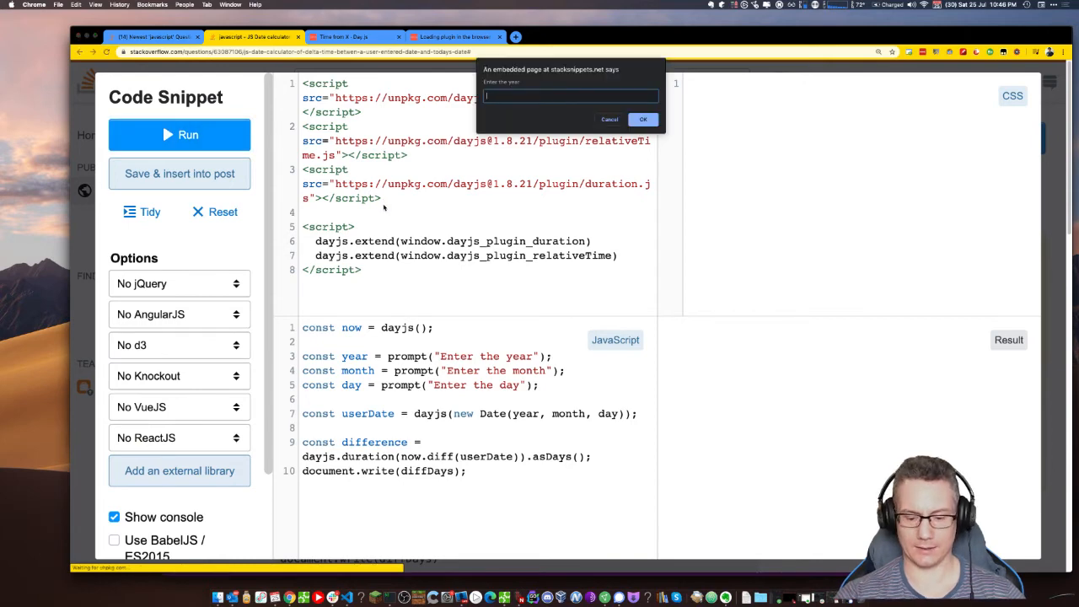
type("2020")
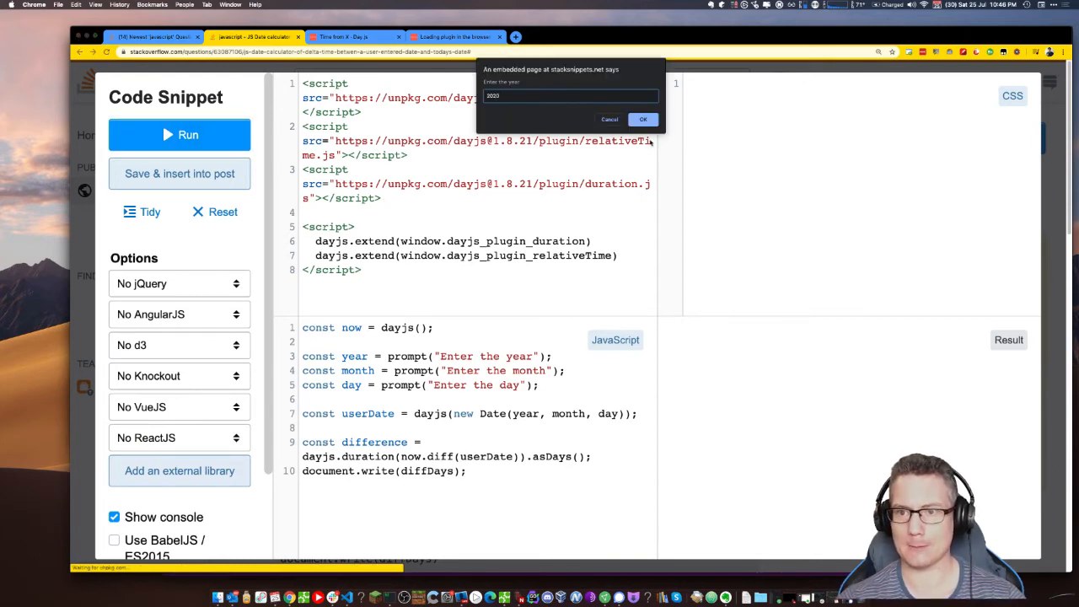
left_click(642, 119)
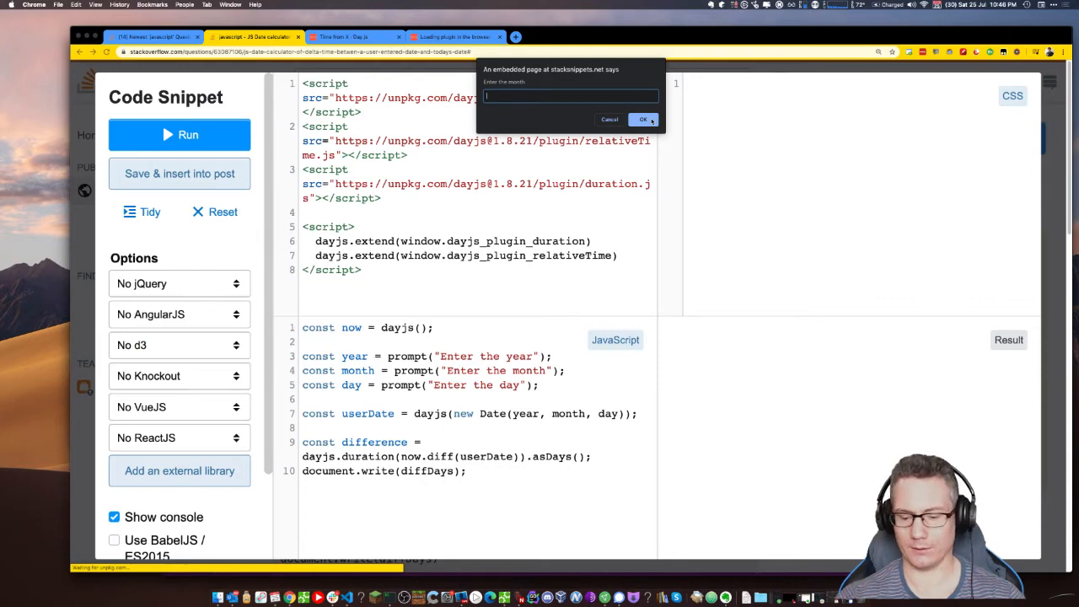
left_click(644, 119)
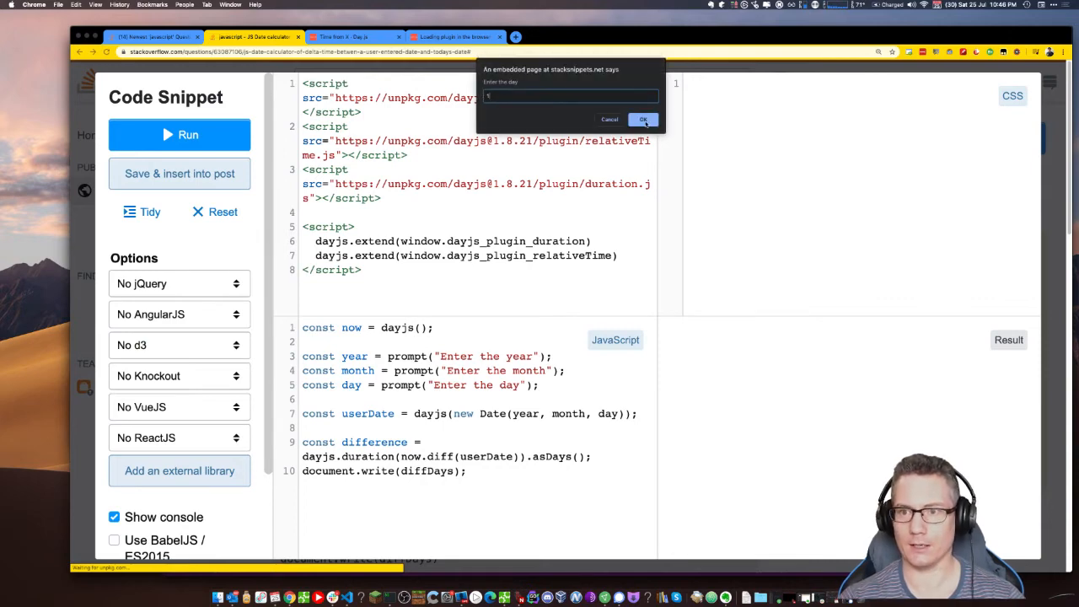
left_click(642, 119)
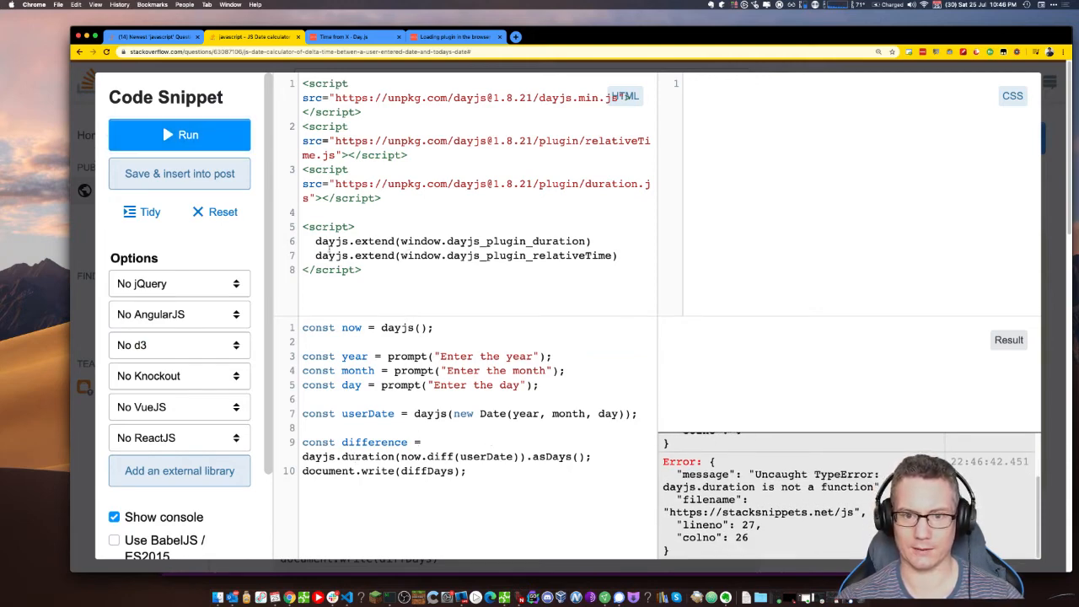
left_click_drag(316, 241, 618, 255)
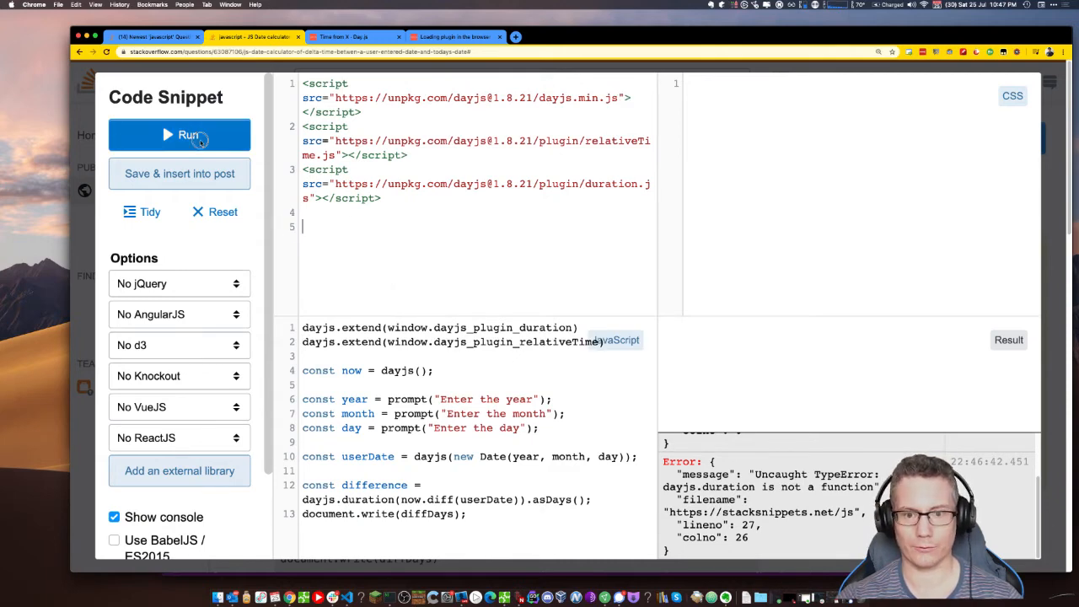
- Insert console.log(window) as the new first line of the snippet's JavaScript
left_click(180, 135)
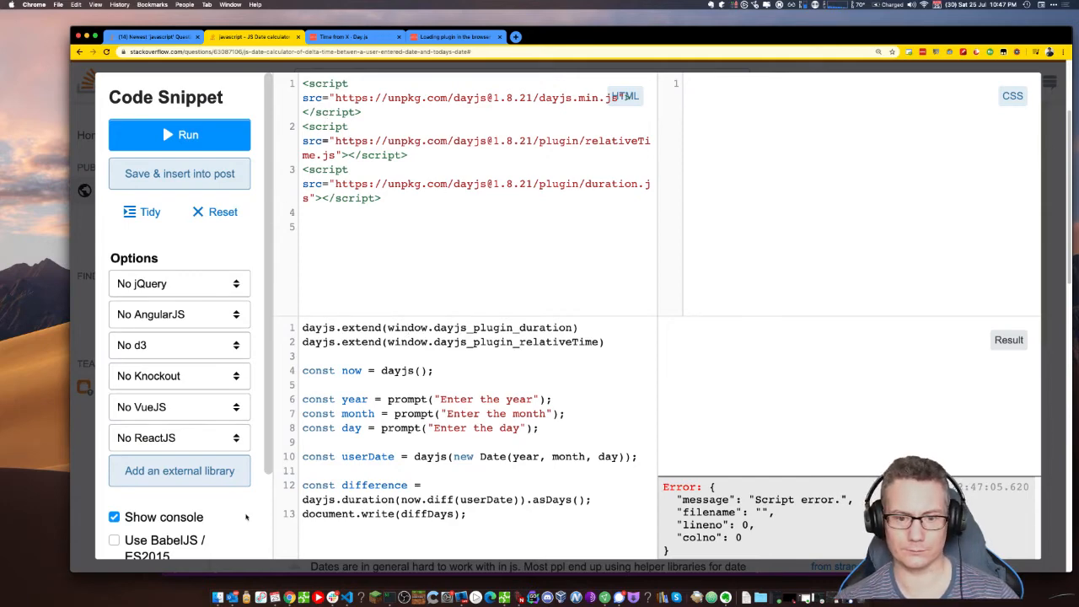
scroll("down", 3)
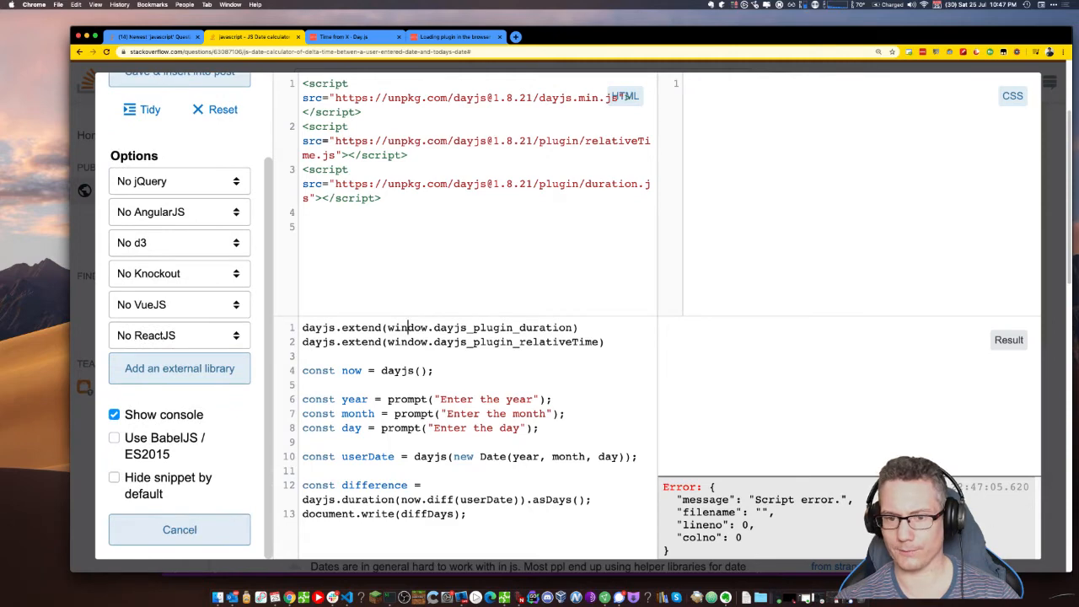
key("Enter")
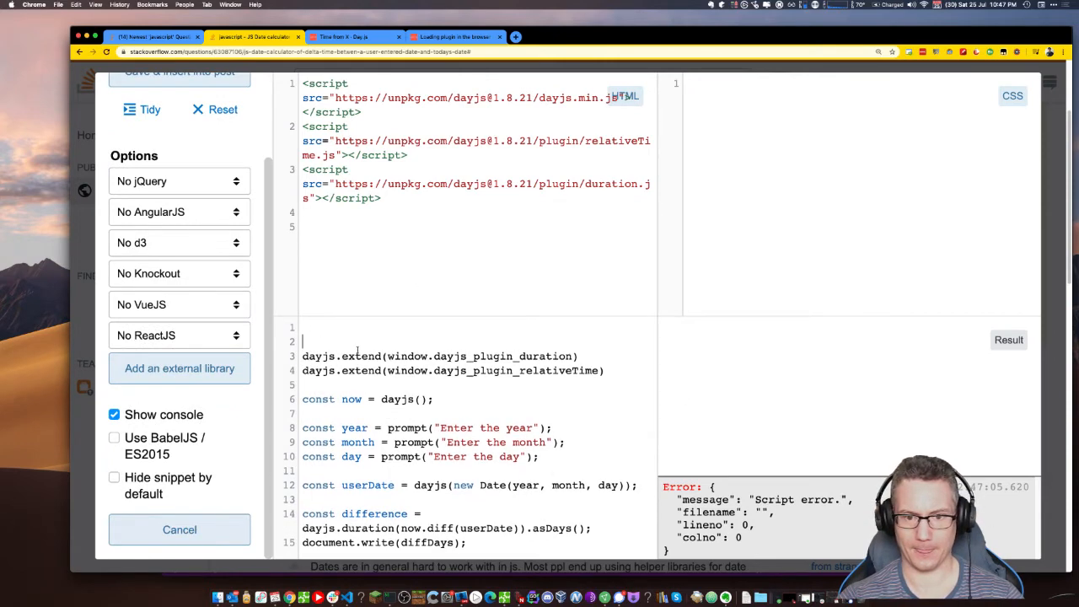
type("conwo")
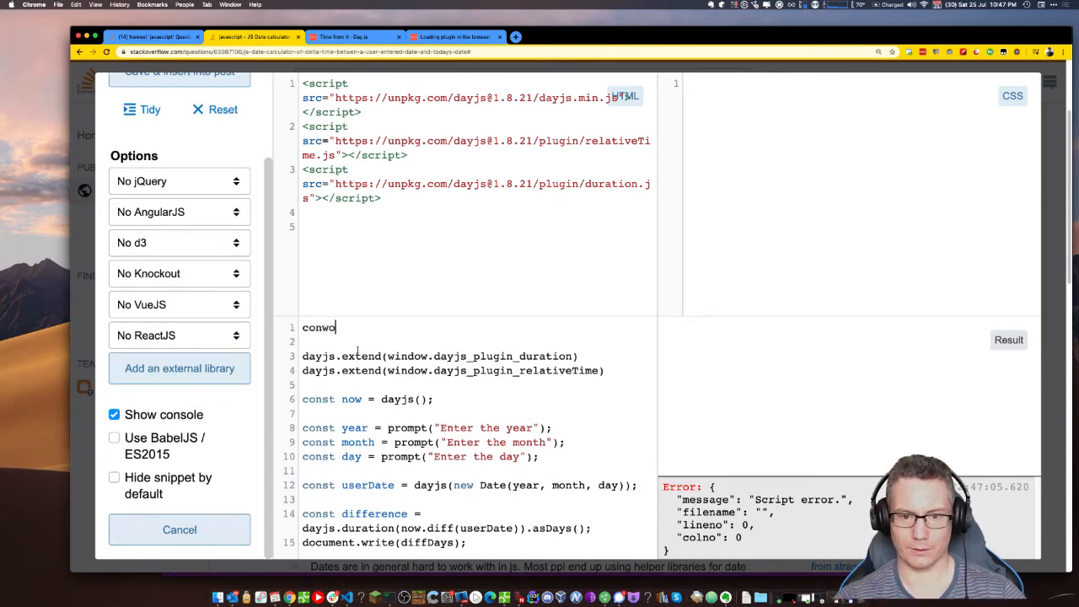
type("console.log(")
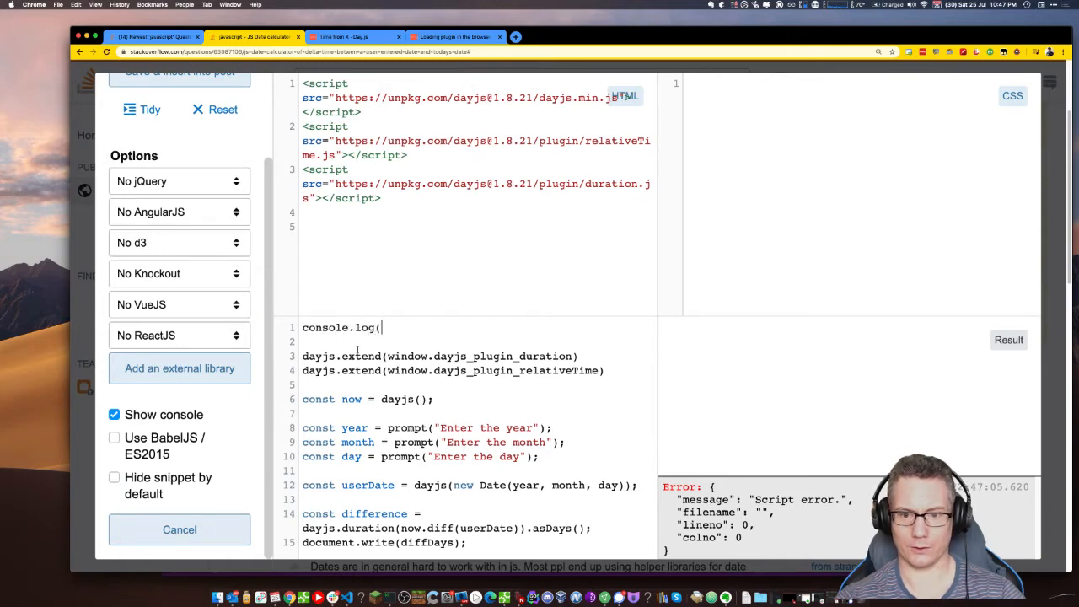
type("wir")
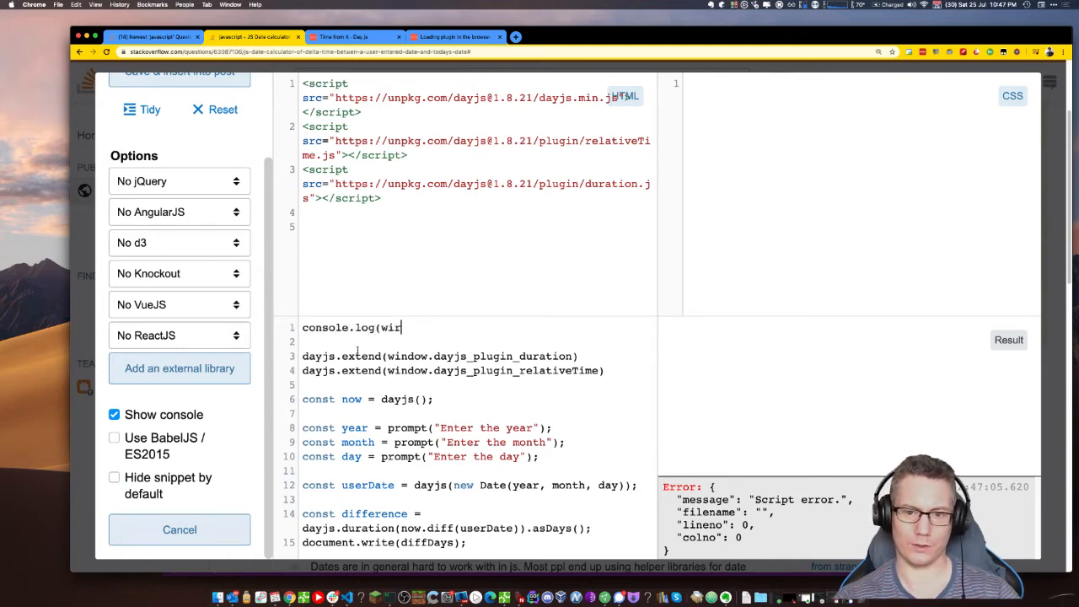
type("ndow.dayj")
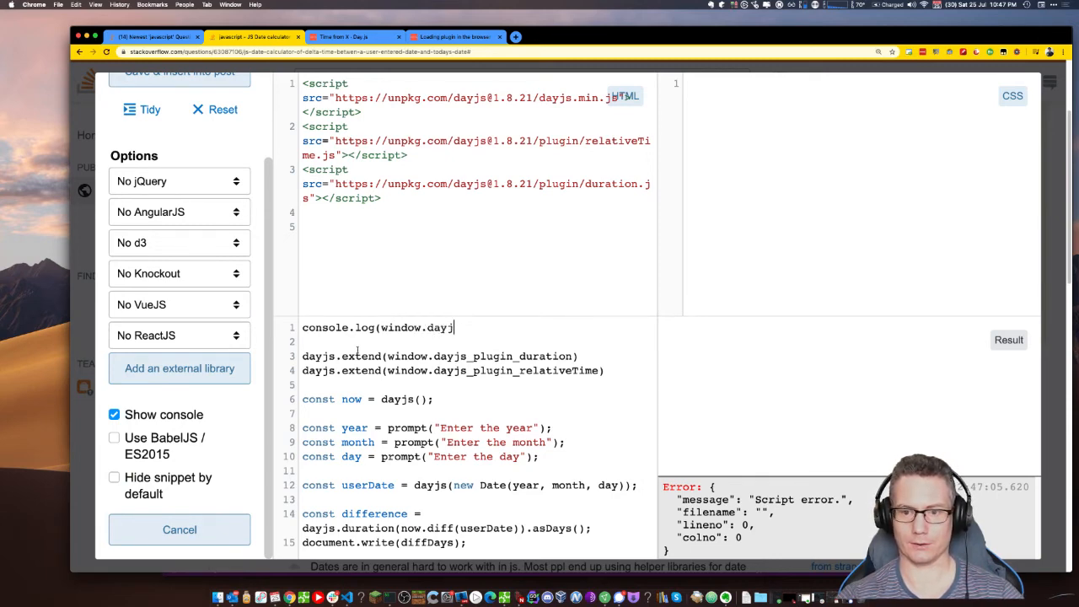
key("Backspace")
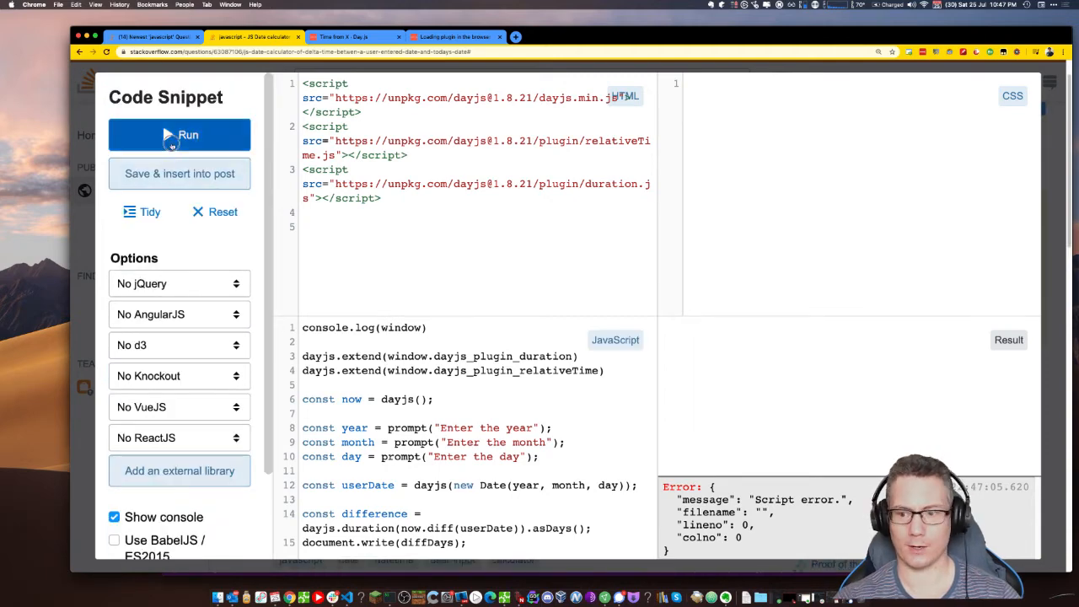
- Run the snippet and scroll through the logged window properties
left_click(179, 135)
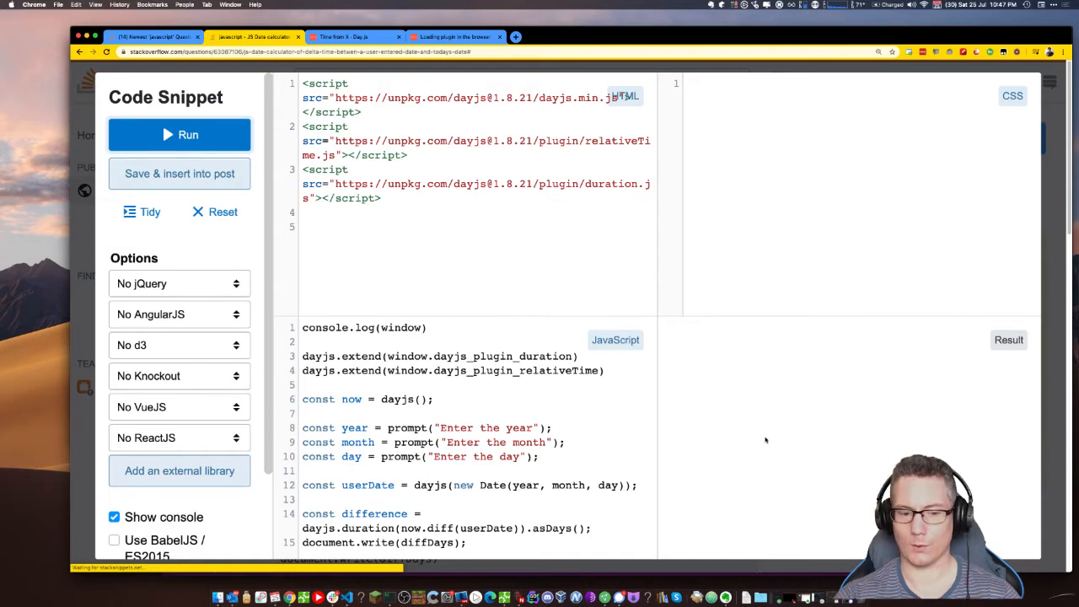
left_click(179, 135)
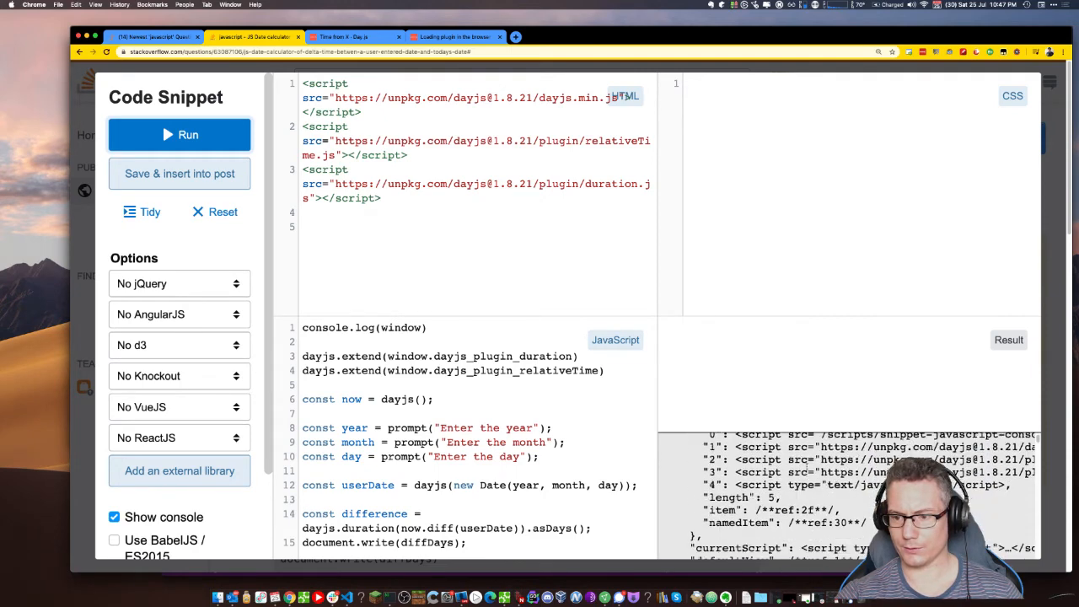
scroll("down", 3)
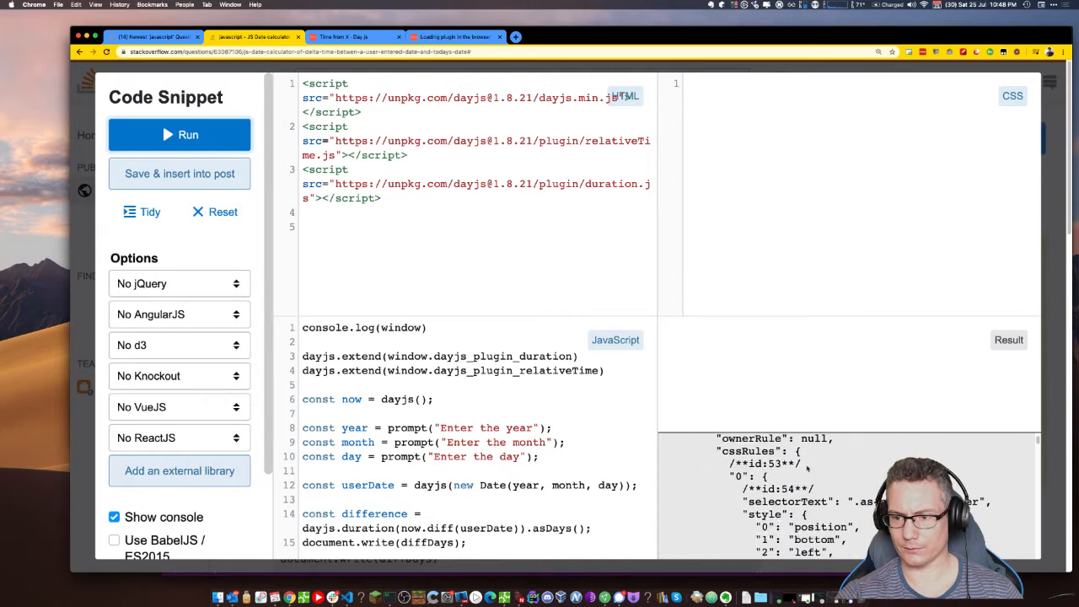
scroll("down", 3)
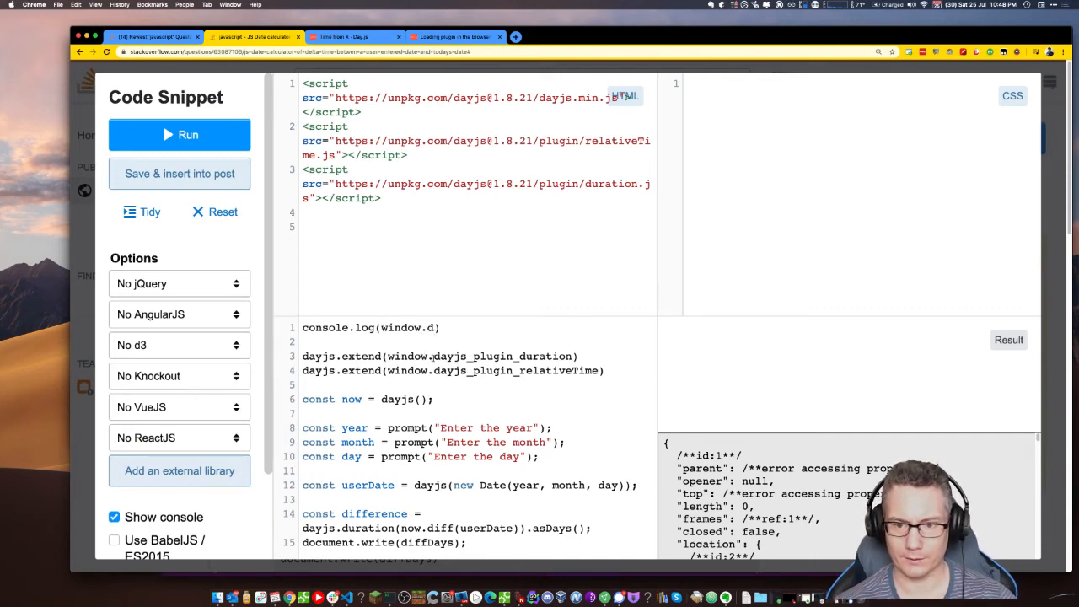
double_click(502, 356)
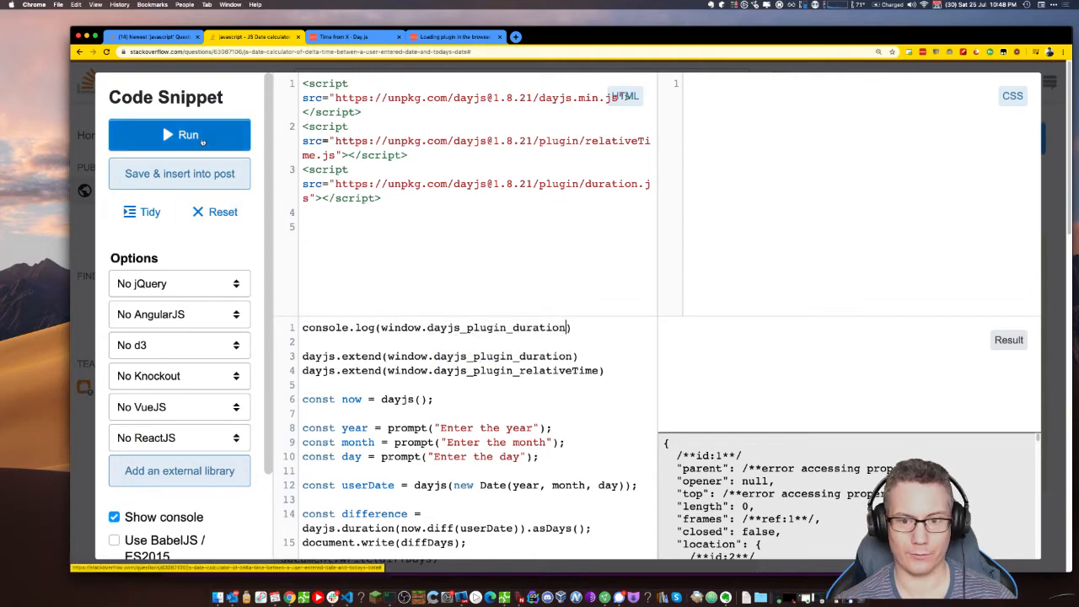
- Run the snippet logging window.dayjs_plugin_duration, then window.dayjs, which prints dayjs and a Script error
left_click(179, 135)
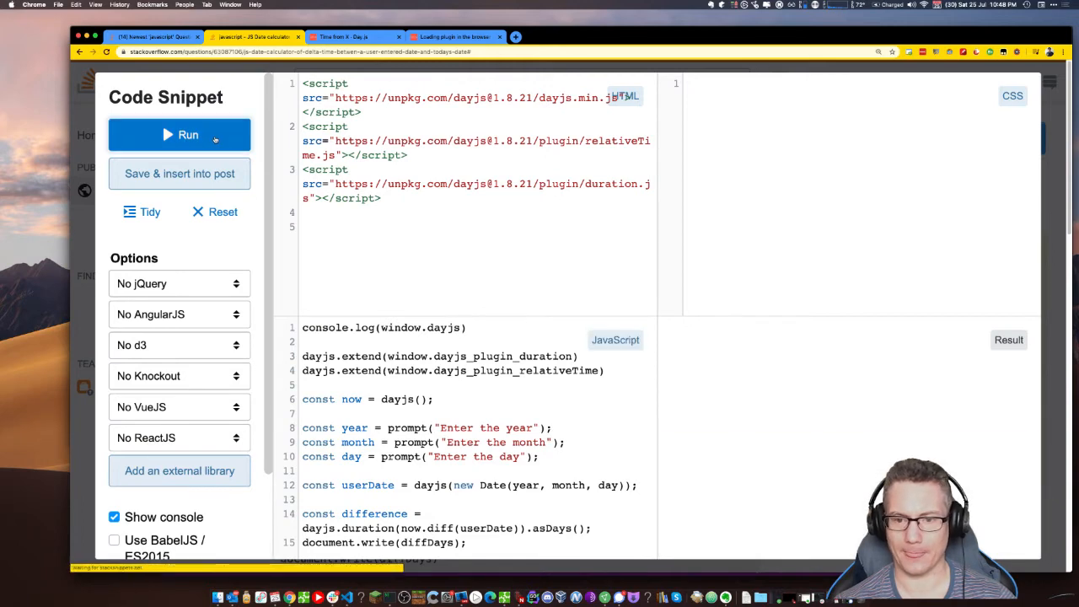
left_click(178, 135)
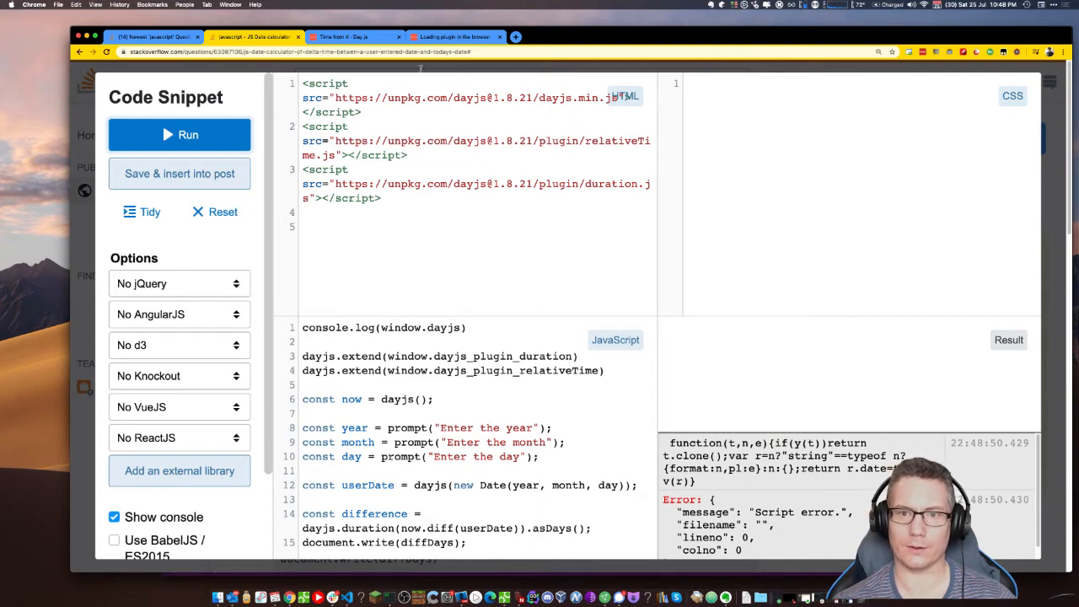
left_click(455, 36)
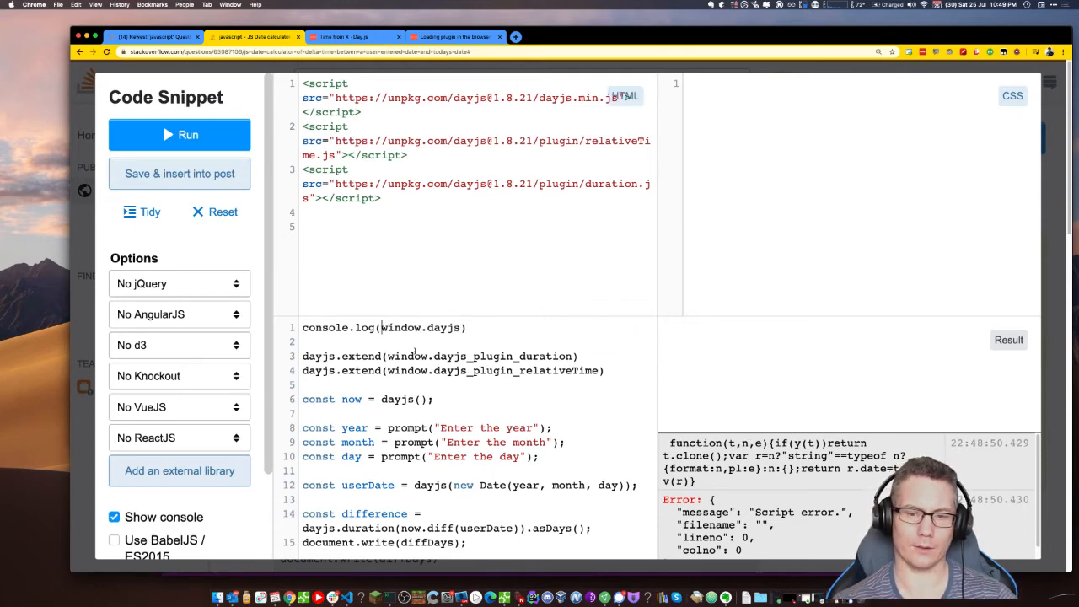
- Log Object.keys(window) filtered by startsWith('dayjs') and run, listing dayjs and dayjs_plugin_relativeTime
type("Object.keys(")
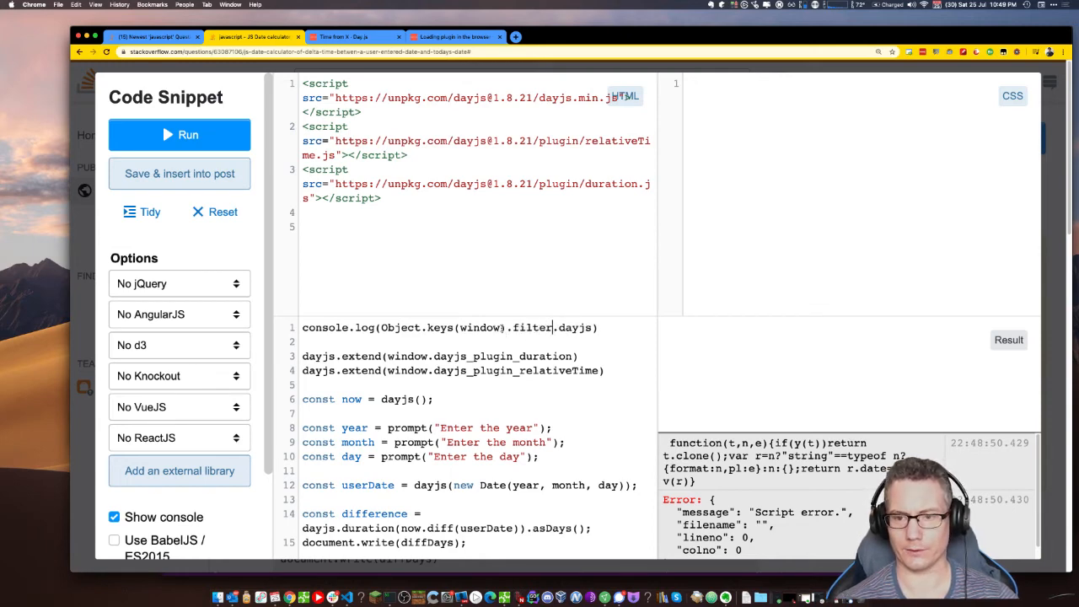
type("key")
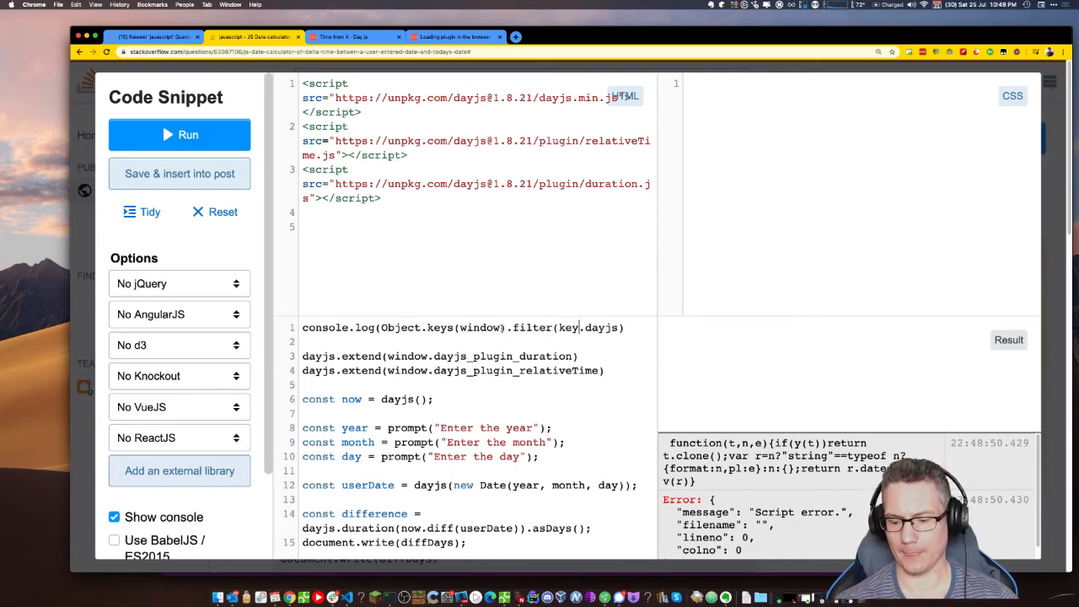
type("=> key")
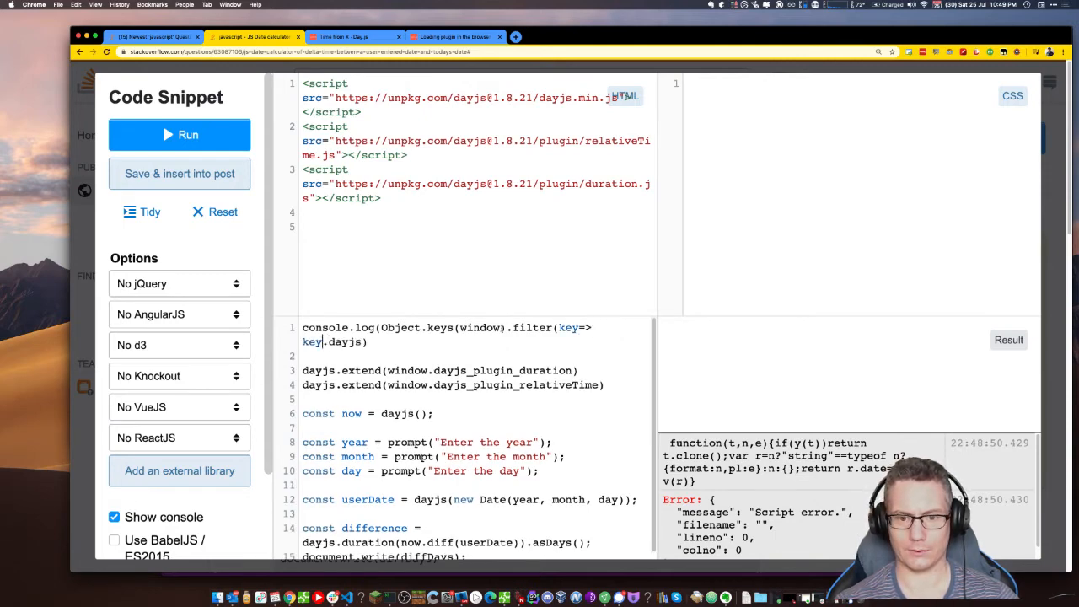
type("stars.")
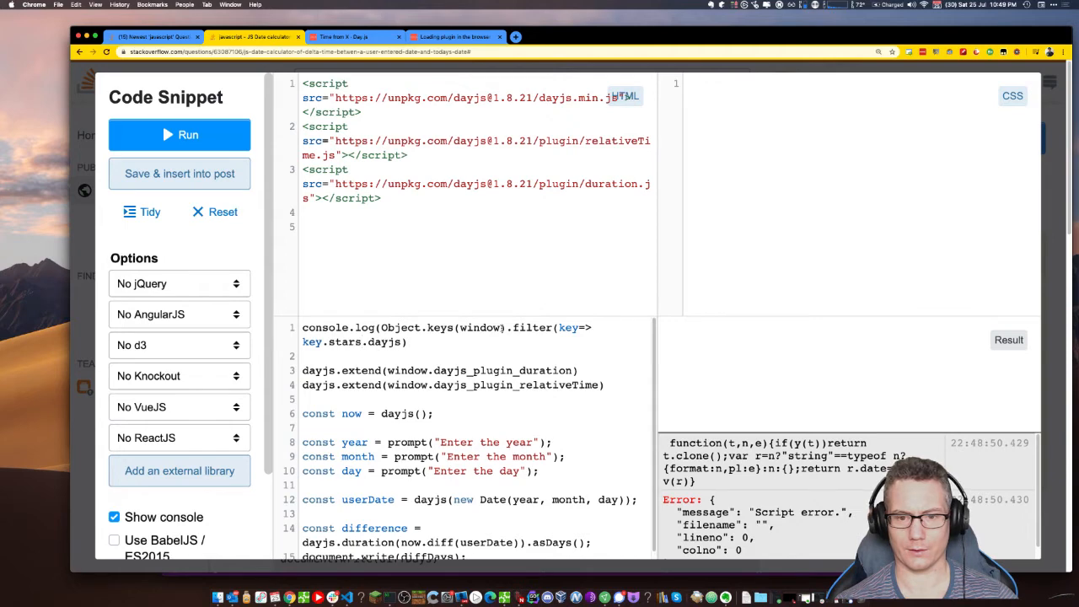
type("startsWith('")
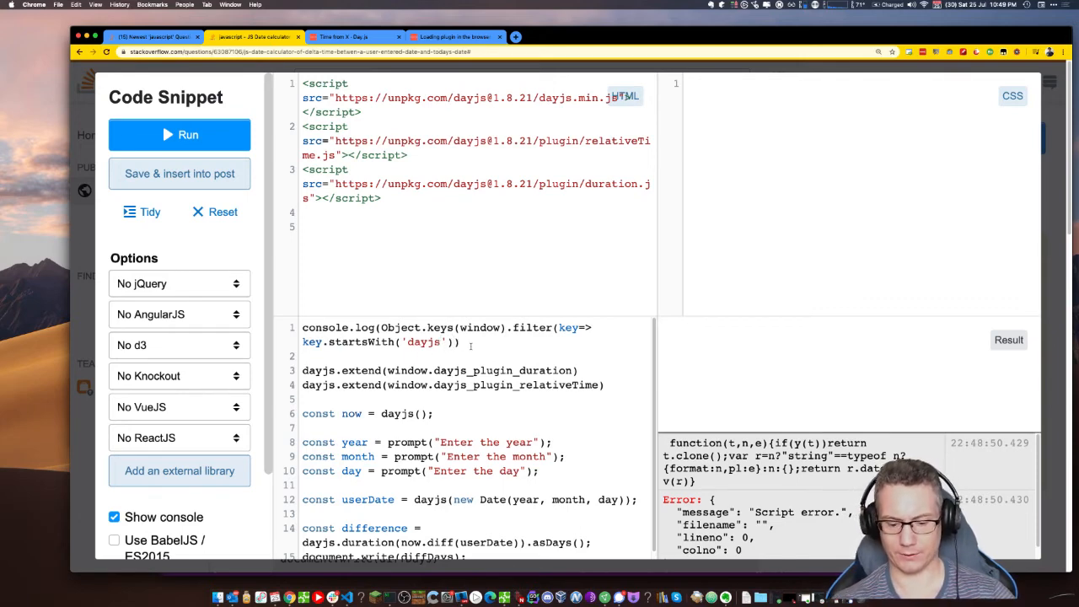
left_click(180, 135)
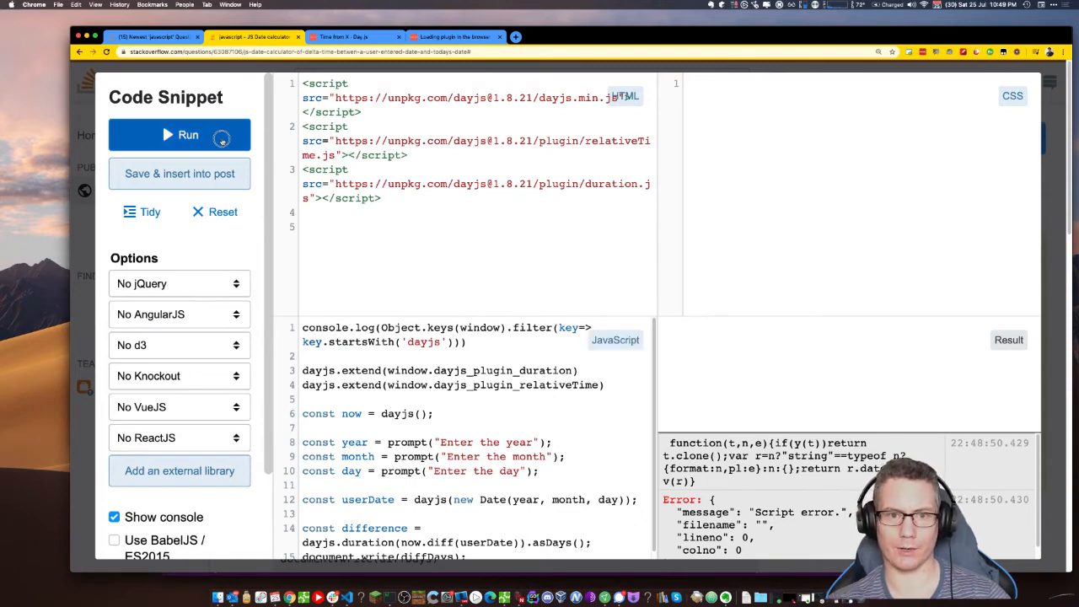
left_click(180, 135)
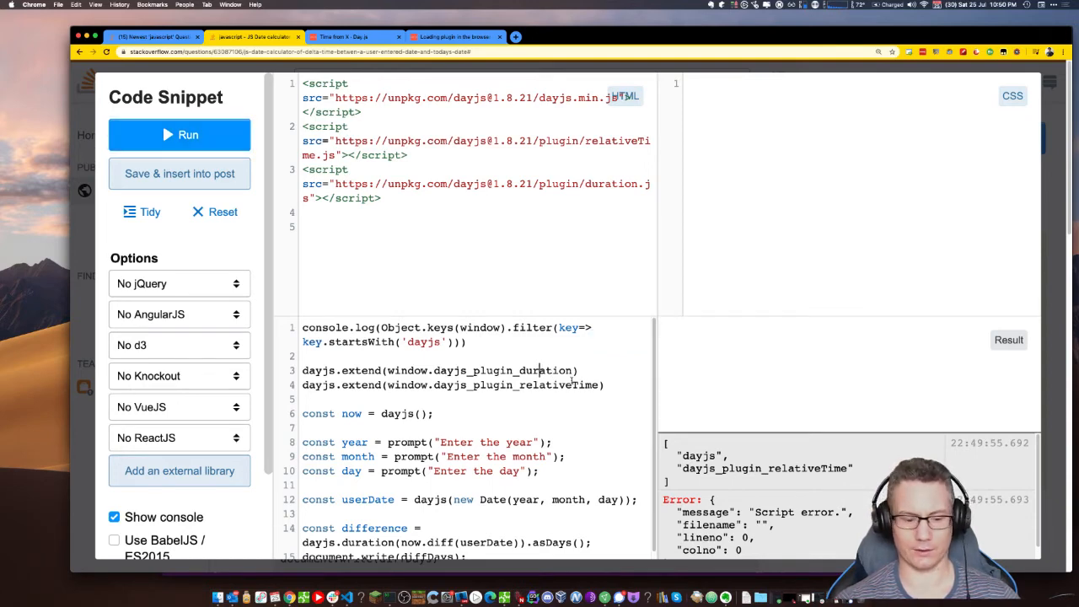
left_click(455, 36)
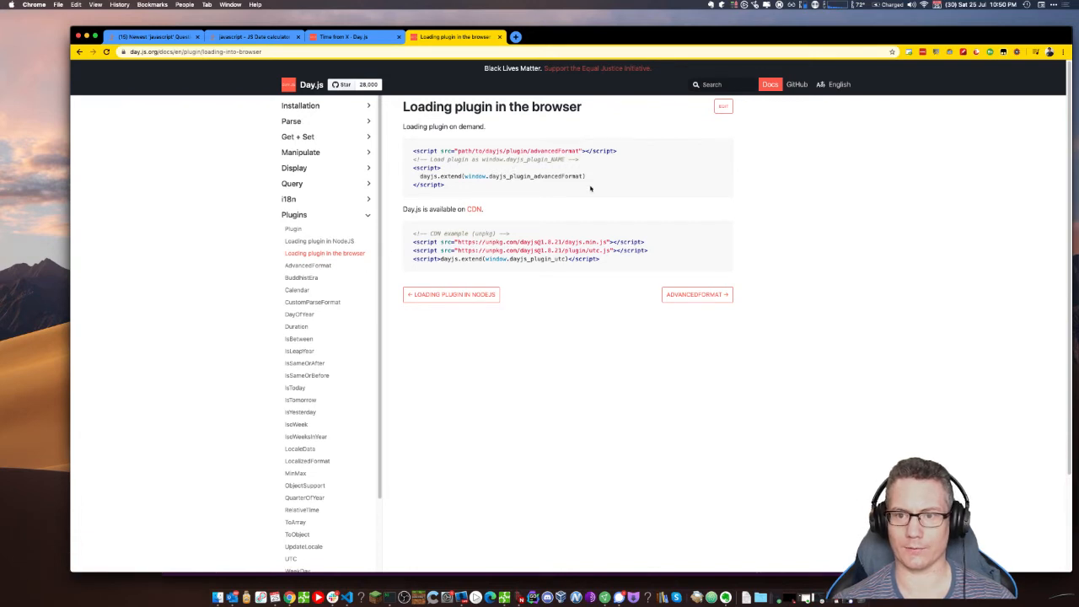
- Check the Duration plugin's require path in the Day.js docs, then return to Stack Overflow
scroll("down", 3)
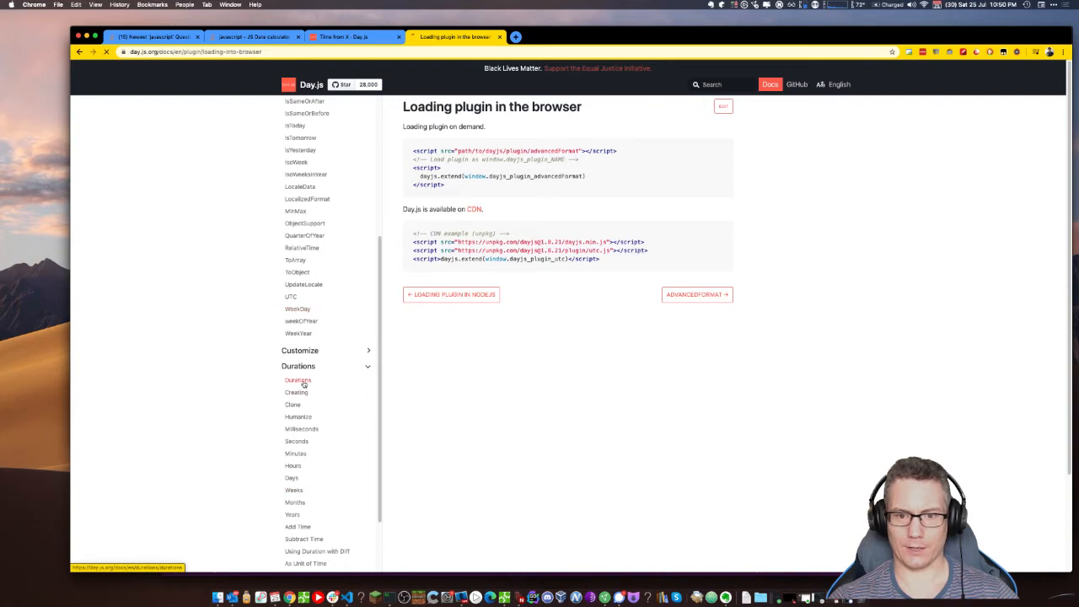
left_click(298, 379)
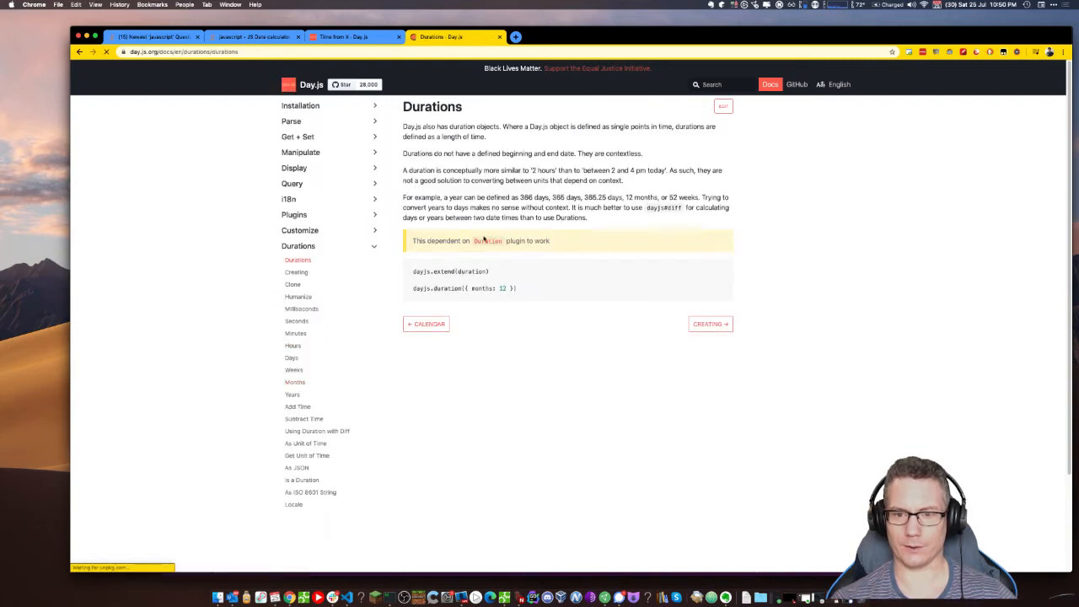
left_click(488, 240)
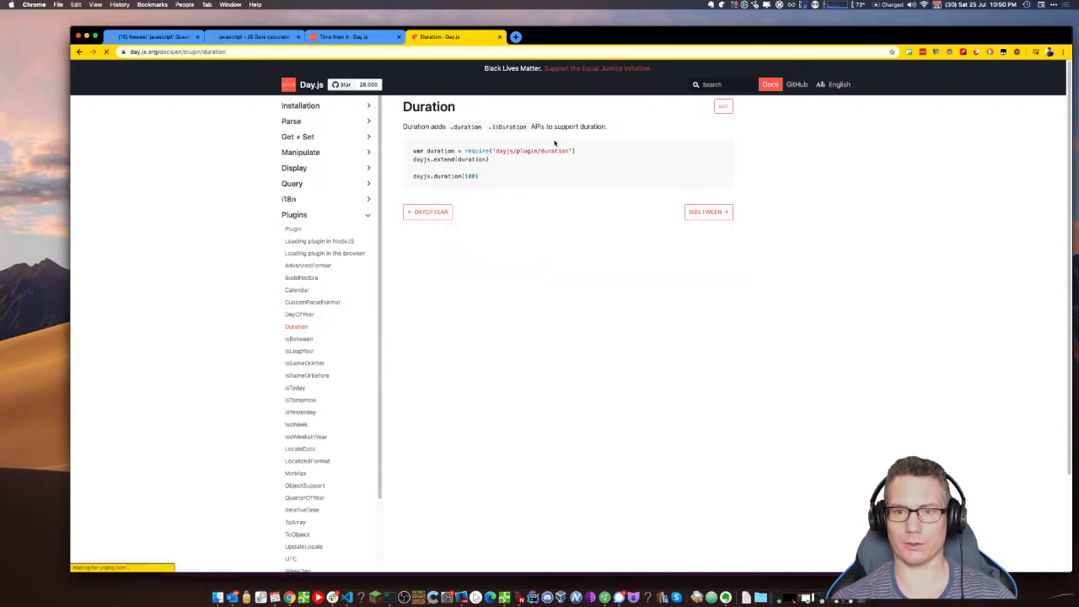
double_click(552, 150)
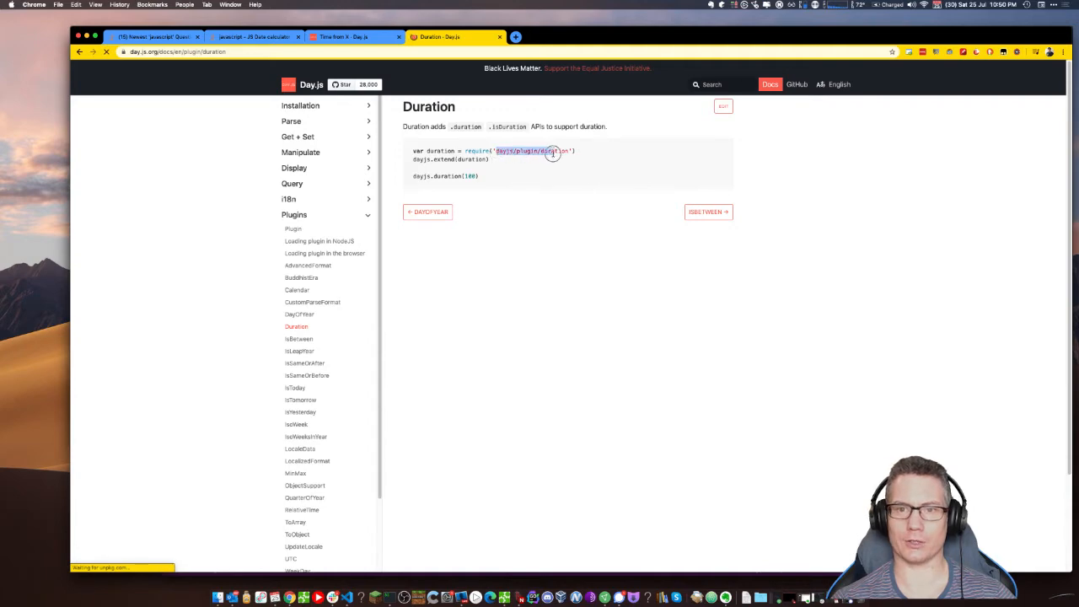
left_click(253, 36)
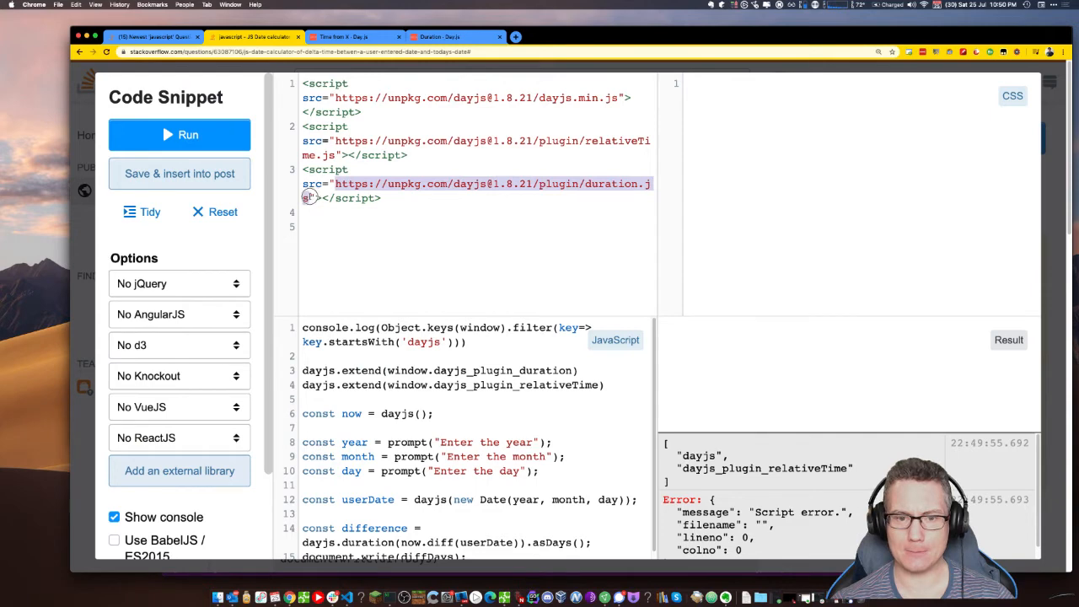
- Compare UNPKG dayjs plugin folders and confirm version 1.8.30 includes duration.js
left_click(557, 36)
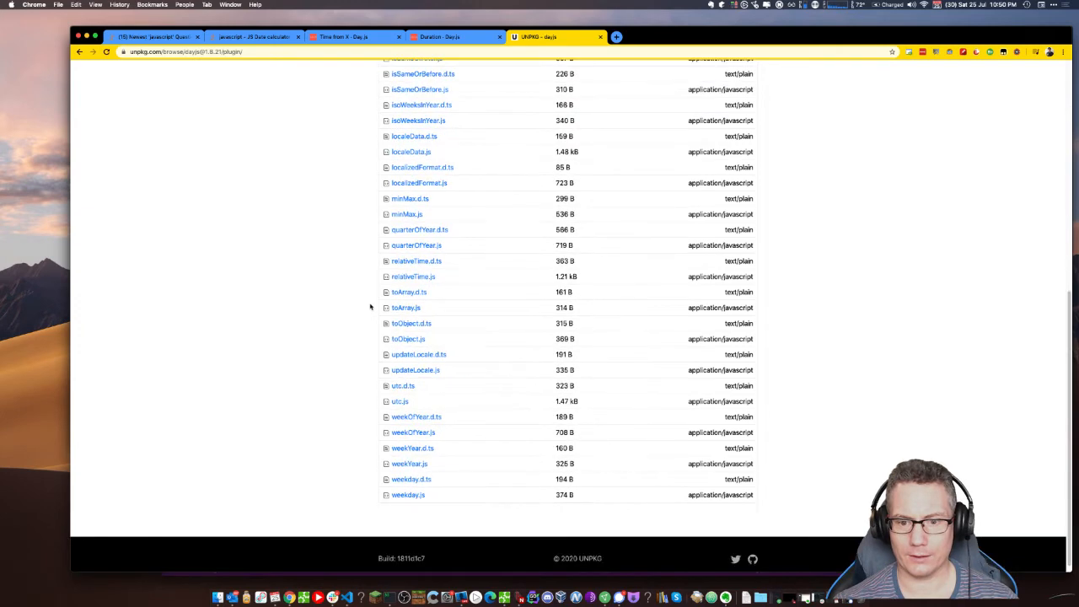
scroll("up", 3)
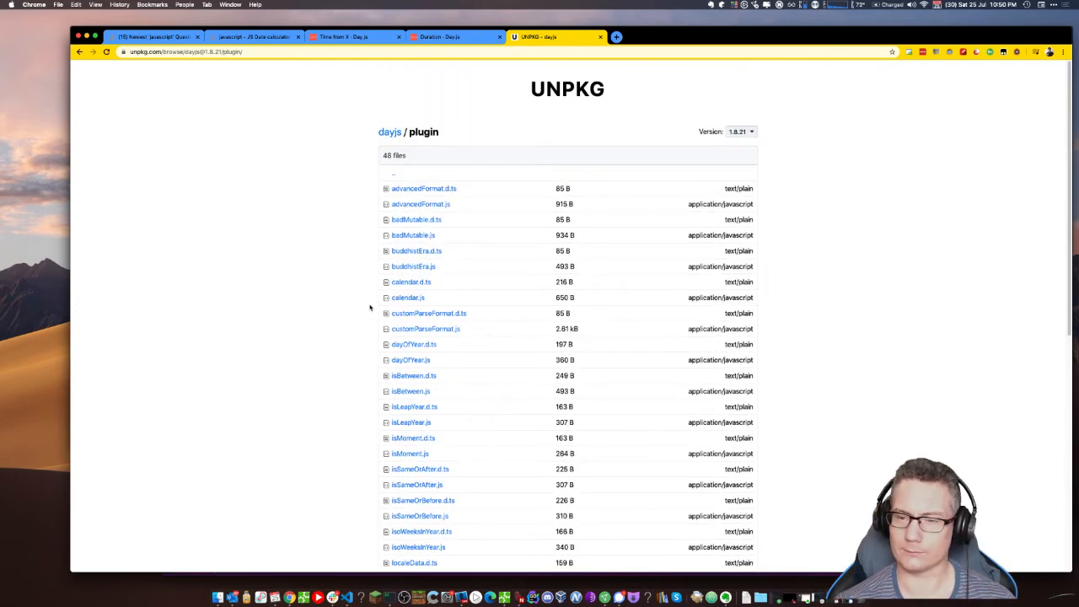
left_click(741, 131)
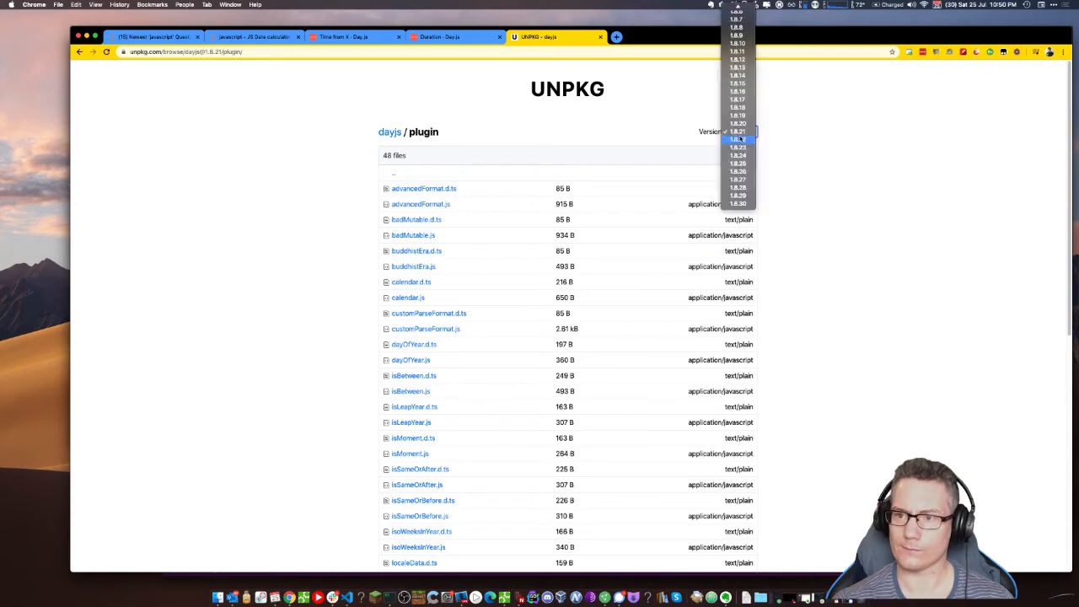
left_click(738, 203)
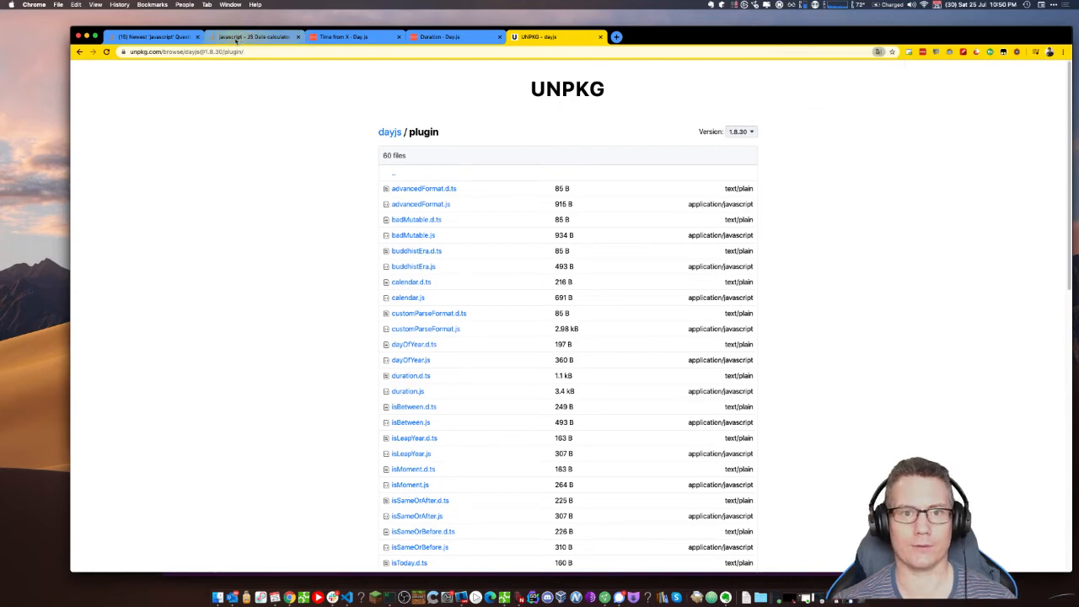
left_click(253, 37)
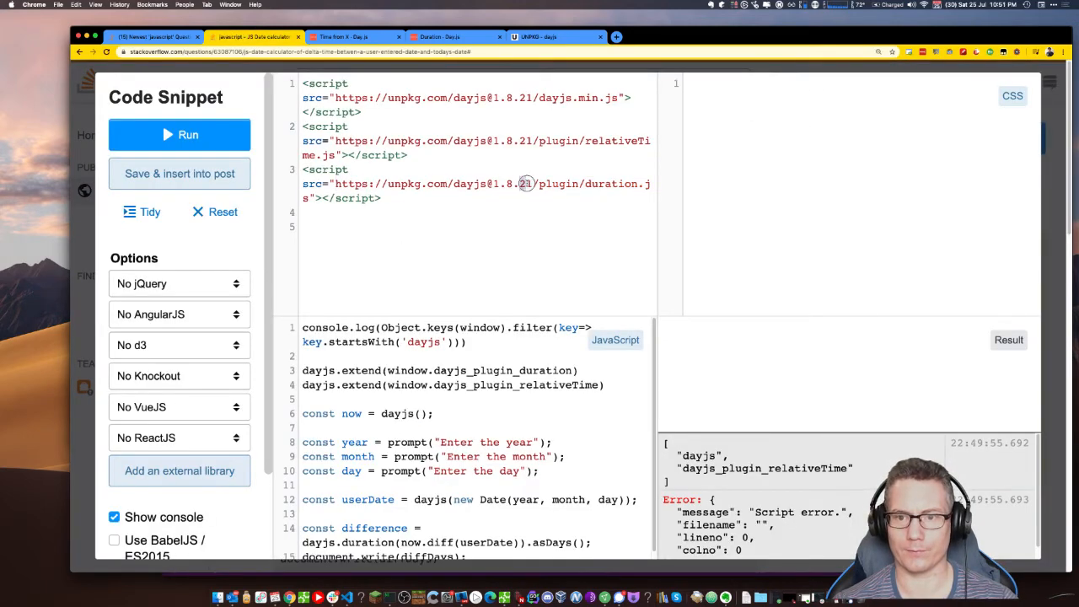
- Update the snippet's dayjs script versions to 1.8.30 and re-run it with test dates
type("1.8.30")
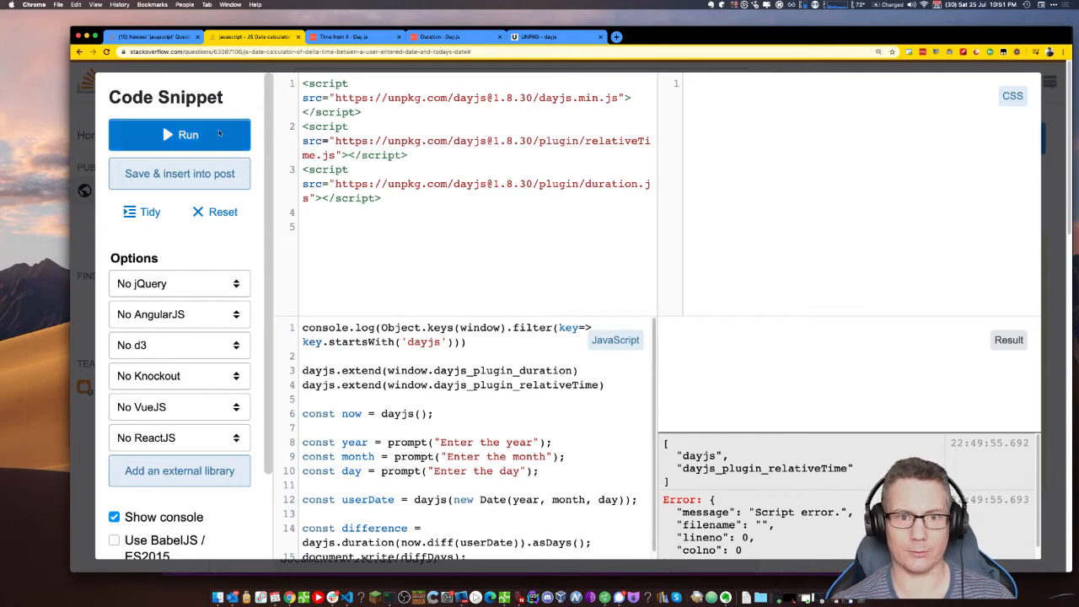
left_click(179, 135)
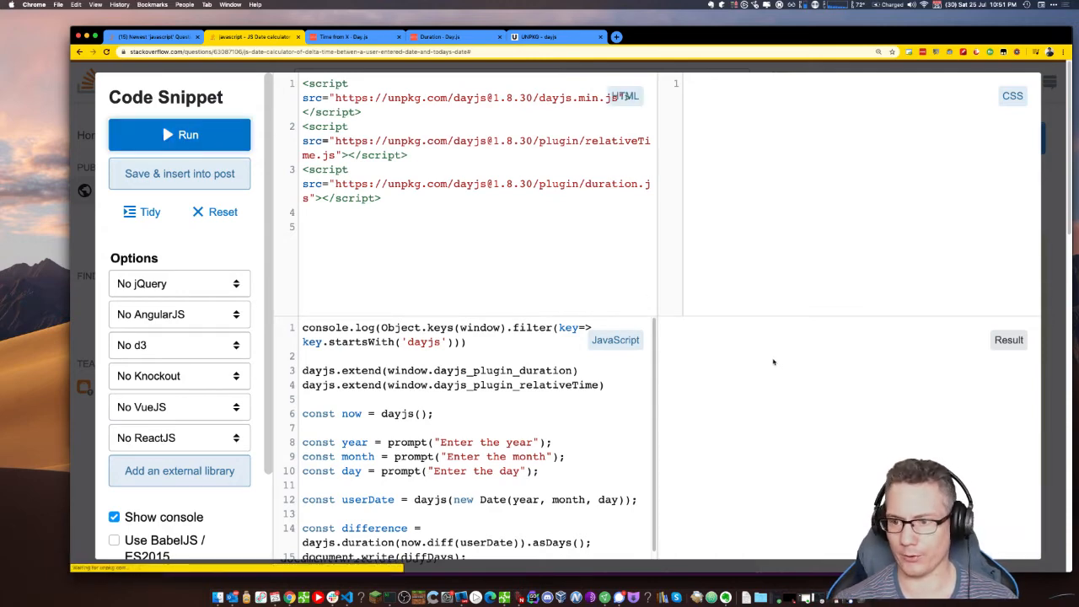
left_click(179, 135)
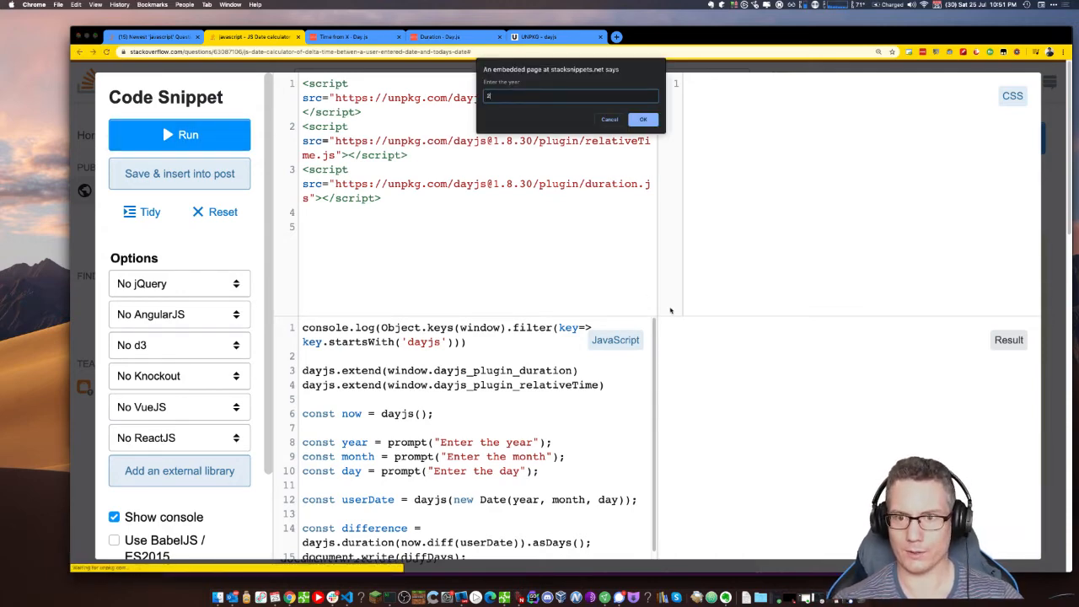
left_click(642, 118)
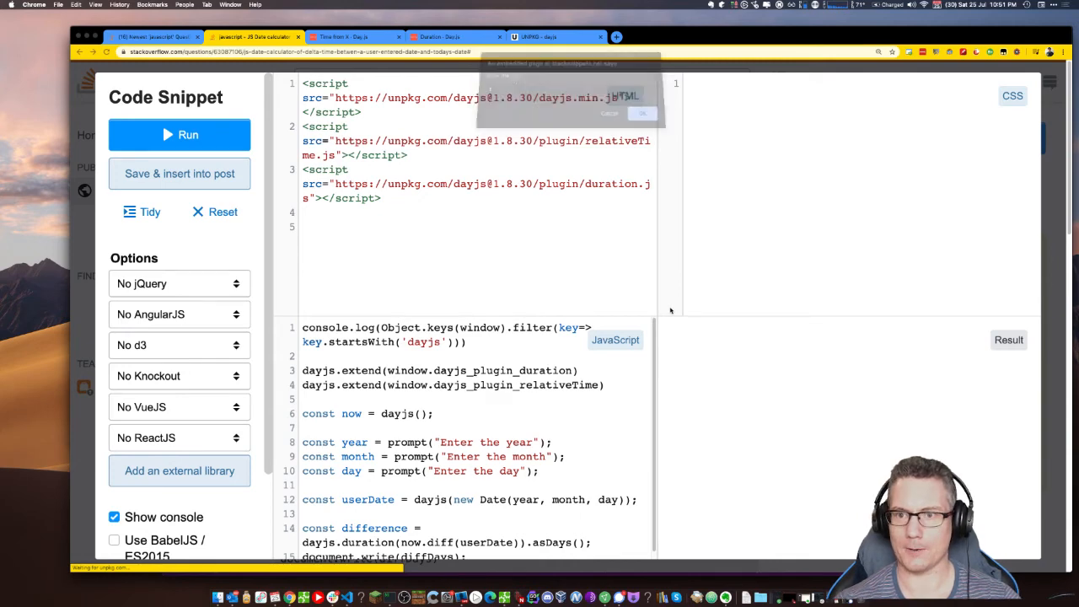
left_click(179, 135)
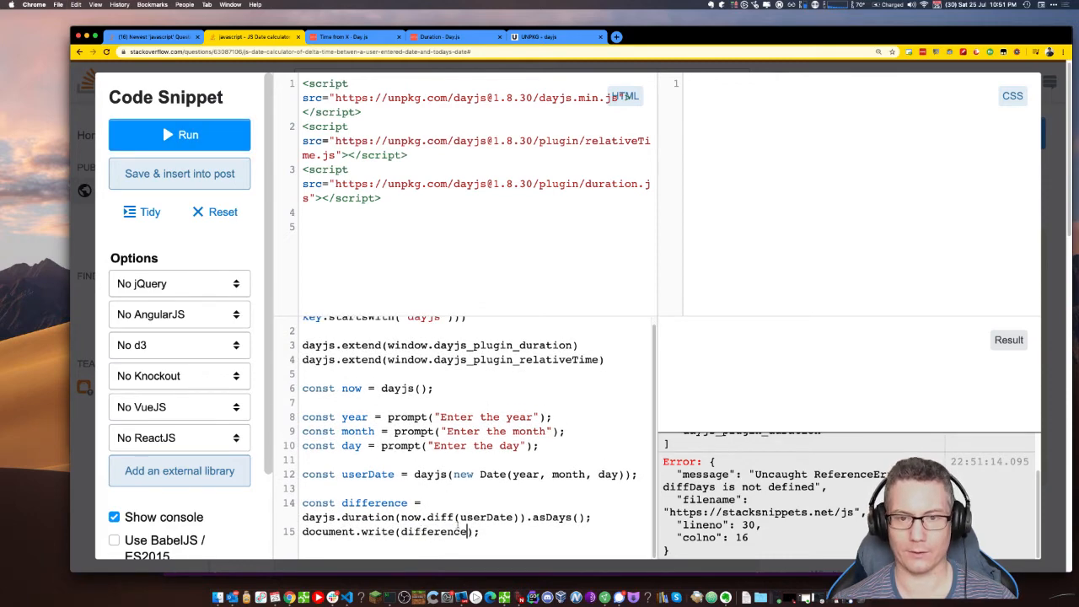
left_click(178, 135)
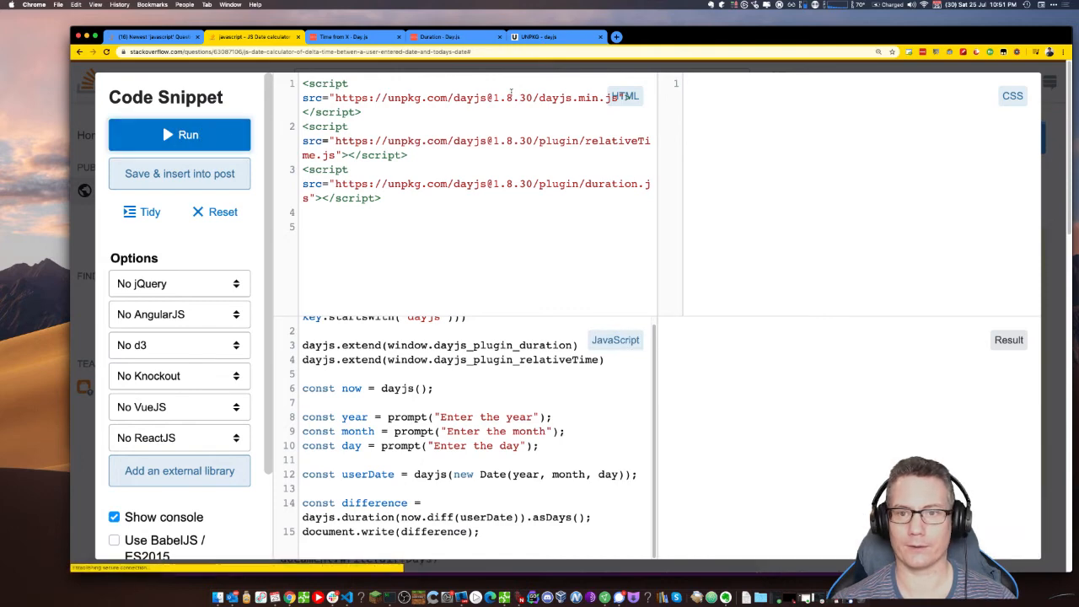
left_click(179, 135)
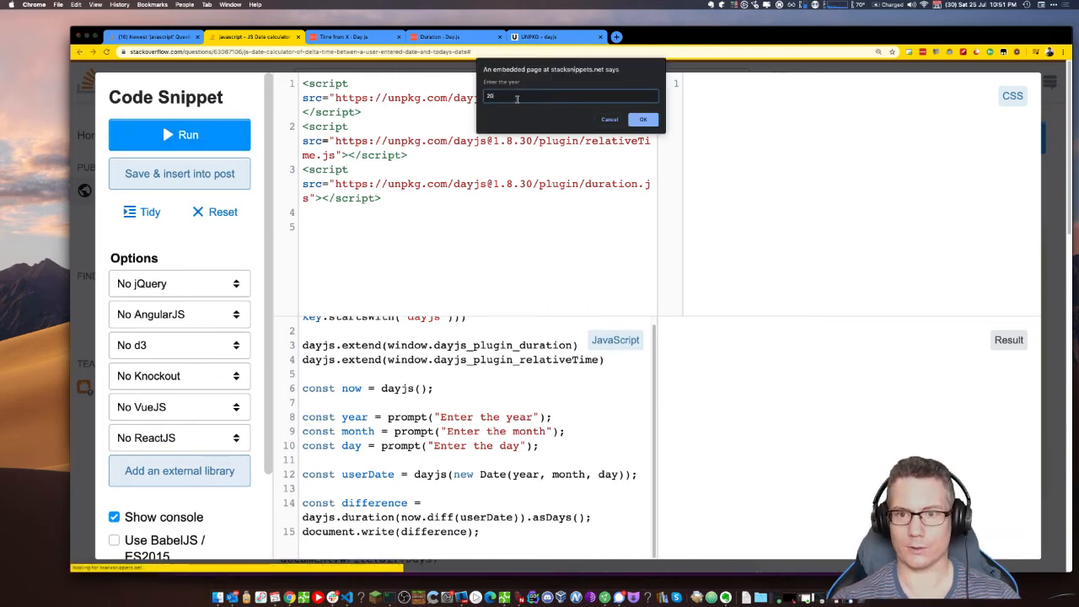
left_click(642, 118)
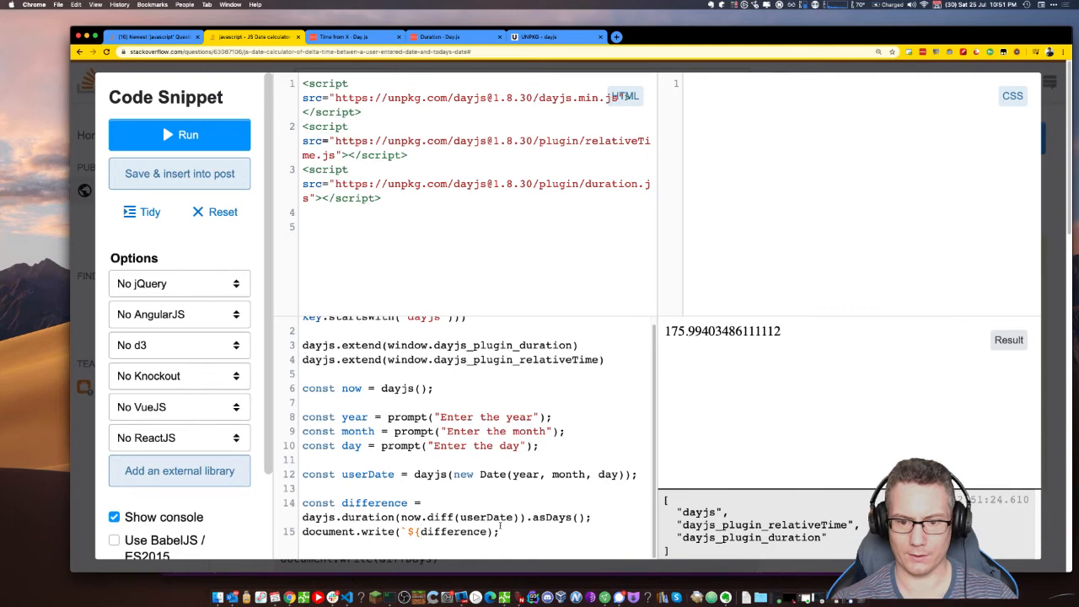
- Wrap the day count in Math.round and run the snippet again
type("Math.round(")
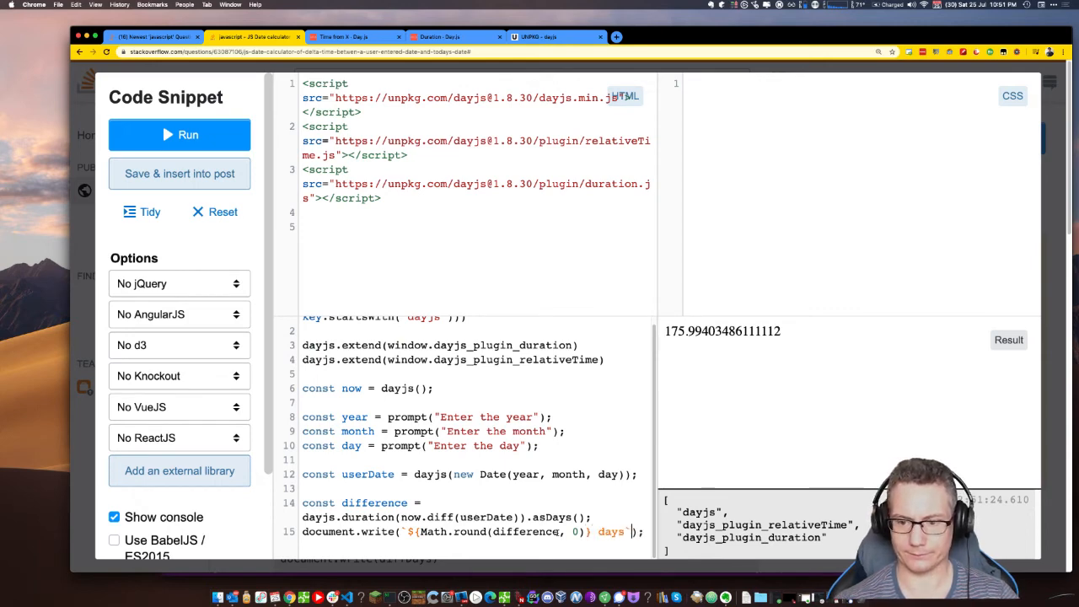
left_click(179, 135)
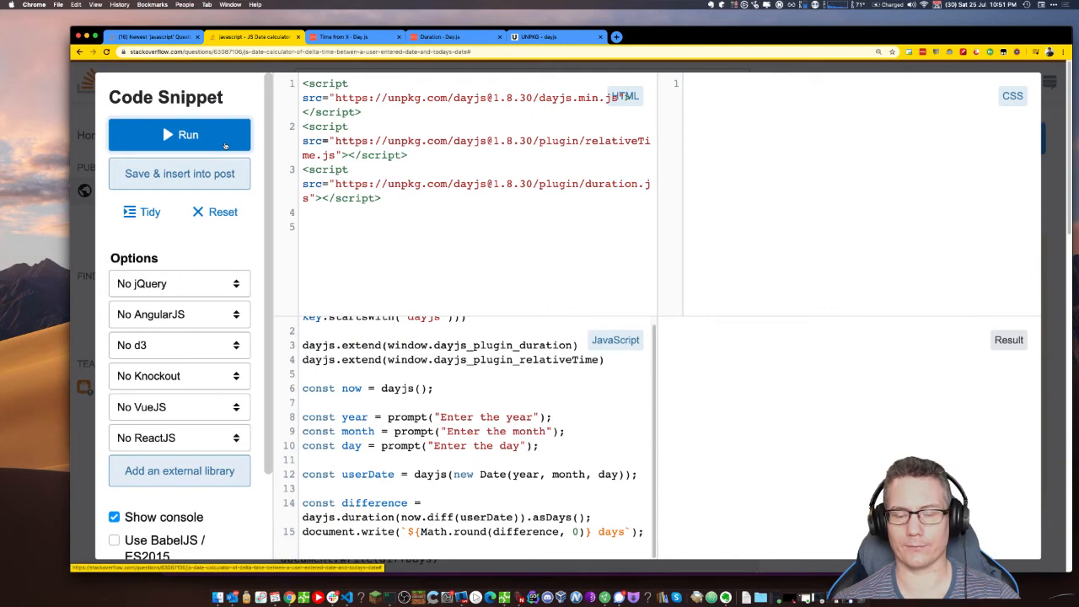
left_click(179, 135)
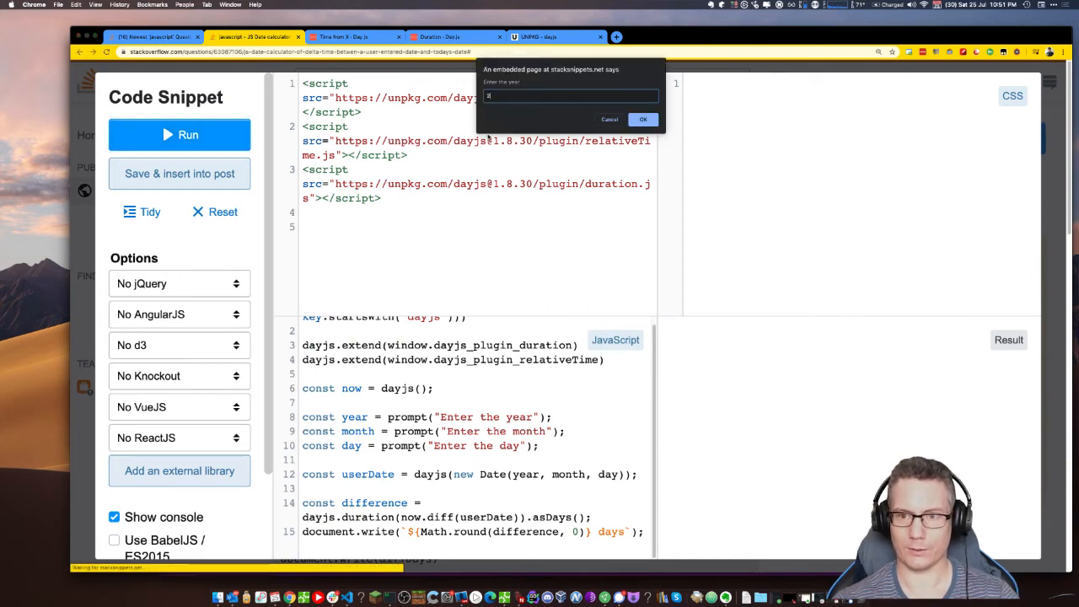
left_click(643, 119)
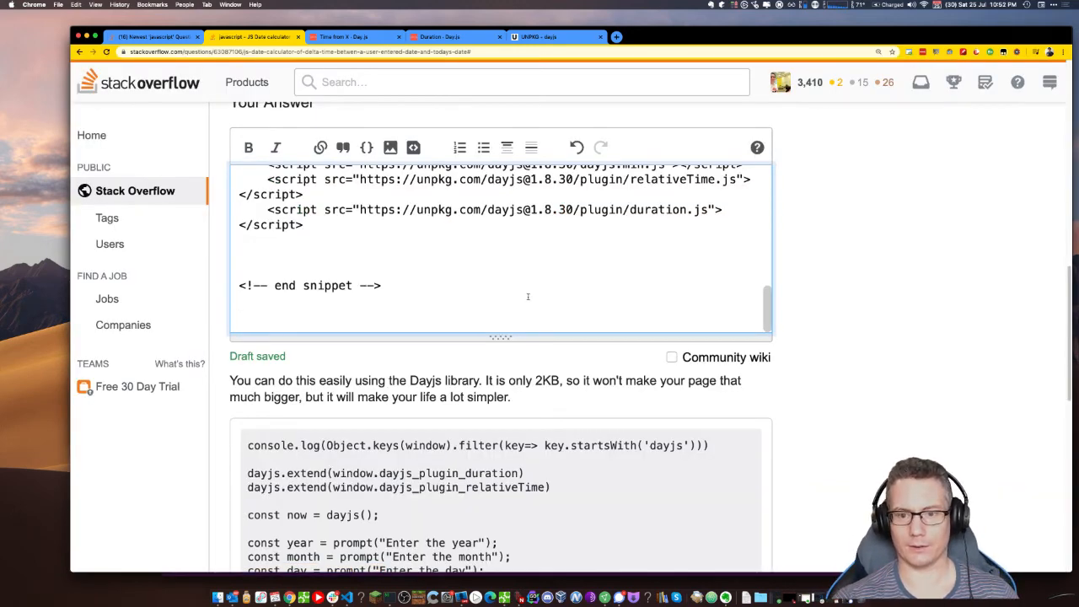
left_click(354, 37)
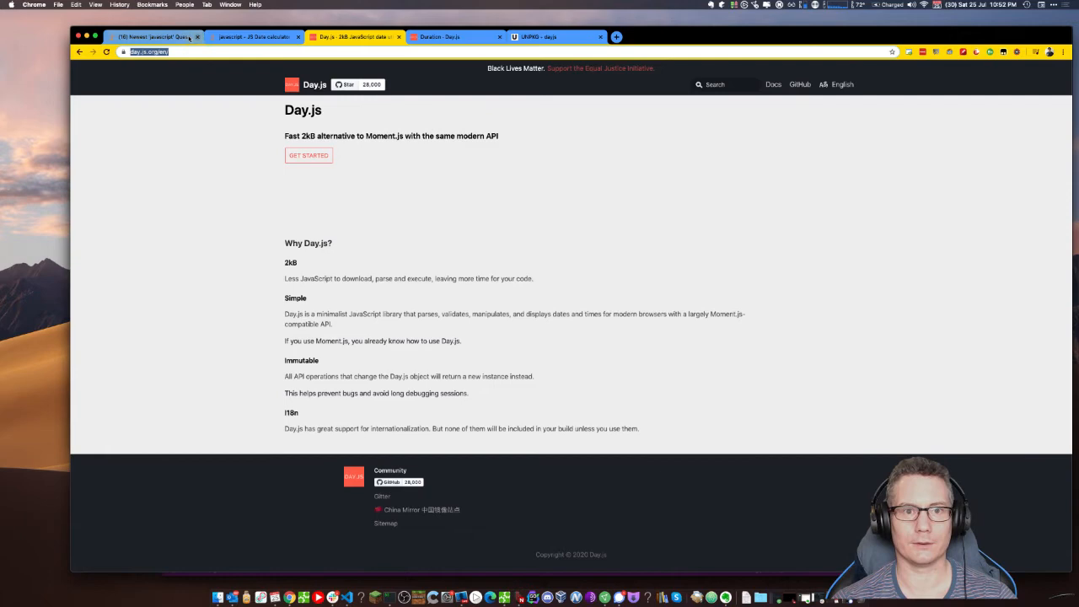
left_click(354, 36)
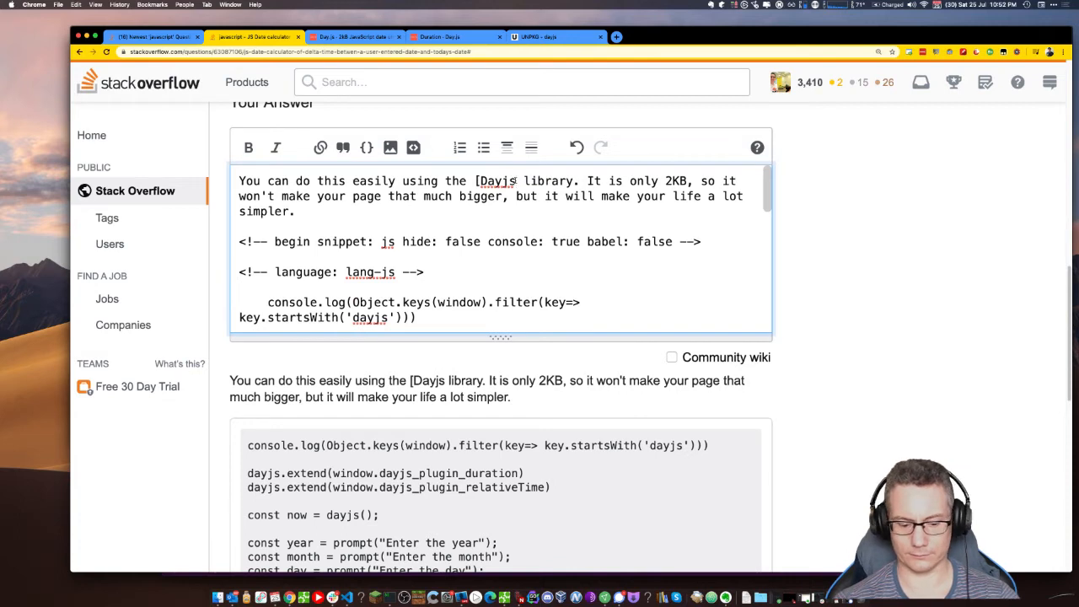
type("(https://day.js.org/en/)")
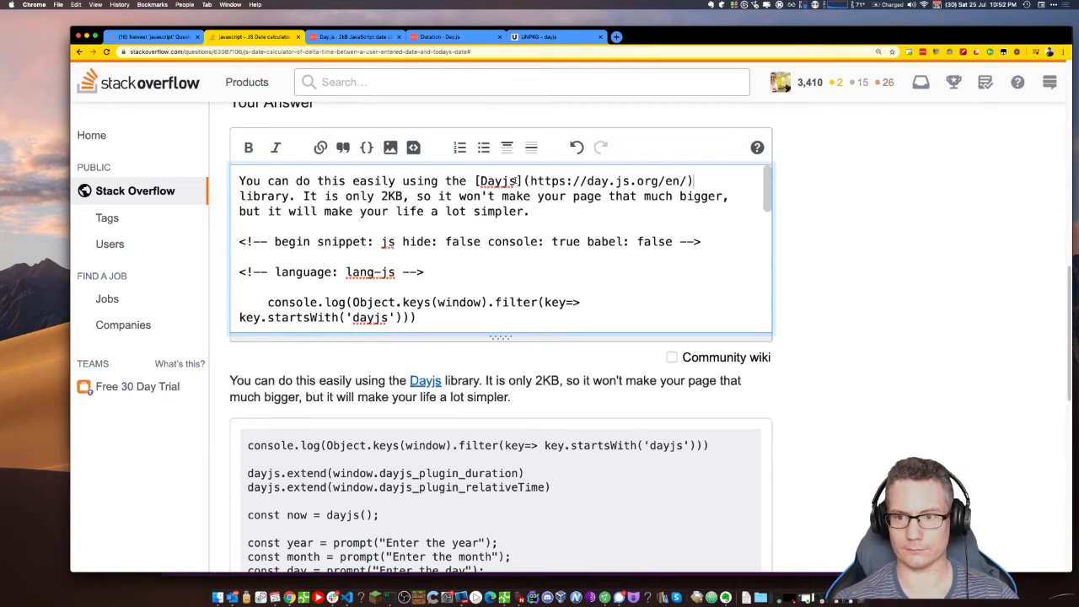
type("Here is a fully w")
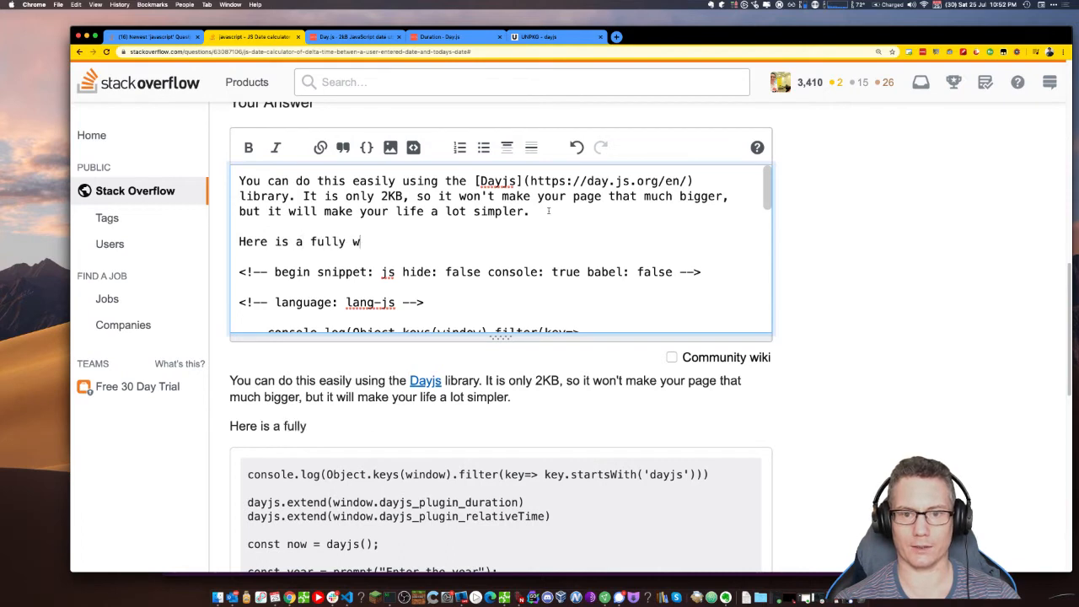
type("orking example for the")
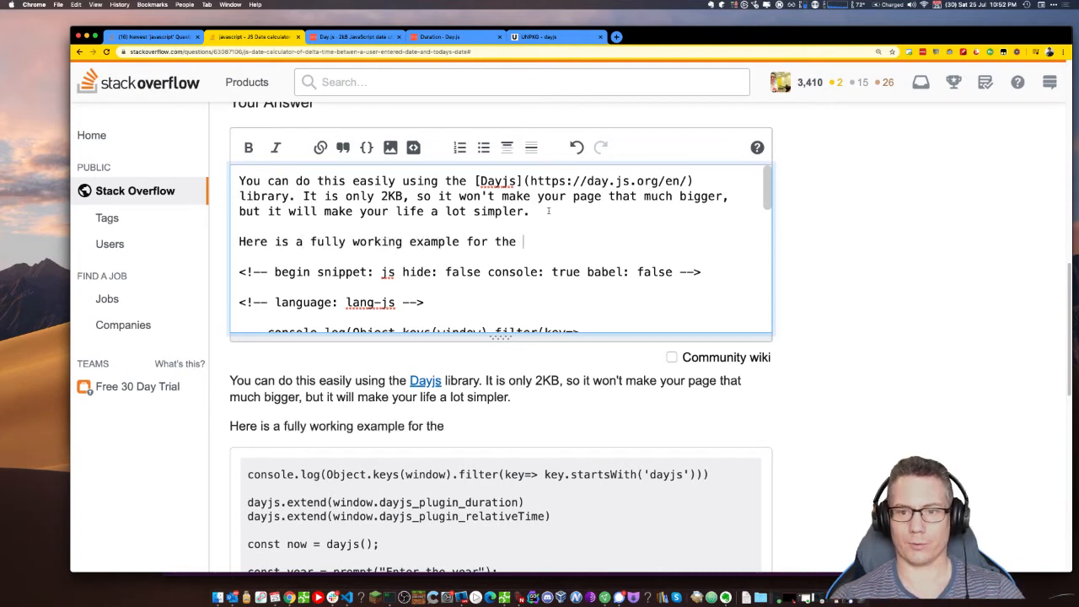
type("browser")
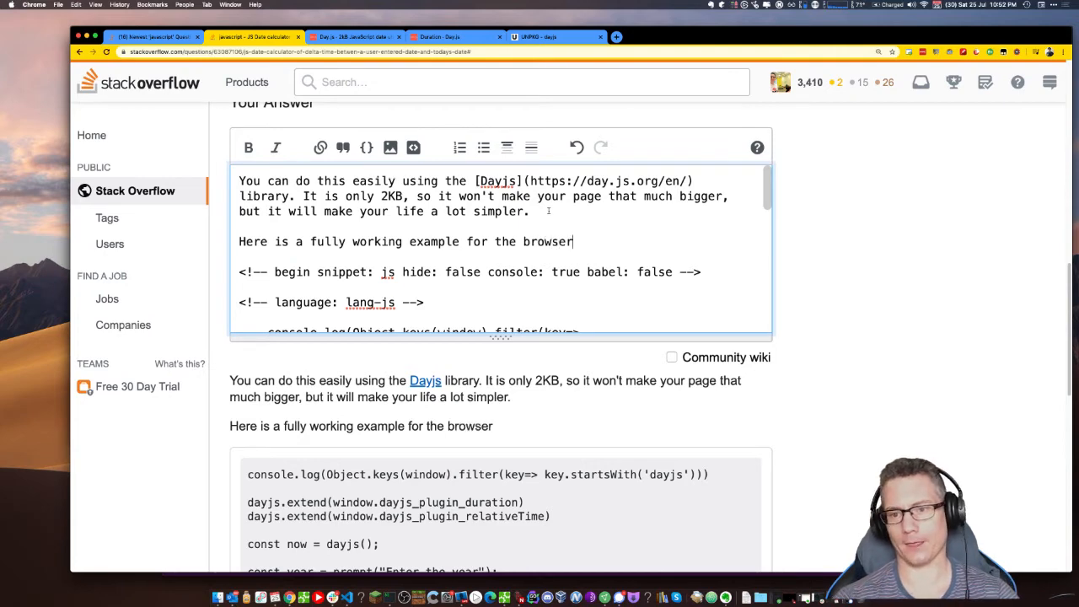
- Adjust the Math call in the answer's code, adding a ', 0' argument
scroll("down", 3)
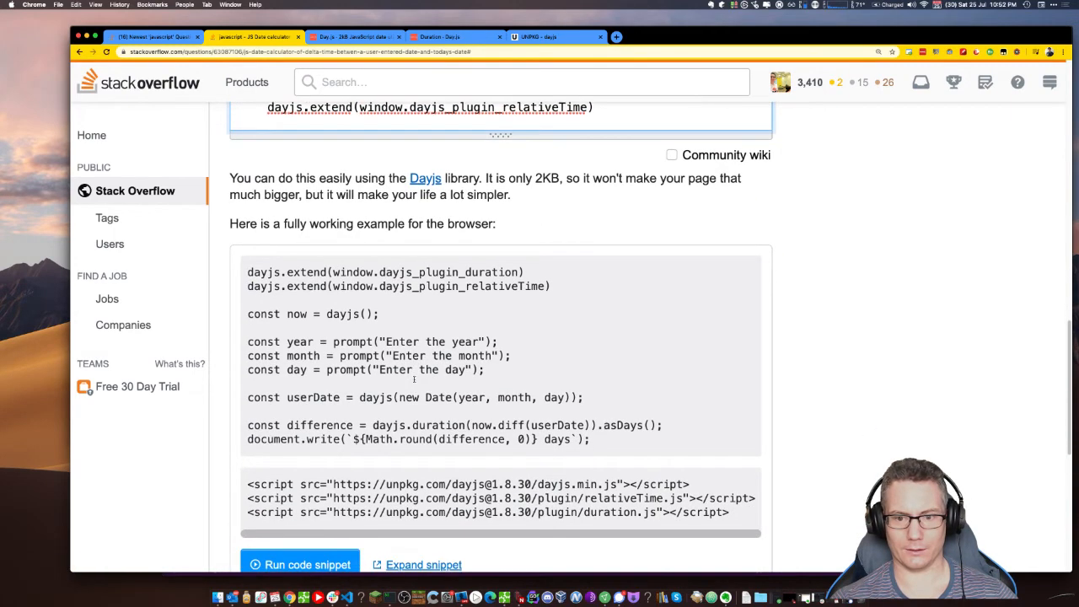
scroll("down", 3)
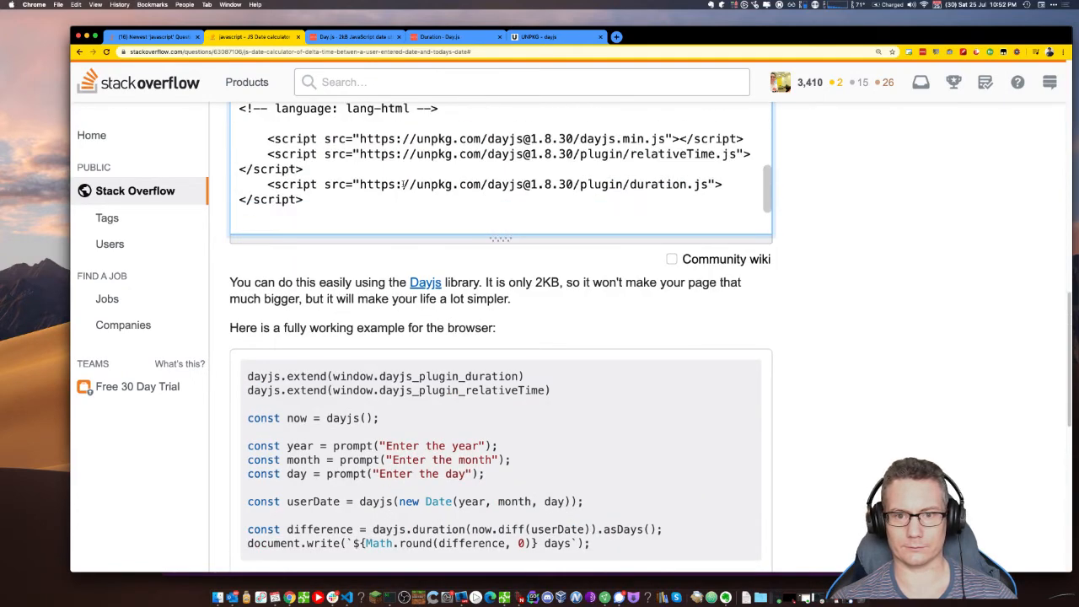
scroll("down", 3)
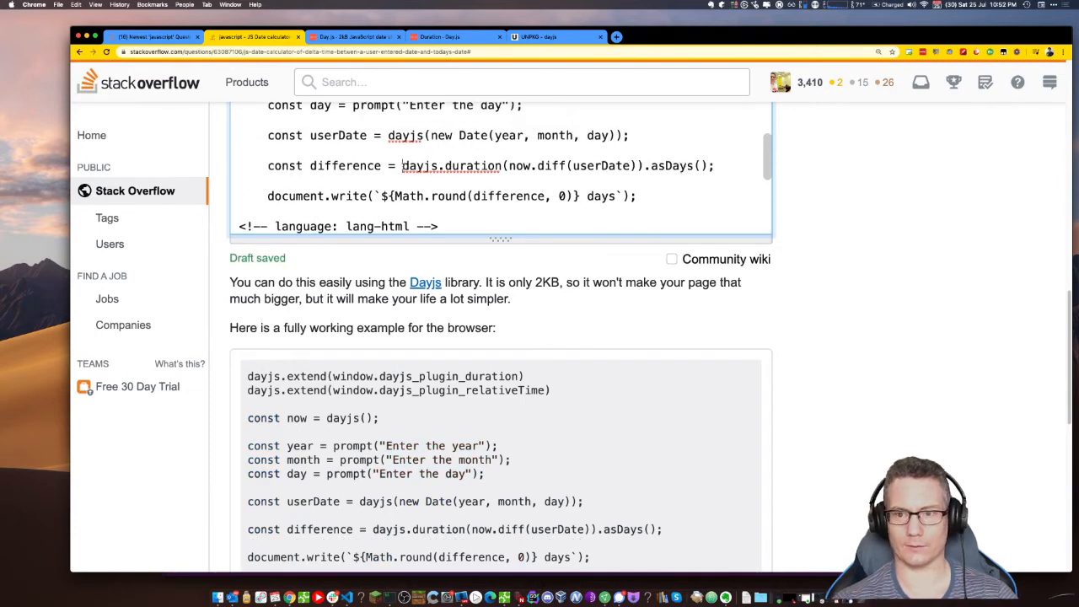
type("Math.round(")
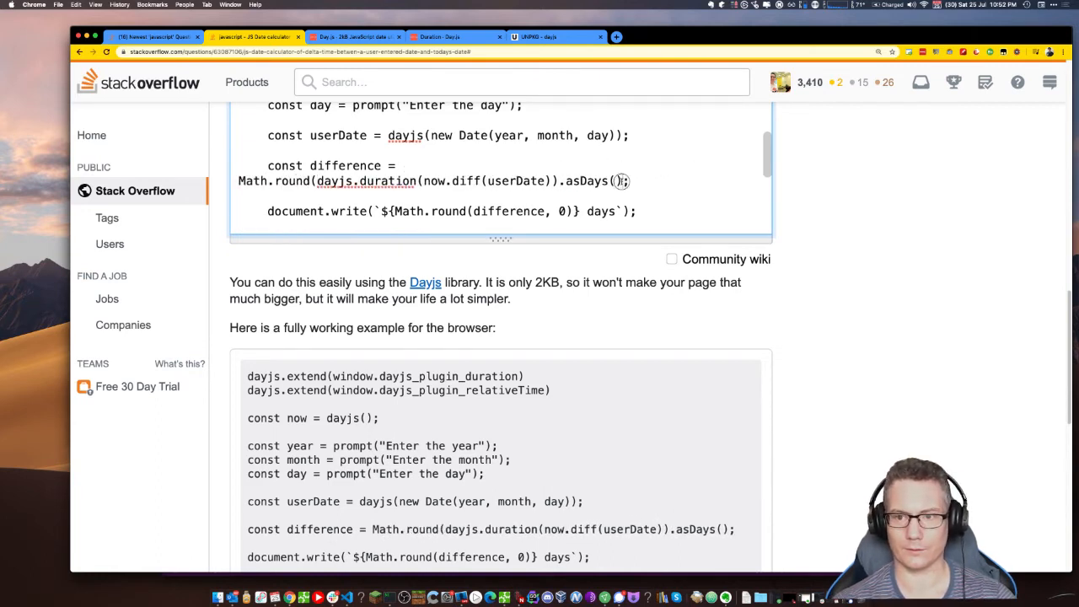
type(".")
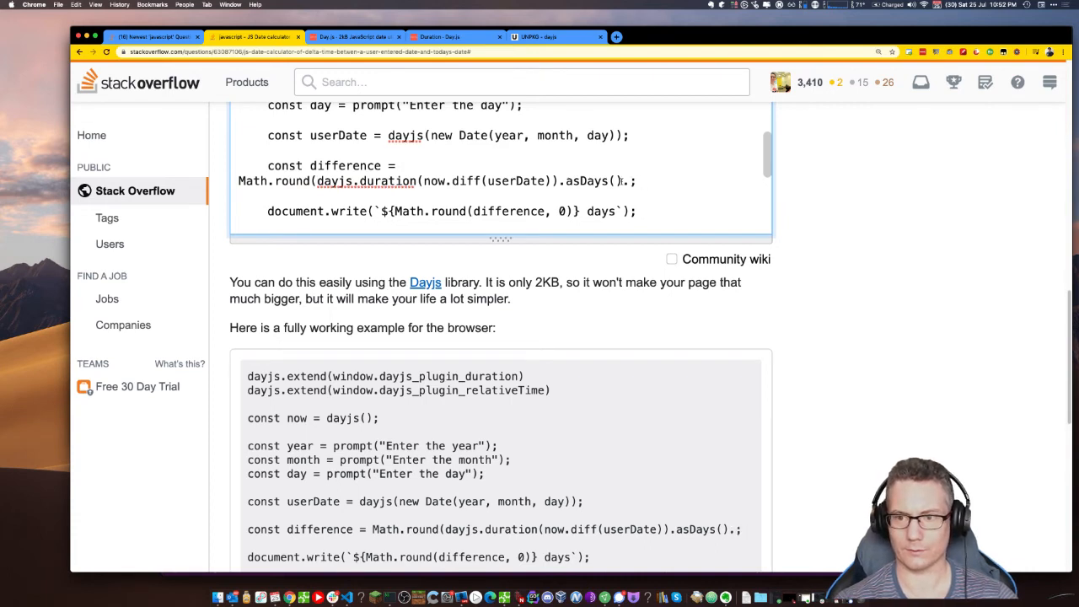
type(", 0")
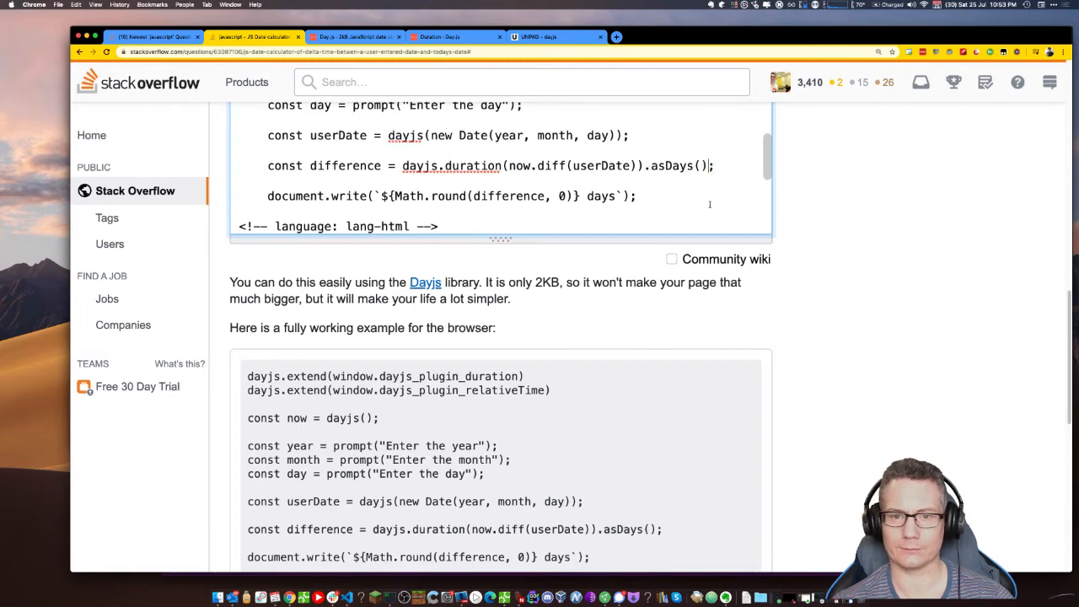
scroll("down", 3)
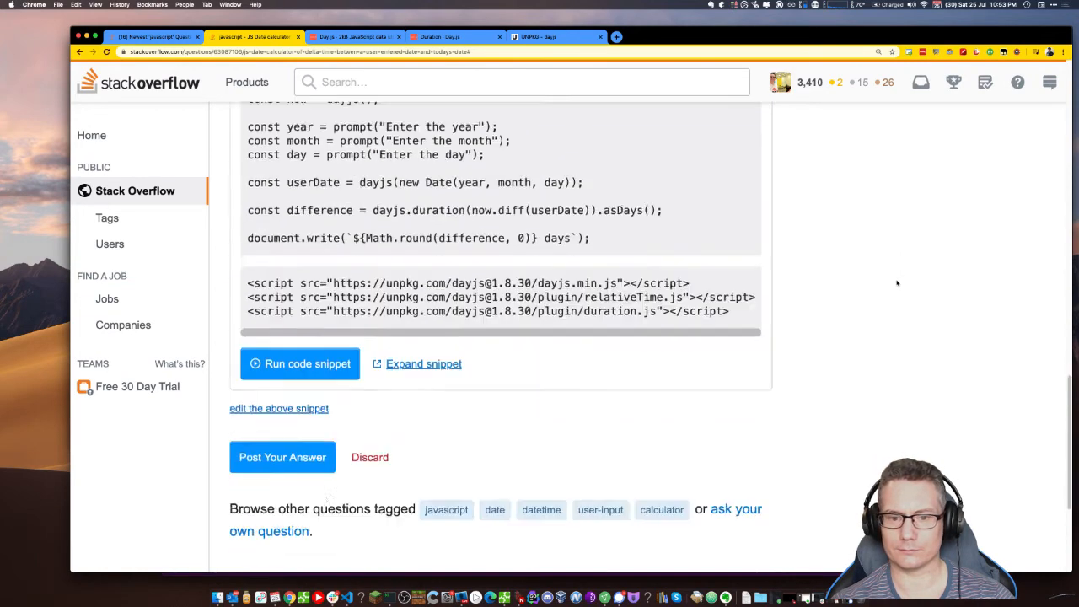
scroll("down", 3)
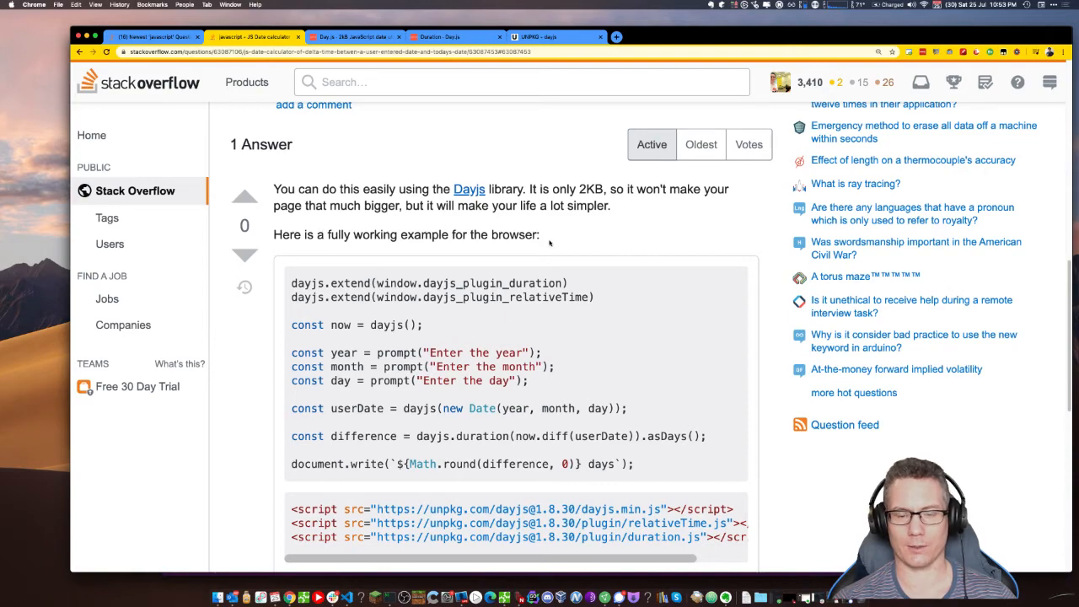
- Review the posted Day.js answer, then close extra tabs back to the newest JavaScript questions
scroll("down", 3)
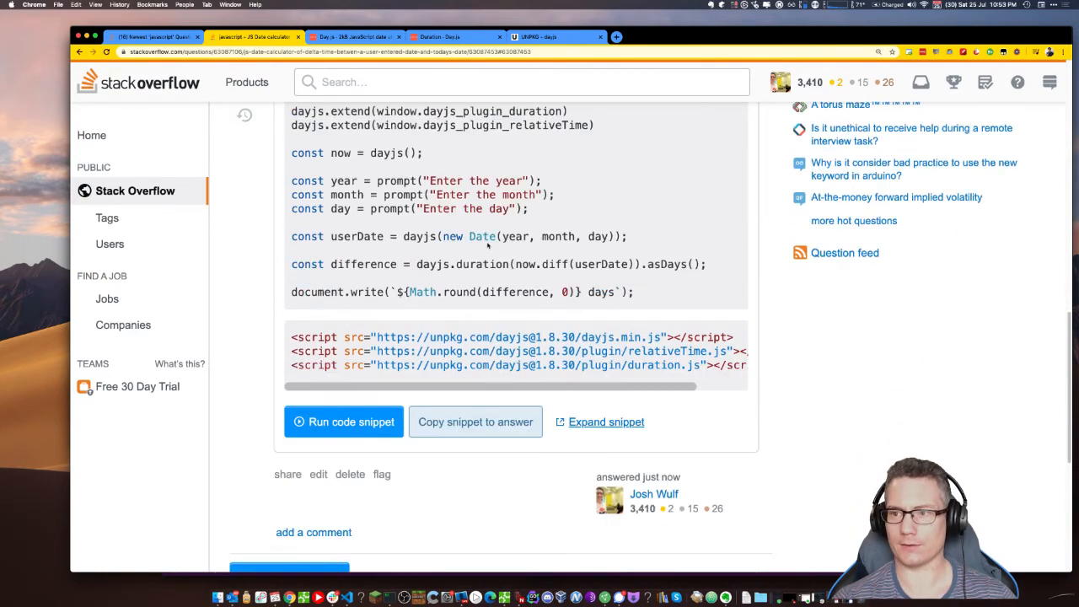
scroll("up", 3)
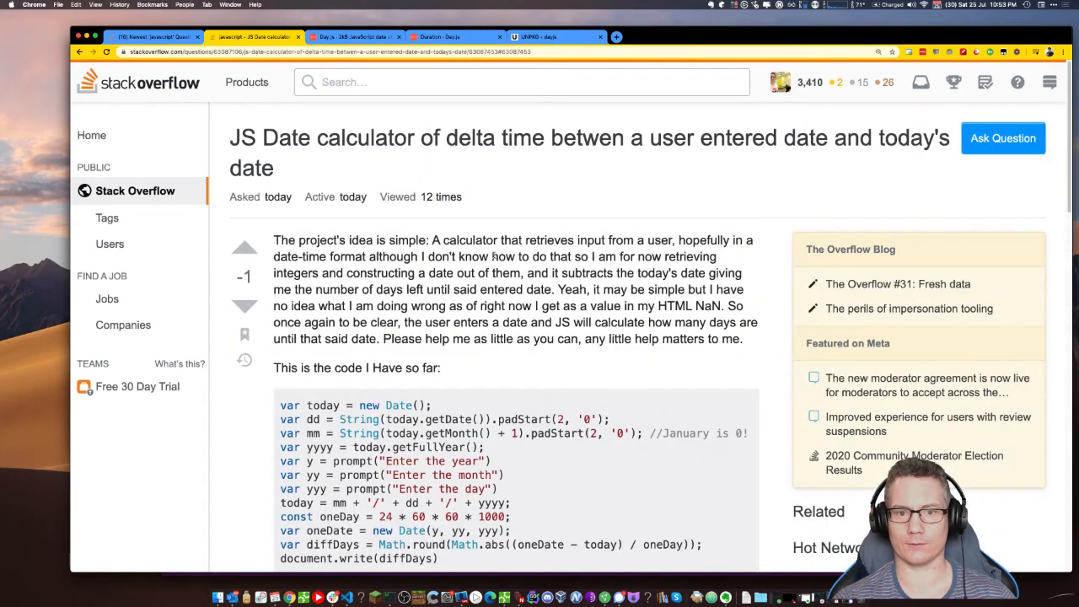
left_click(245, 248)
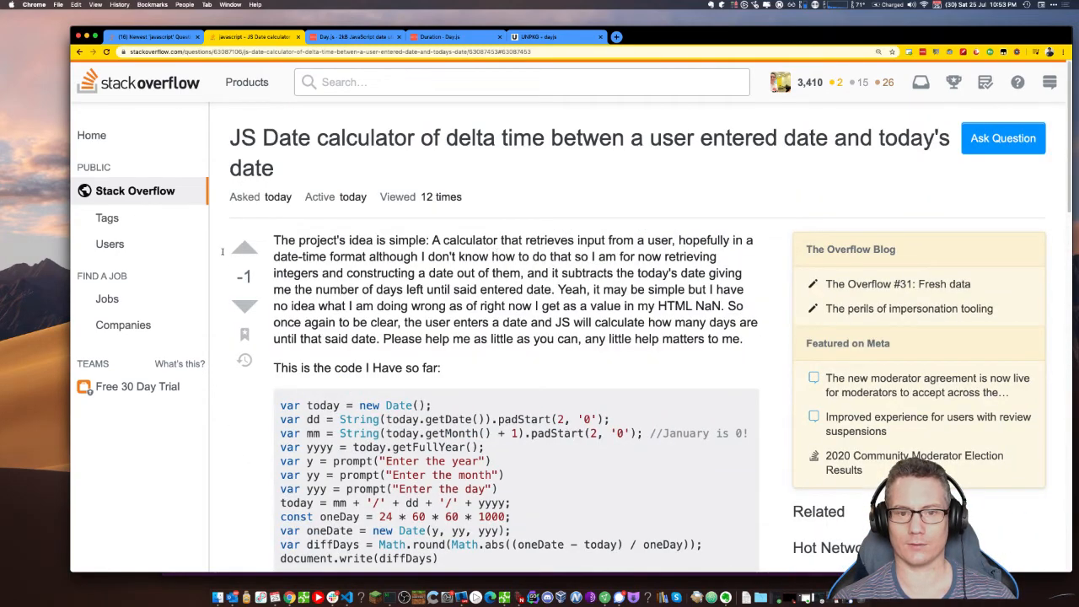
left_click(245, 247)
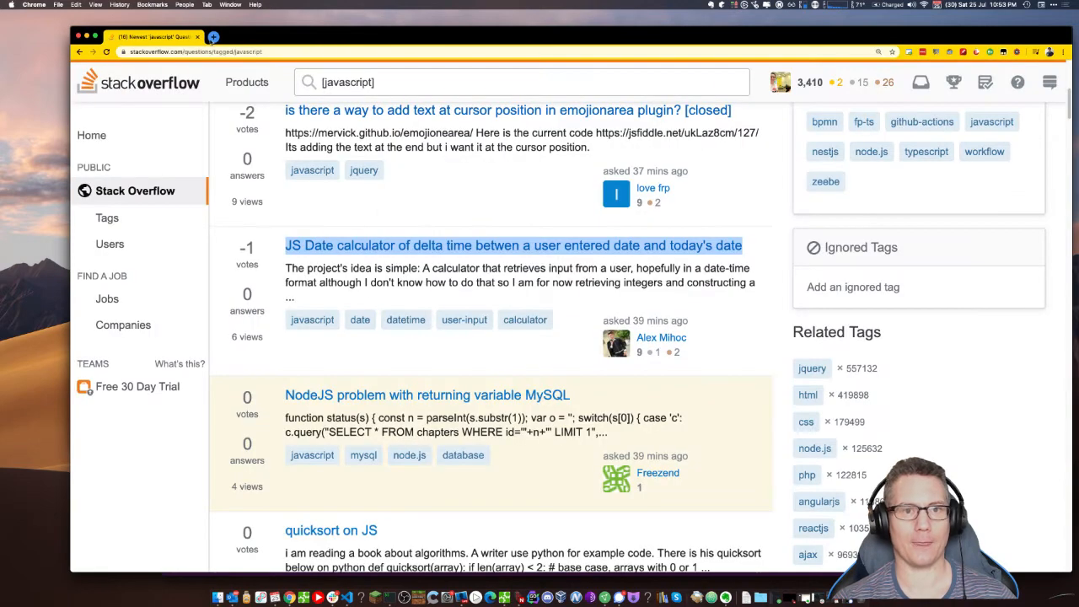
- Open the NodeJS MySQL returning-variable question in a new tab and highlight its code sample
scroll("down", 3)
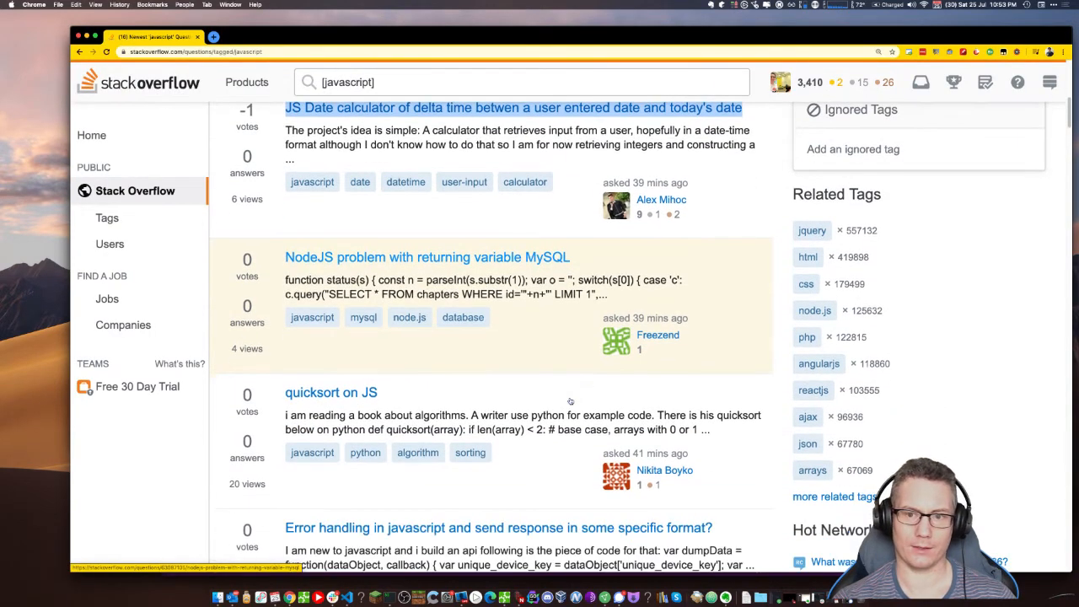
scroll("down", 3)
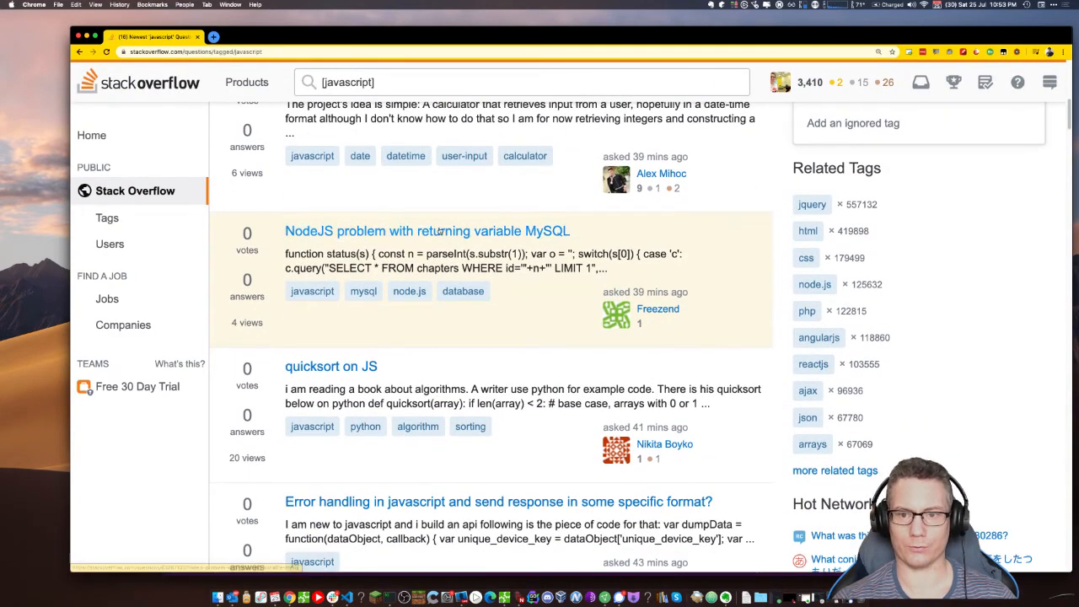
left_click(427, 230)
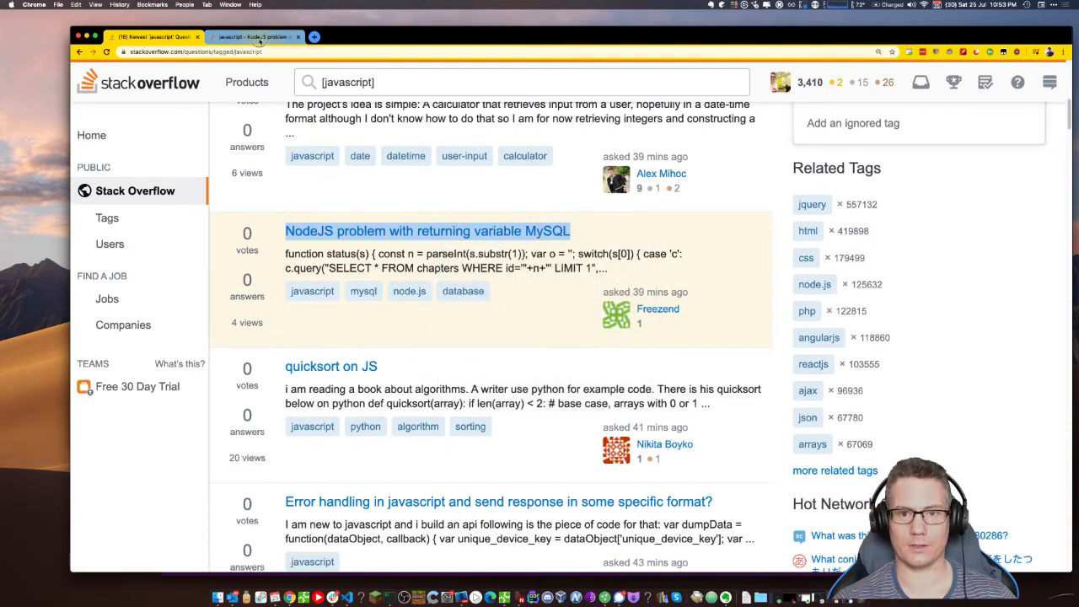
left_click(428, 231)
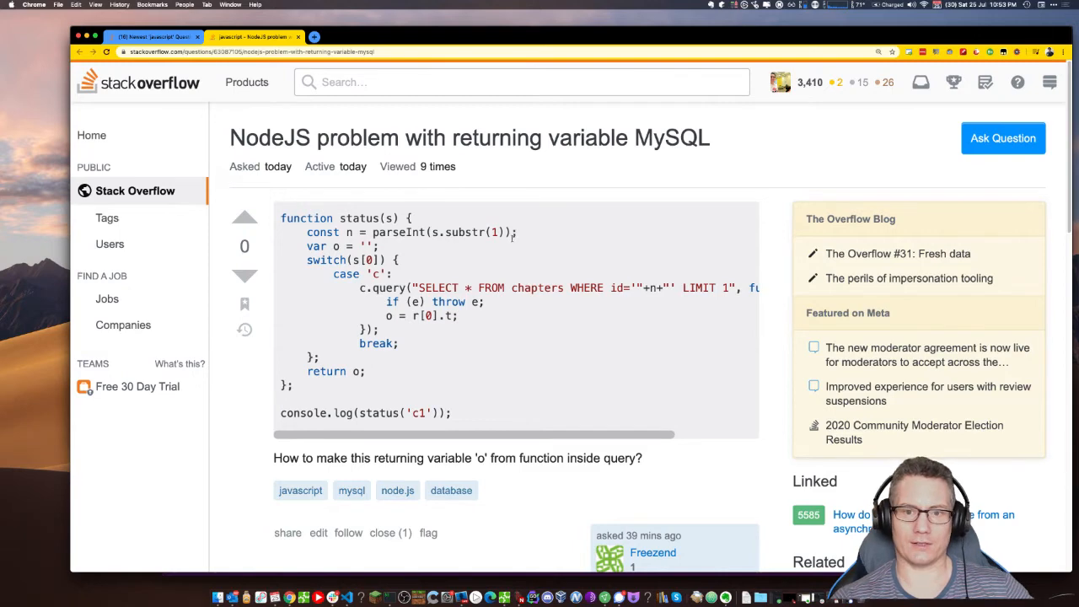
scroll("down", 3)
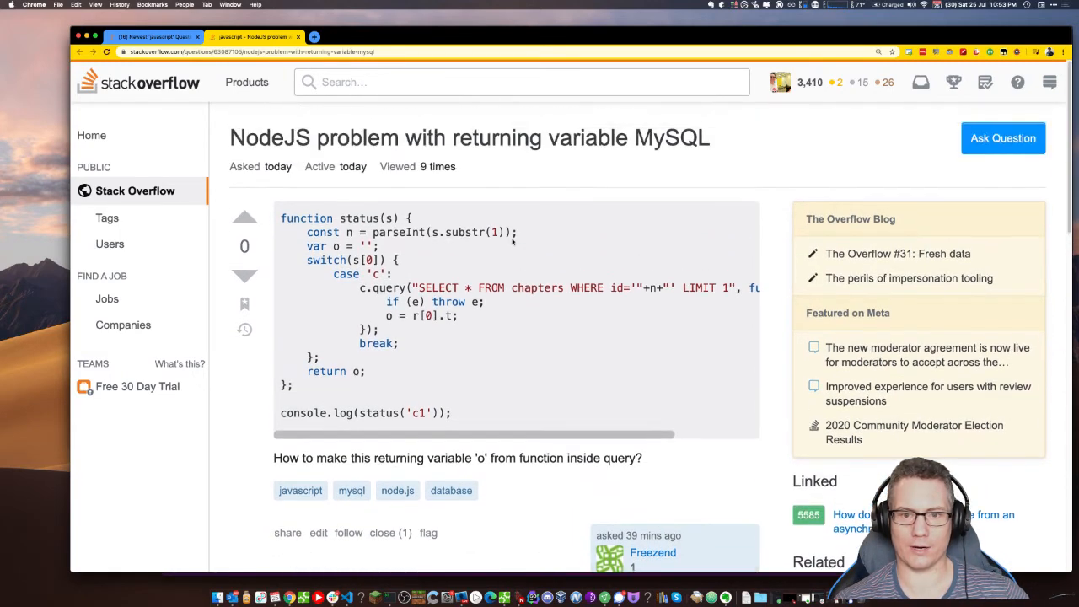
scroll("down", 3)
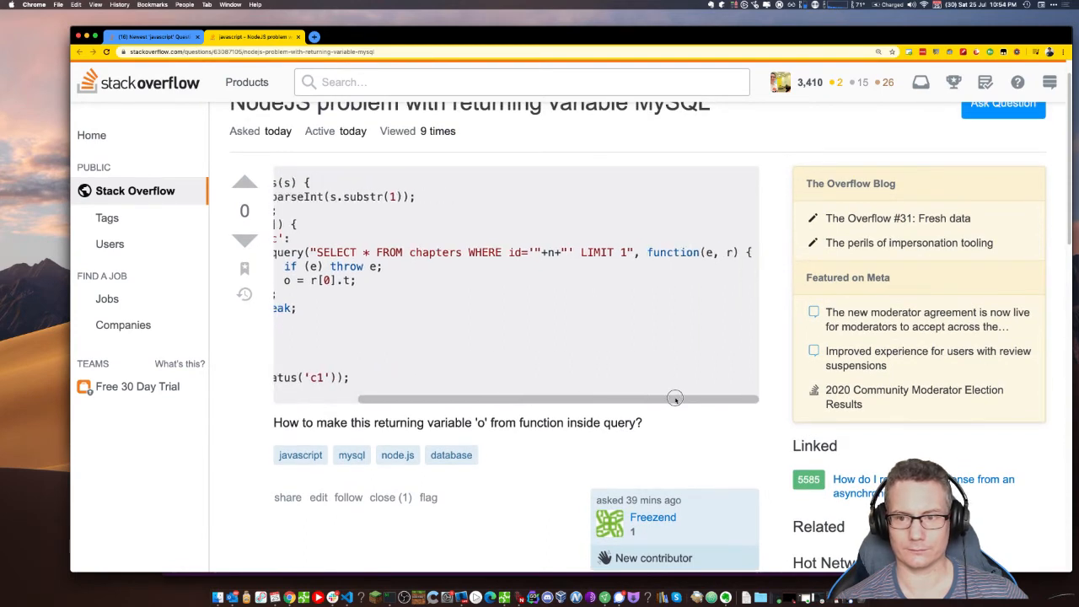
left_click_drag(674, 398, 528, 398)
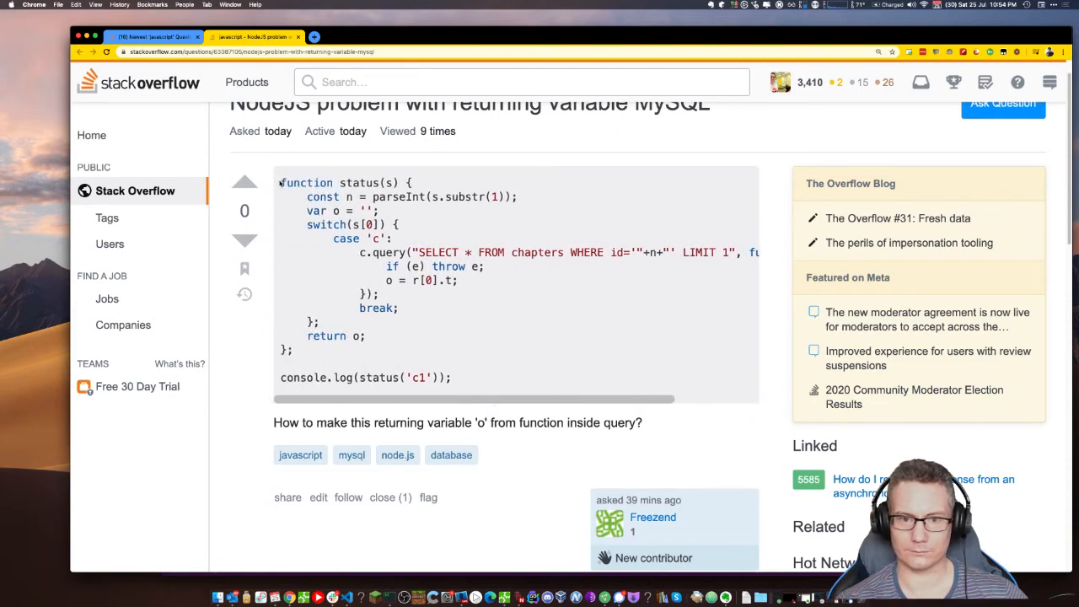
left_click_drag(280, 183, 453, 377)
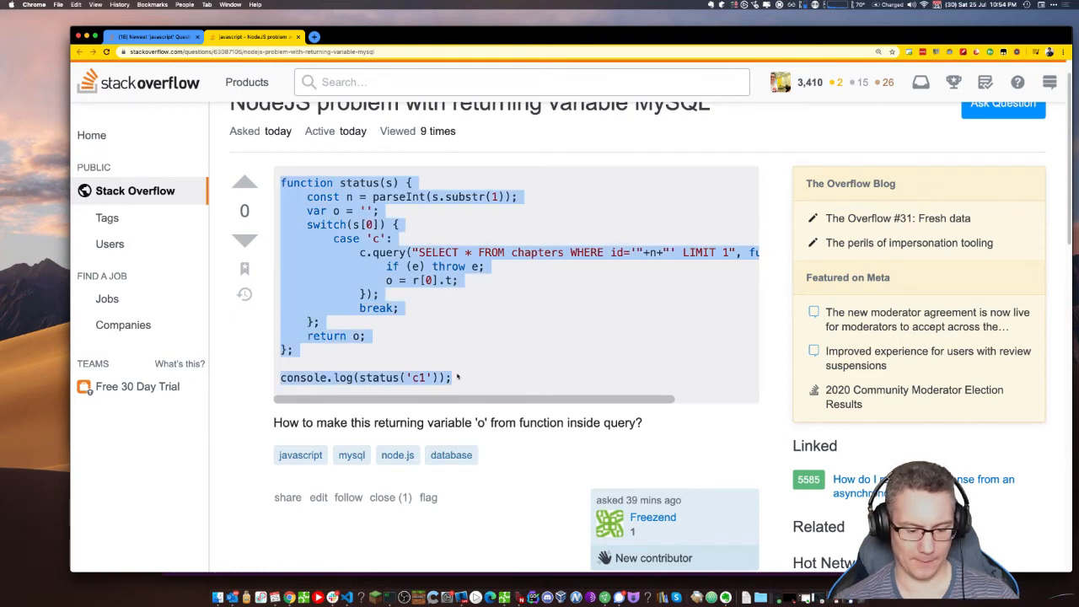
- Begin the answer with 'You need a Promise:' and paste the question's code
scroll("down", 3)
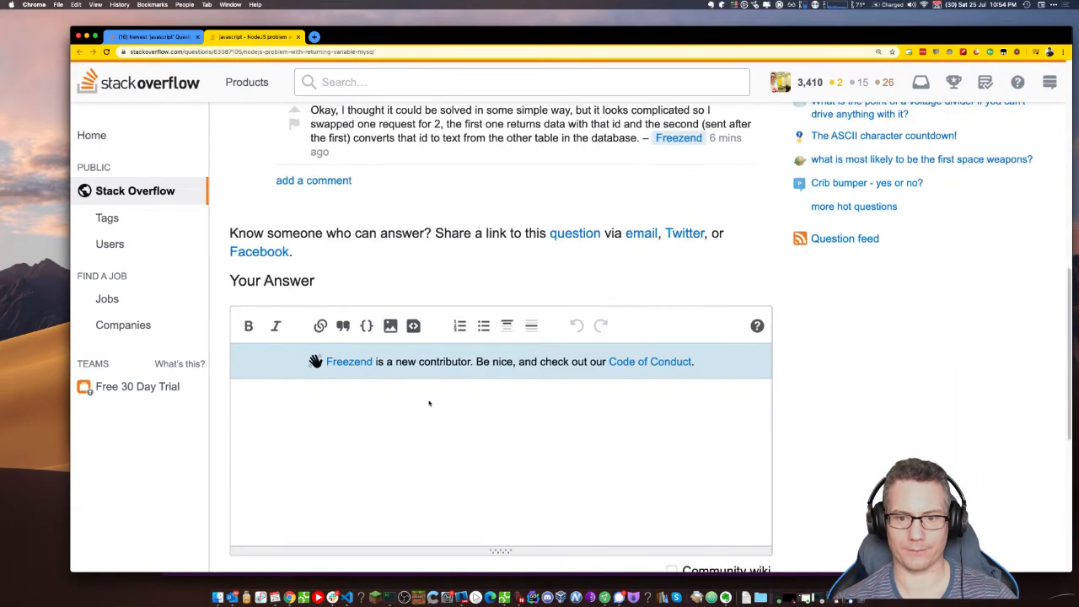
type("You need to use a P")
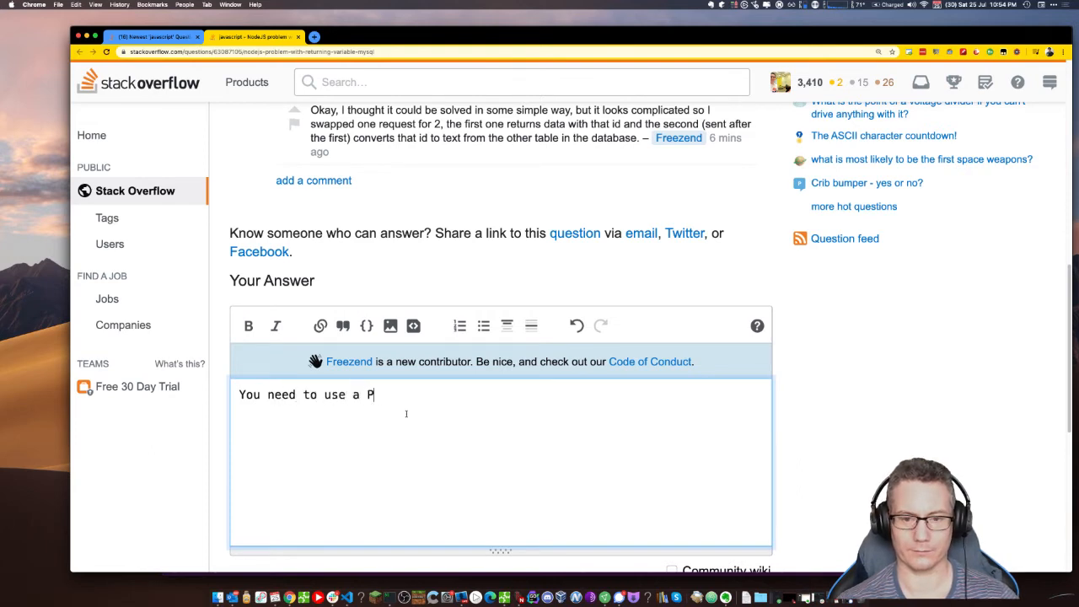
type("romise:")
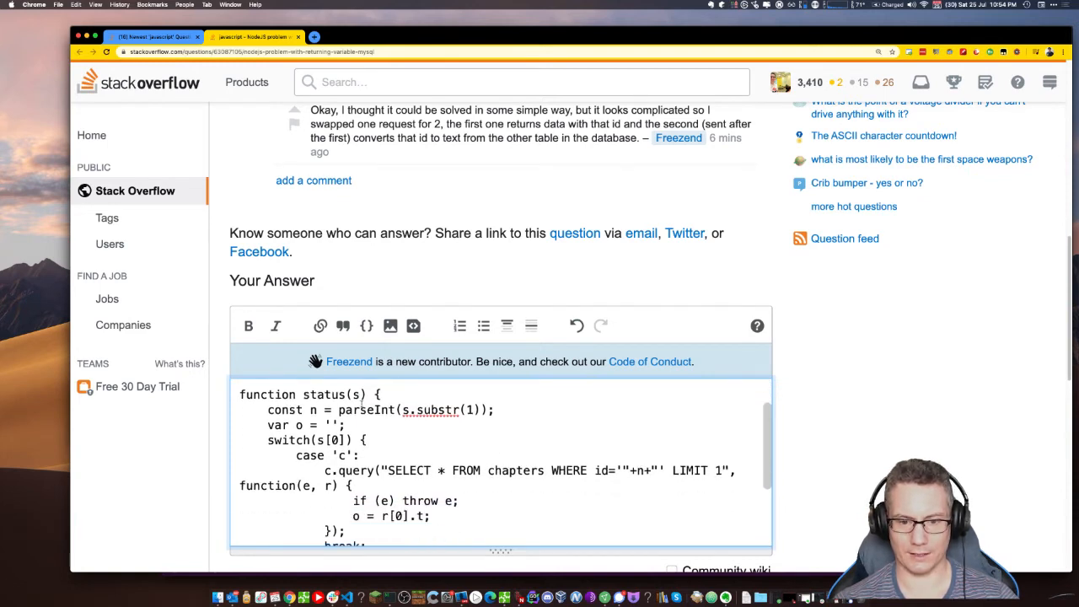
- Change the log call to .then(console.log) and add return new Promise((resolve, reject) => {
scroll("down", 3)
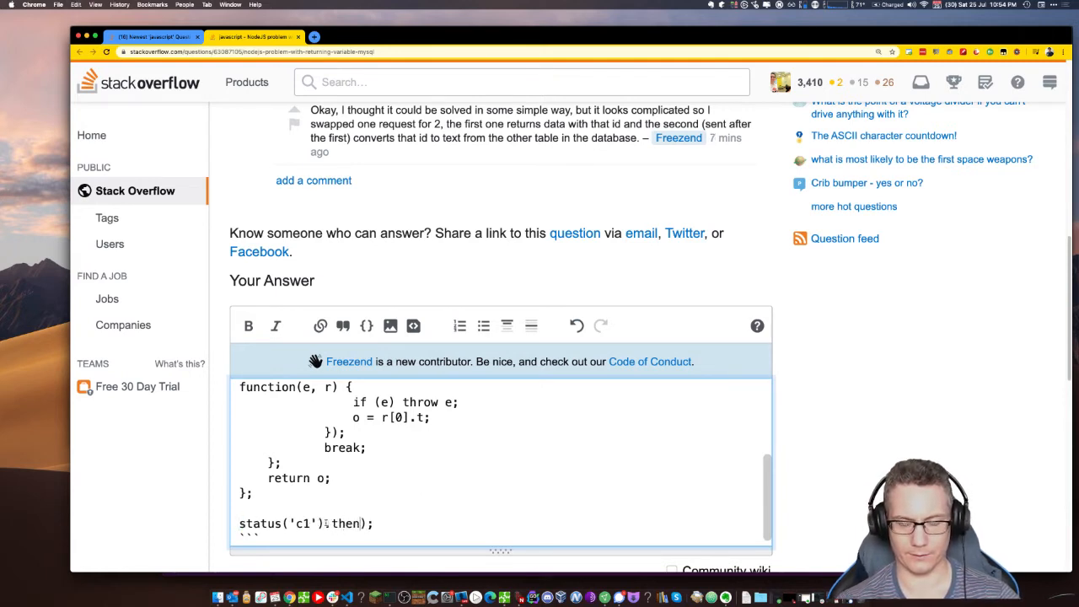
type("console")
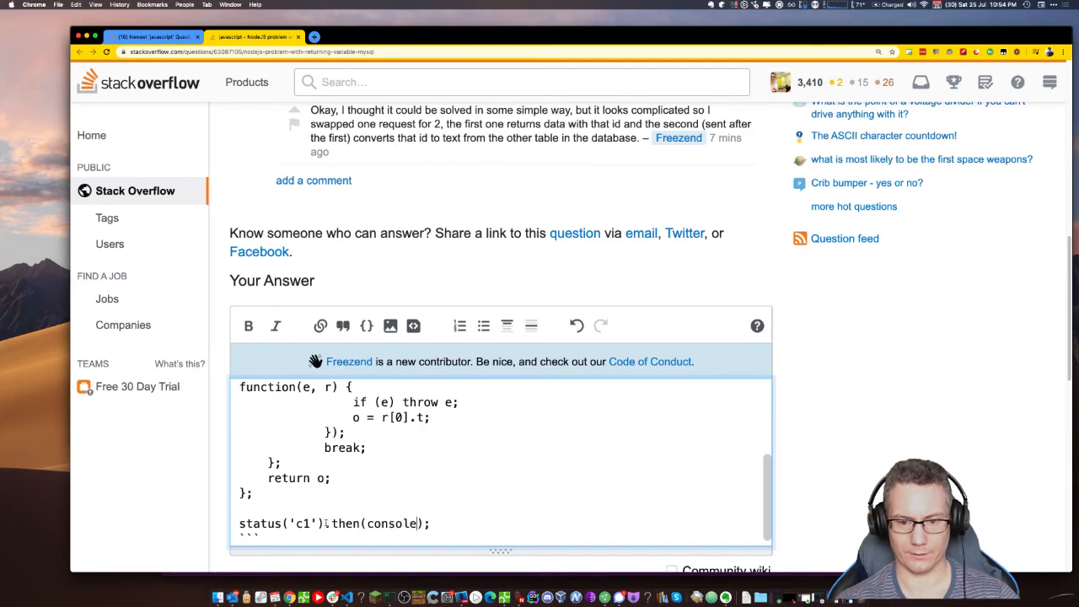
type(".log")
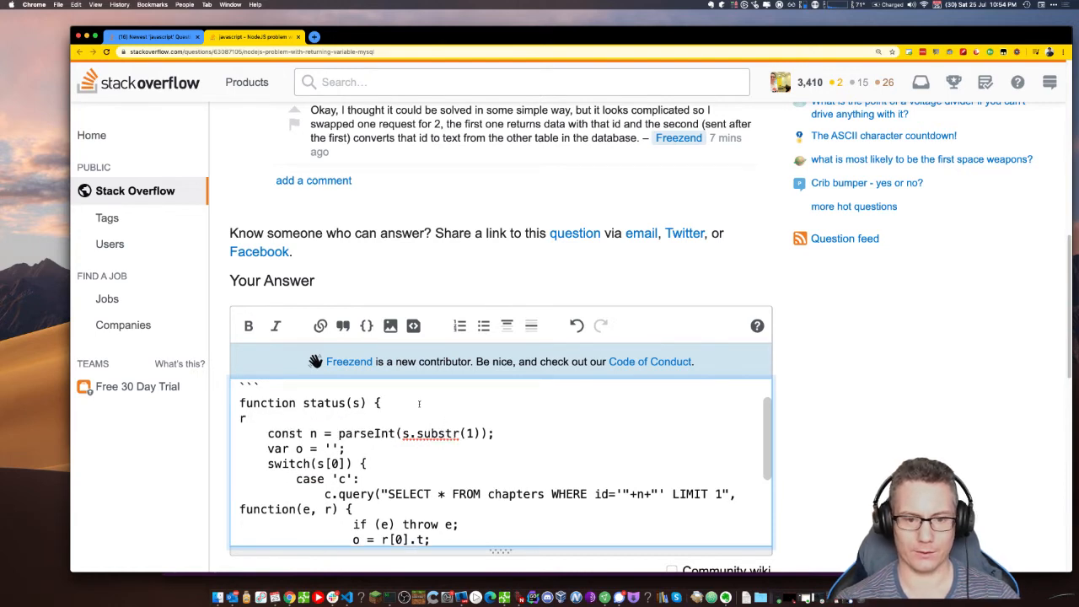
type("eturn new")
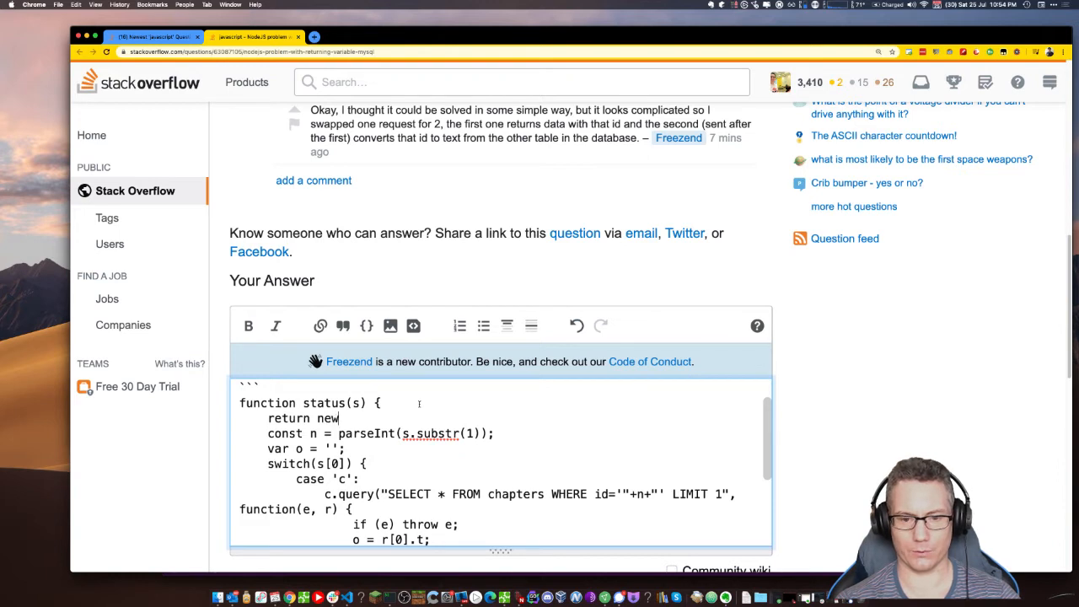
type("Promise(T")
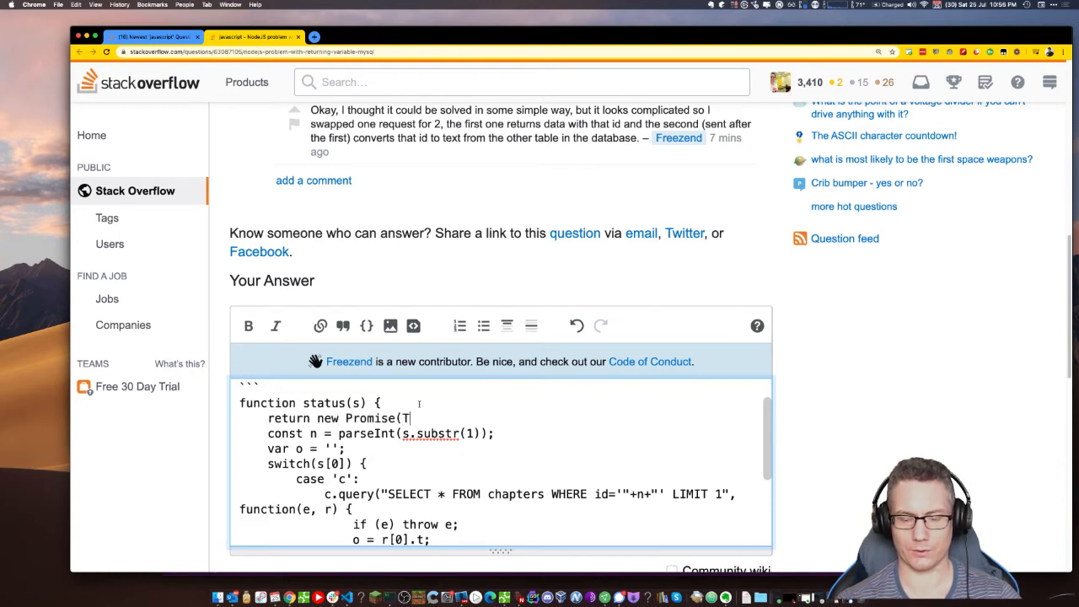
type("resow")
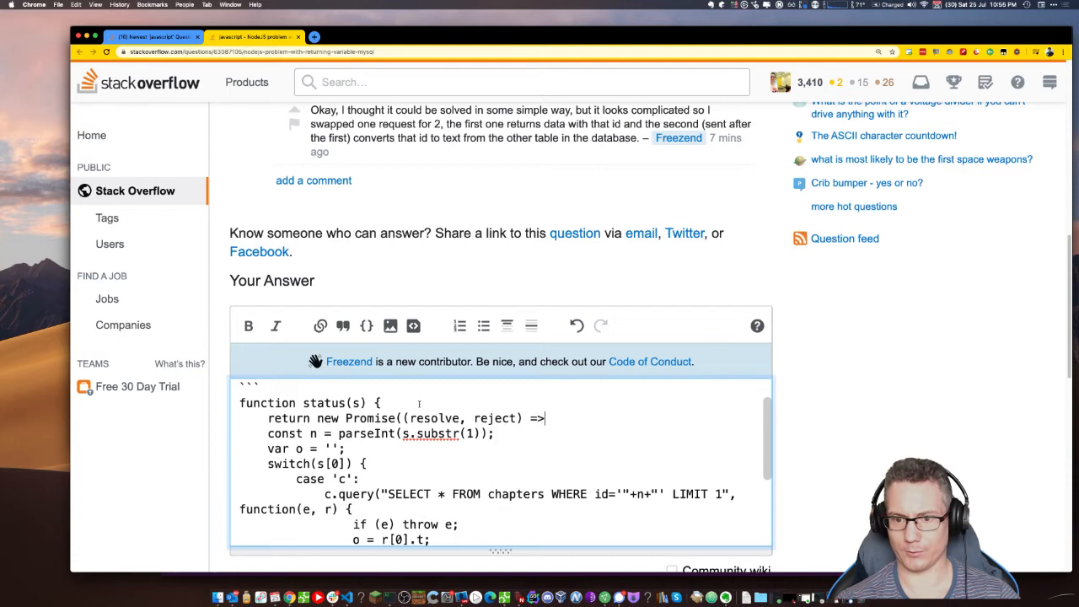
type("{")
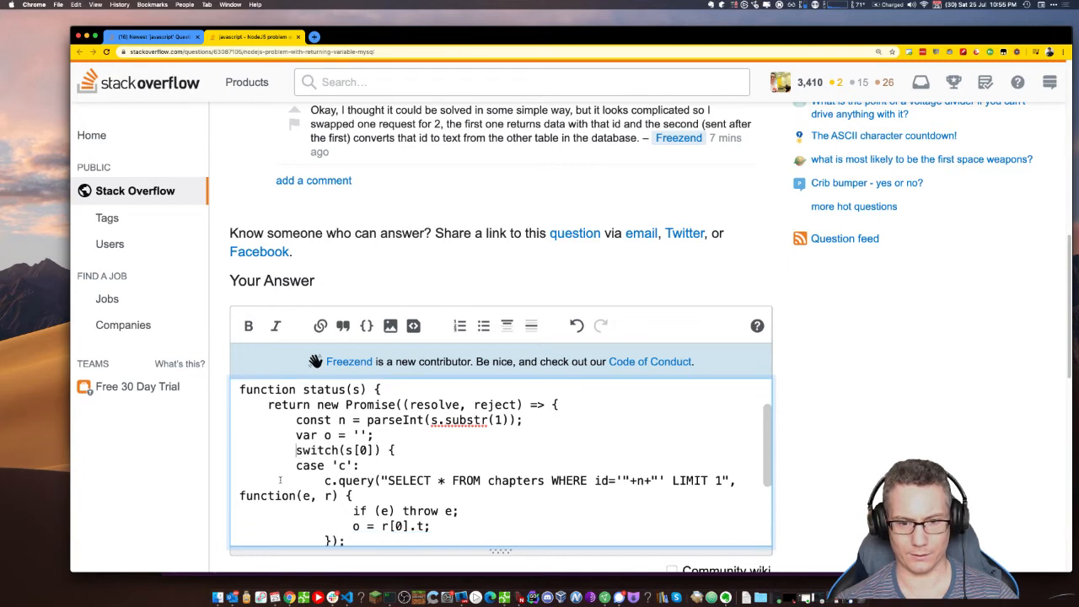
- Close the Promise with ');' and make the callback return e ? reject(e) : resolve(r[0].t)
scroll("down", 3)
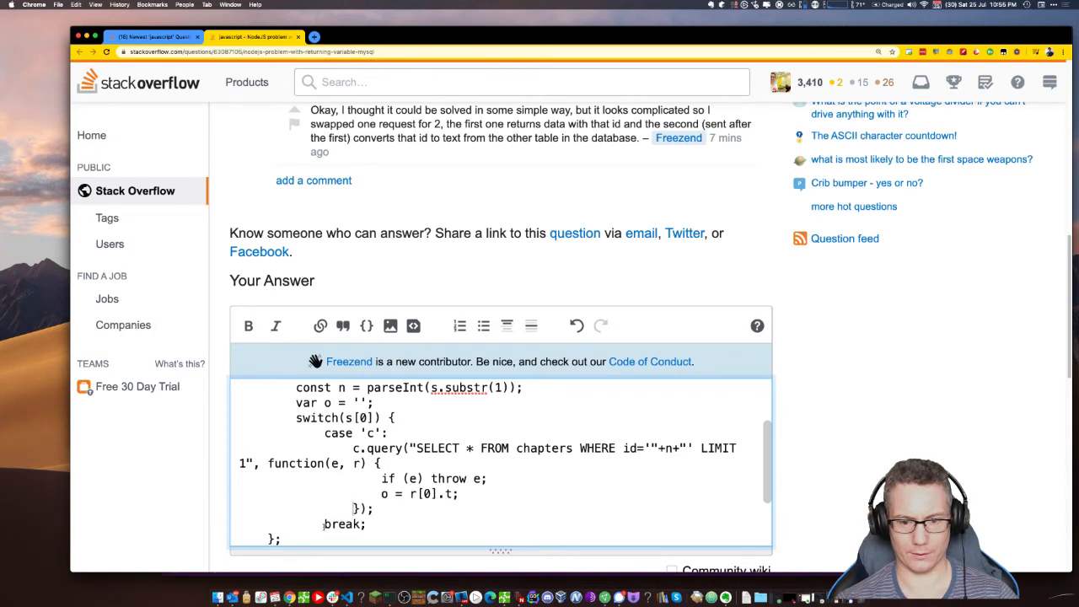
scroll("down", 3)
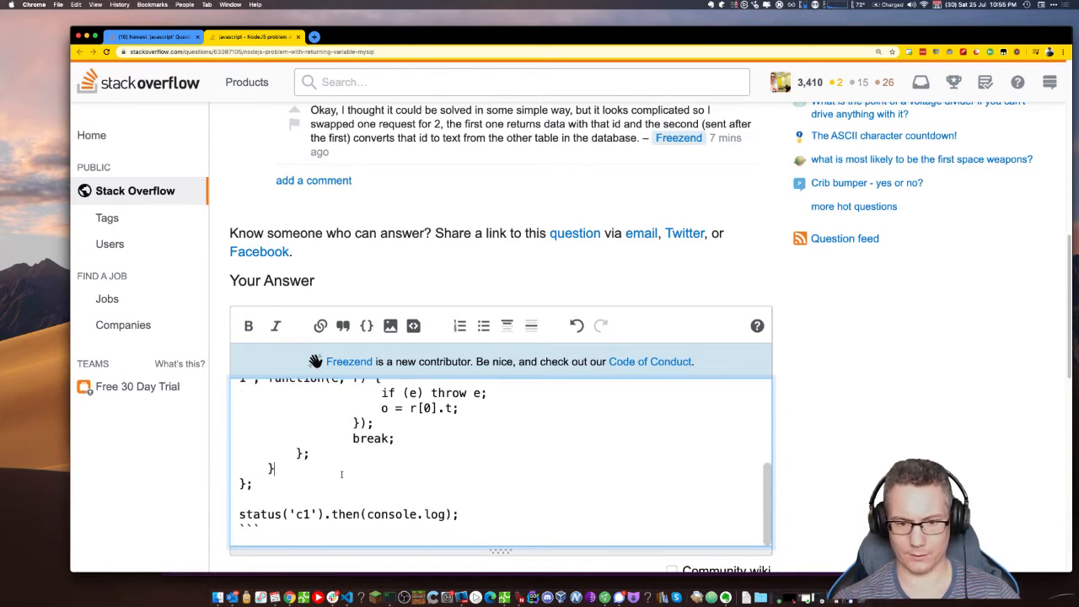
type(");")
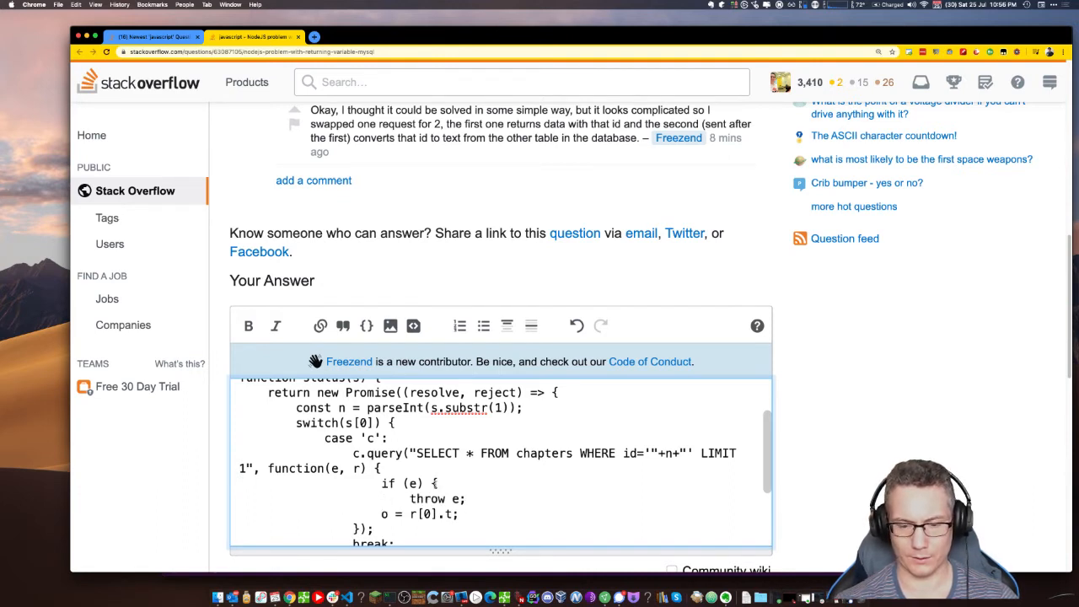
type("reject(e);")
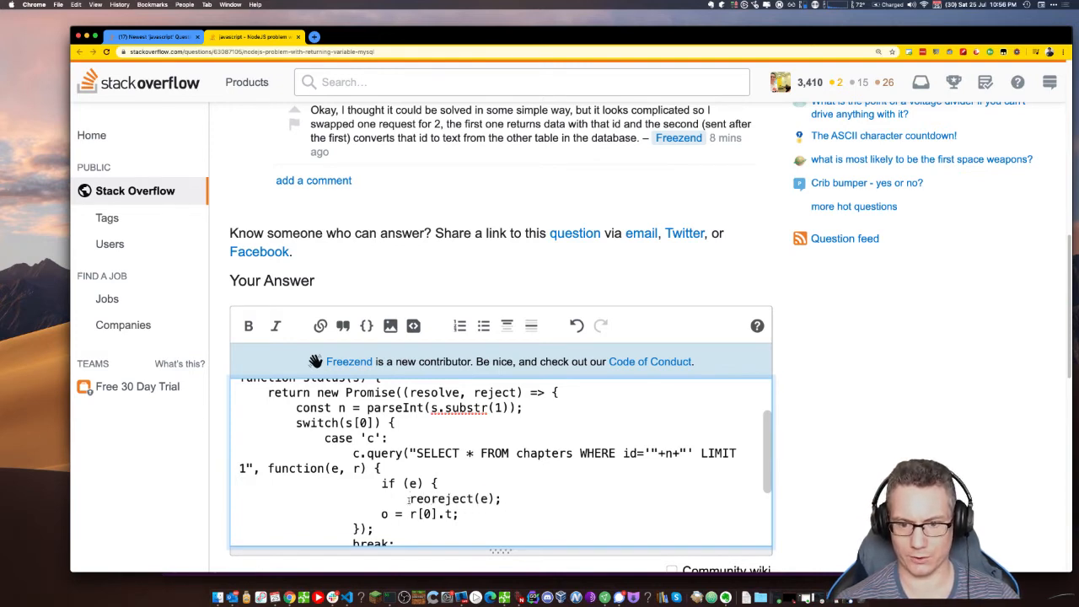
type("return reject(e);")
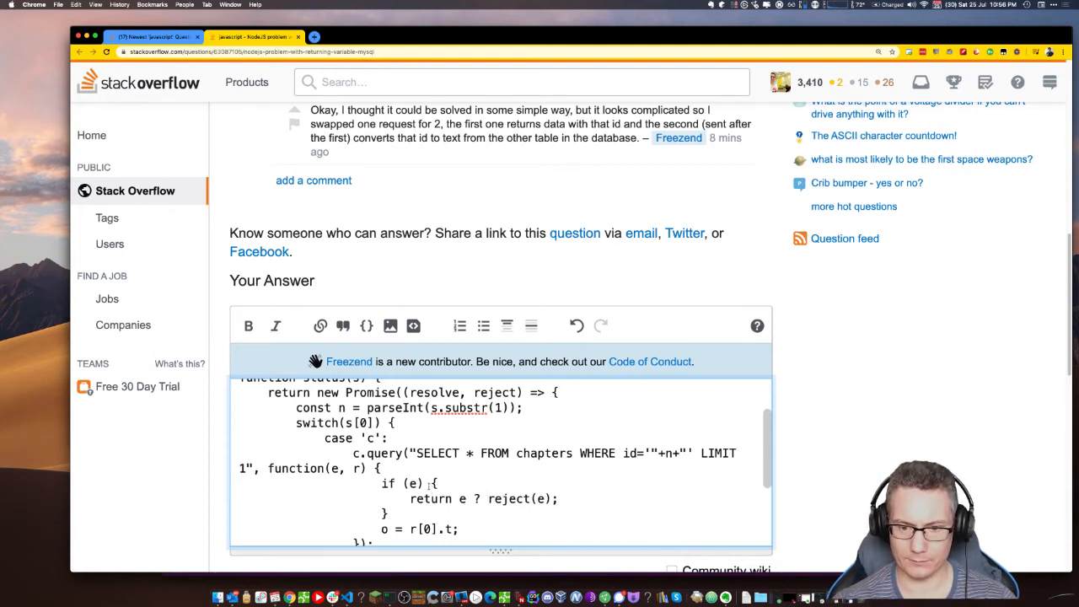
scroll("down", 3)
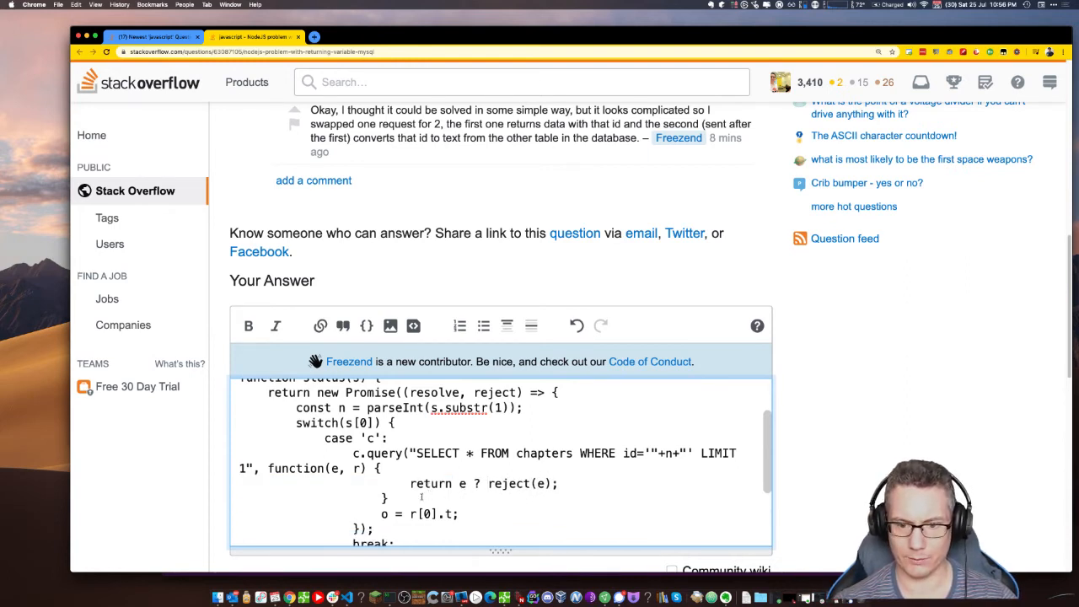
double_click(430, 515)
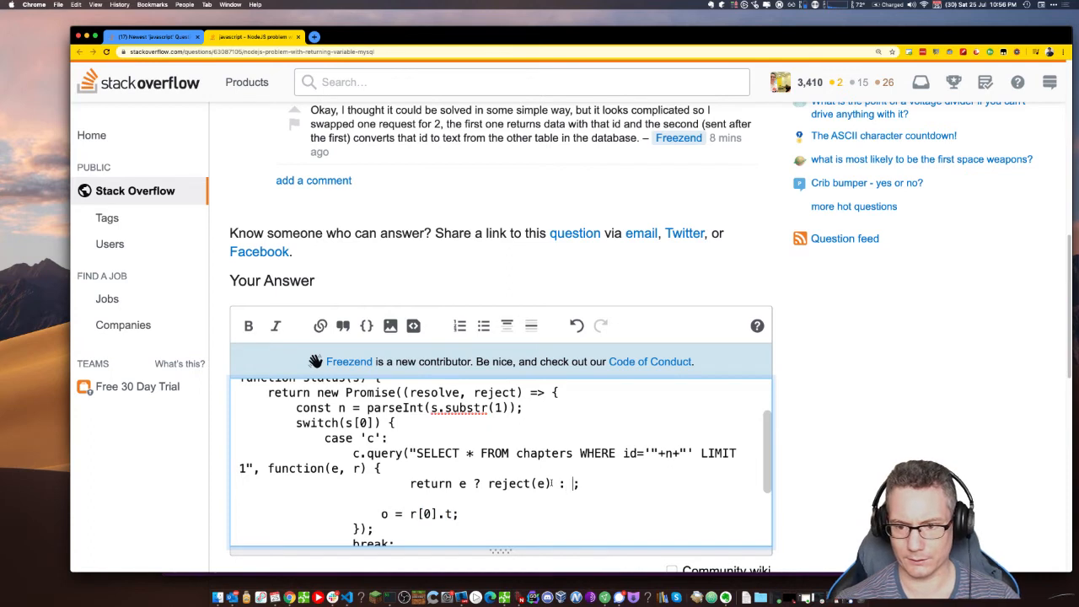
type("resolve(r[0].t")
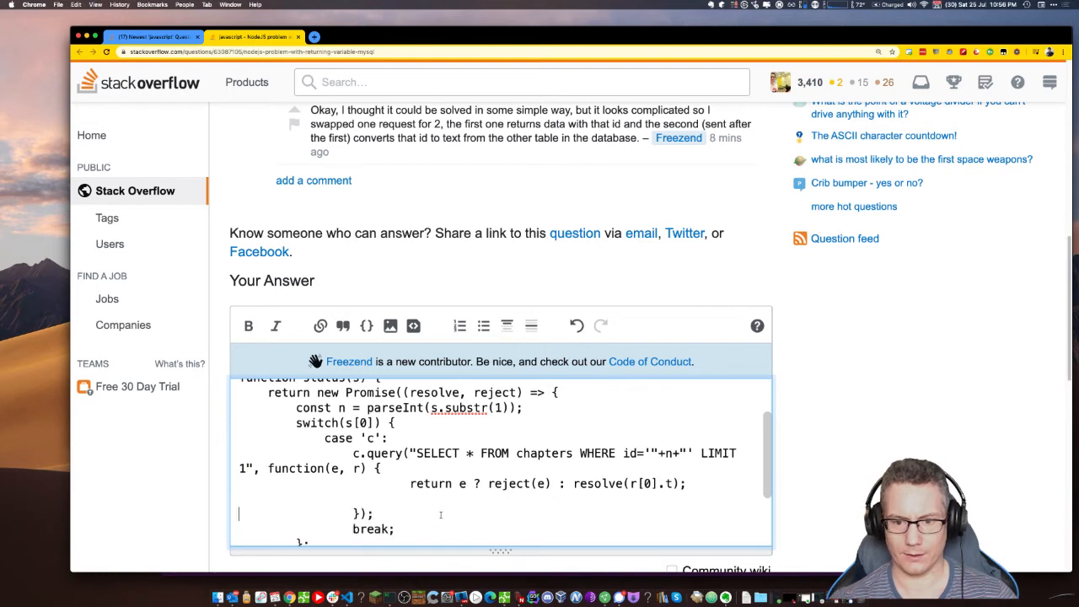
- Replace the switch with an === 'c' check that otherwise resolves undefined
double_click(295, 468)
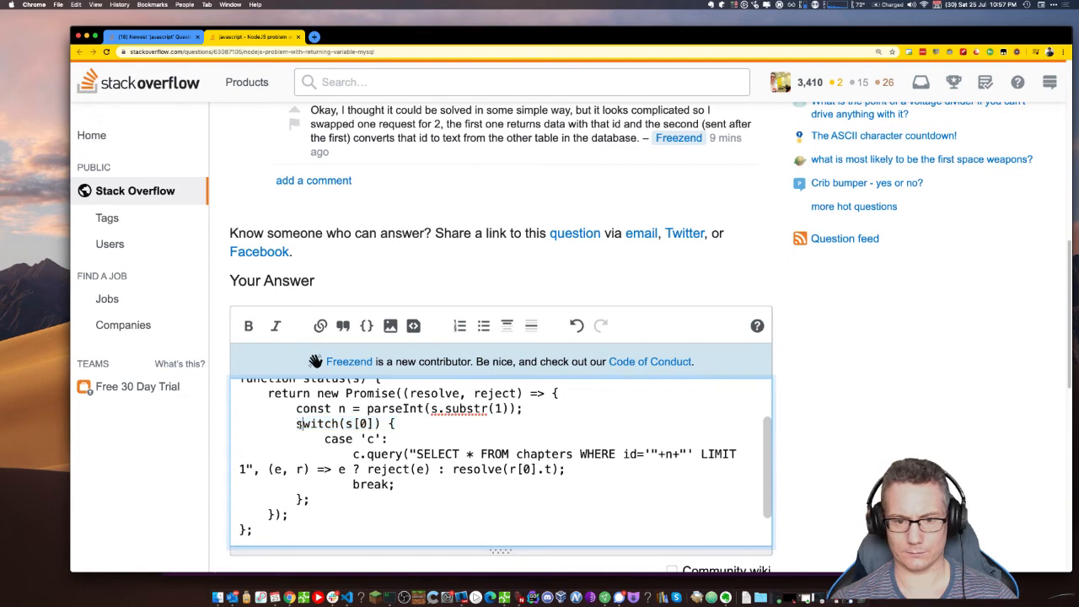
double_click(318, 423)
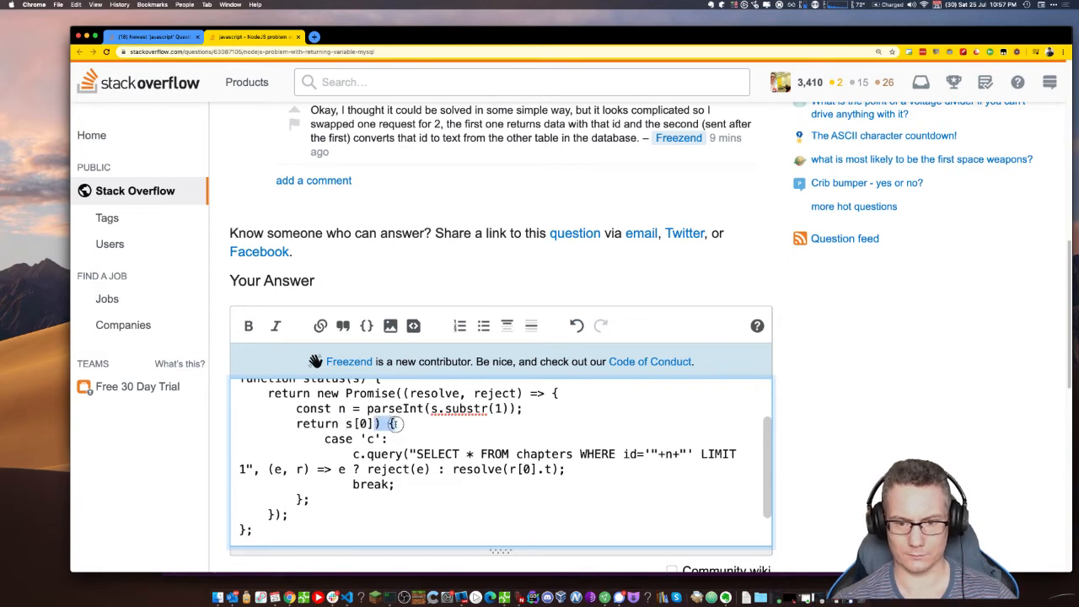
type("=== 'c' ?")
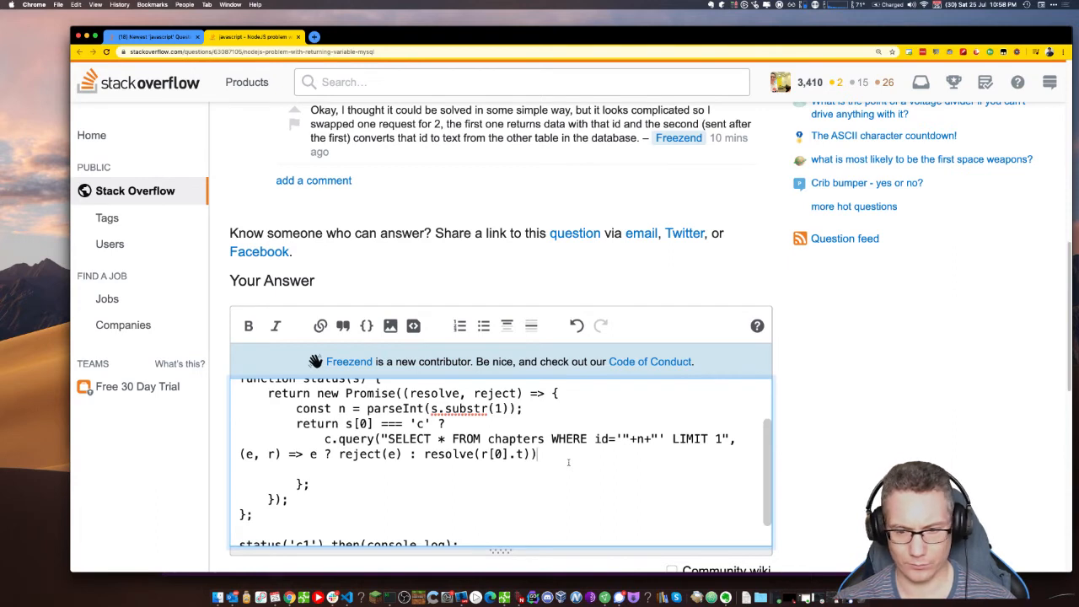
type(": und")
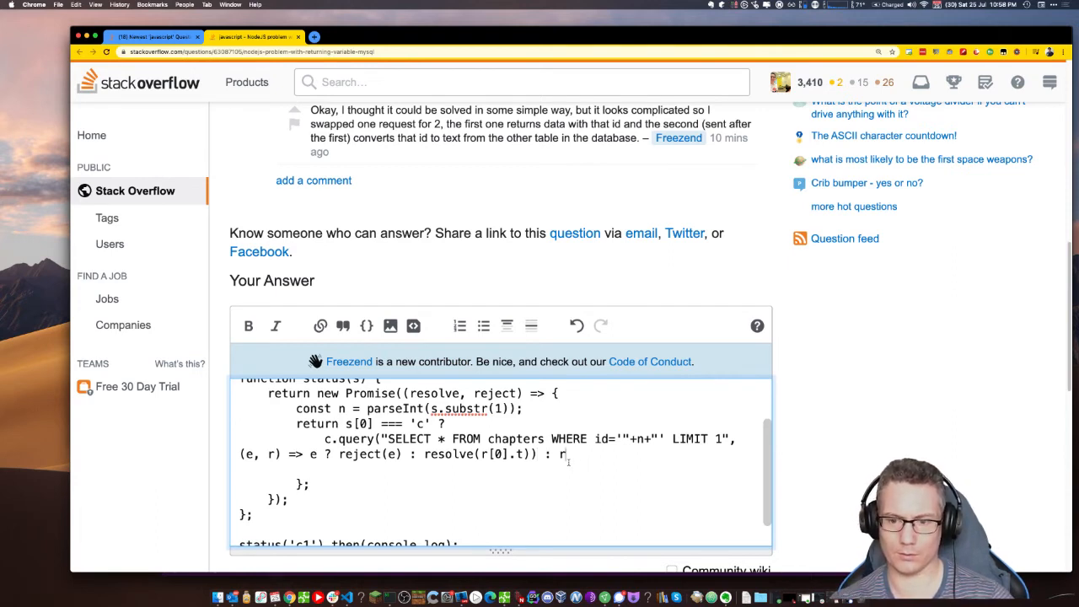
type("esolve(undefined")
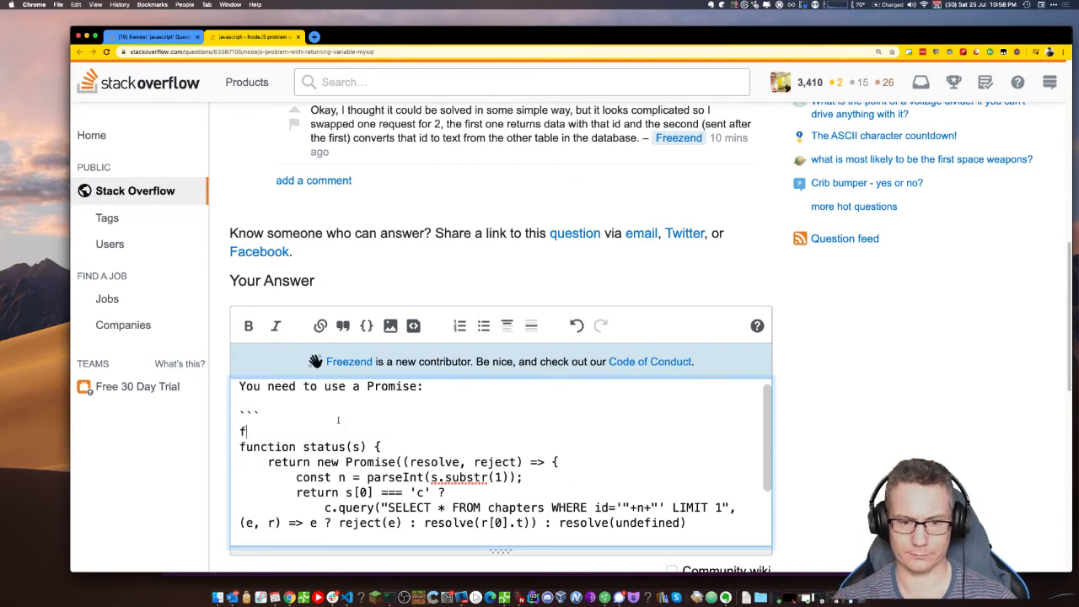
- Start defining const makeQuery = n => in the answer code
type("ons")
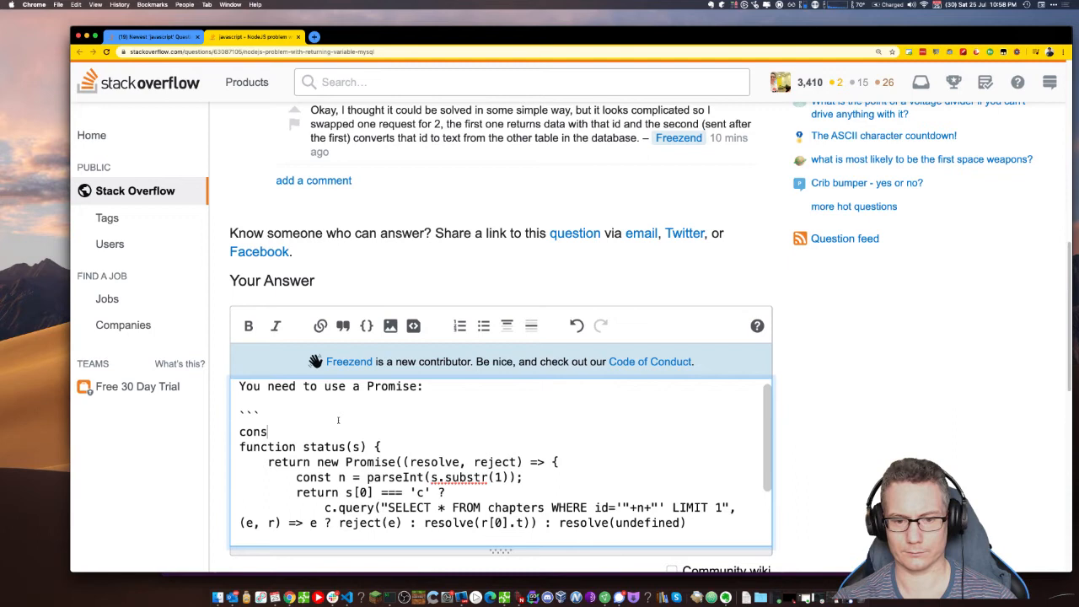
type("qu")
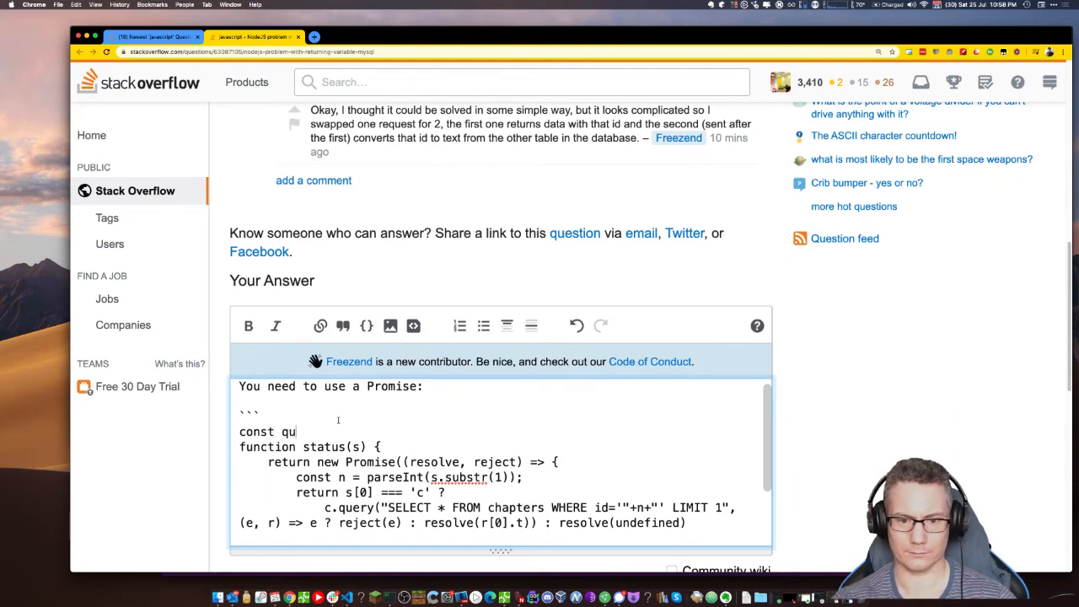
type("ery =")
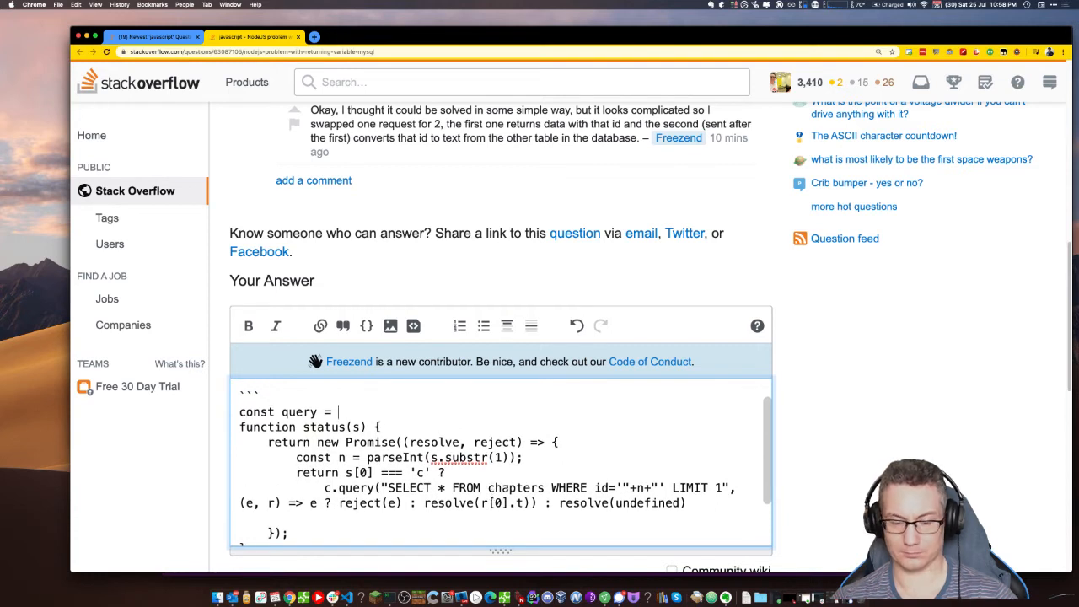
type("n =>")
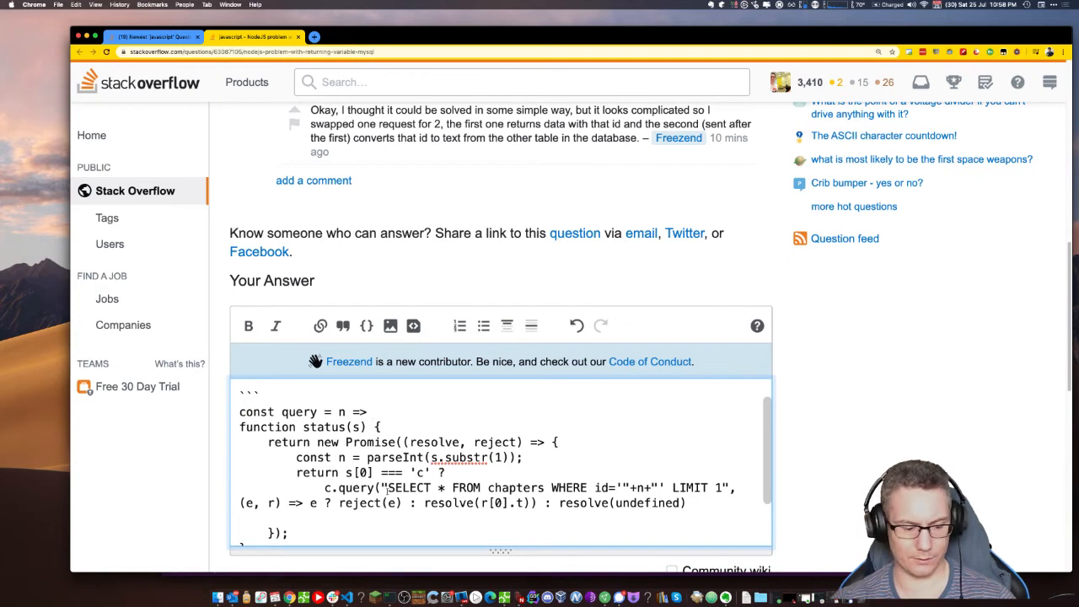
- Move the inline SELECT string into makeQuery and call makeQuery(n) in the query
double_click(408, 488)
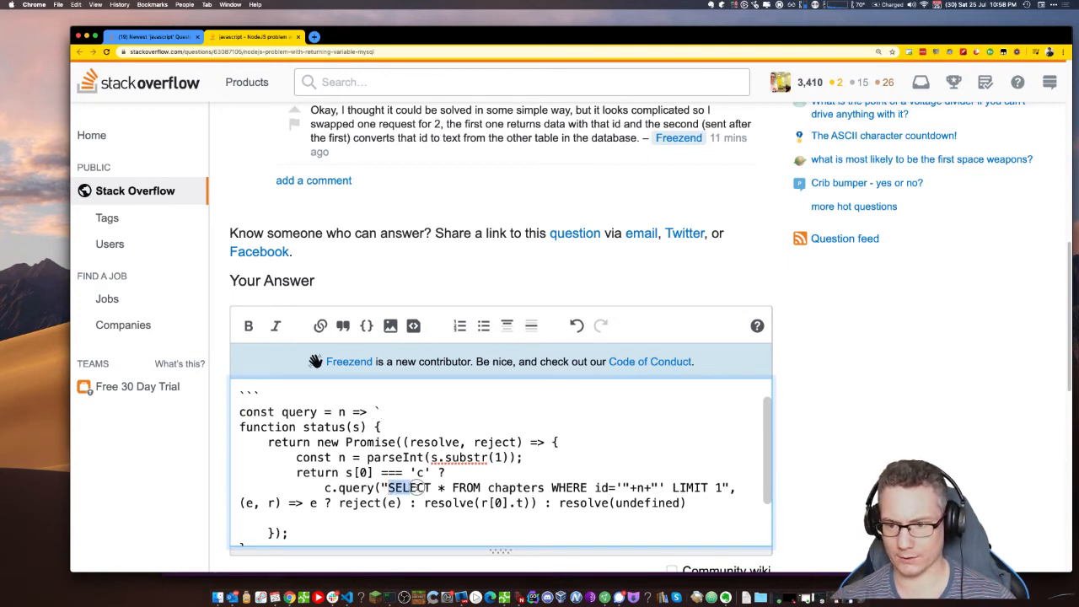
left_click_drag(388, 487, 727, 487)
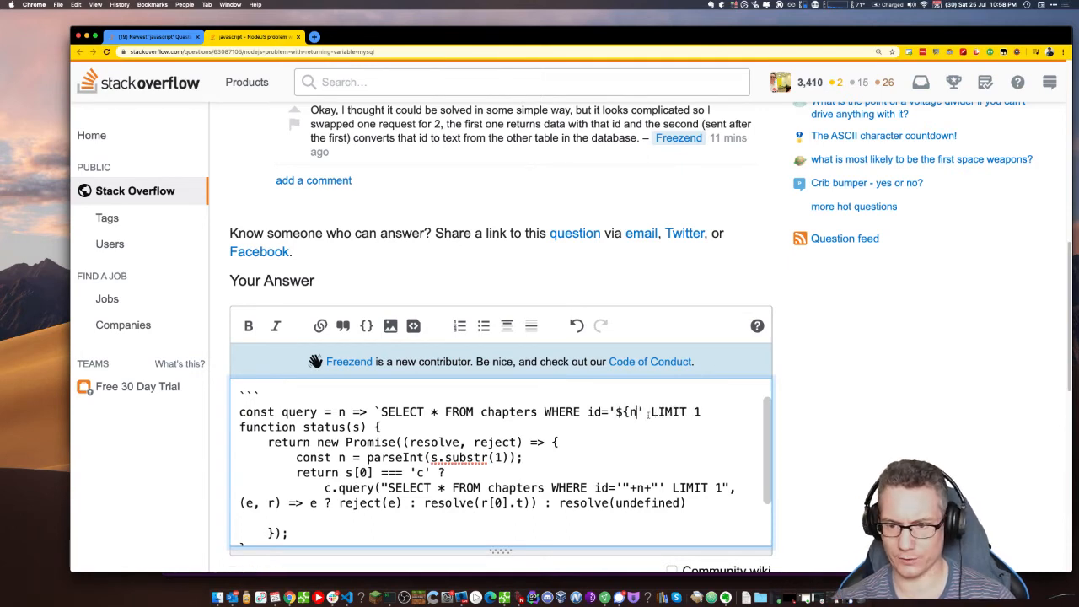
type("}")
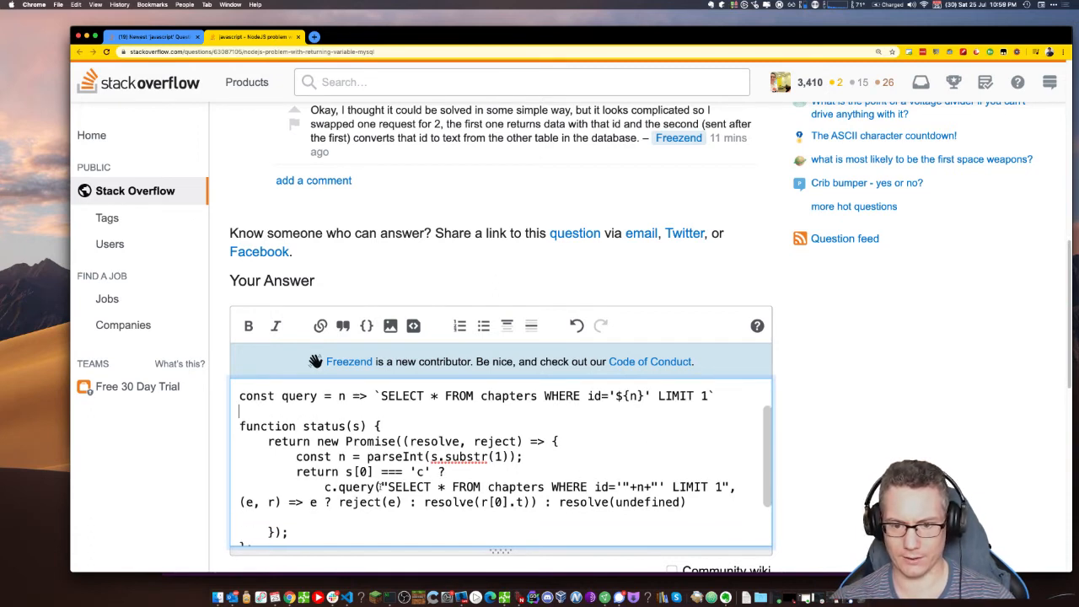
left_click_drag(384, 486, 721, 486)
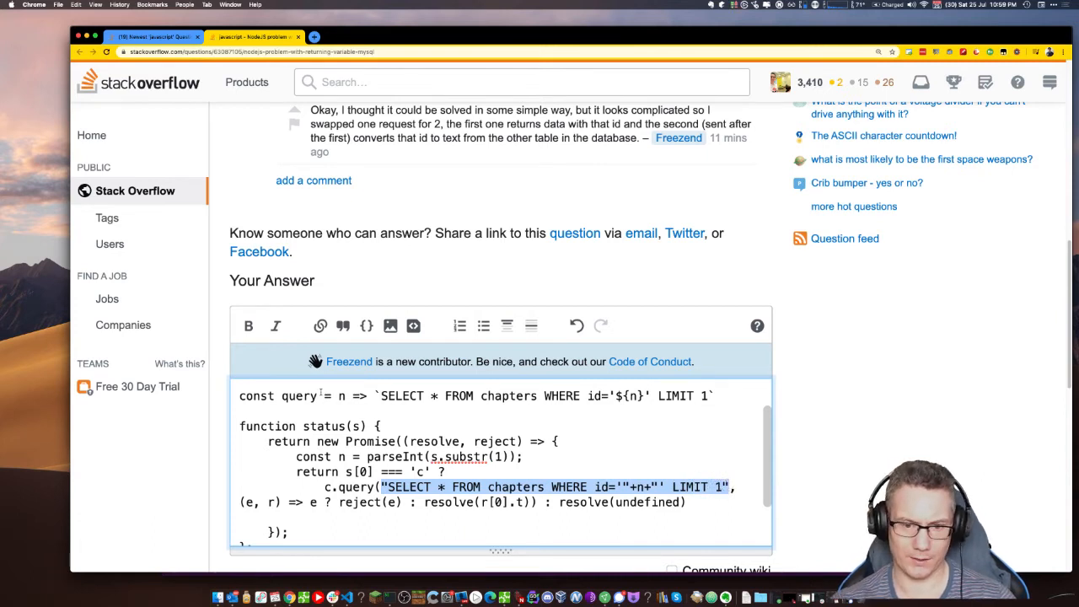
type("mak")
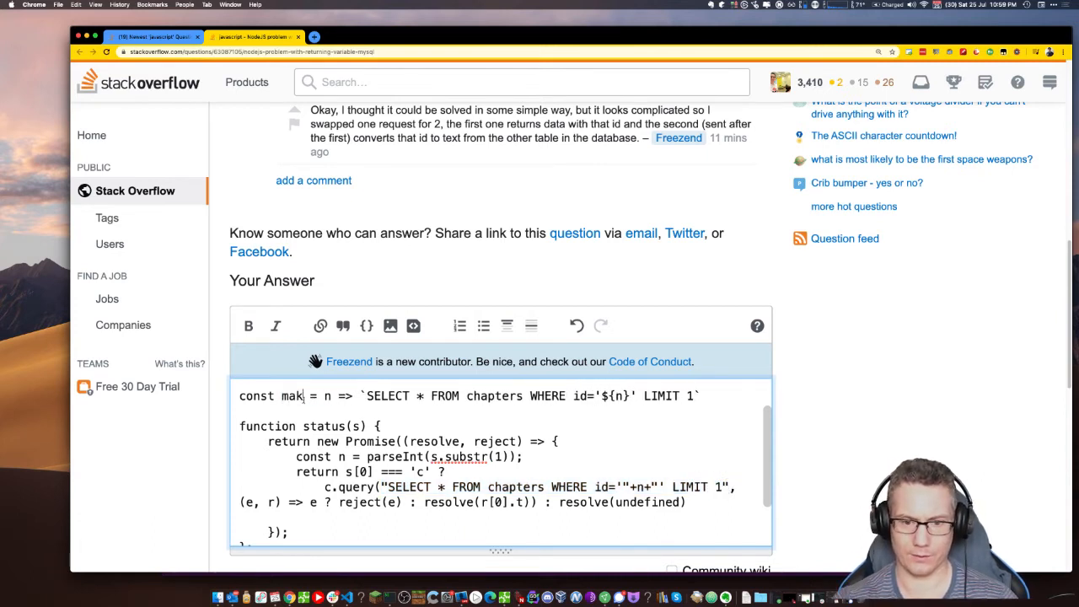
type("eQuery")
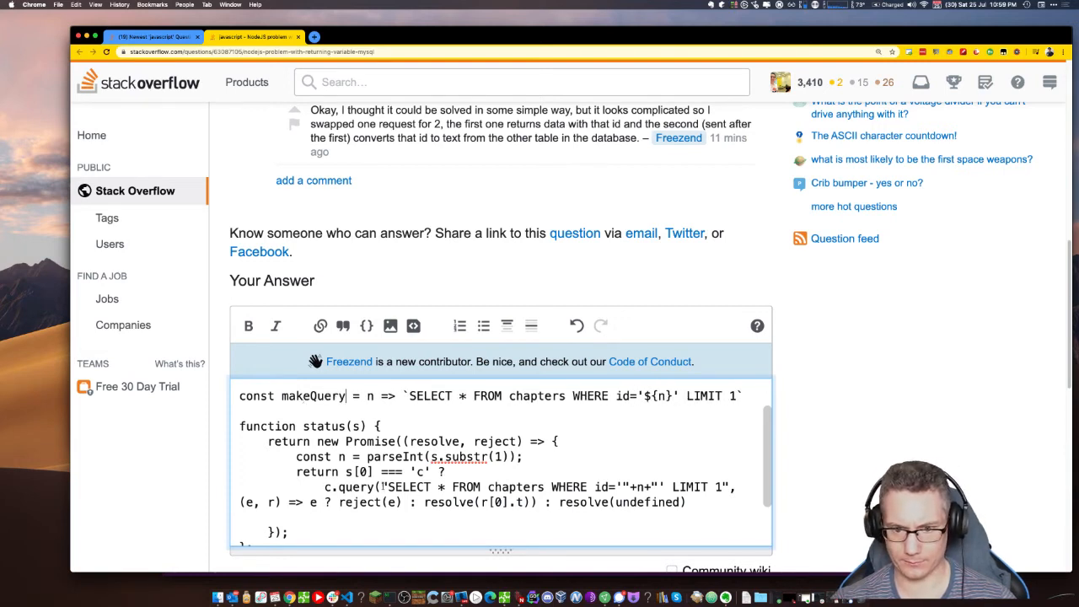
left_click_drag(385, 487, 728, 487)
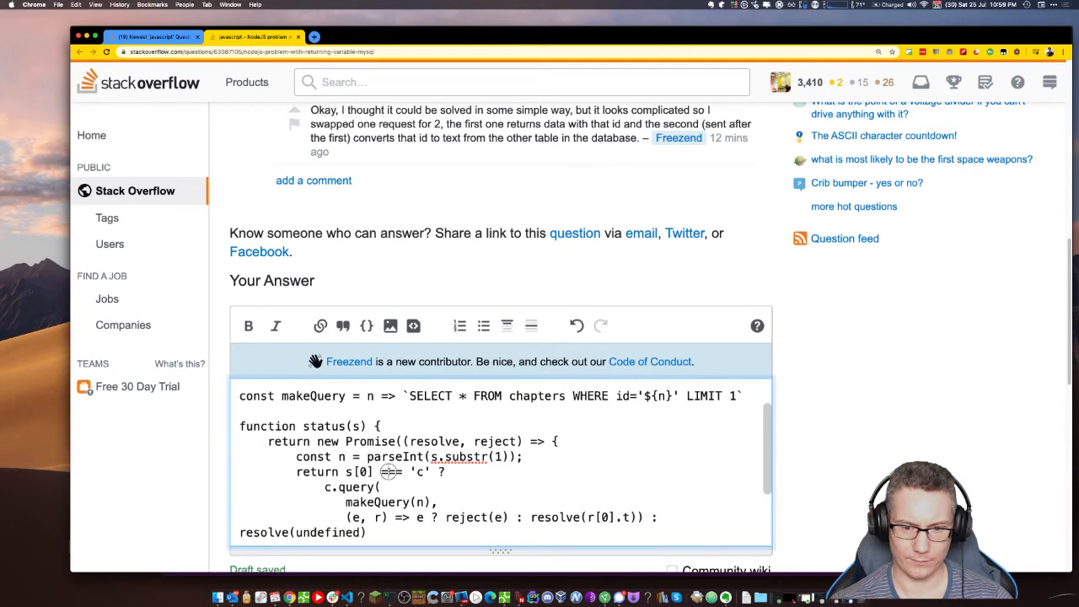
- Switch === to !== with resolve(undefined) first, removing the trailing undefined fallback
type("!==")
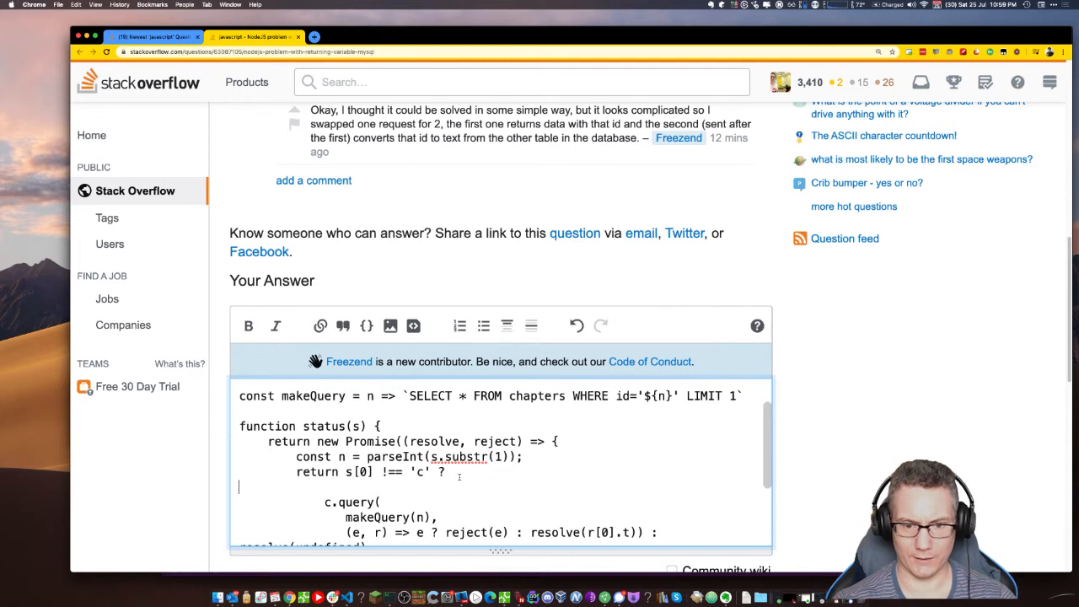
type("r")
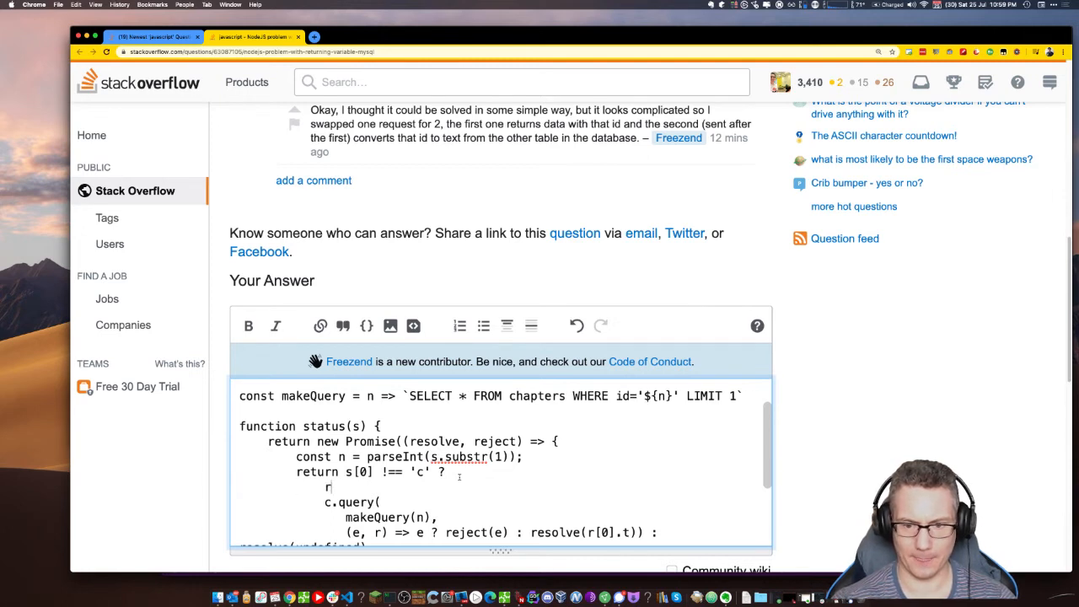
type("esolve(")
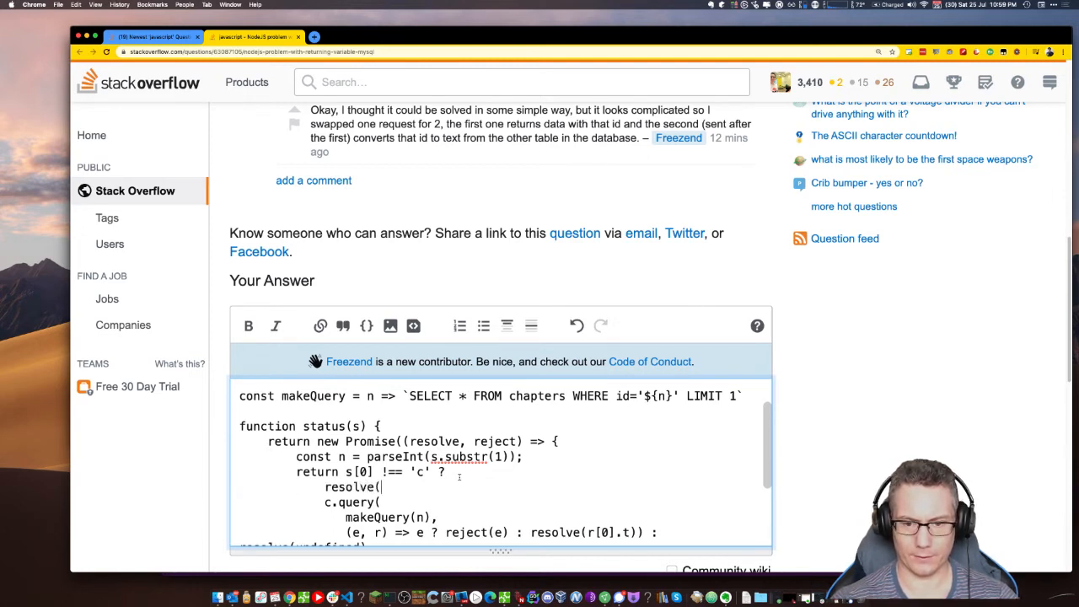
type("undefined) :")
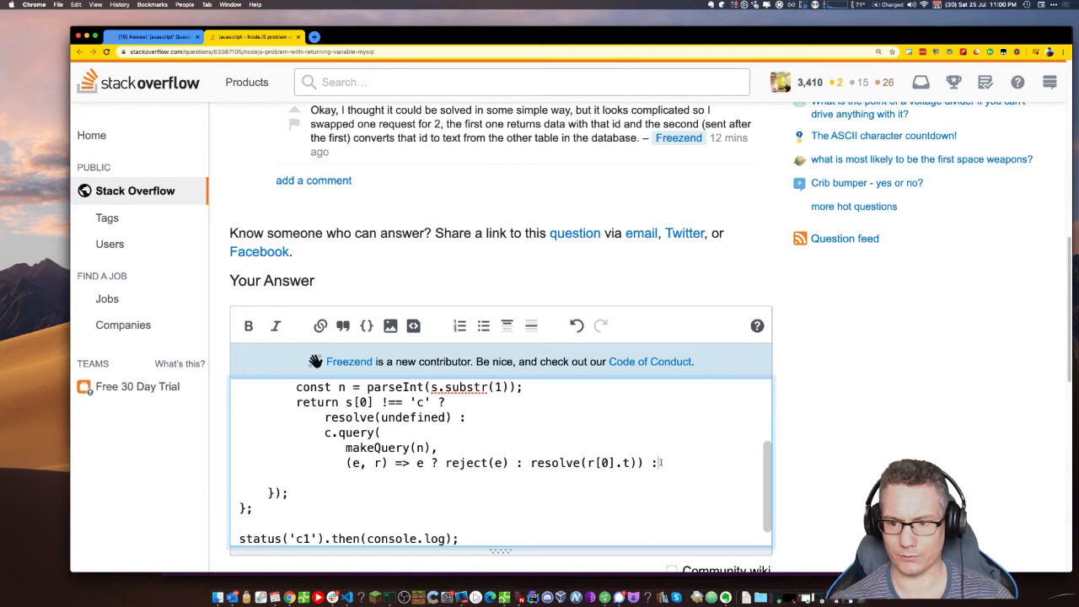
key("backspace")
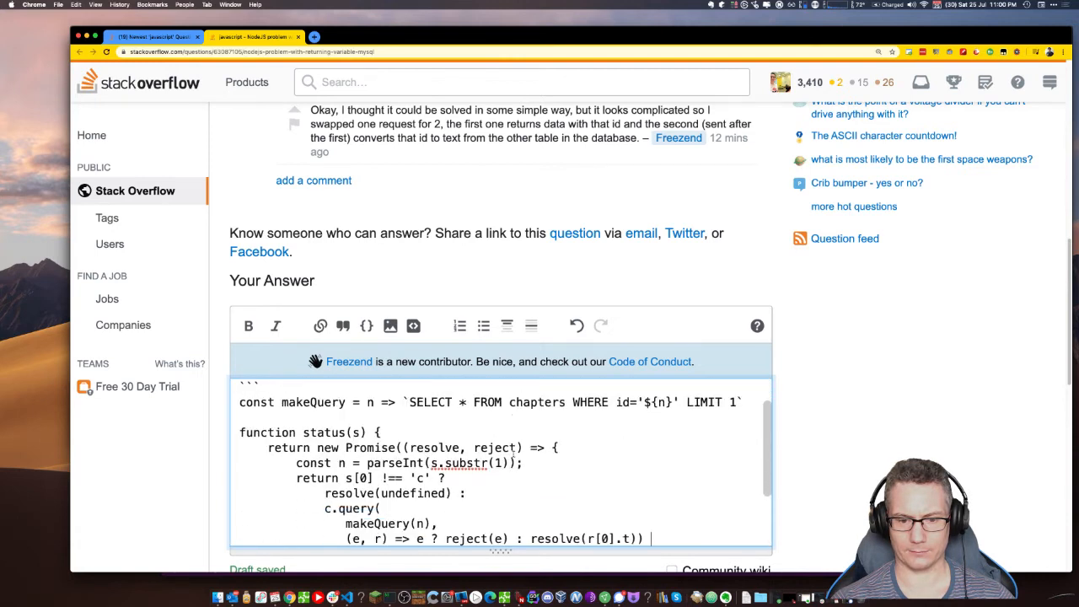
scroll("down", 3)
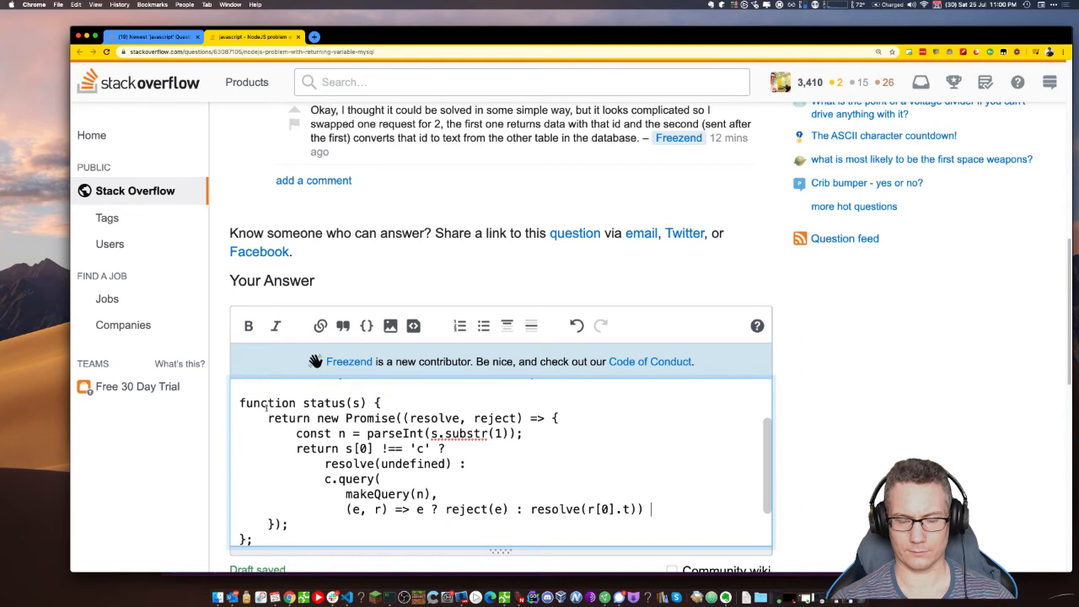
- Replace 'function status(s) {' with the arrow form 'const status = (s) =>'
double_click(267, 403)
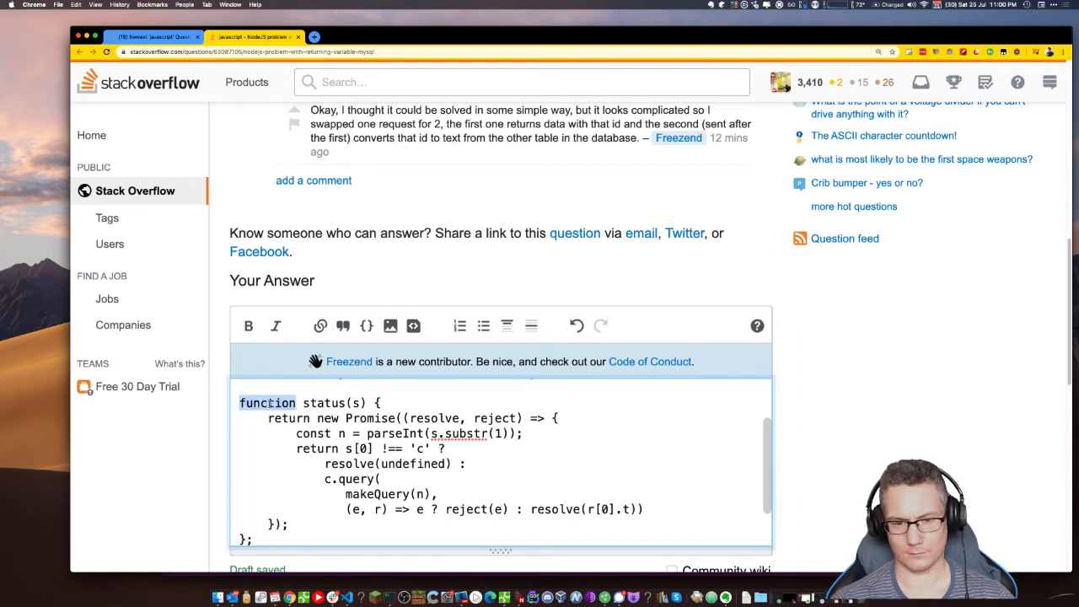
type("const")
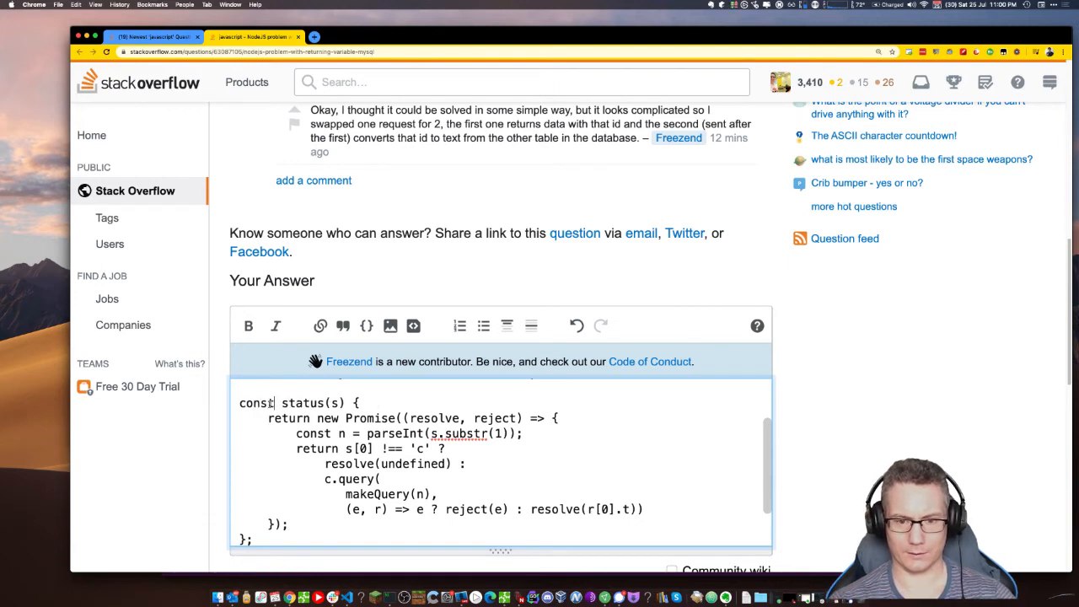
type("=")
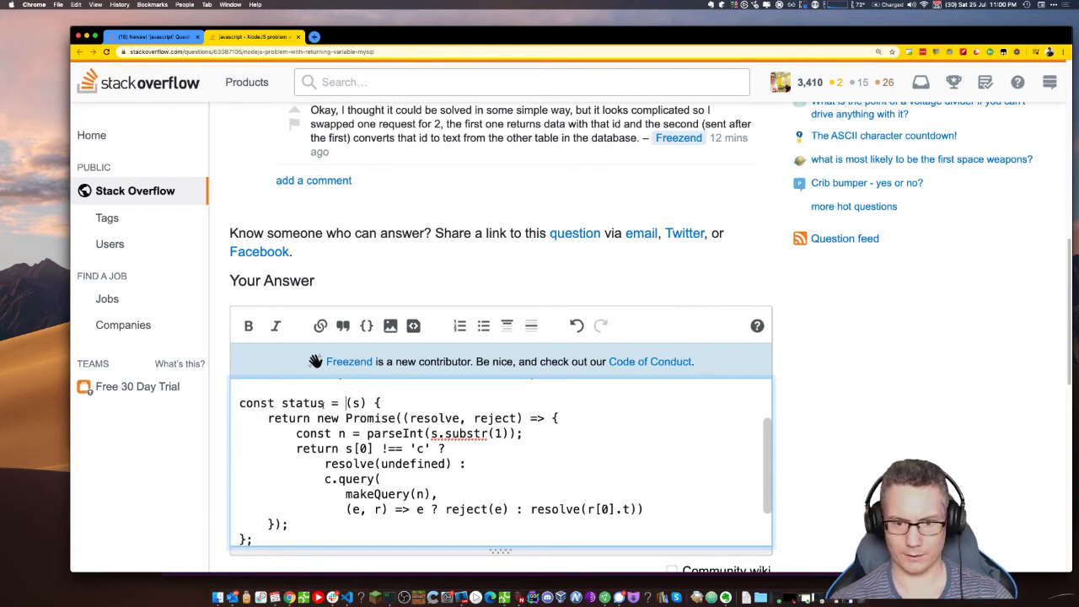
type("=>")
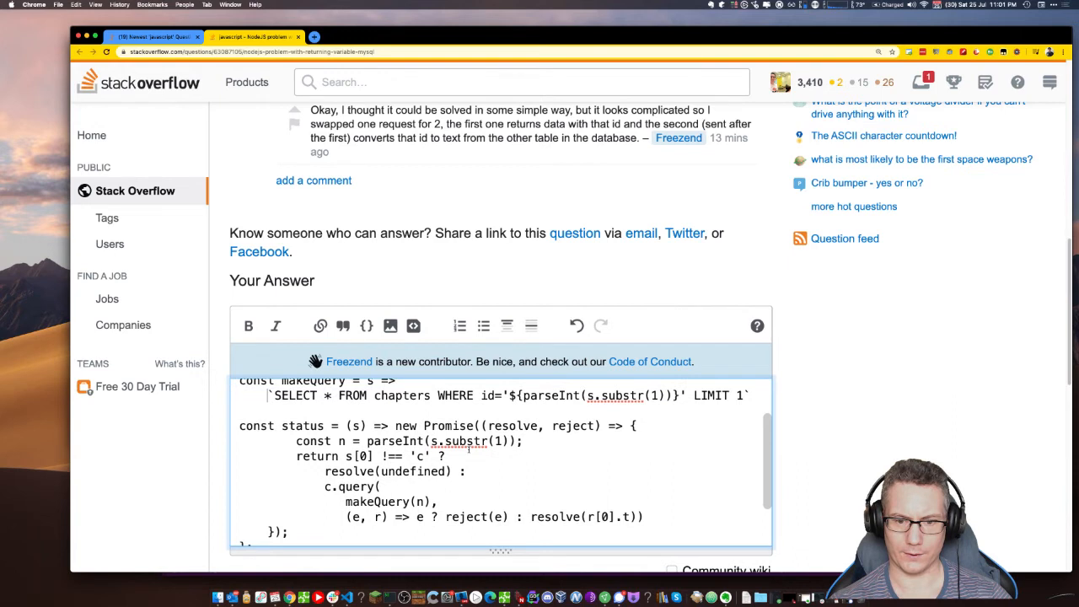
mouse_move(338, 459)
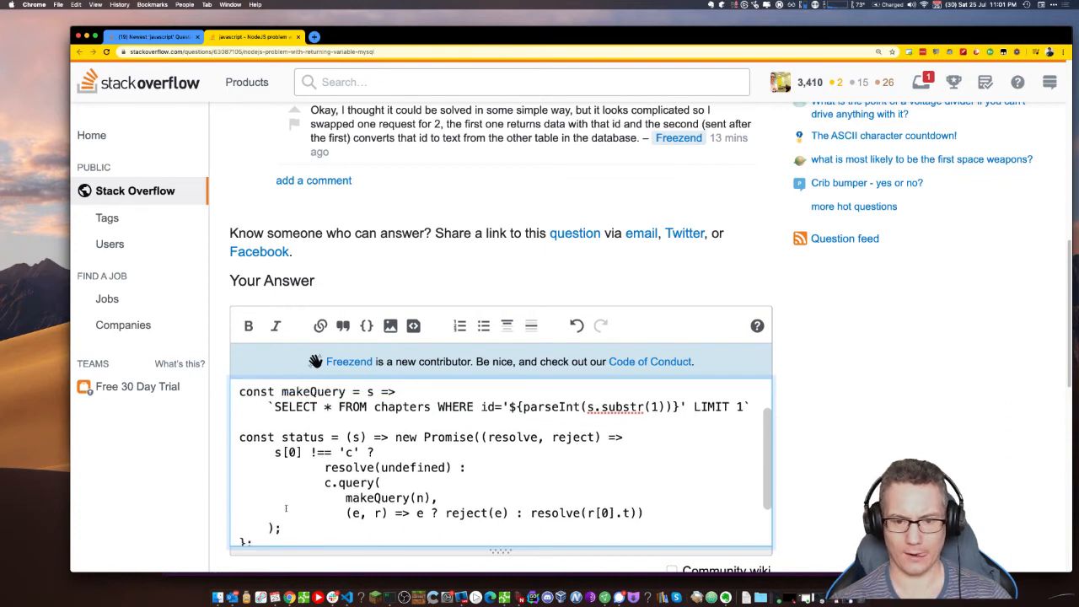
scroll("down", 3)
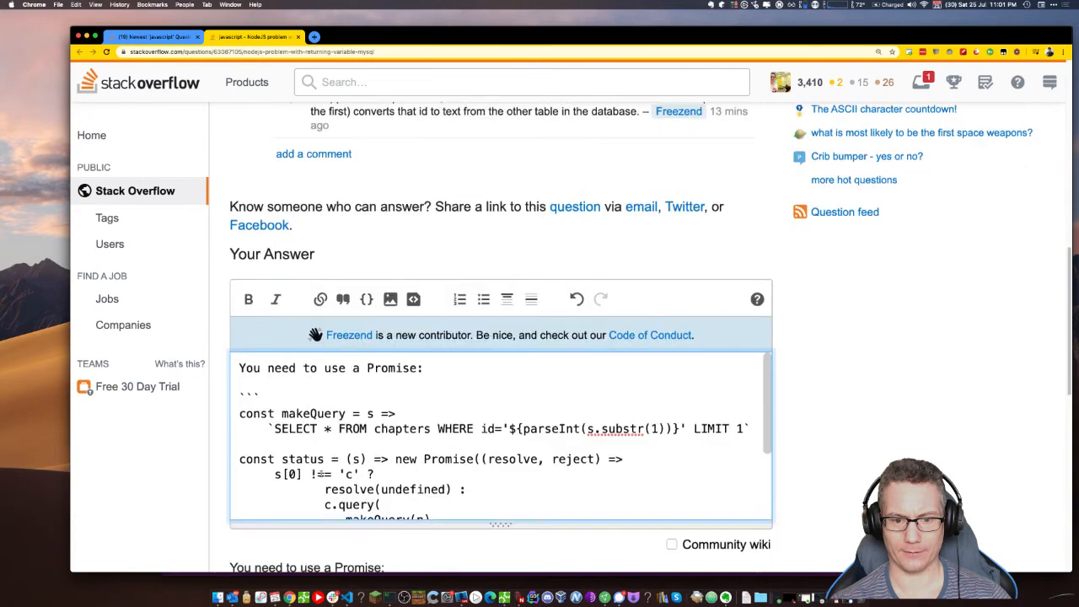
- Add a closing ``` fence after status's closing ); and check the preview
scroll("down", 3)
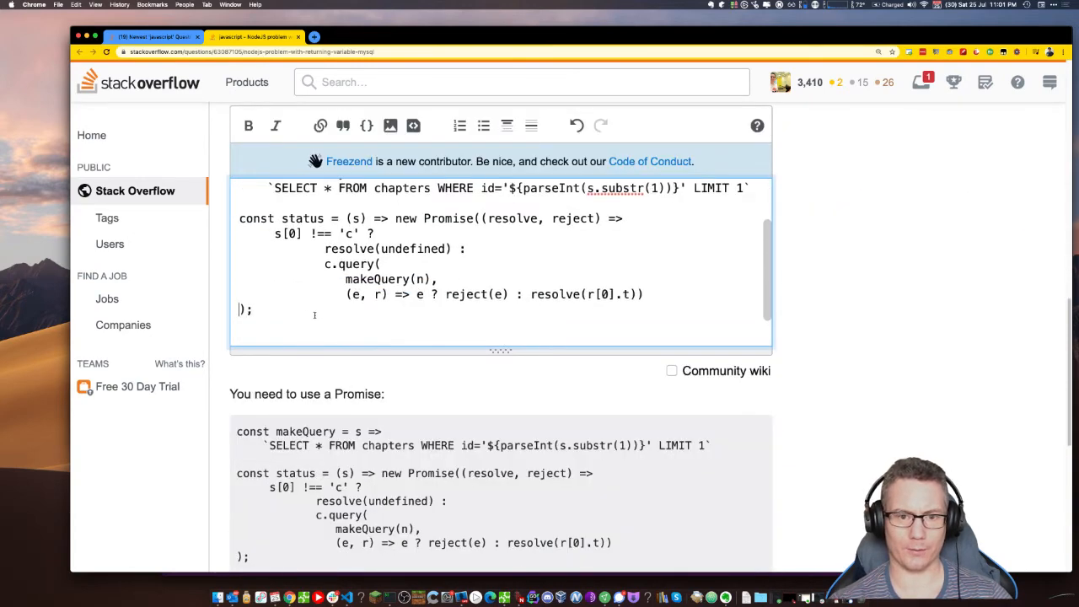
type("```")
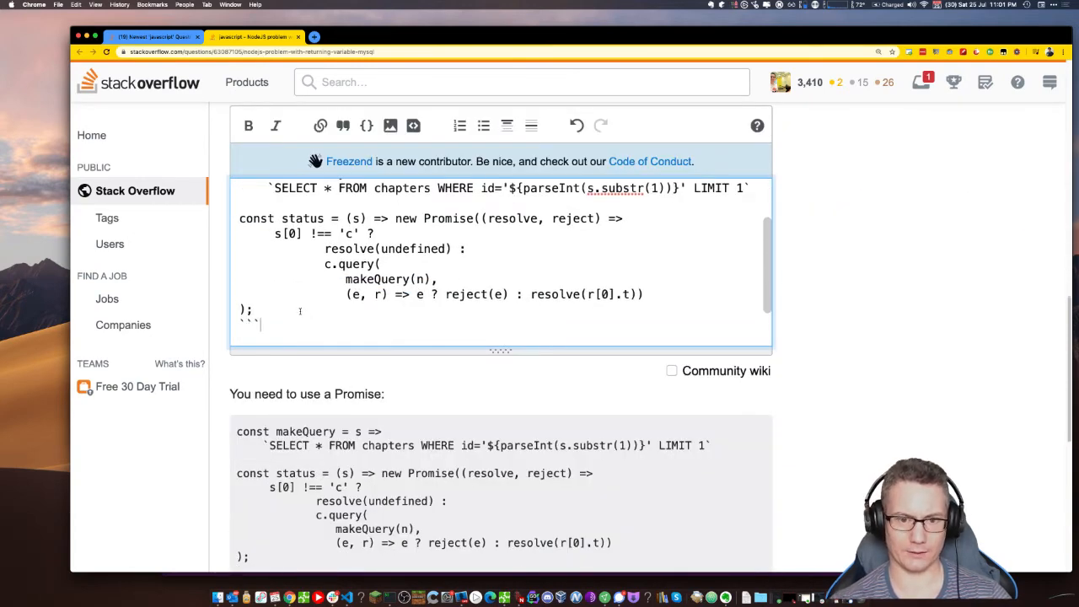
scroll("down", 3)
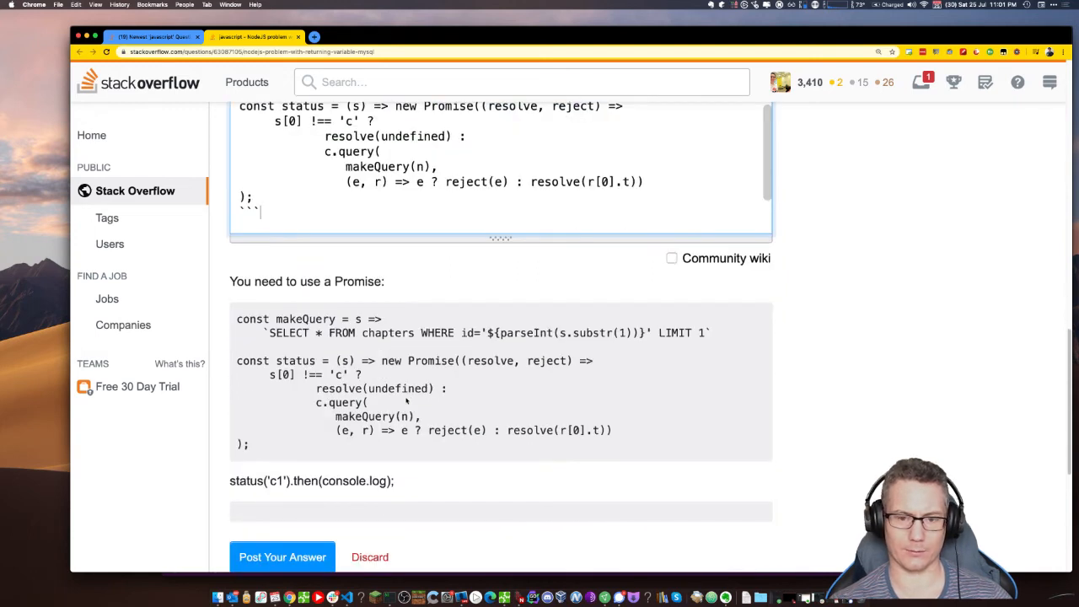
mouse_move(478, 404)
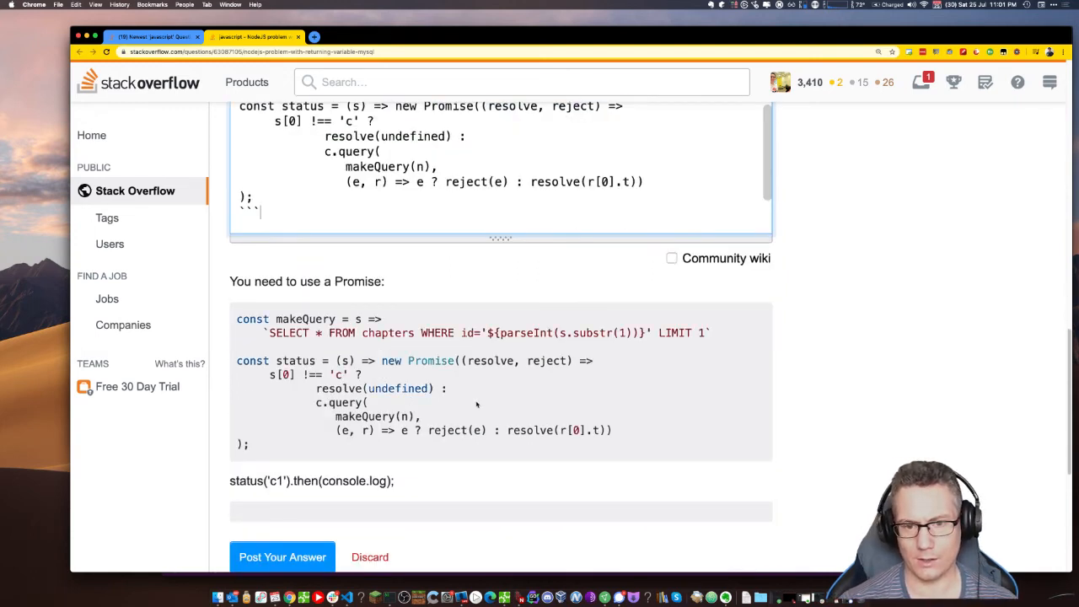
scroll("down", 3)
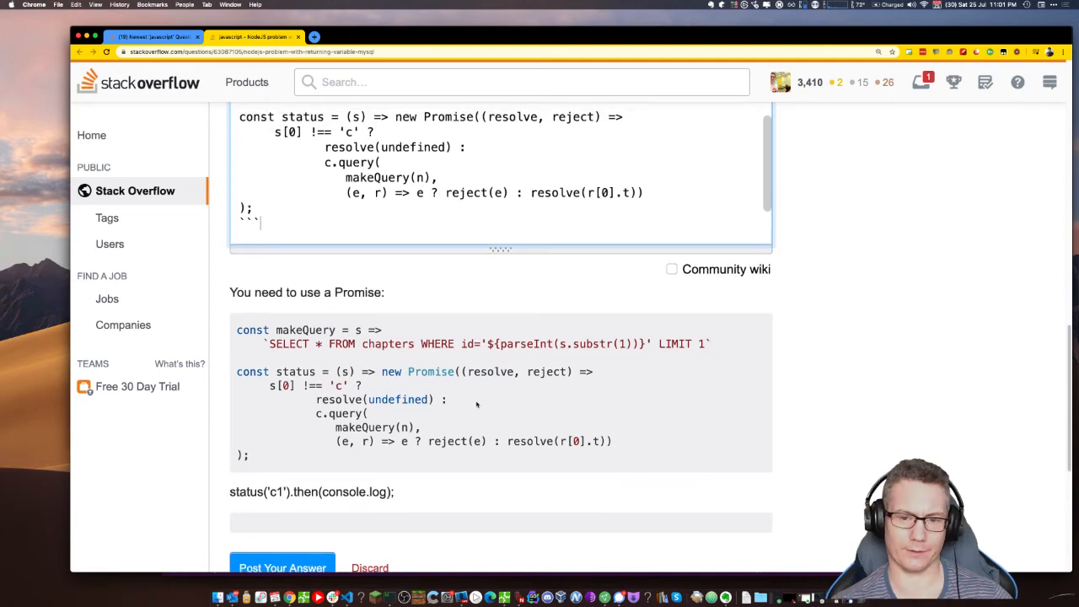
scroll("down", 3)
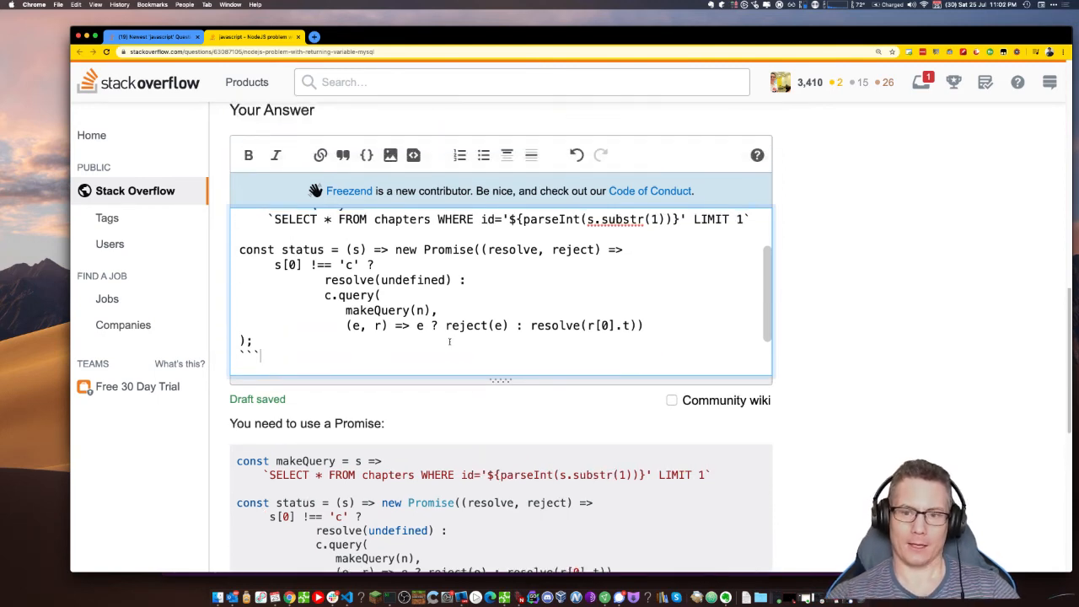
scroll("down", 3)
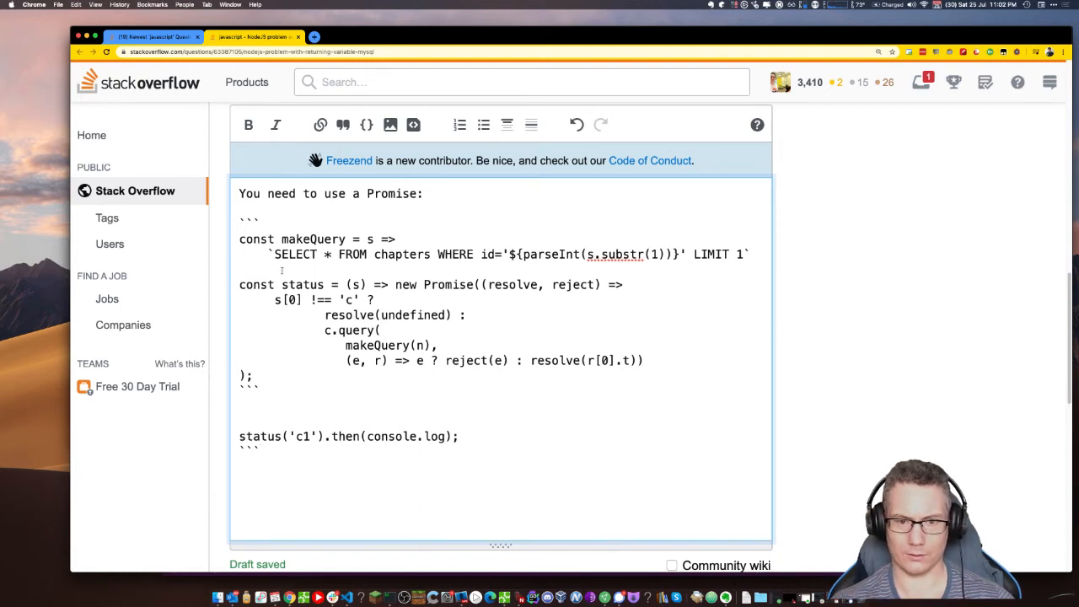
- Add 'const doQuery = s =>' and move the 'new Promise((resolve, reject) =>' wrapper into it
type("const do")
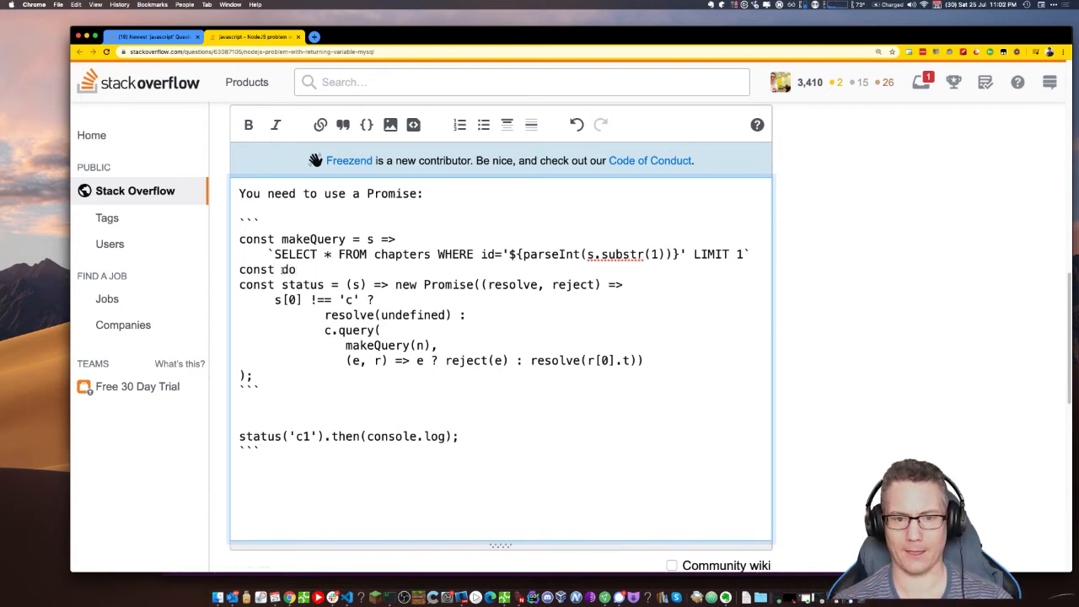
type("Query =")
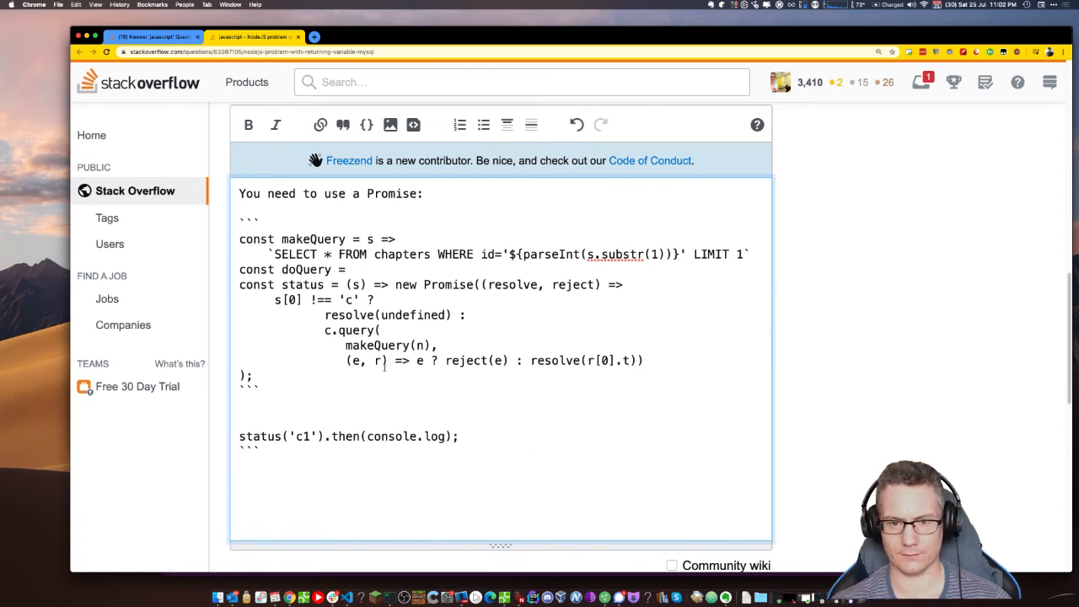
type("s")
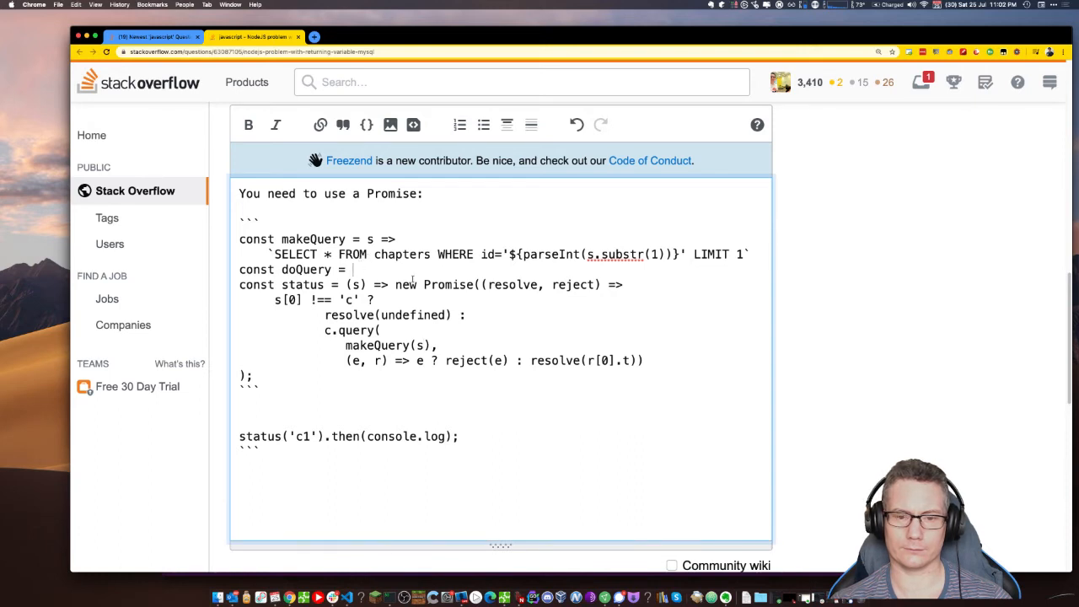
type("s =>")
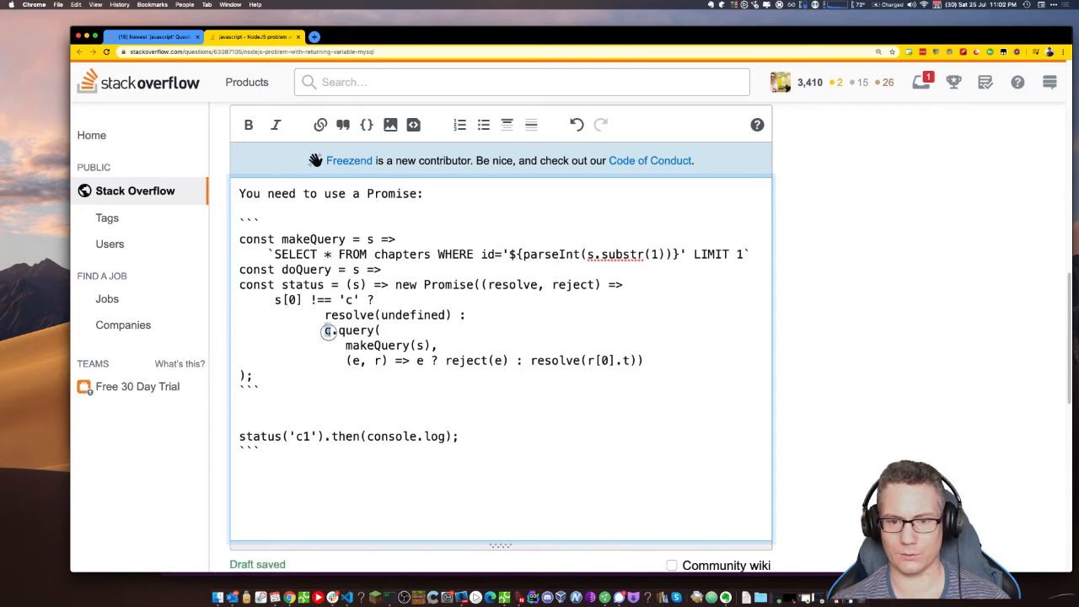
left_click_drag(325, 329, 403, 360)
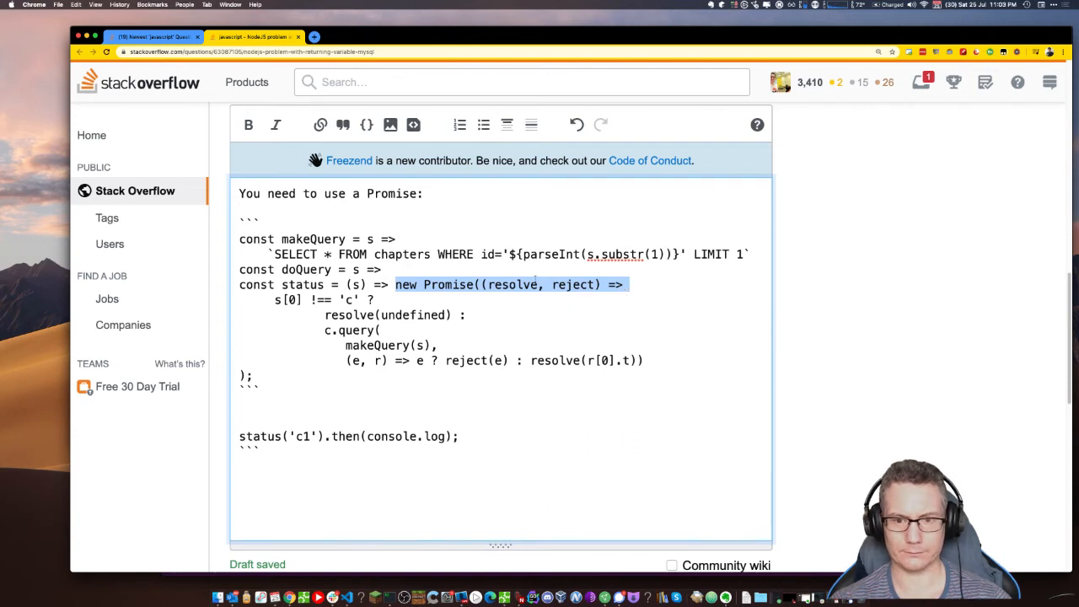
type("new Promise((resolve, reject) => c.query(")
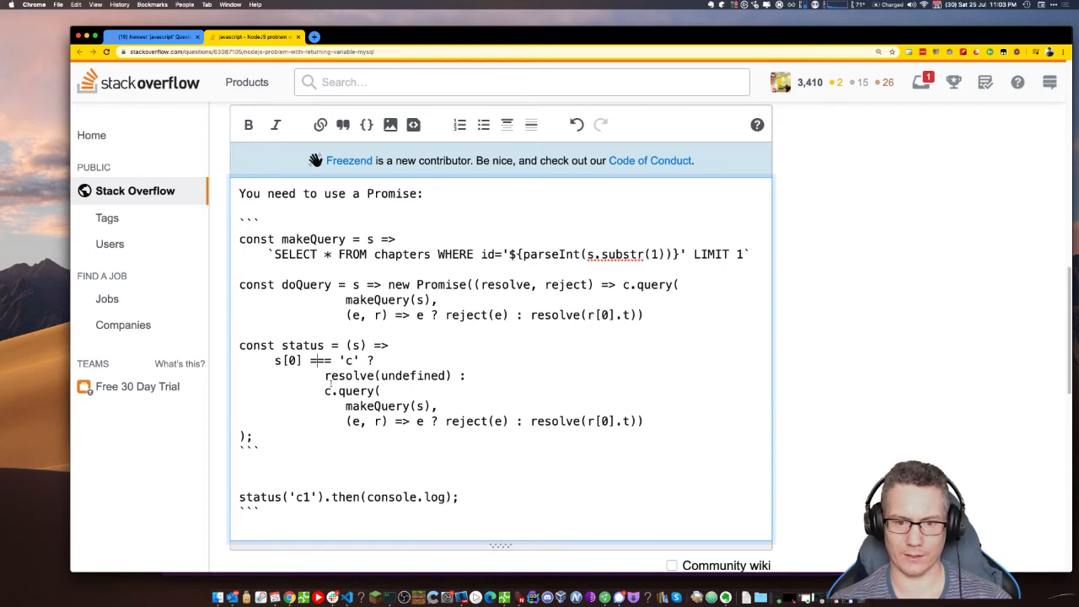
- Replace status's old branches with 'doQuery(s) : Promise.resolve(undefined)' and close doQuery's parenthesis
left_click_drag(324, 375, 650, 421)
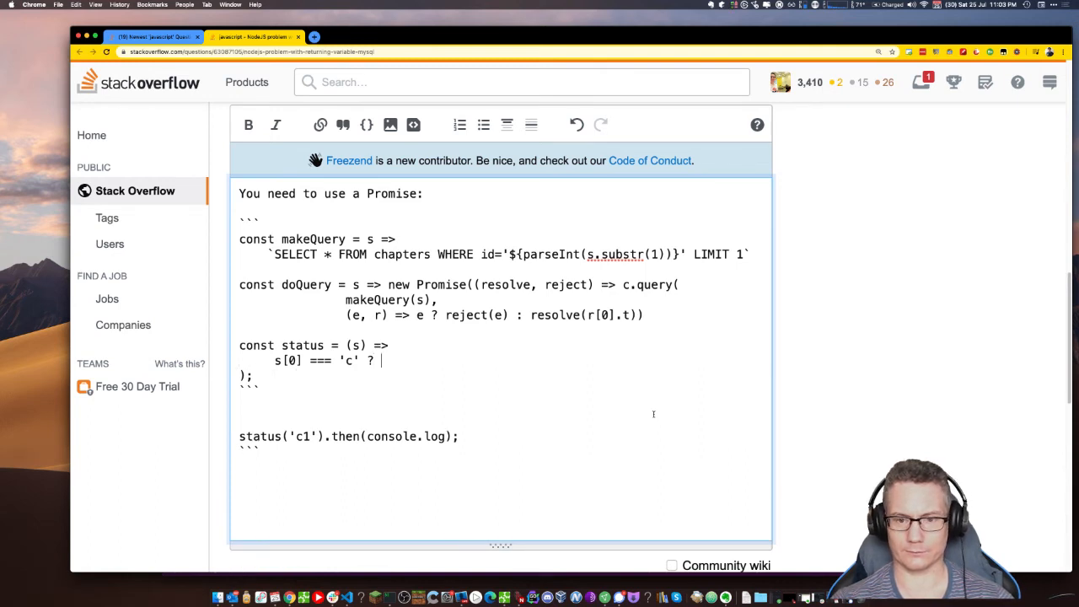
type("doQuer")
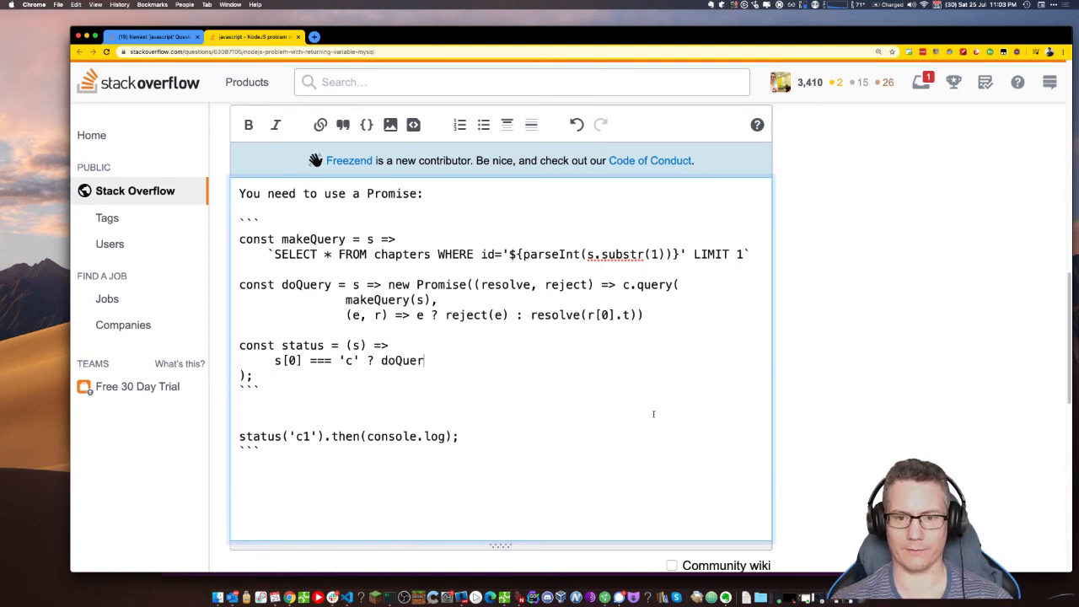
type("y(s)")
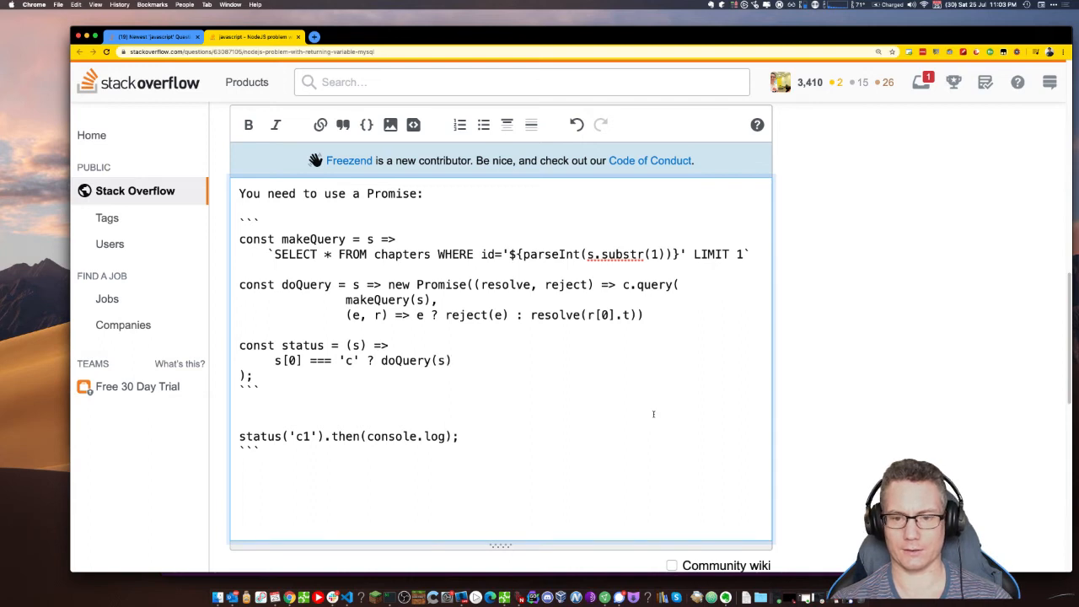
type(": Promise")
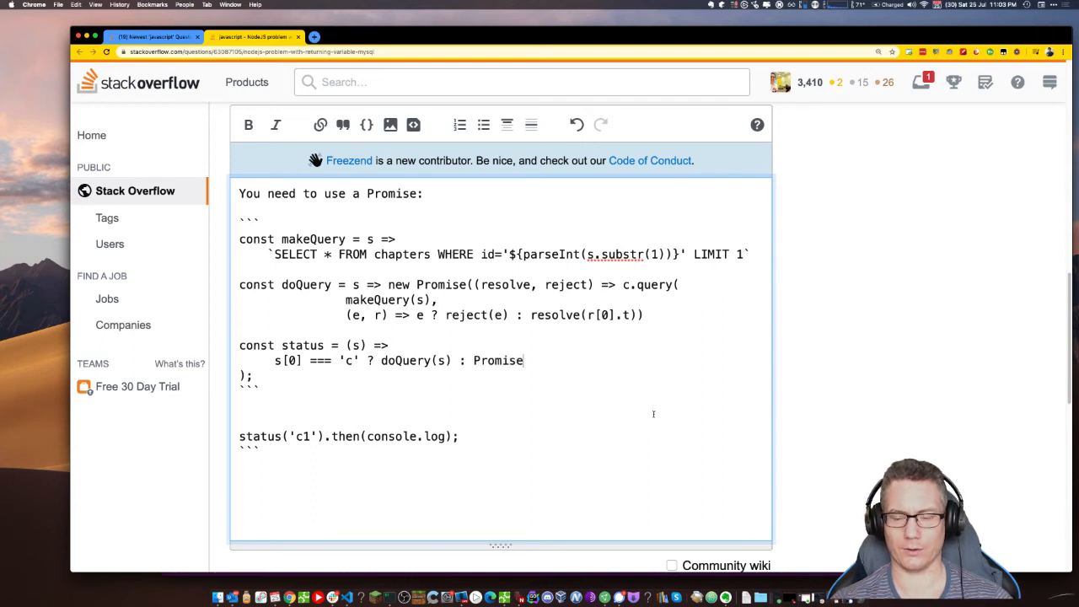
type(".reso")
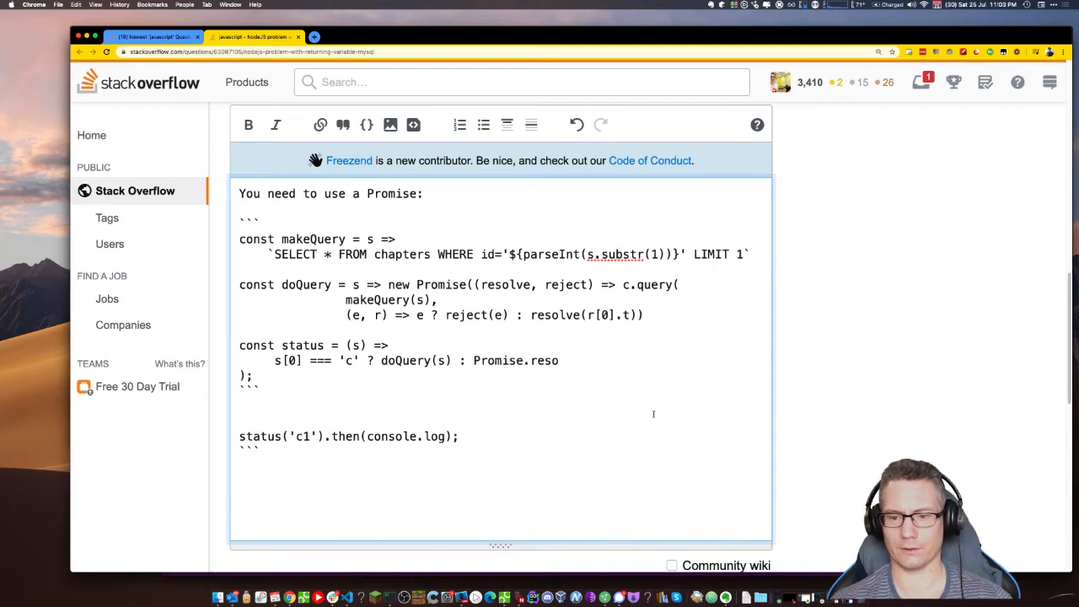
type("lve(unde")
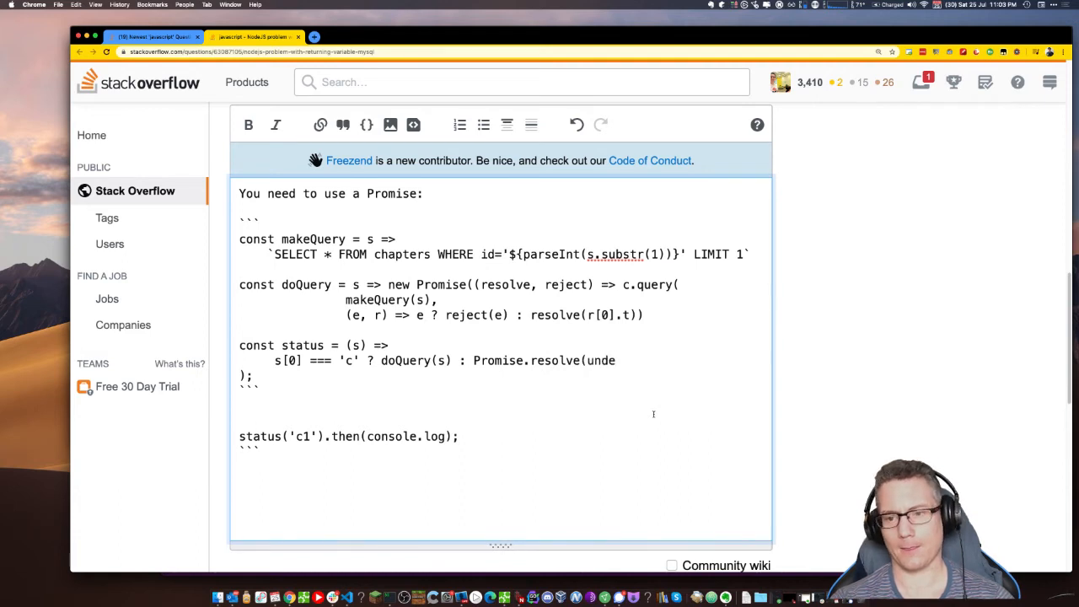
type("fined)")
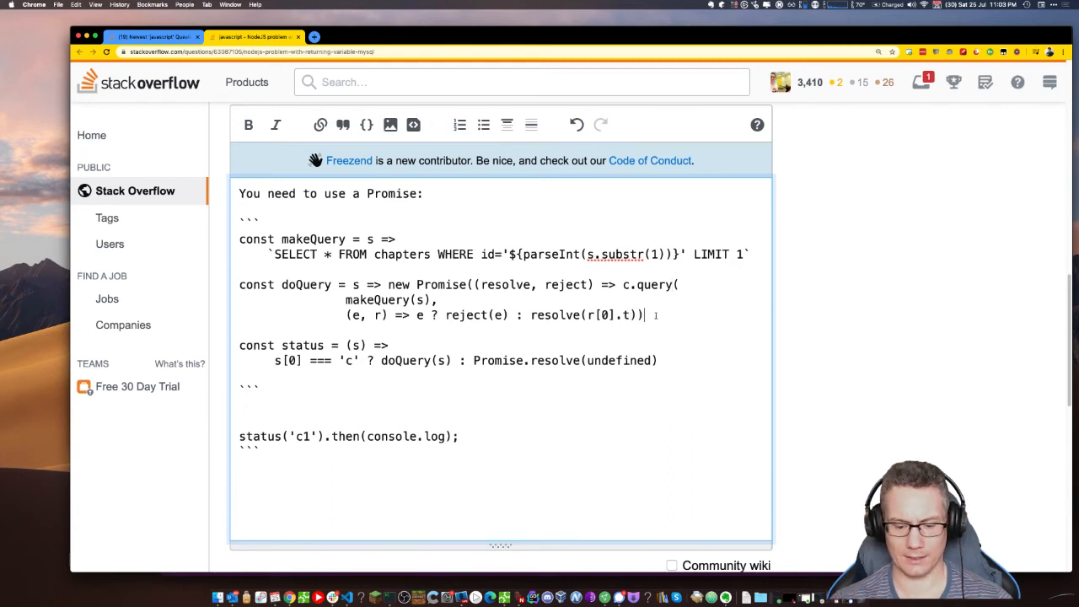
type(")")
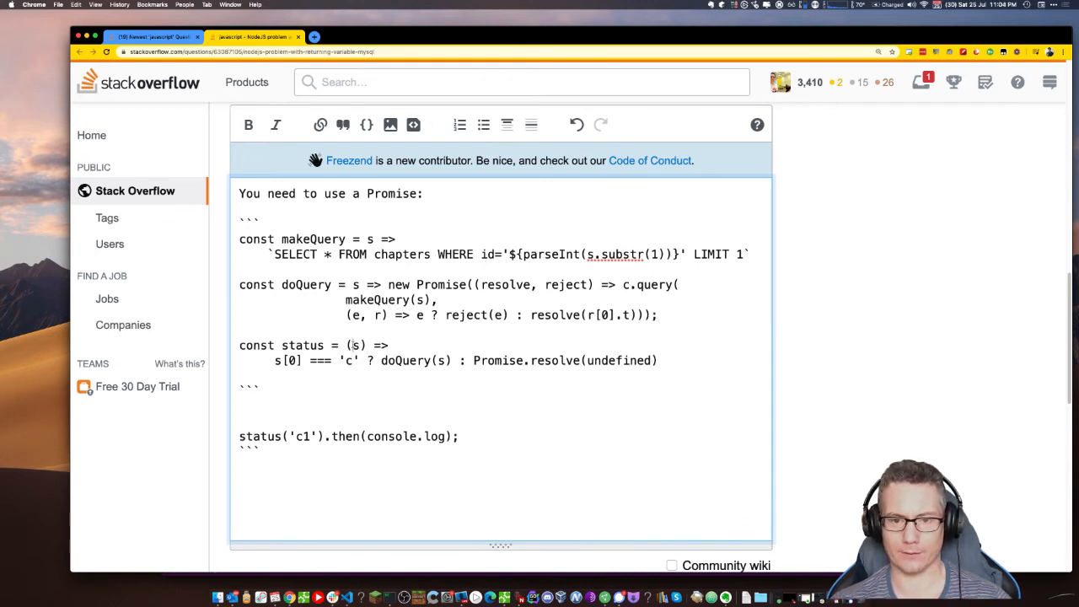
key("Backspace")
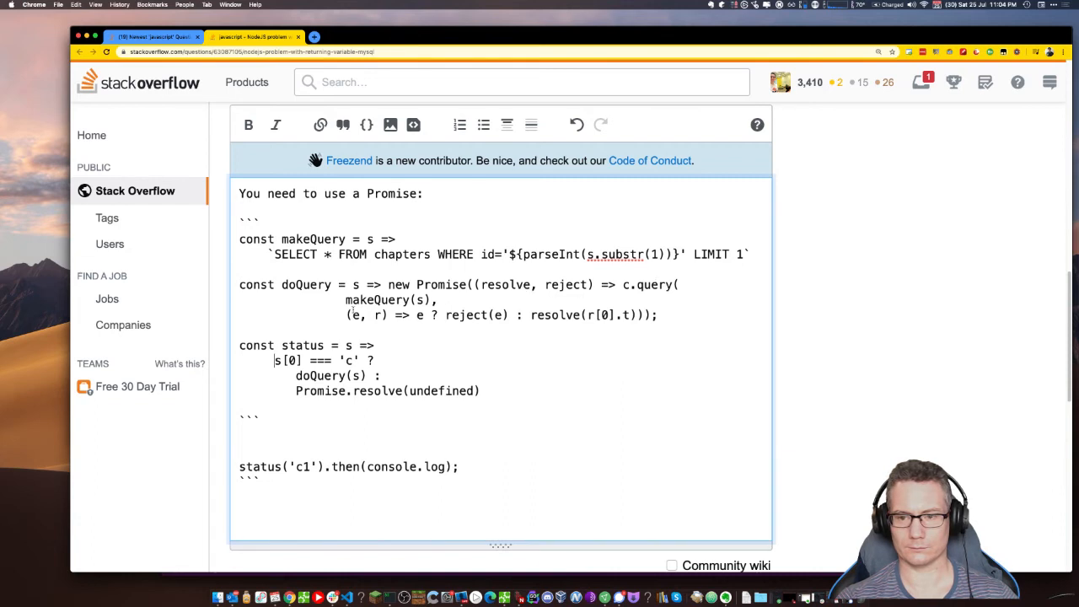
mouse_move(396, 309)
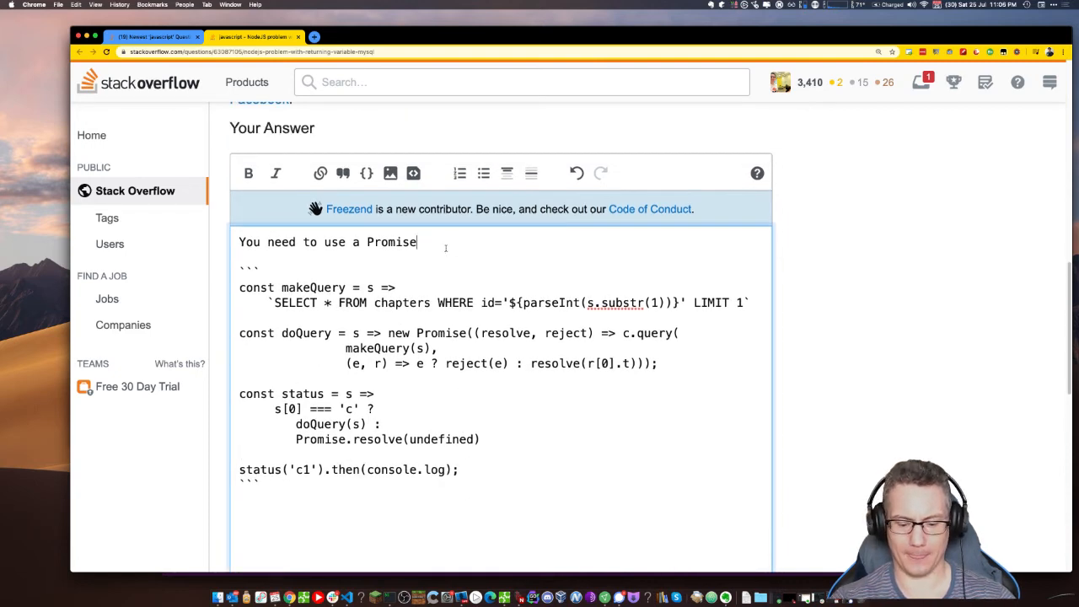
- Append 'Here is an example' and a note about refactoring program flow control functionally
type(". S")
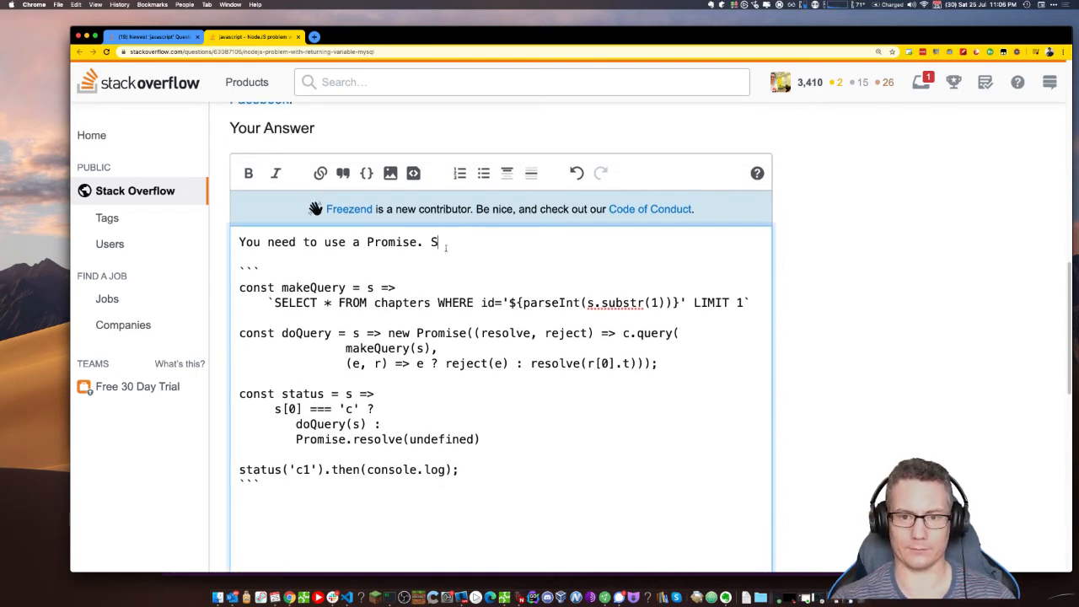
type("Here is an ex")
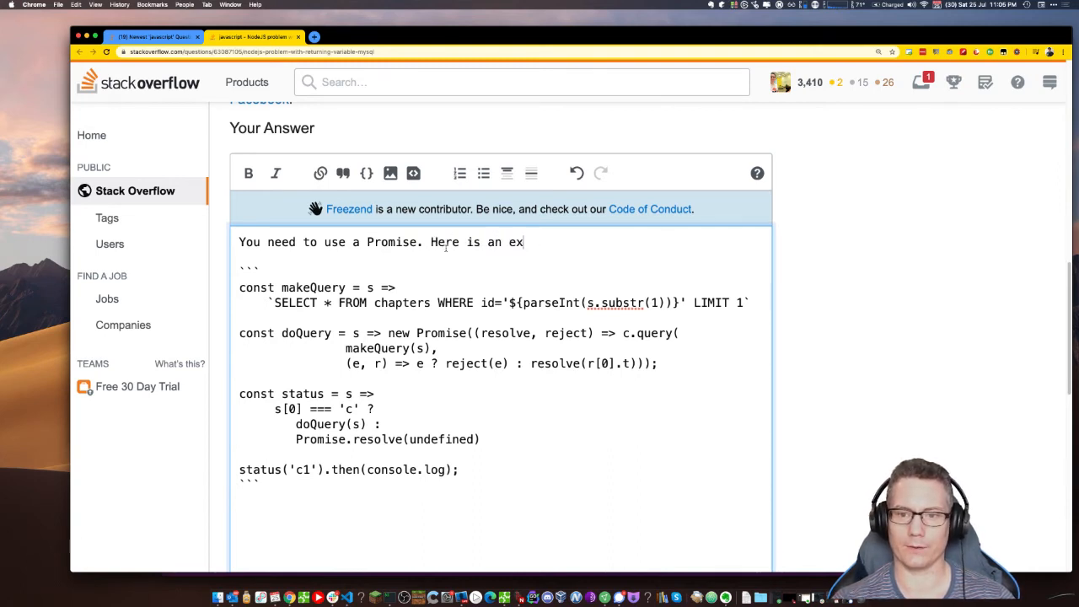
type("ap")
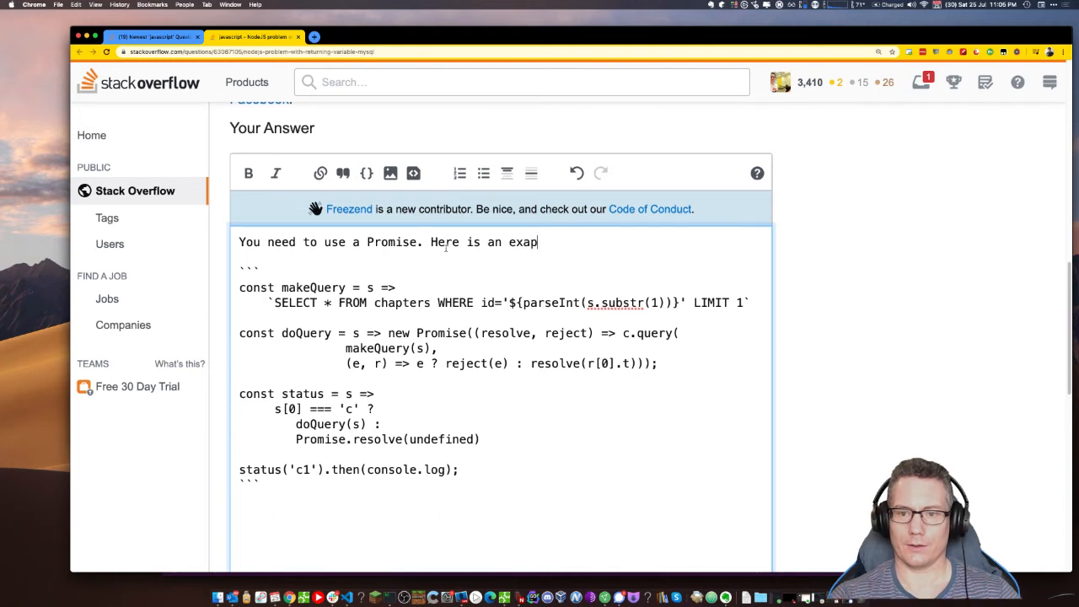
type("mple.")
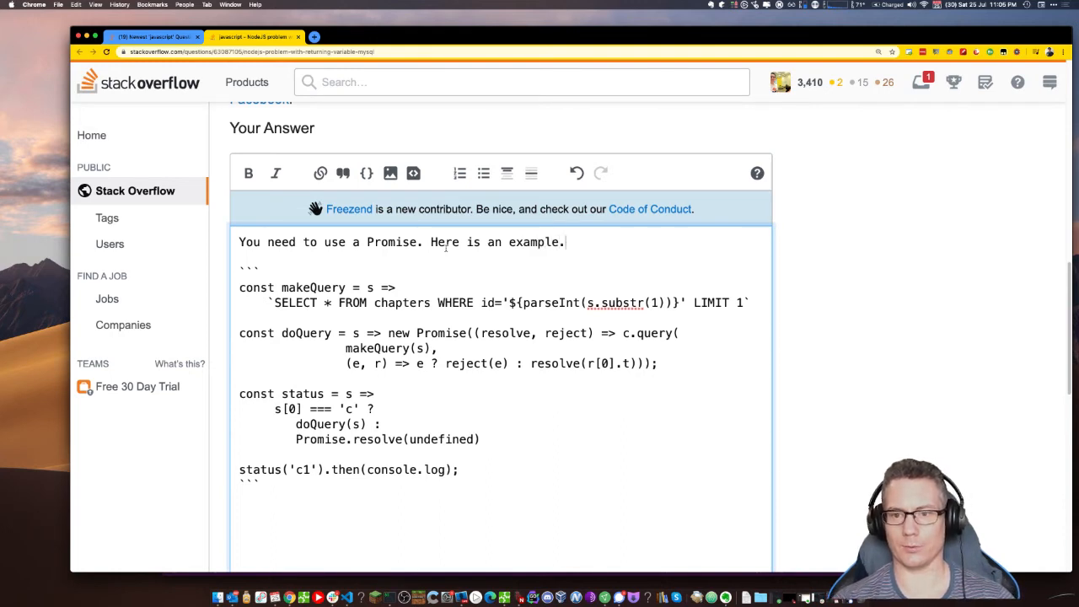
type("I've also re")
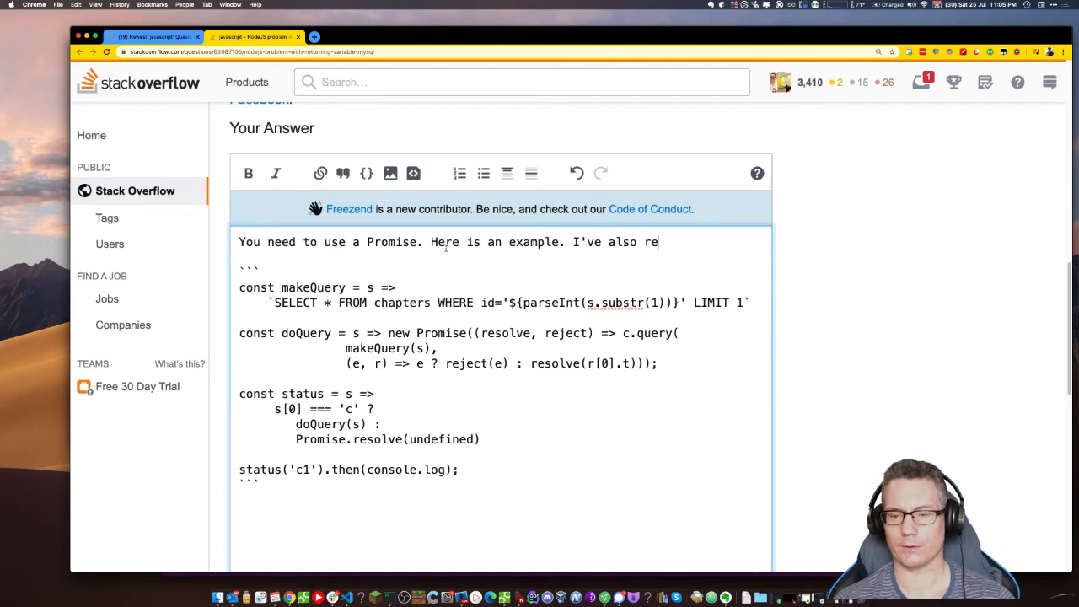
type("factored the")
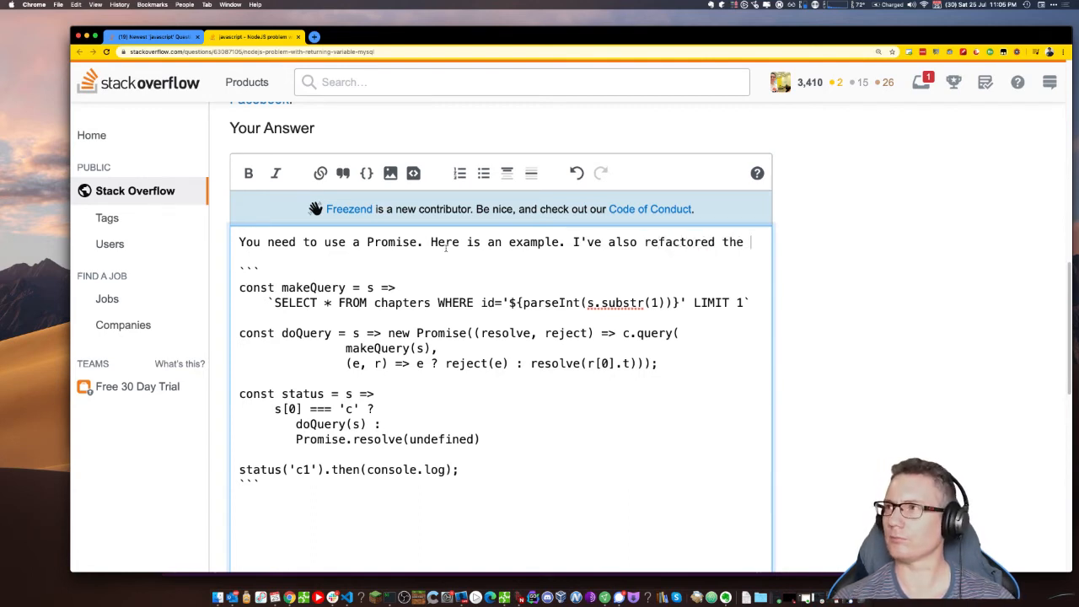
type("program flow con")
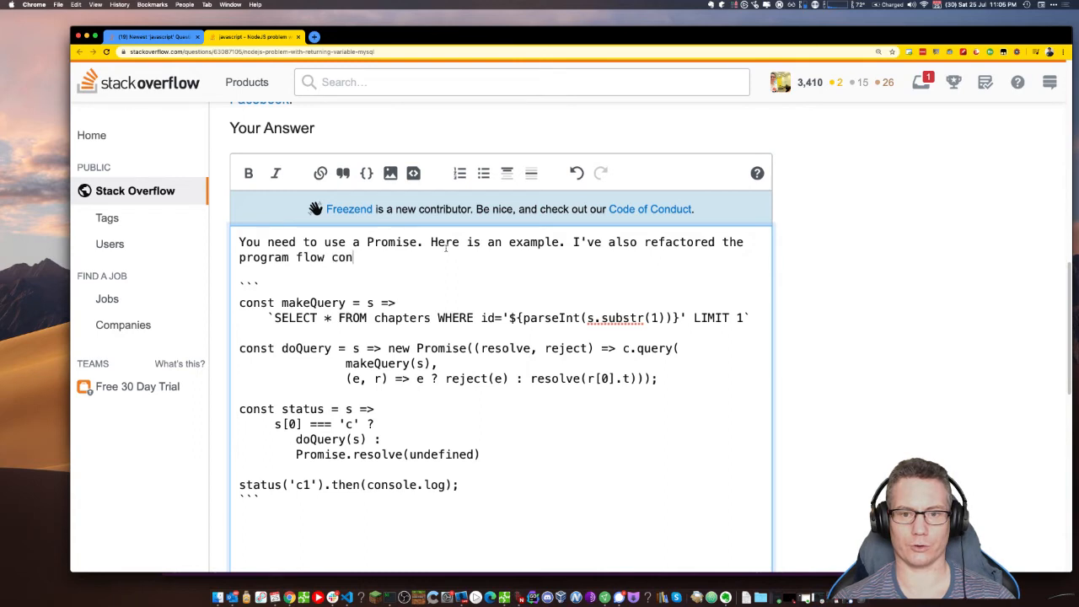
type("trol")
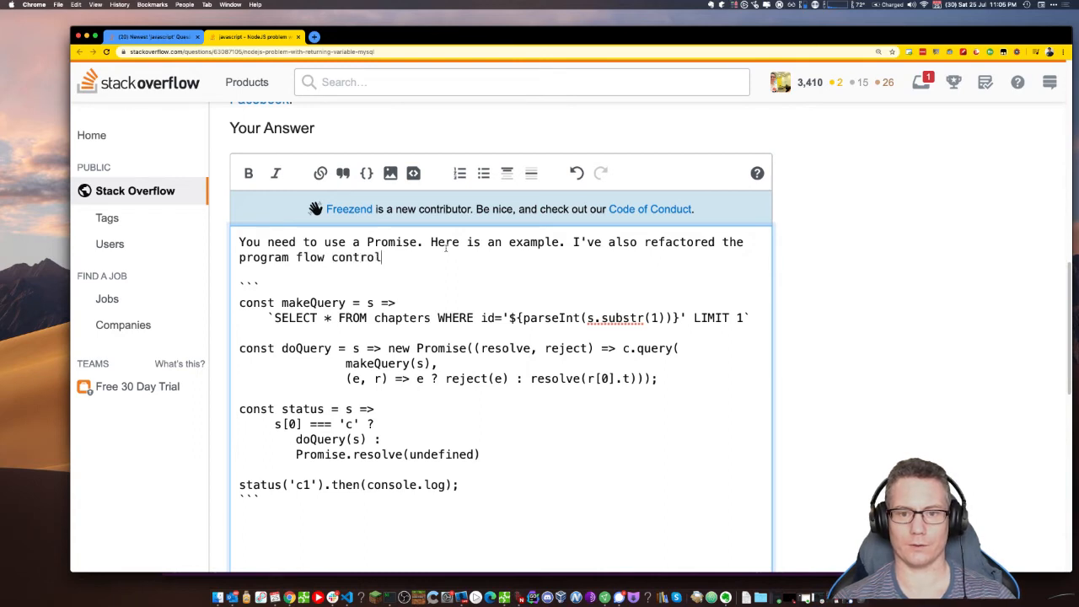
type("th")
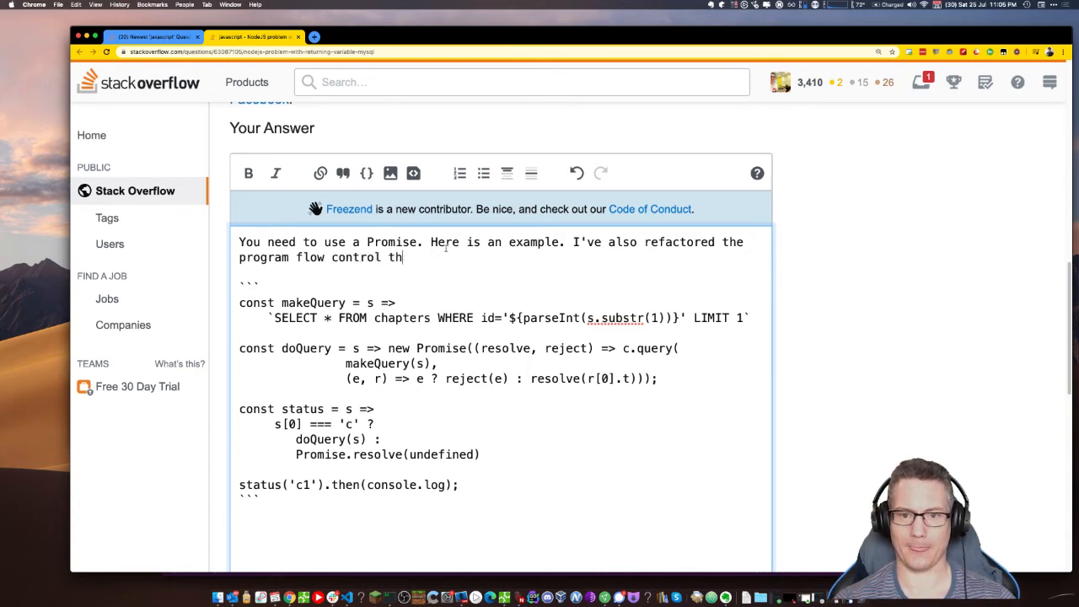
type("e the fu")
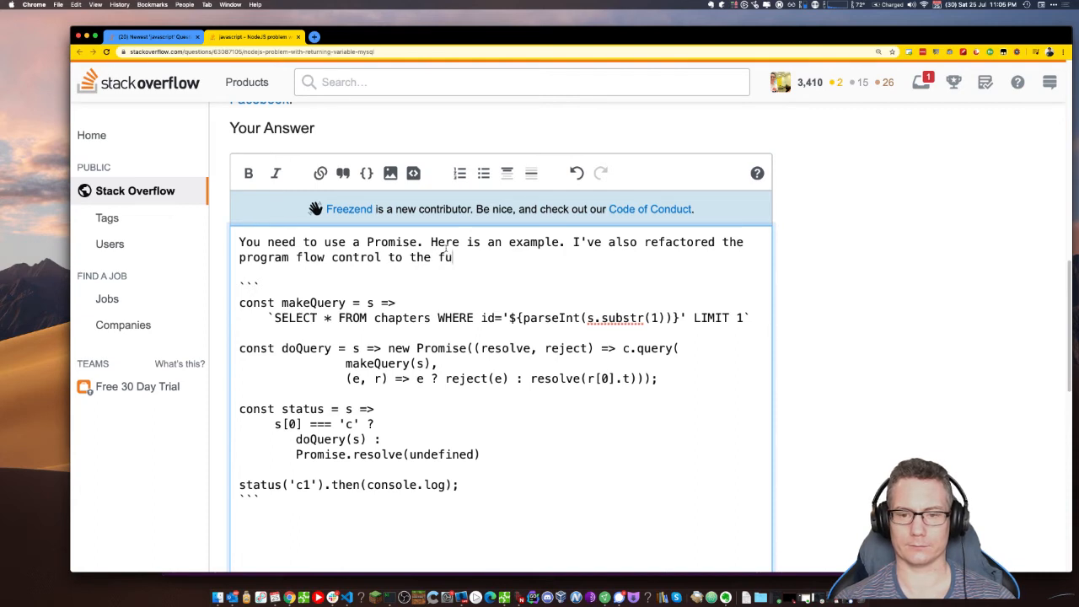
type("nctional level")
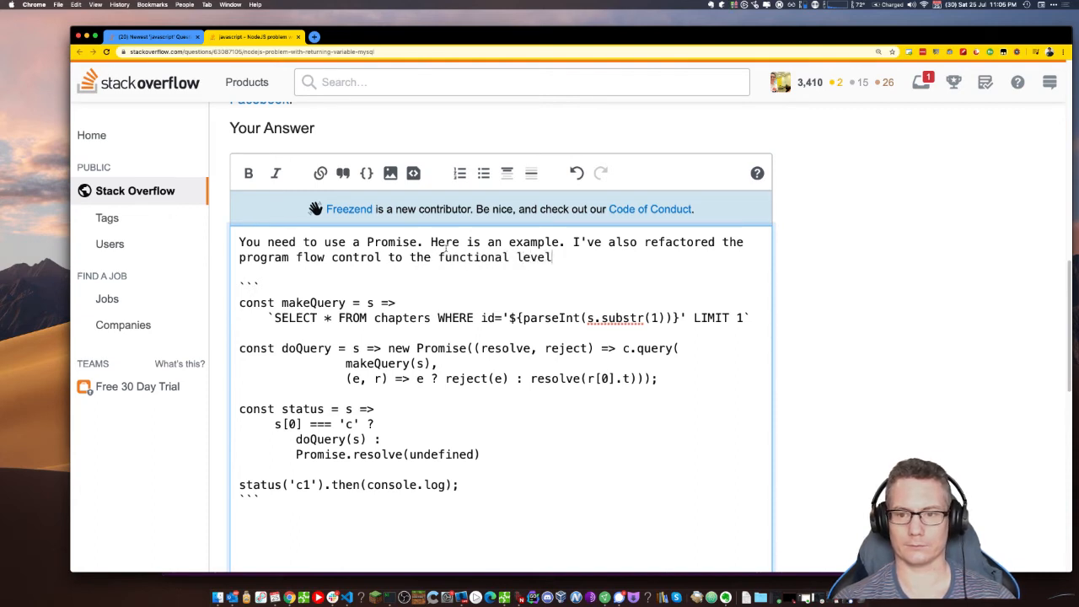
scroll("down", 3)
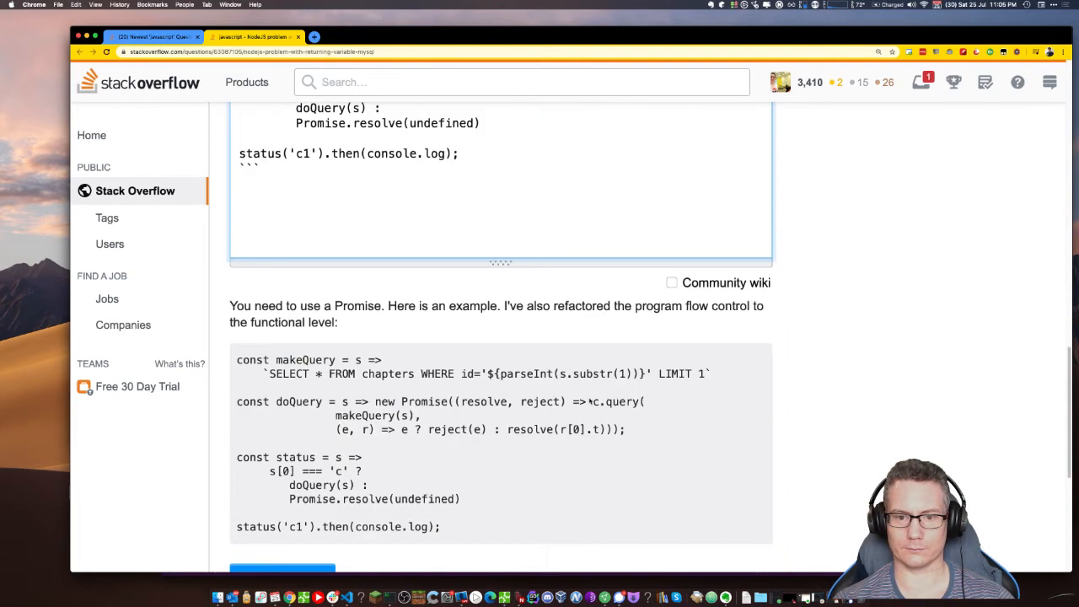
- Post the Promise answer and scroll down to the published answer
scroll("down", 3)
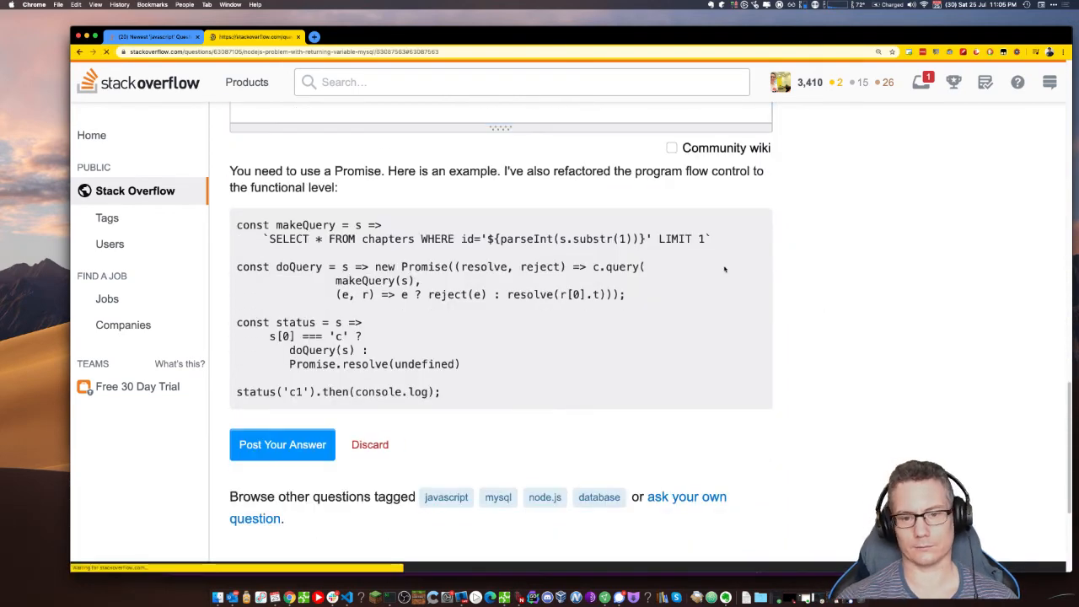
left_click(282, 444)
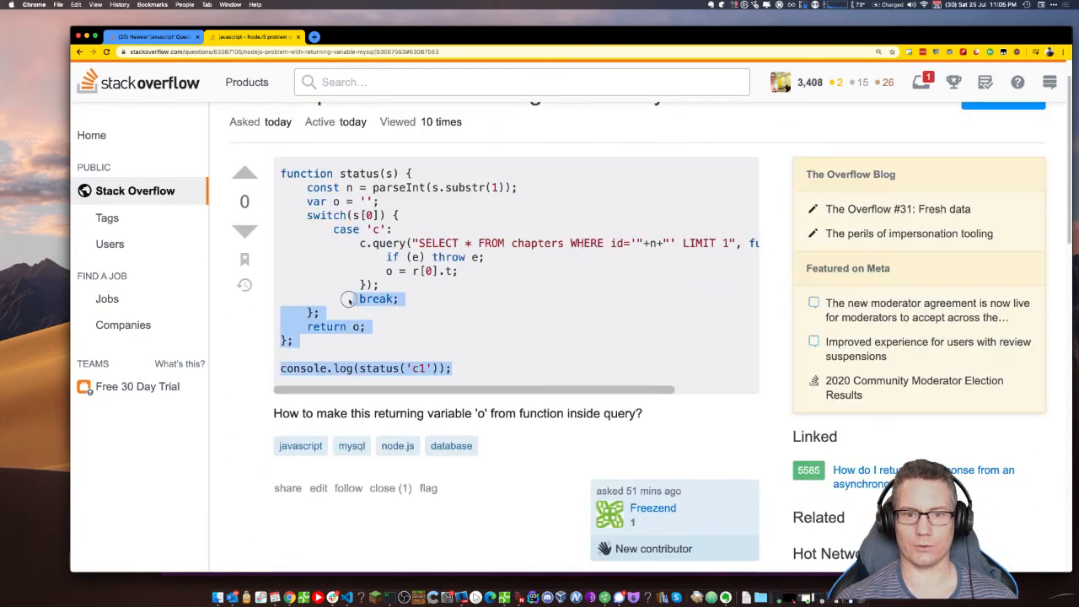
scroll("down", 3)
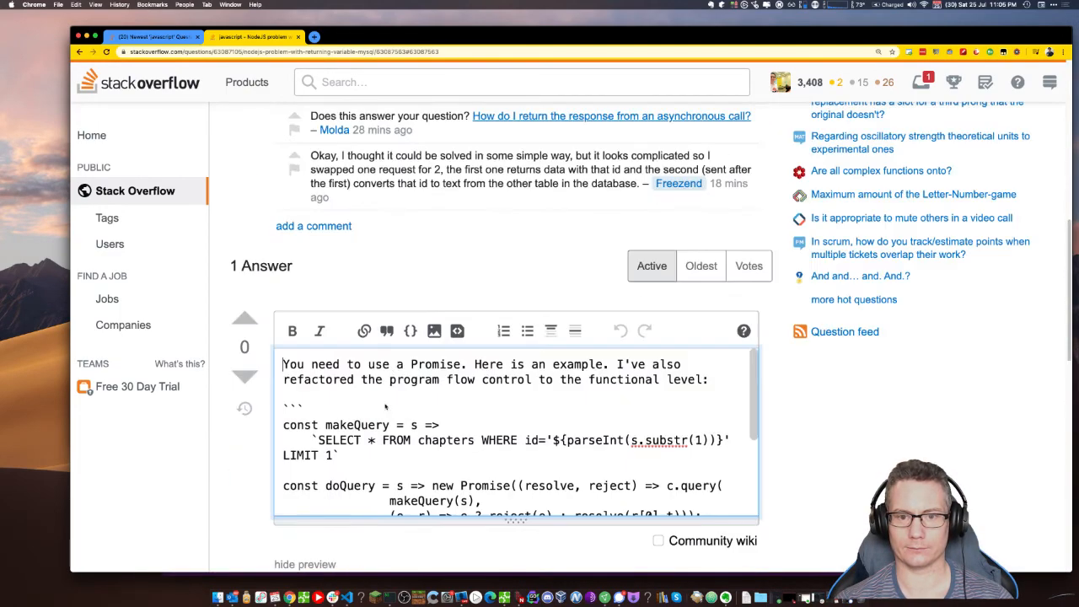
- Type the intro 'Here is the same thing, using `async` and `await`'
scroll("down", 3)
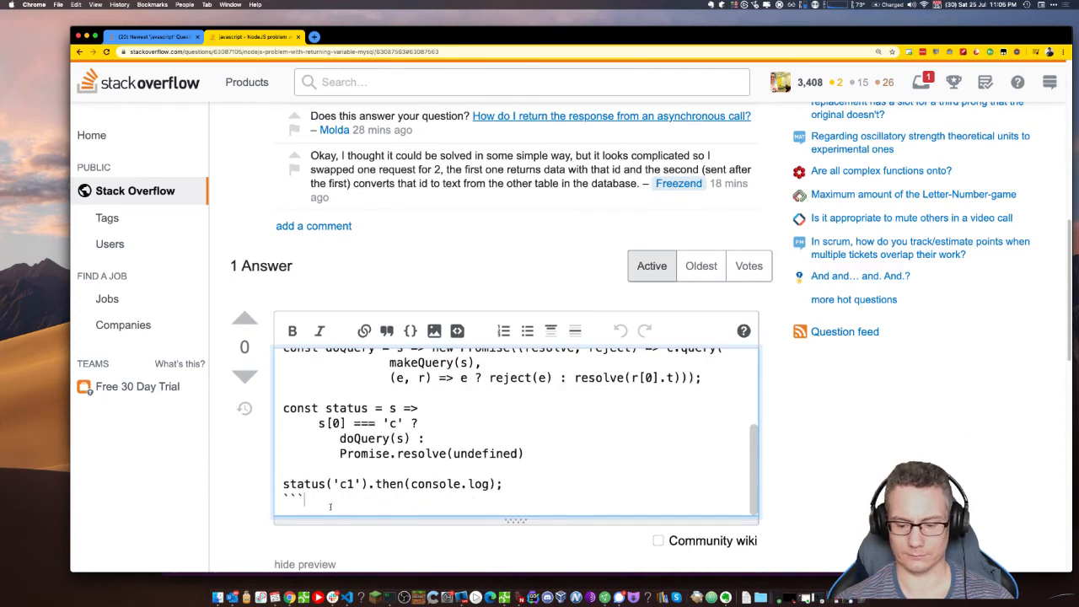
type("Here is the")
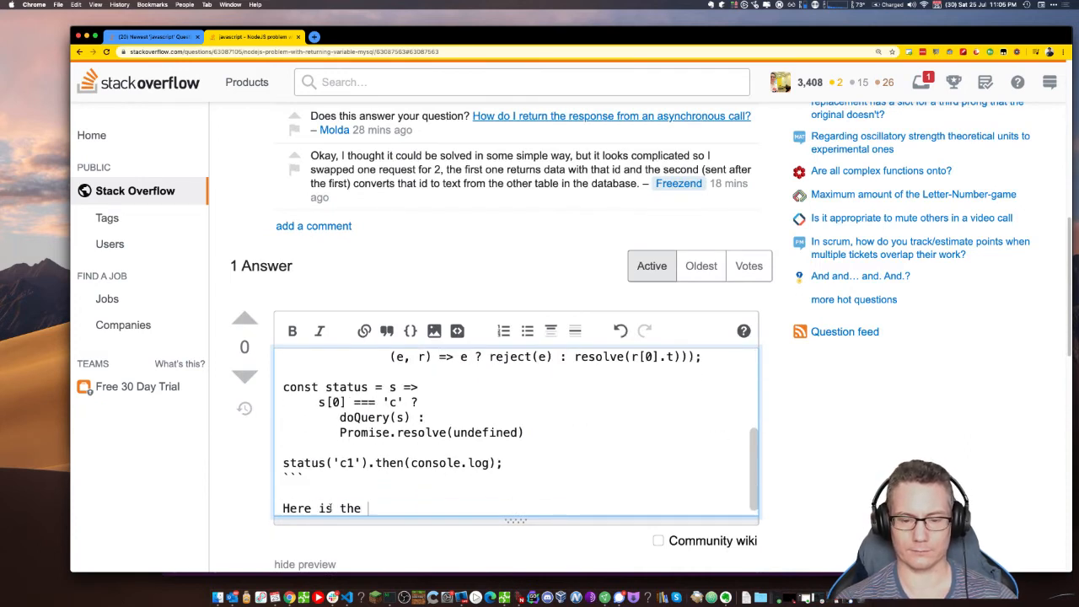
type("same thing, using `")
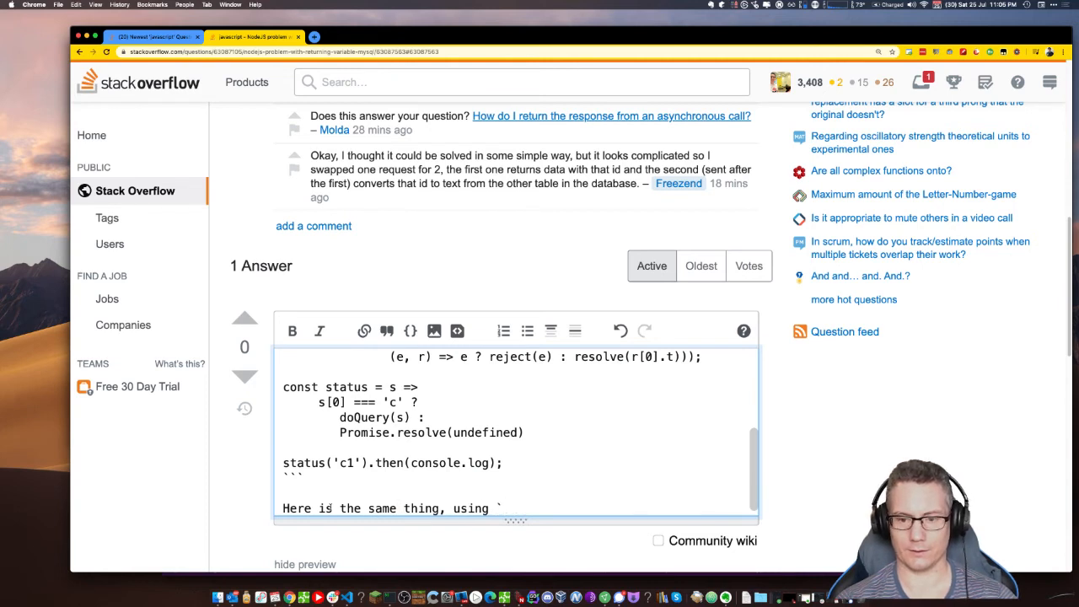
type("a")
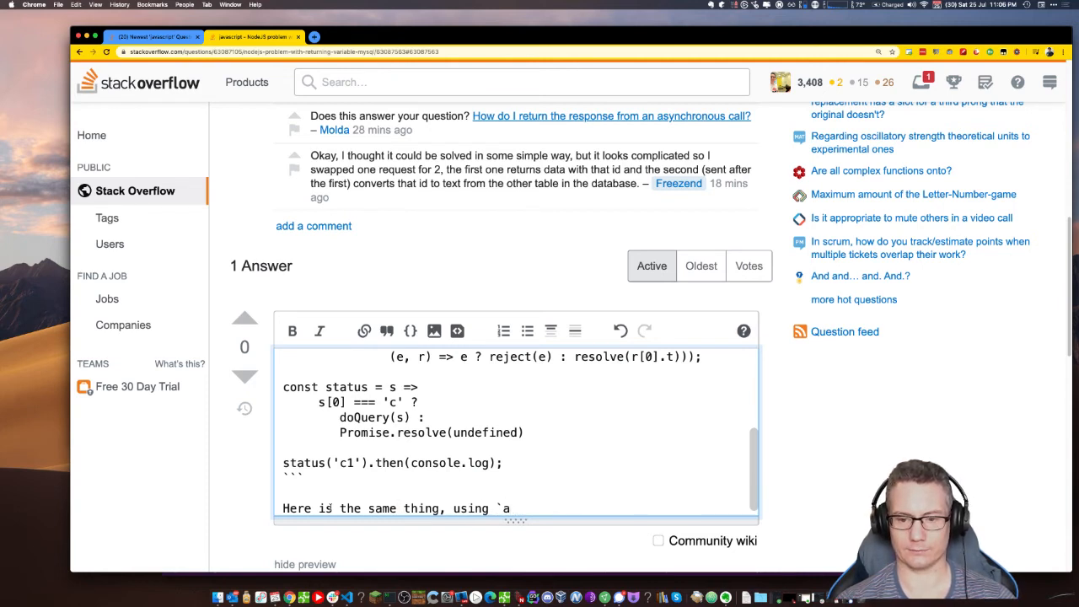
type("sync`")
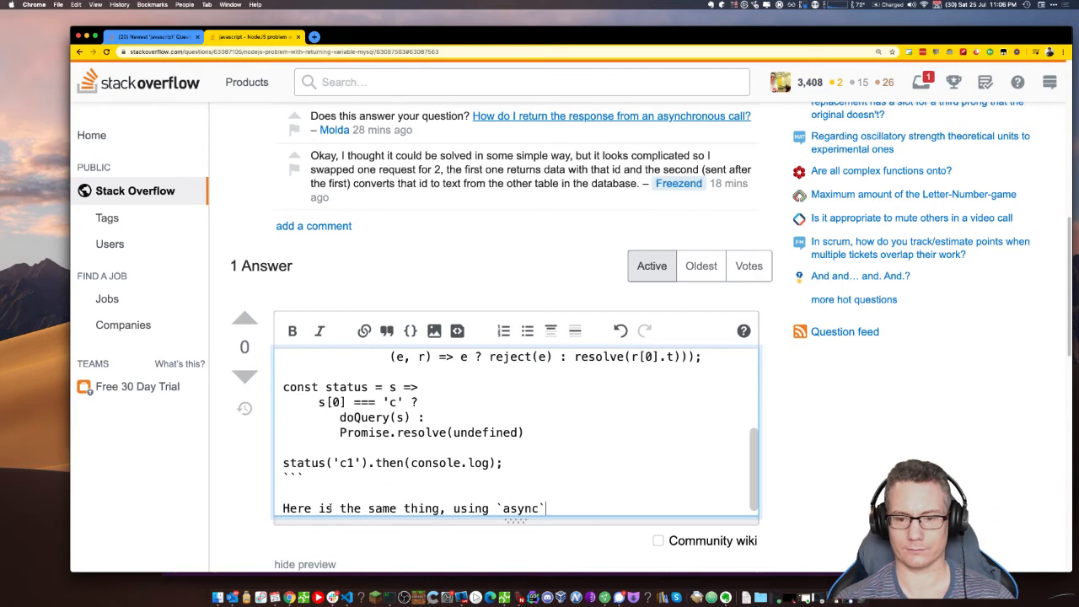
type("and `await`:")
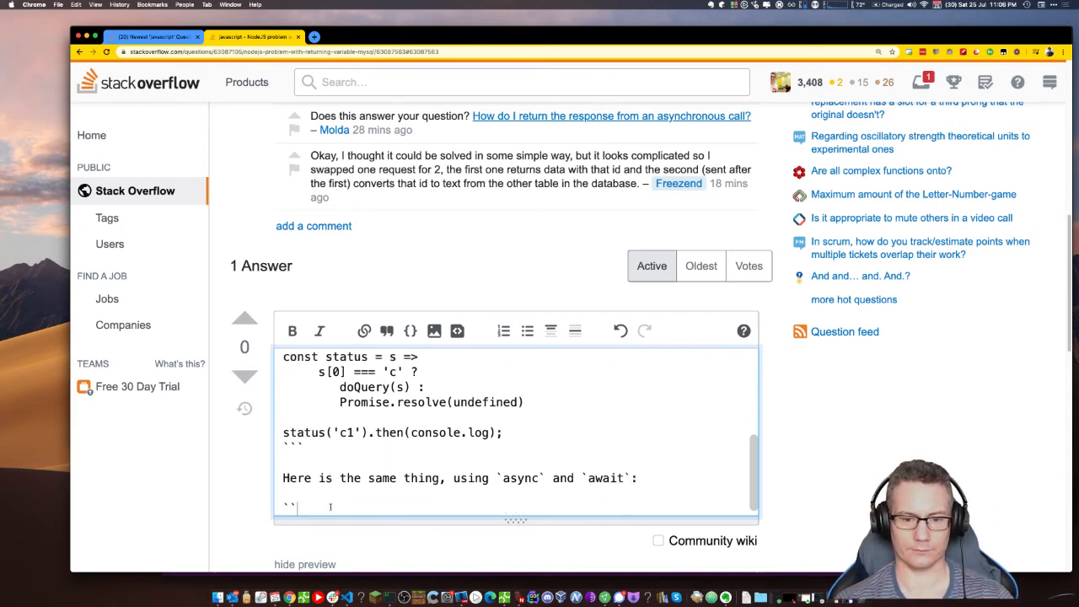
scroll("down", 3)
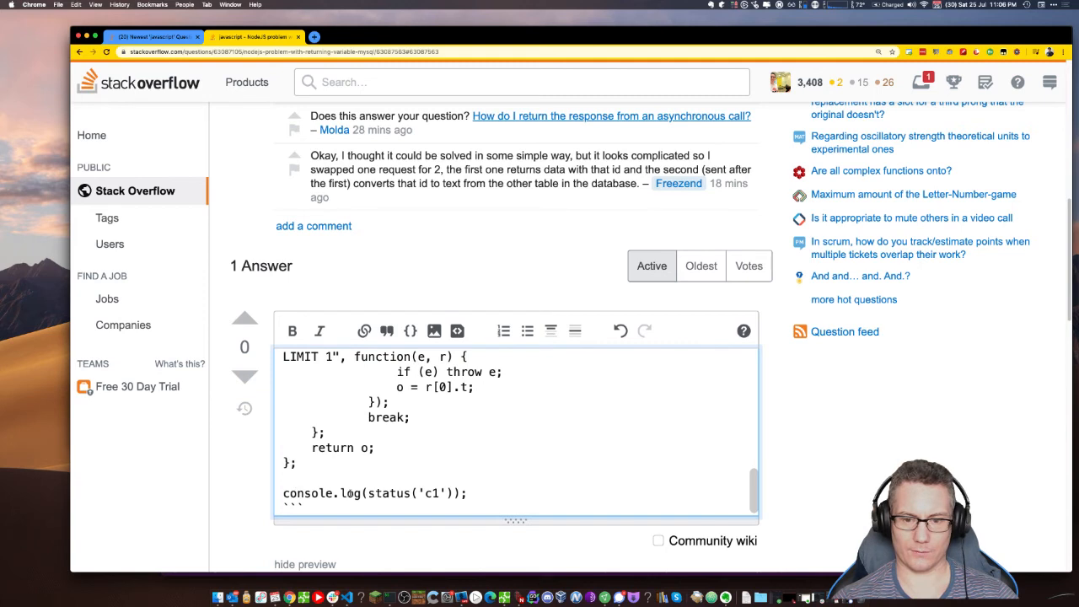
- Change the pasted code's final console.log(status('c1')) call into status('c1').then(console.log)
double_click(323, 493)
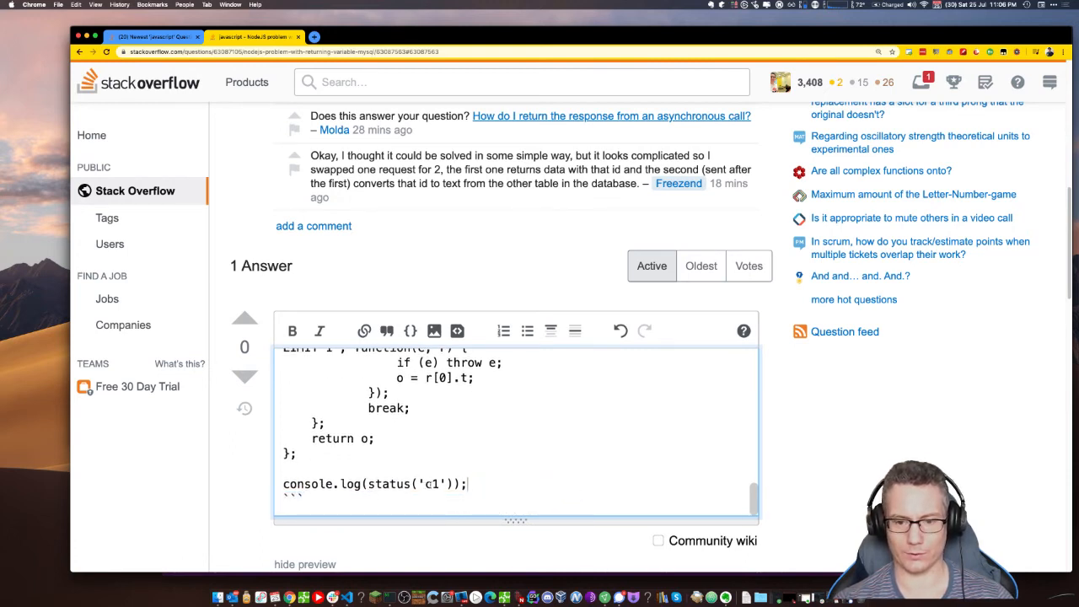
double_click(318, 484)
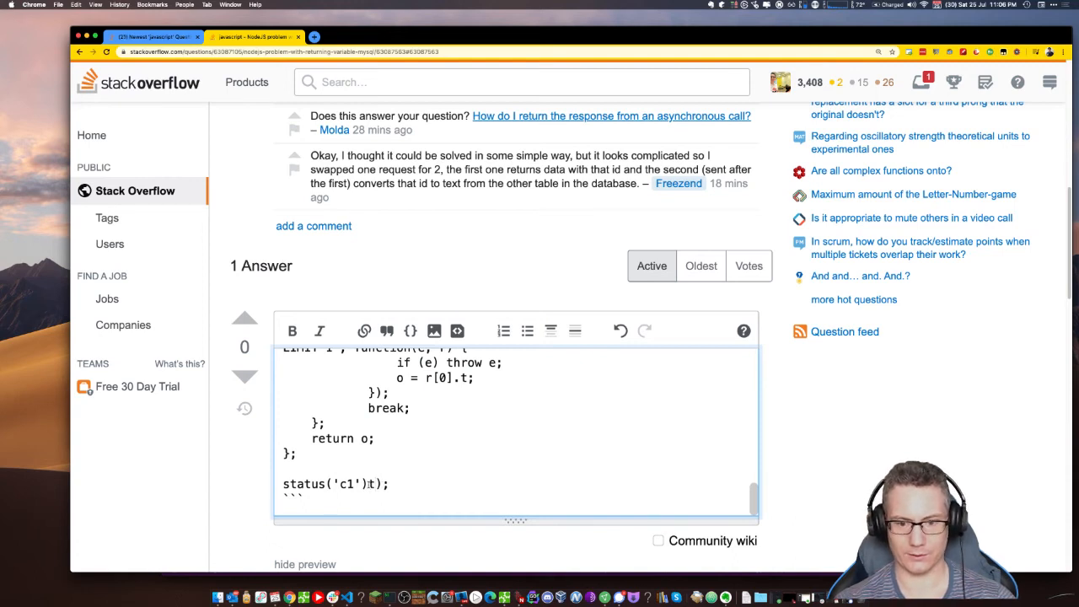
type("hen")
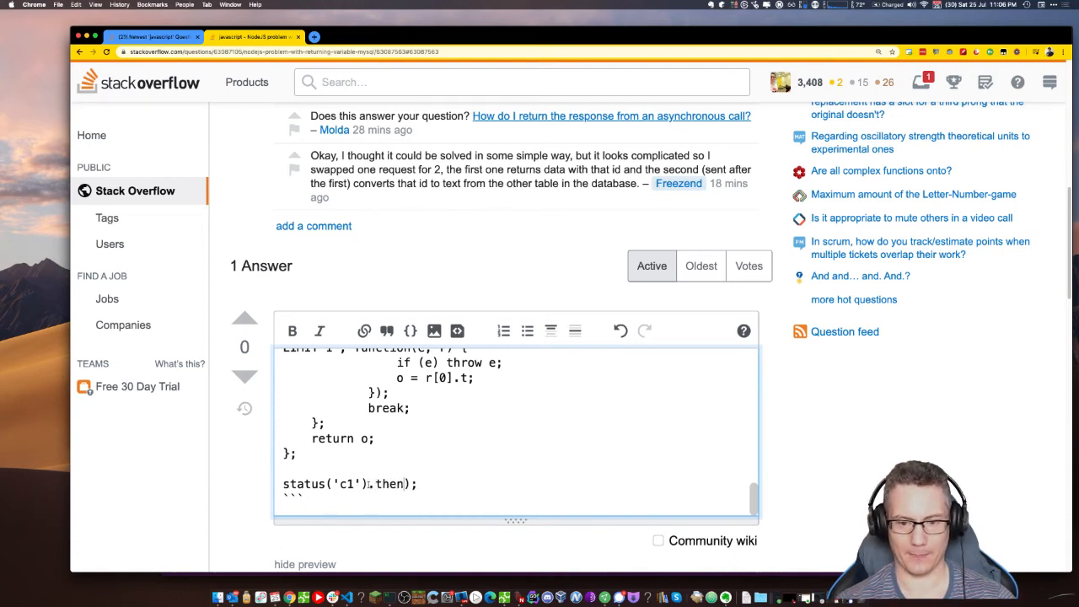
type("console.log()")
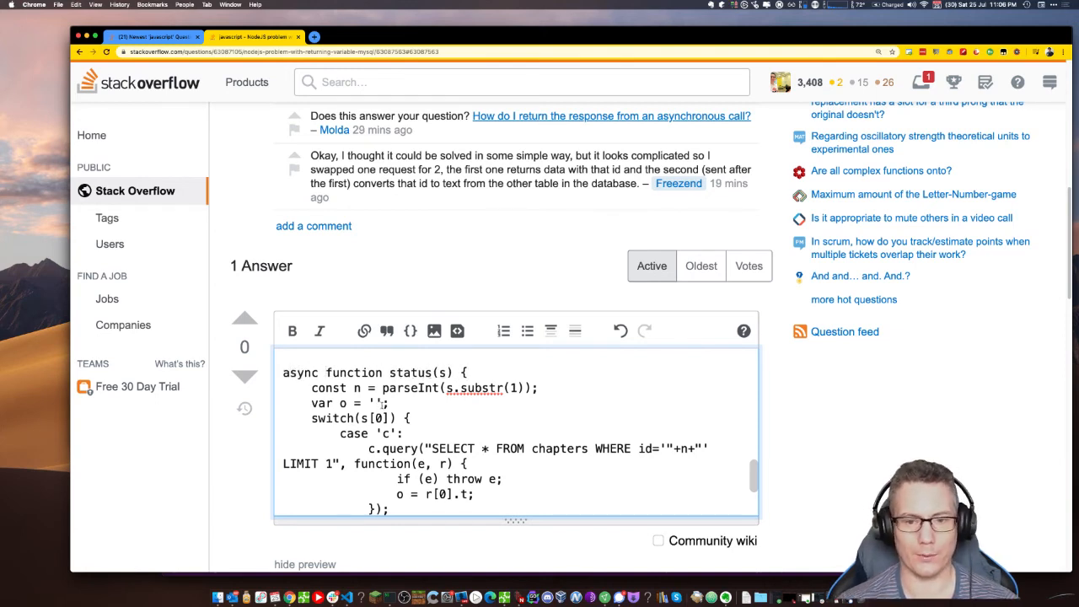
- Write the closing note that async/await works if the query function has a Promise interface
scroll("down", 3)
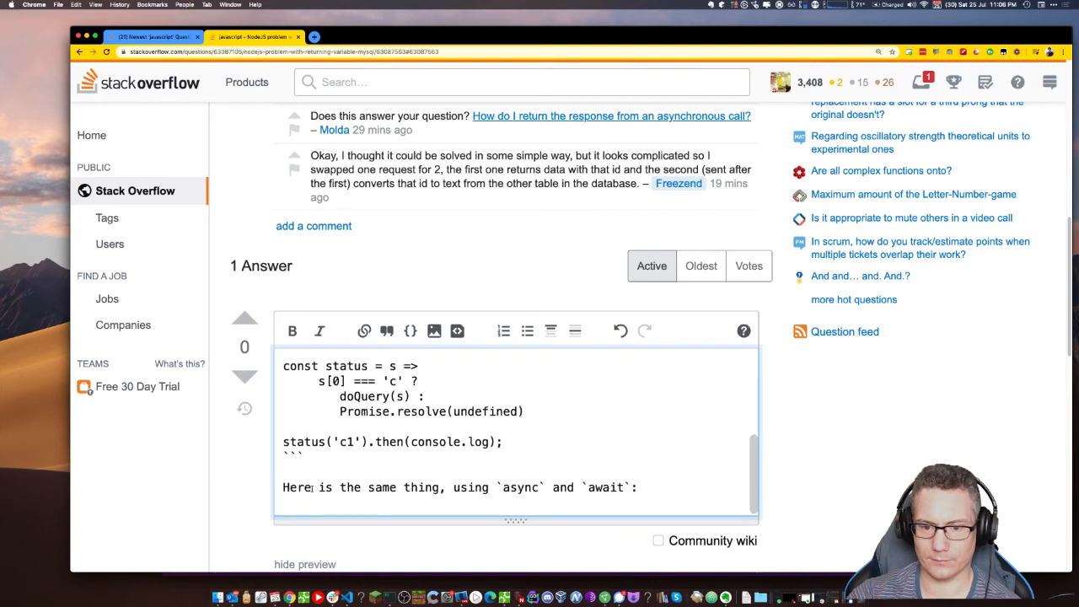
type("Y")
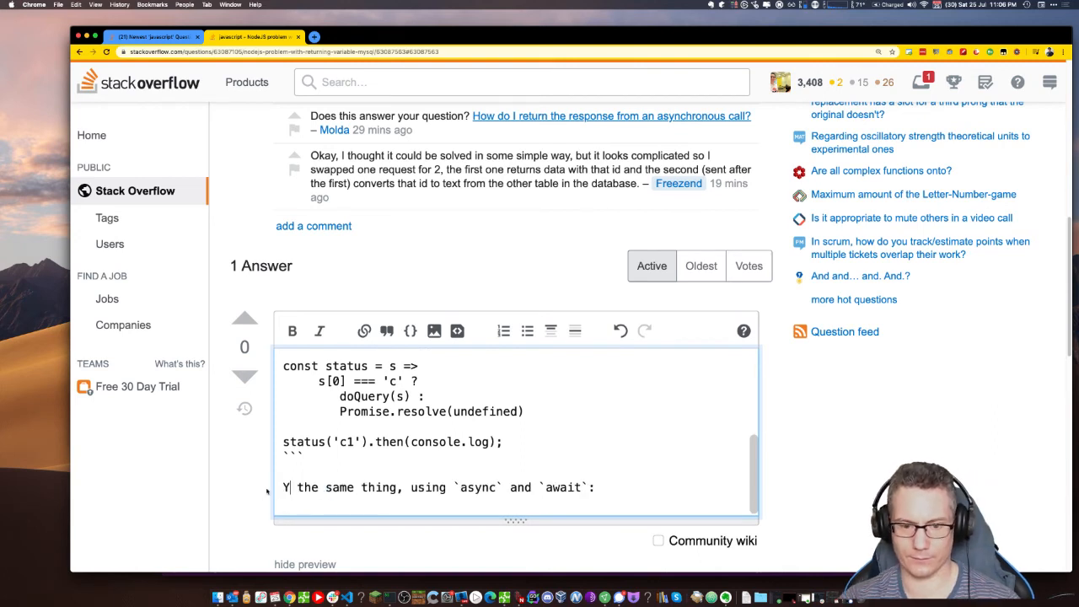
type("ou can do")
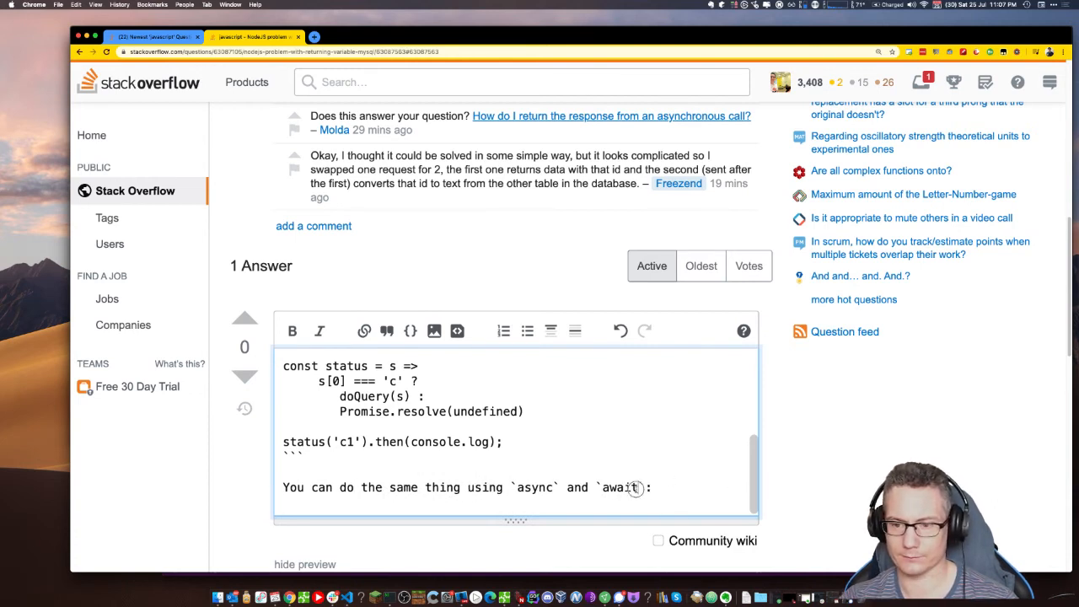
type(",i")
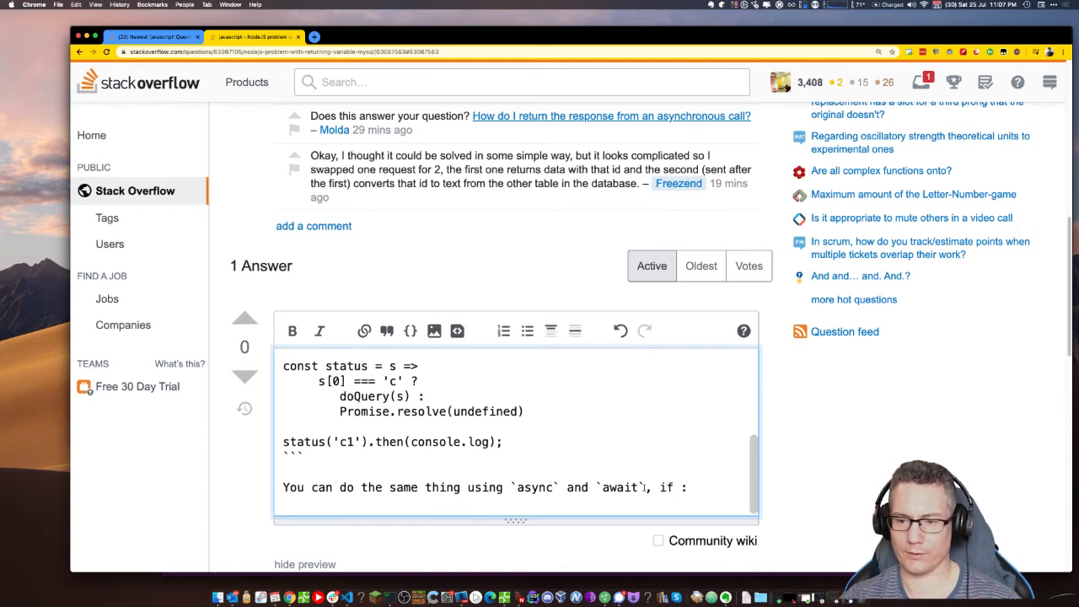
type("the query:")
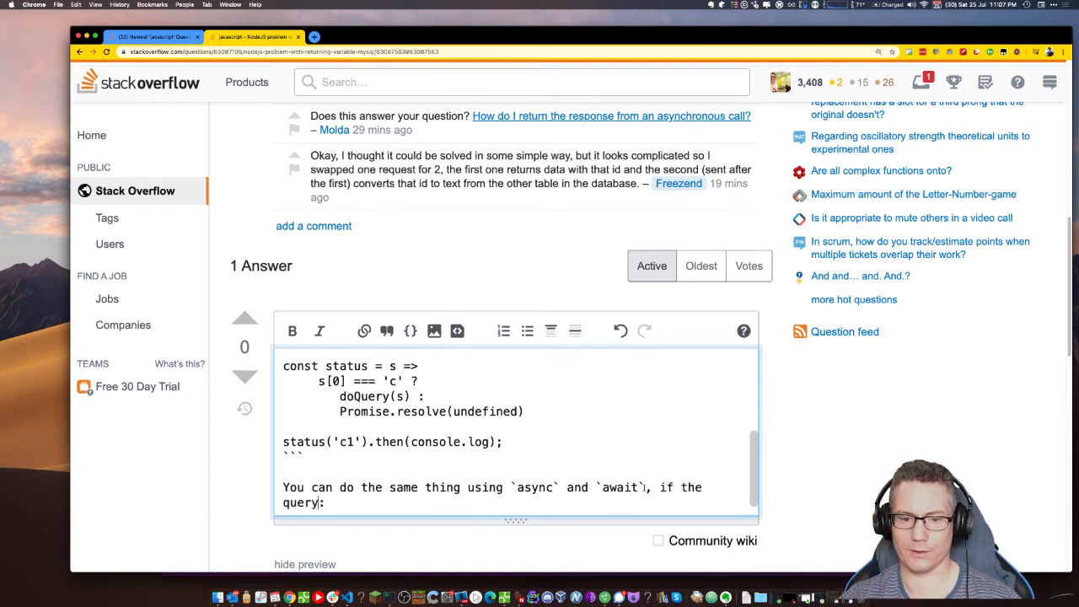
type("funcit")
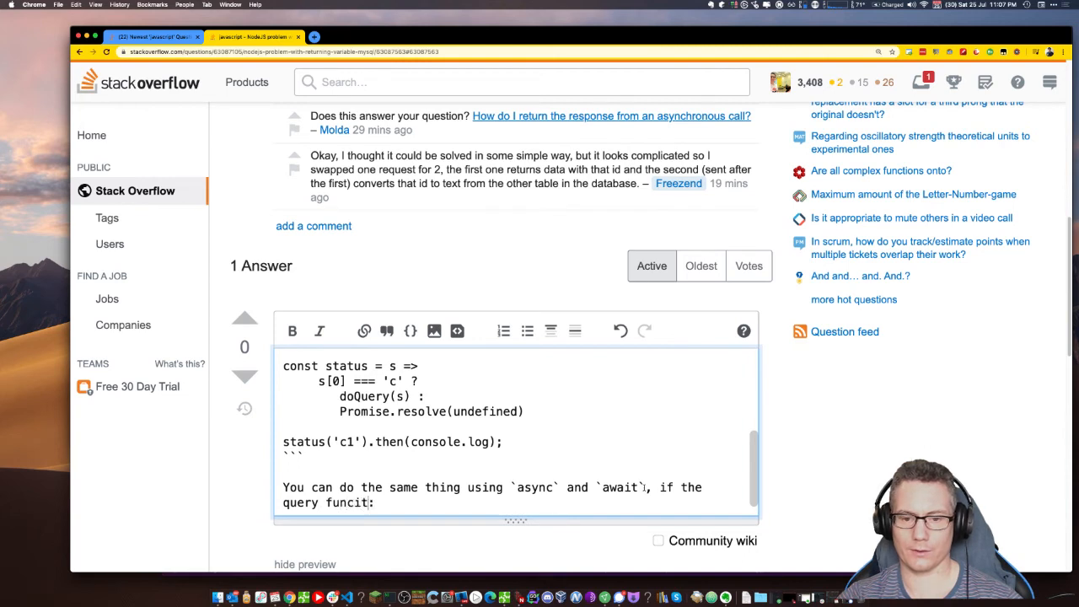
type("function")
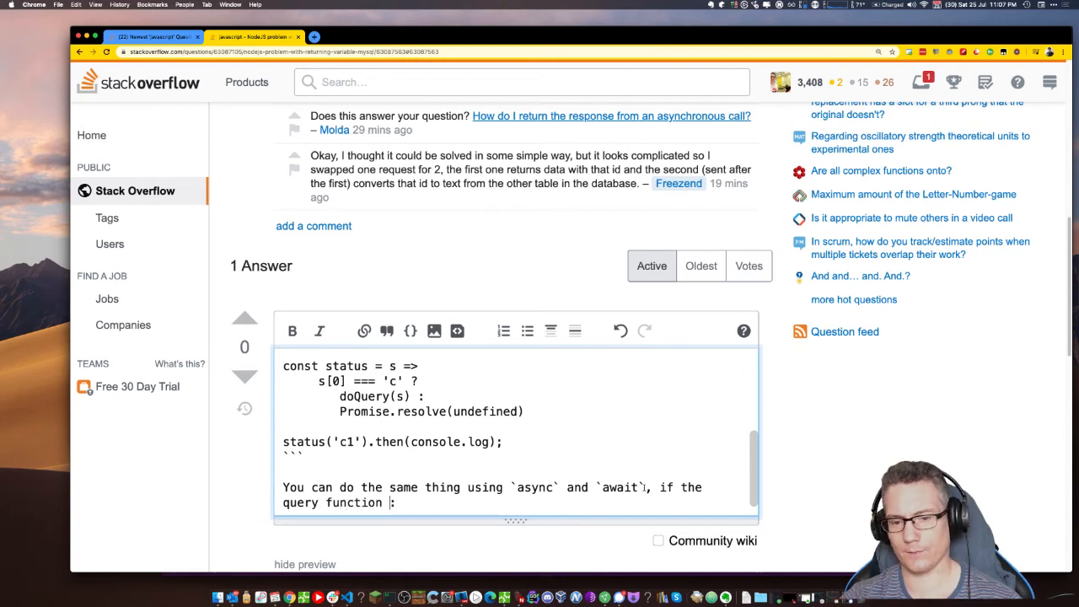
type("has a Promise")
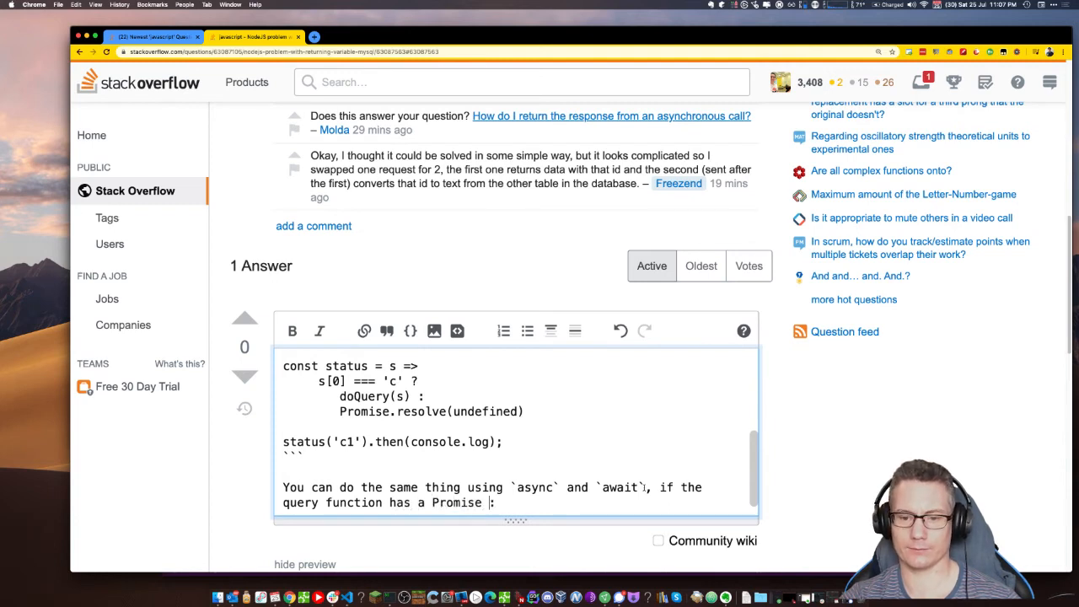
type("interface in a")
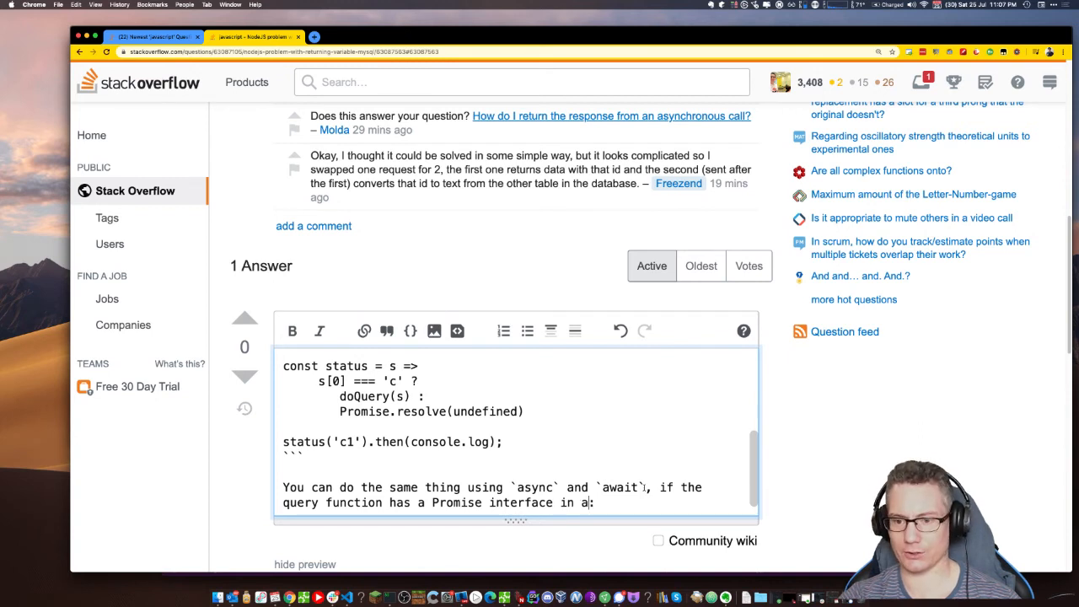
- Add 'in addition to the error-first one', save the edits, and open the inbox
type("ddition to the")
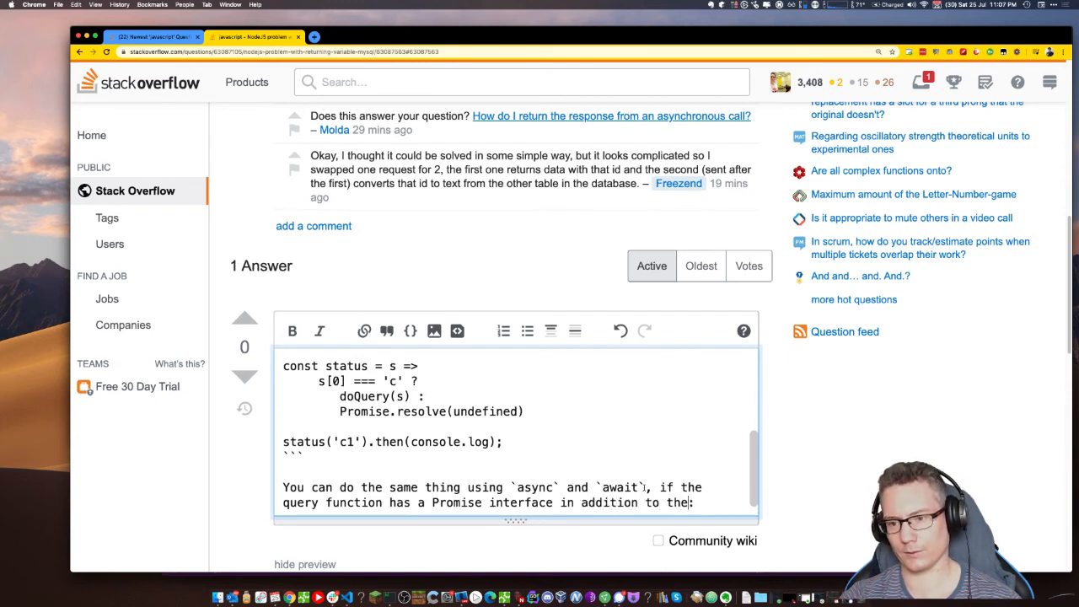
type("err")
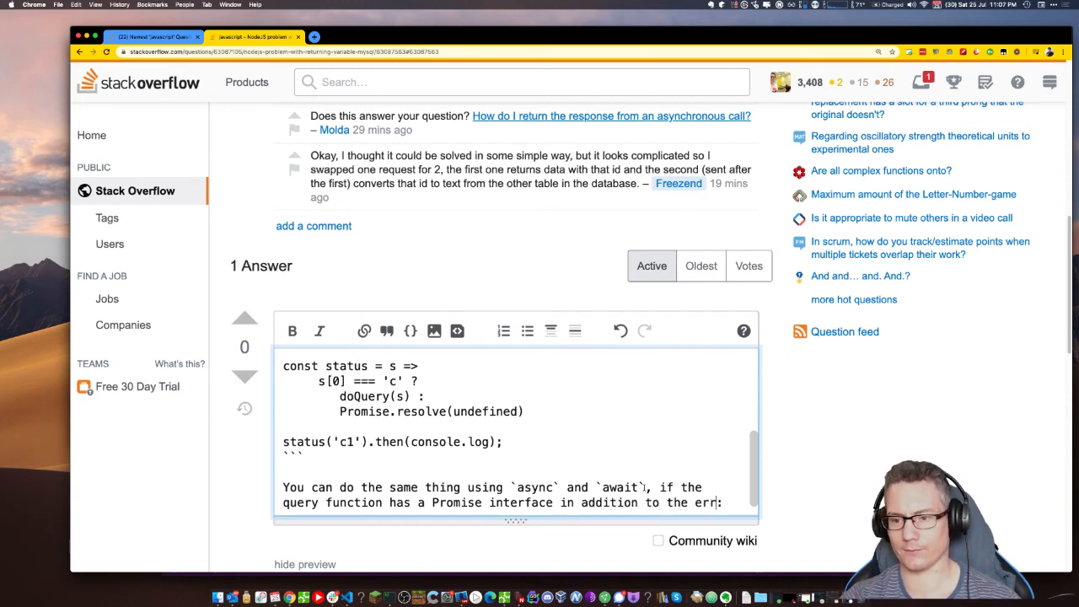
type("or-firsh")
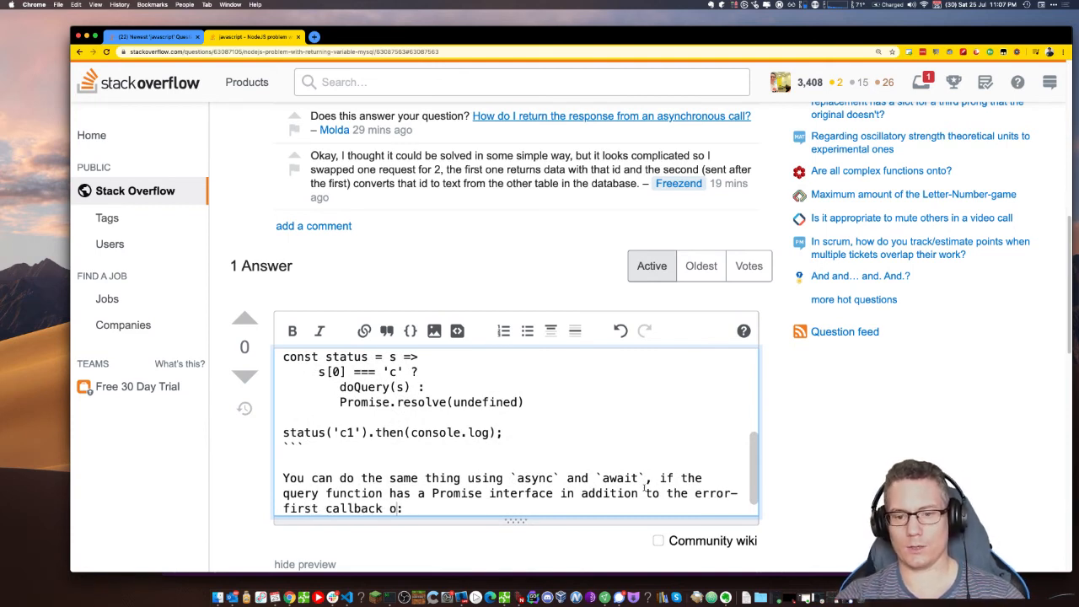
type("one that you are")
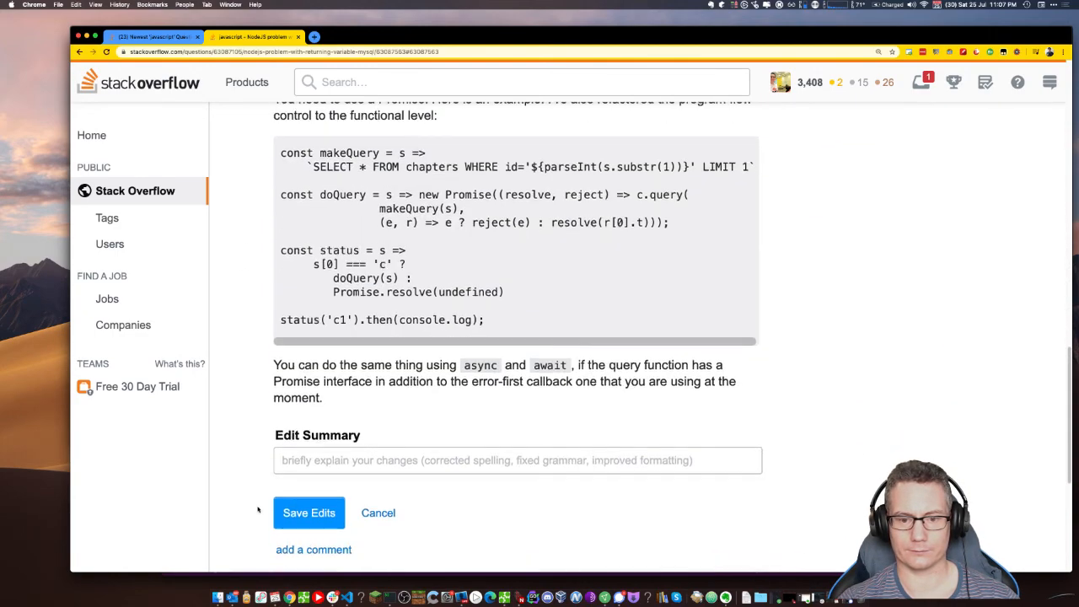
left_click(308, 512)
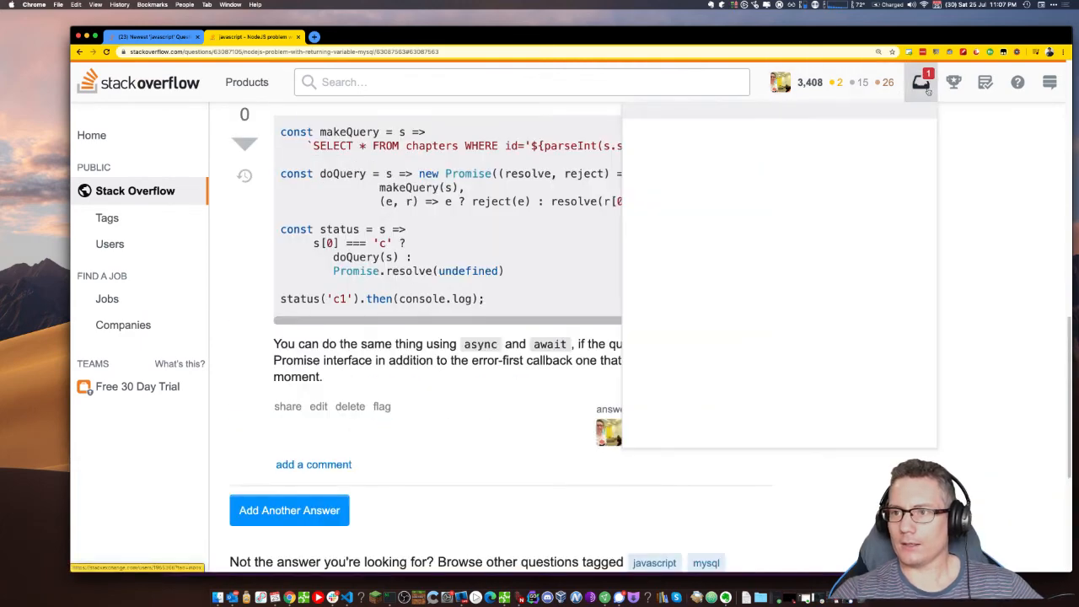
left_click(921, 82)
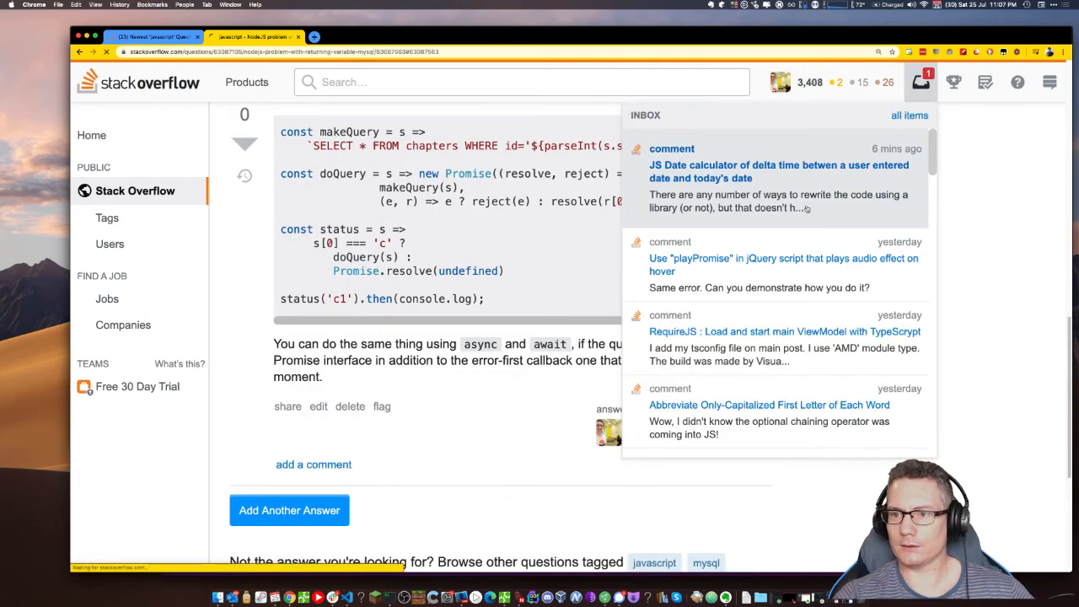
- Open the comment notification on the JS Date calculator question and scroll through its code
left_click(779, 171)
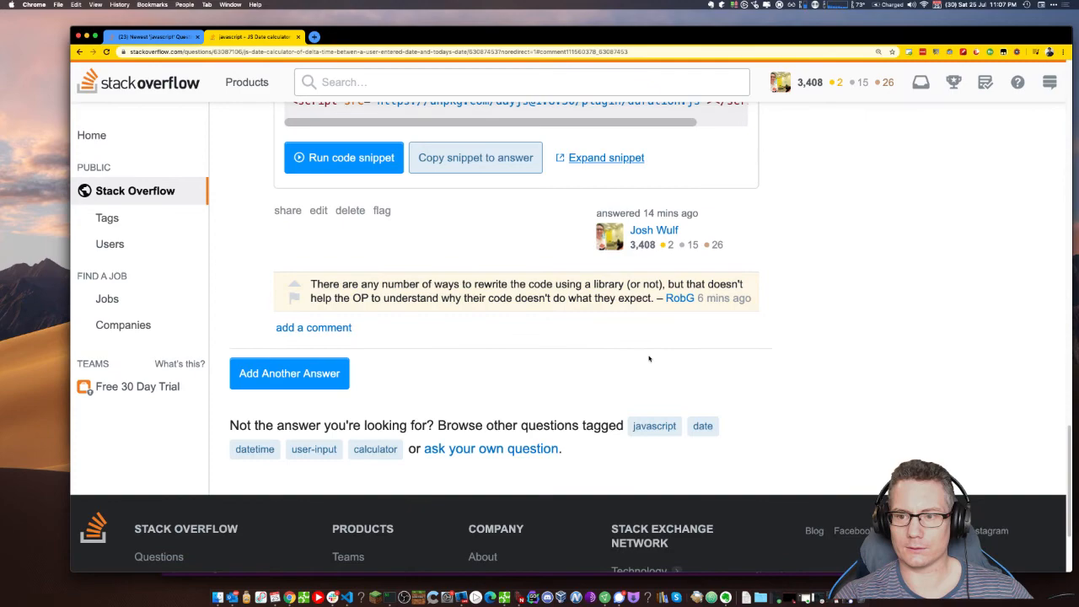
scroll("up", 3)
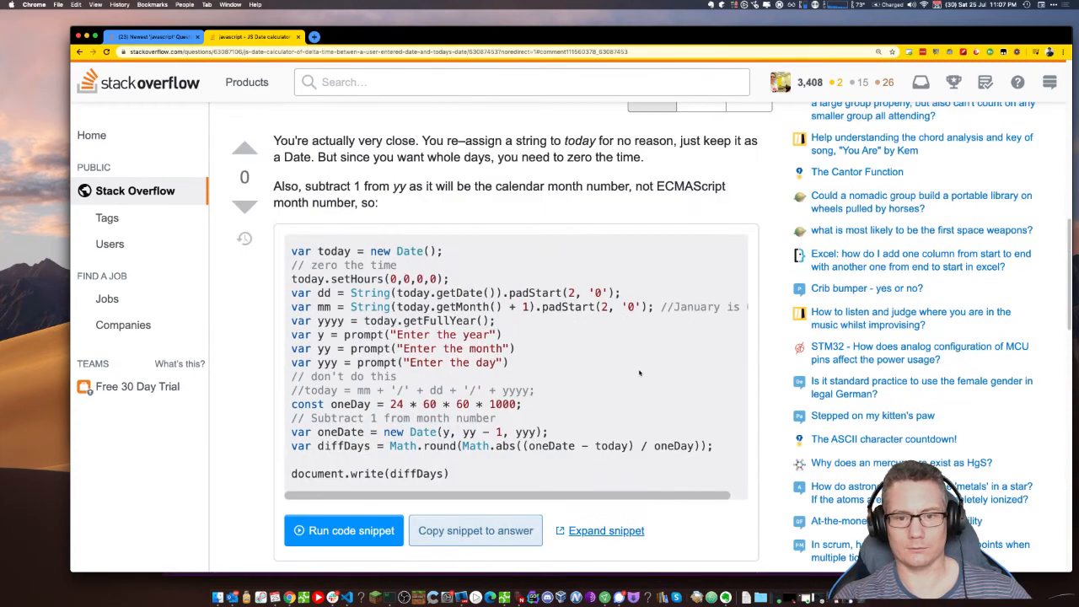
scroll("down", 3)
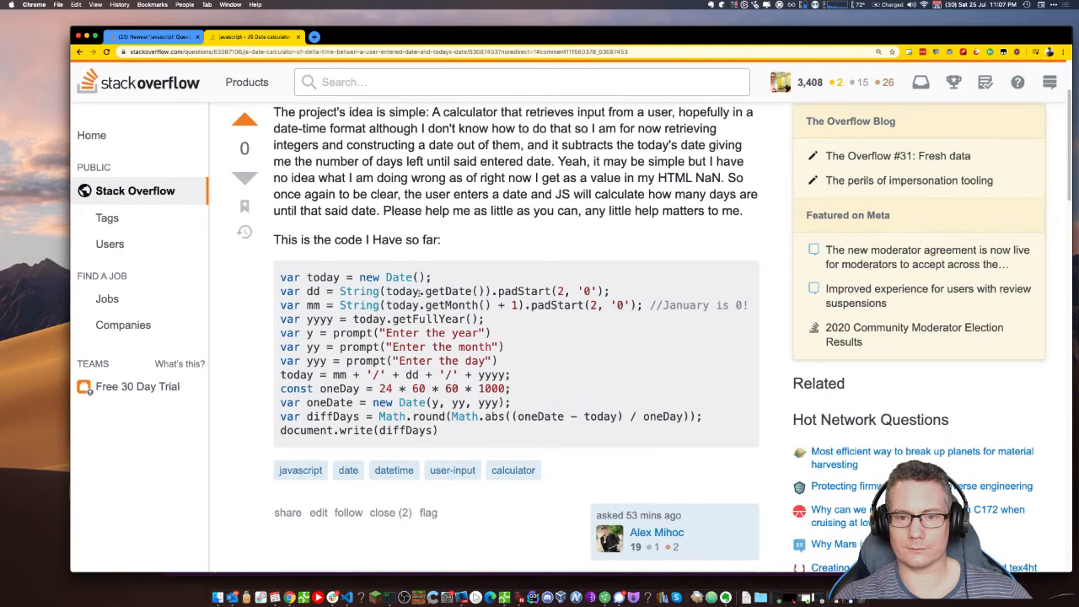
scroll("down", 3)
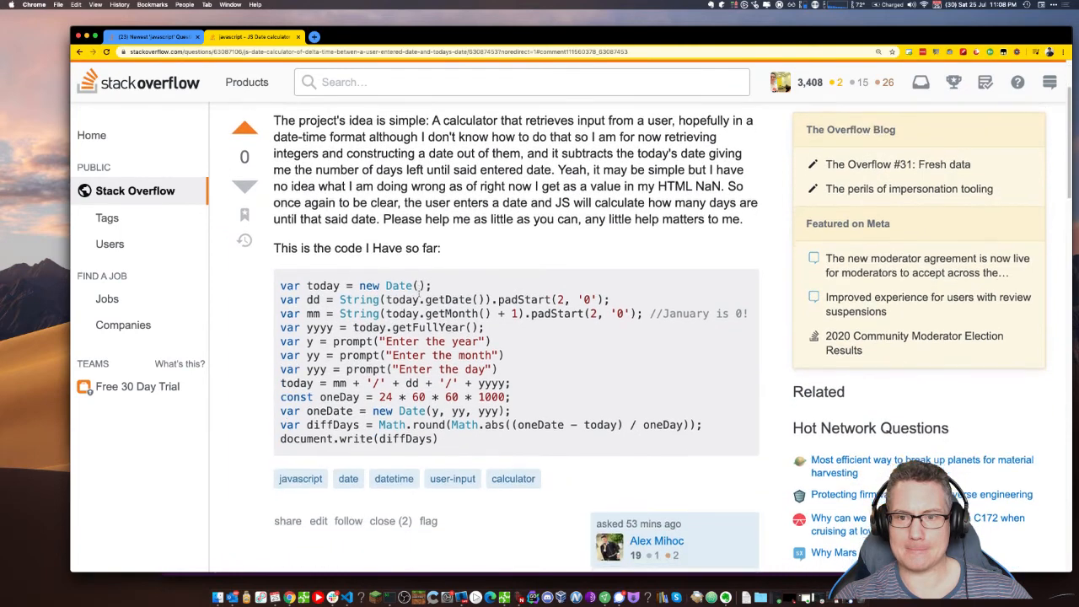
scroll("down", 3)
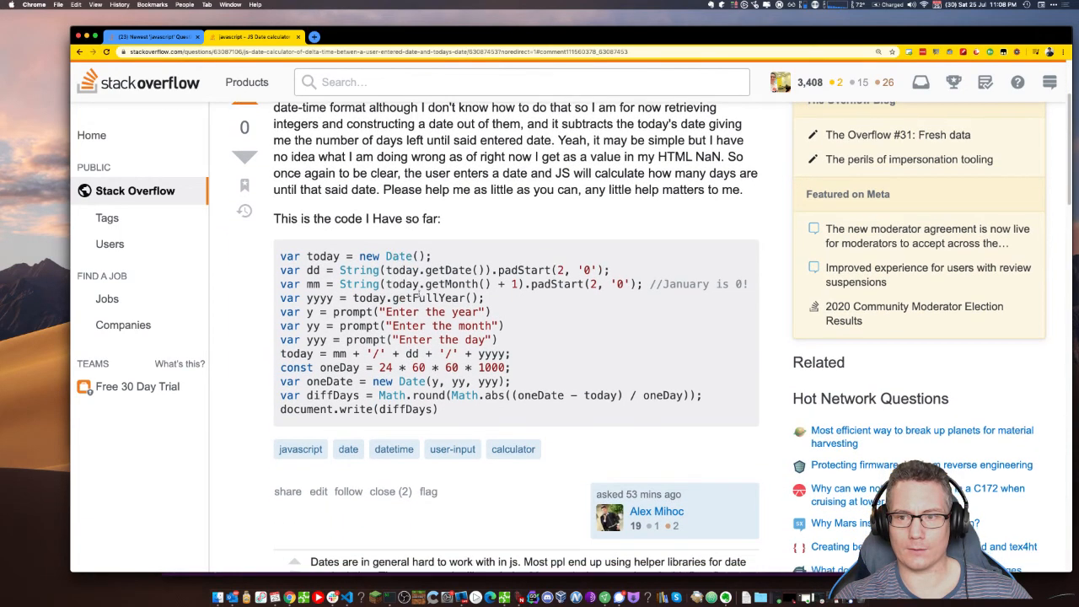
scroll("down", 3)
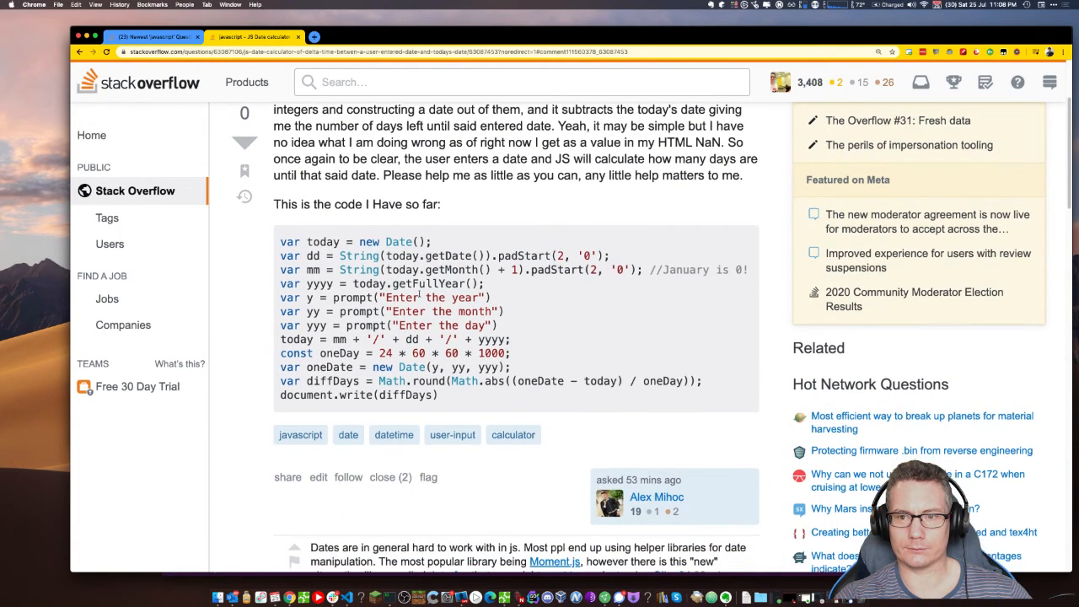
scroll("down", 3)
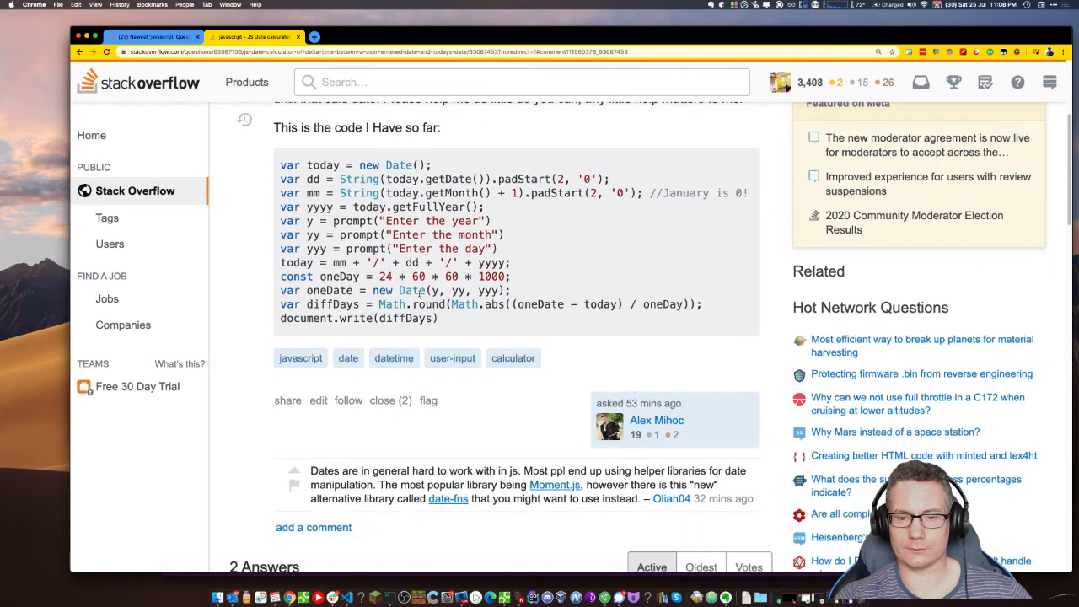
scroll("down", 3)
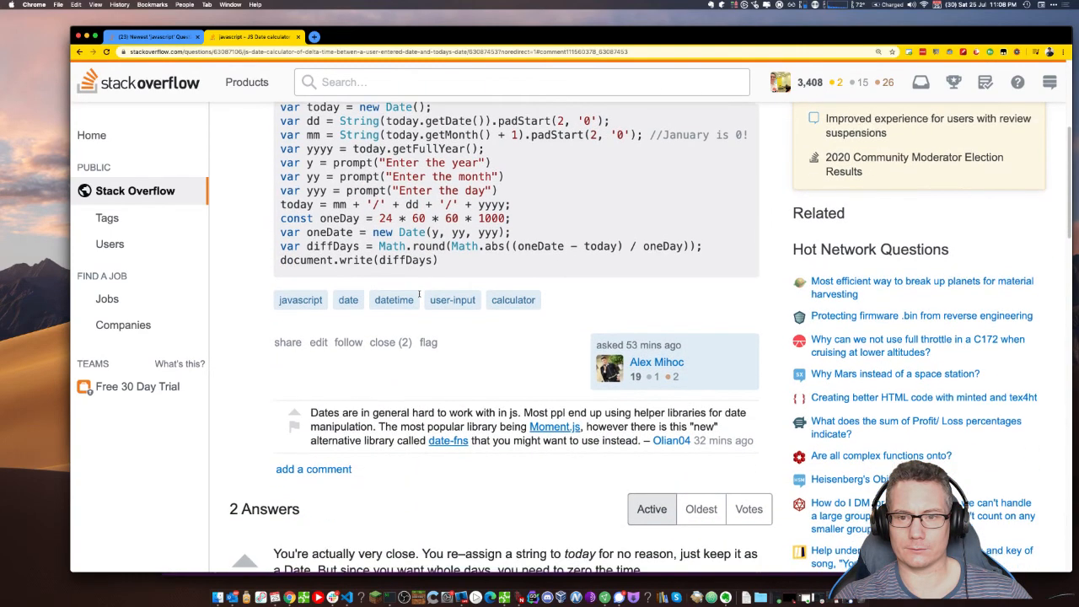
scroll("down", 3)
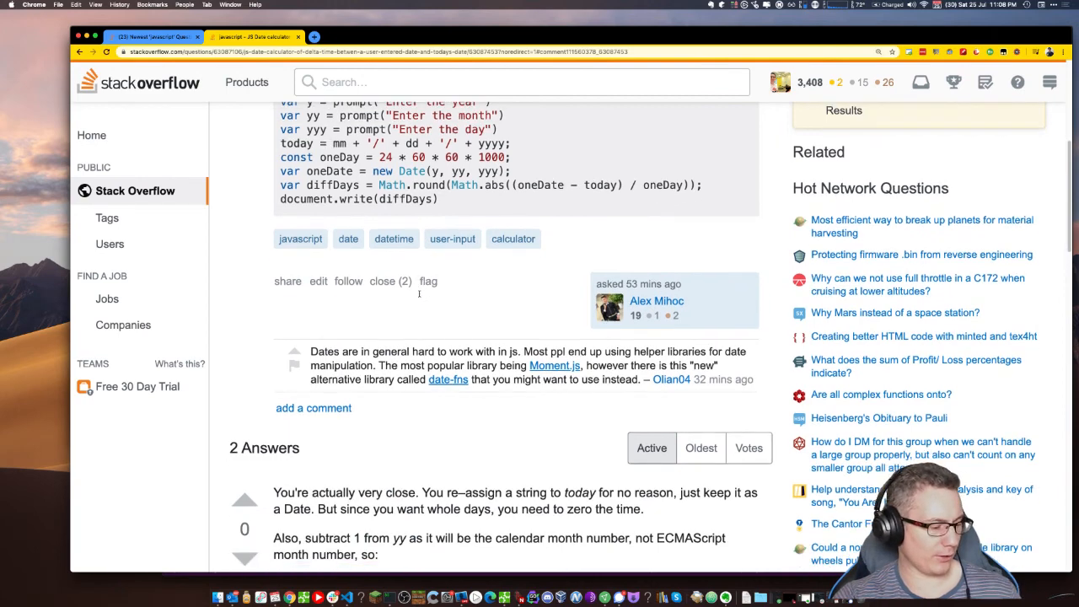
scroll("down", 3)
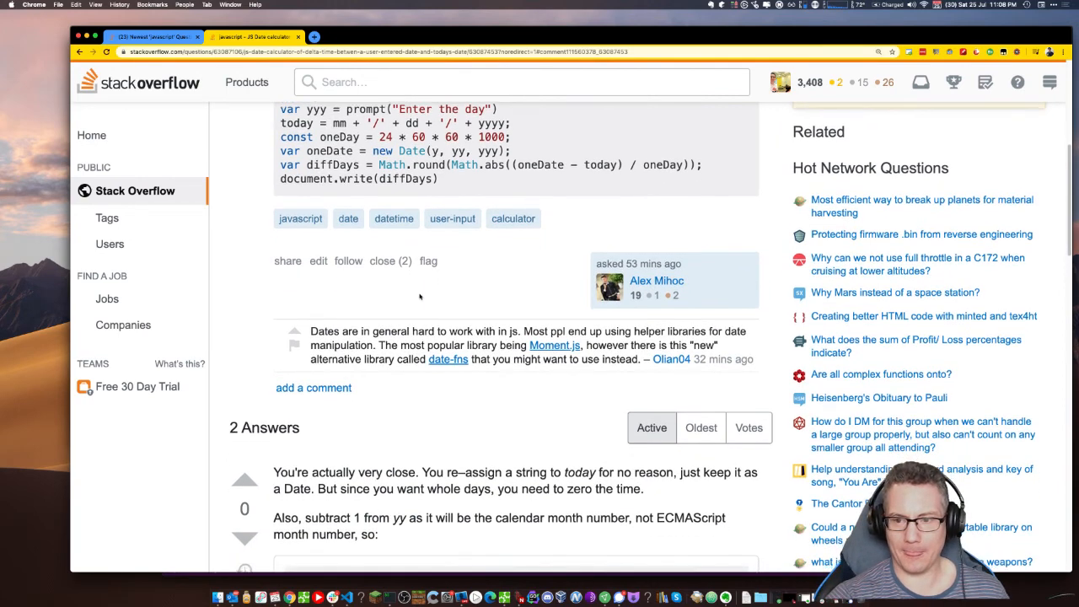
scroll("down", 3)
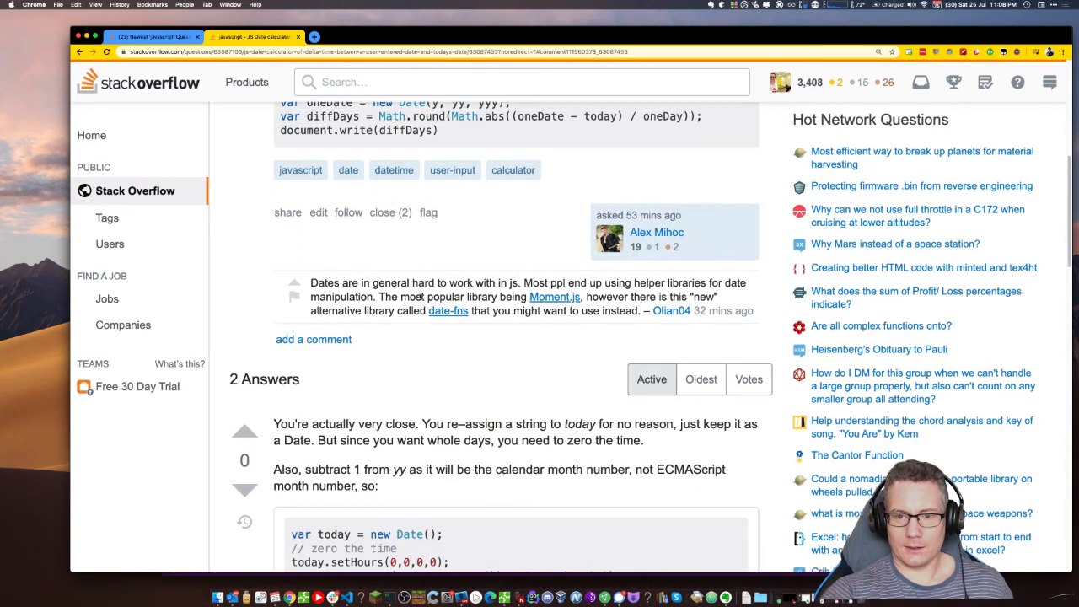
scroll("down", 3)
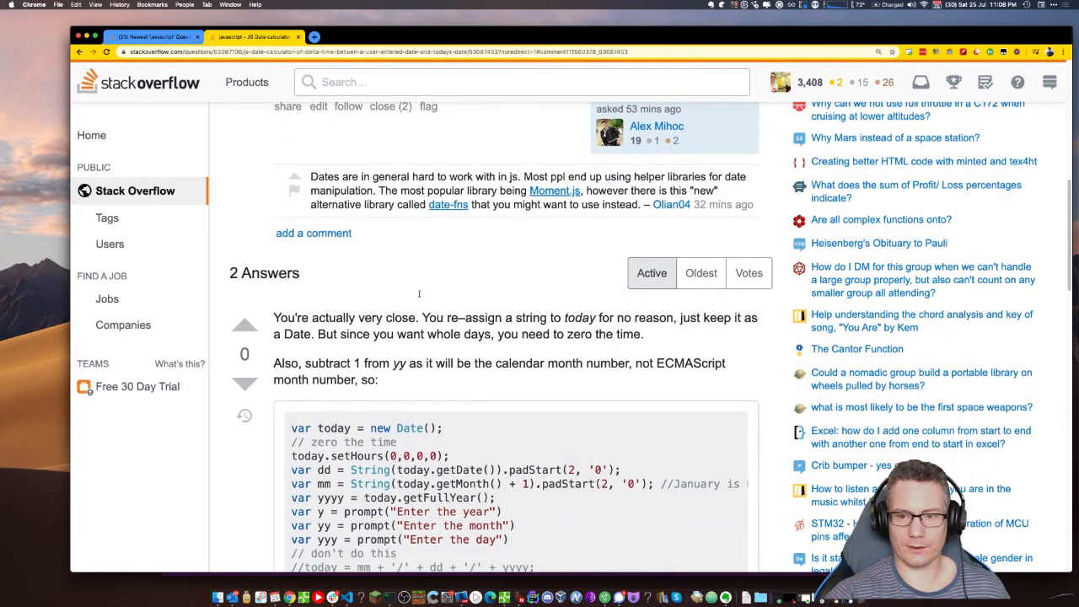
scroll("down", 3)
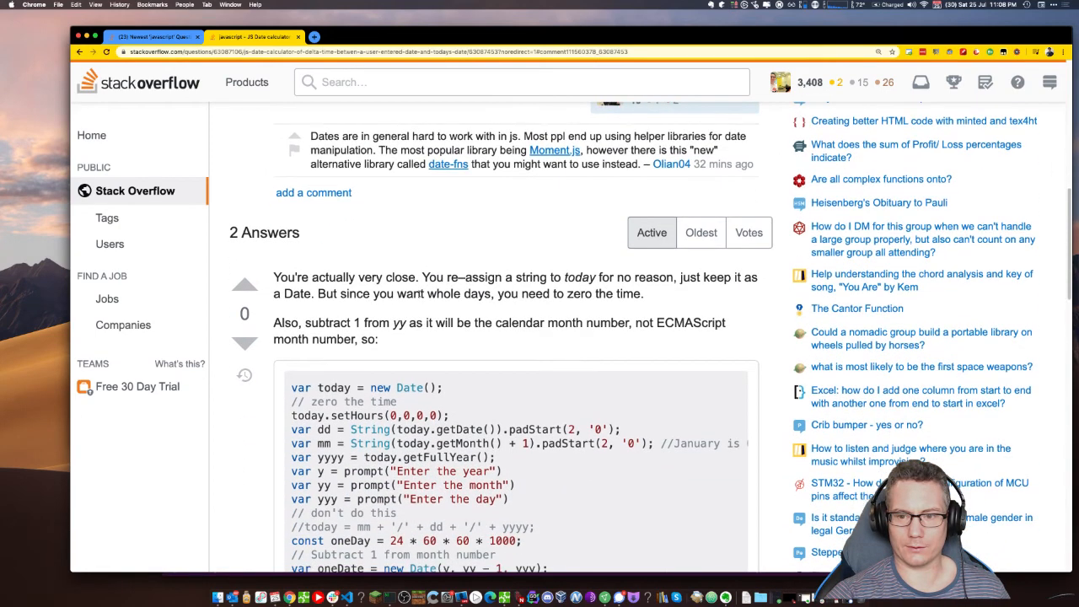
scroll("down", 3)
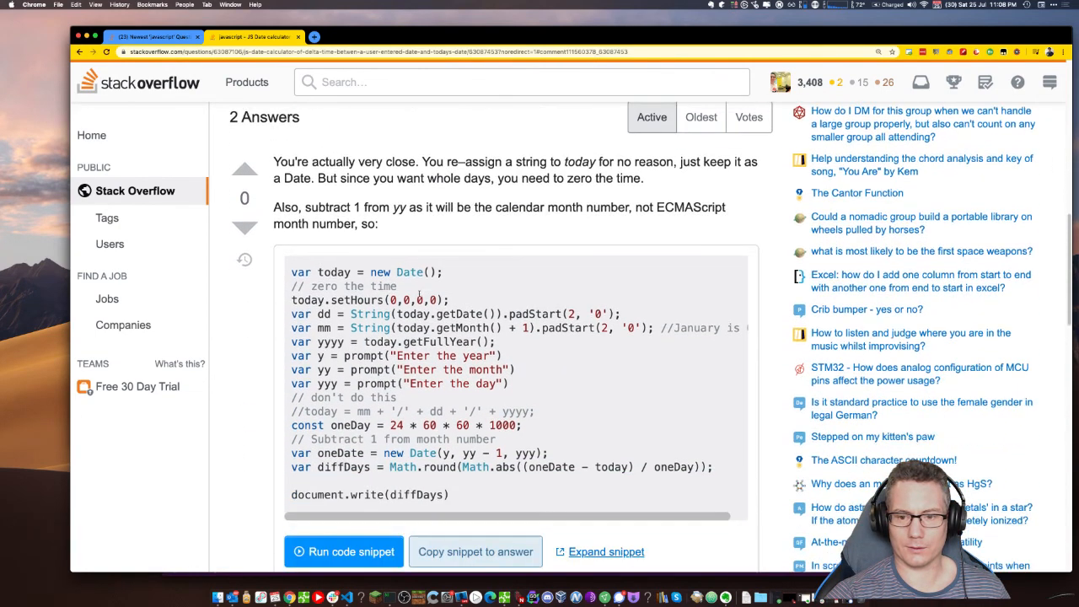
scroll("down", 3)
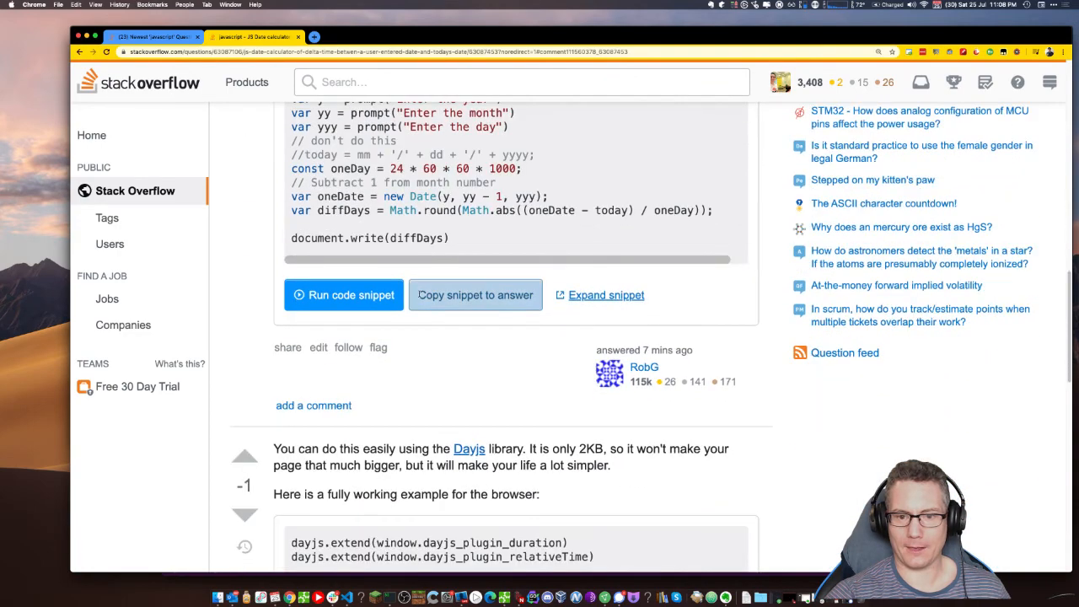
- Run the first answer's date calculator snippet, enter year 20, confirm the prompts, and view output 206
left_click(343, 296)
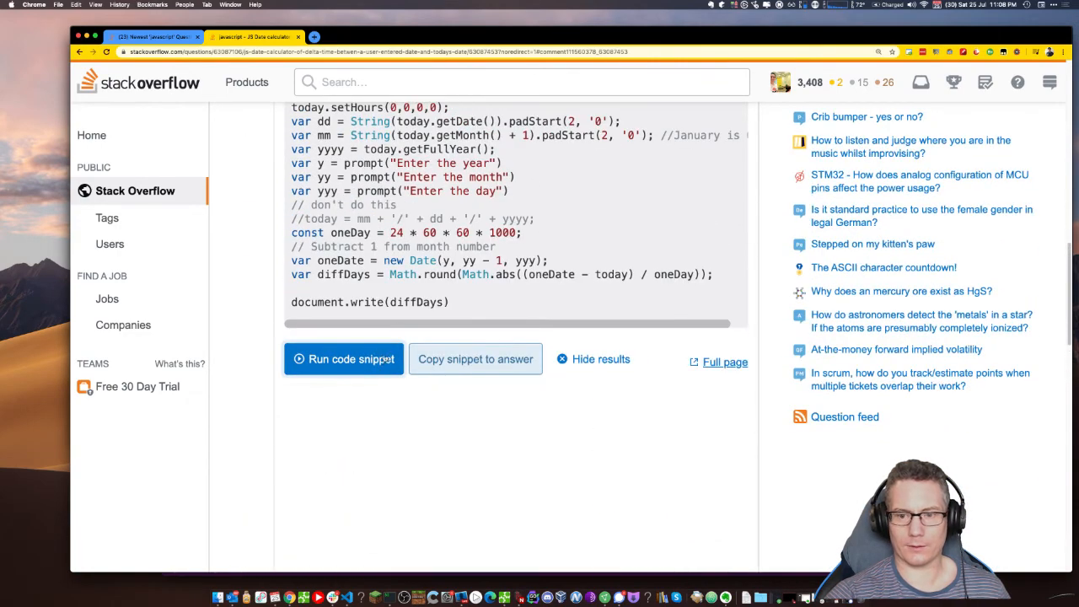
left_click(343, 358)
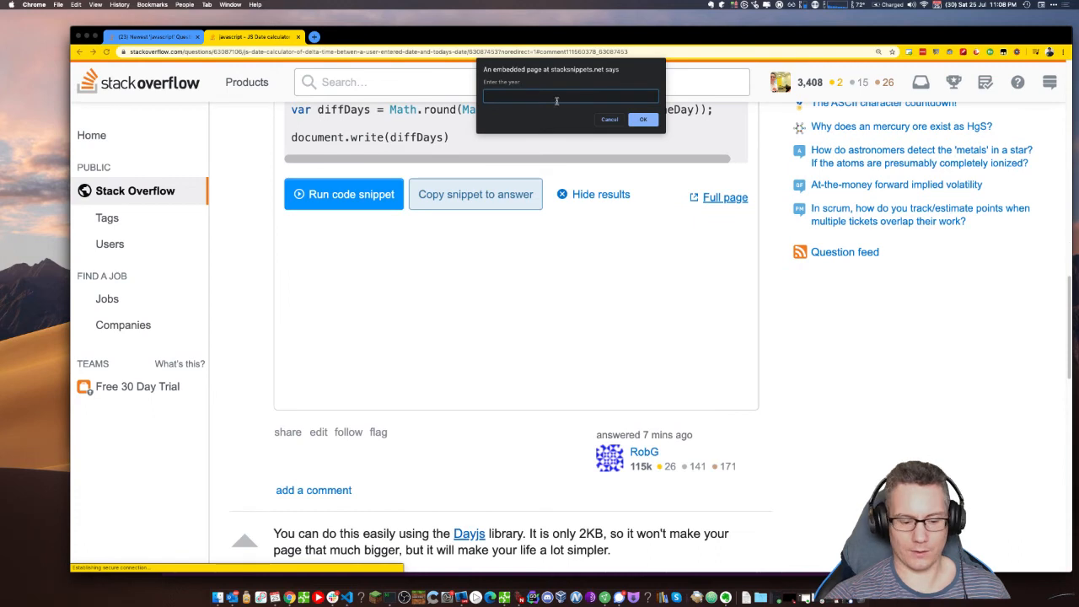
type("2")
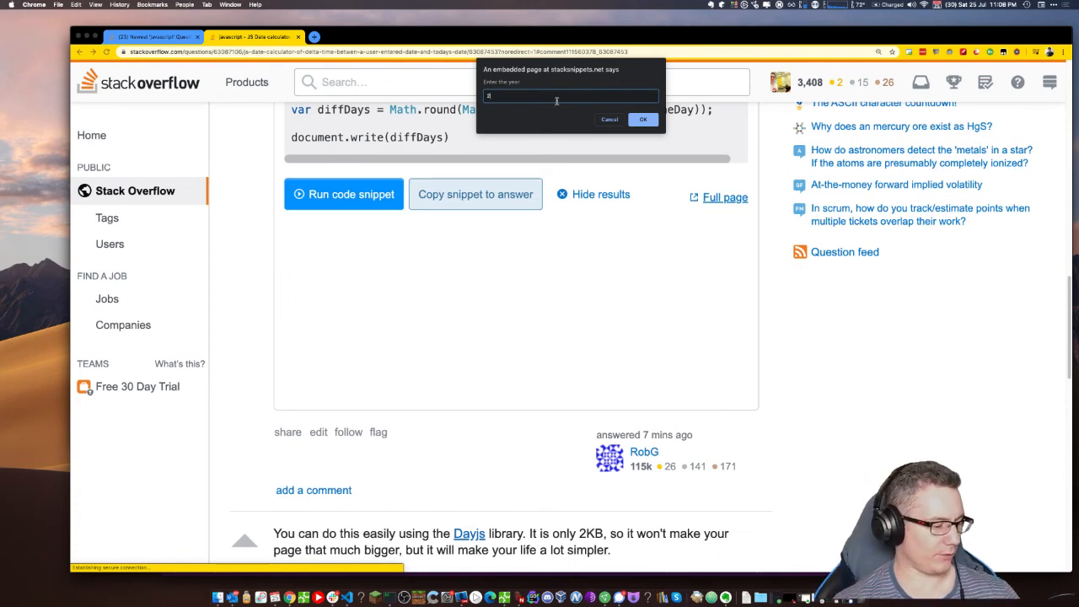
type("0")
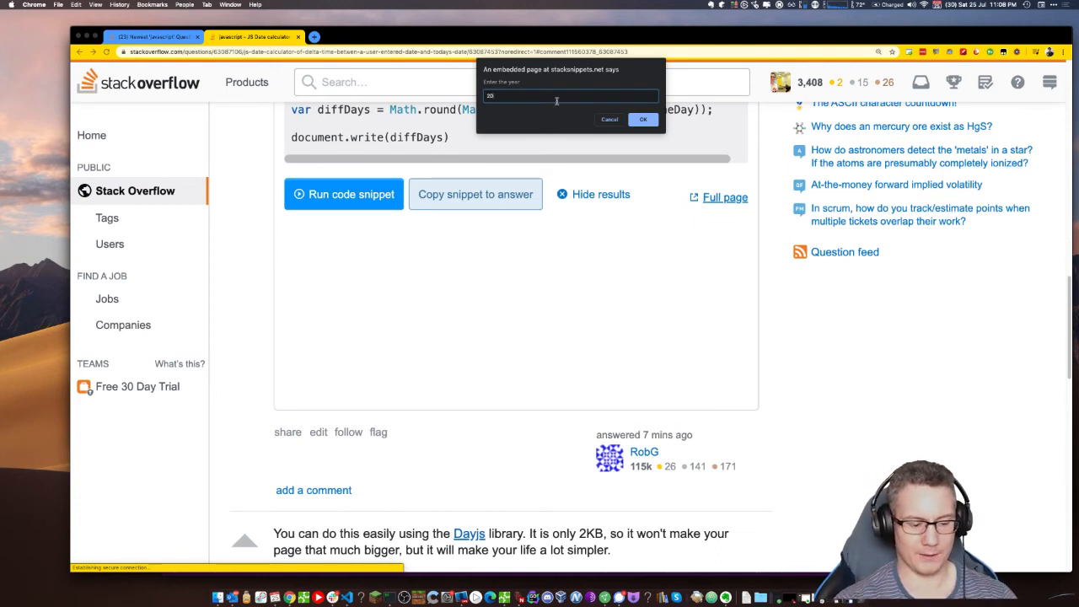
left_click(642, 118)
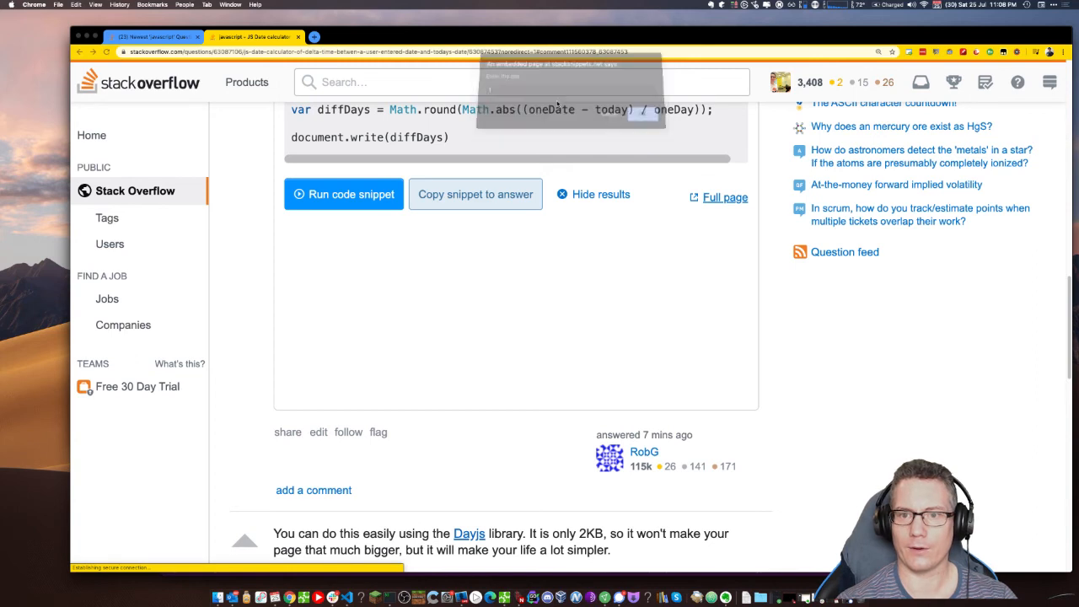
left_click(344, 194)
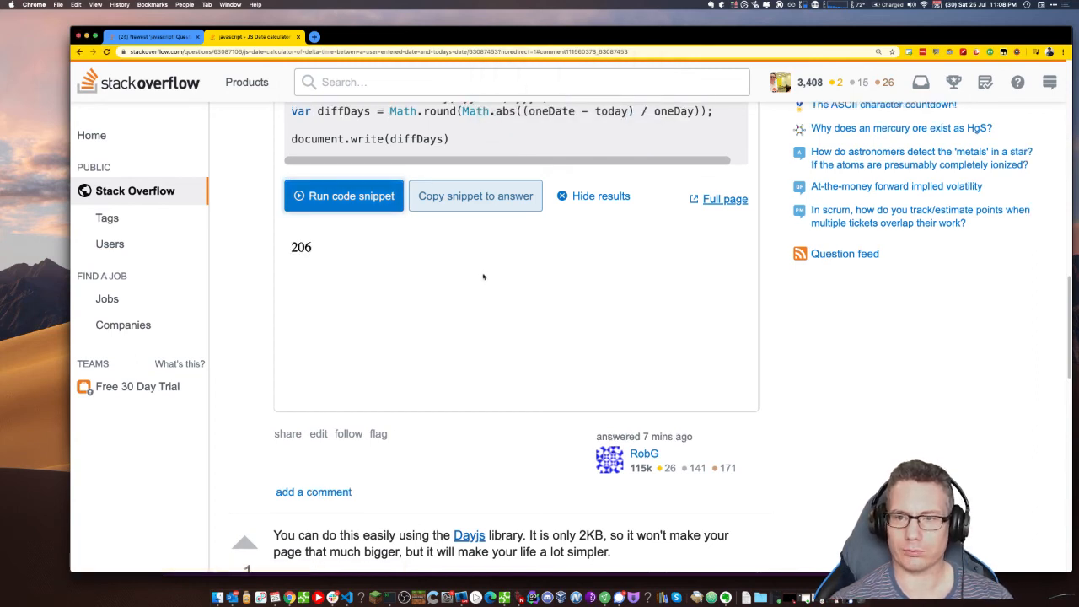
scroll("down", 3)
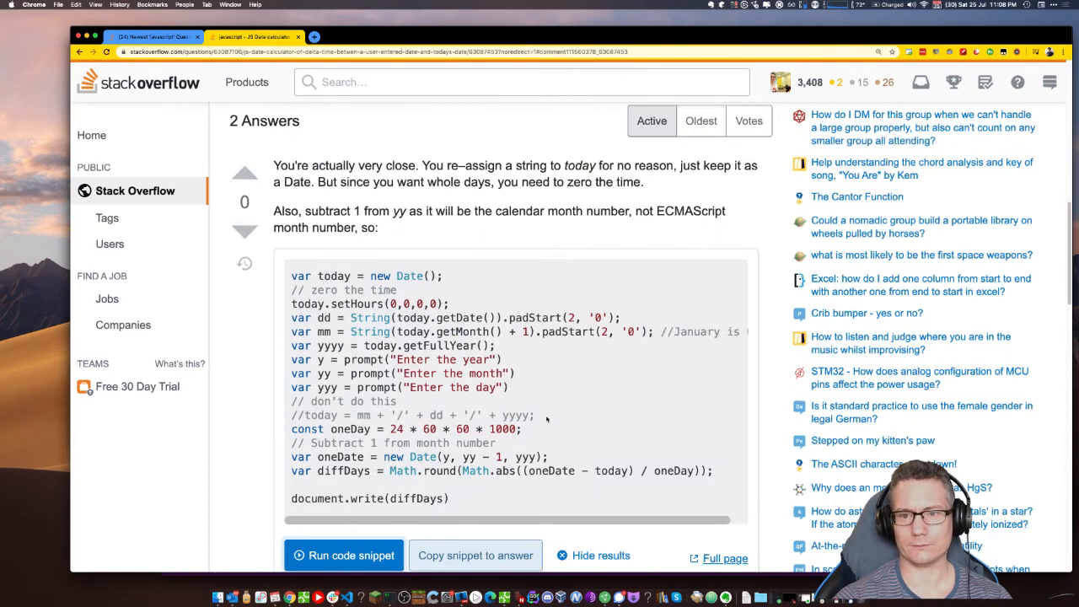
left_click(343, 555)
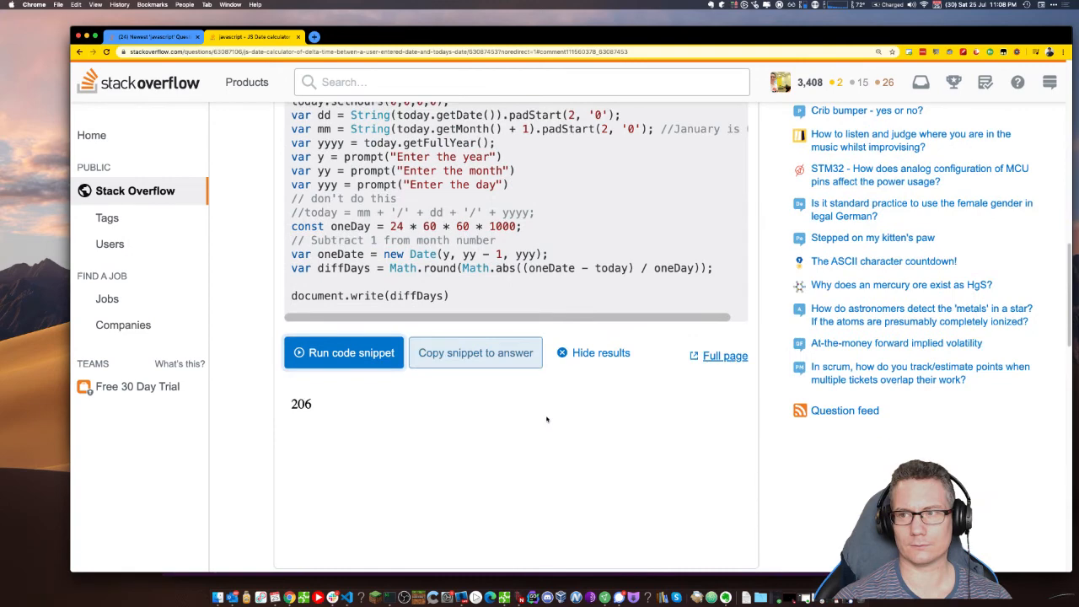
scroll("down", 3)
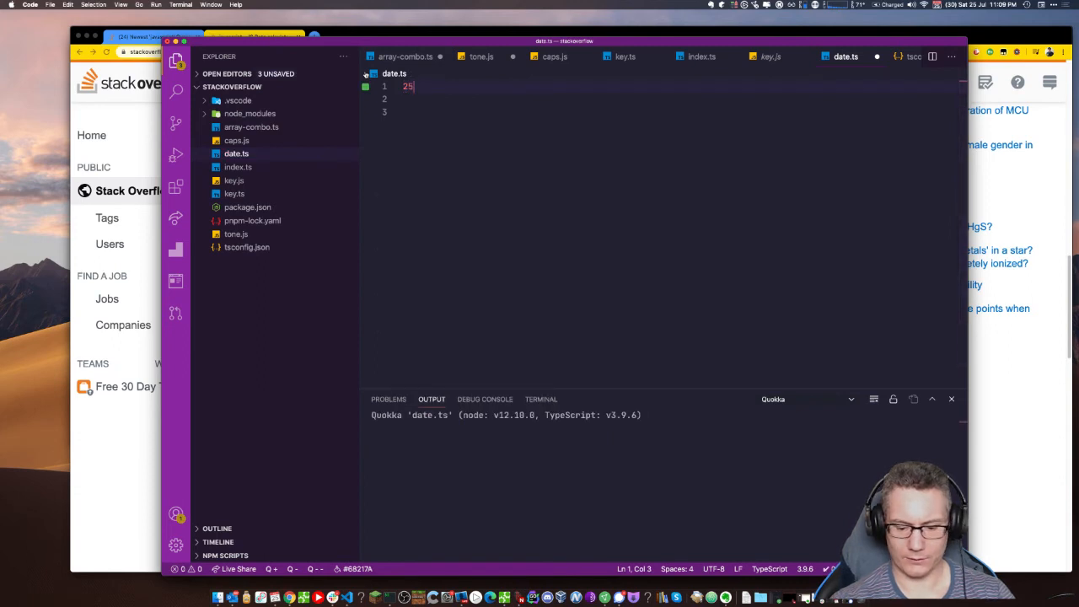
- Evaluate 25 * 7 in the date.ts Quokka scratch file to check the day count
type("*7")
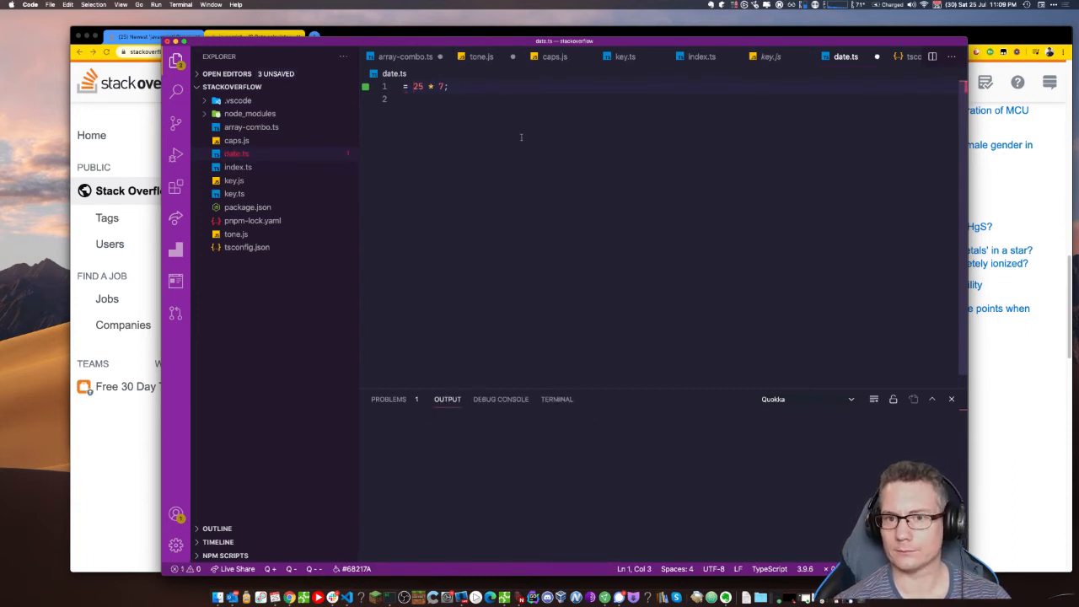
type("cons")
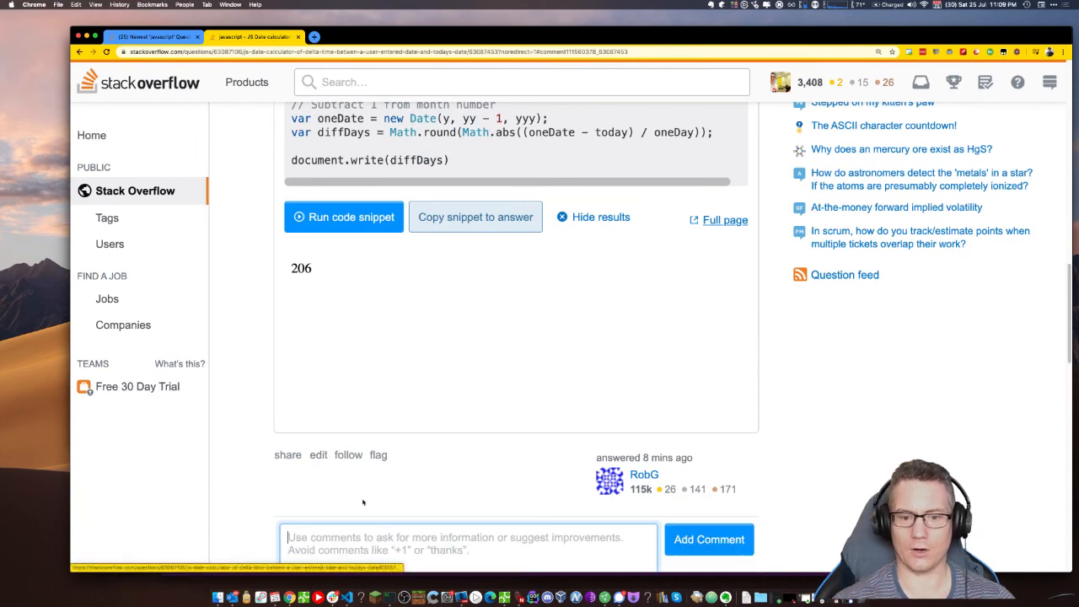
- Comment on RobG's answer that the correct count from 2020/1/1 is 176, but its code gives 206
type("The correct answer, rounded to")
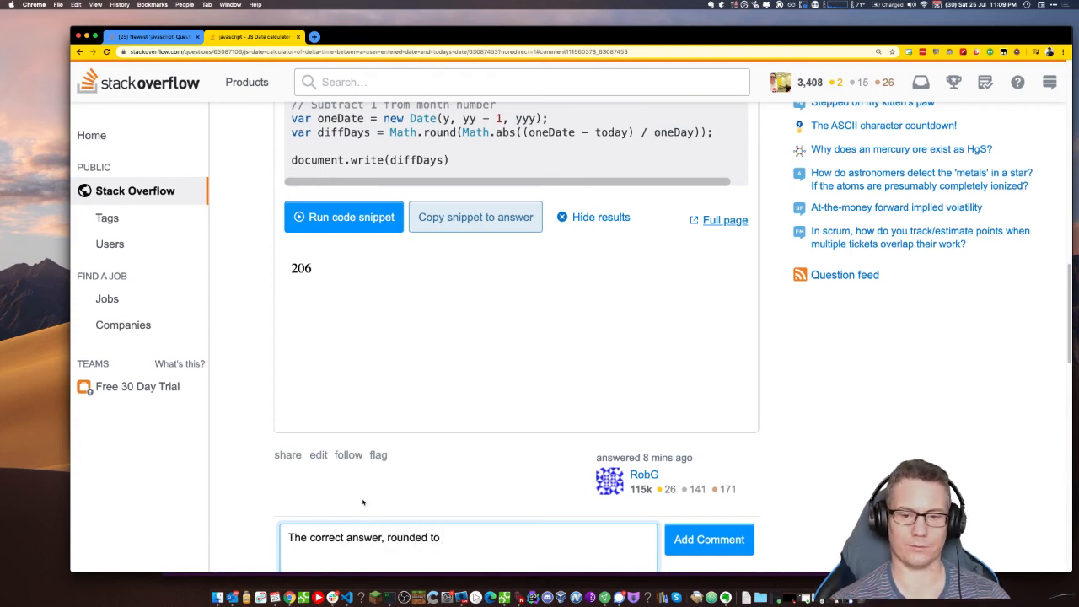
type("0 decimal pa")
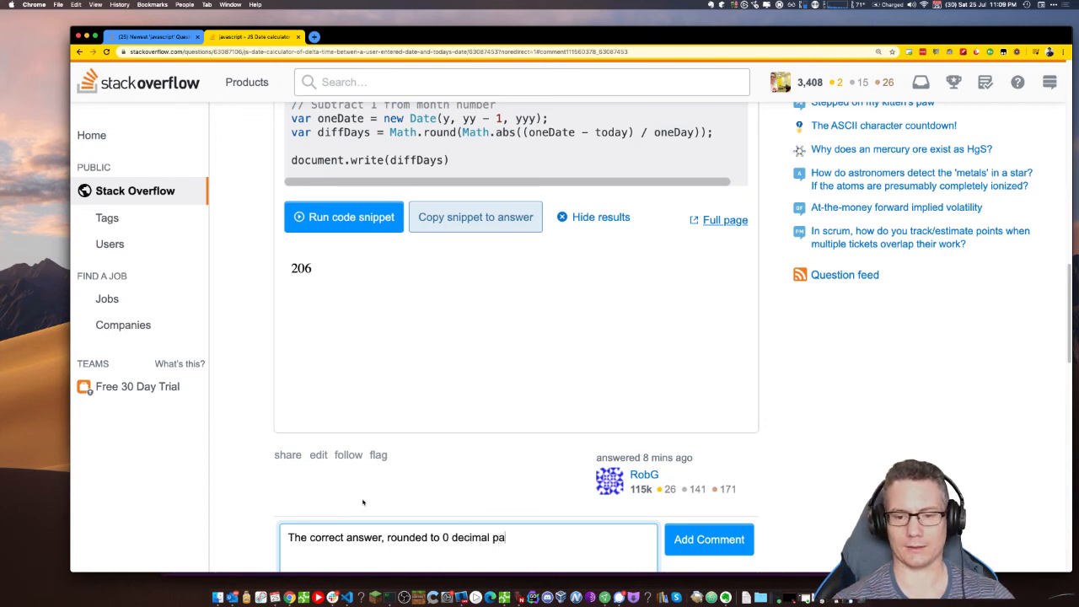
type("laces is co")
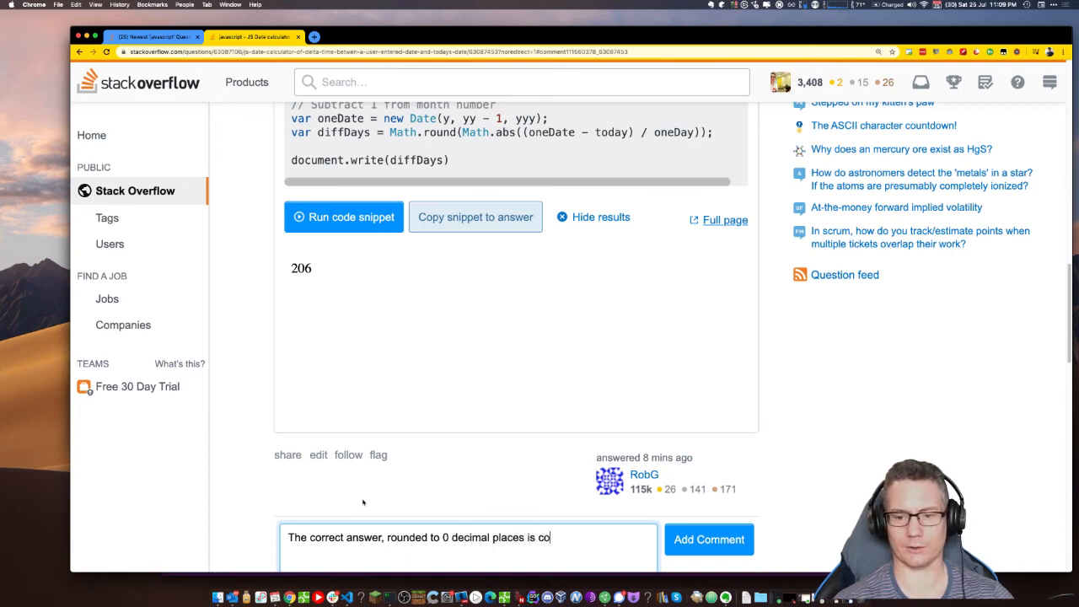
type("currently")
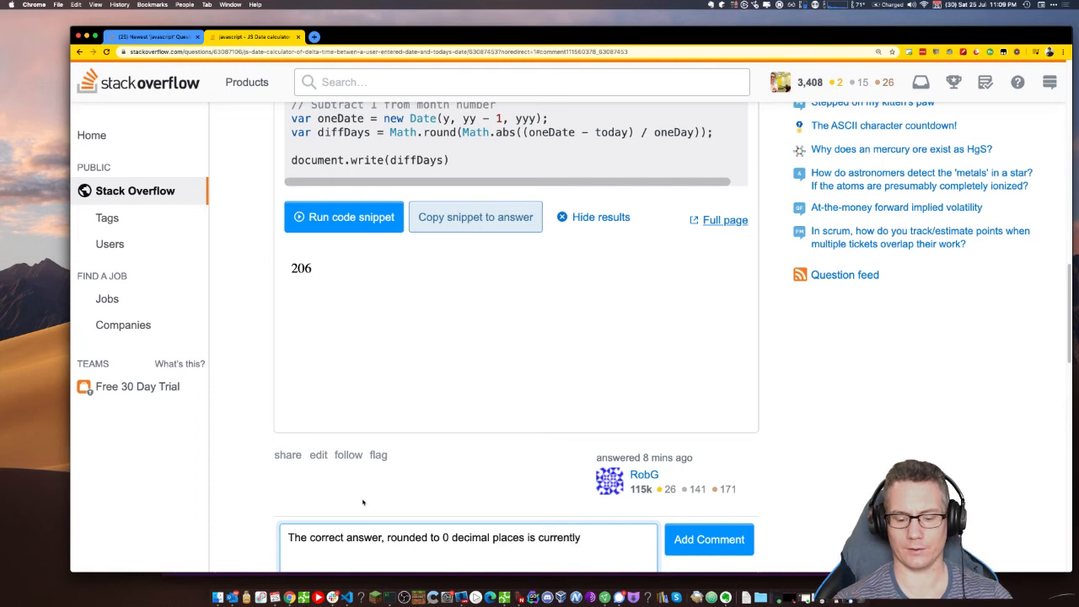
type("176.")
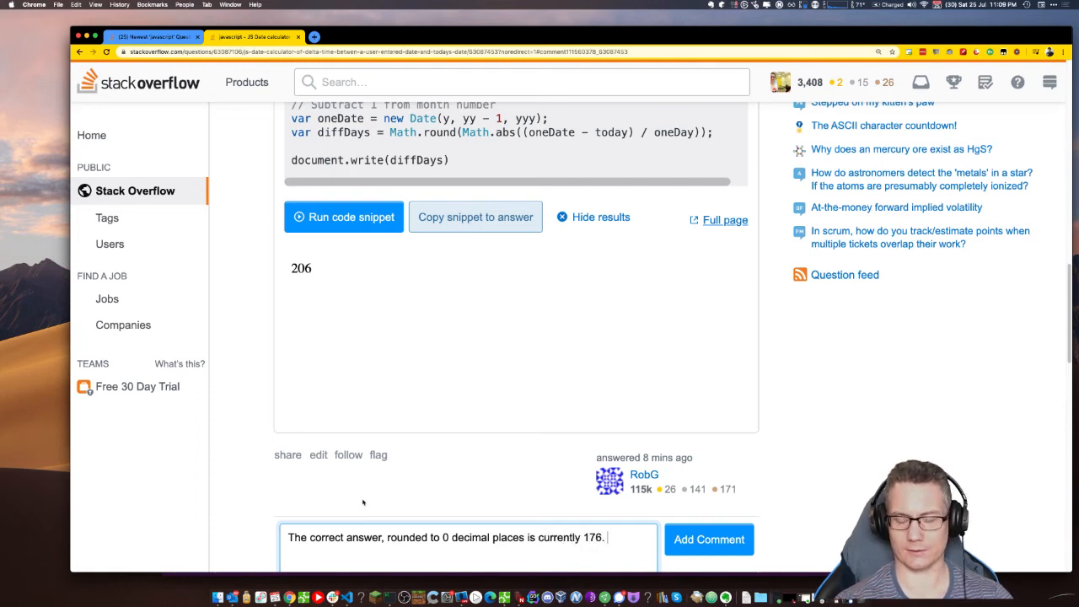
type("See my working code below using d")
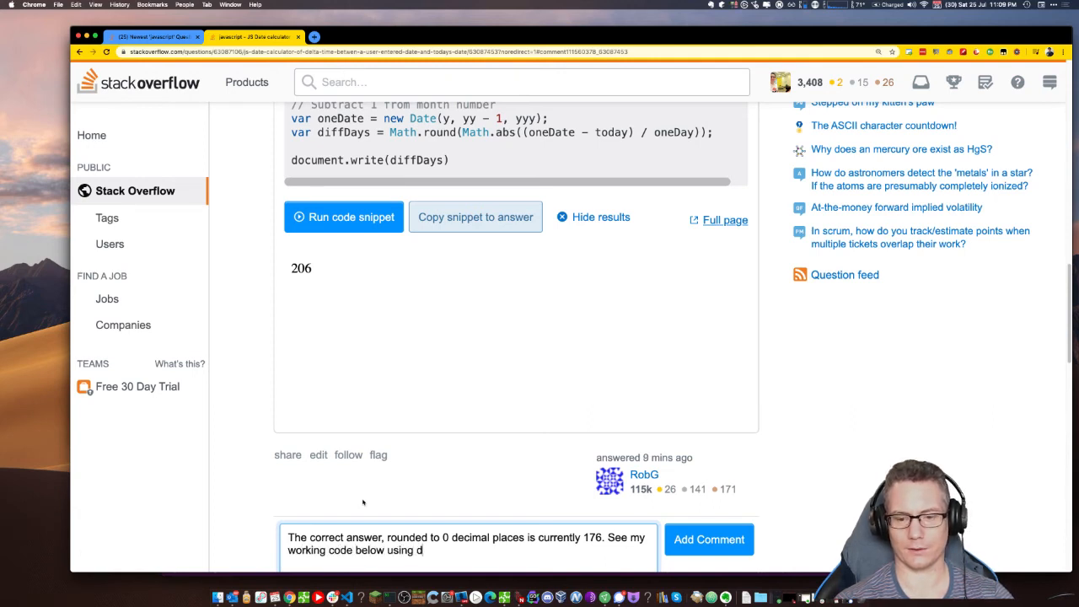
type("ayjs.")
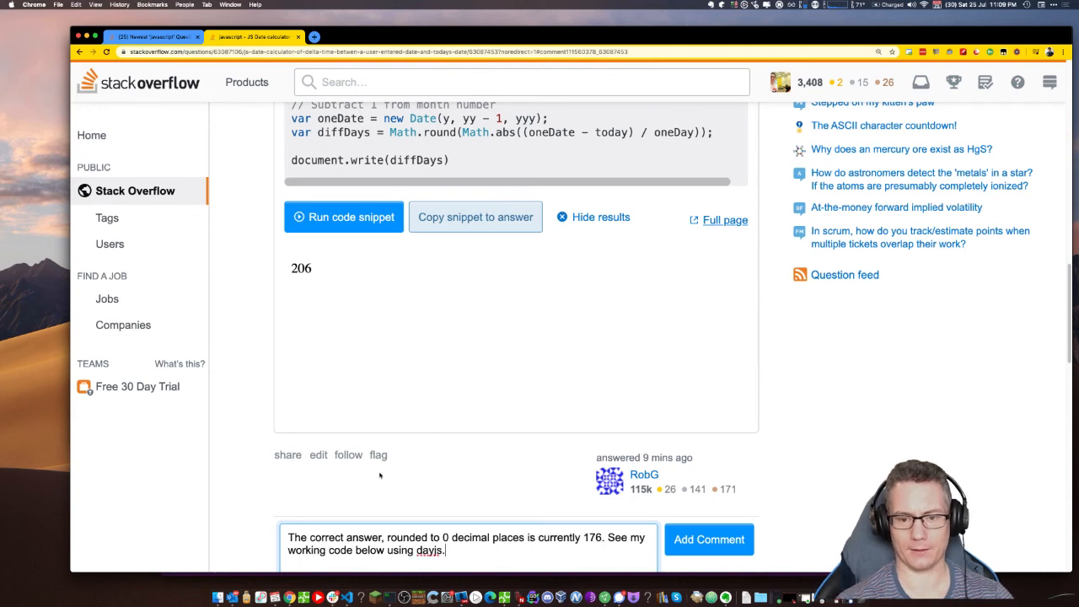
type("This code")
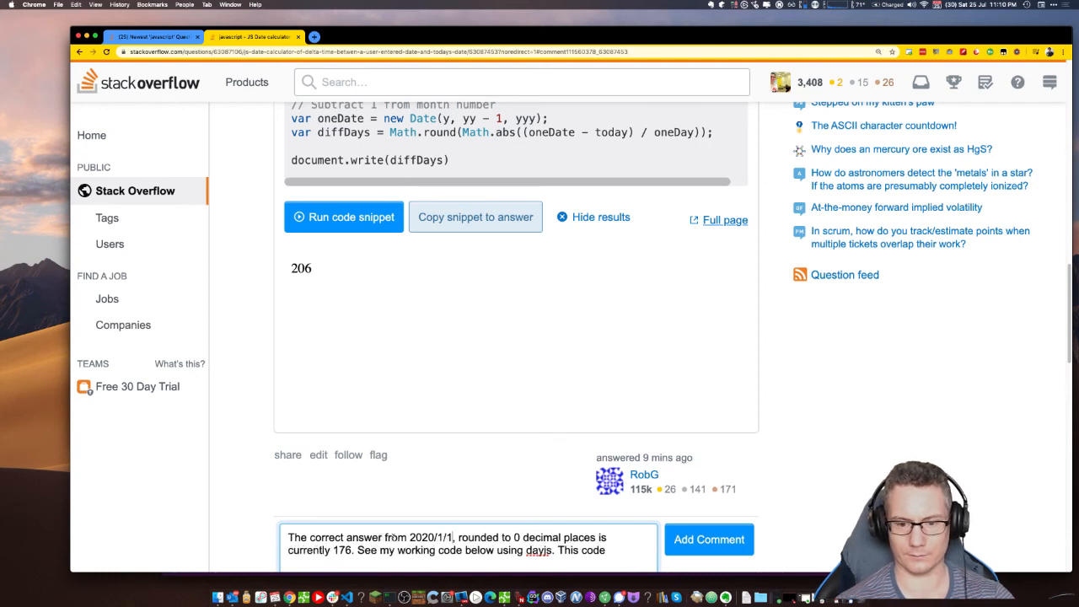
scroll("down", 3)
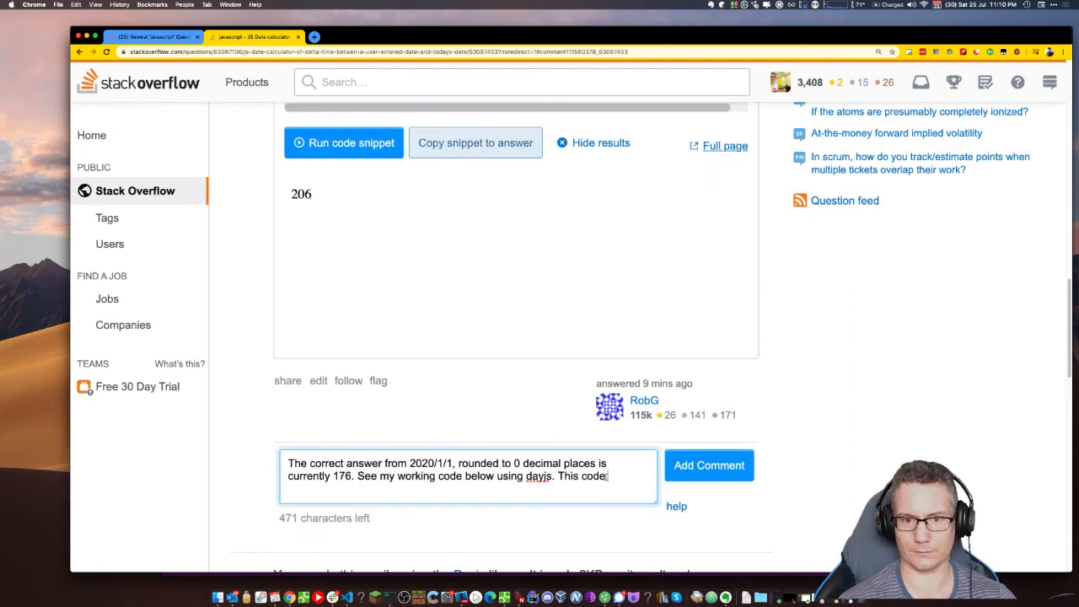
type("gives 20")
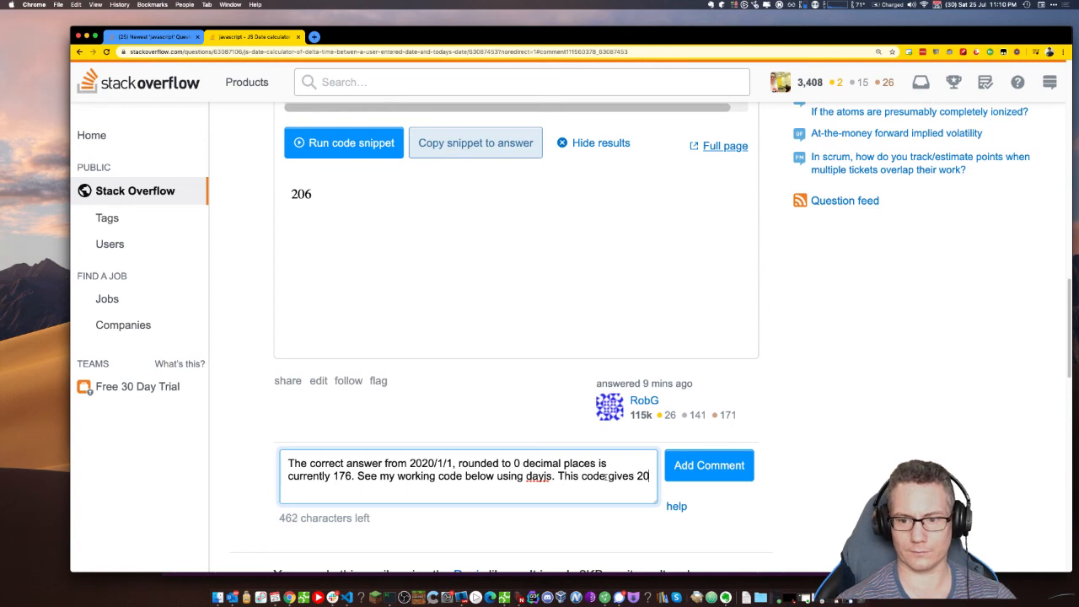
type("6,")
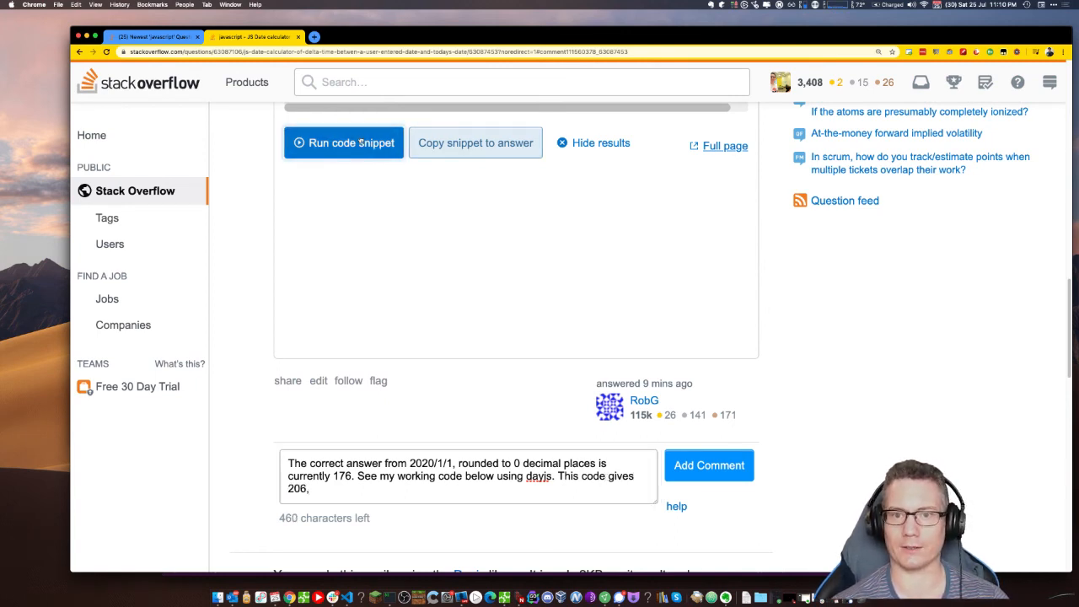
- Re-run the answer's code snippet and post the comment
left_click(343, 142)
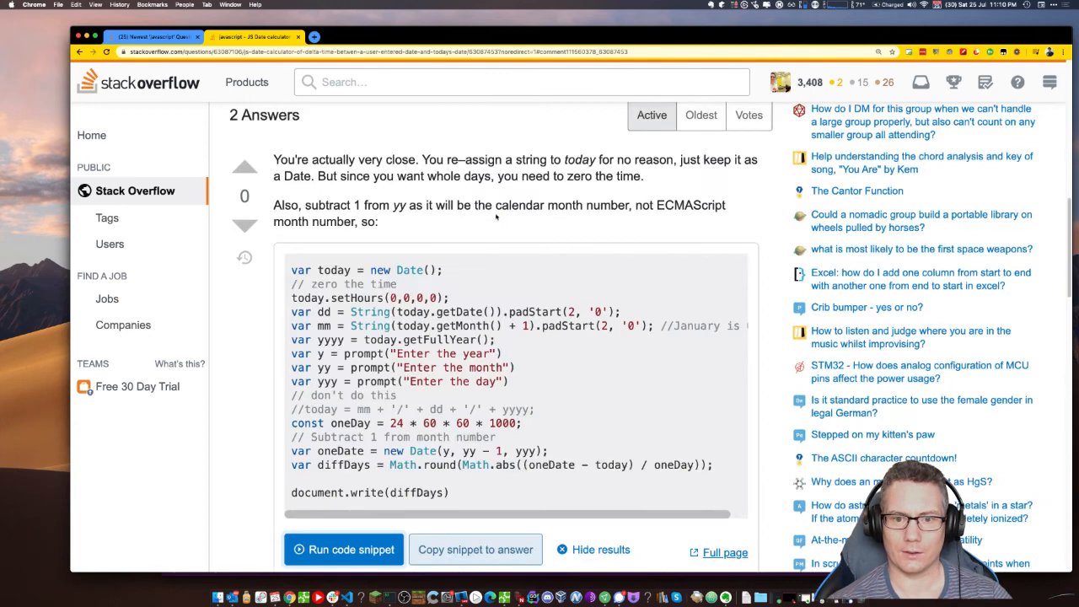
left_click(343, 549)
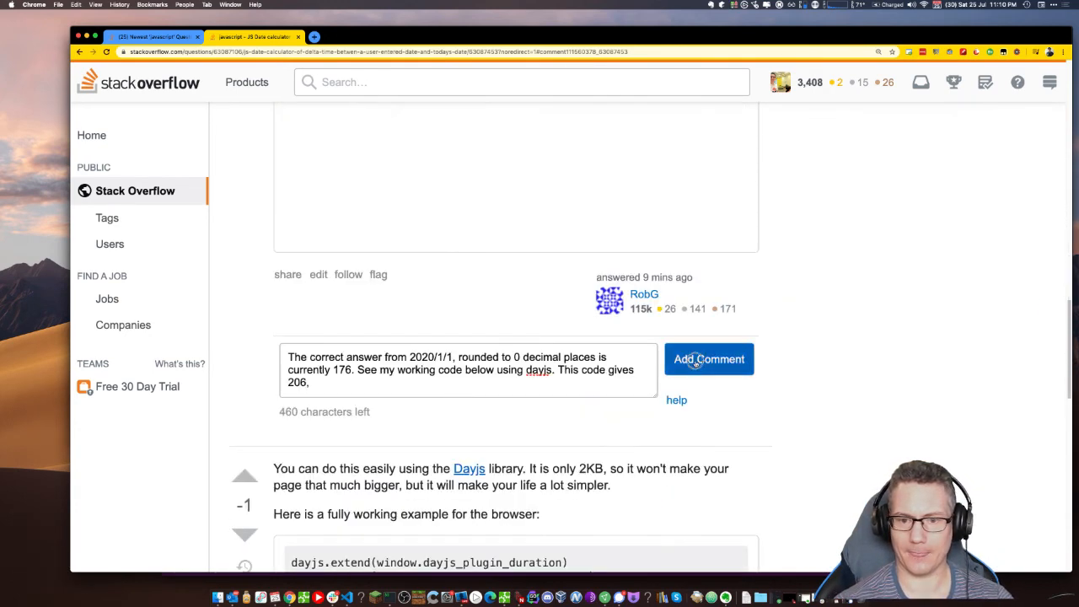
left_click(709, 359)
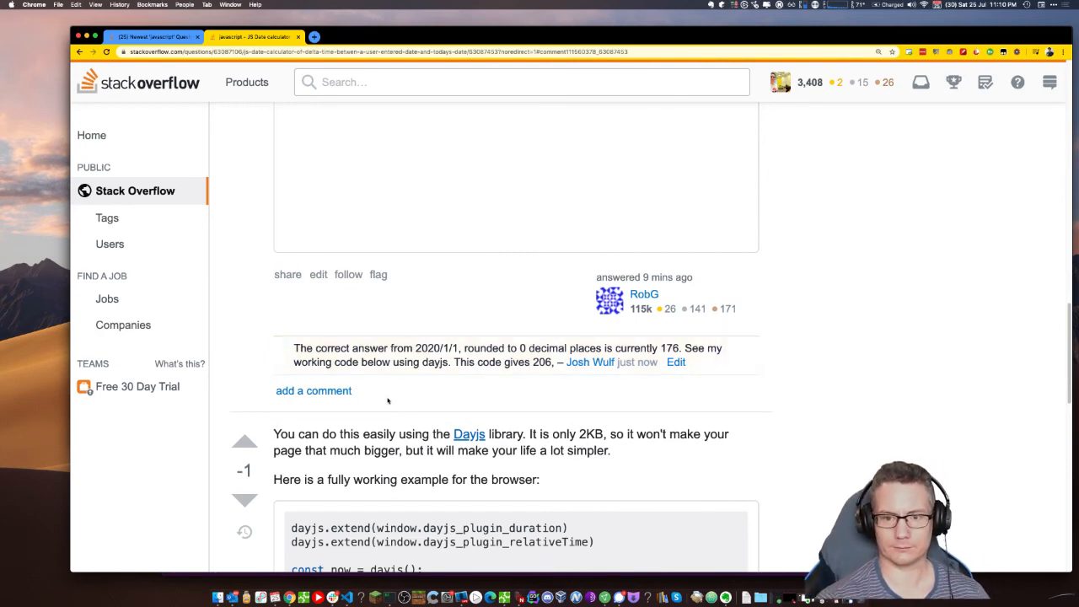
scroll("down", 3)
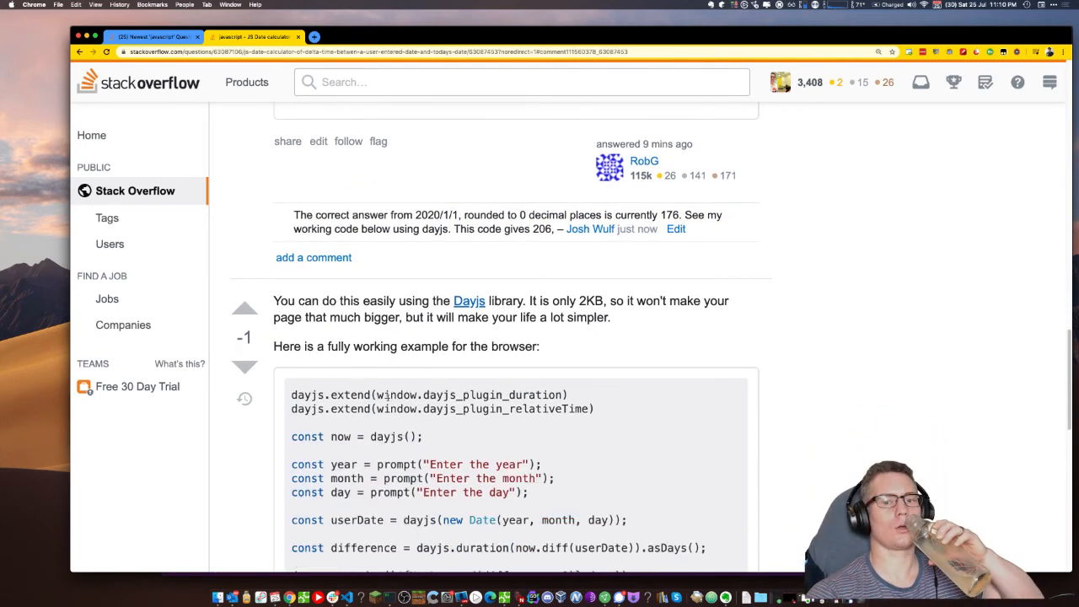
scroll("down", 3)
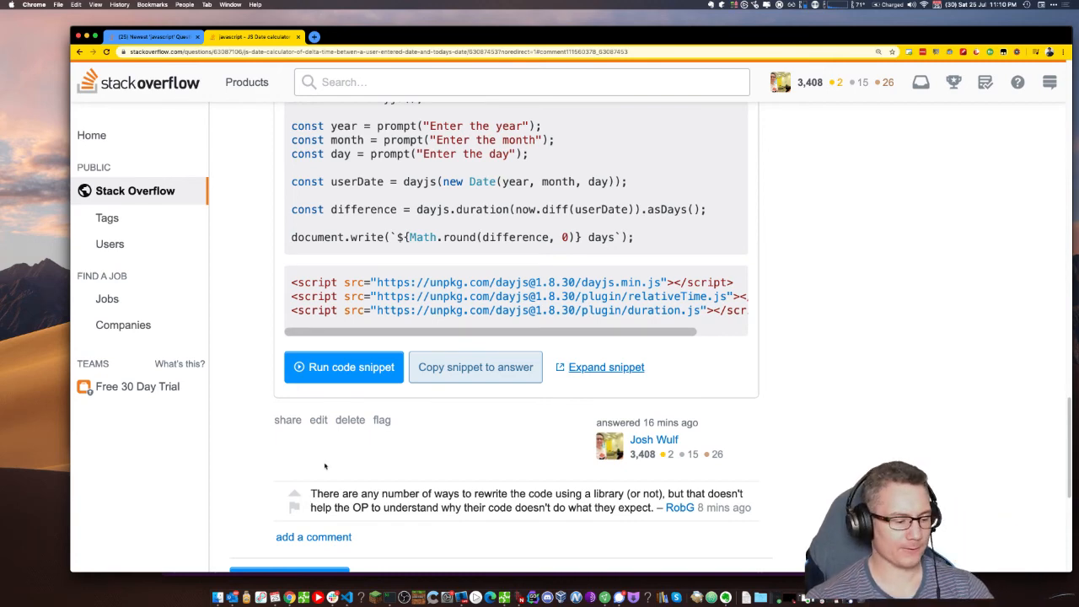
mouse_move(354, 453)
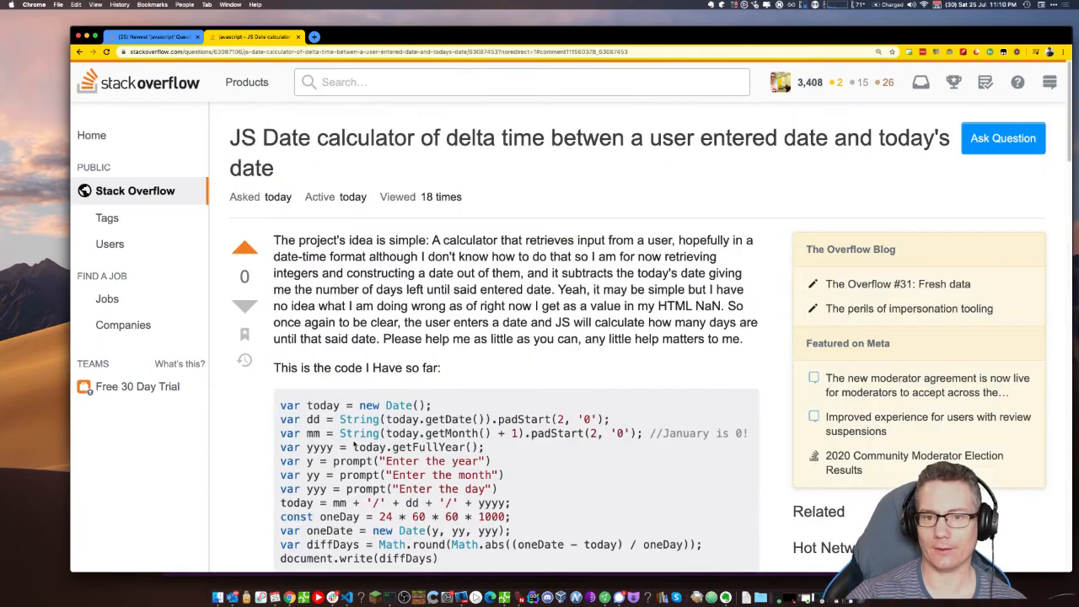
scroll("down", 3)
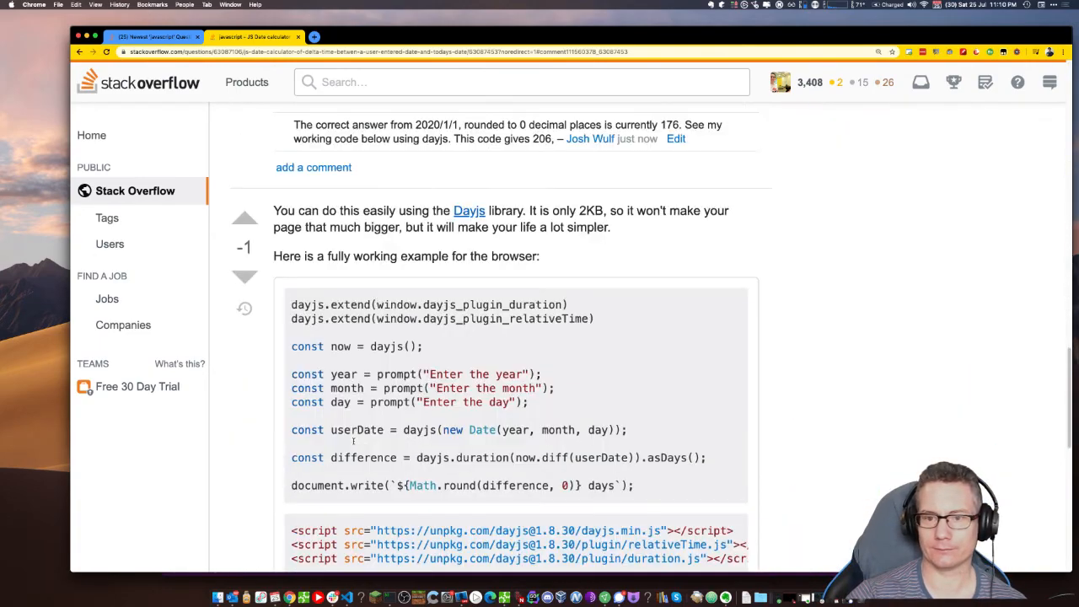
scroll("down", 3)
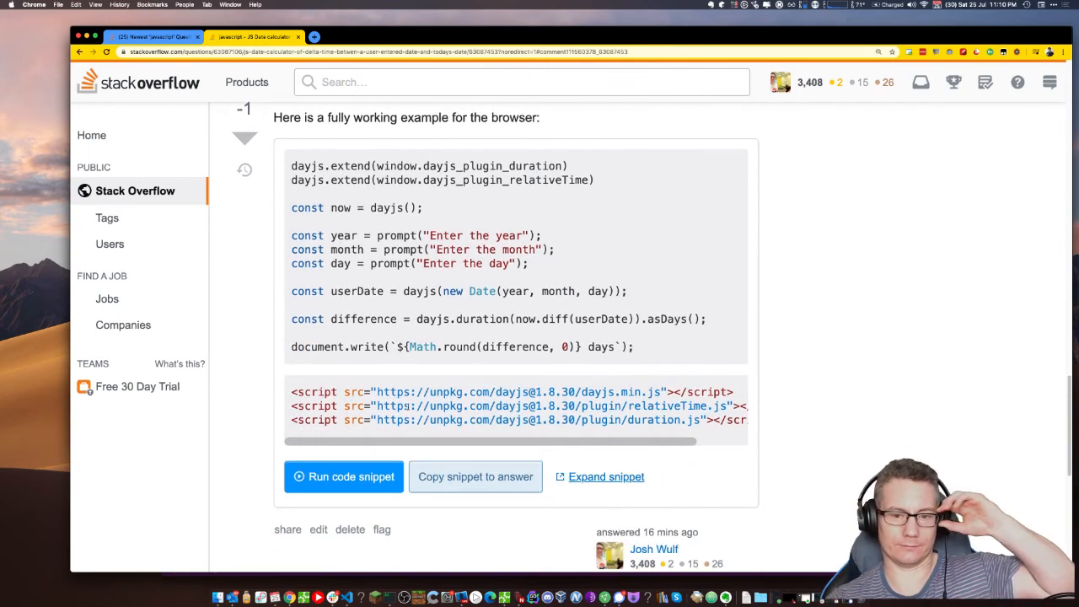
scroll("down", 3)
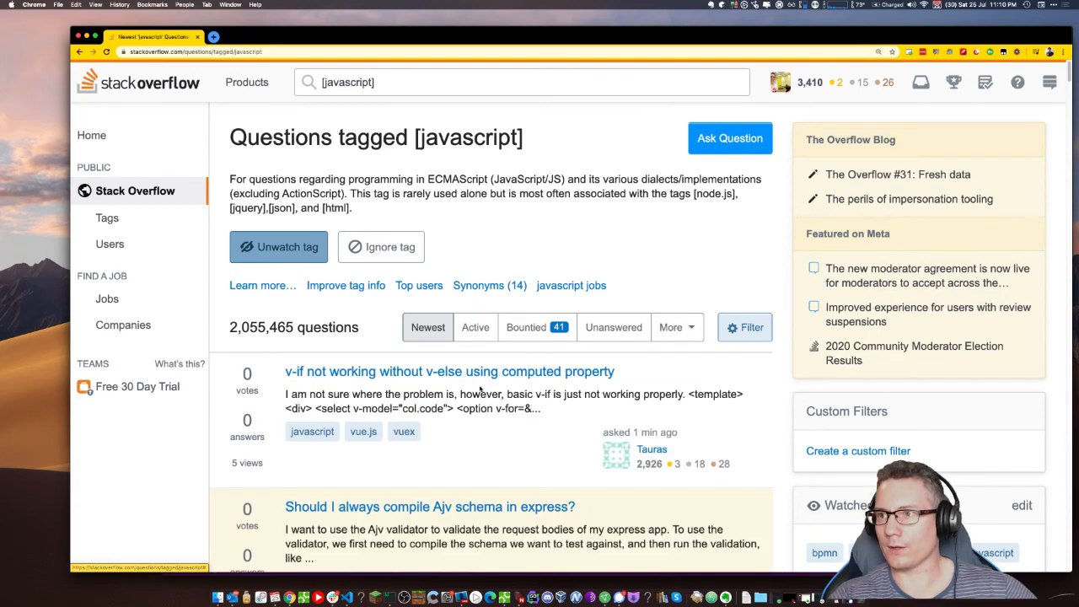
- Open the Ajv schema compile-in-express question in a new tab from the javascript list
scroll("down", 3)
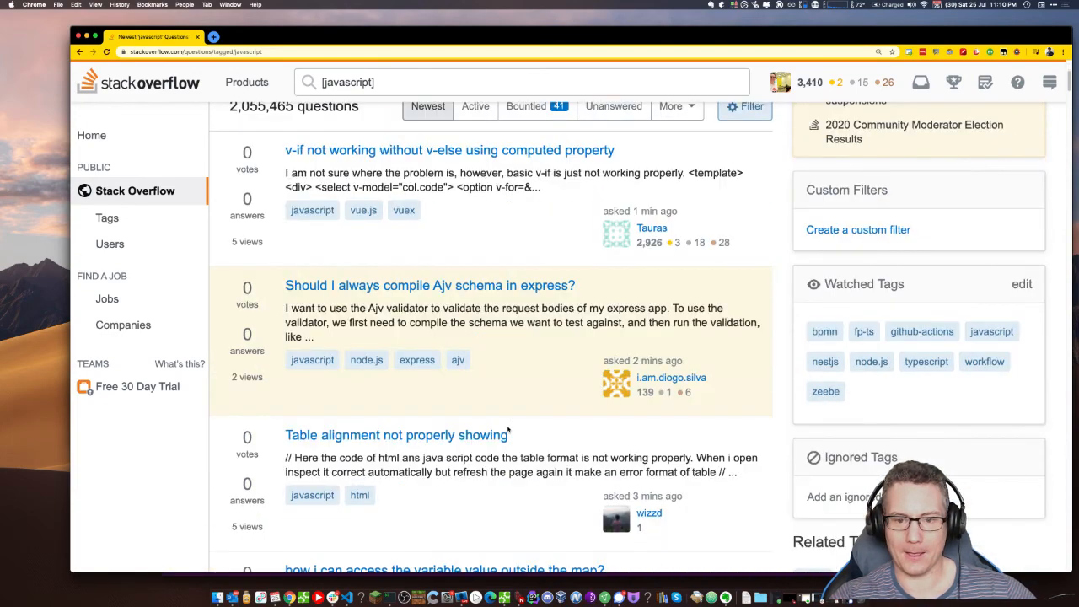
scroll("down", 3)
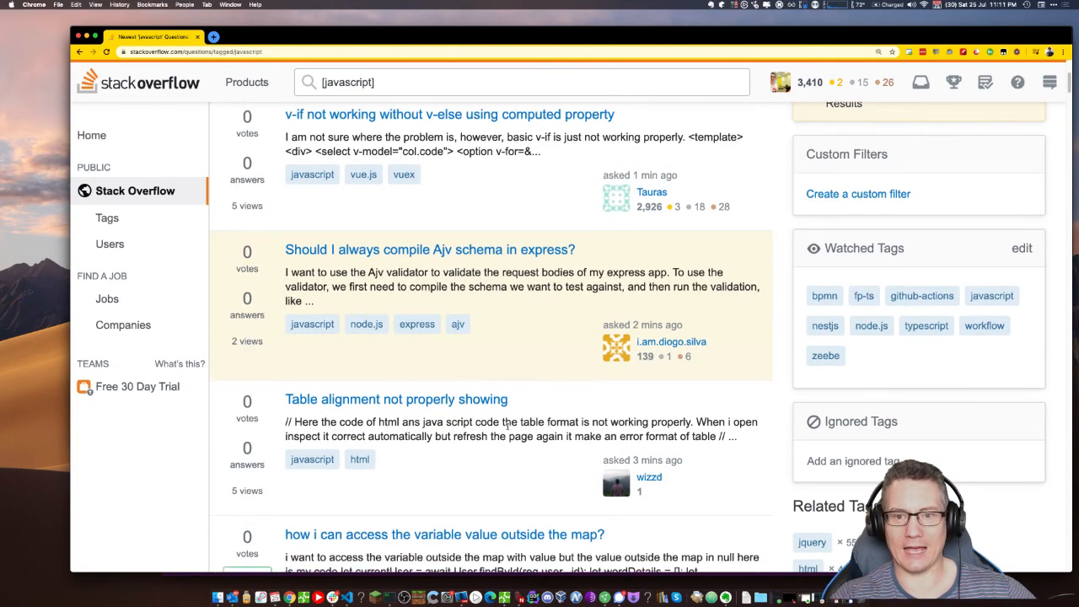
right_click(430, 242)
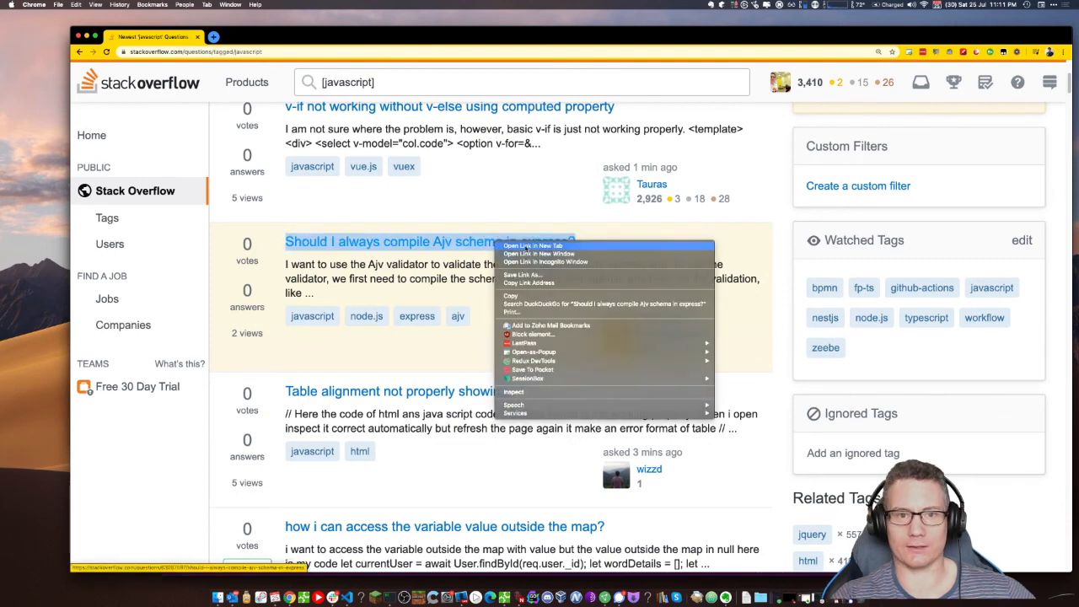
left_click(533, 245)
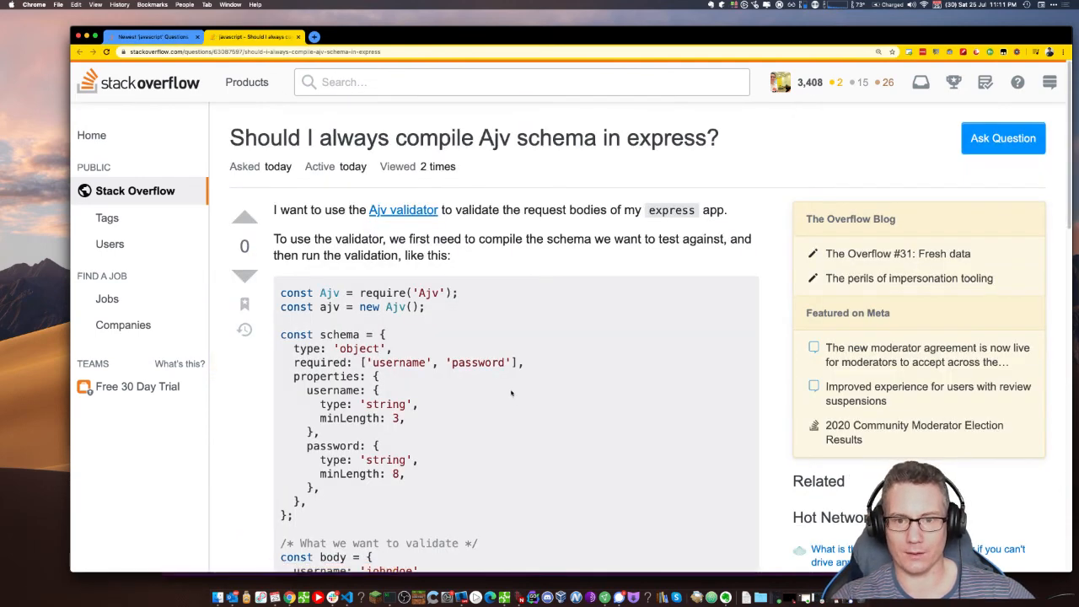
- Scroll to Your Answer and begin the answer with 'You s'
scroll("down", 3)
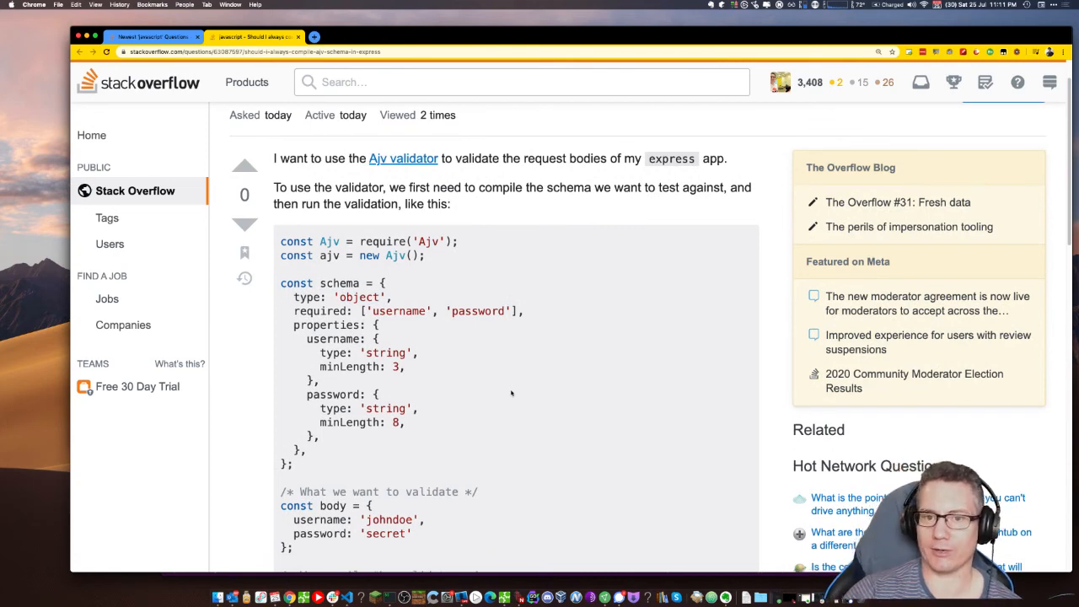
scroll("down", 3)
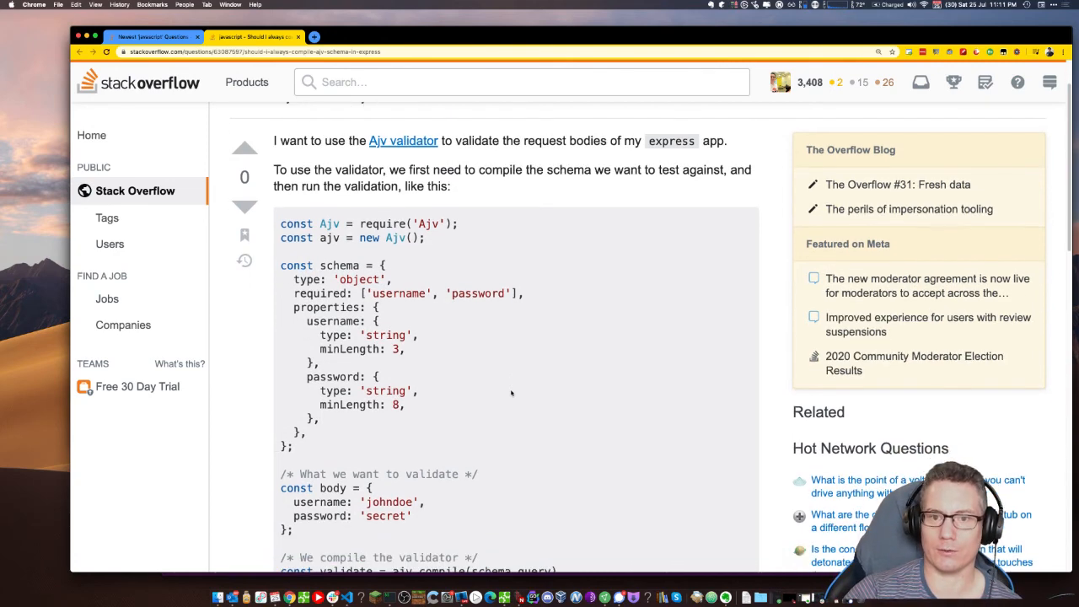
scroll("down", 3)
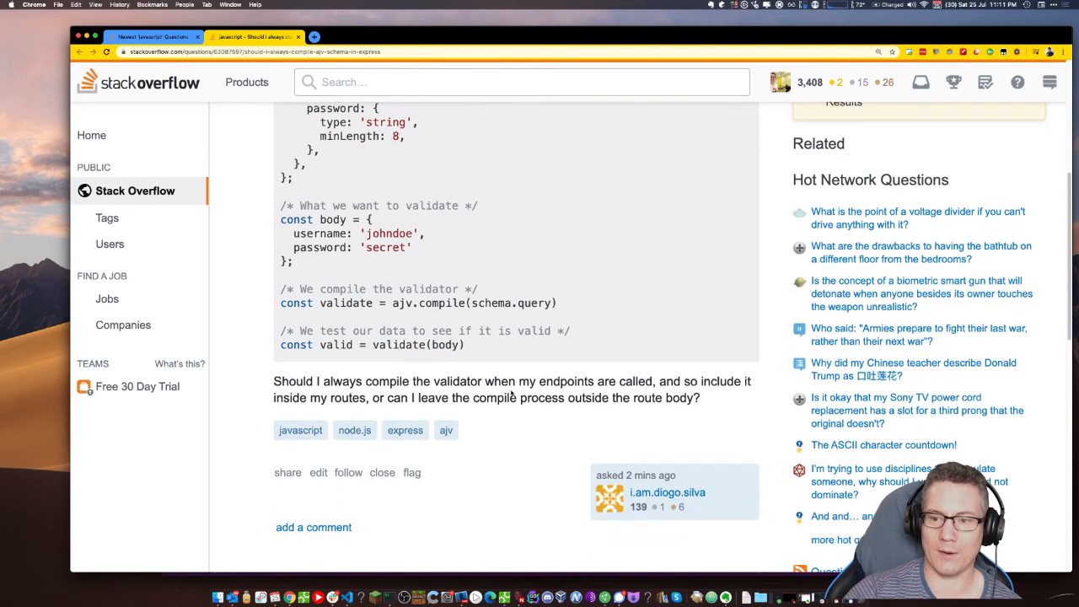
scroll("down", 3)
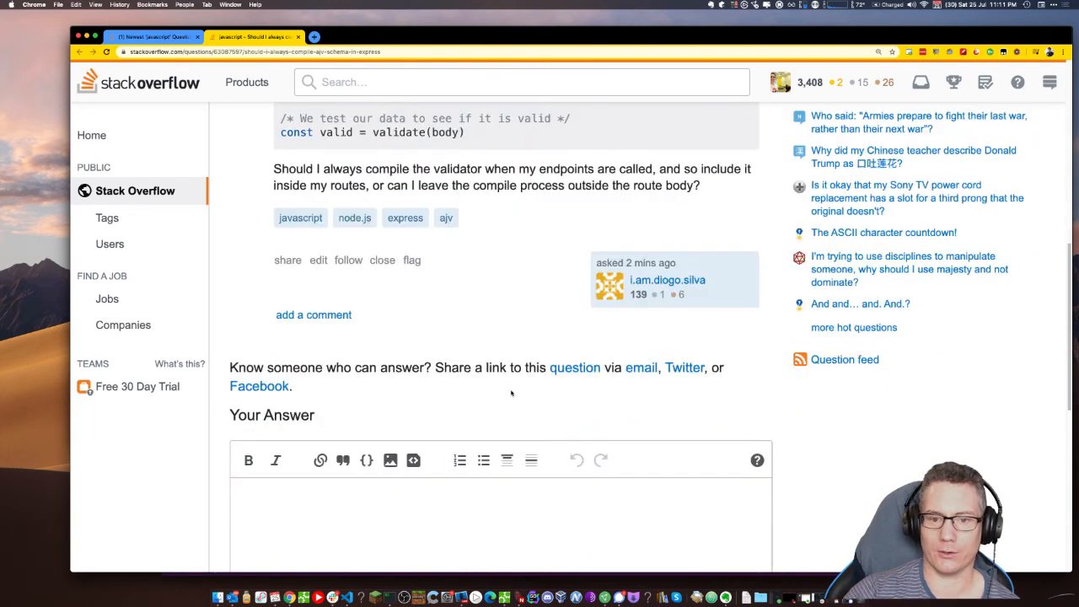
type("You s")
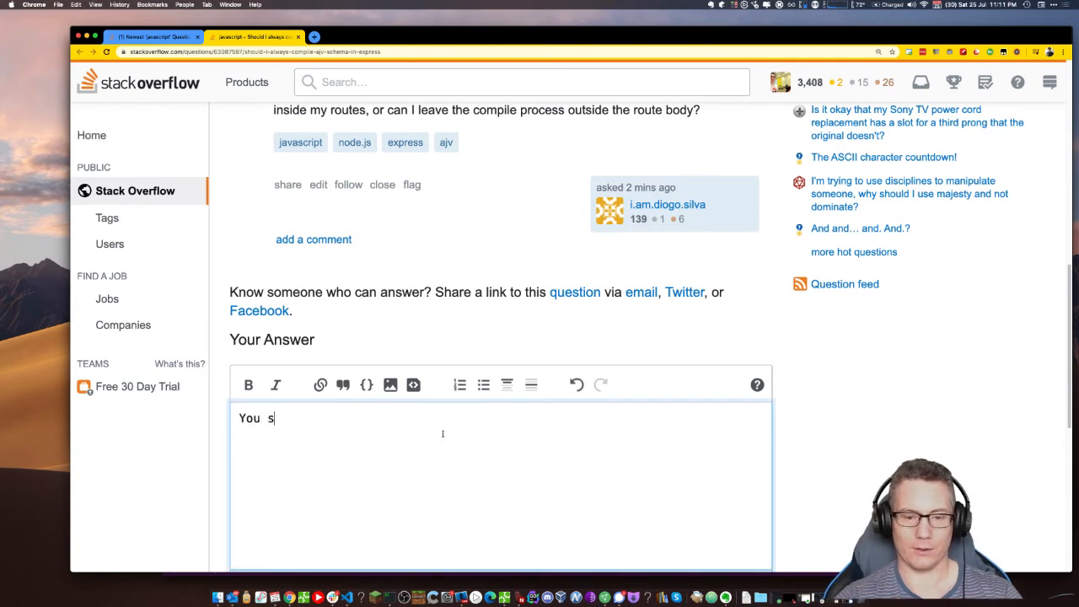
- Write the answer: compile the schema once outside the handlers and reuse the compiled schema
type("hould compi")
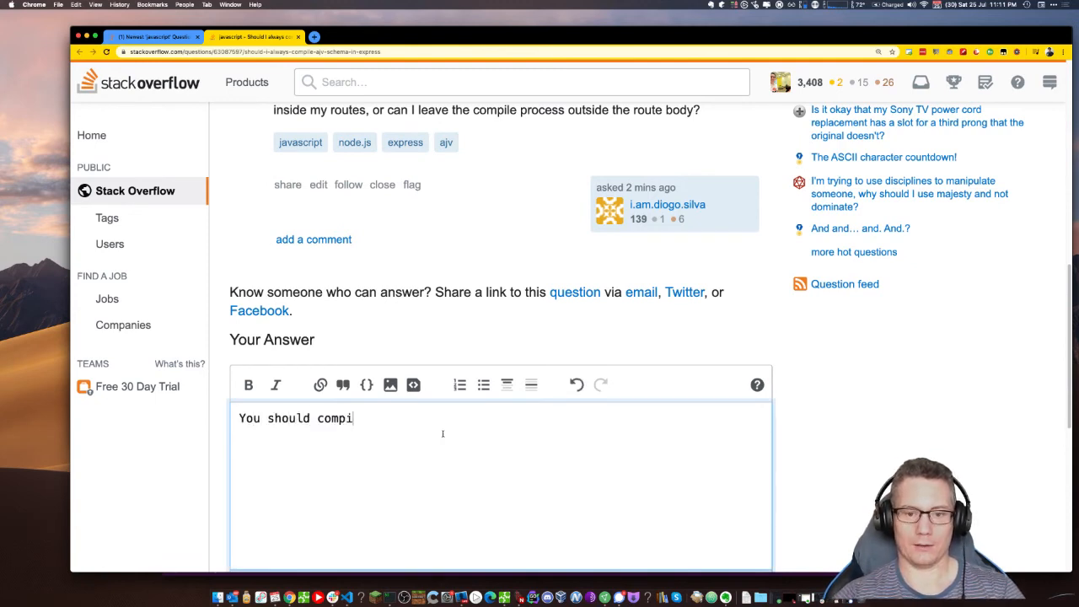
type("le it once, outside the")
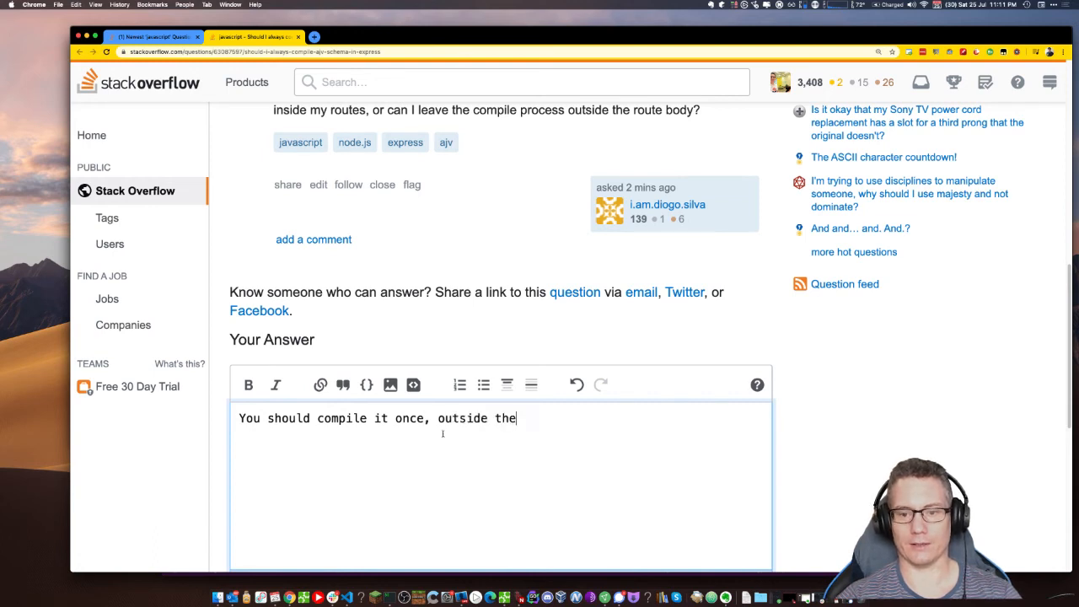
type("hand")
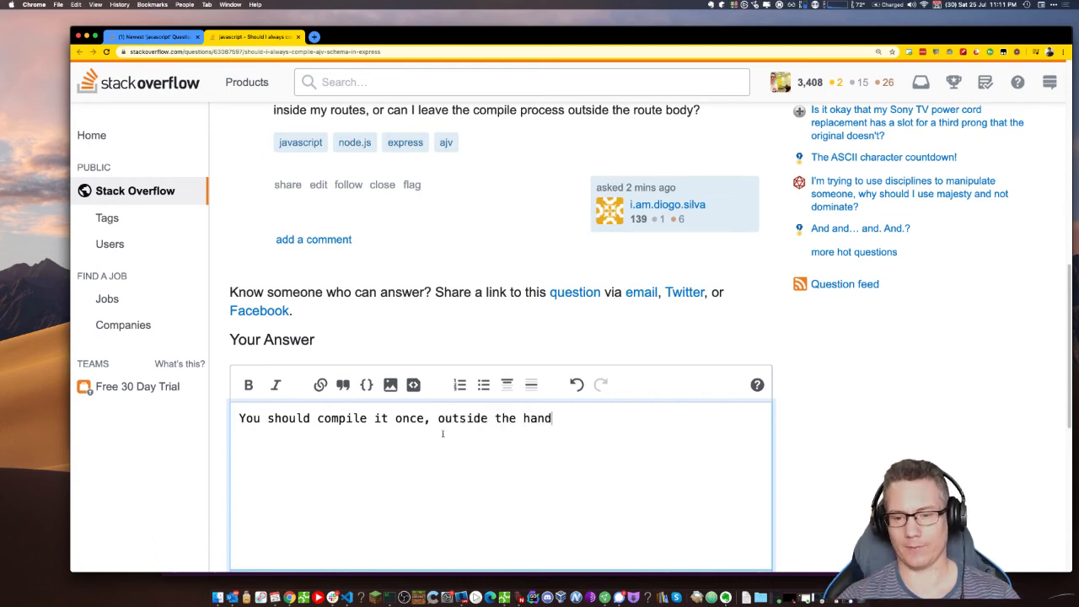
type("ler, and")
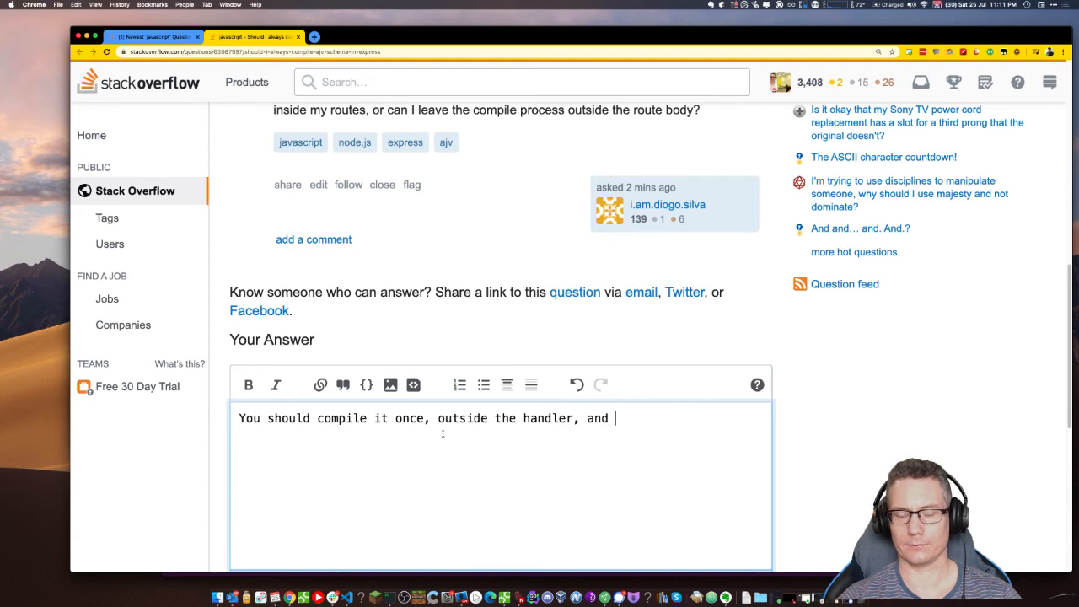
type("reuse the")
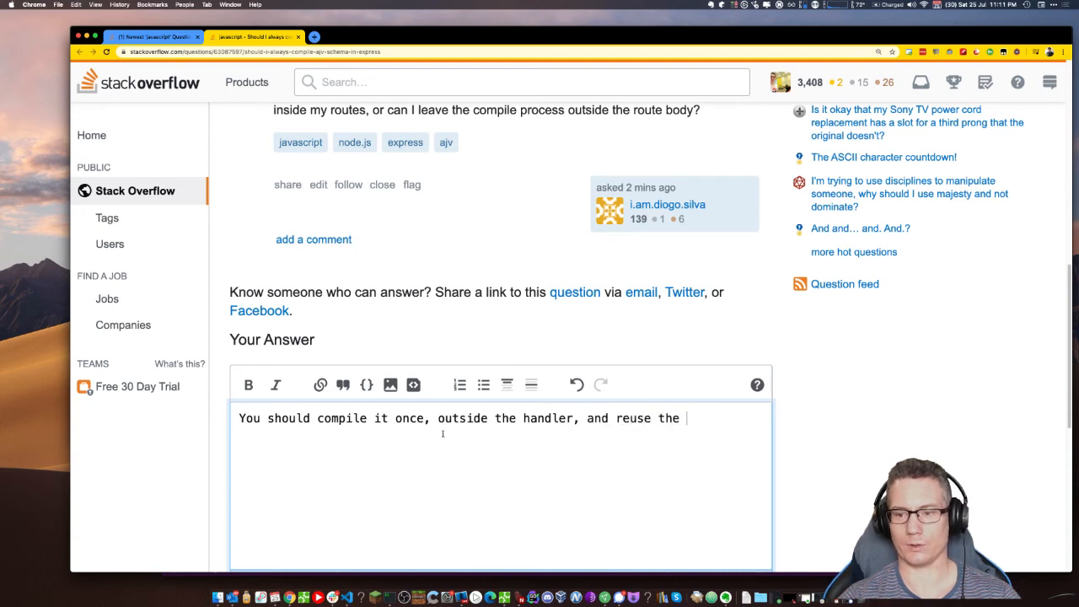
type("comp")
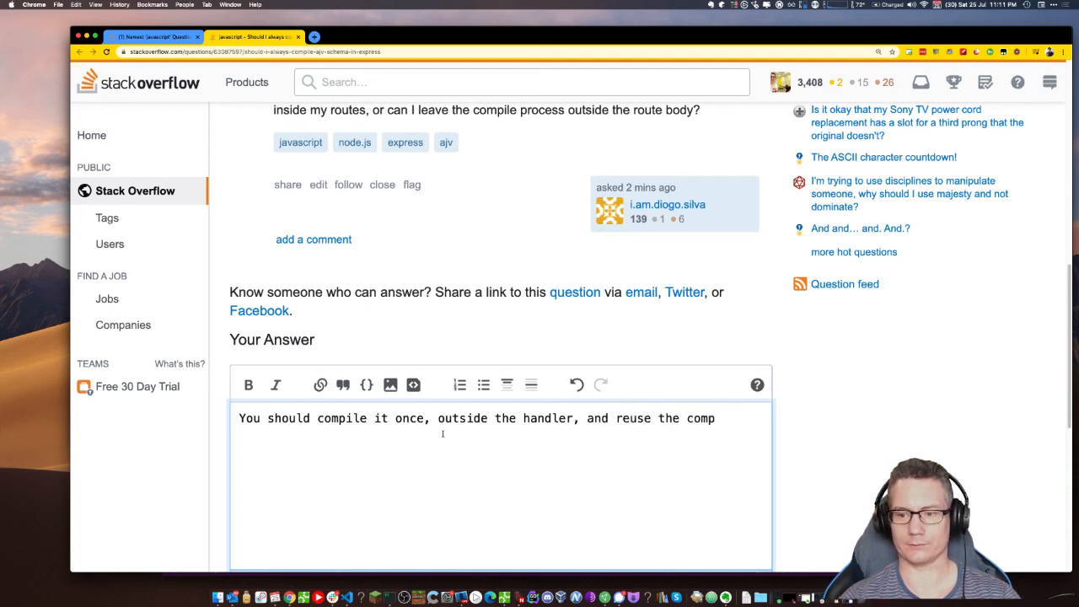
type("iled schema in the handwe")
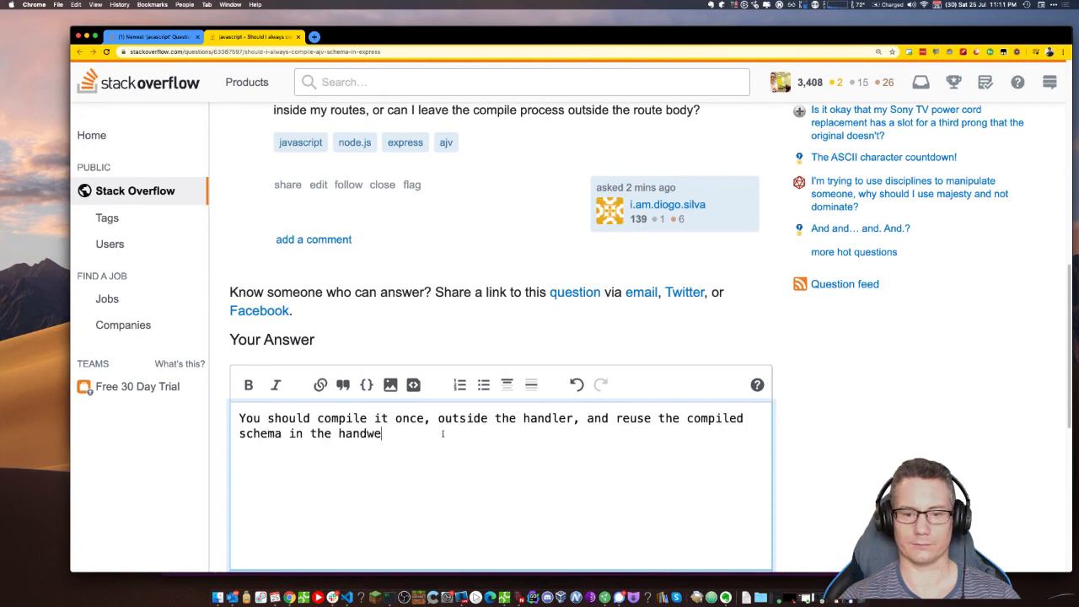
key("Backspace")
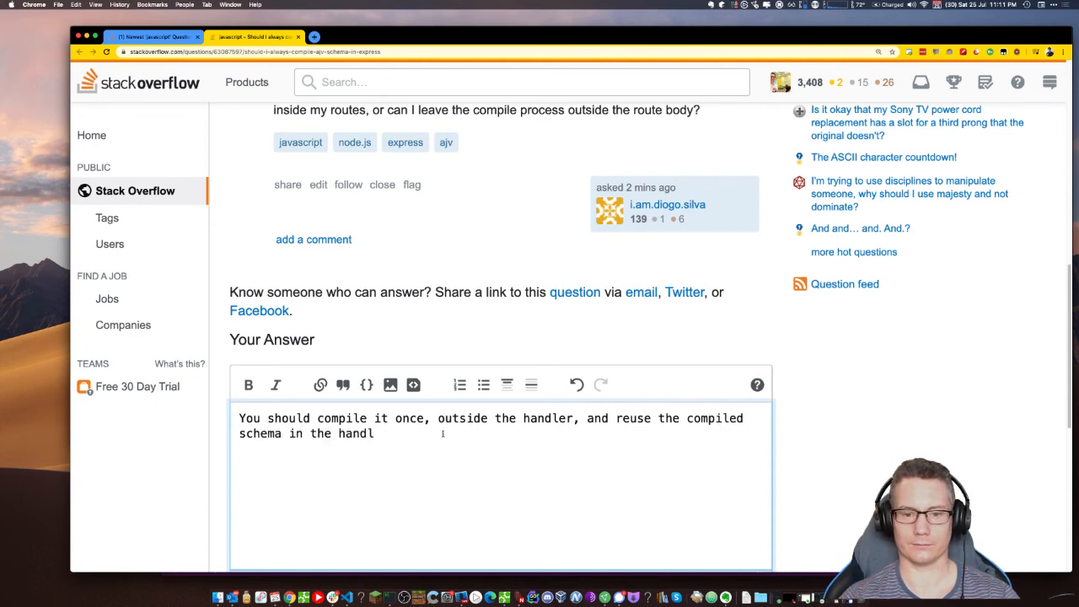
type("ers.")
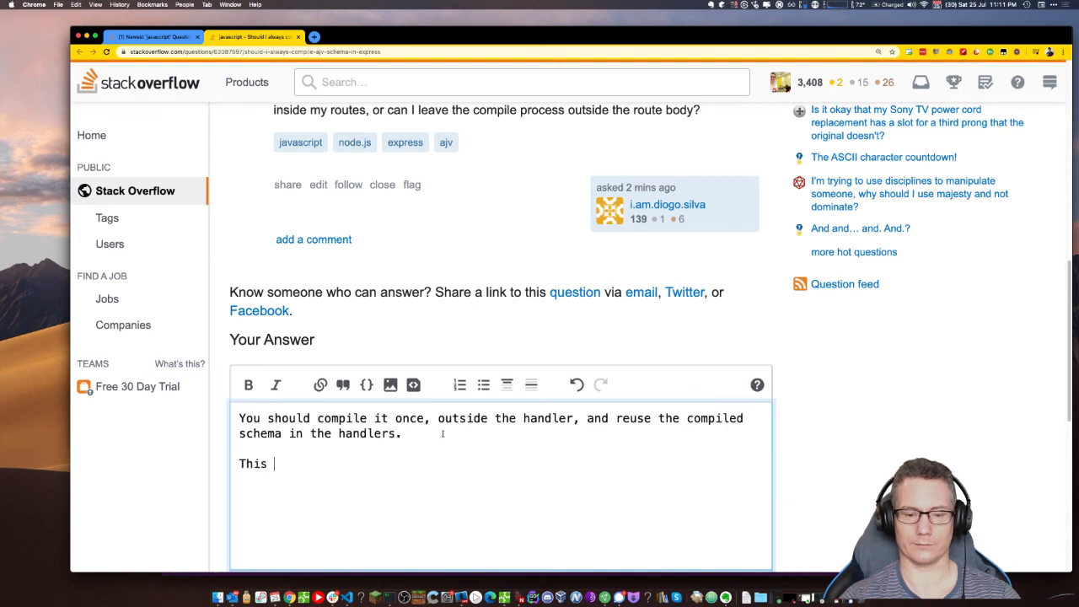
type("will improve performance -")
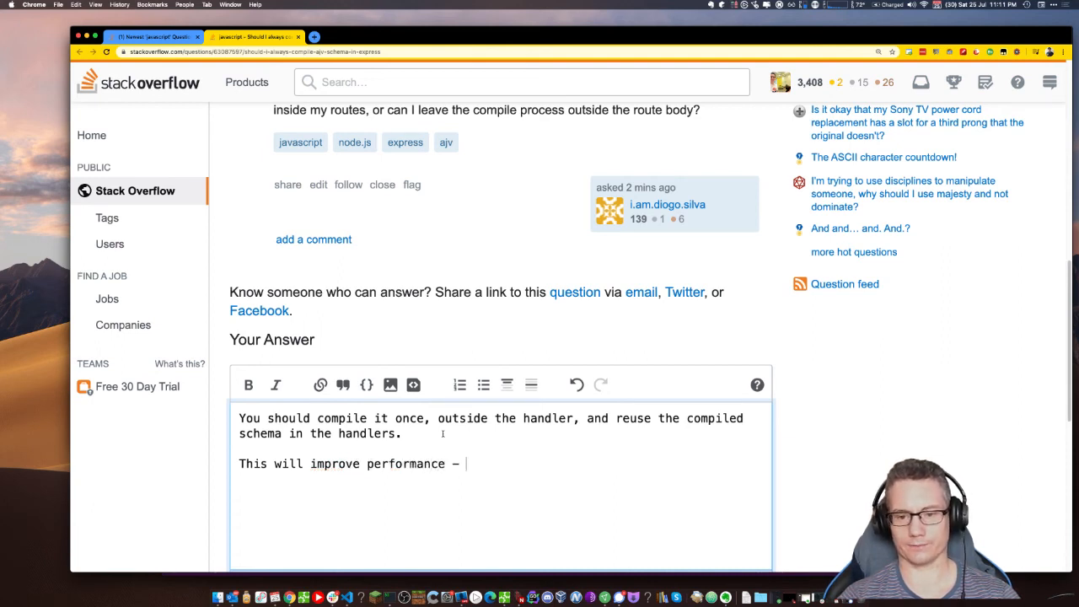
type("you o")
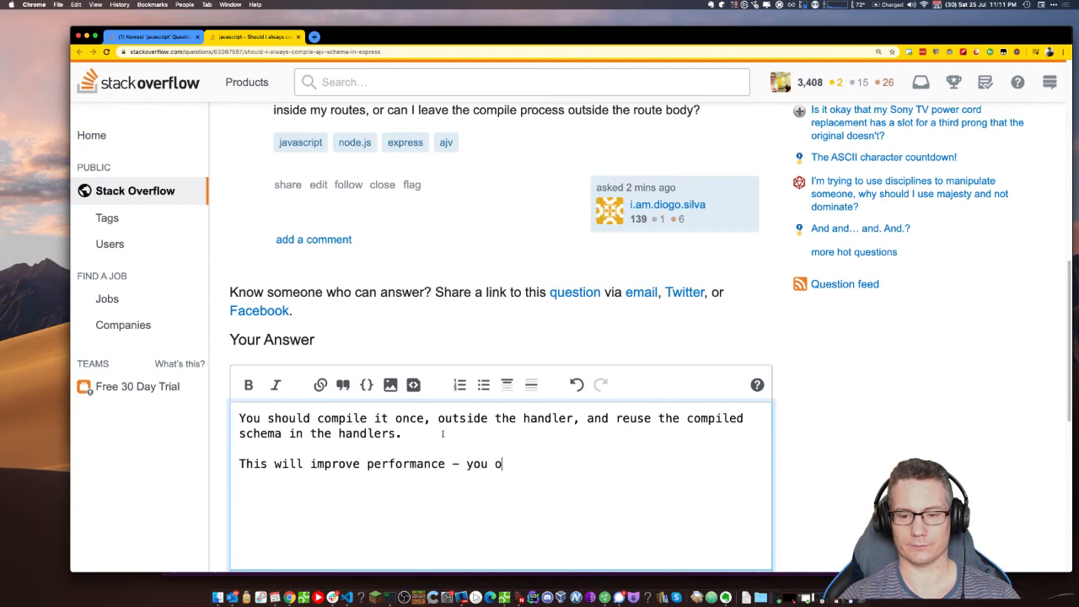
type("nly need")
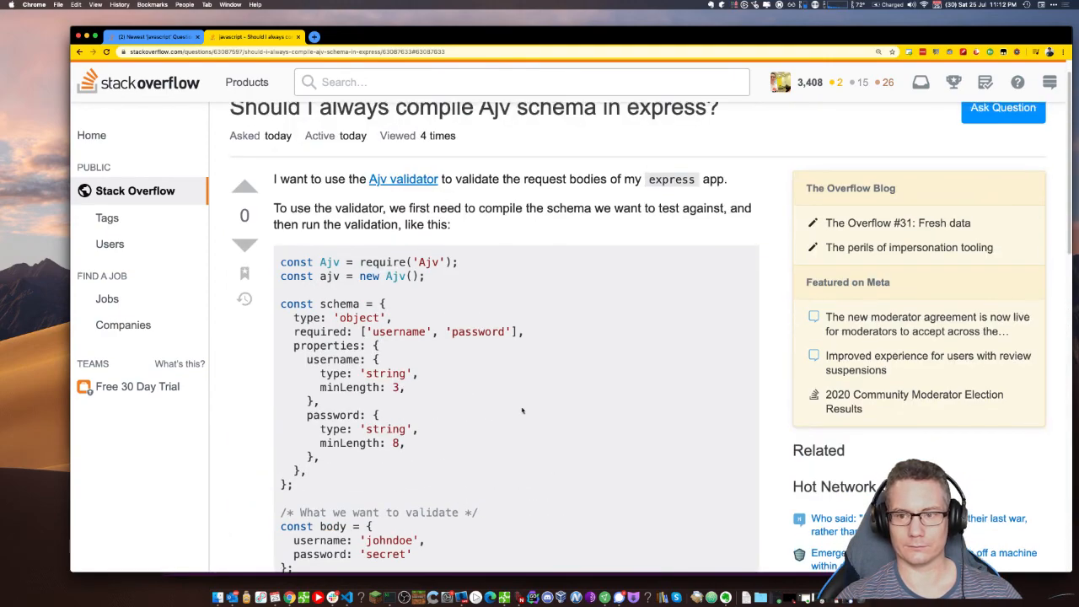
- Edit the Ajv answer to say 'route handler', save it, and return to the questions list
scroll("down", 3)
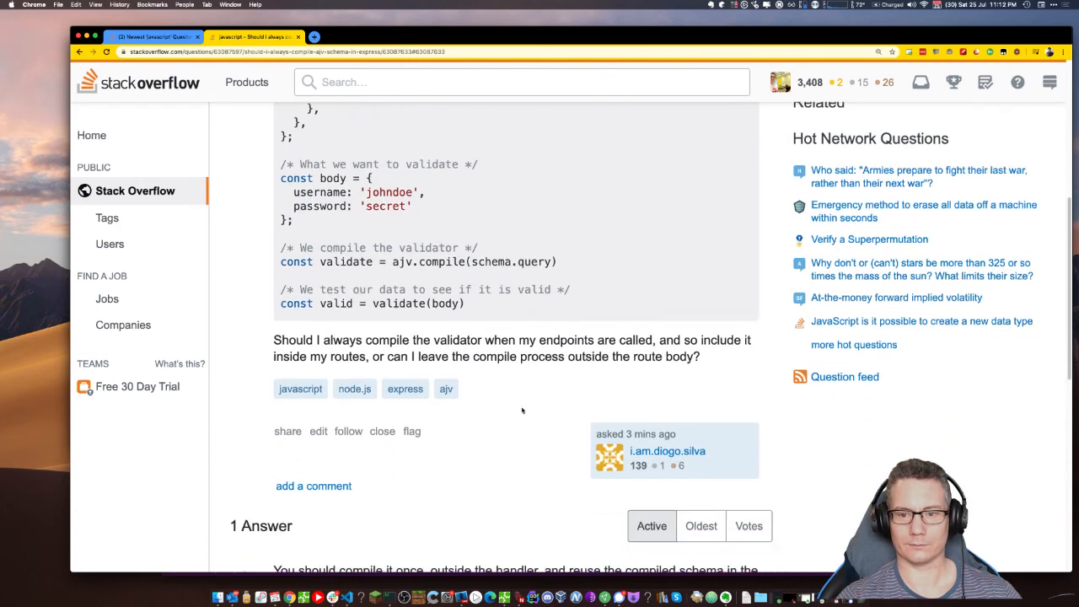
scroll("down", 3)
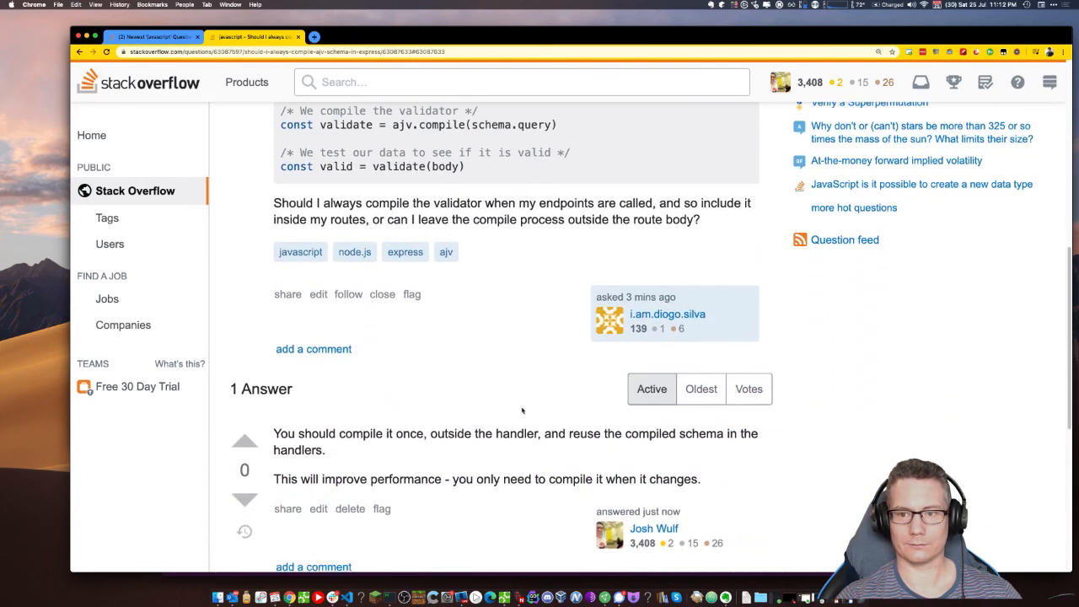
scroll("down", 3)
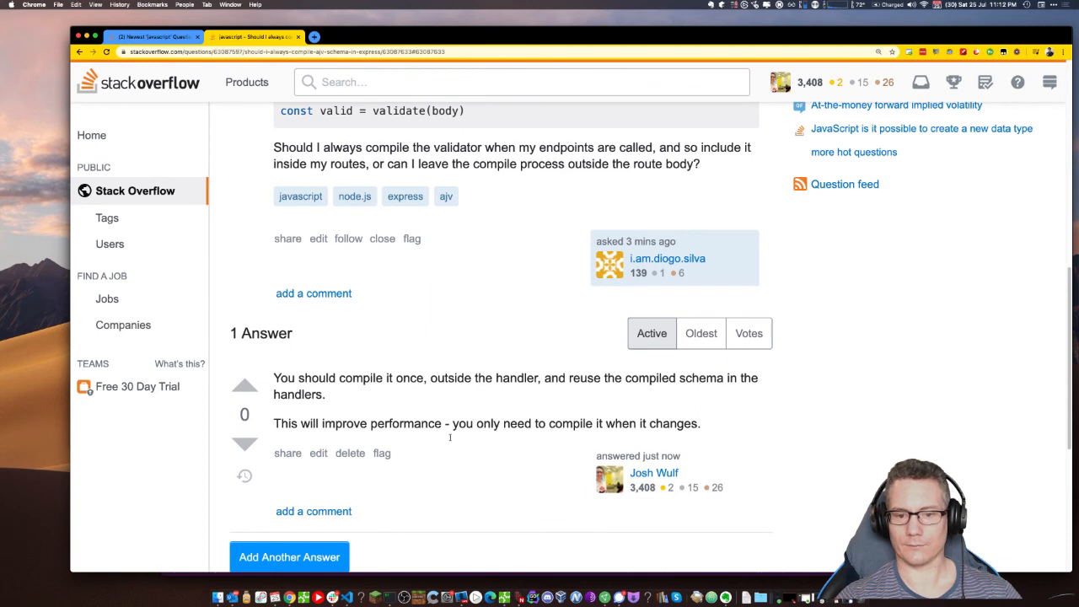
left_click(318, 453)
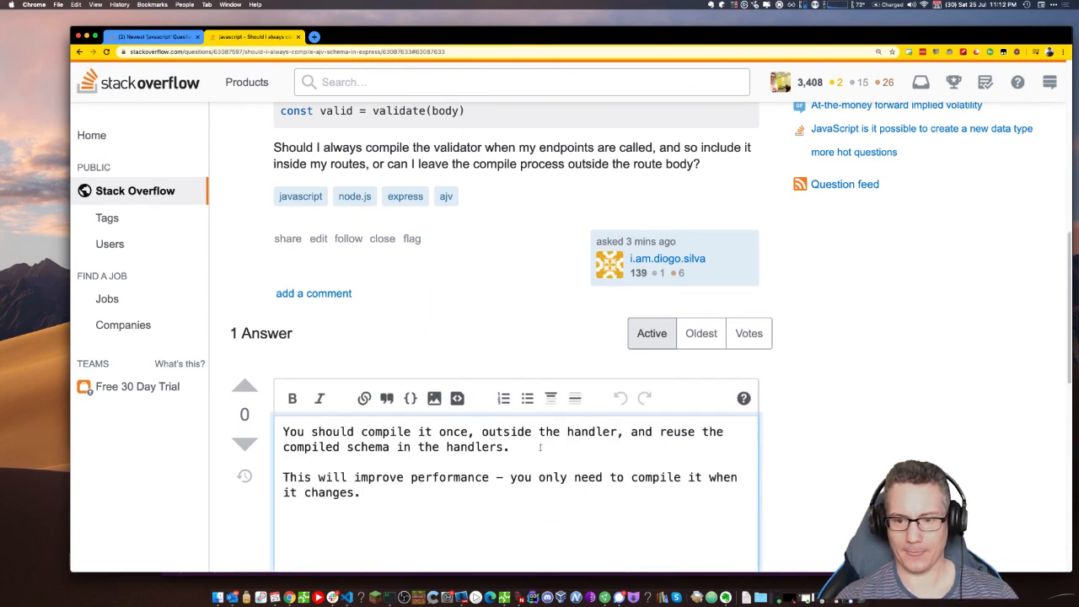
type("router")
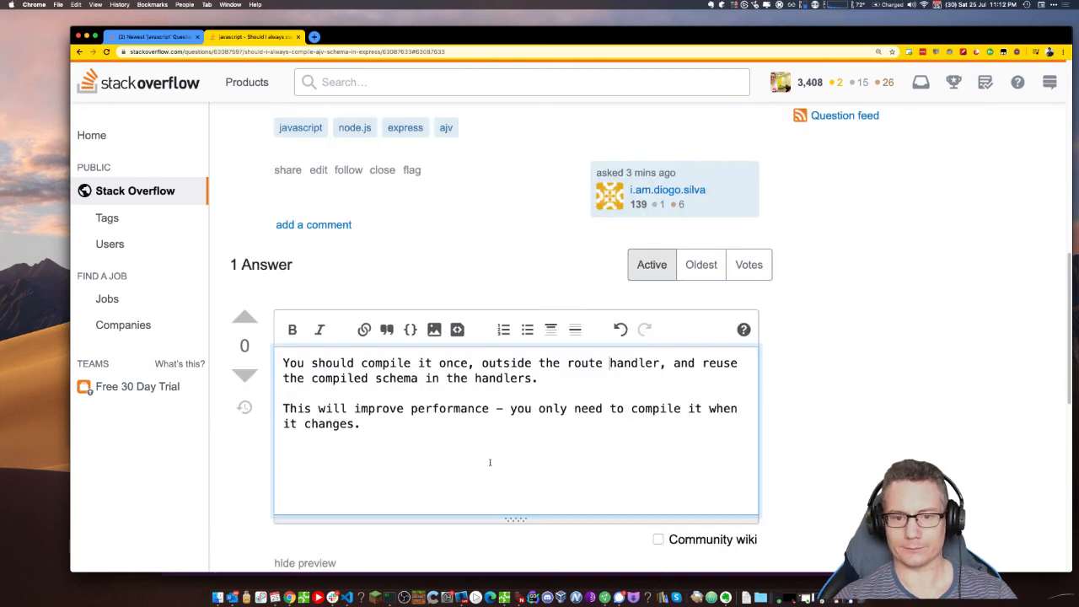
left_click(324, 461)
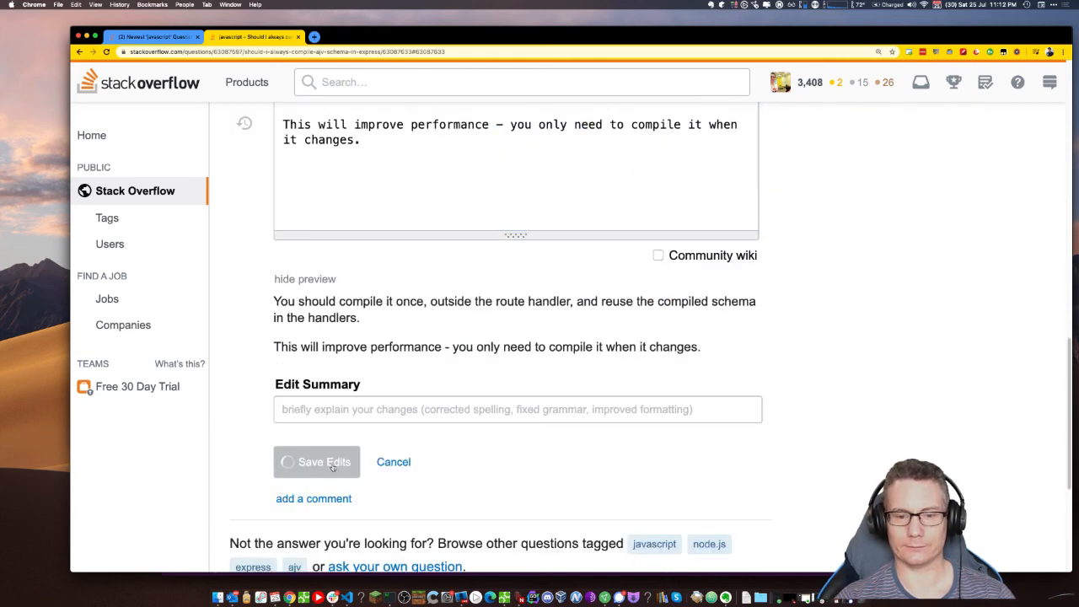
left_click(316, 462)
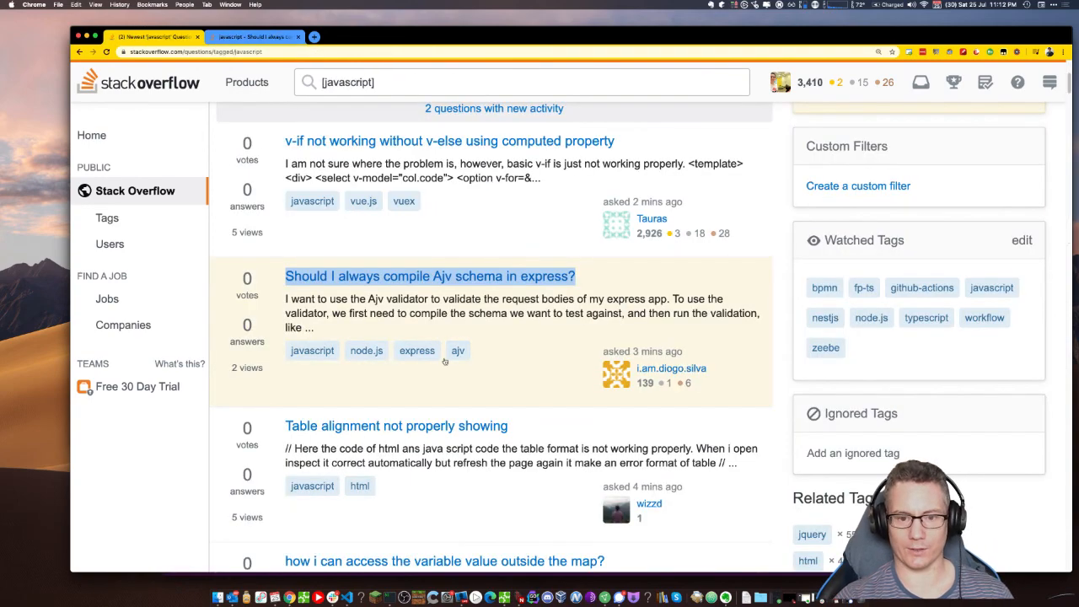
- Open and read the question about accessing a variable outside map
scroll("down", 3)
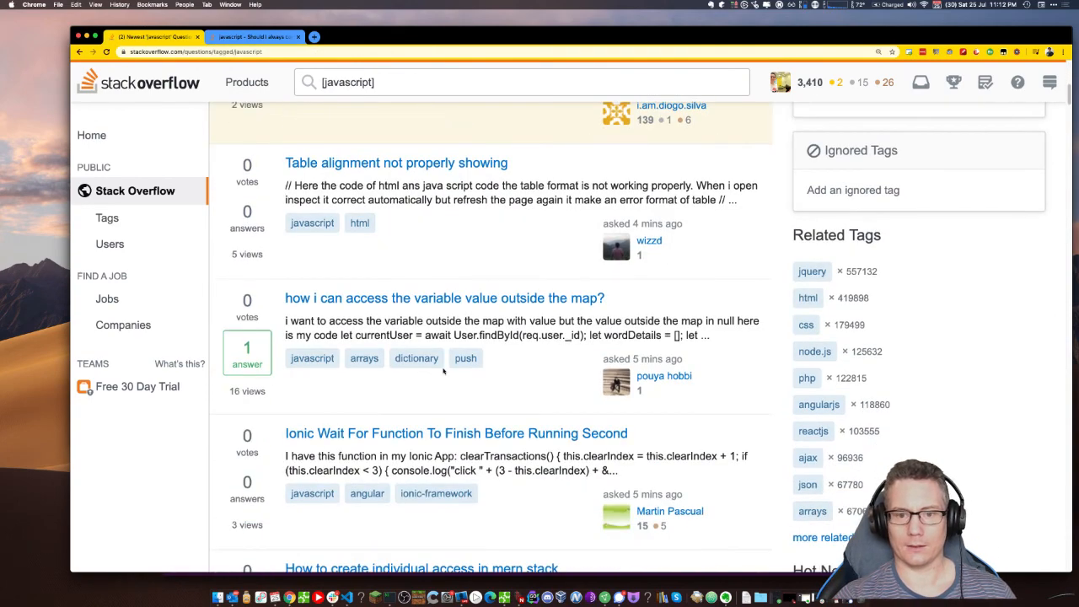
left_click(445, 298)
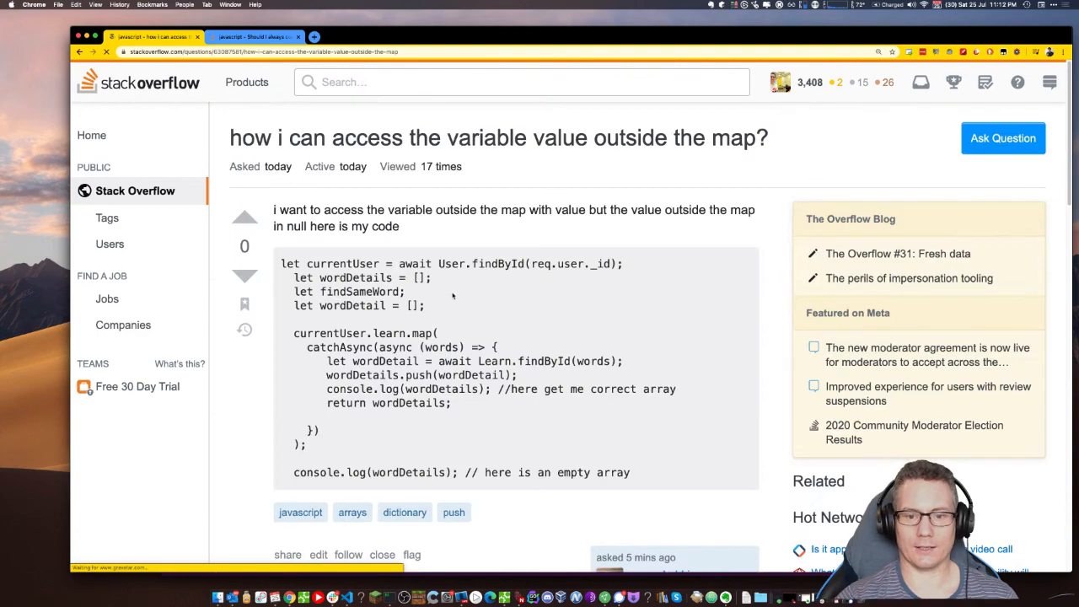
scroll("down", 3)
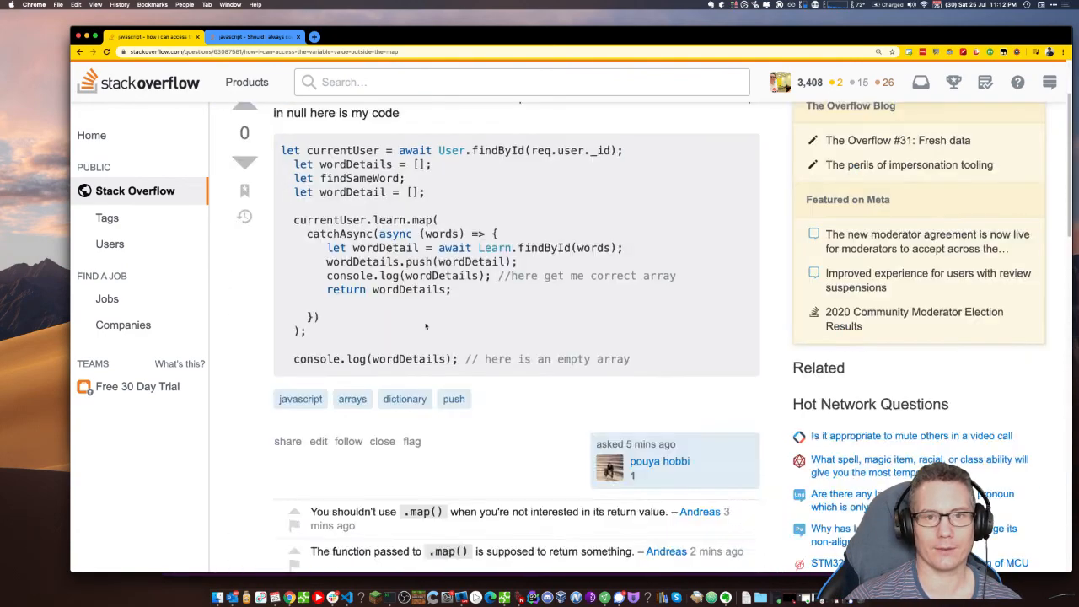
scroll("up", 3)
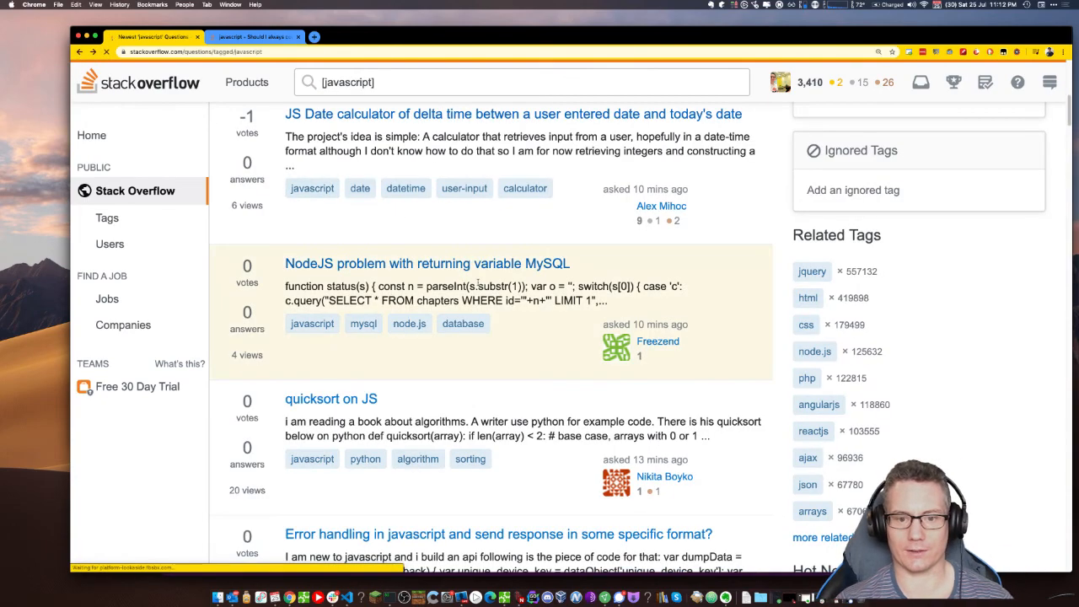
- Read the 'array literal notation [] is preferrable' question and its two comments
scroll("down", 3)
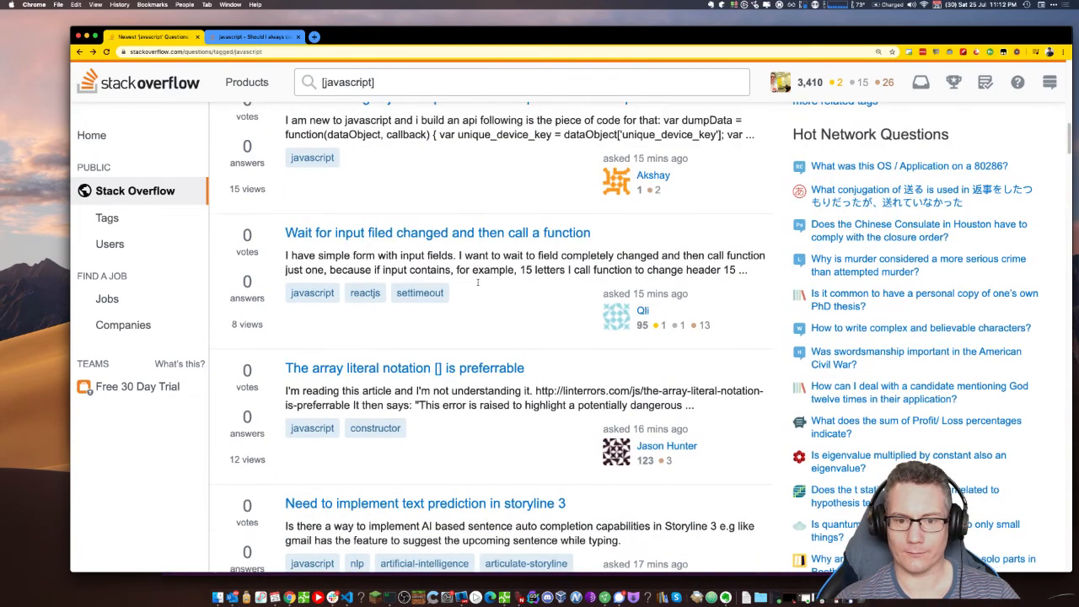
scroll("down", 3)
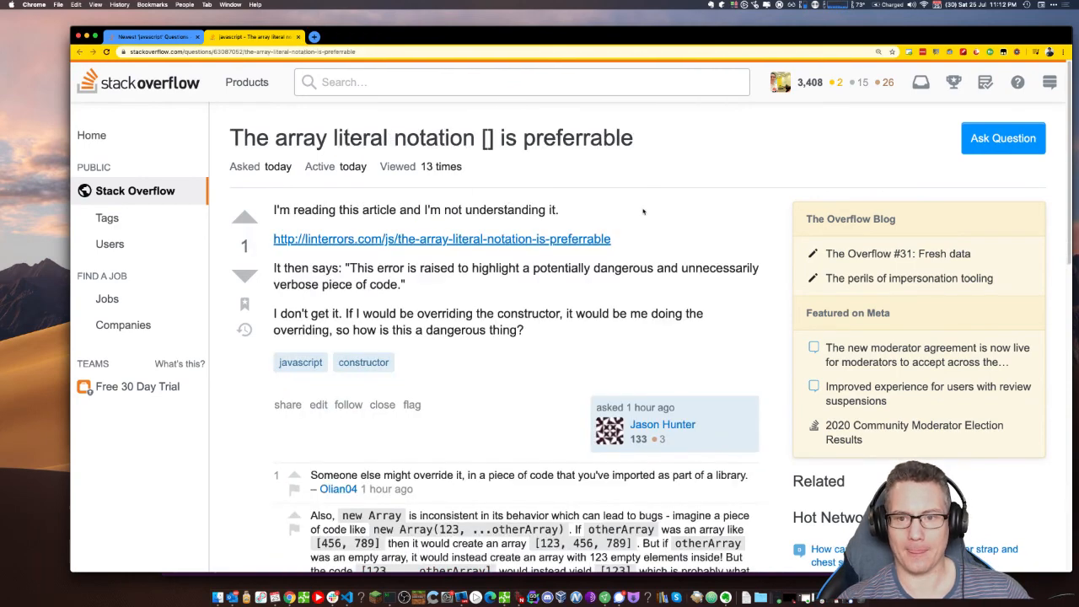
scroll("down", 3)
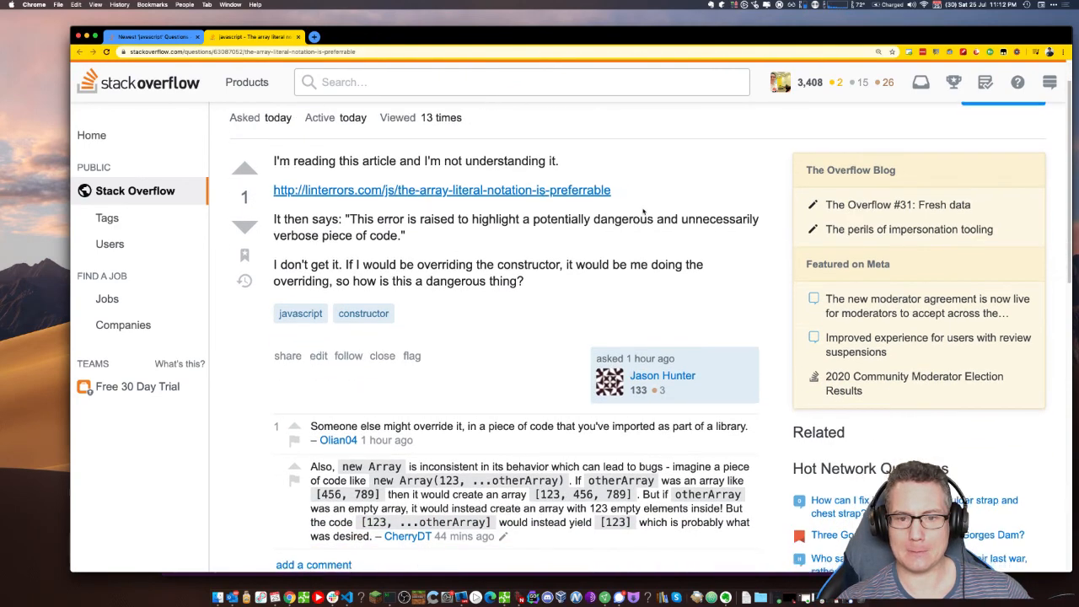
scroll("down", 3)
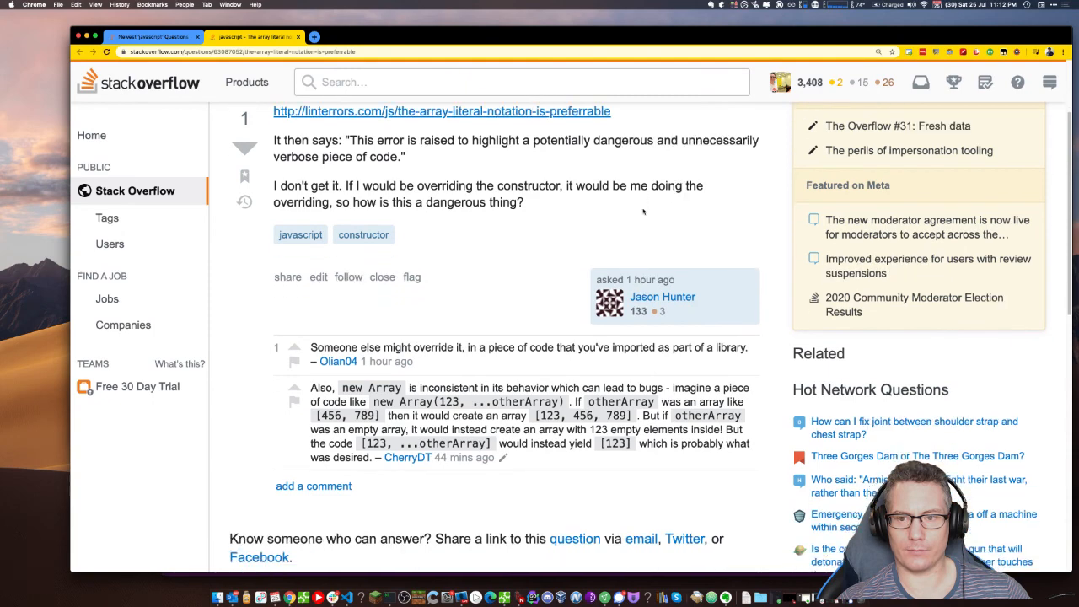
scroll("down", 3)
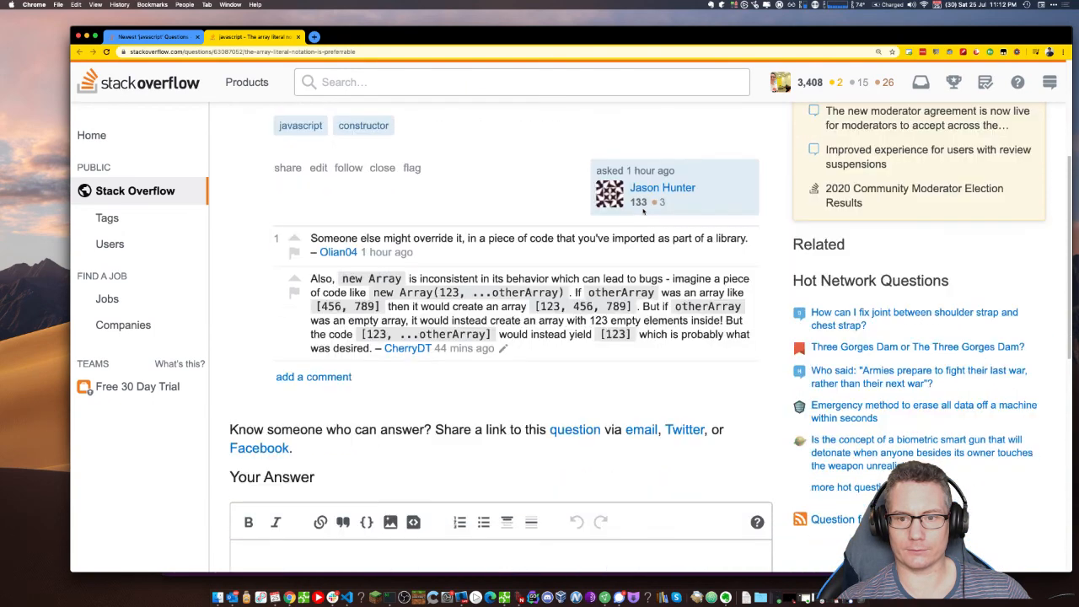
scroll("down", 3)
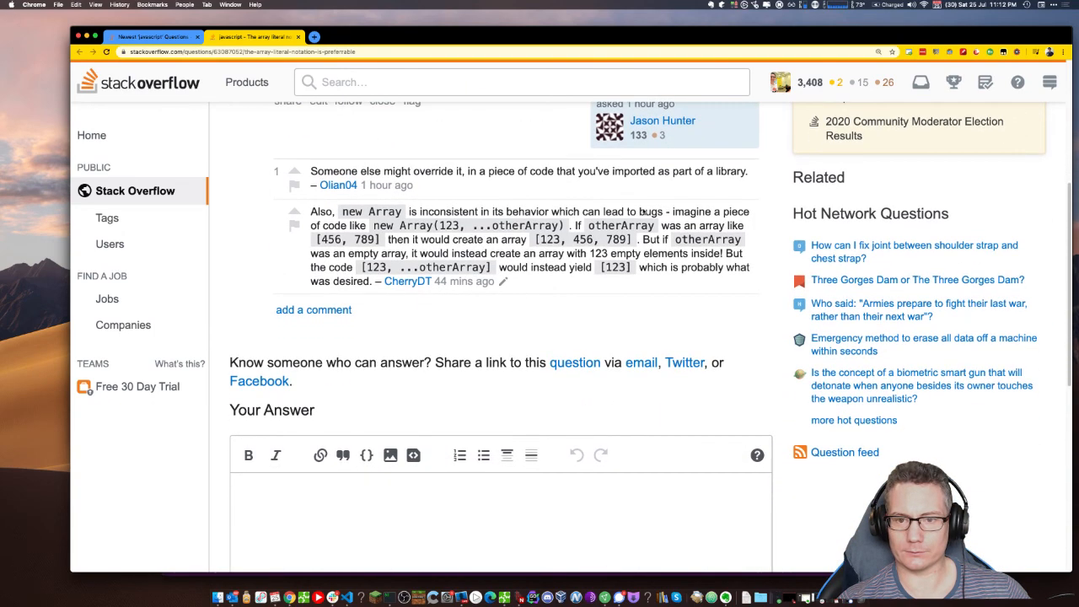
scroll("down", 3)
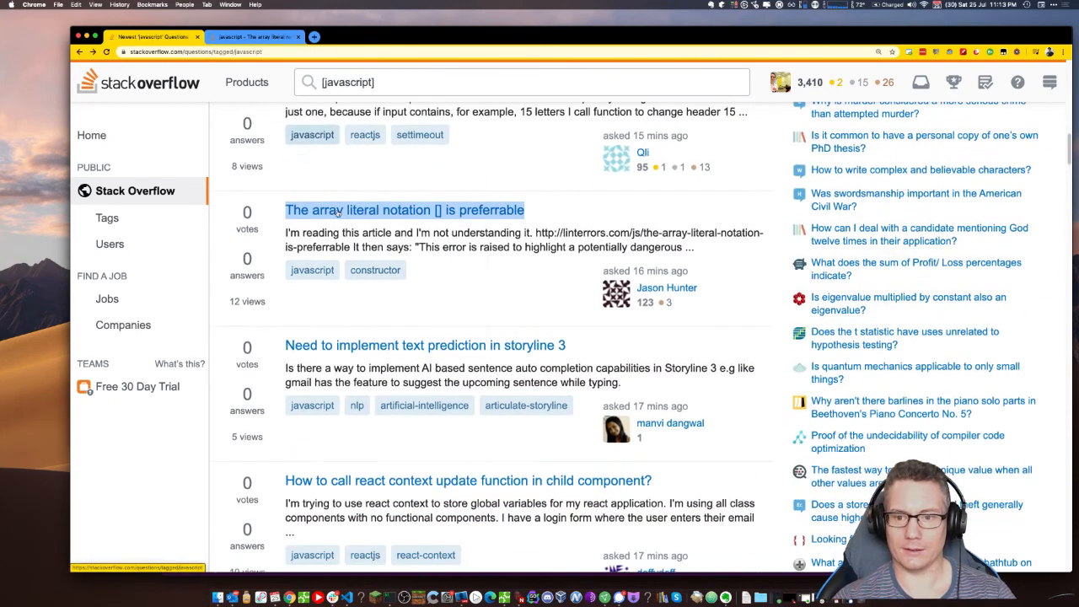
- Open the 'Need to implement text prediction in storyline 3' question in its own tab
scroll("down", 3)
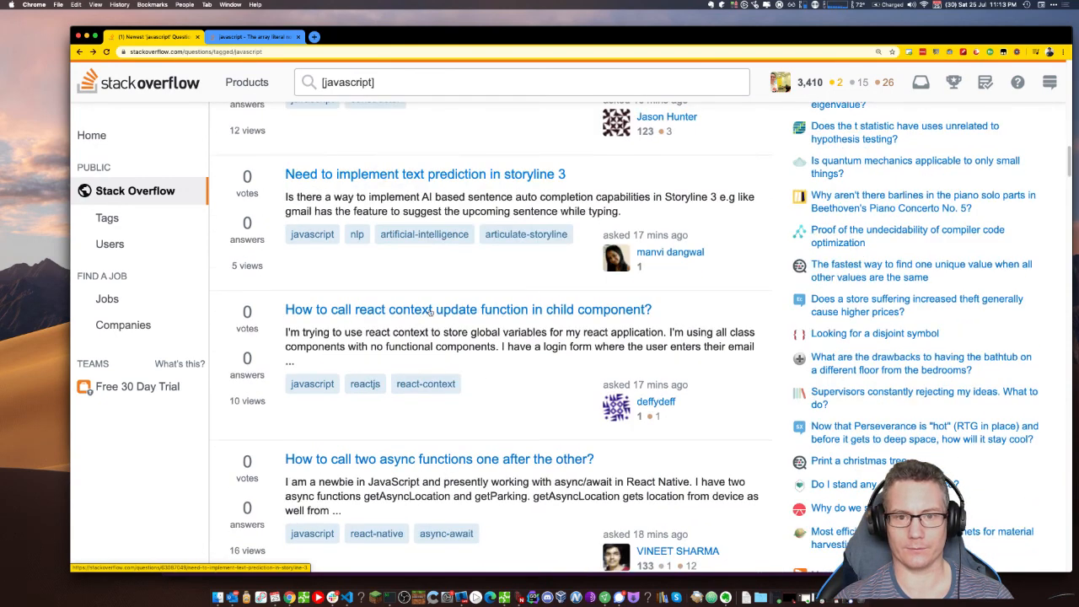
left_click(315, 36)
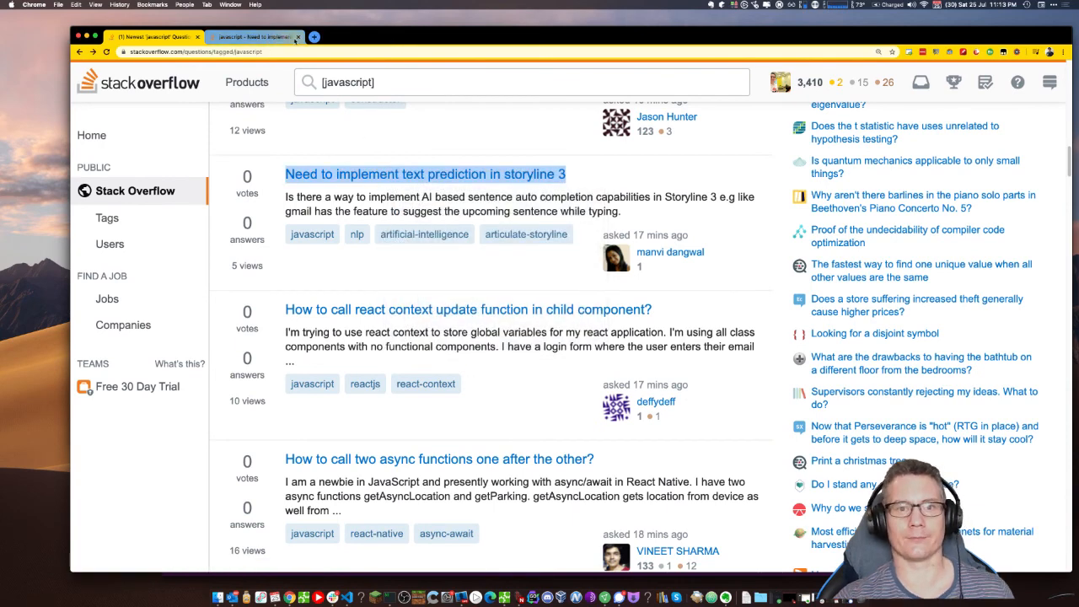
left_click(425, 173)
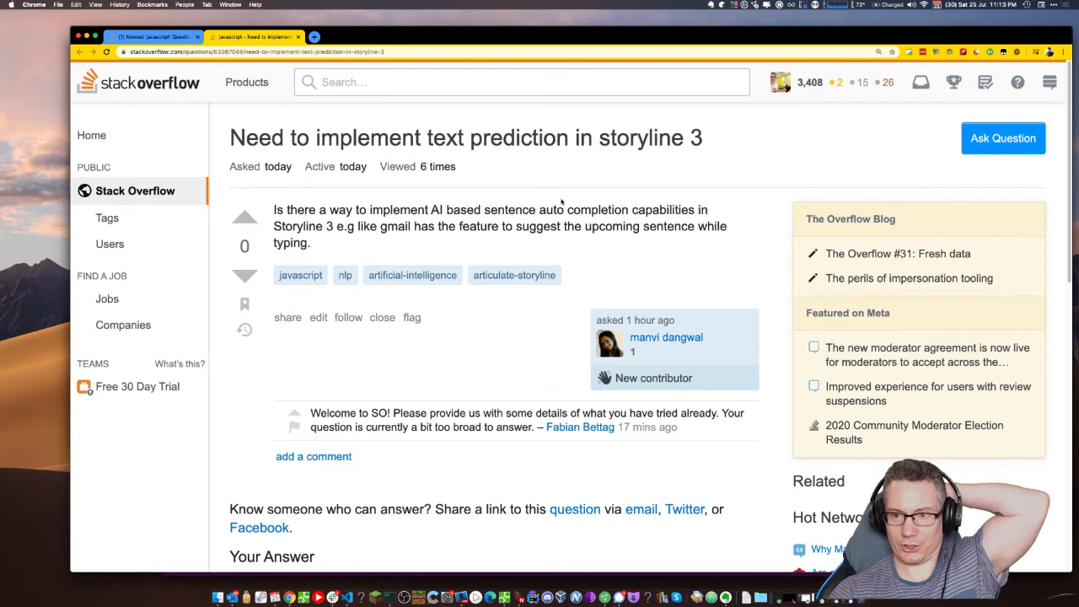
mouse_move(571, 189)
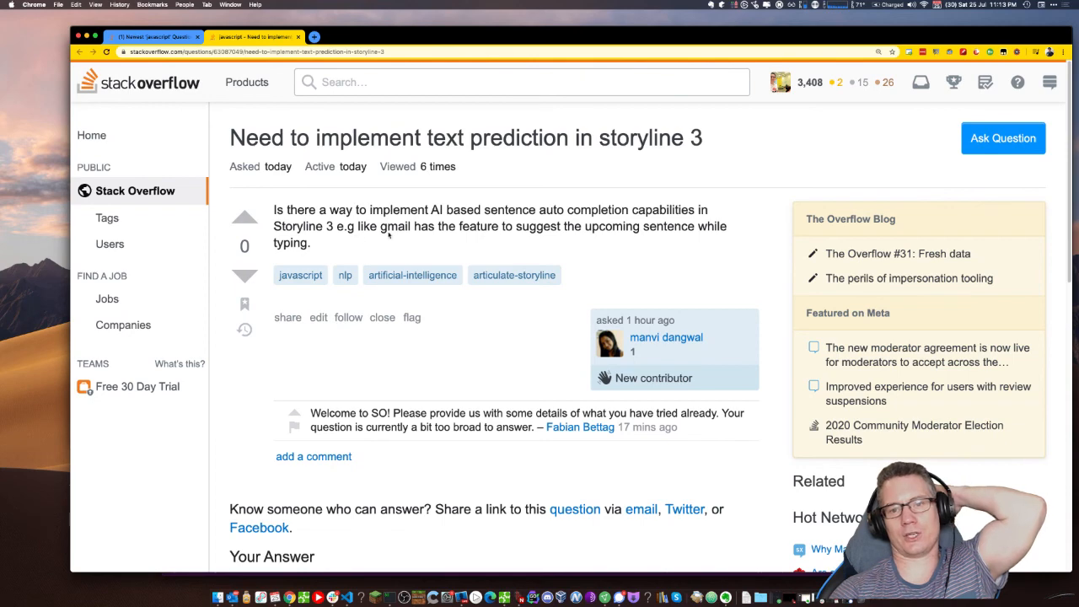
- Select and copy the phrase 'Storyline 3' from the question
scroll("down", 3)
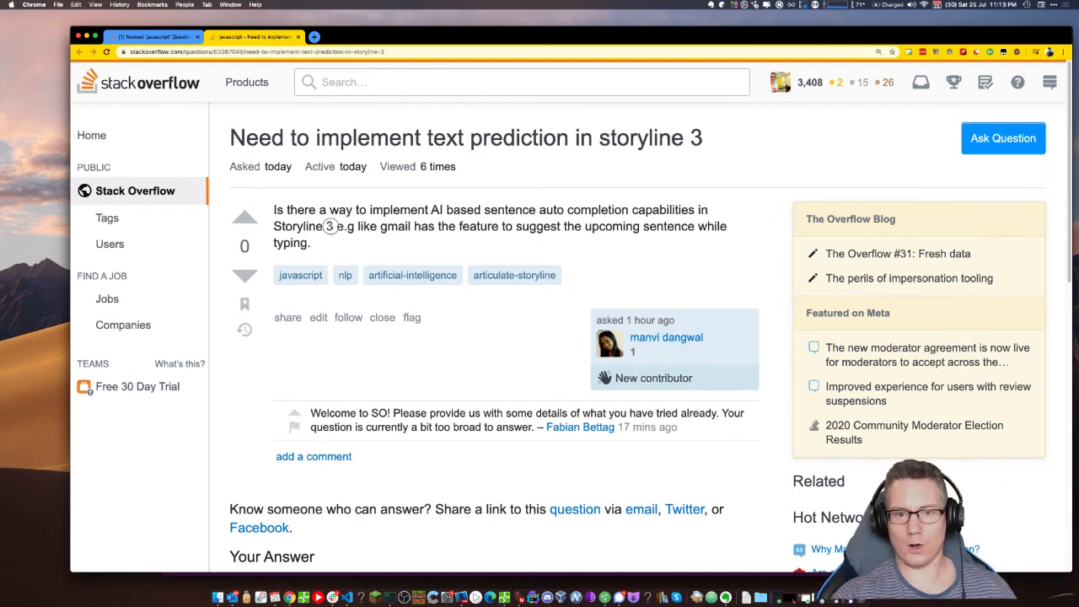
double_click(297, 226)
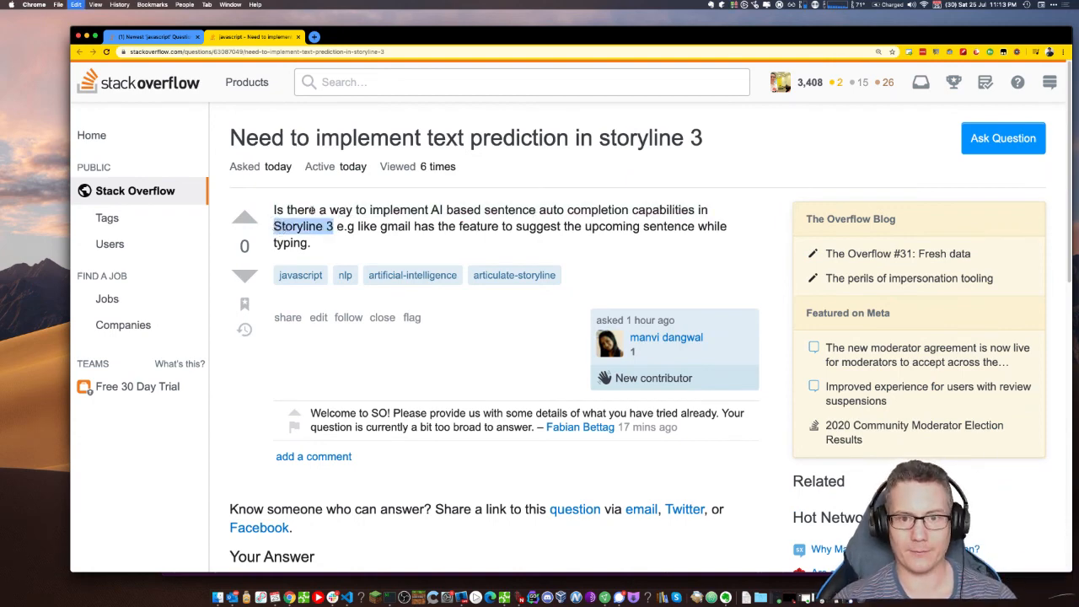
left_click(414, 37)
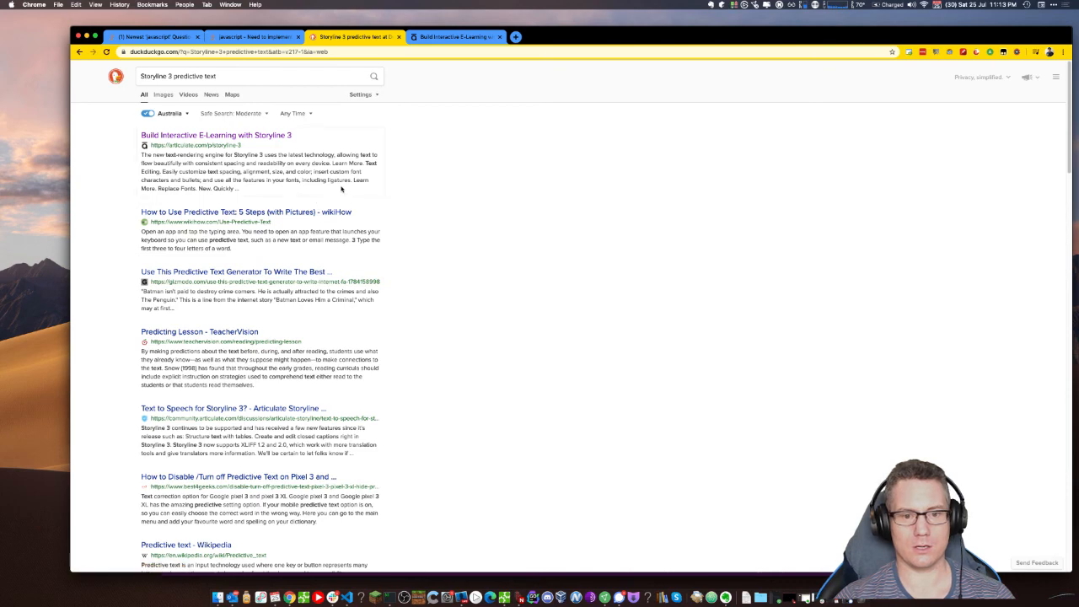
- Review Articulate's Storyline 3 result, then close the search tabs to return to Stack Overflow
scroll("down", 3)
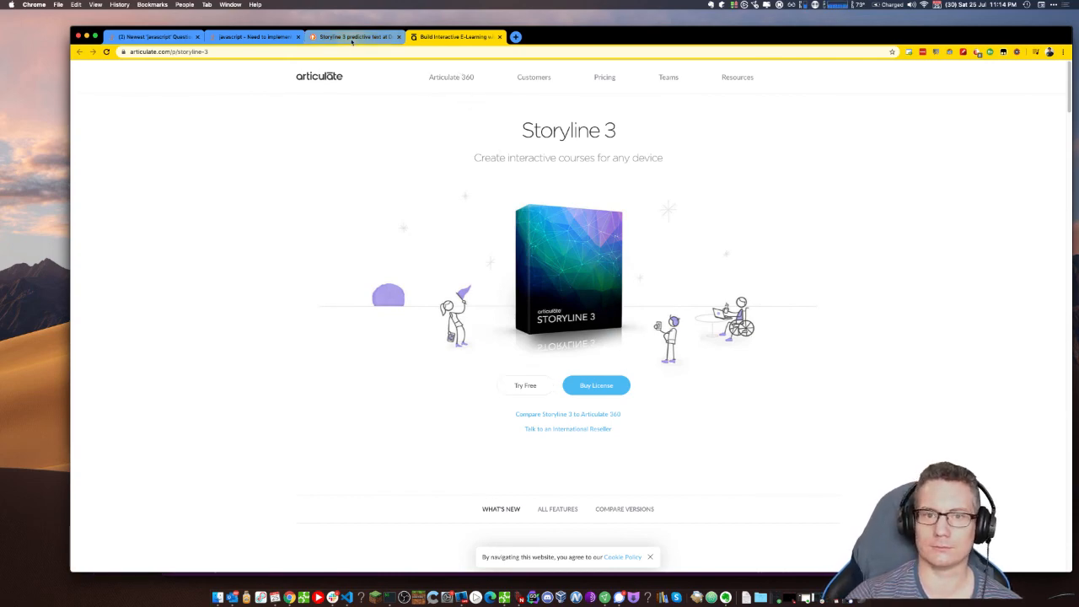
left_click(152, 36)
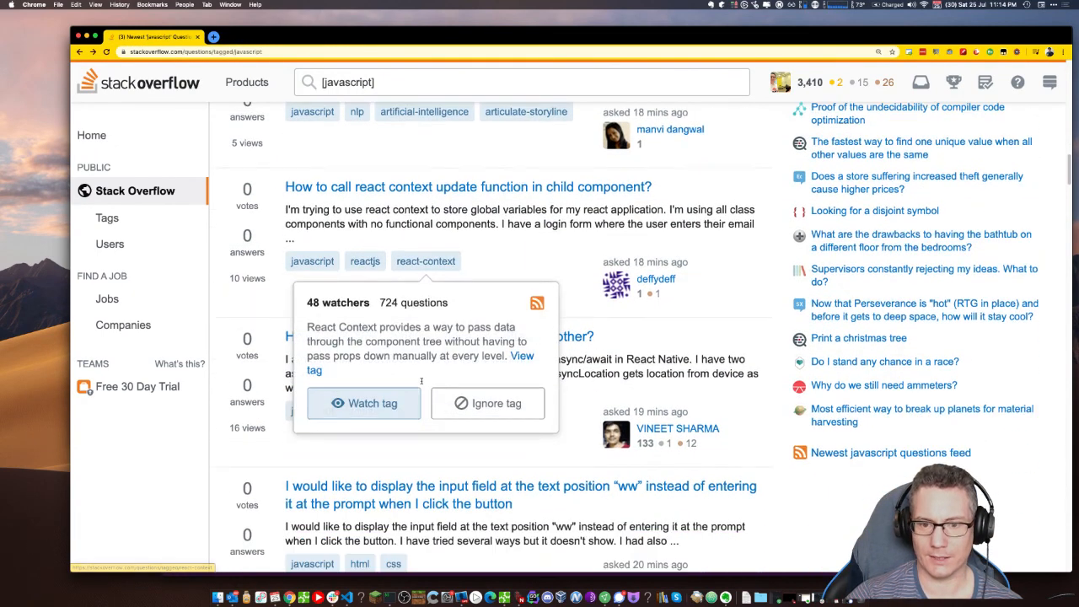
- Open the two async functions question and read its code, comment and useEffect answer
right_click(439, 337)
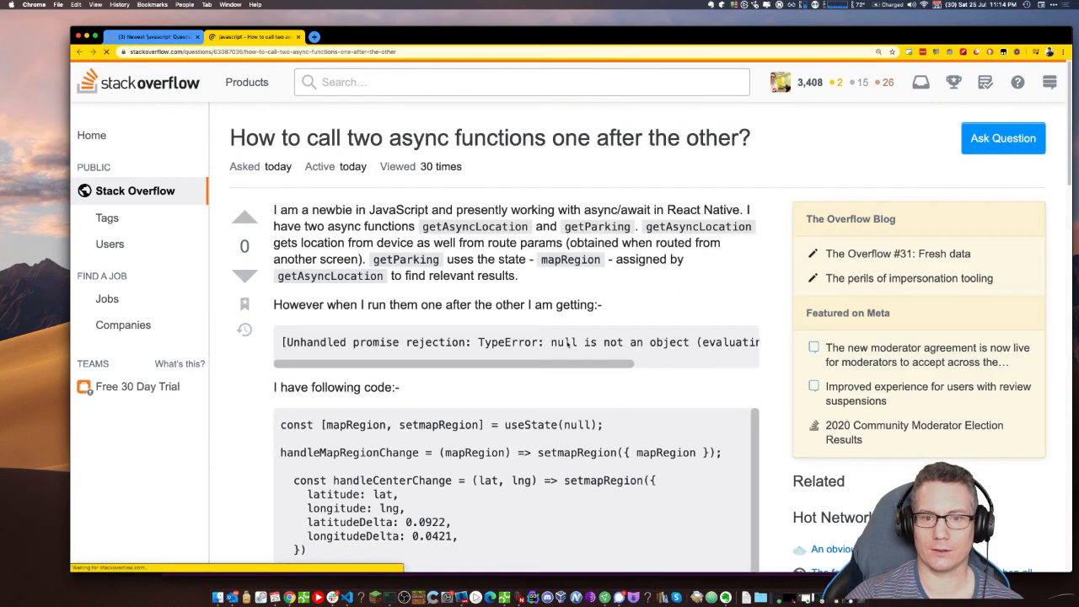
scroll("down", 3)
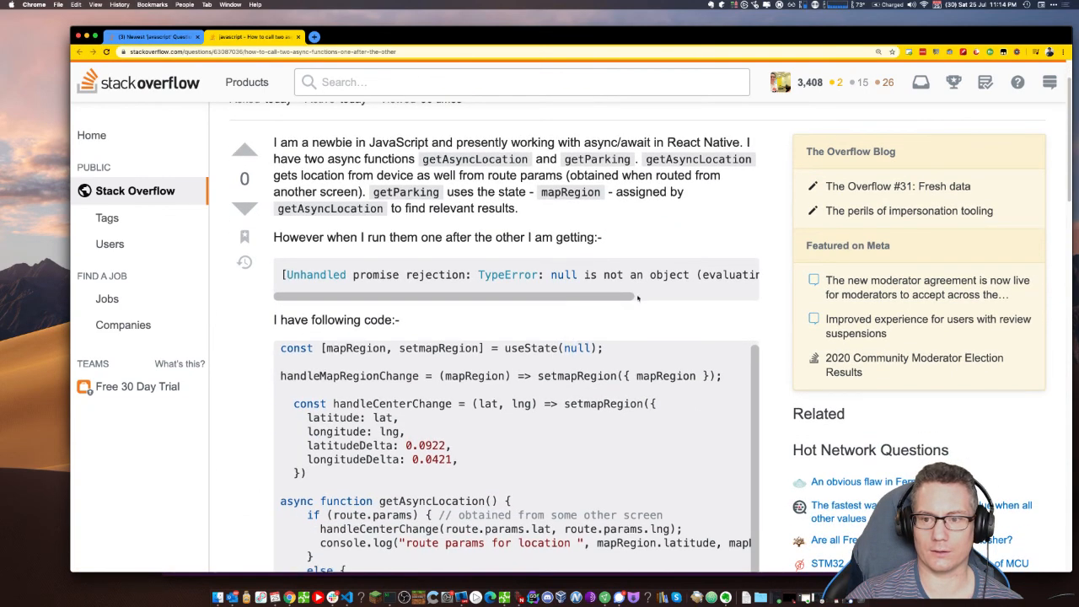
scroll("down", 3)
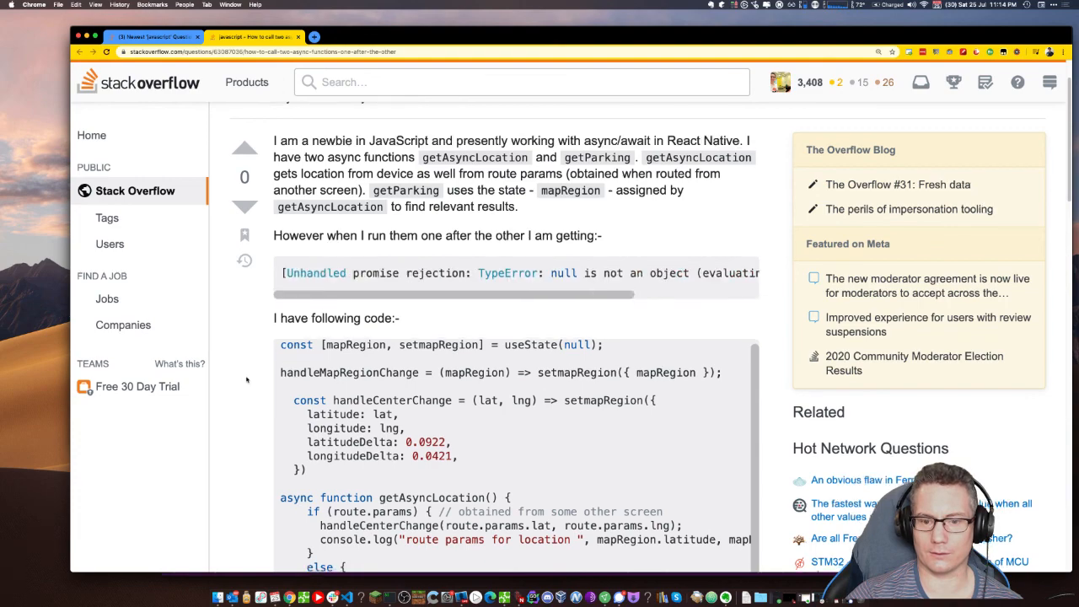
scroll("down", 3)
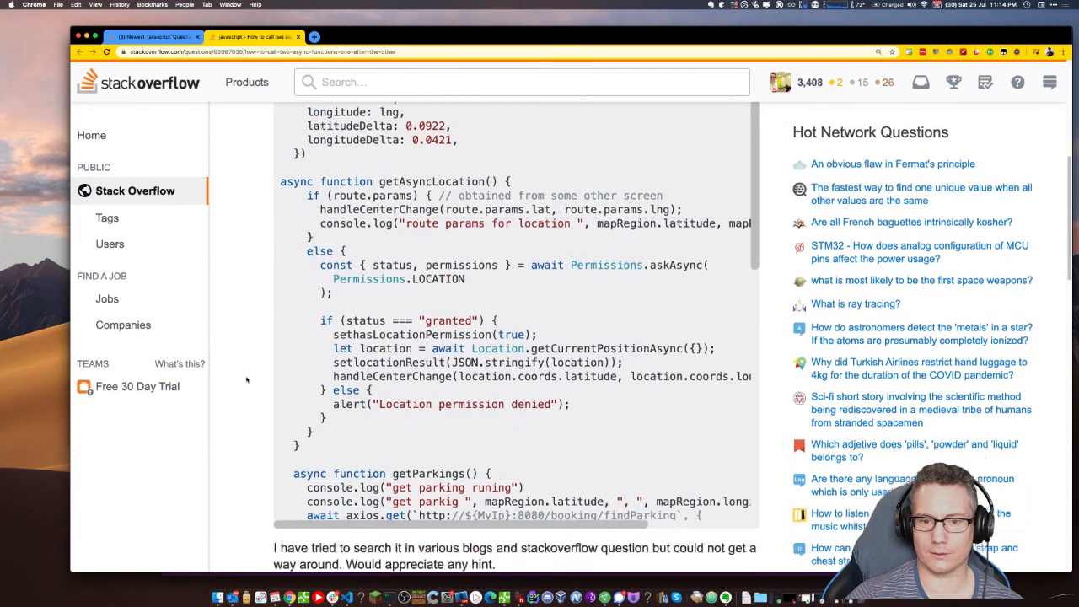
scroll("down", 3)
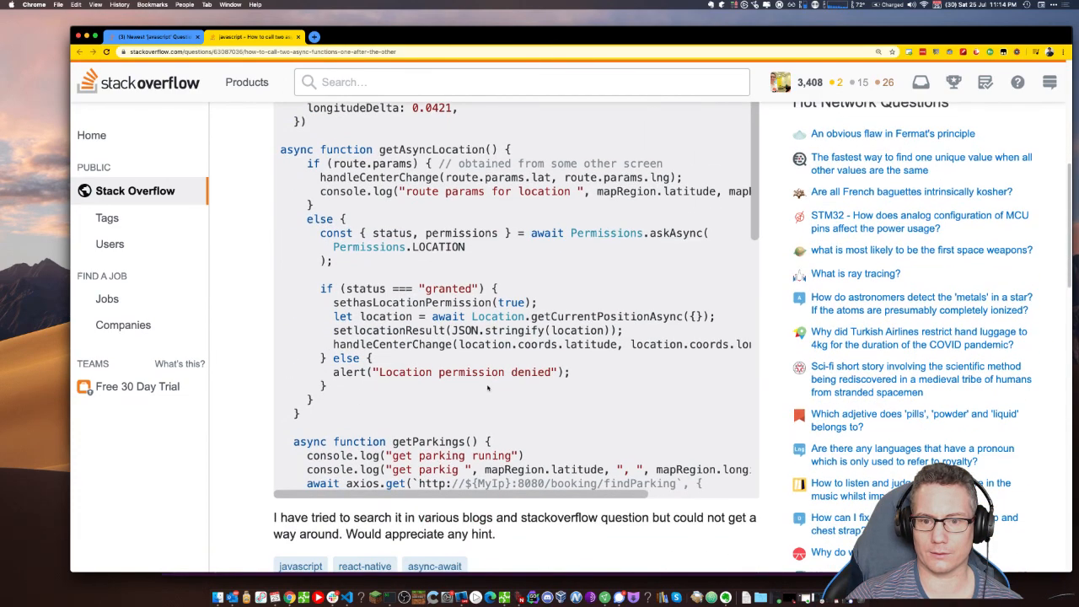
scroll("down", 3)
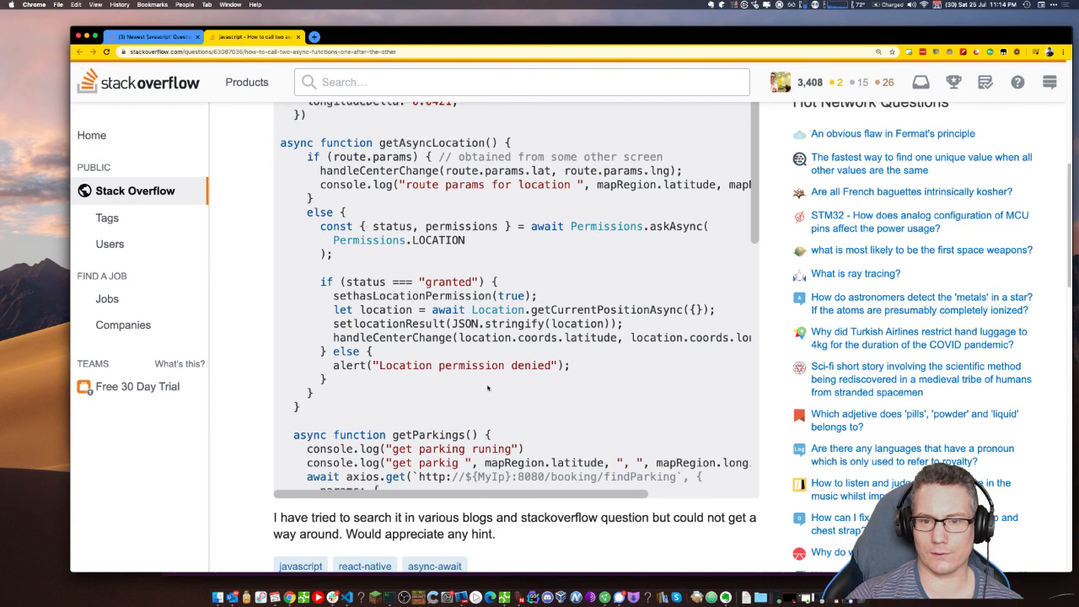
scroll("down", 3)
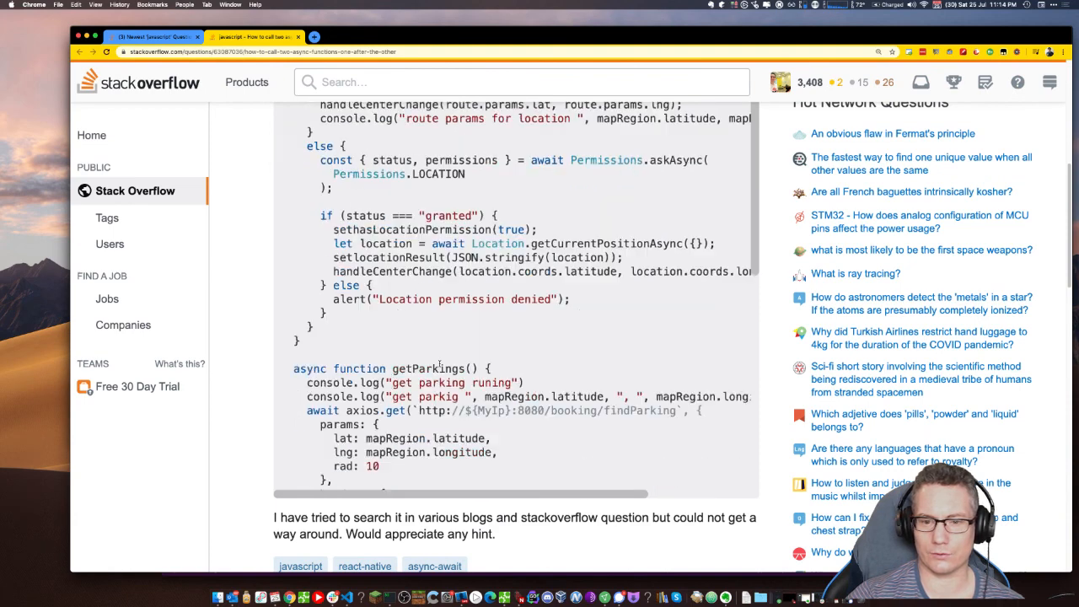
scroll("down", 3)
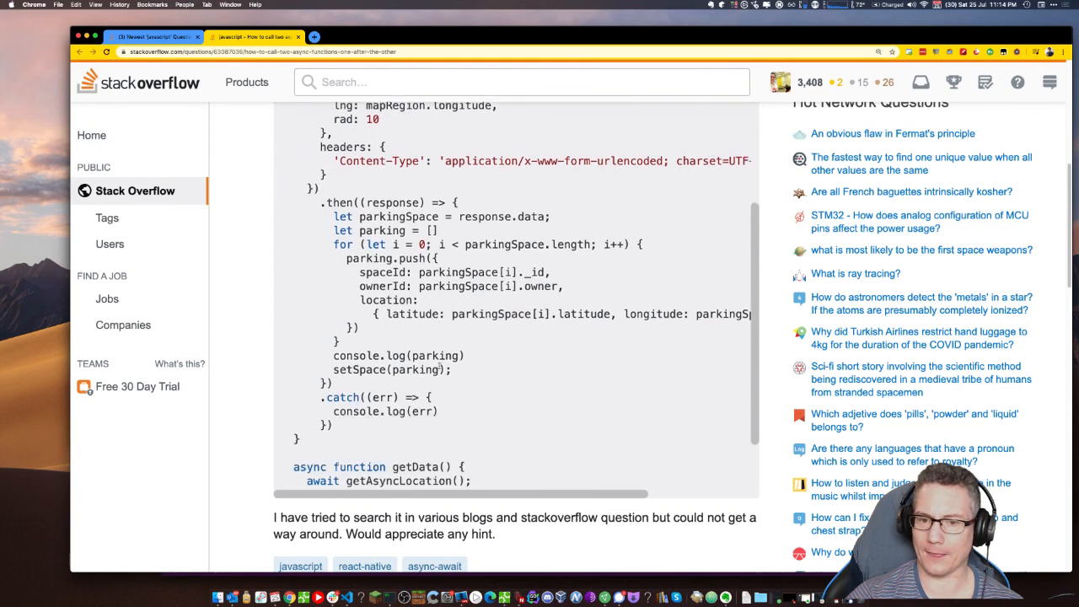
scroll("down", 3)
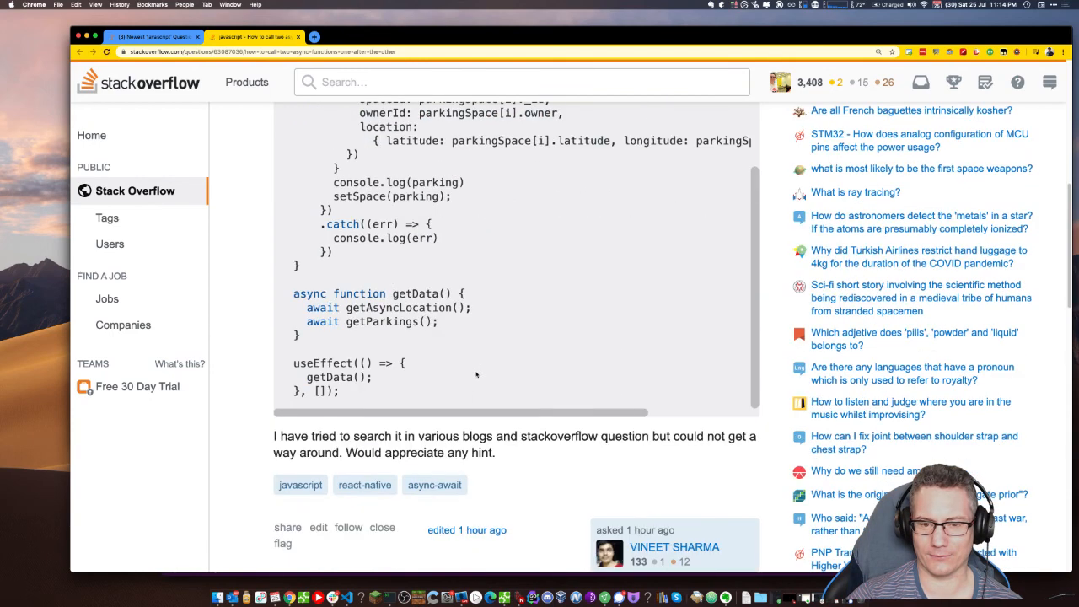
scroll("down", 3)
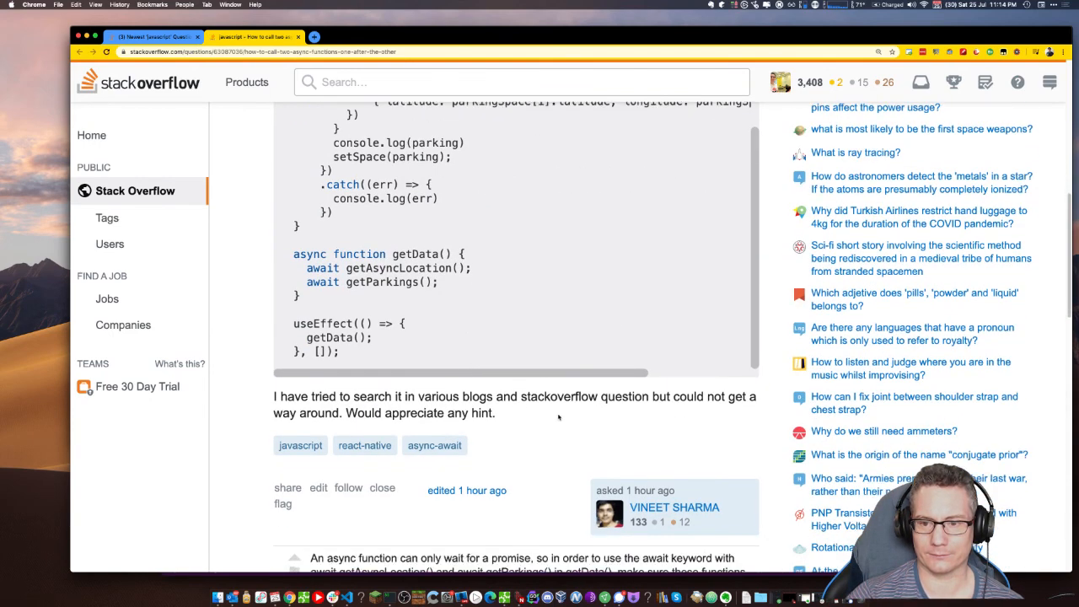
scroll("down", 3)
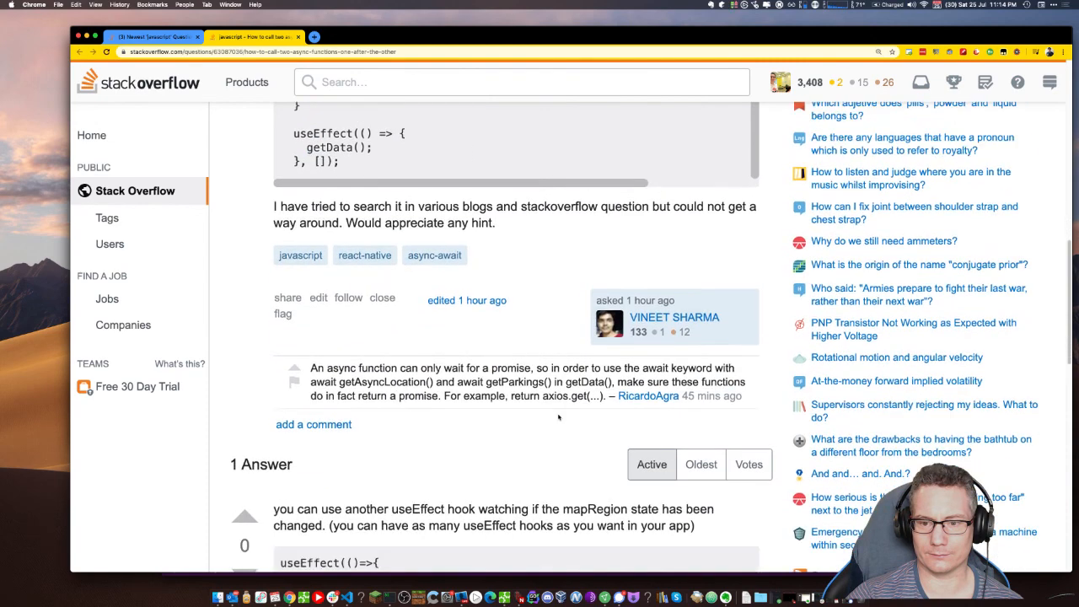
scroll("down", 3)
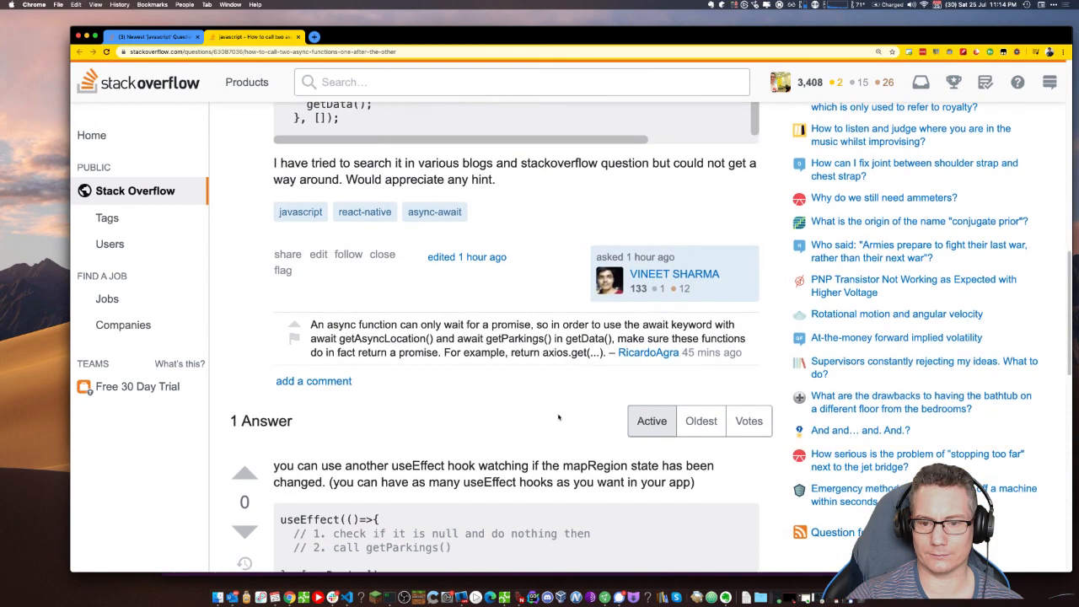
scroll("down", 3)
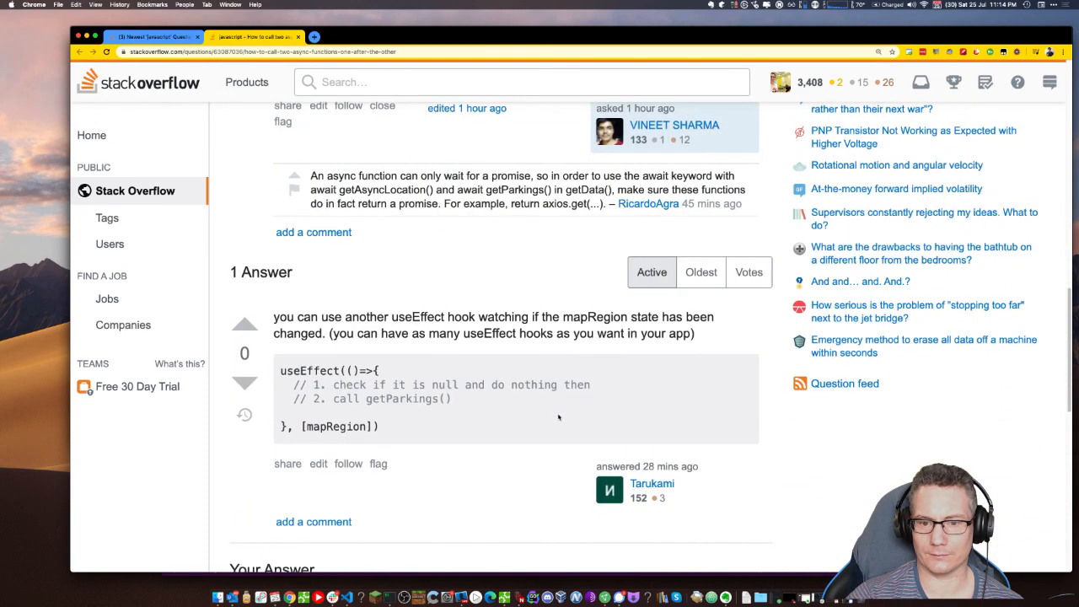
scroll("down", 3)
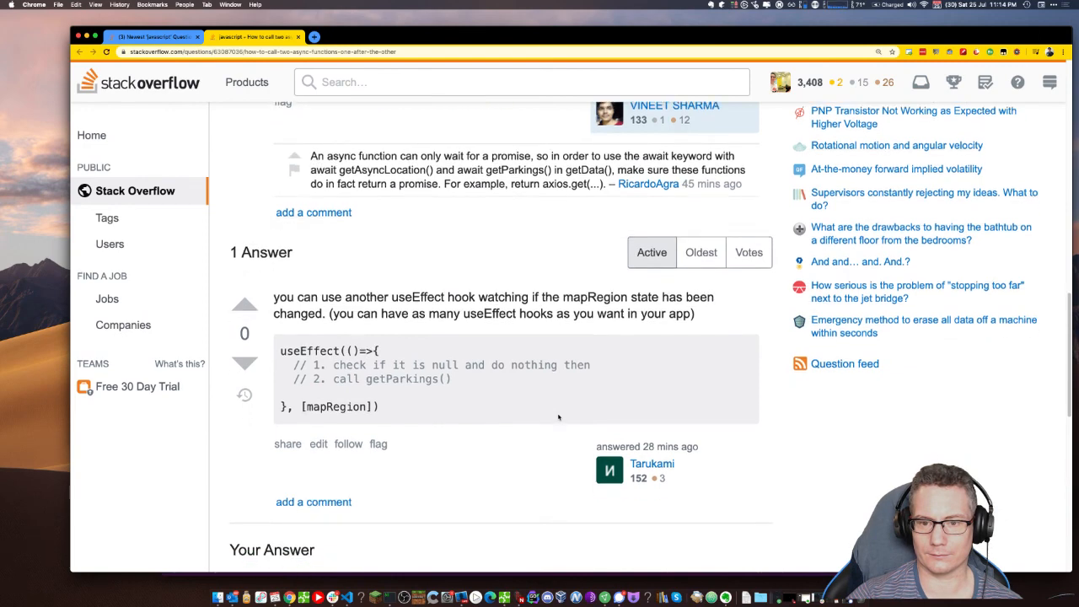
scroll("up", 3)
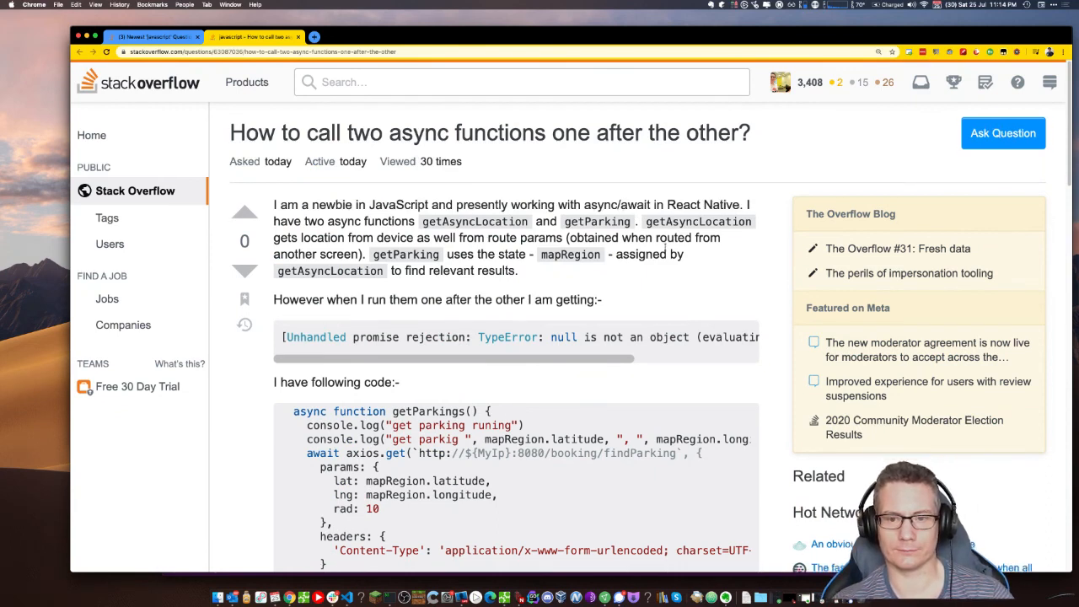
scroll("down", 3)
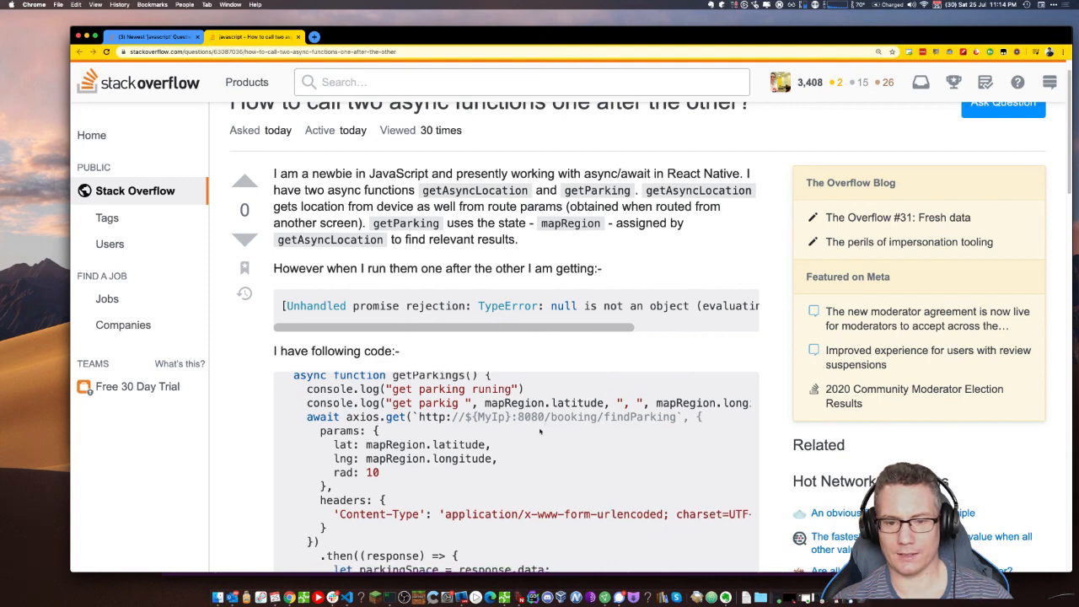
scroll("down", 3)
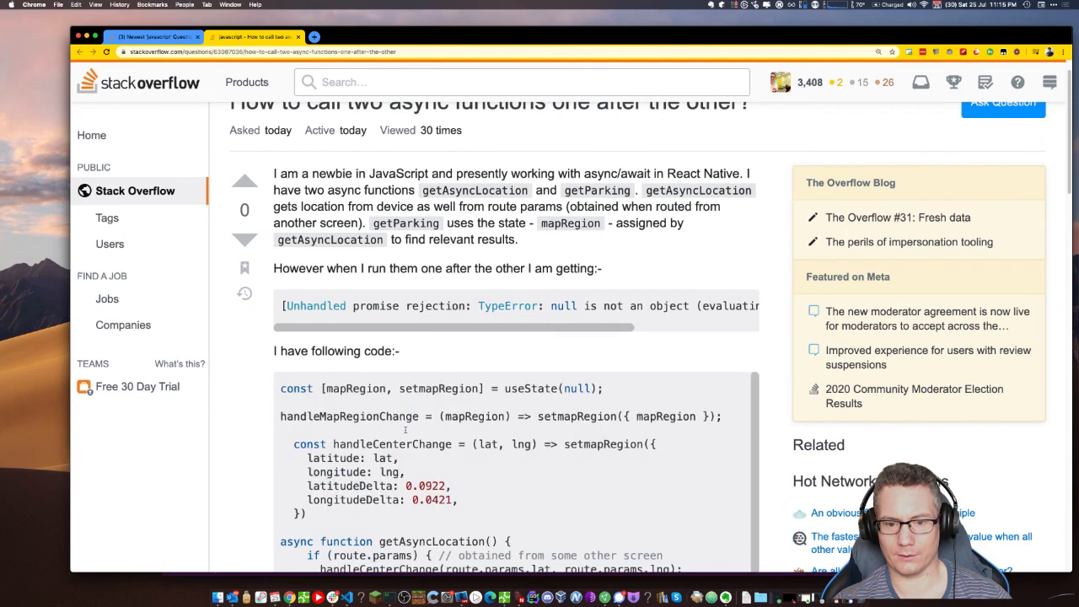
scroll("down", 3)
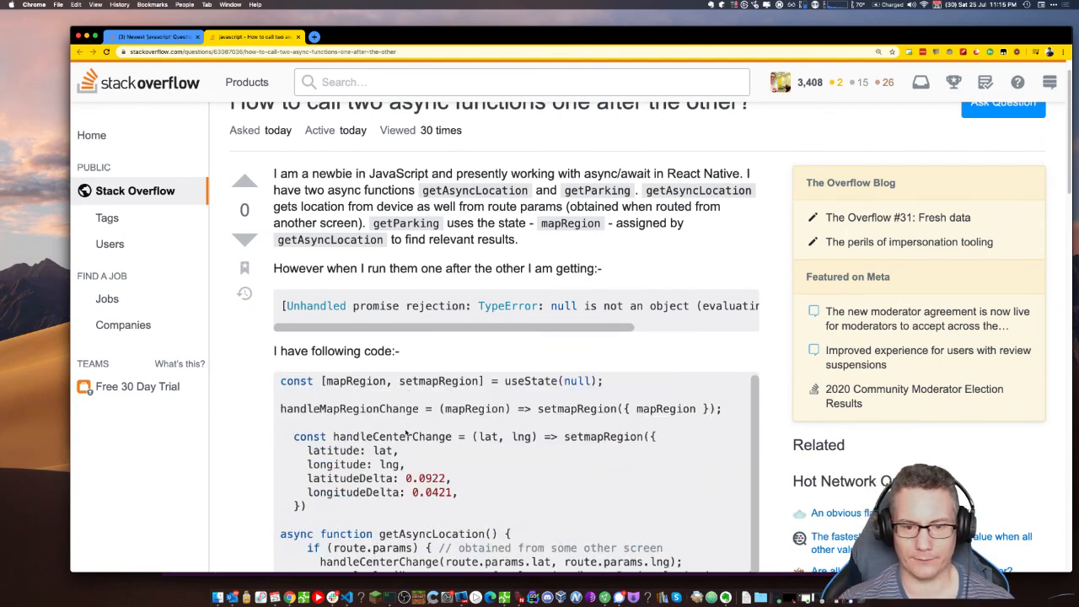
scroll("down", 3)
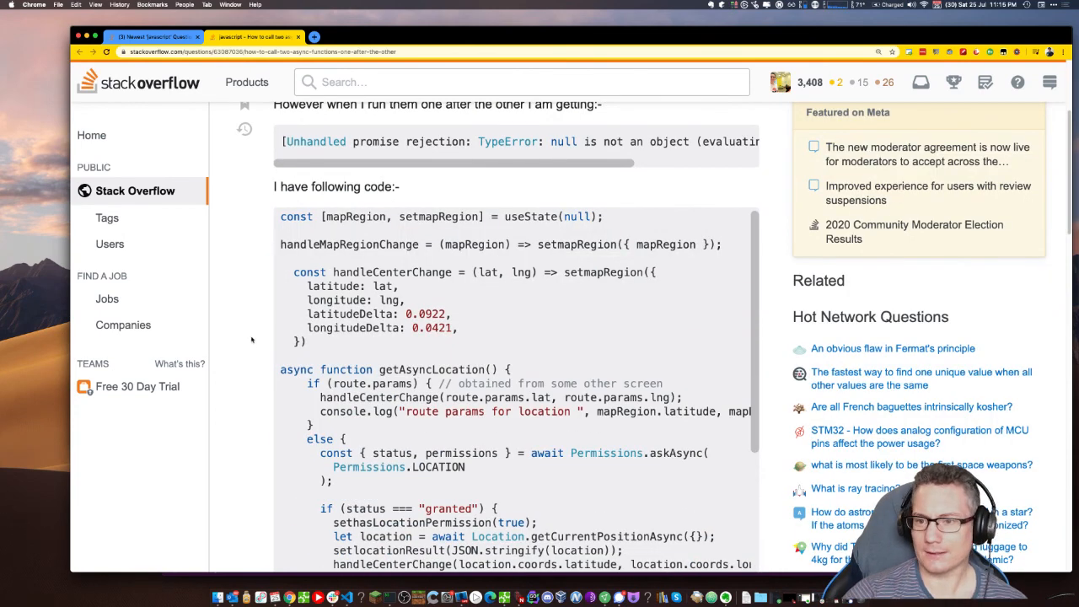
scroll("down", 3)
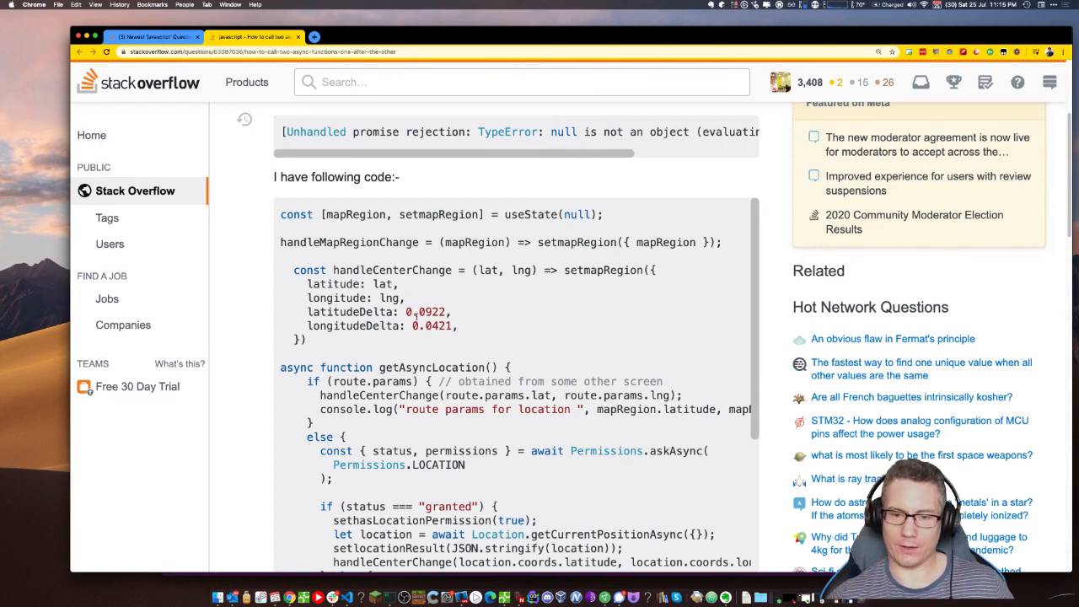
mouse_move(324, 217)
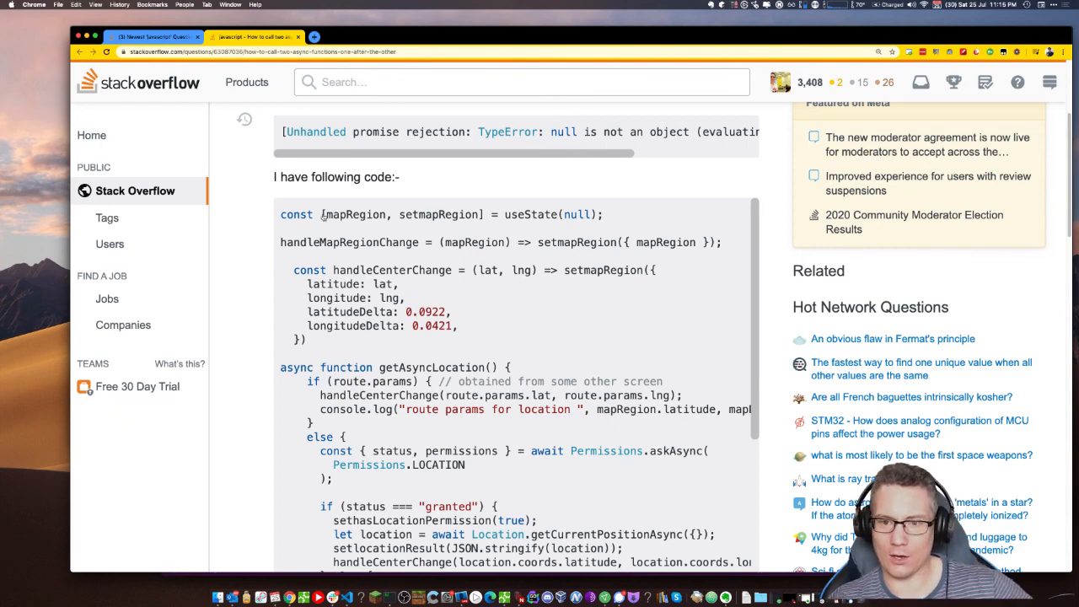
scroll("down", 3)
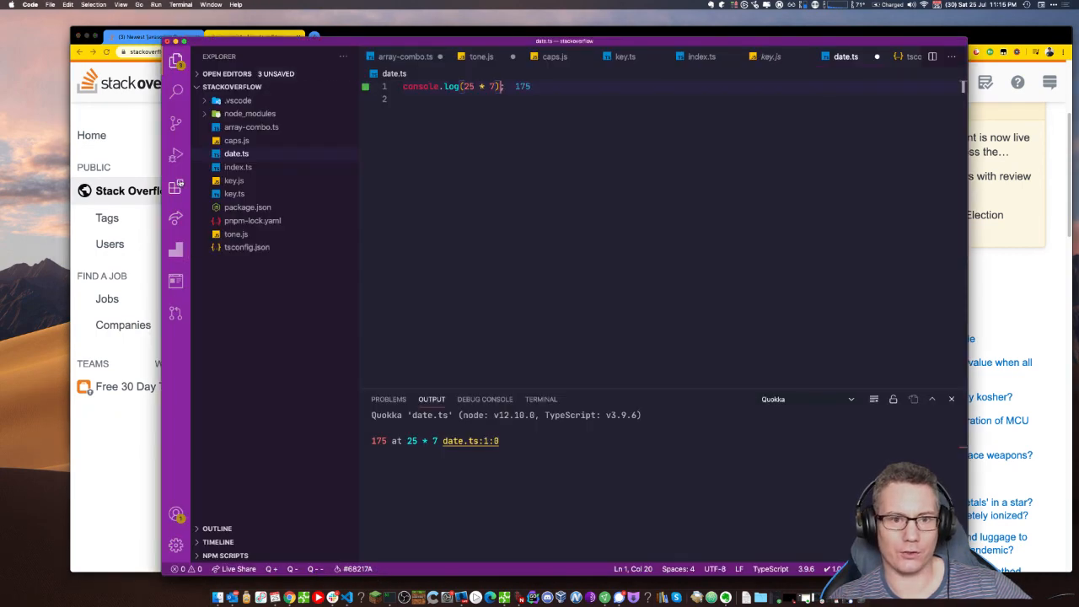
- Search the Extensions marketplace for stackoverflow and open the fjy202 stackoverflow extension's details
left_click(176, 186)
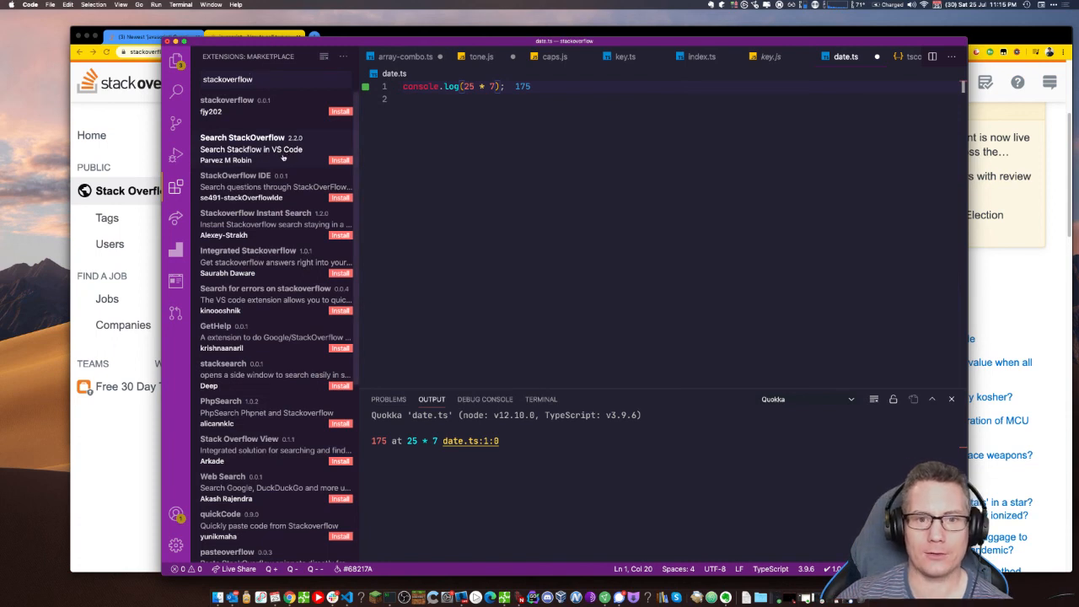
mouse_move(264, 183)
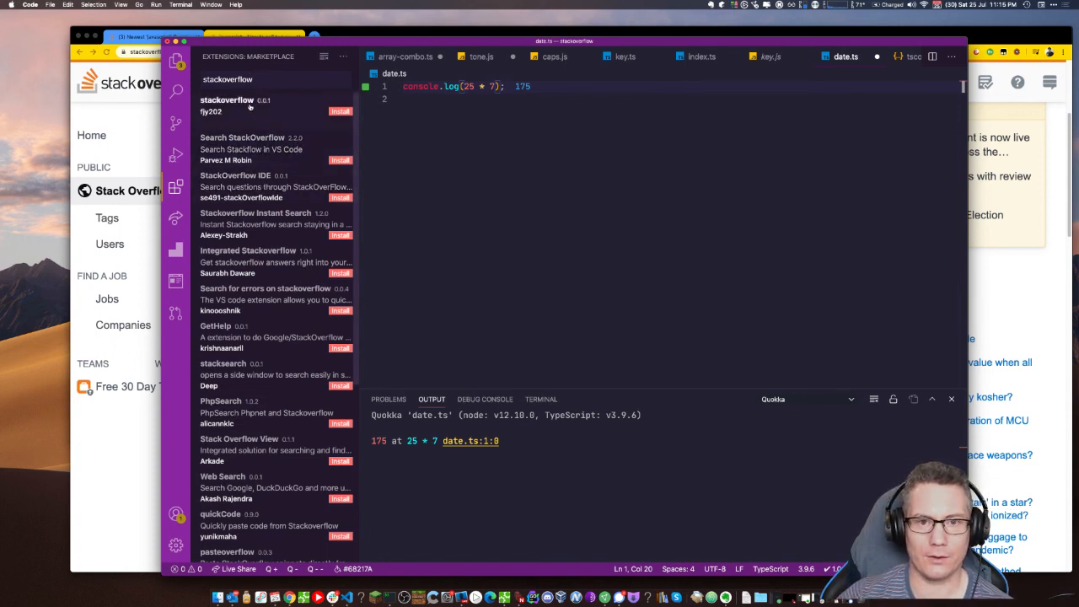
left_click(227, 99)
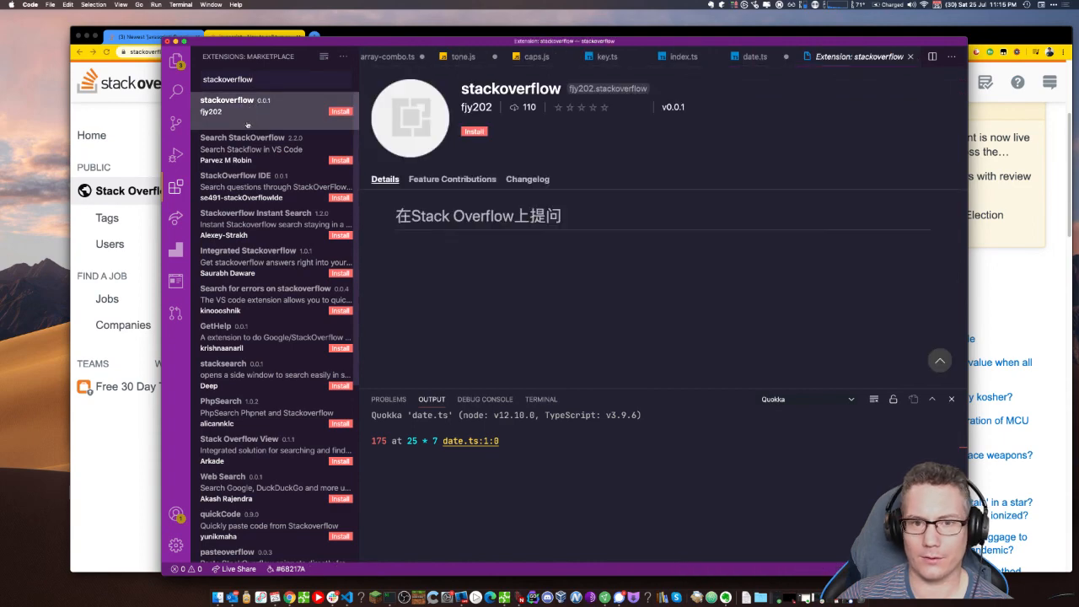
- Browse the Integrated Stackoverflow and Search for errors on stackoverflow extension pages
left_click(248, 258)
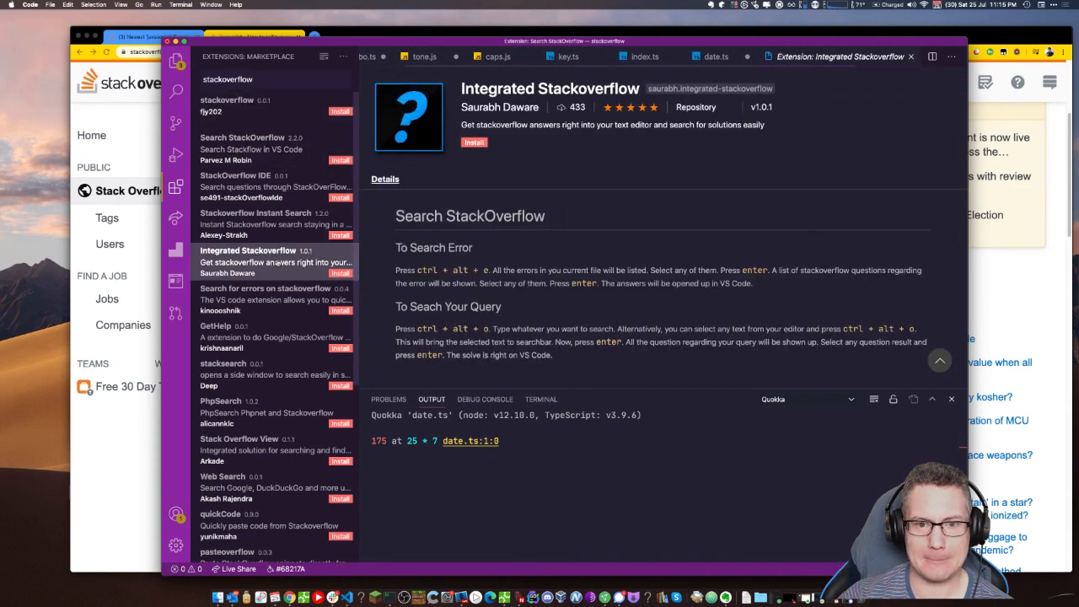
left_click(385, 179)
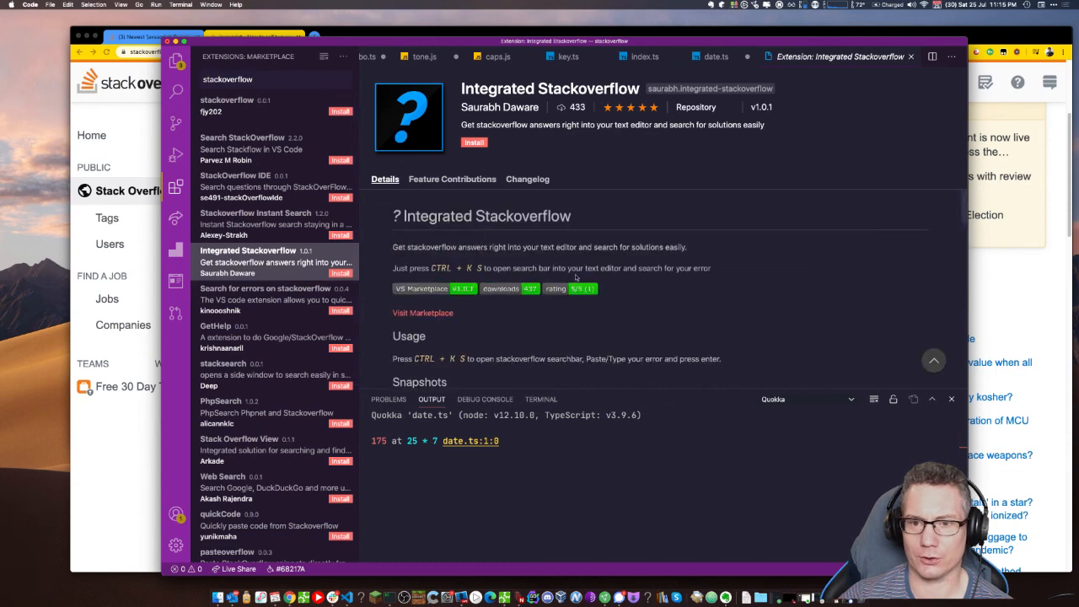
scroll("down", 3)
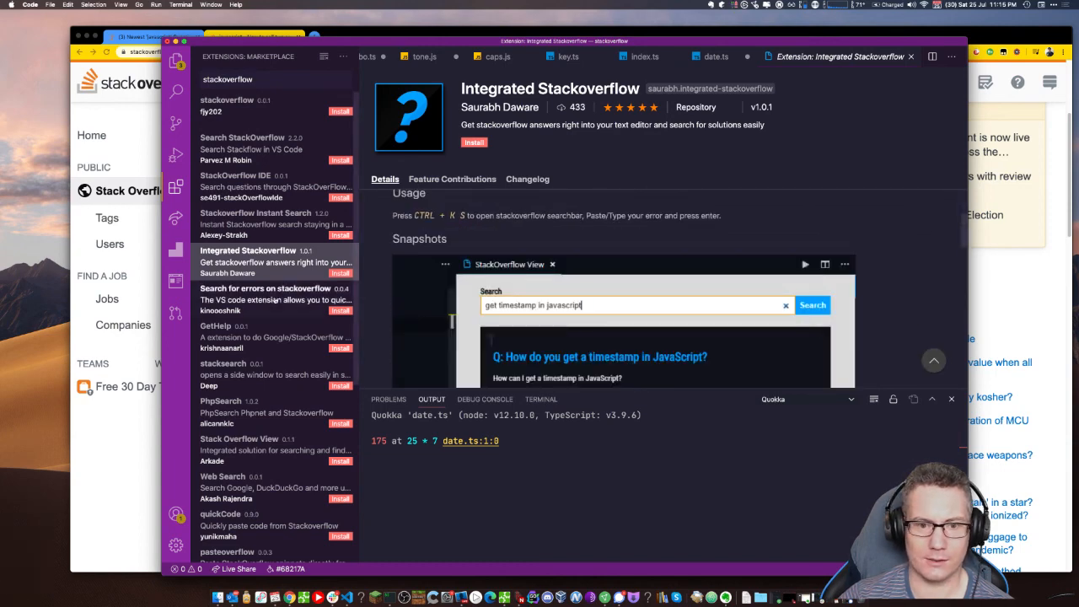
left_click(265, 288)
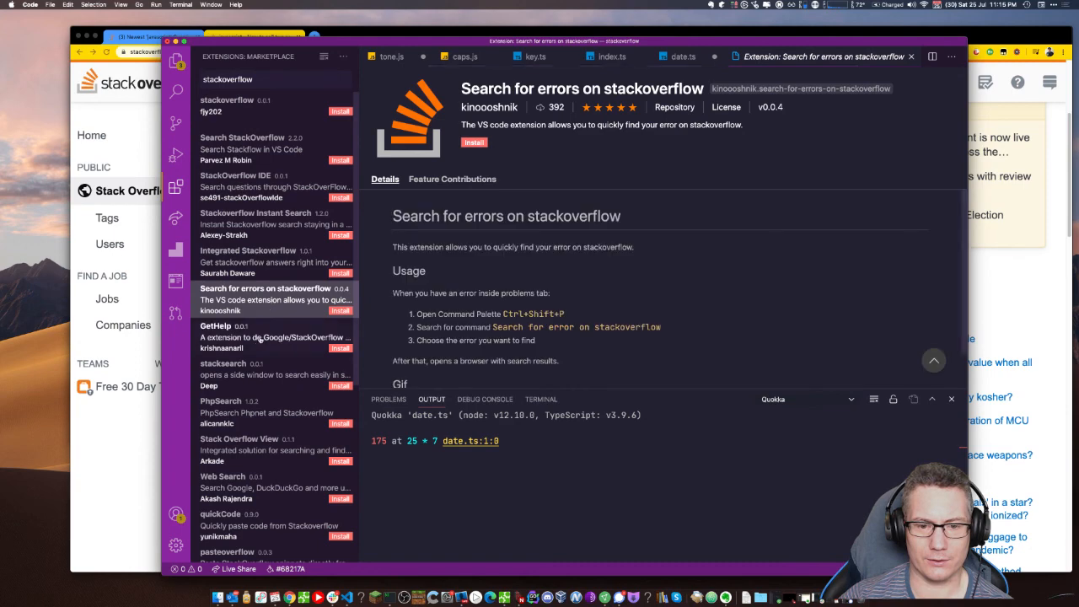
- View the GetHelp, Stack Overflow View and quickCode extension details
left_click(244, 337)
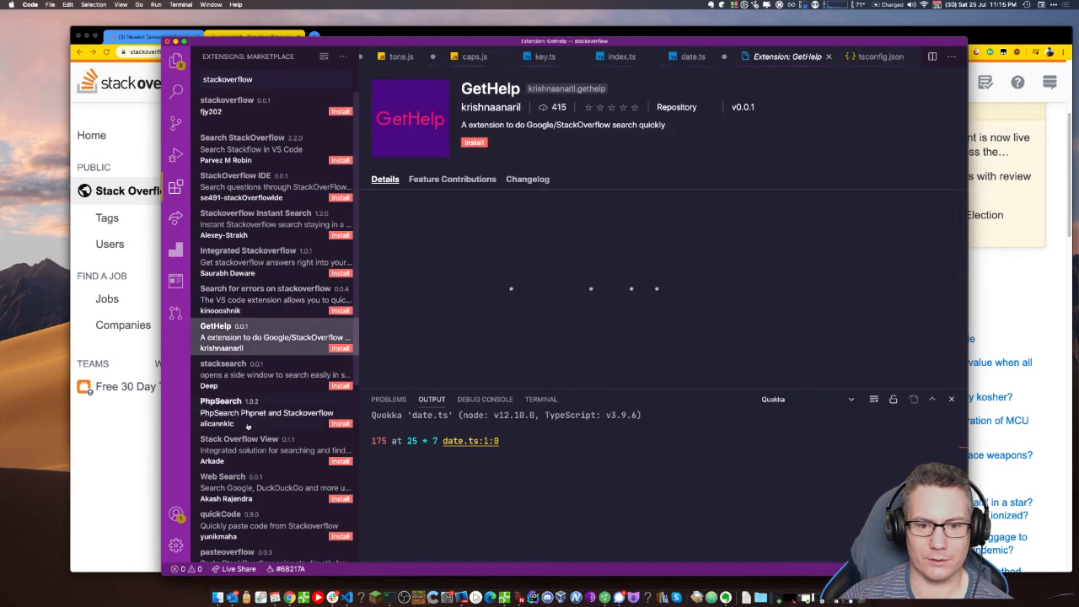
left_click(245, 449)
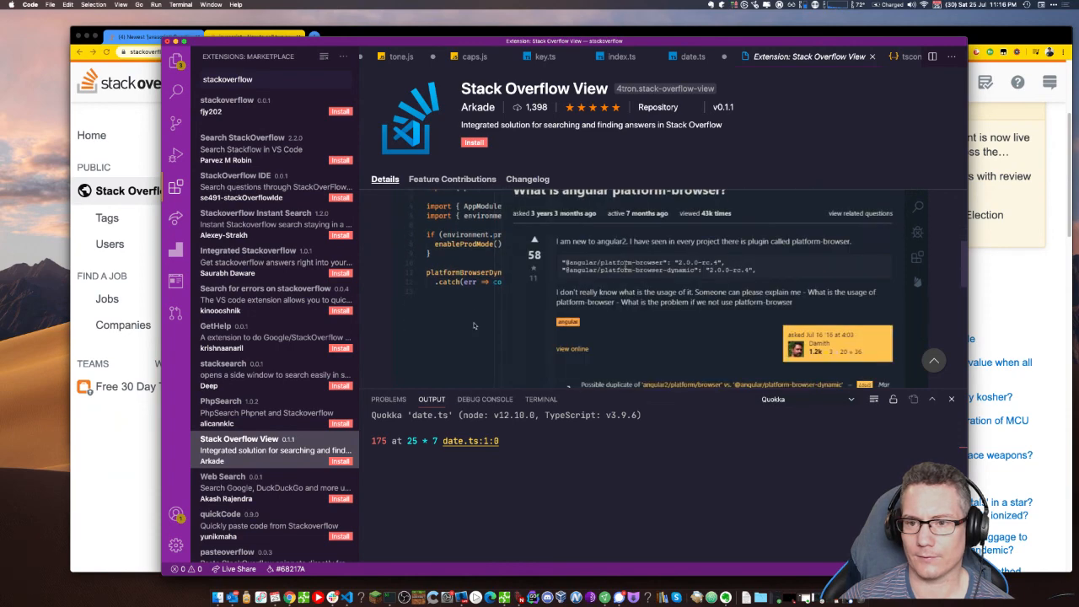
left_click(860, 213)
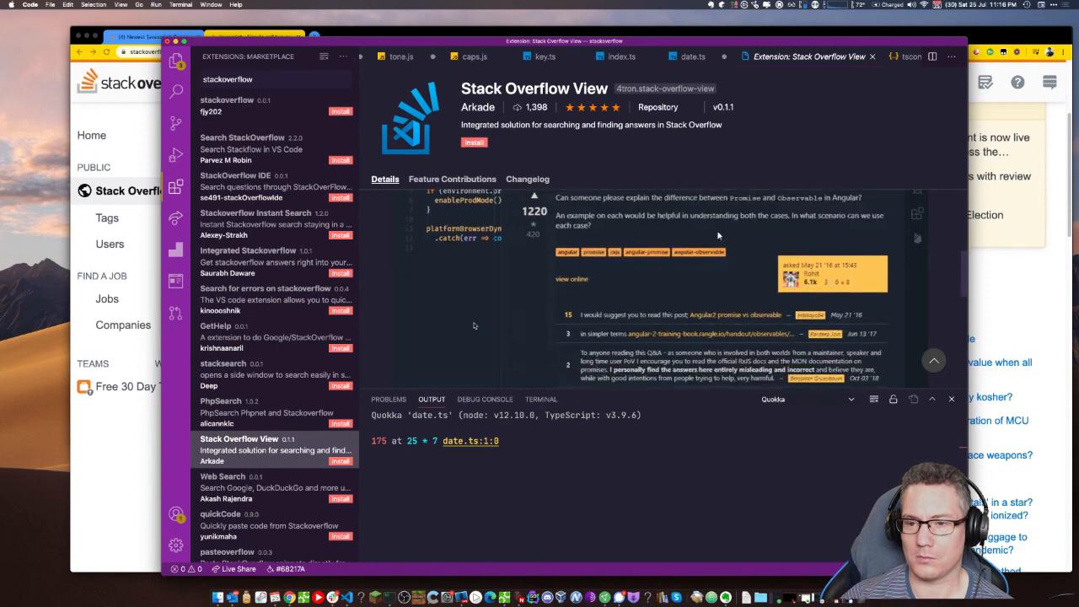
scroll("down", 3)
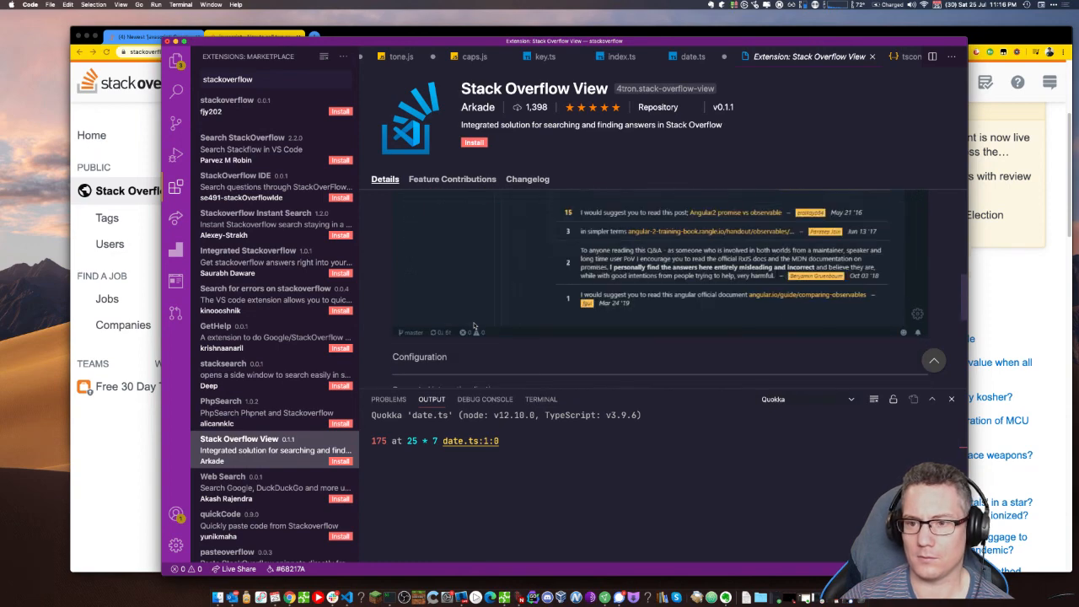
scroll("down", 3)
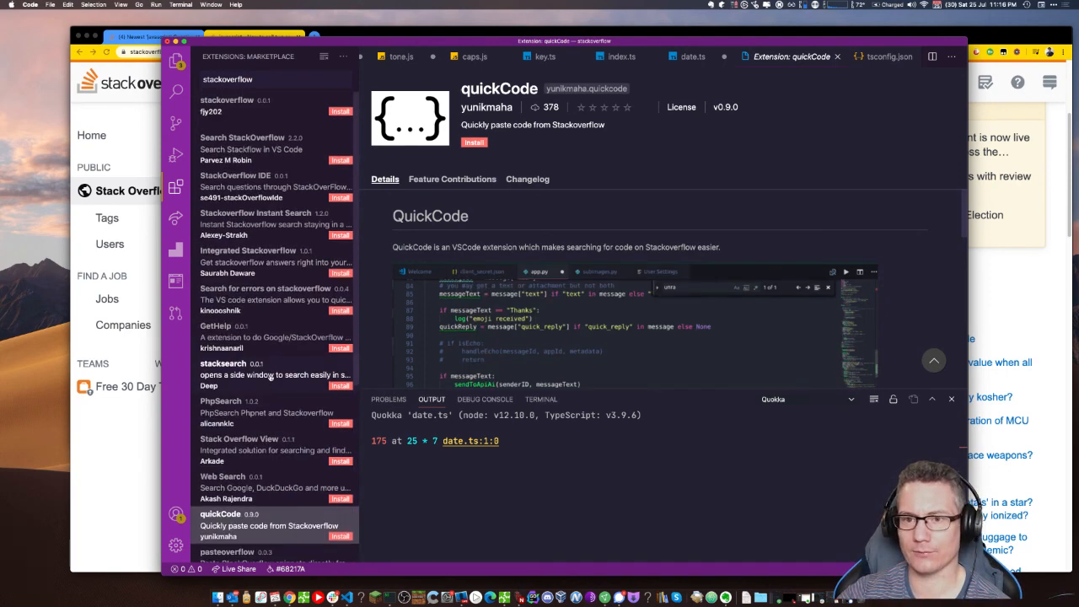
scroll("down", 3)
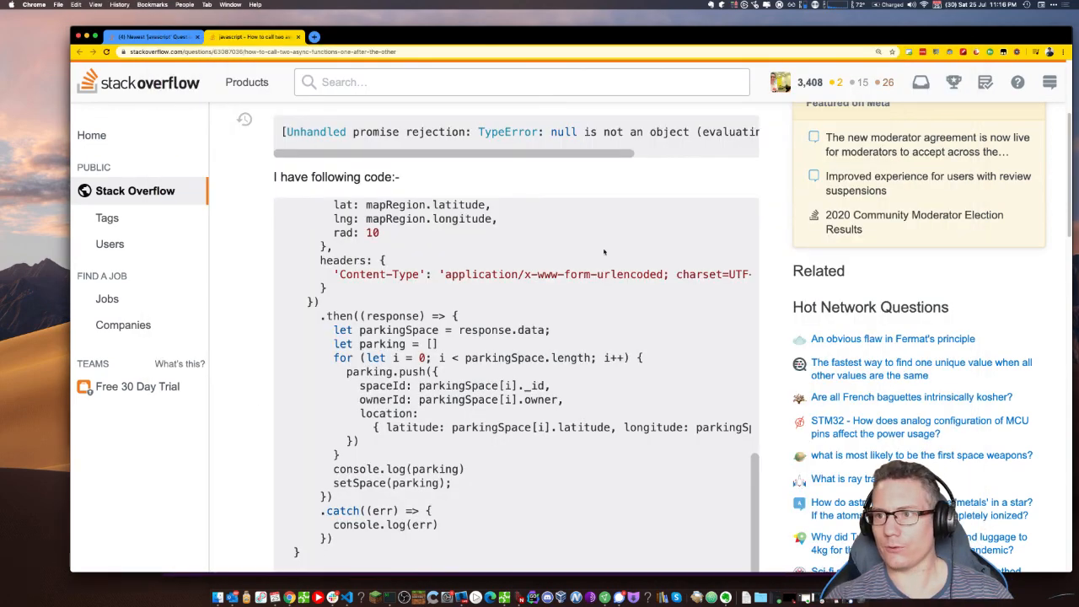
- Reread the async-functions question's code and answer, then return to Newest javascript Questions
scroll("up", 3)
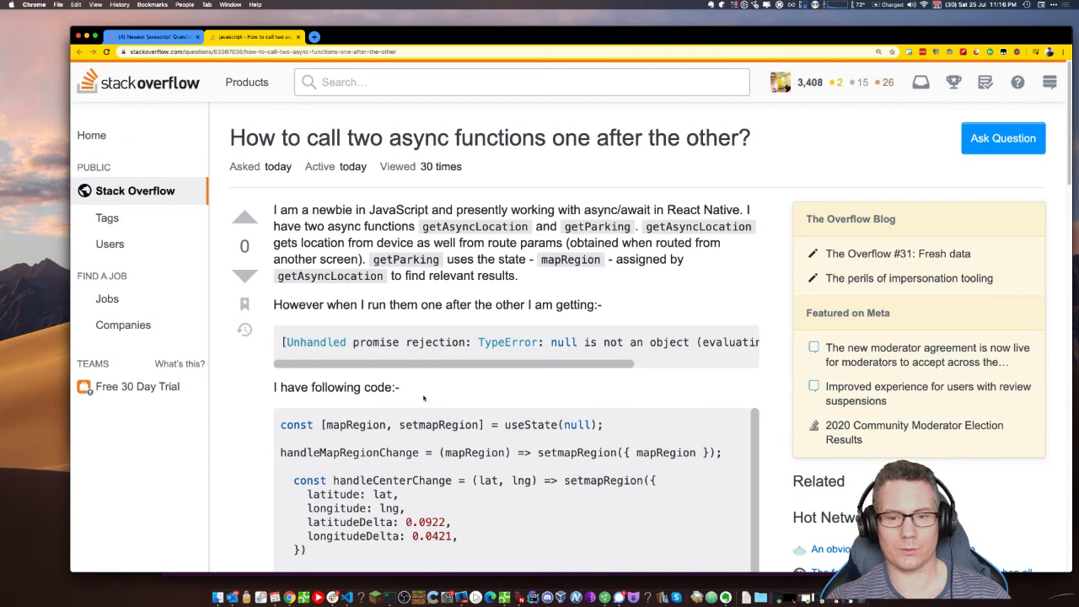
scroll("down", 3)
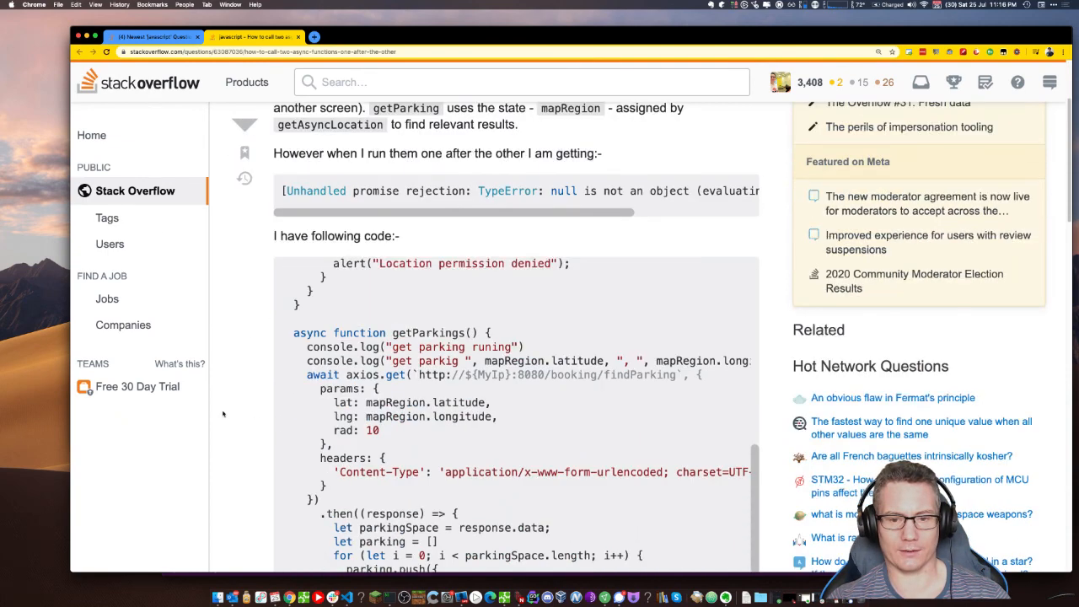
scroll("down", 3)
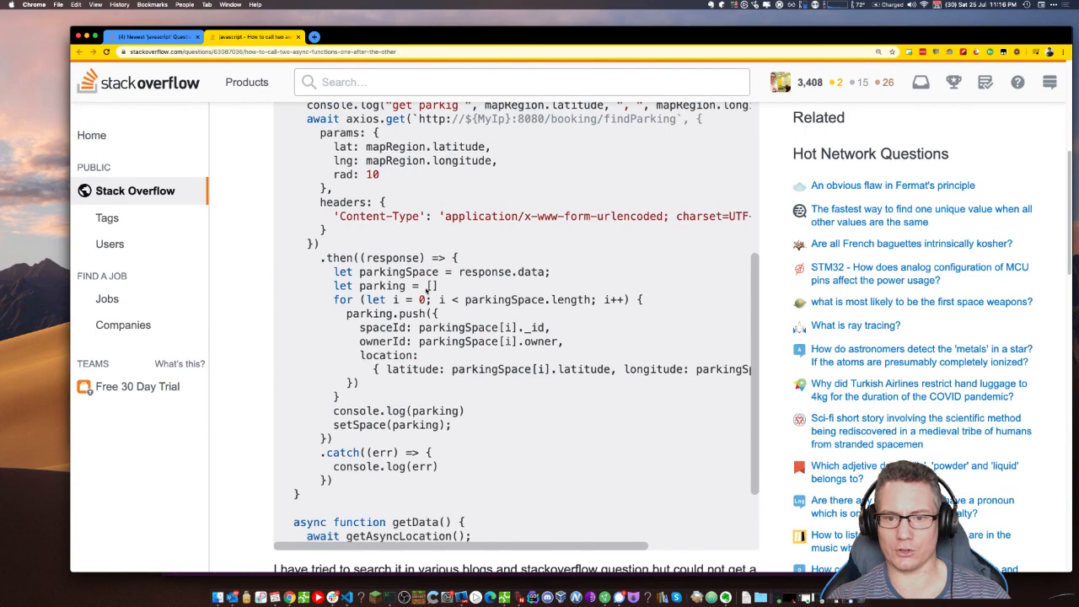
scroll("down", 3)
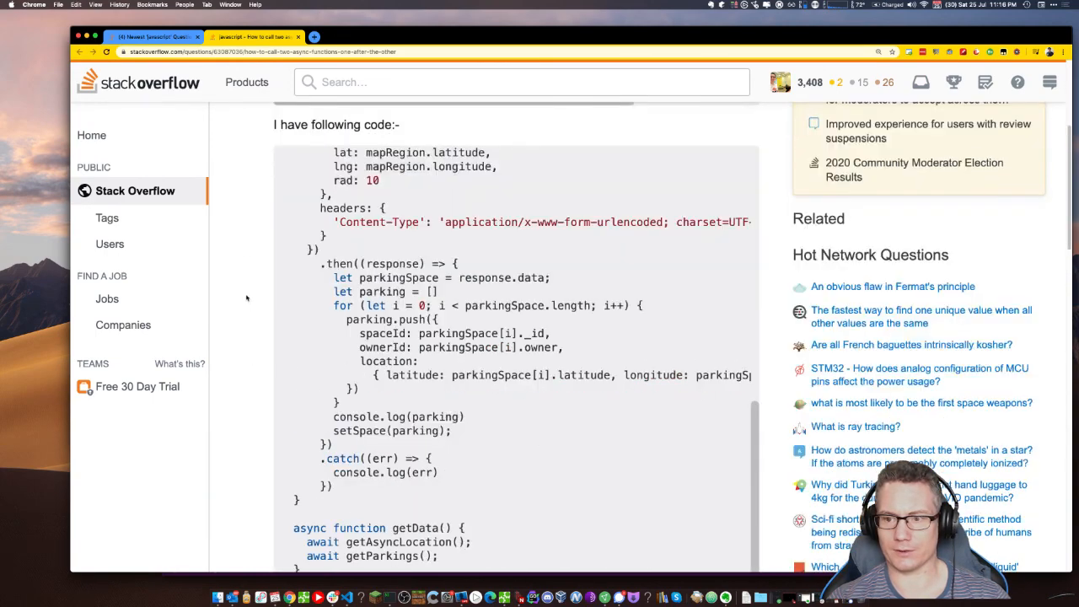
scroll("down", 3)
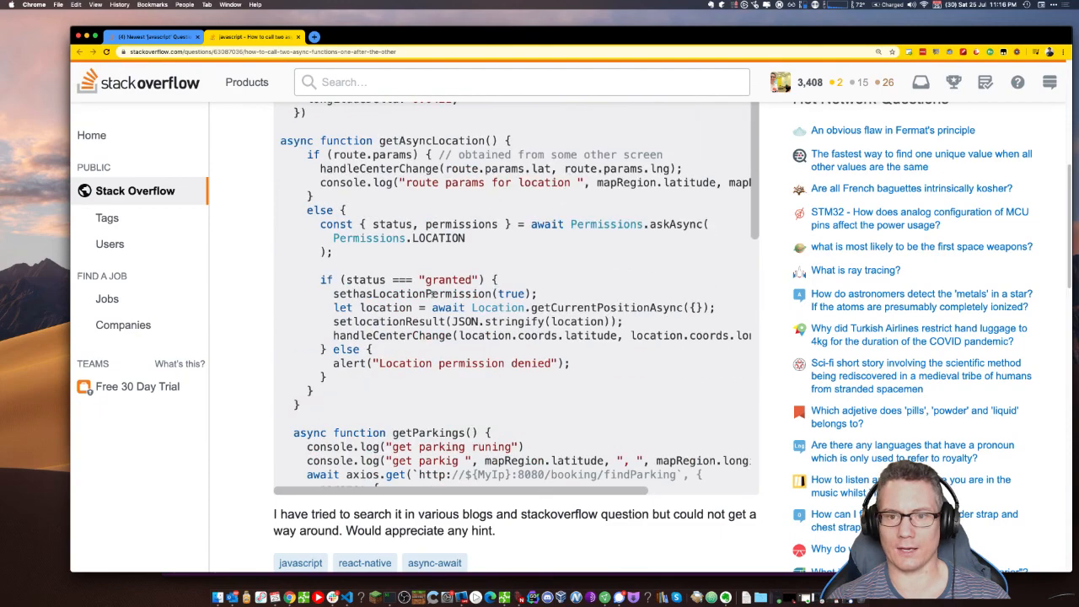
scroll("down", 3)
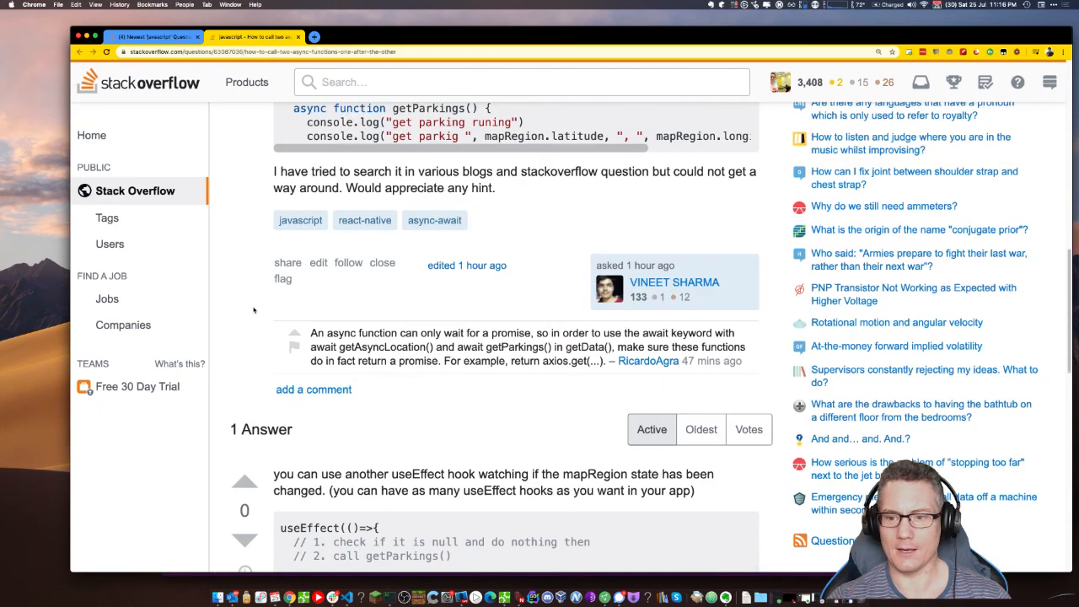
scroll("down", 3)
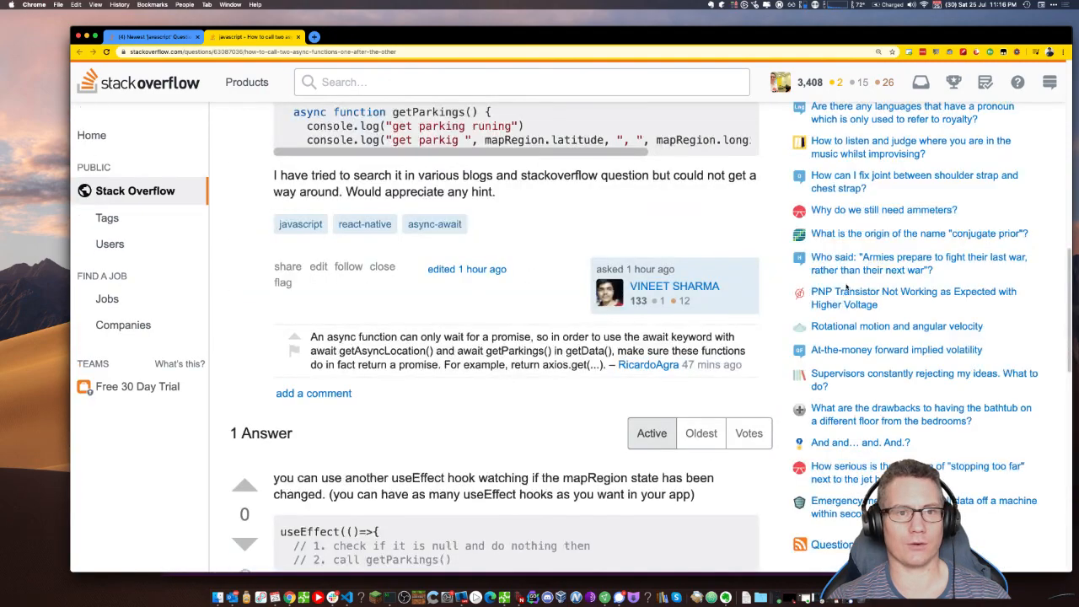
left_click(152, 37)
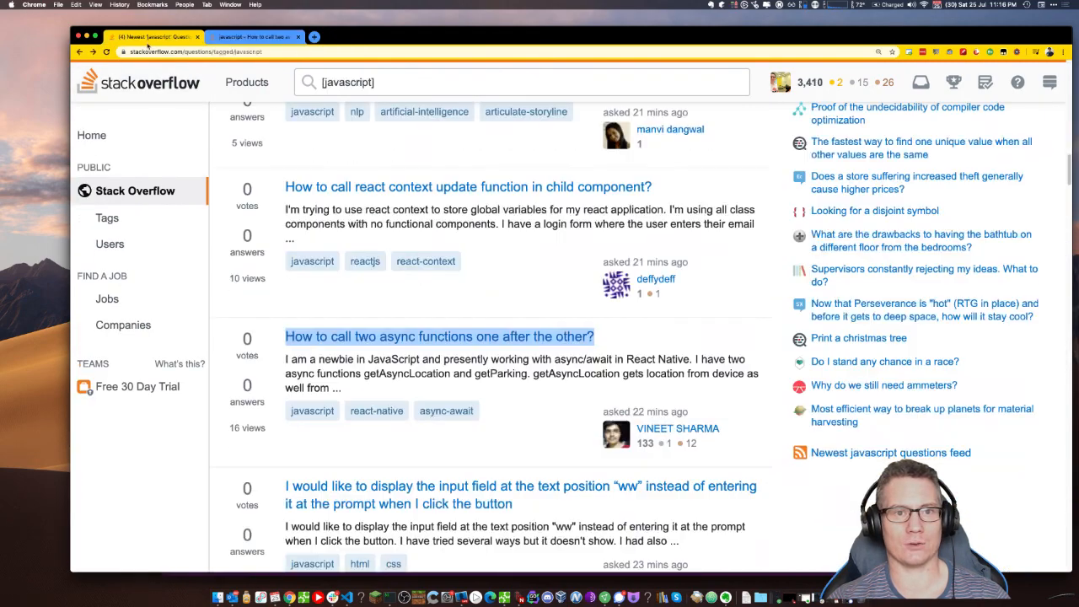